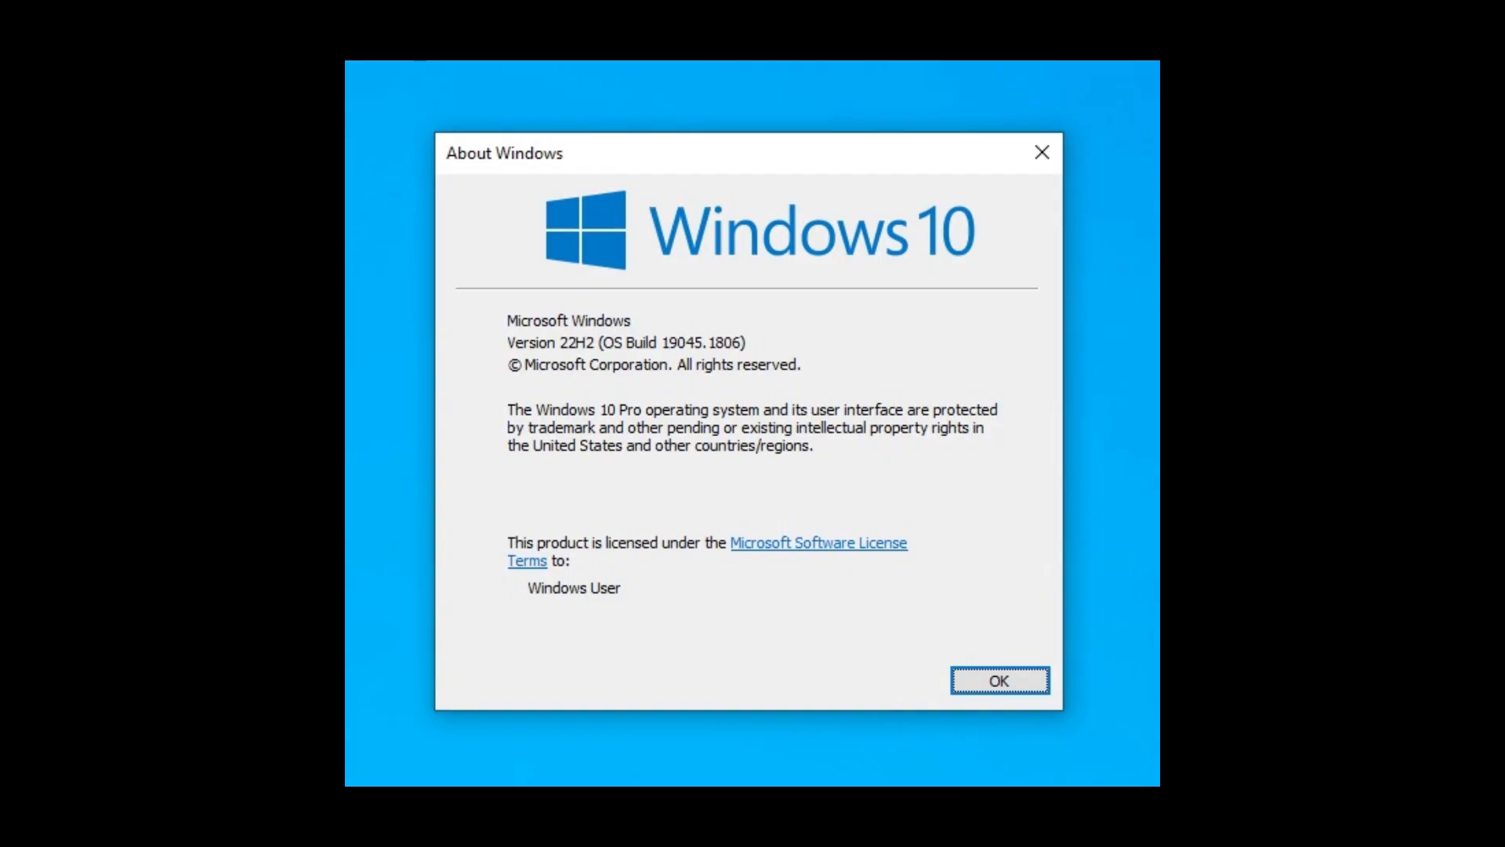
Dismiss the About Windows dialog and return to the Workstation home screen.
left_click(998, 681)
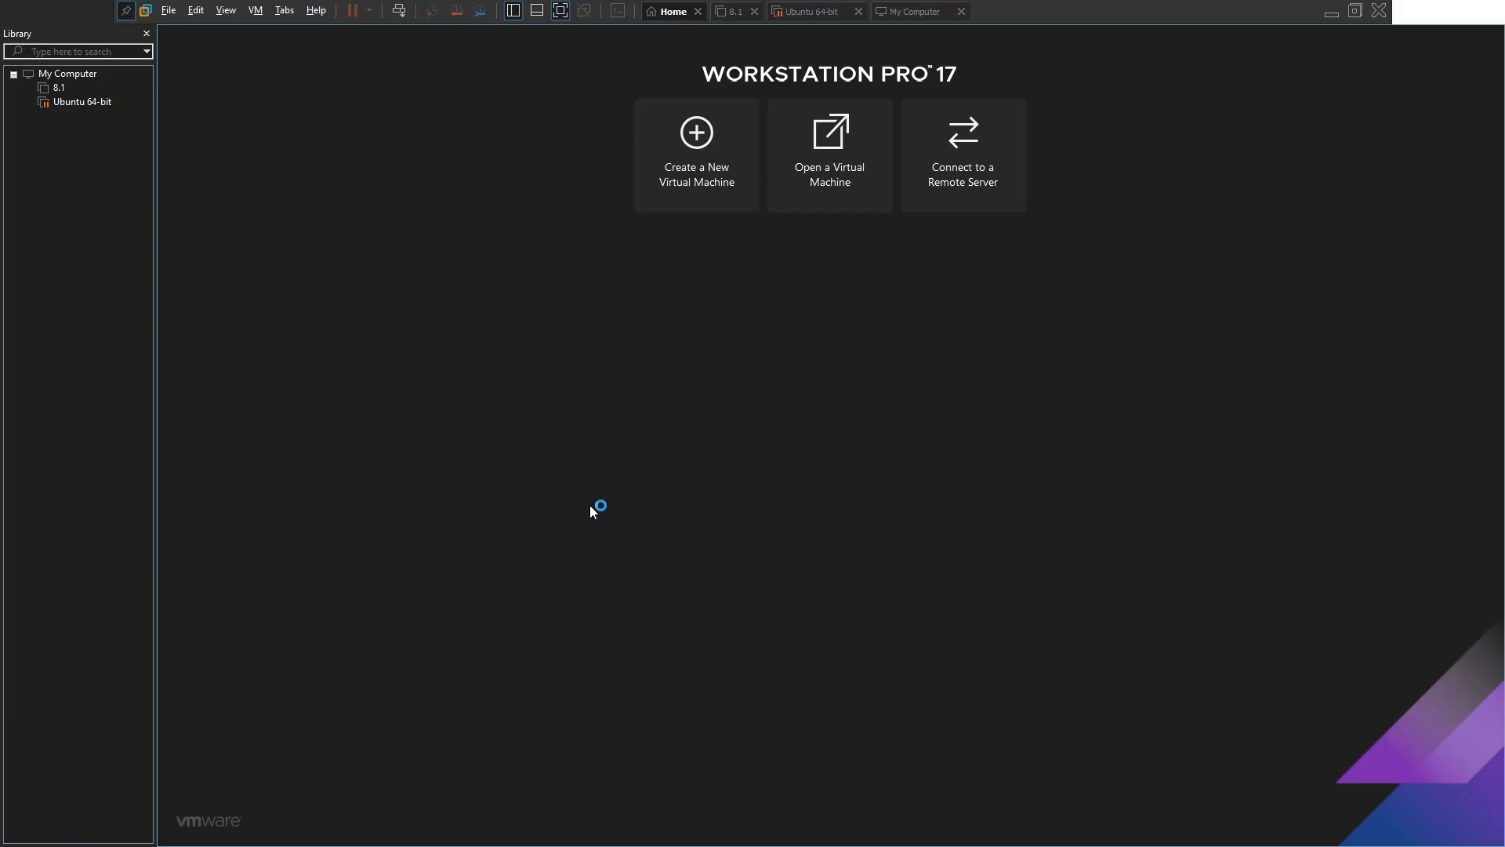
mouse_move(591, 511)
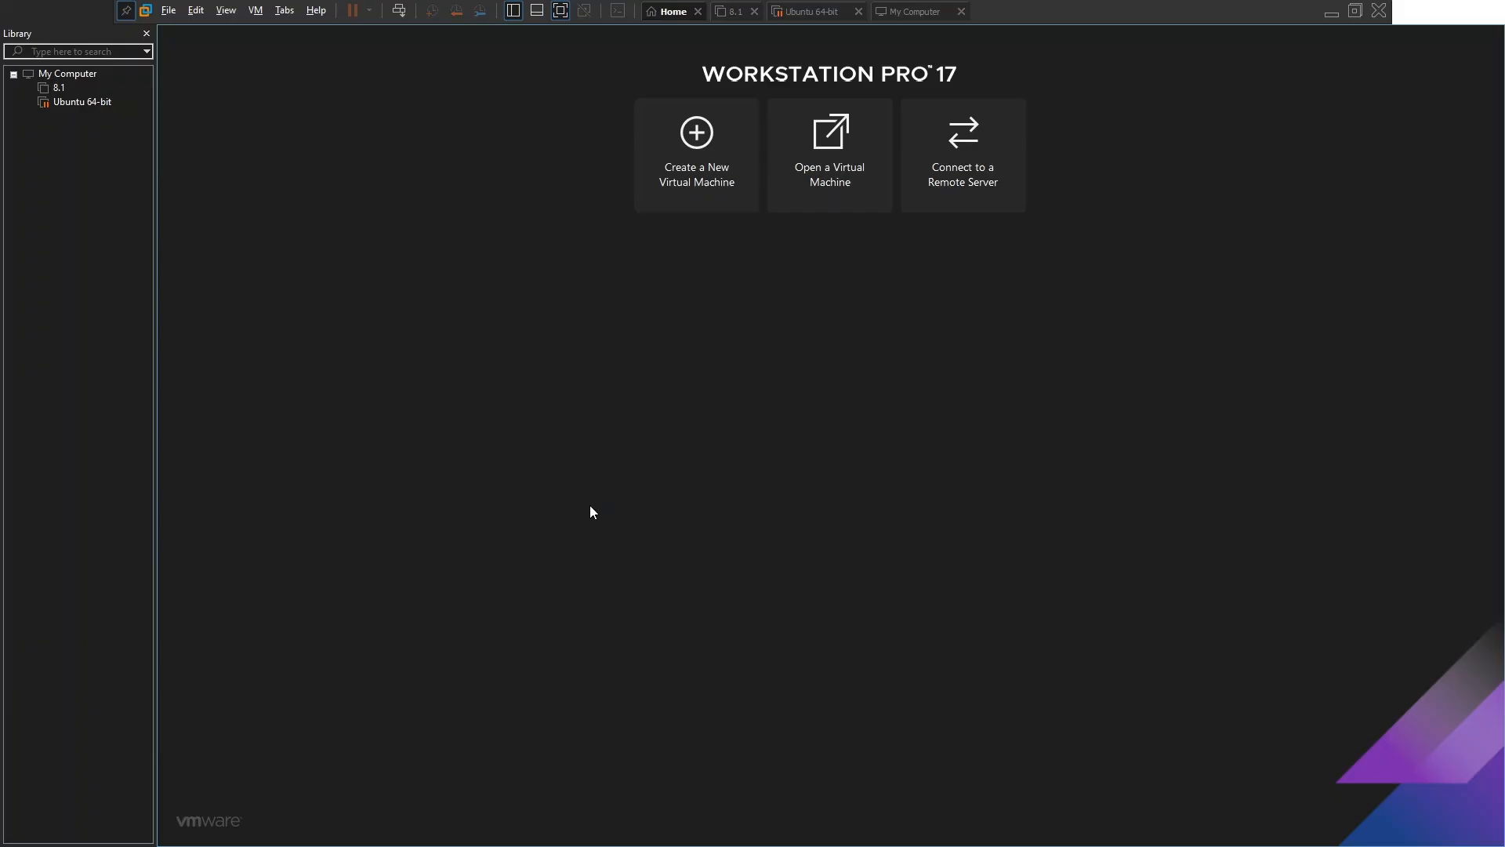
Start a Custom new VM with Microsoft Windows (Windows 10 x64) as the guest system.
left_click(696, 155)
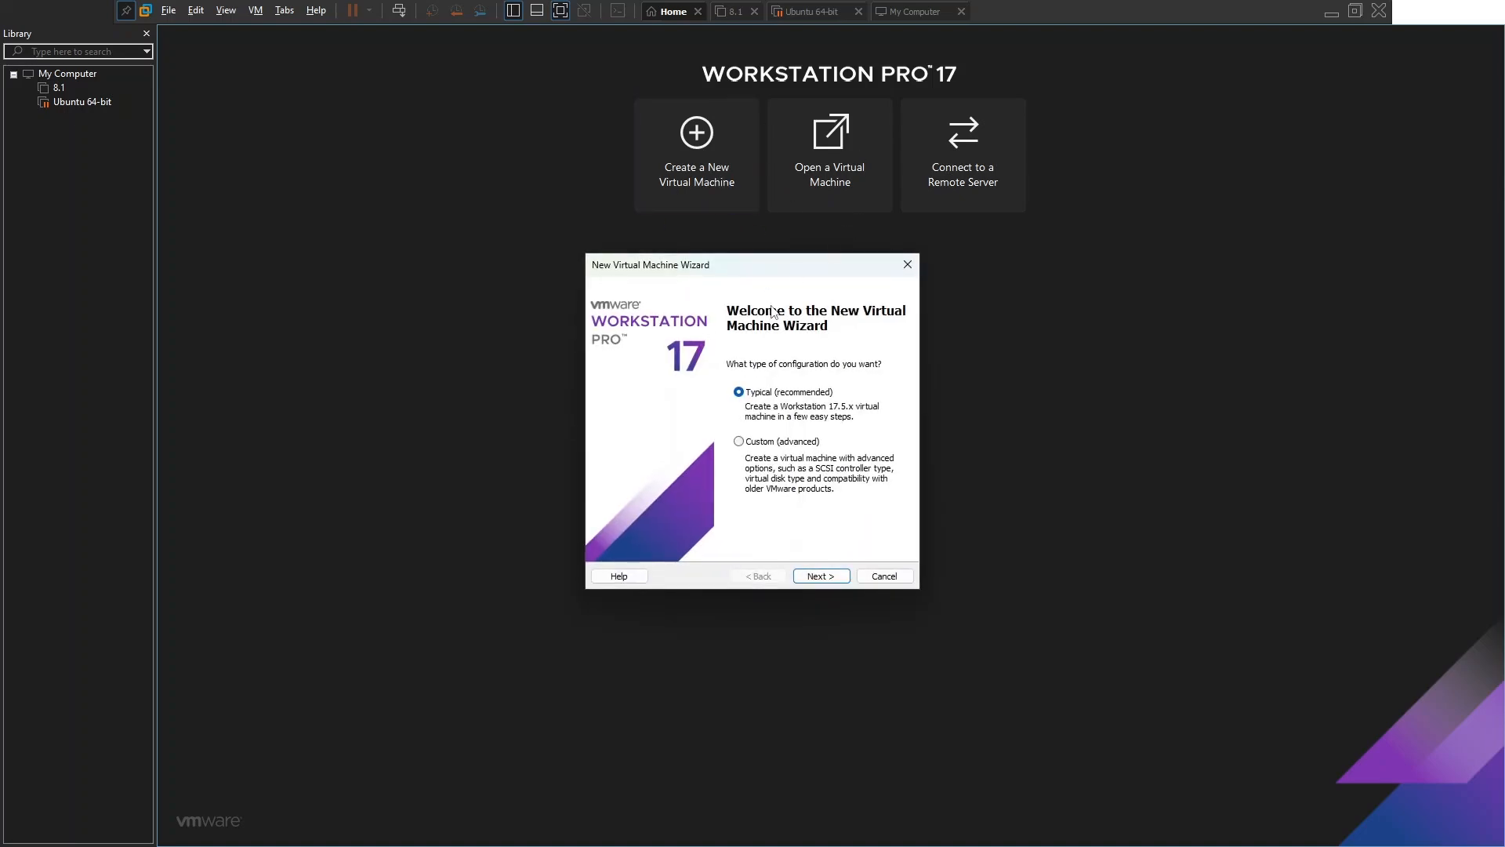
left_click(738, 440)
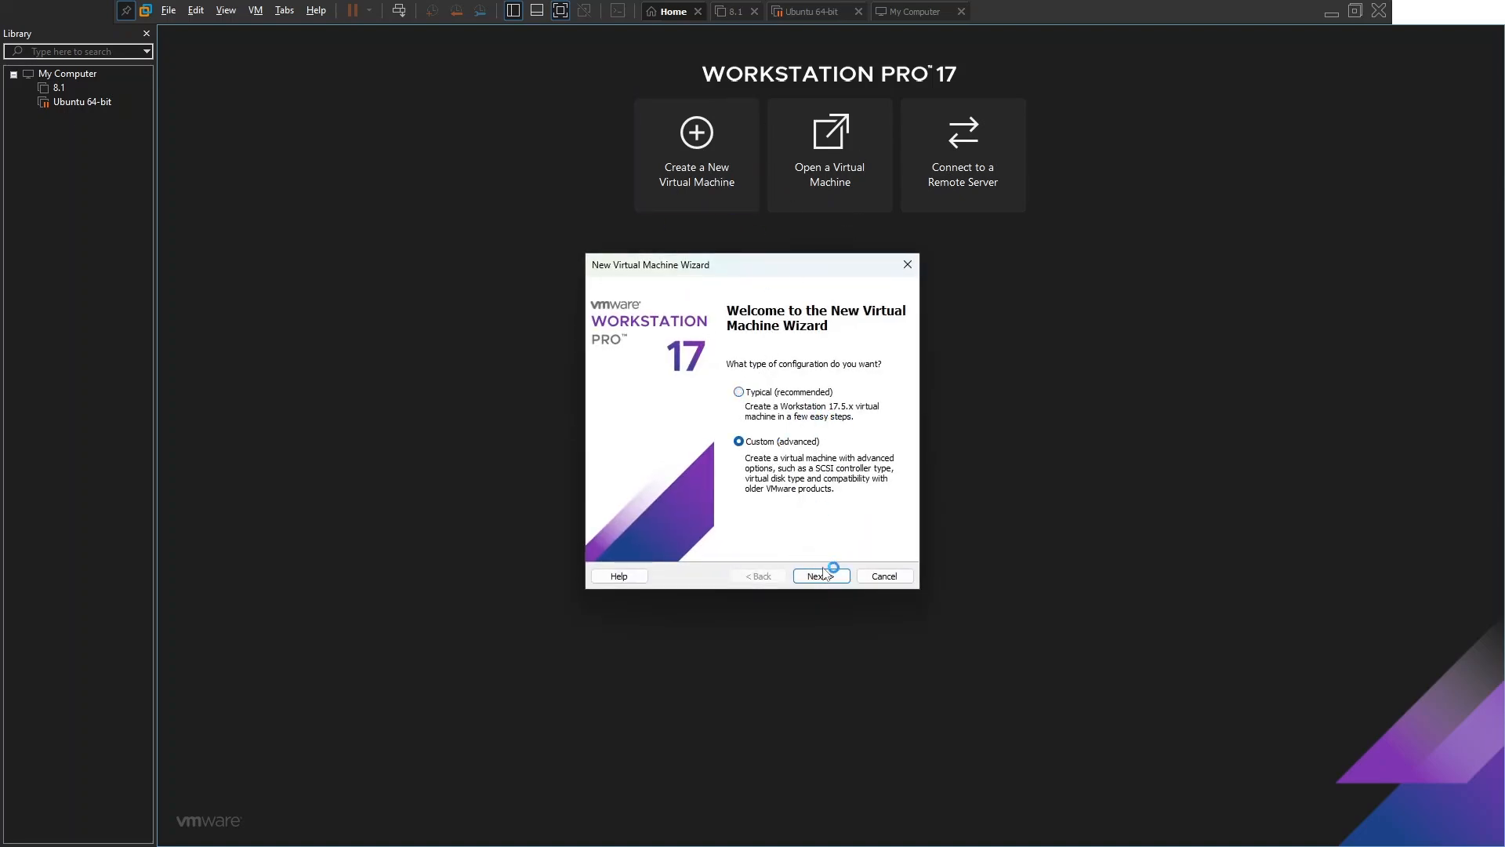
left_click(819, 576)
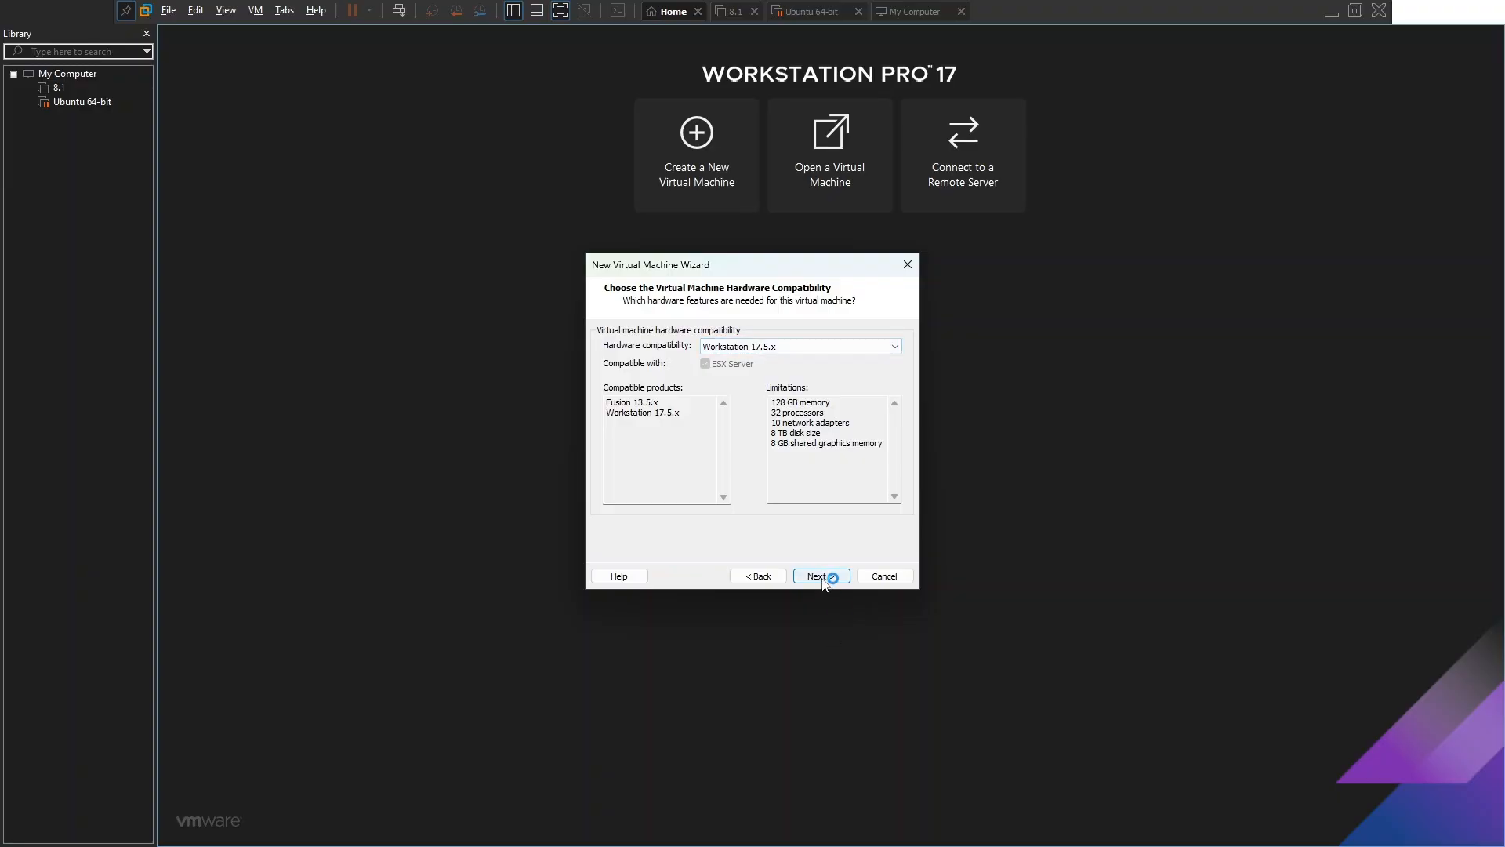
left_click(820, 576)
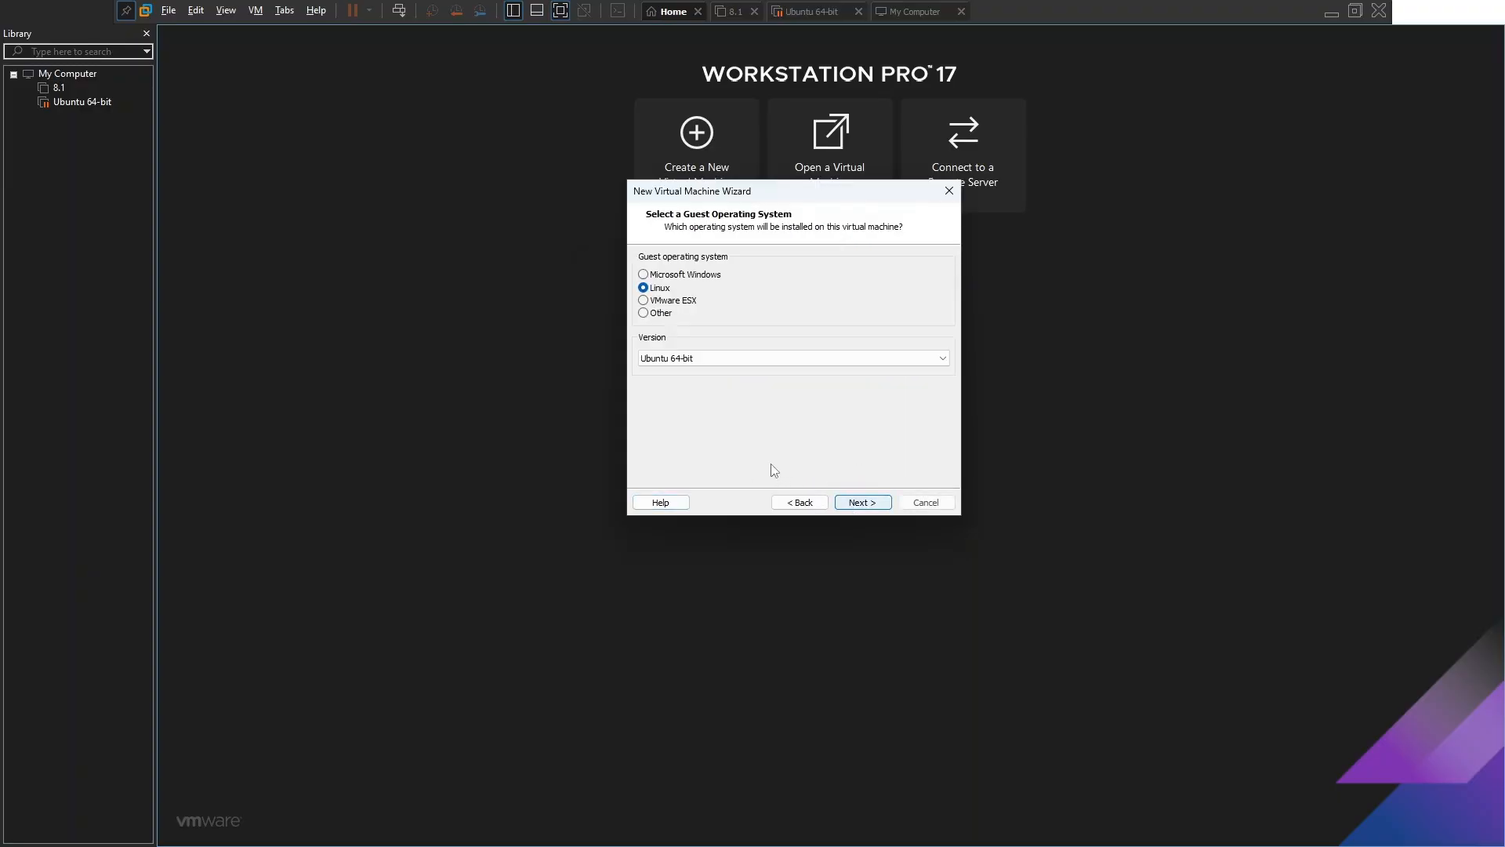
left_click(643, 273)
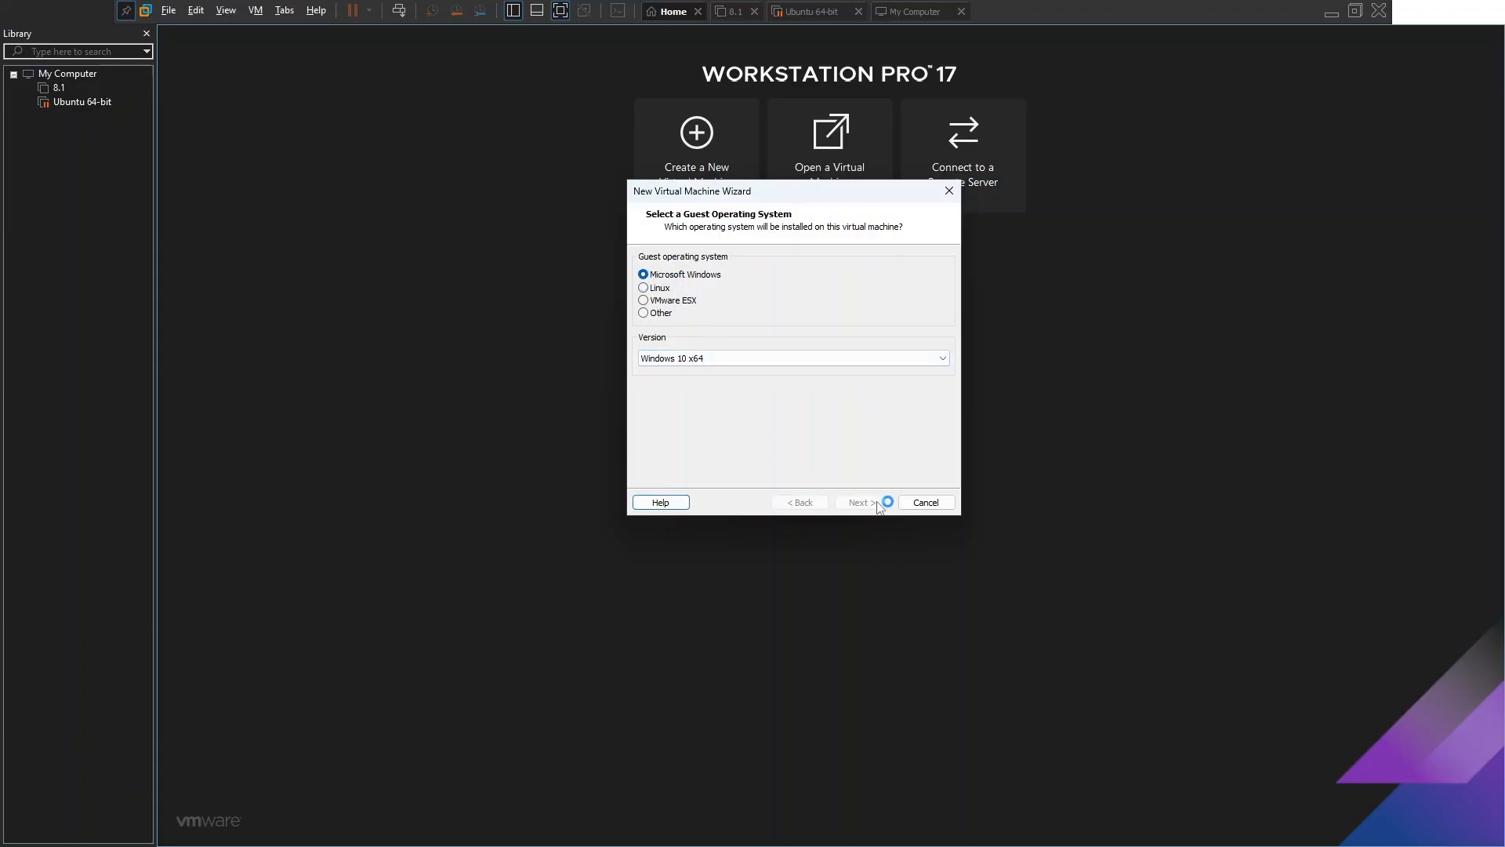
left_click(860, 502)
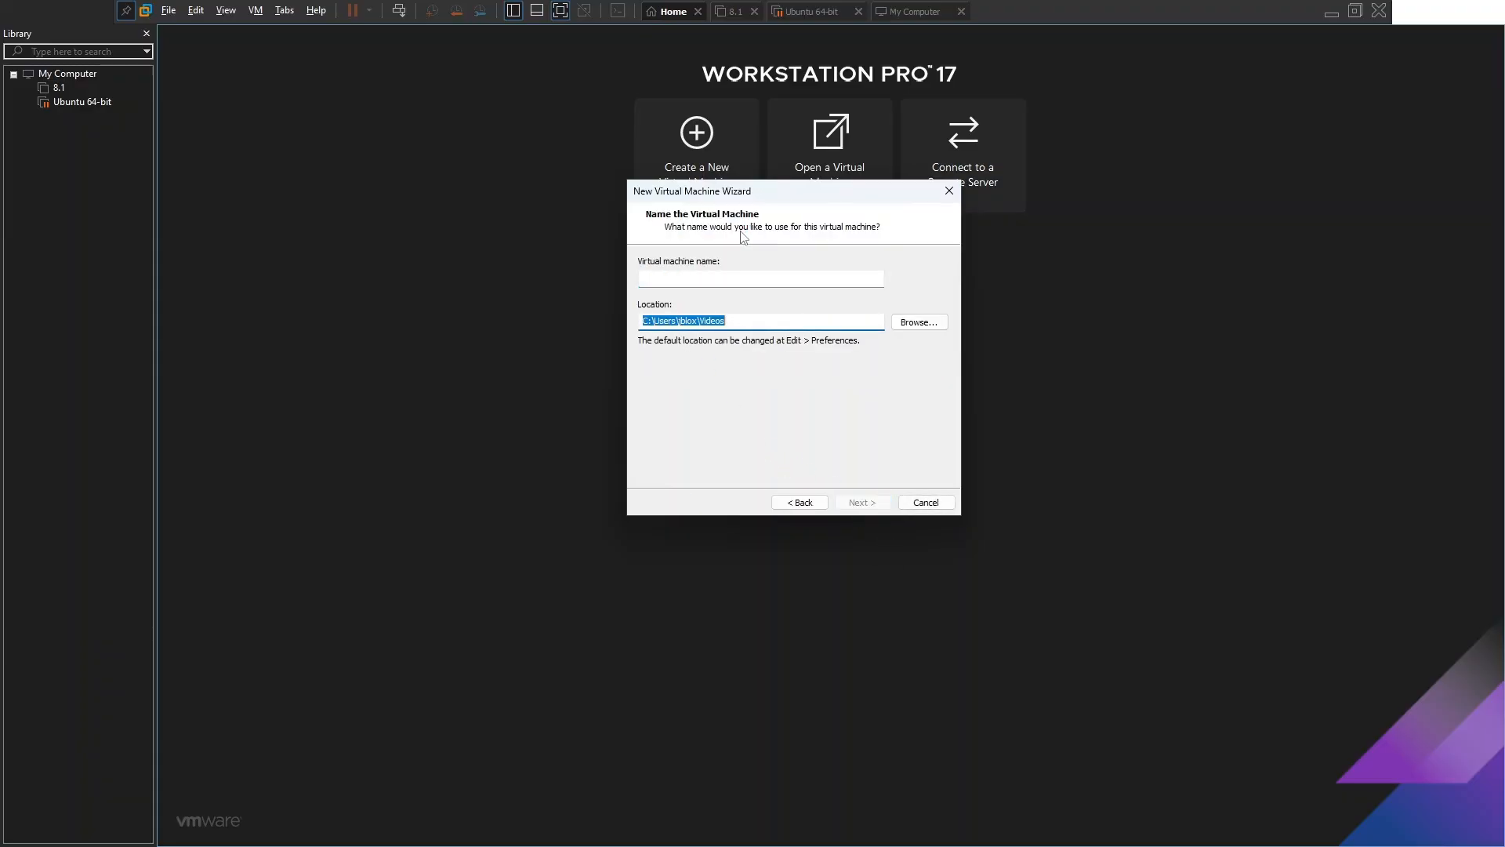
Name the machine W101507 and keep UEFI firmware.
type("W")
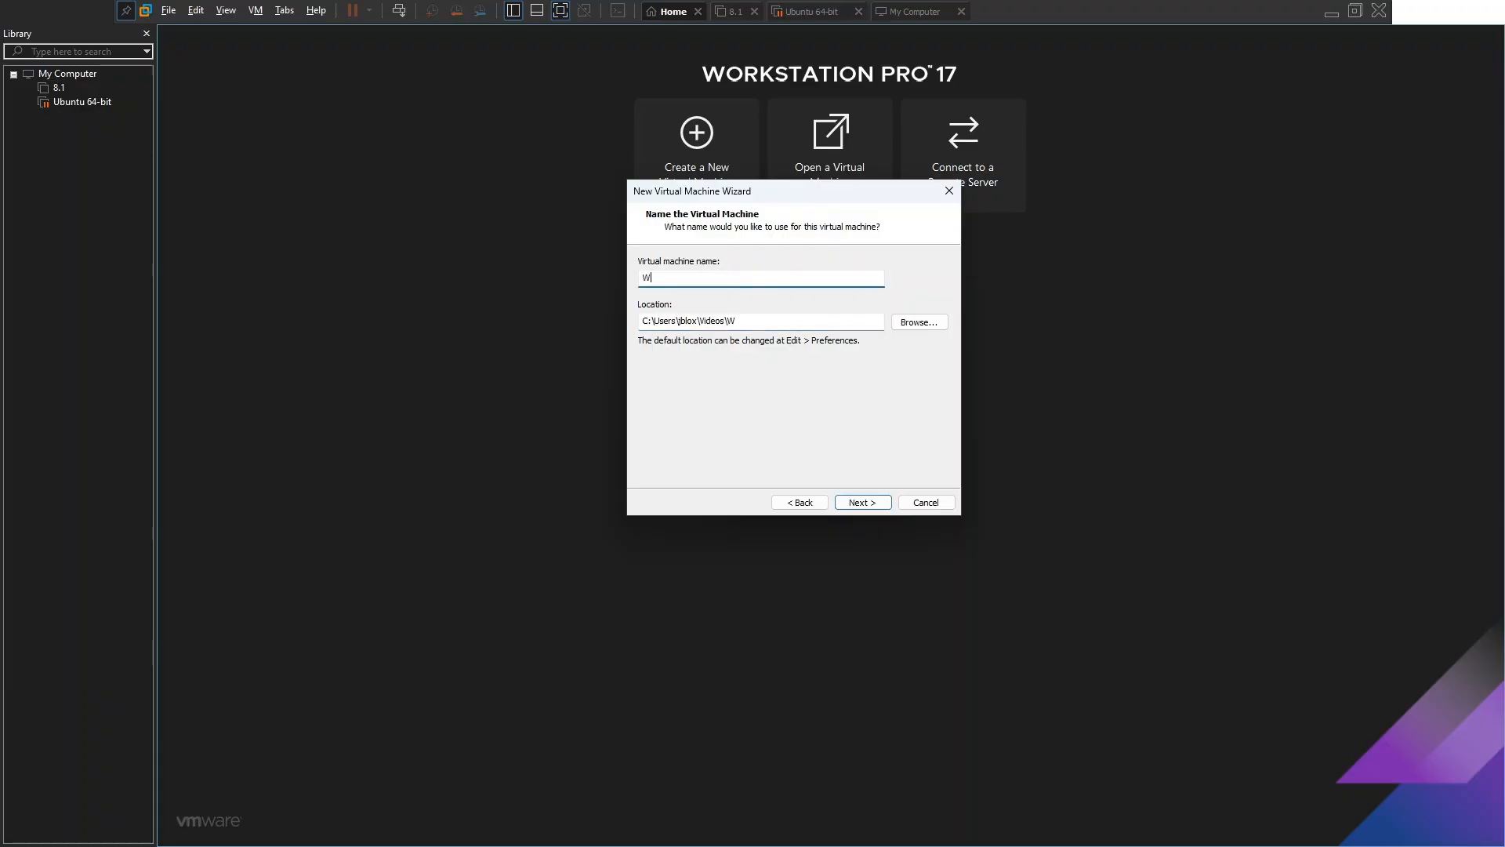
type("101507")
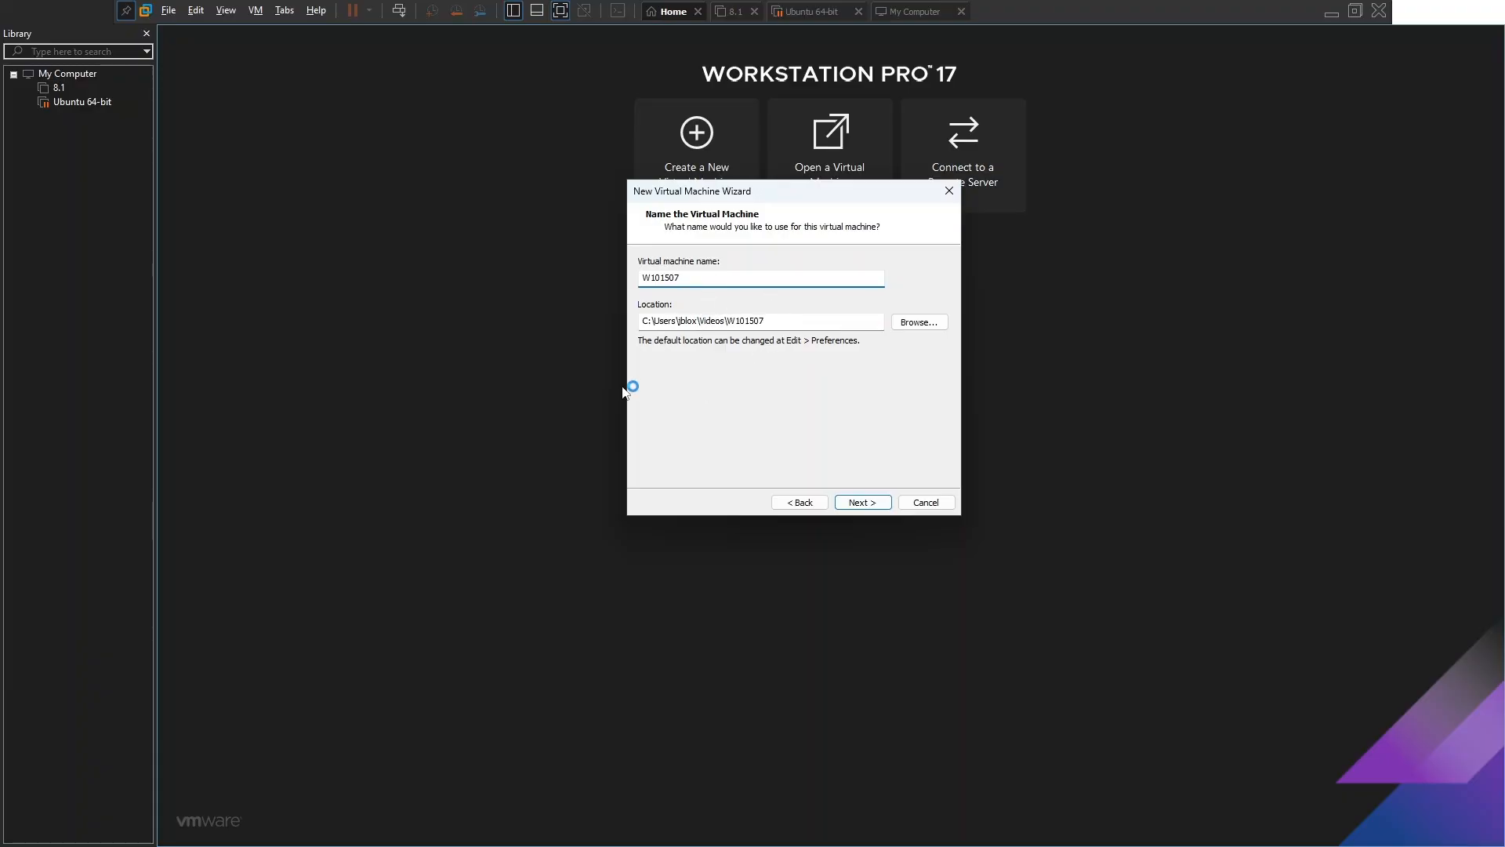
left_click(861, 502)
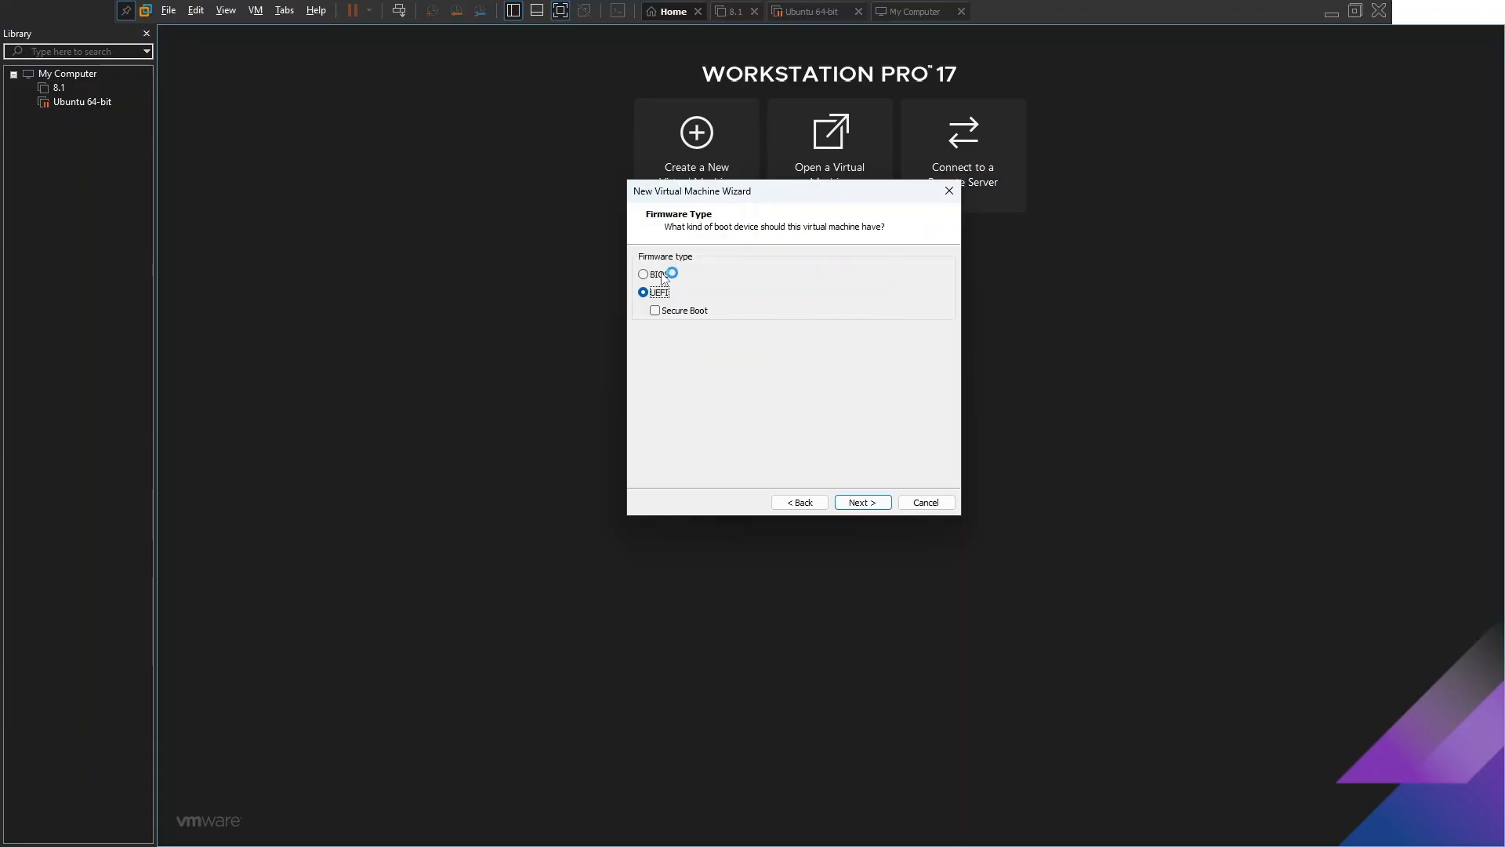
mouse_move(850, 467)
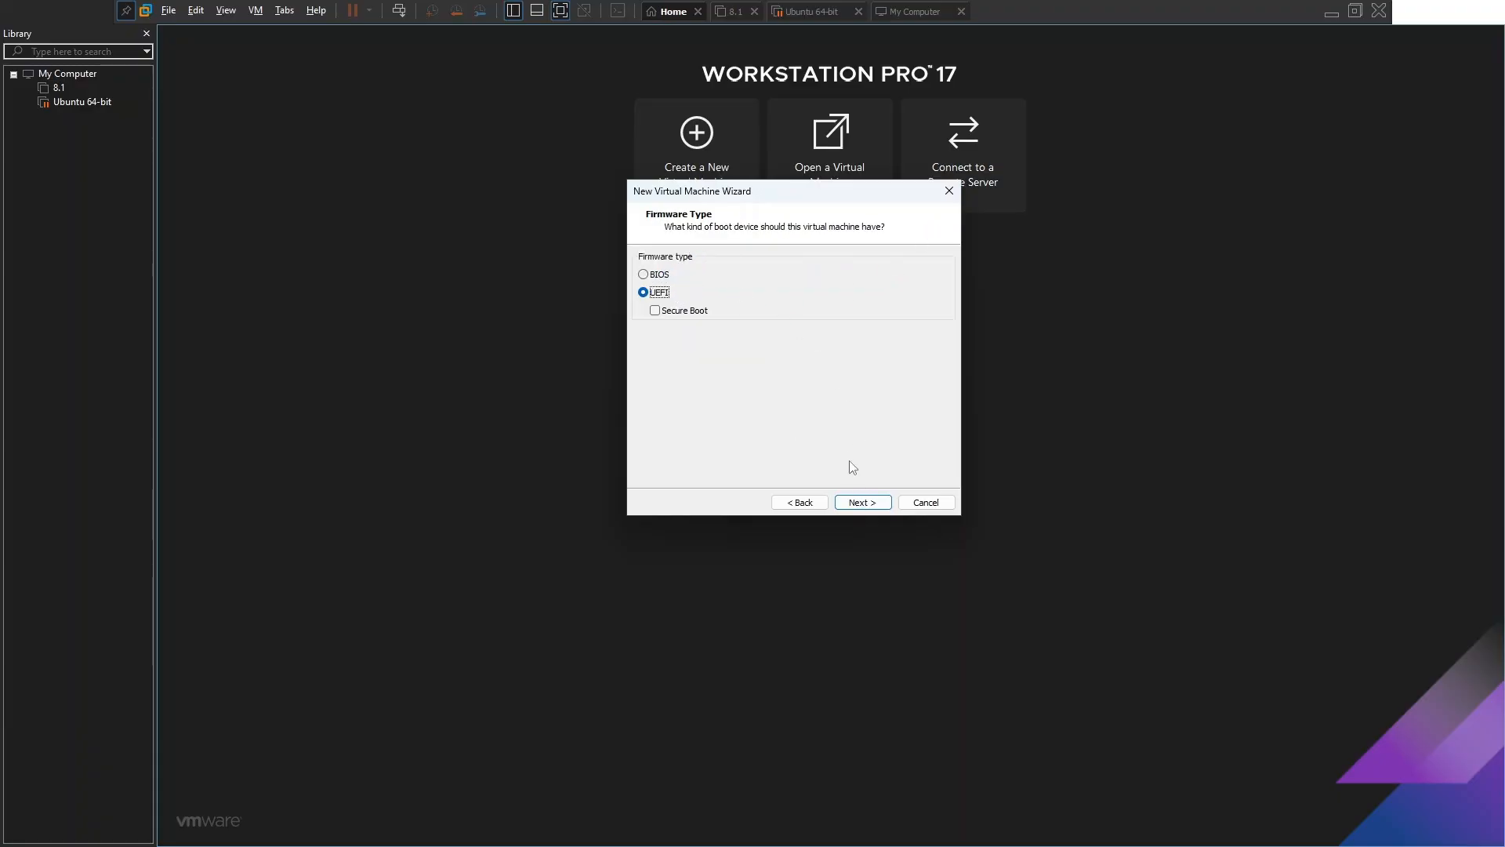
left_click(861, 502)
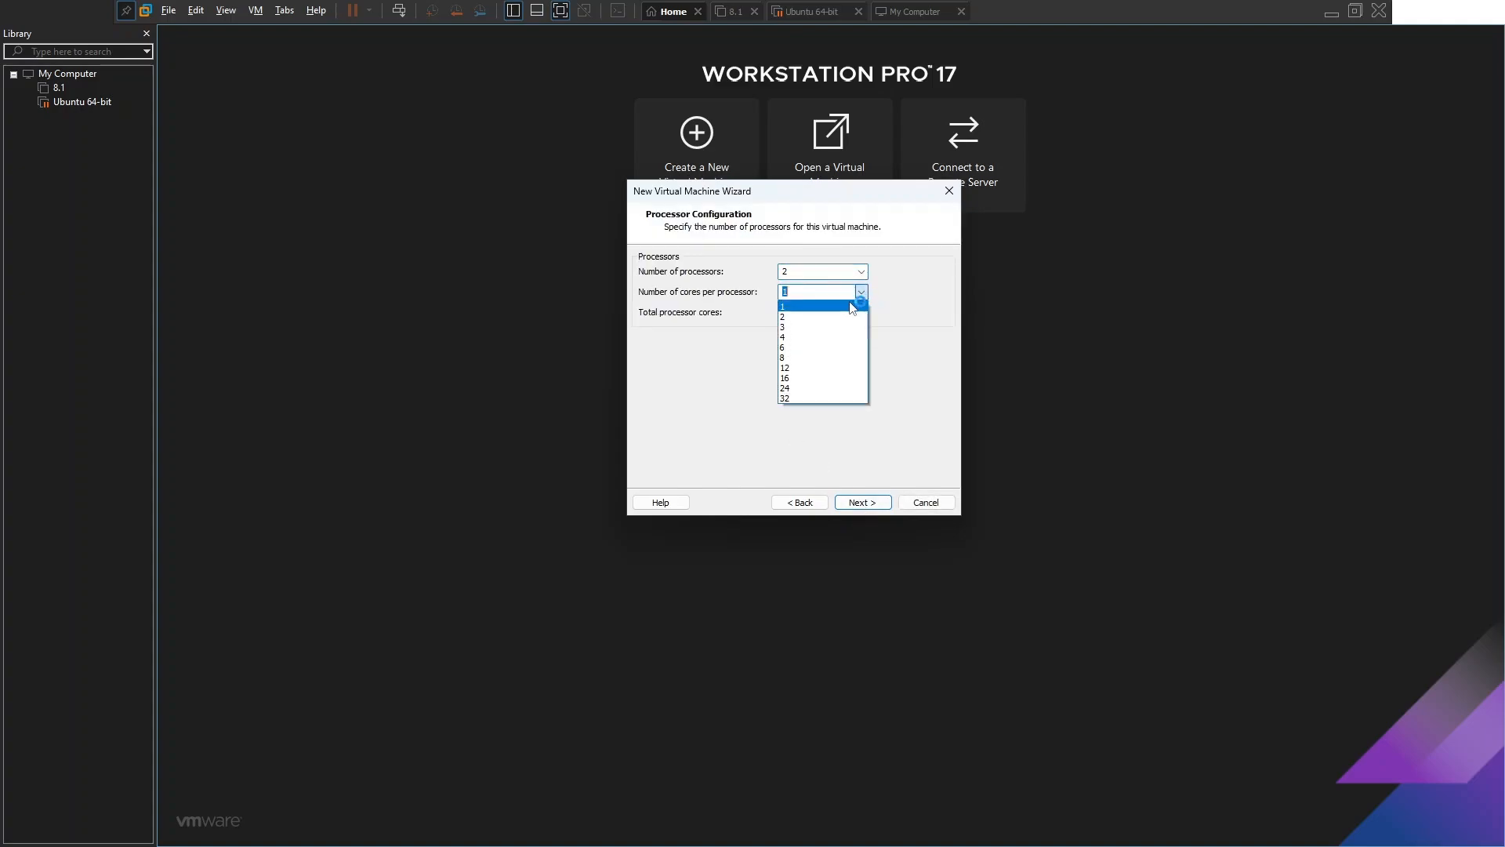
Set 1 processor with 2 cores, 4096 MB memory and a 60 GB single-file disk.
left_click(784, 316)
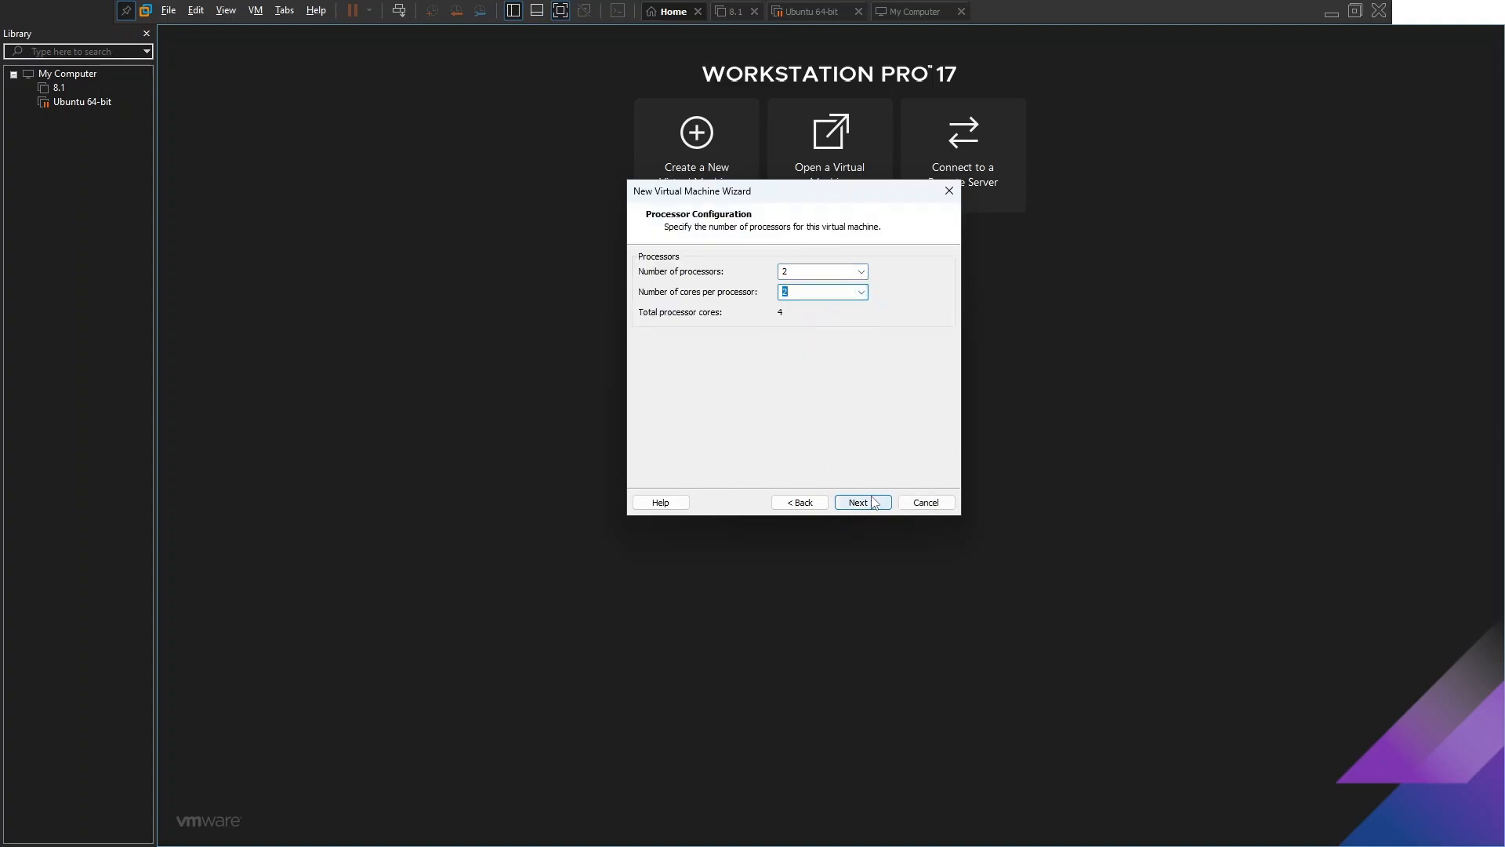
left_click(820, 272)
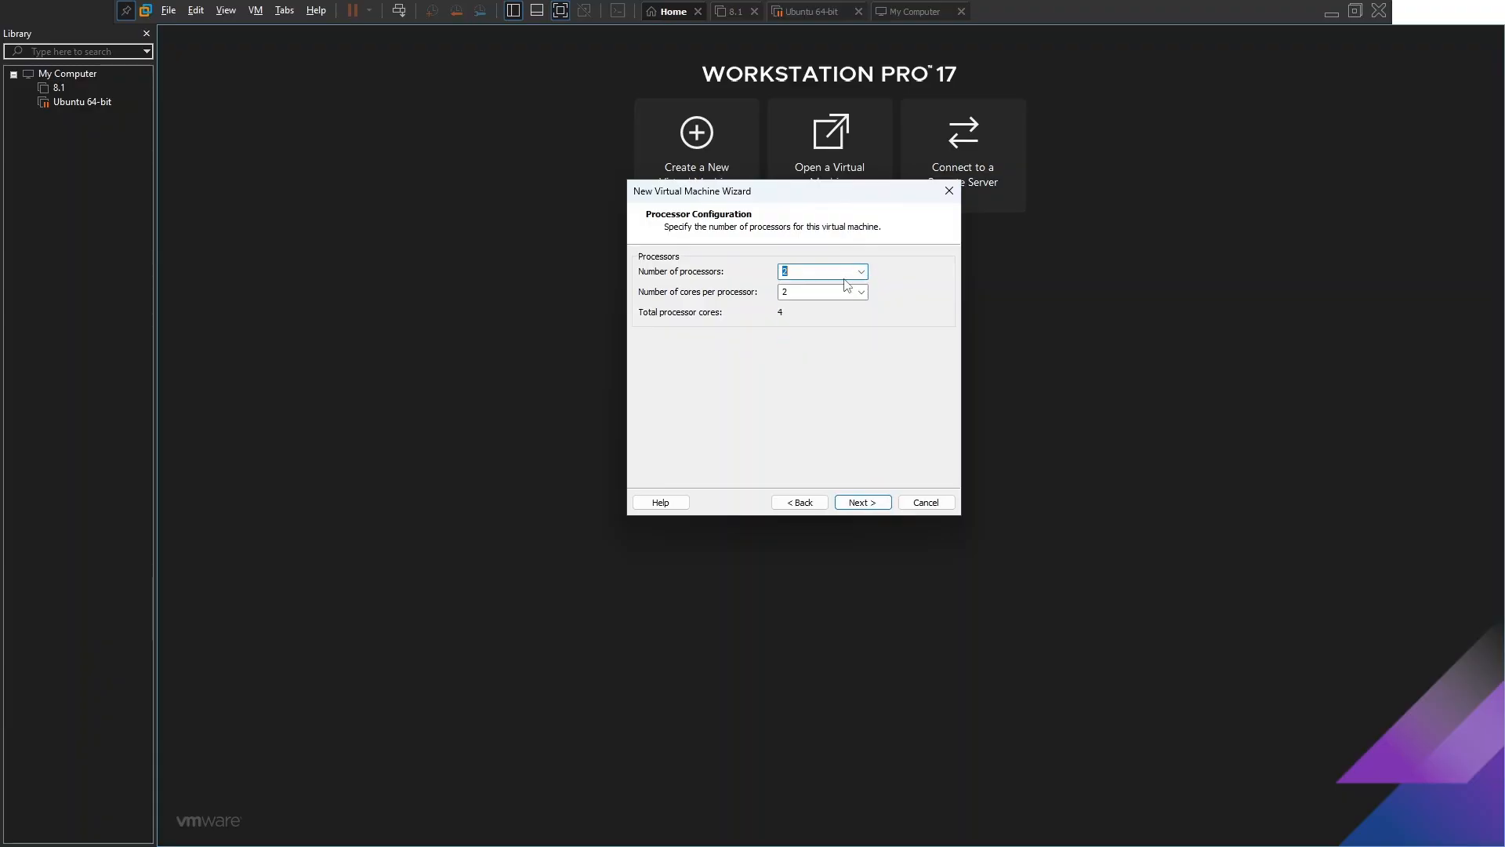
left_click(859, 271)
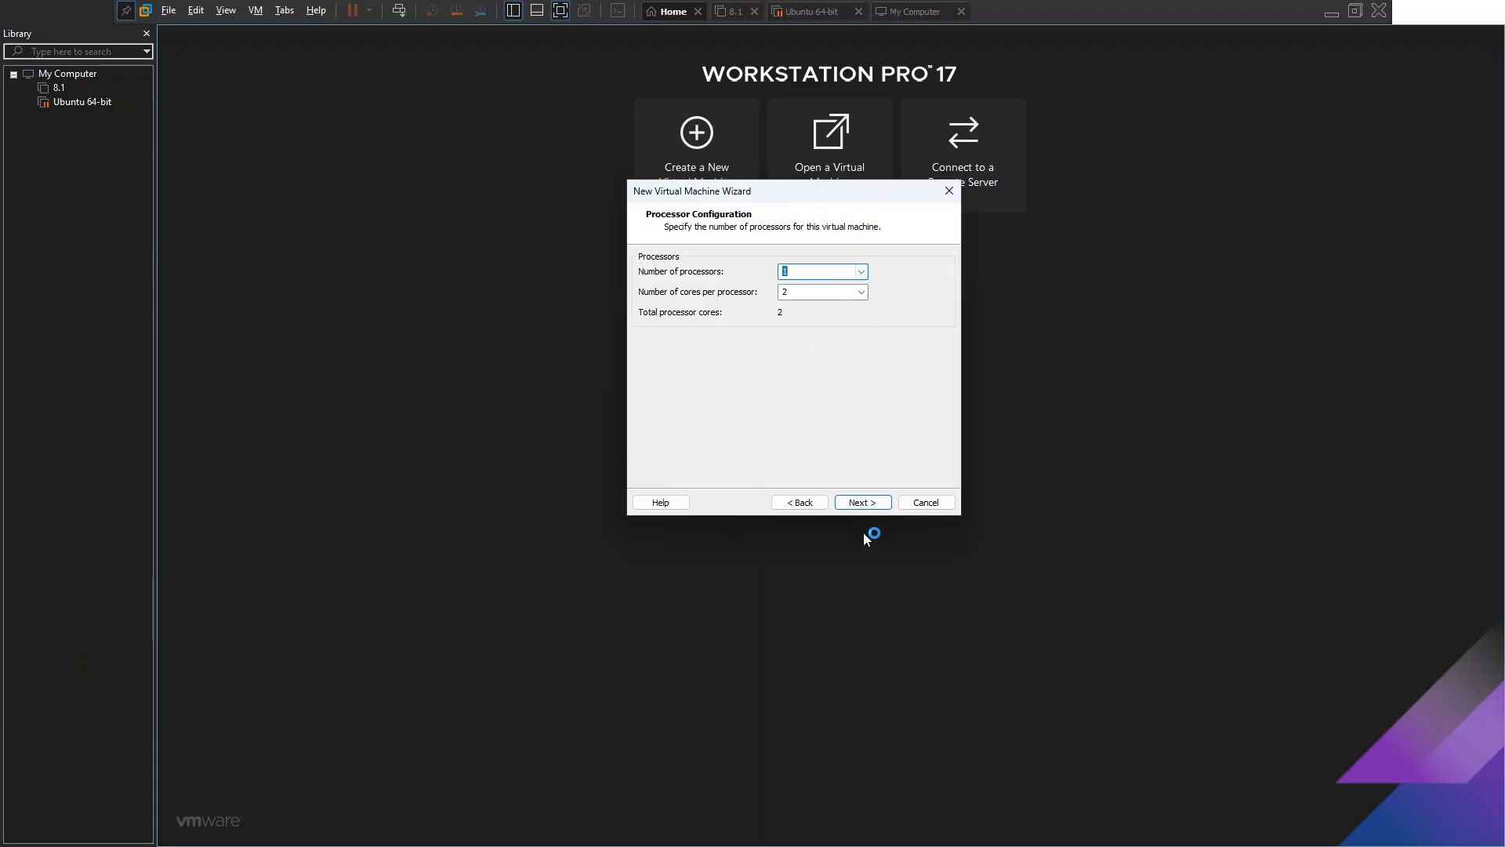
left_click(861, 501)
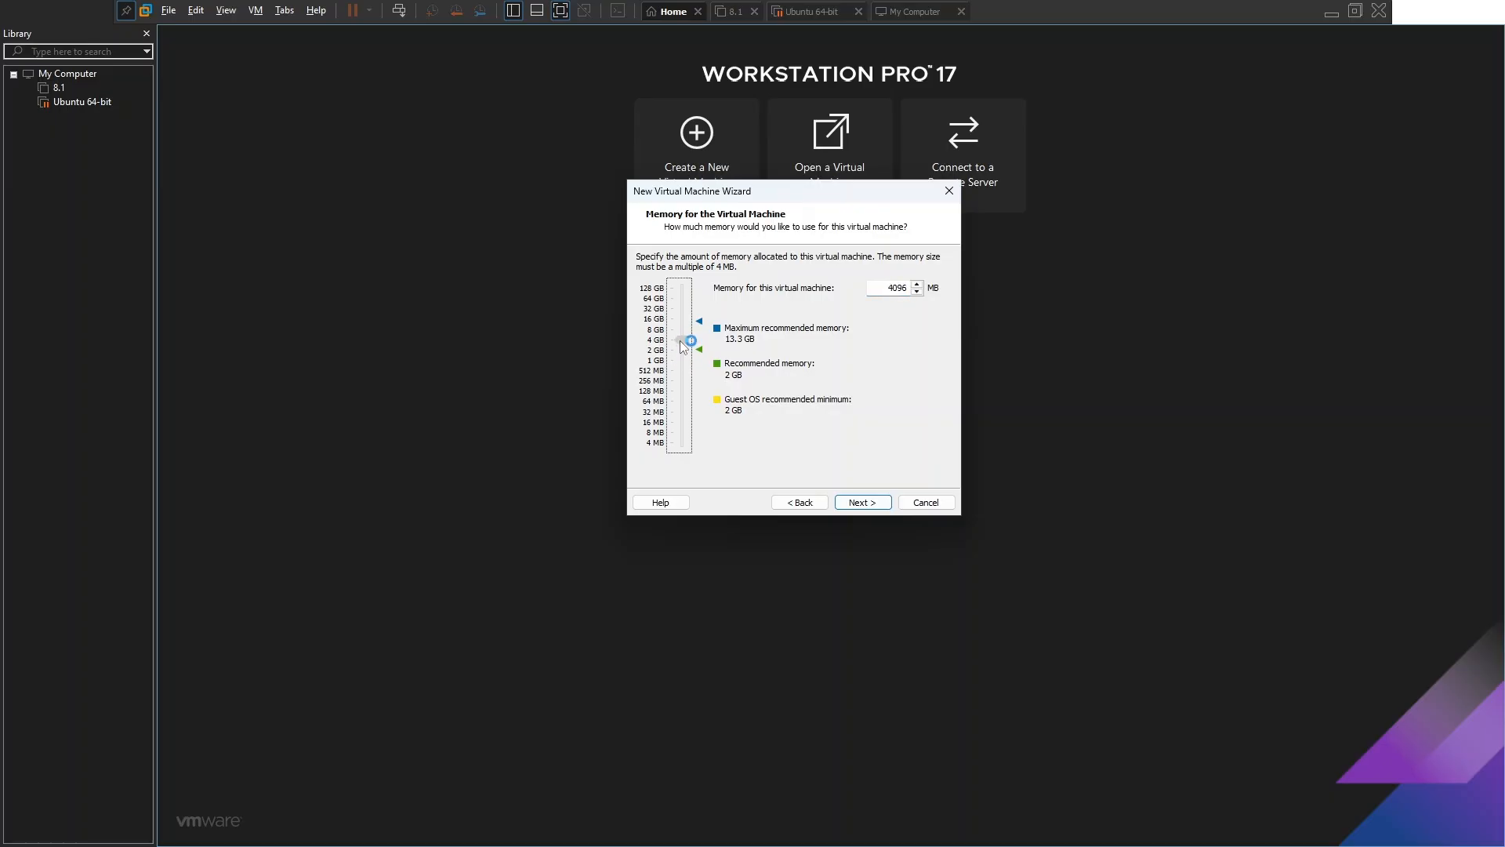
left_click(861, 502)
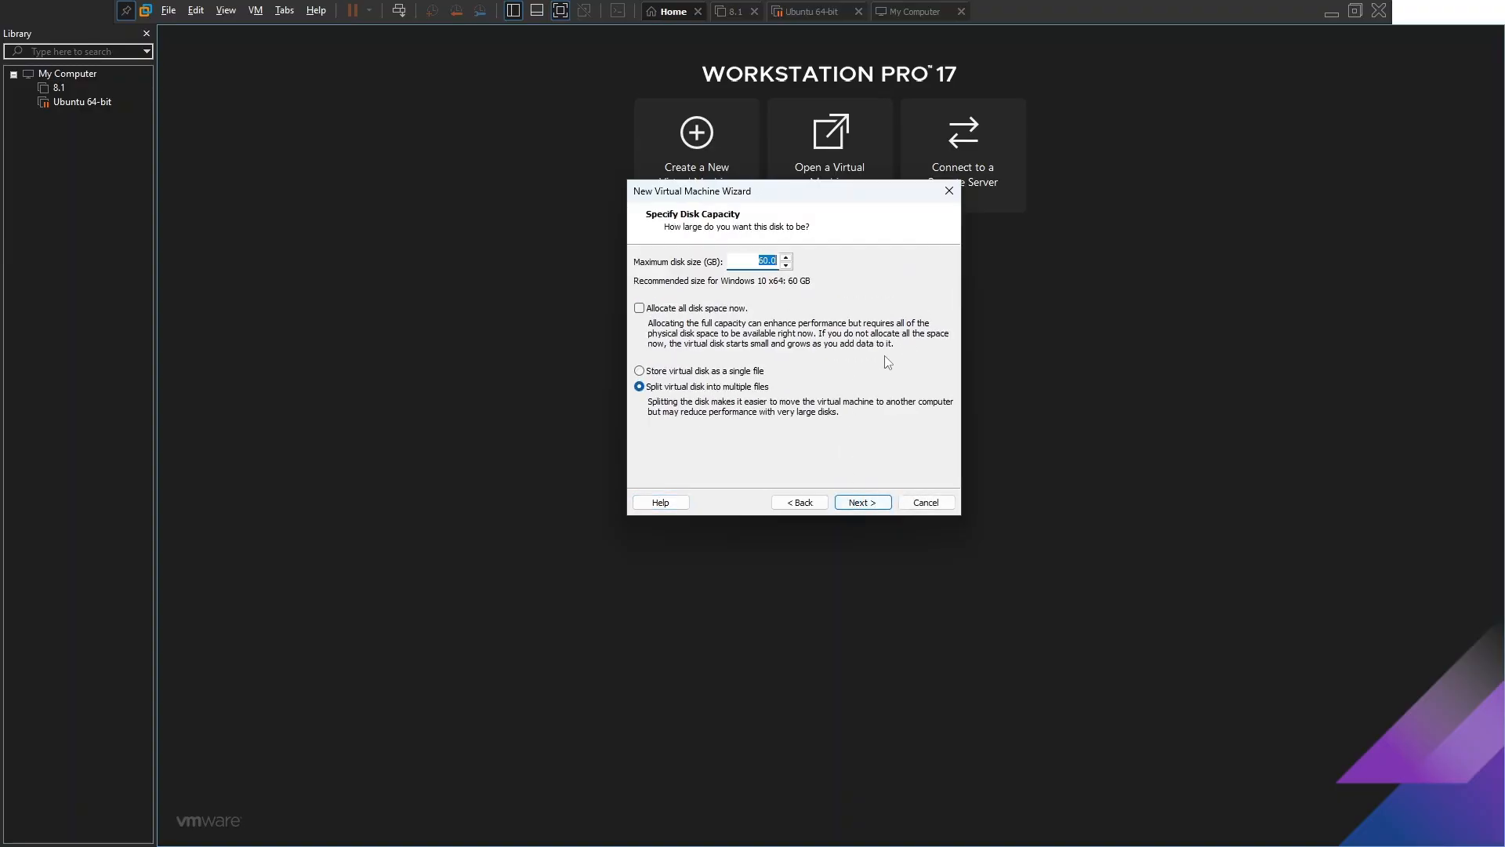
mouse_move(889, 417)
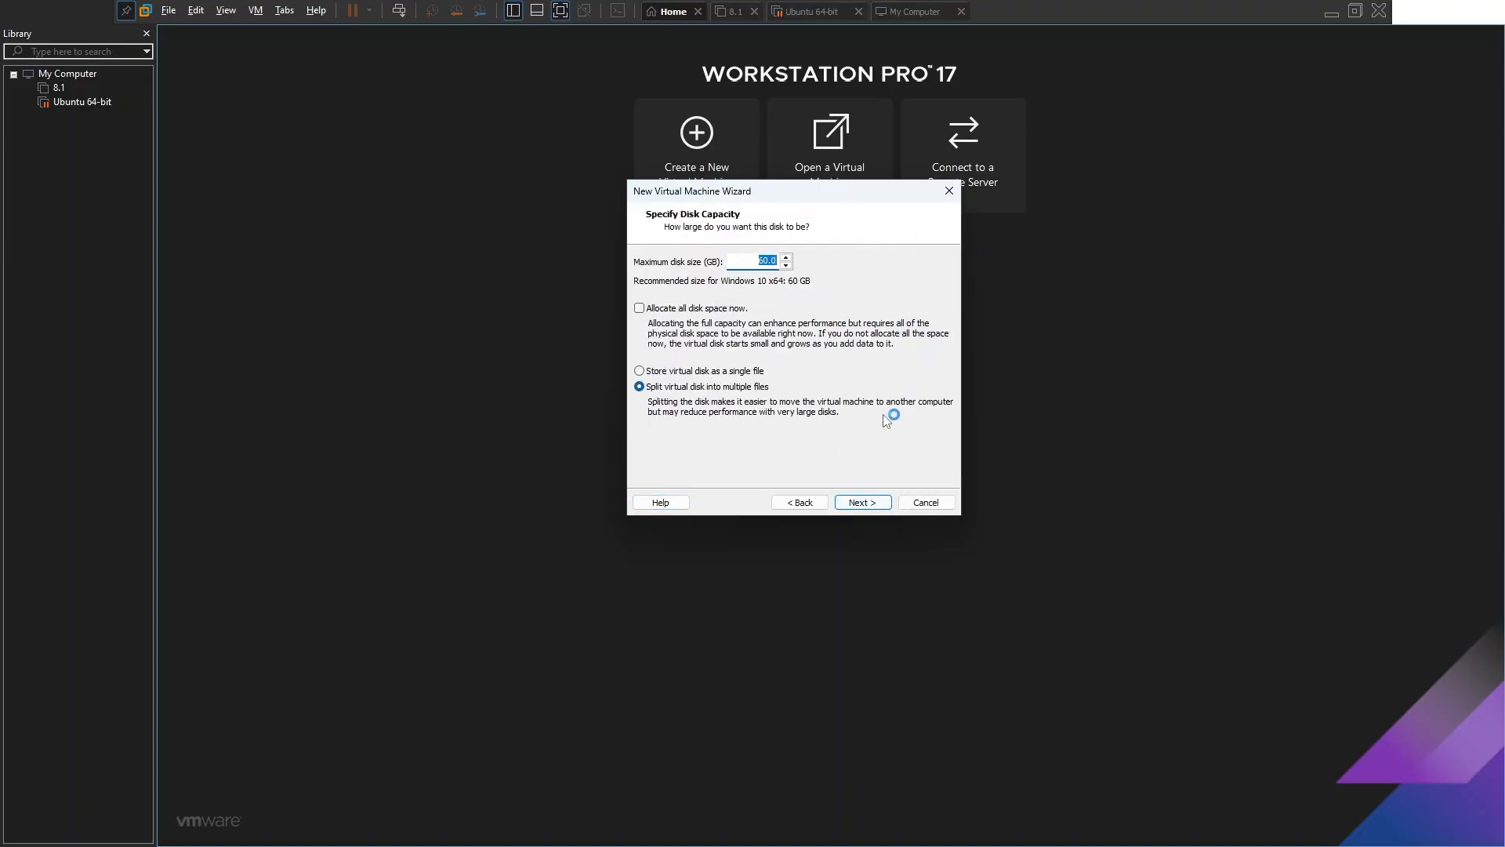
left_click(640, 370)
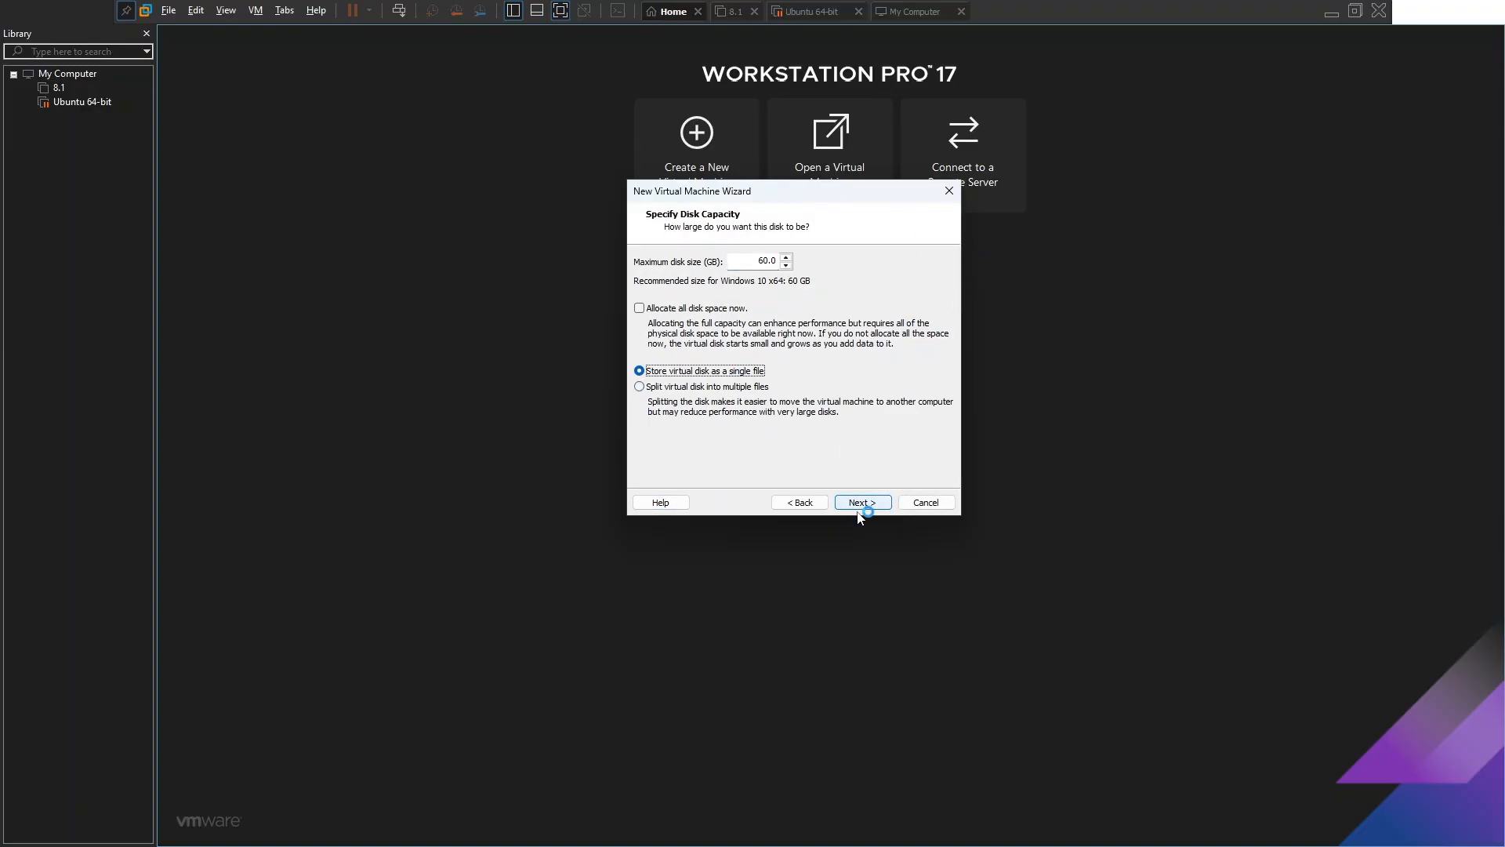
Attach the Windows ISO to the CD/DVD drive and finish creating W101507.
left_click(861, 502)
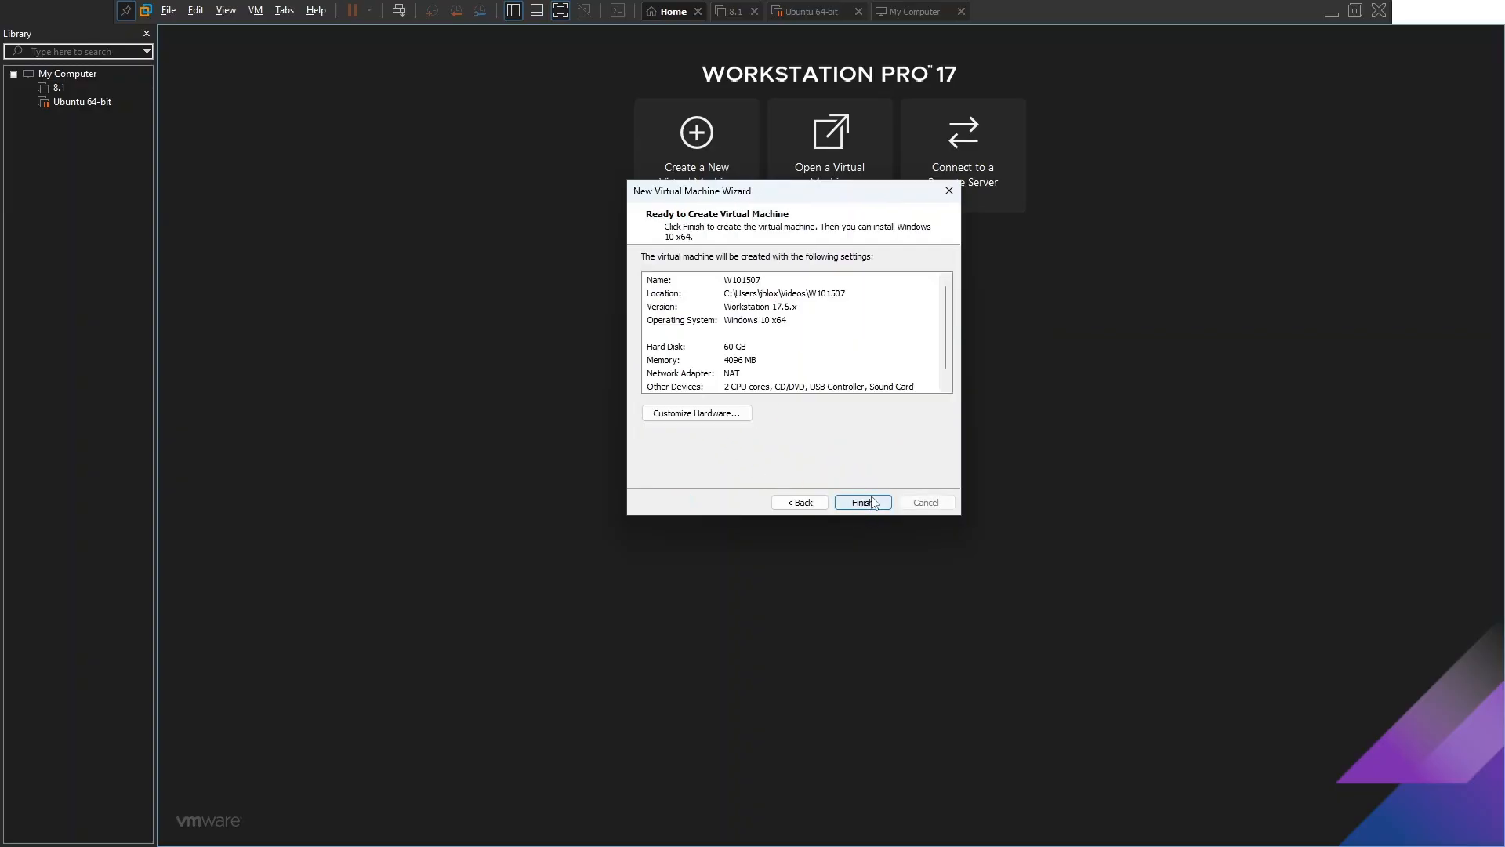
left_click(696, 412)
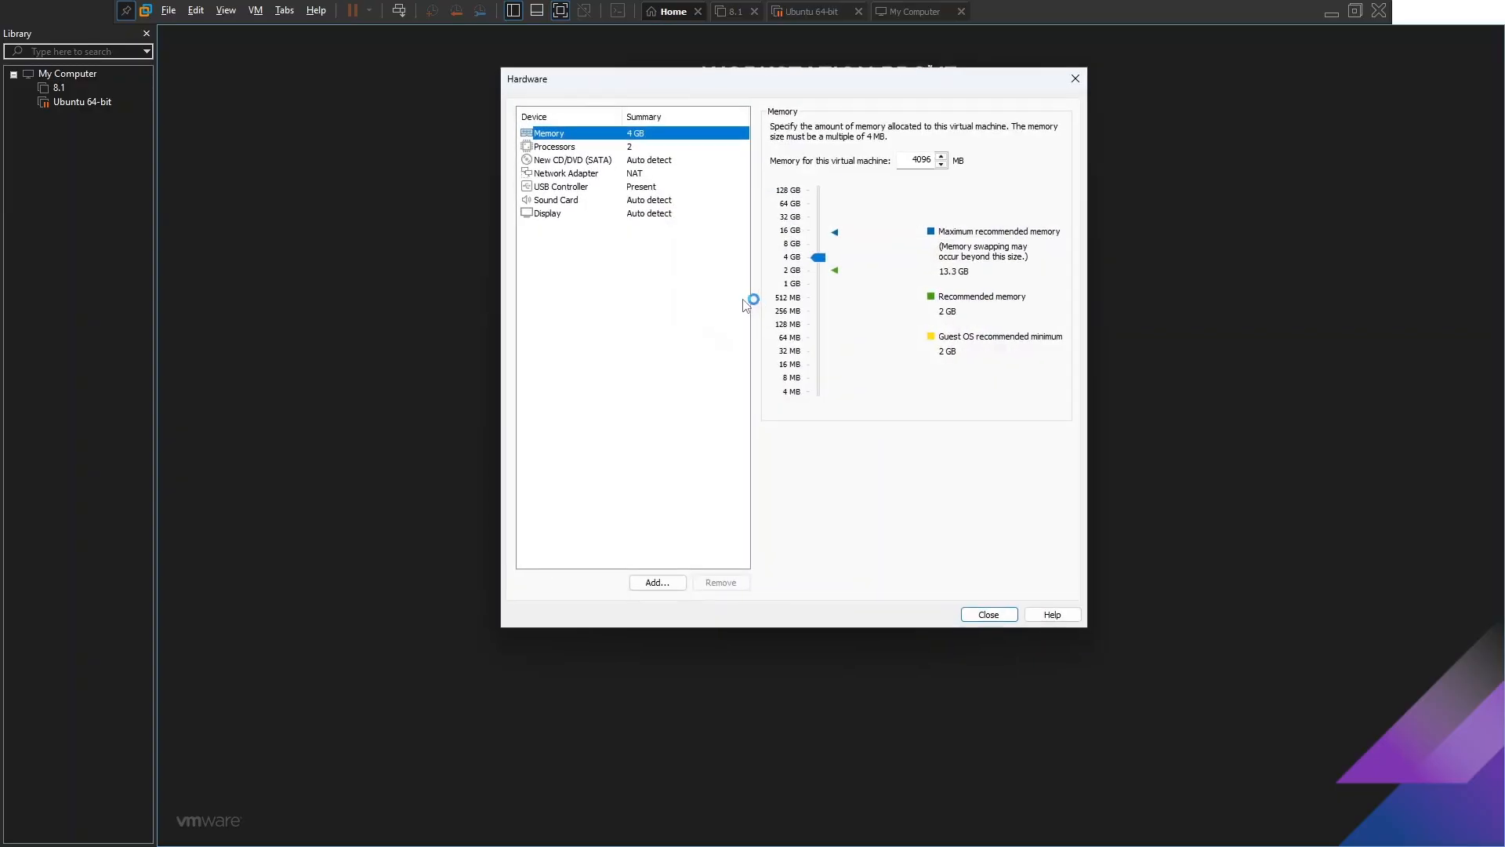
left_click(566, 160)
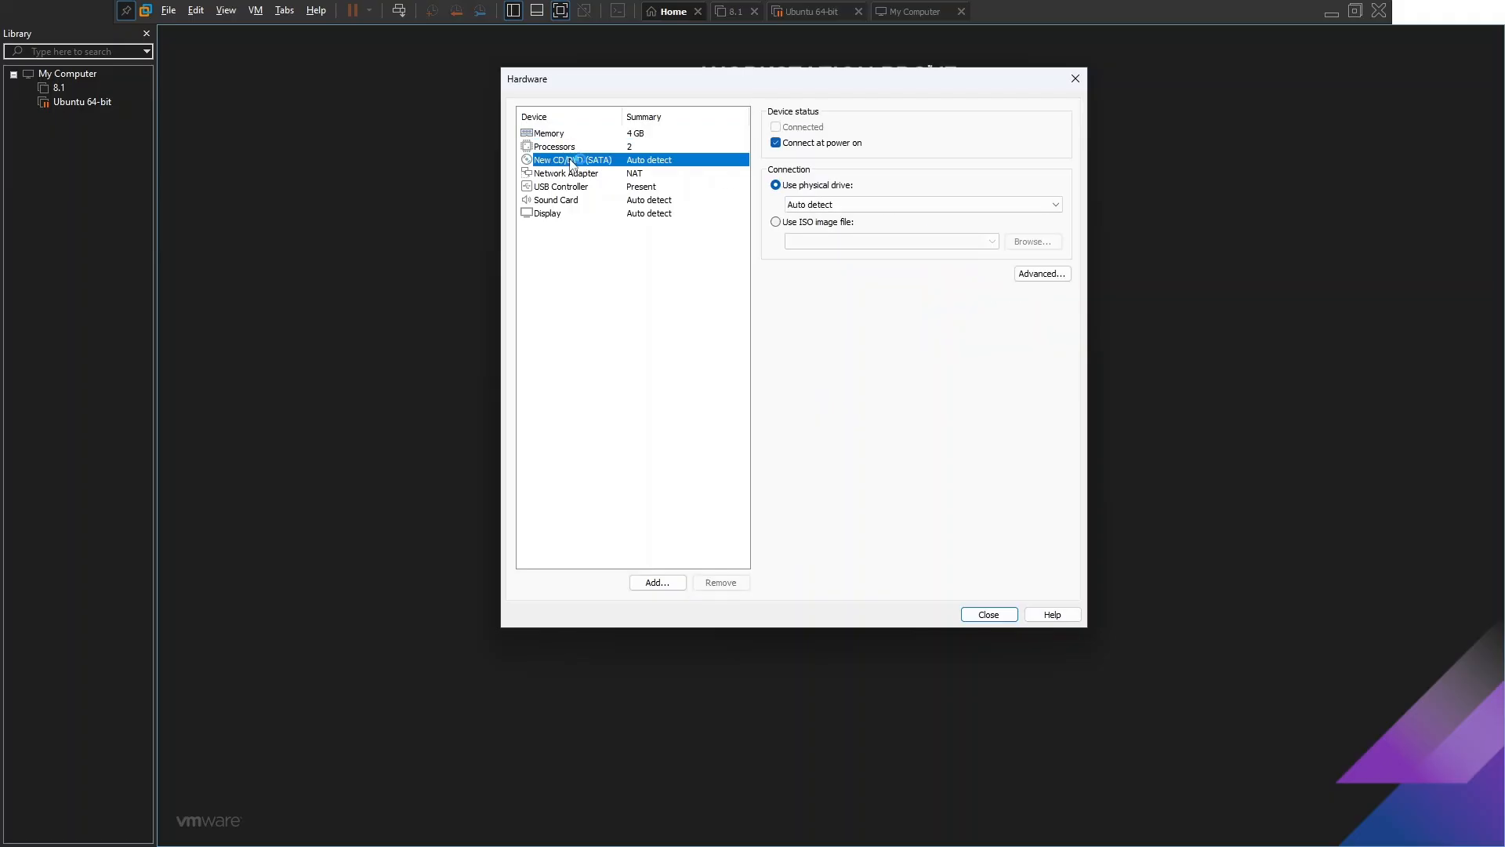
left_click(776, 221)
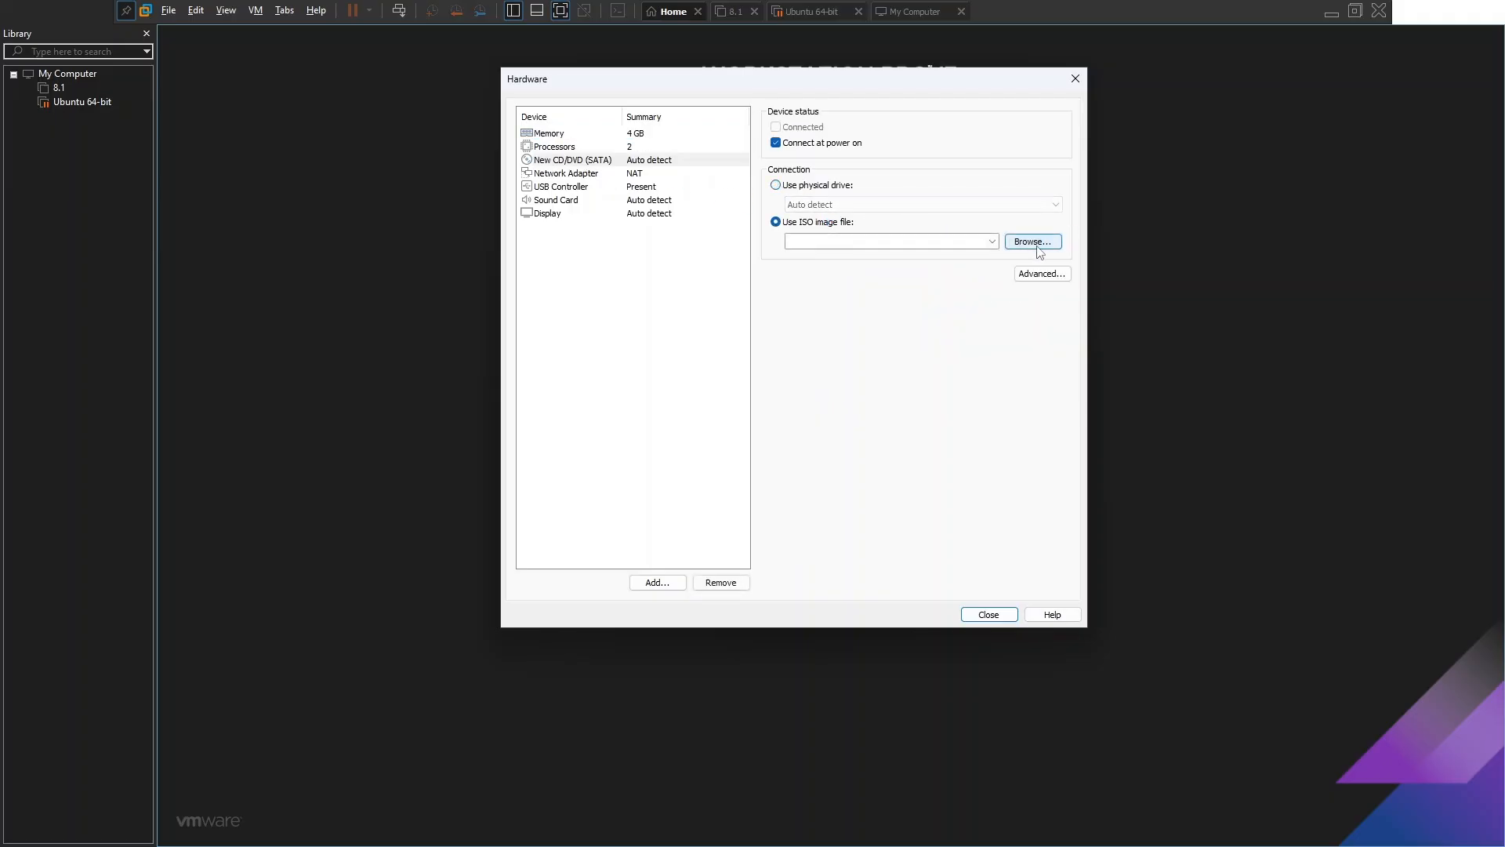
left_click(987, 615)
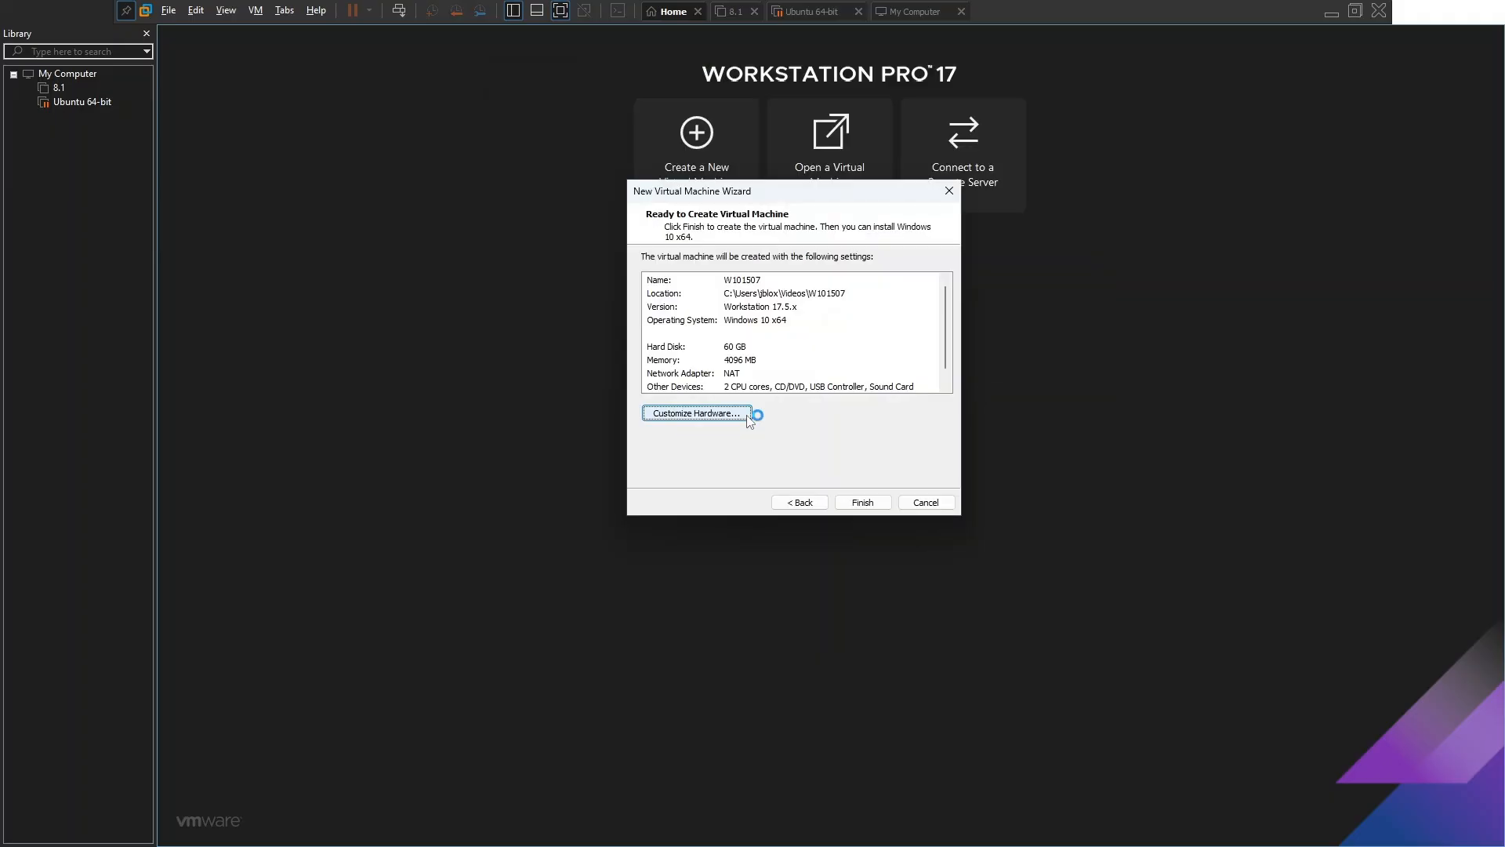
left_click(926, 502)
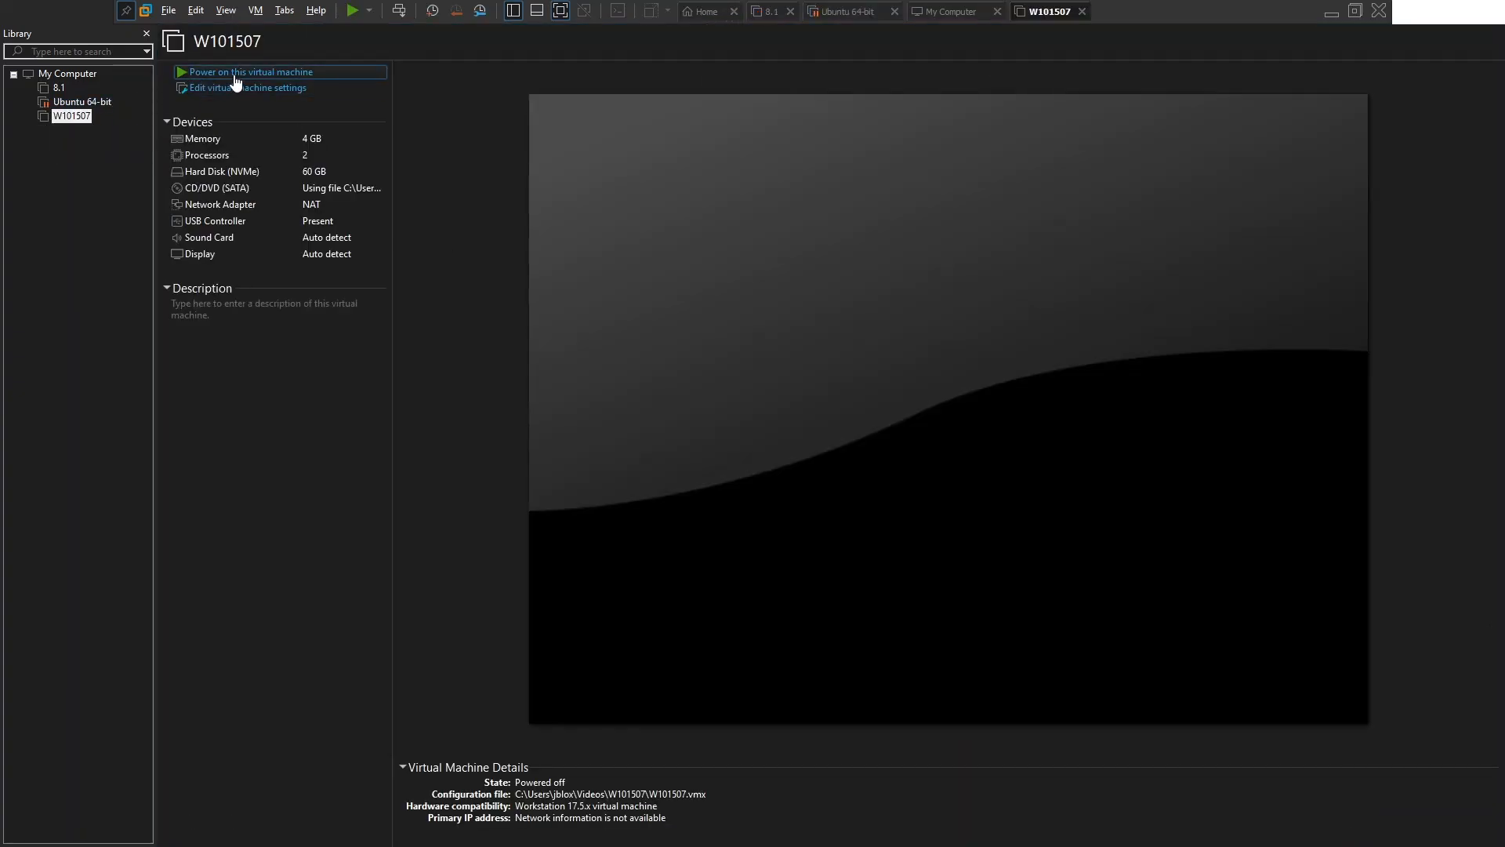
Power on W101507 so it boots from the ISO into Windows Setup.
left_click(251, 72)
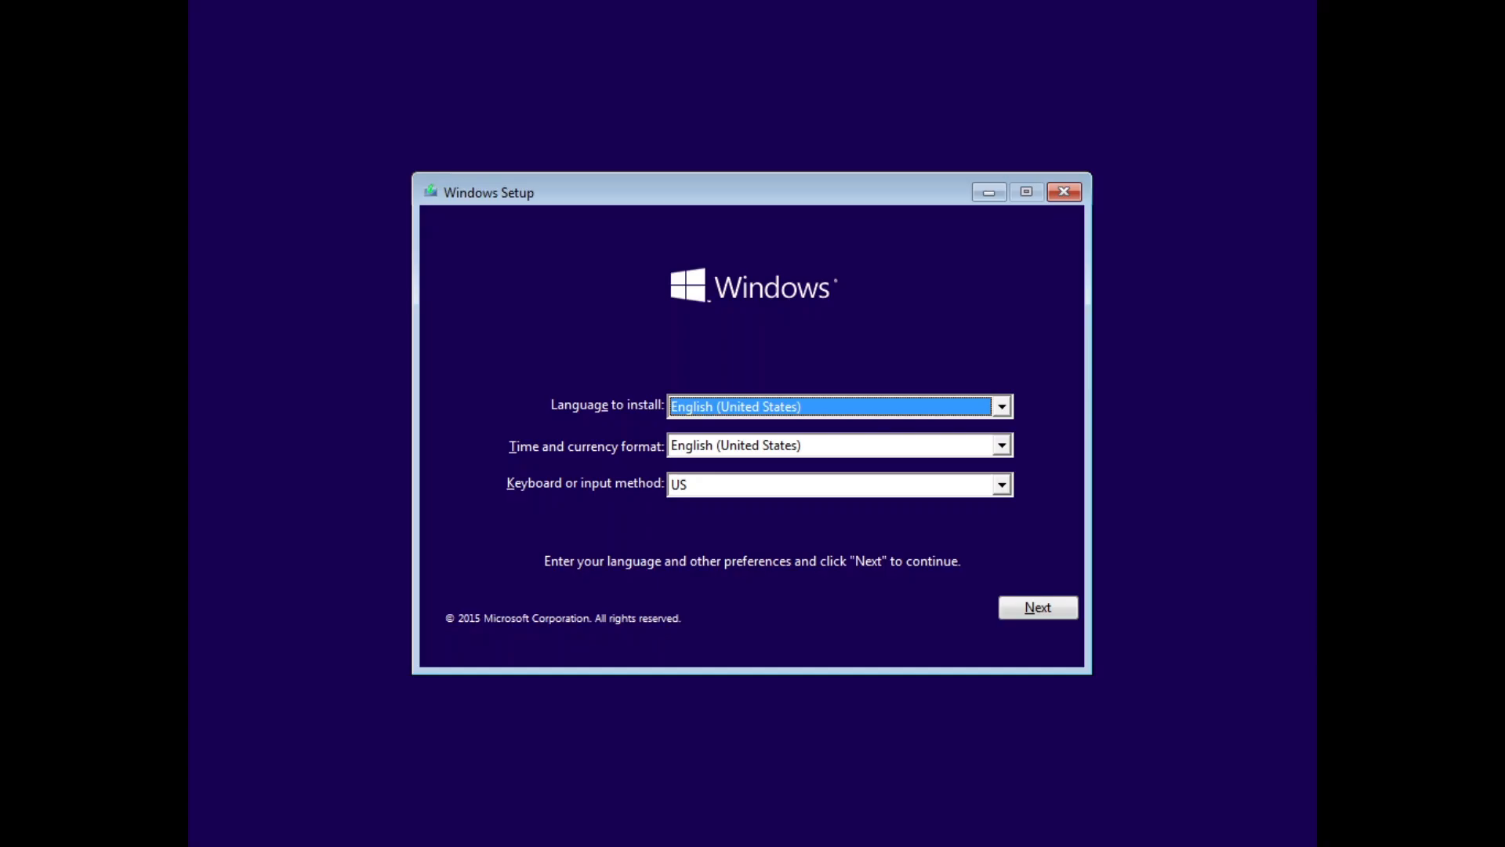
mouse_move(497, 284)
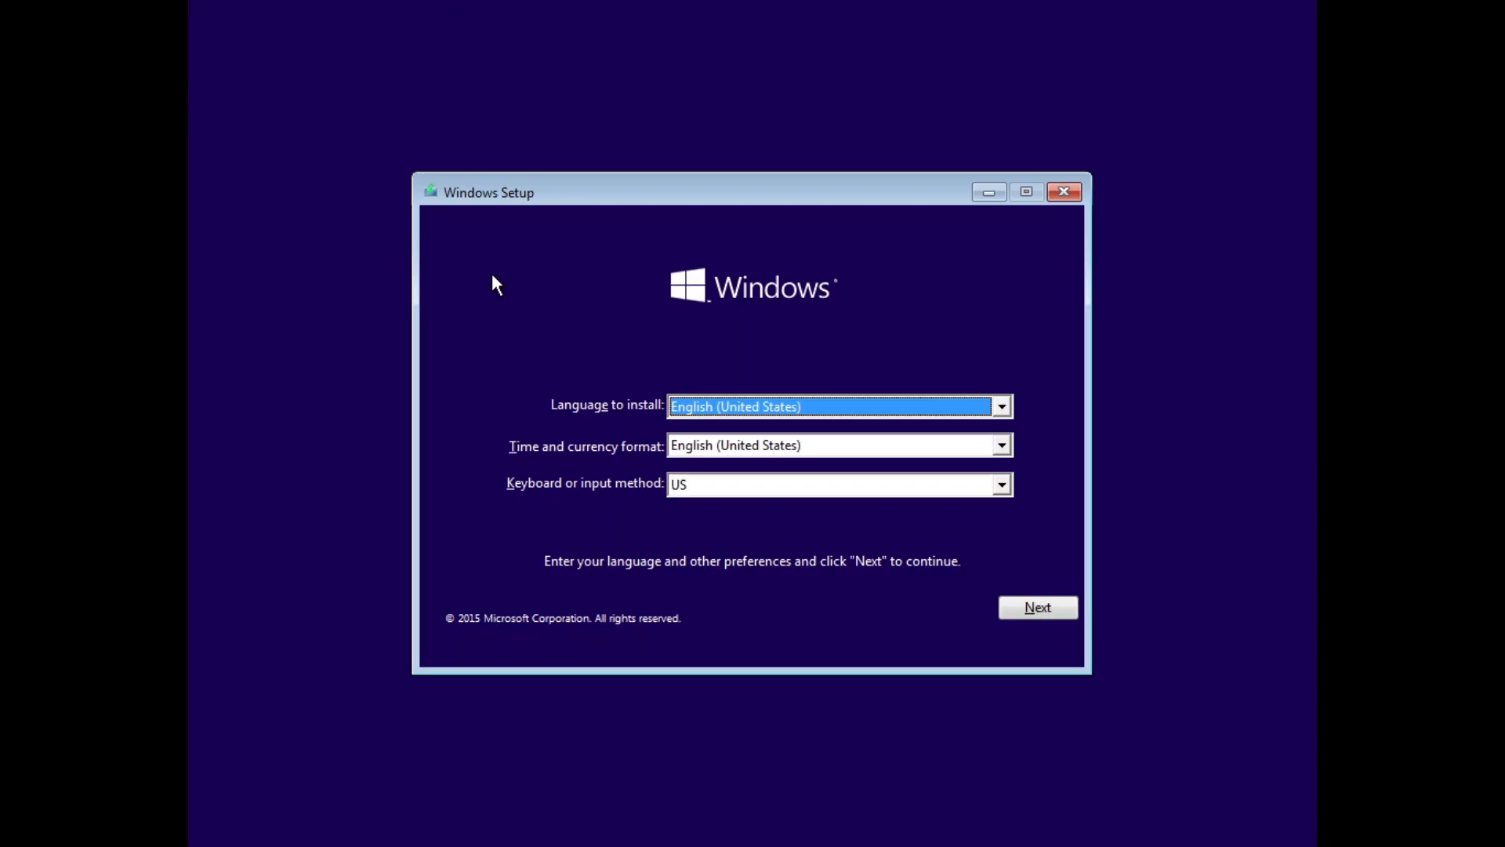
mouse_move(480, 634)
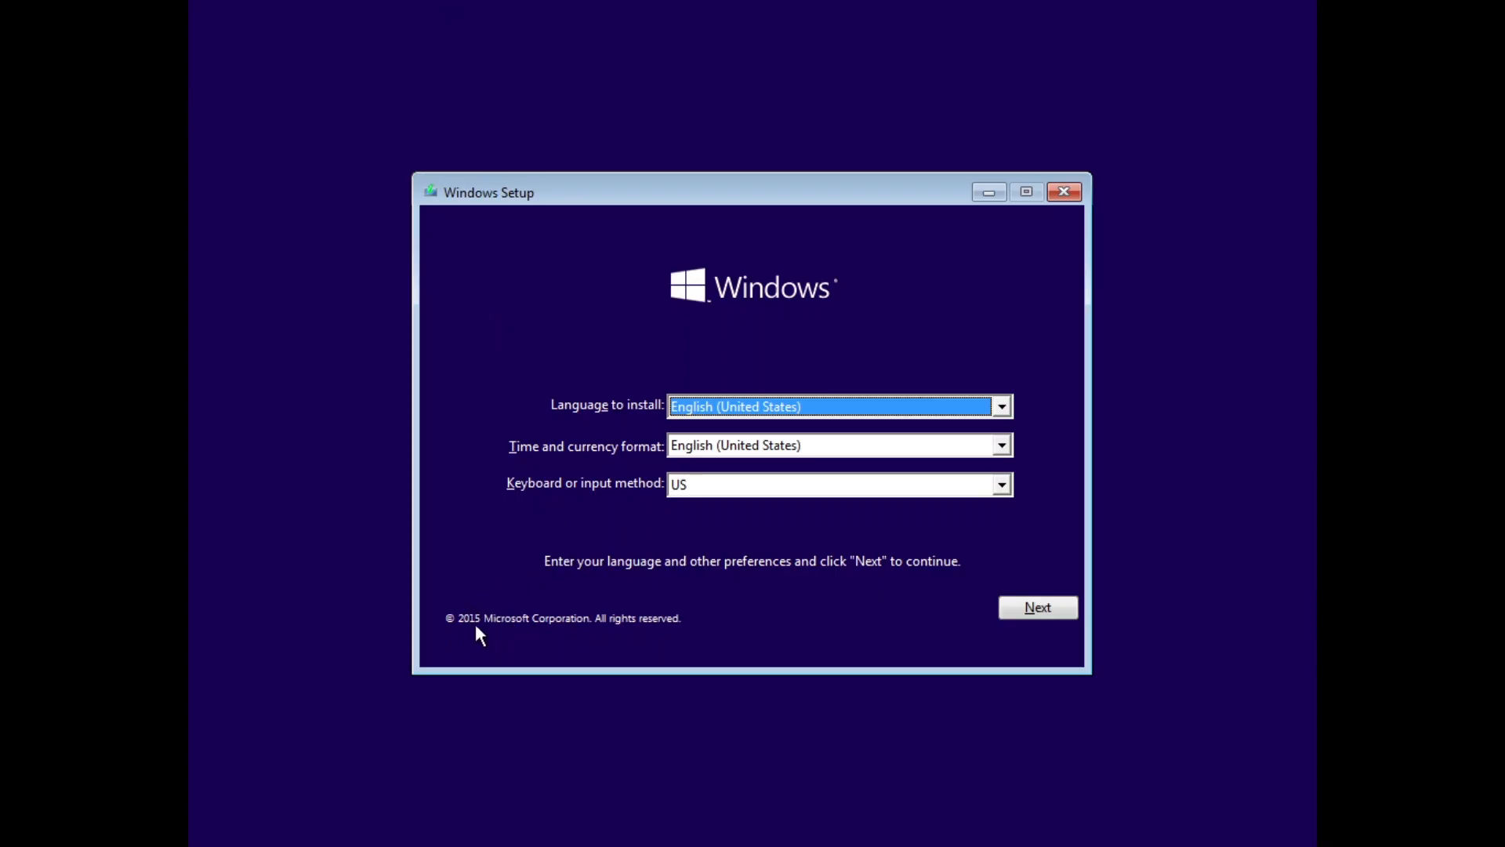
mouse_move(483, 455)
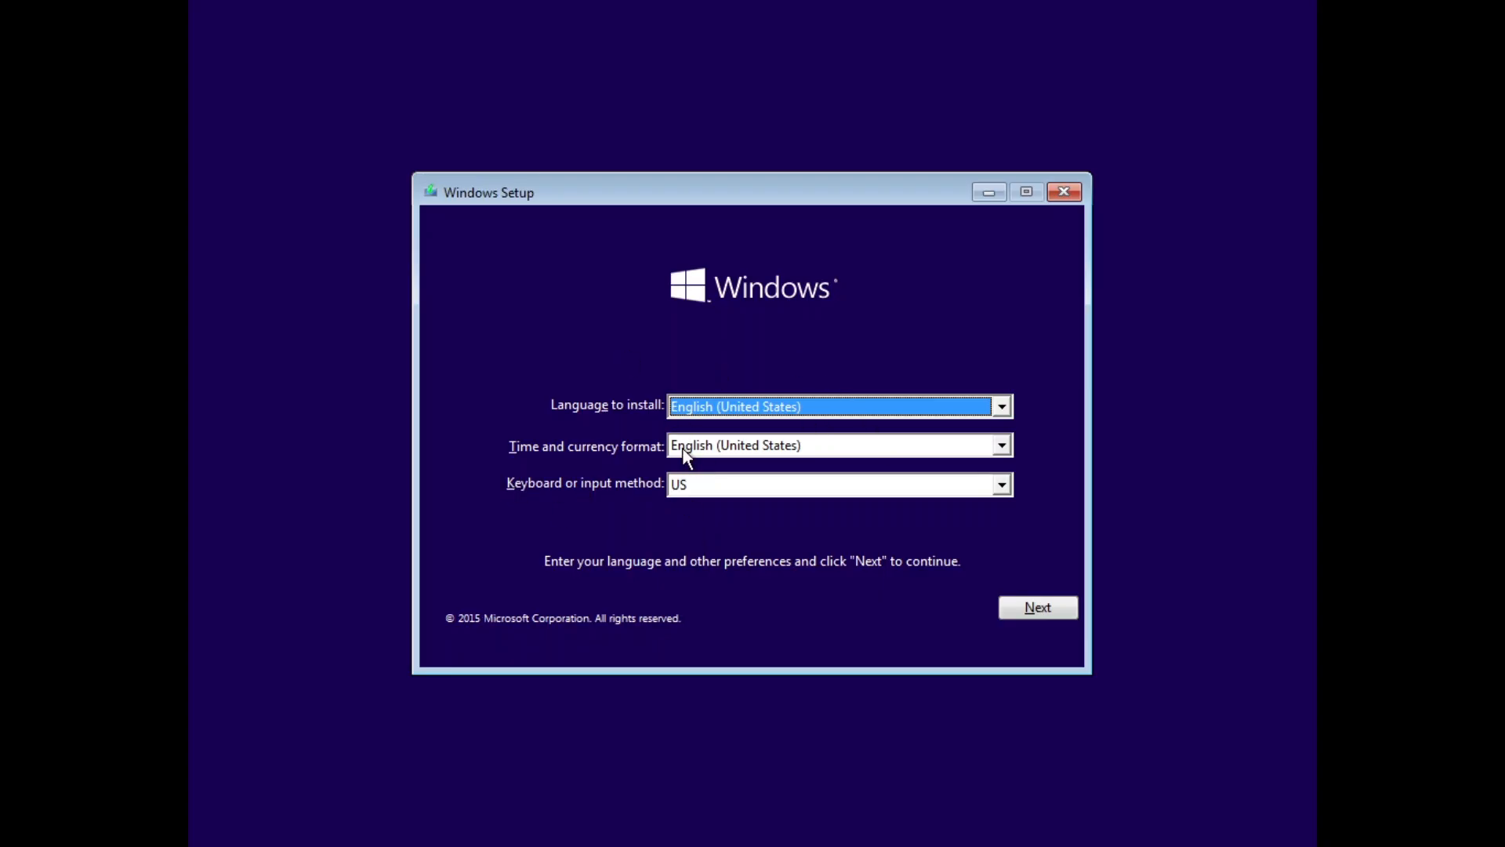
mouse_move(1038, 607)
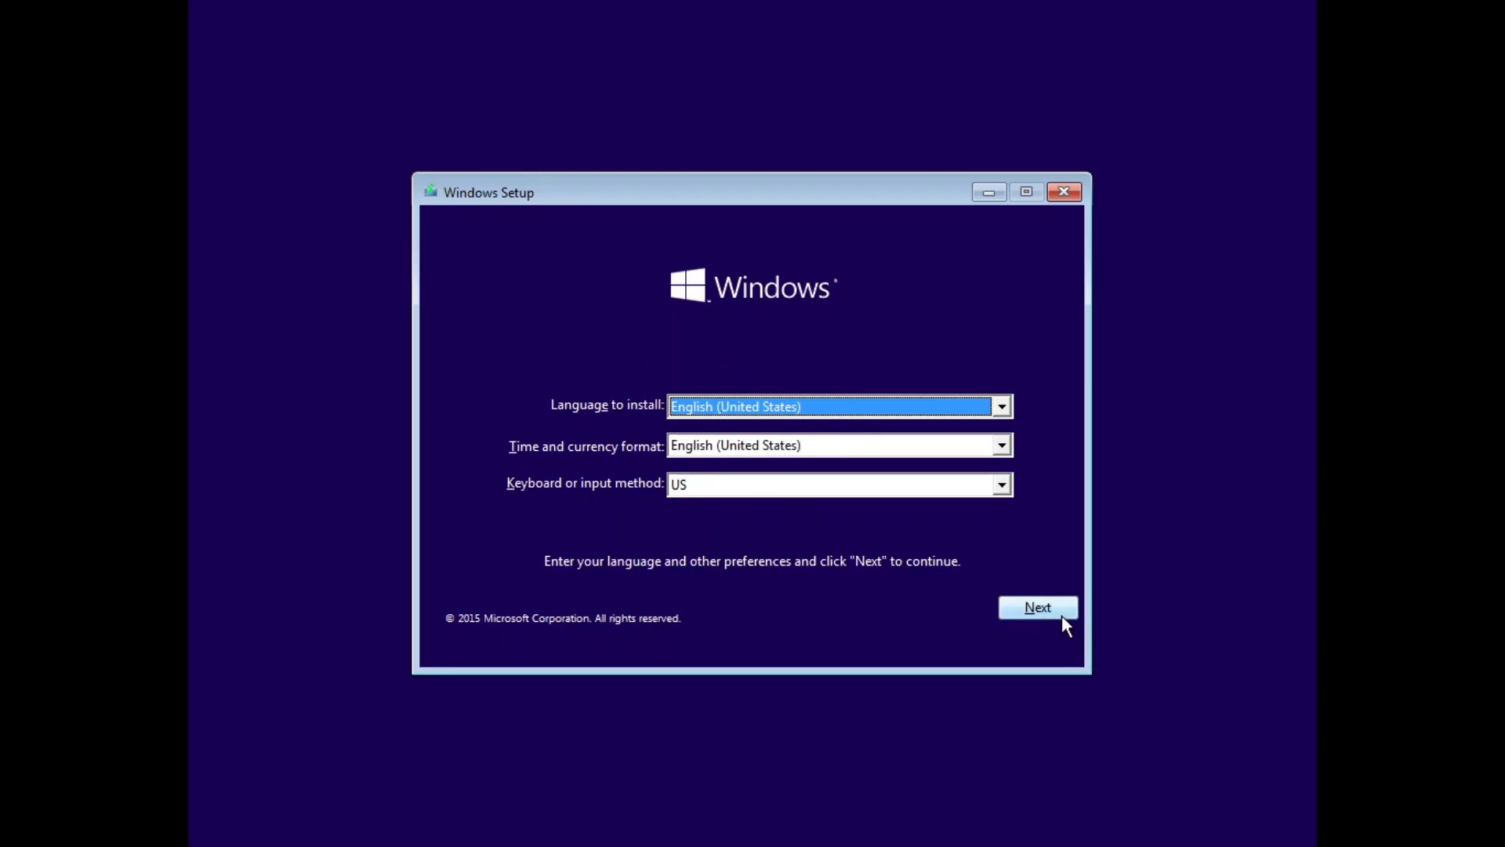
Skip the product key, choose Windows 10 Pro and accept the license terms.
left_click(1038, 607)
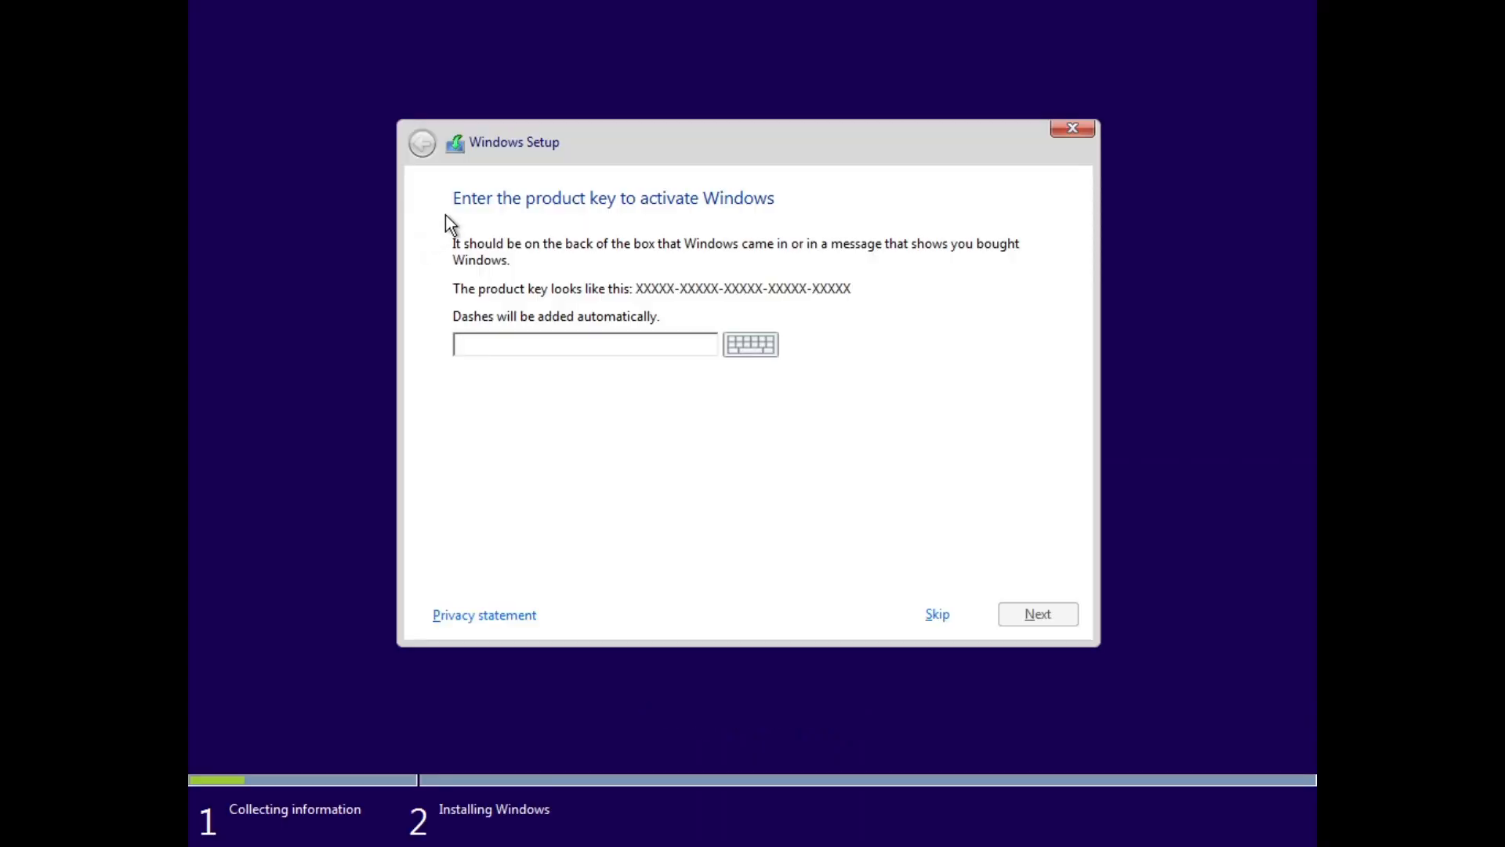
mouse_move(766, 442)
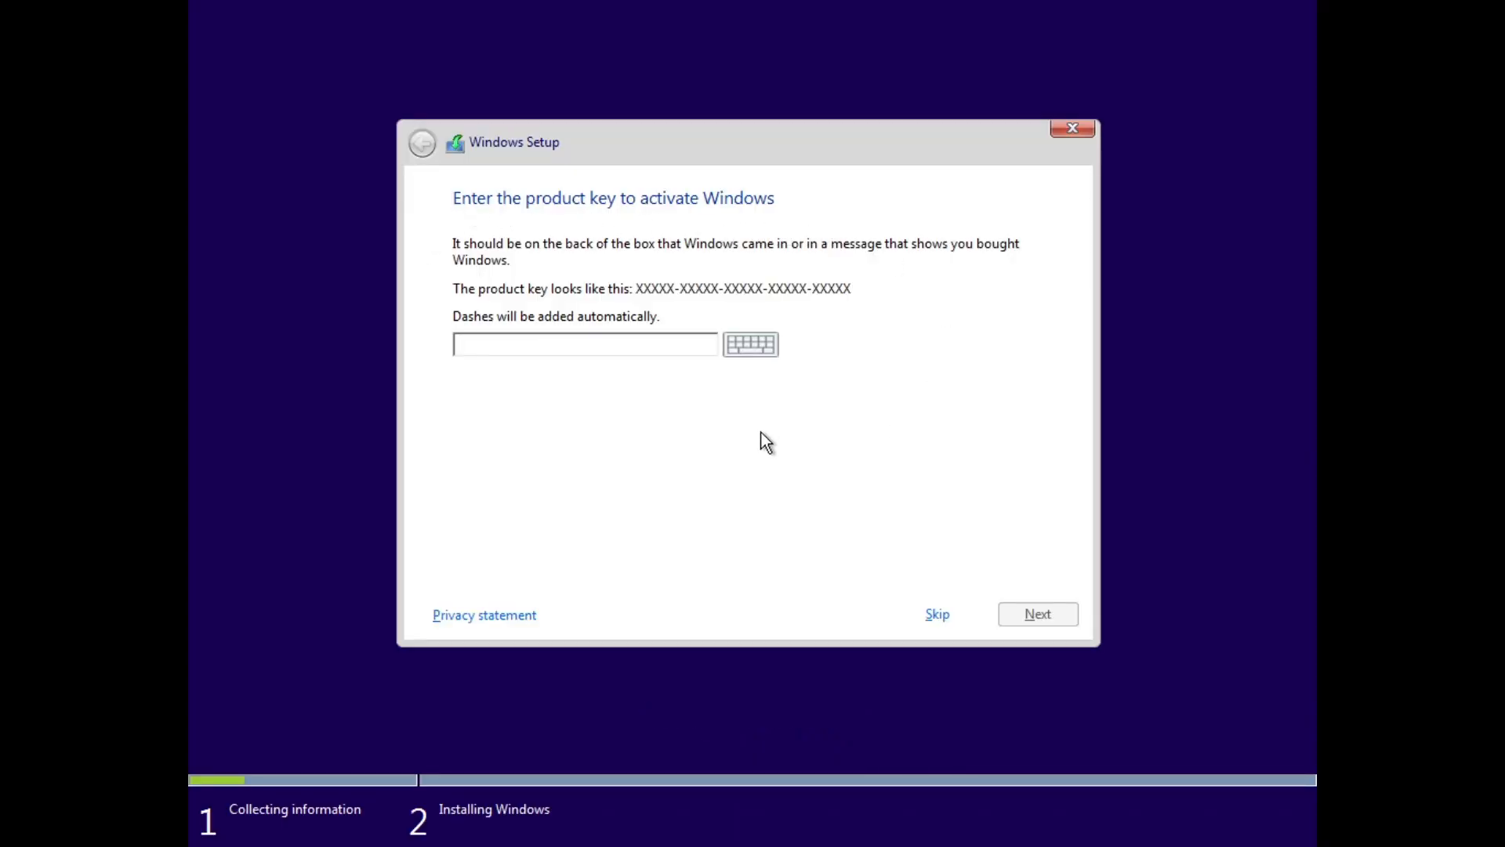
mouse_move(567, 376)
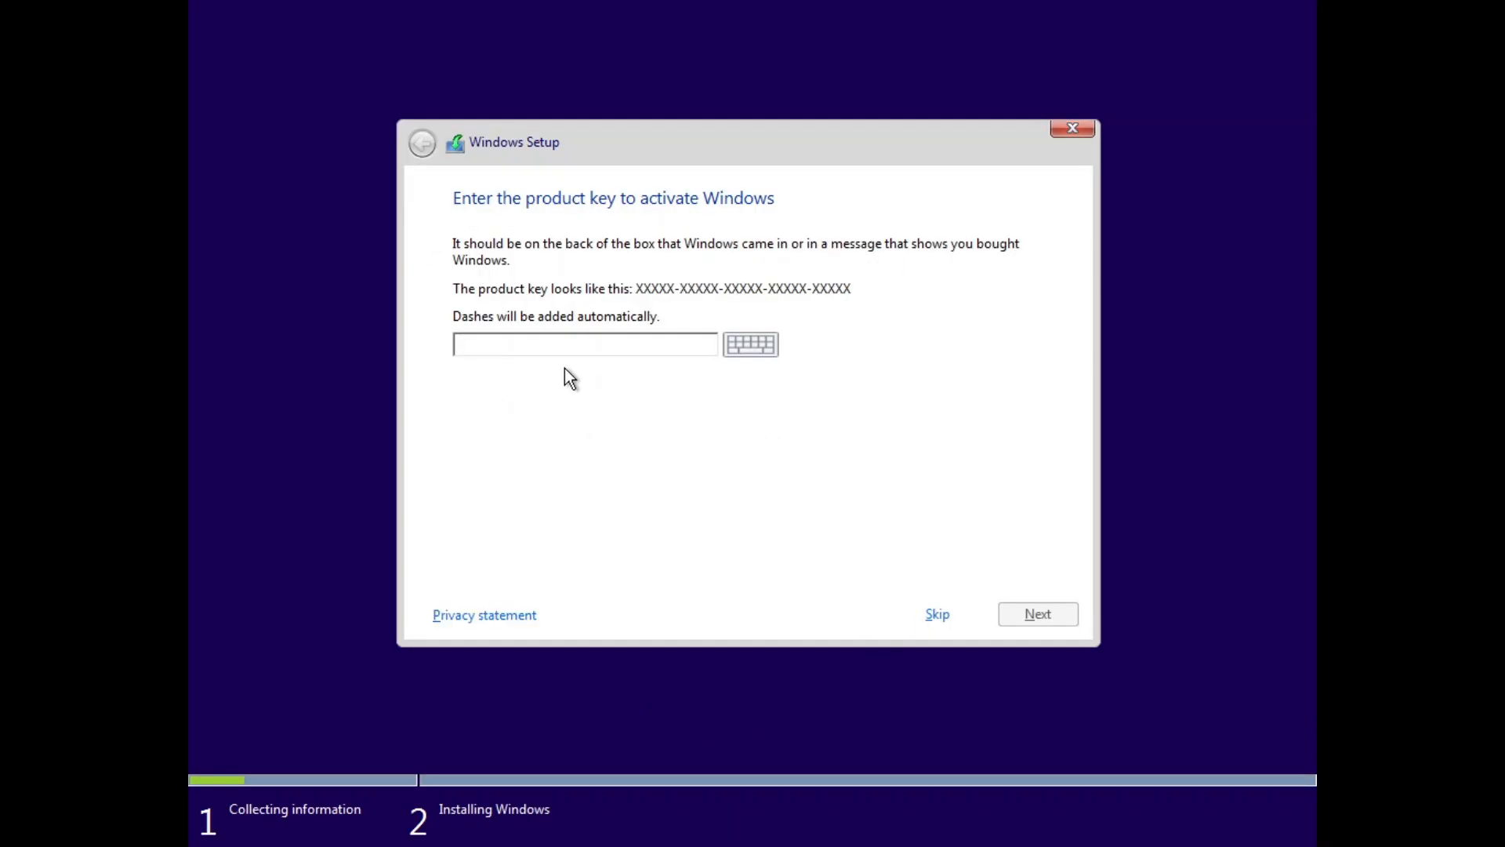
left_click(585, 343)
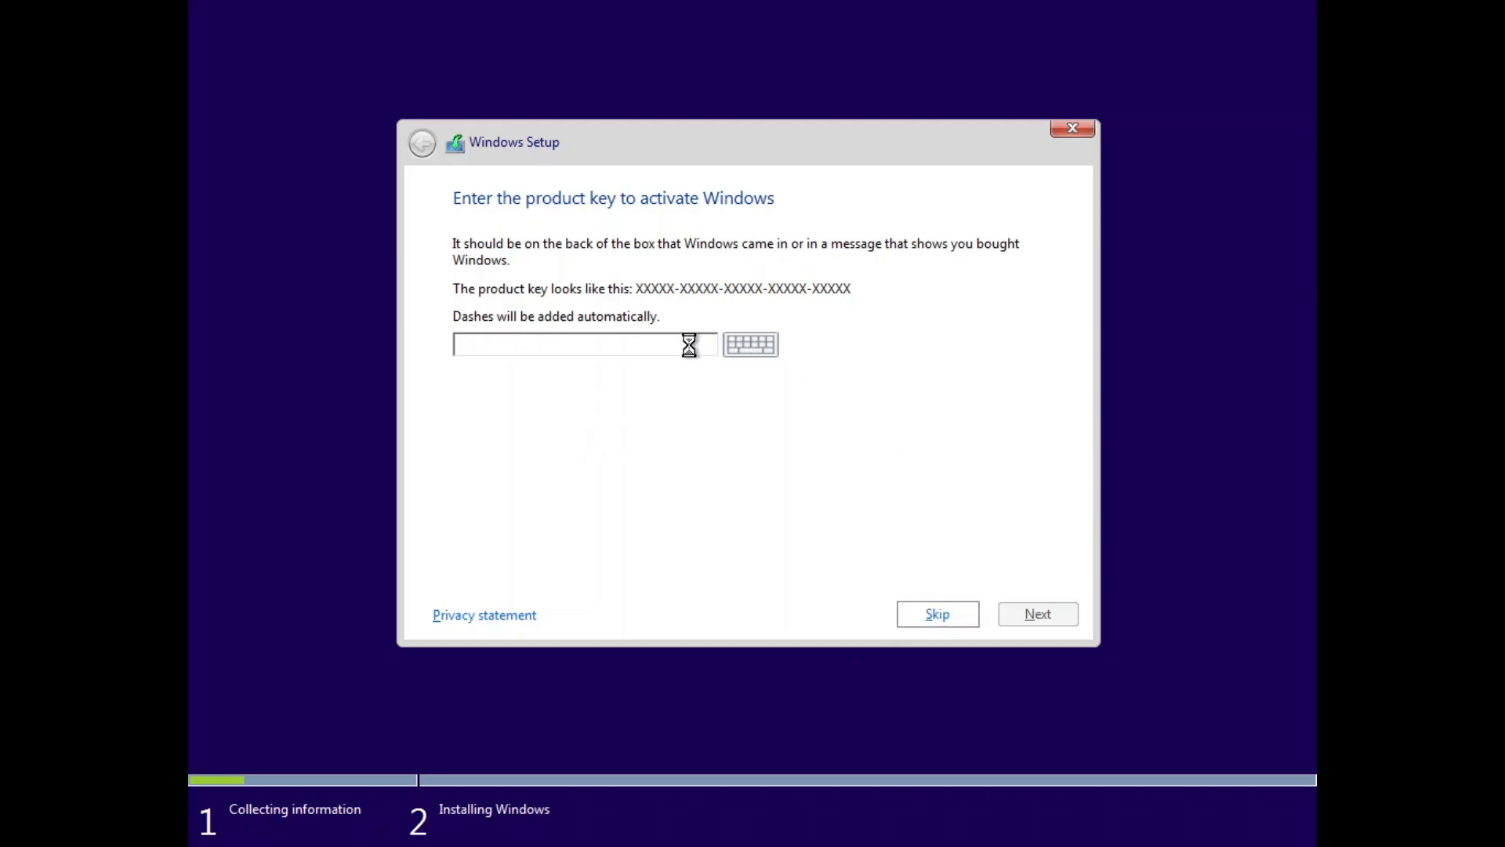
left_click(936, 613)
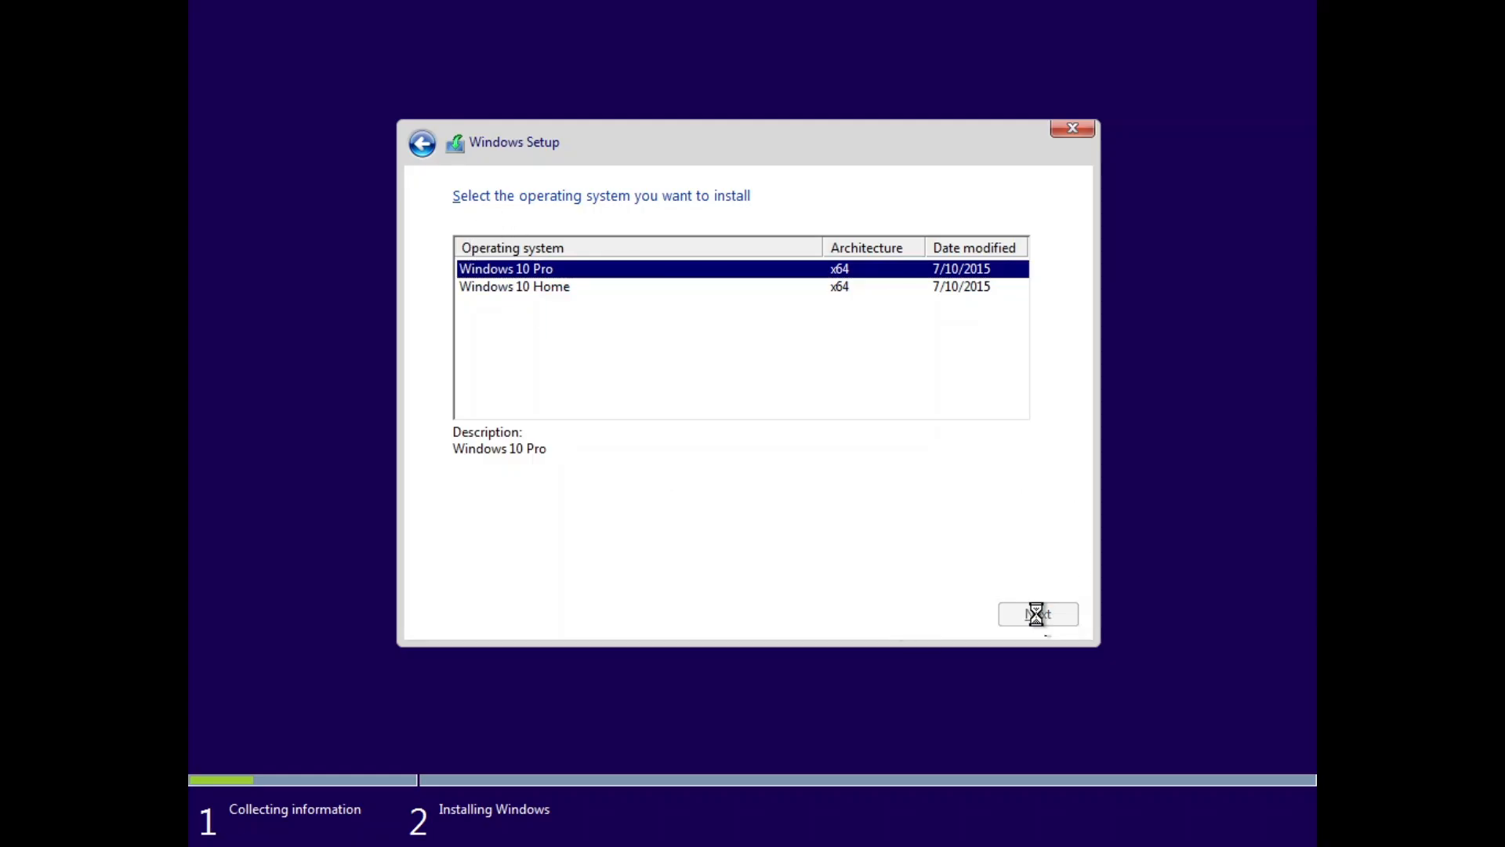
left_click(1036, 613)
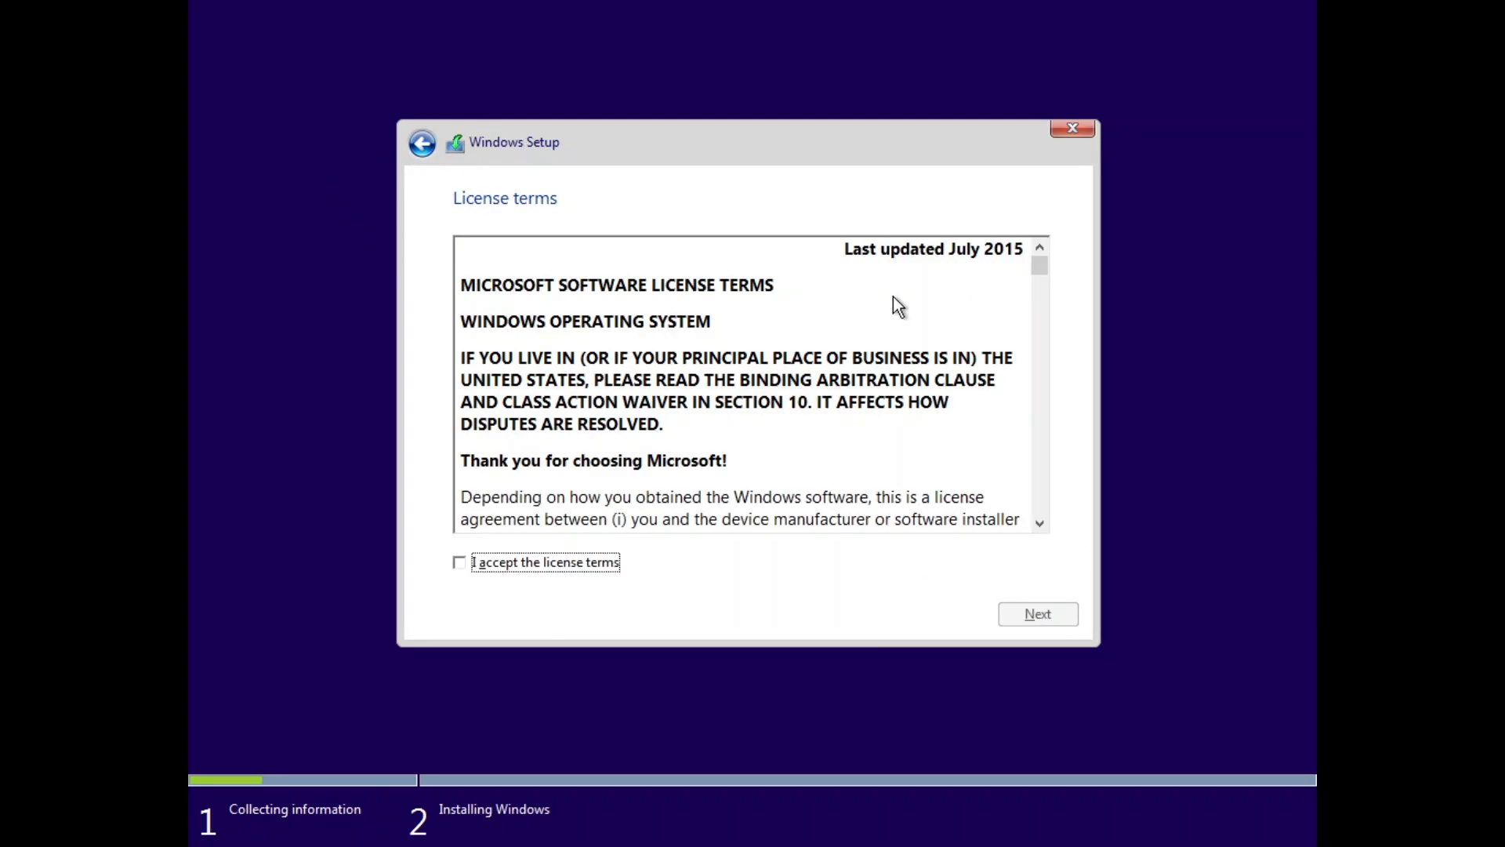
mouse_move(958, 266)
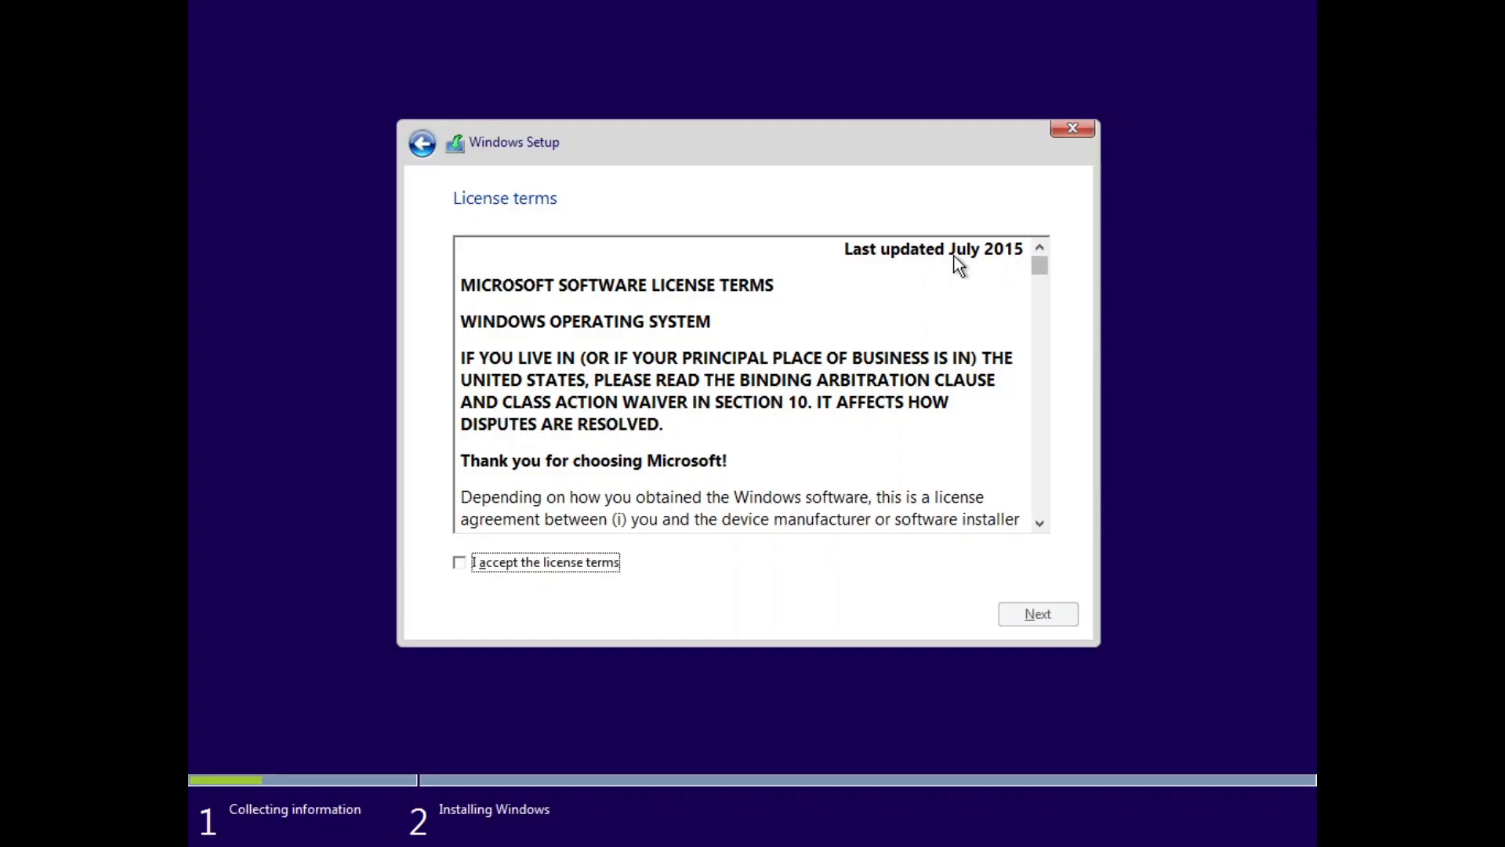
left_click(460, 561)
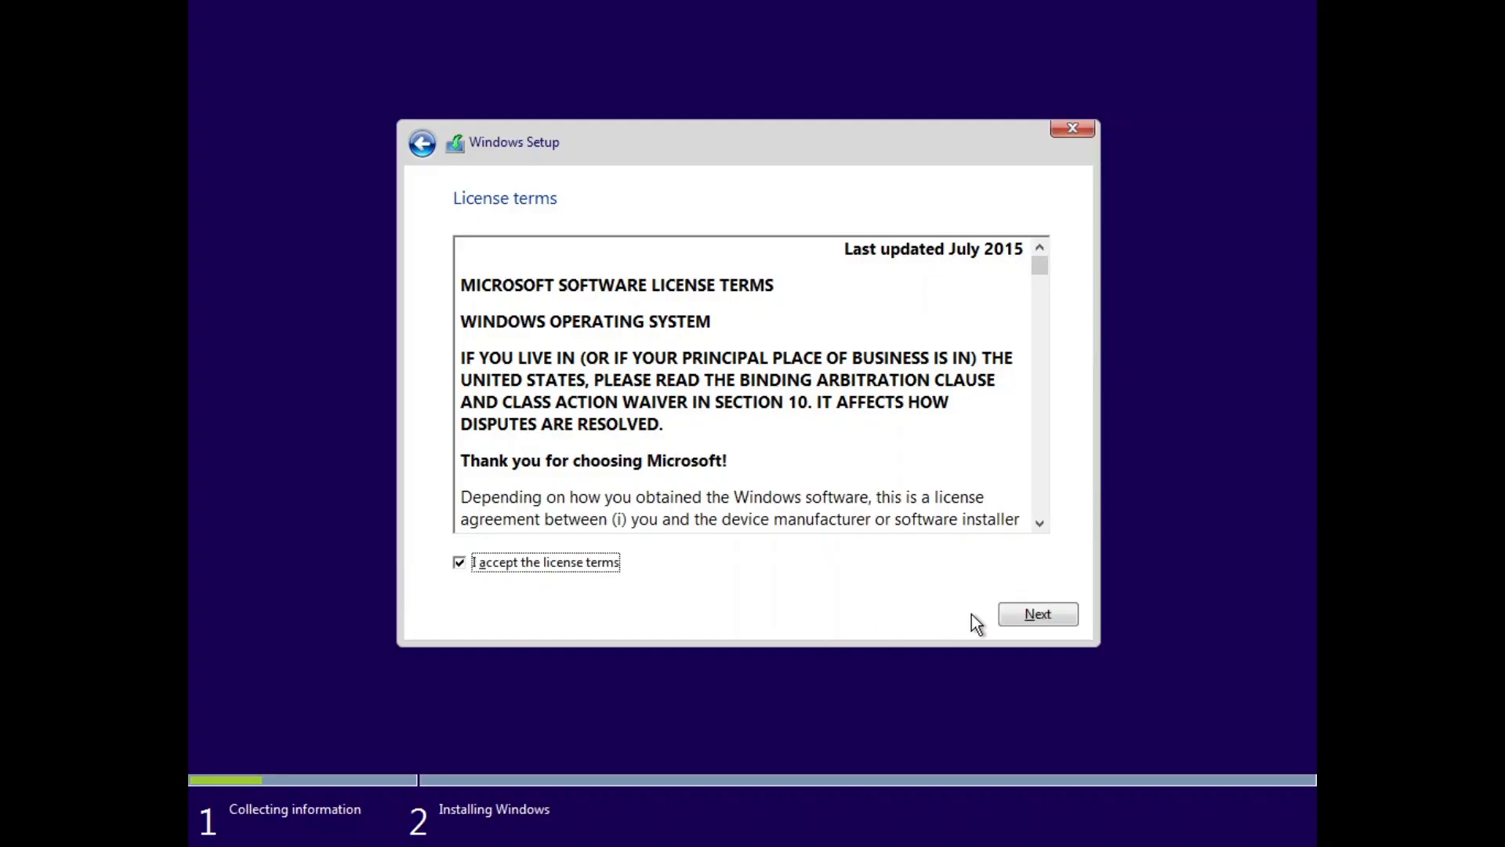
left_click(1037, 613)
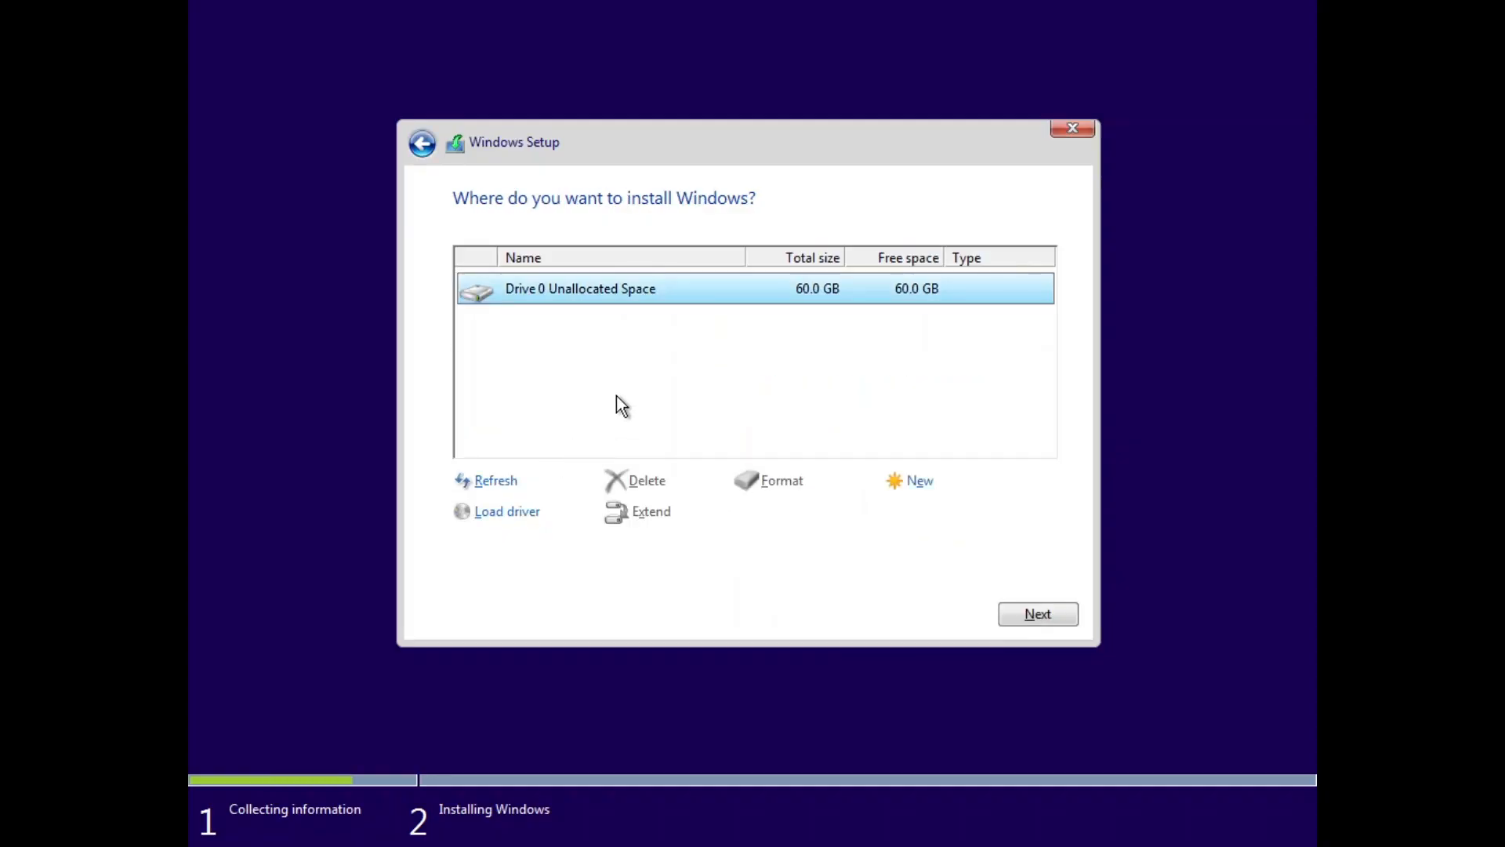
Create a full-size partition on the empty 60 GB drive and install onto it.
left_click(917, 480)
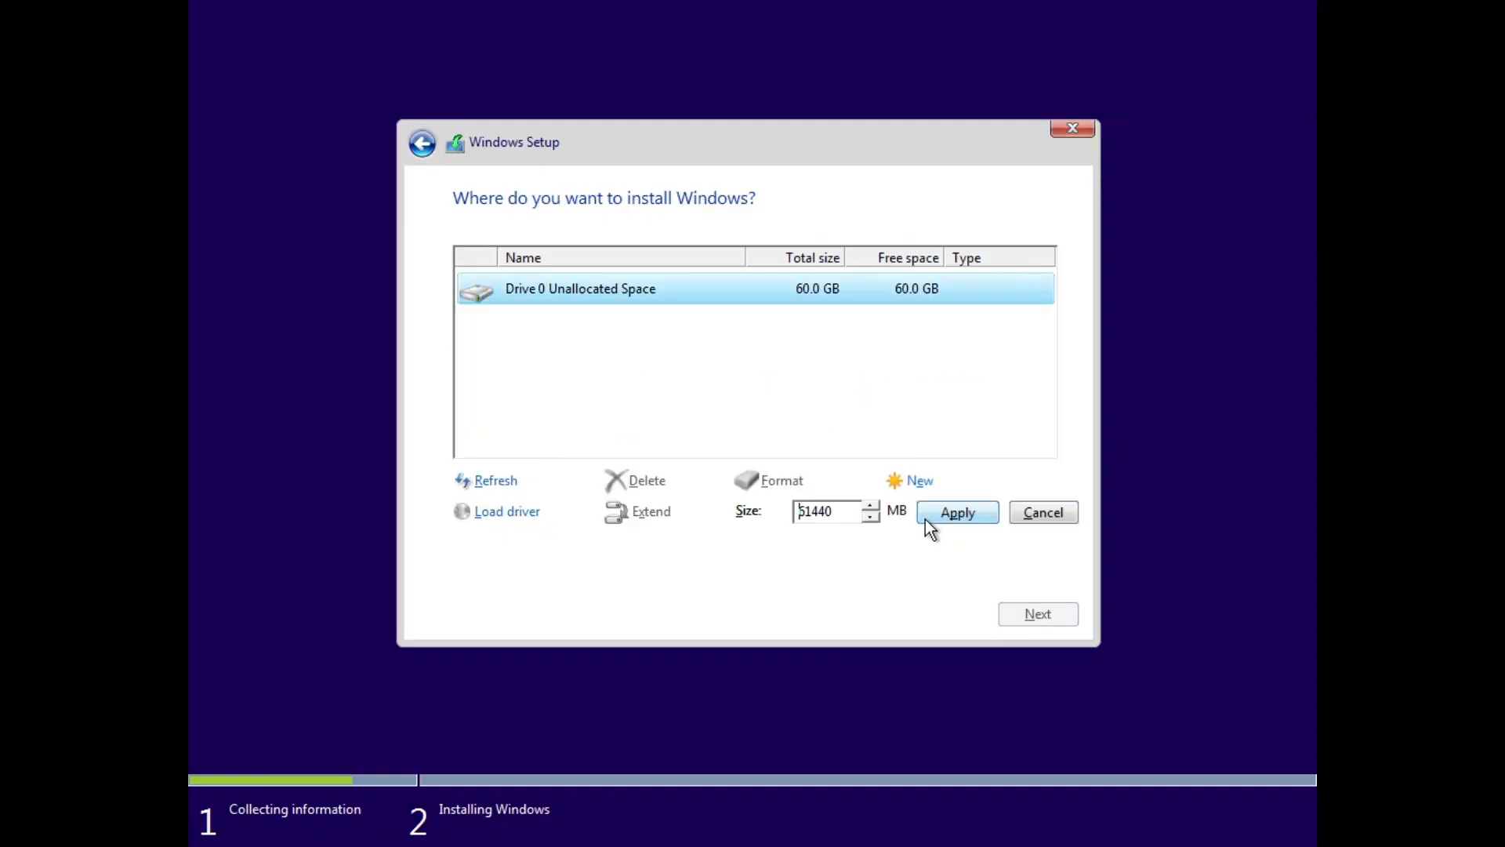
left_click(957, 511)
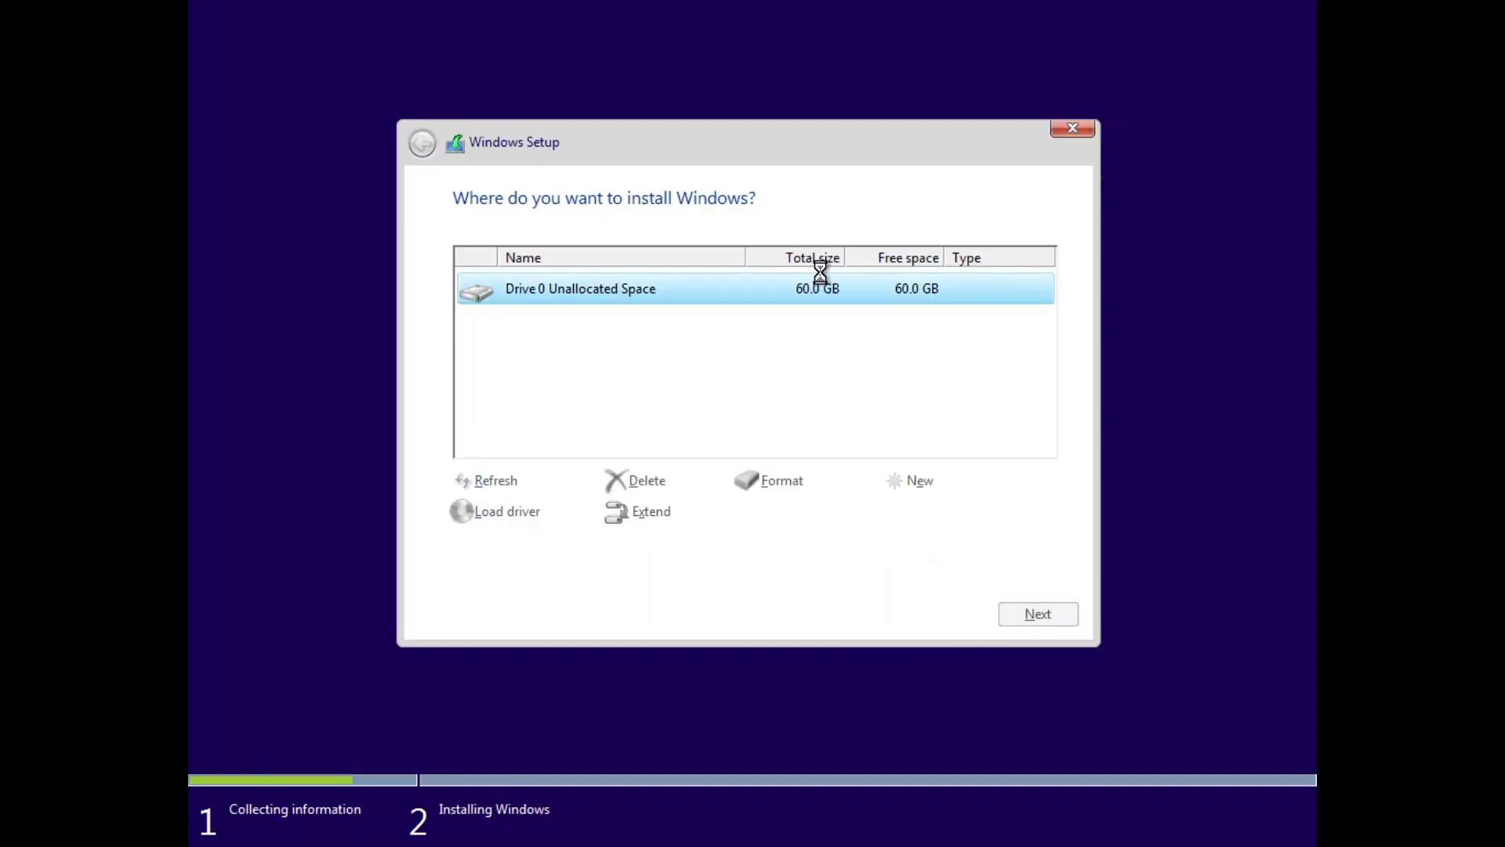
left_click(1039, 614)
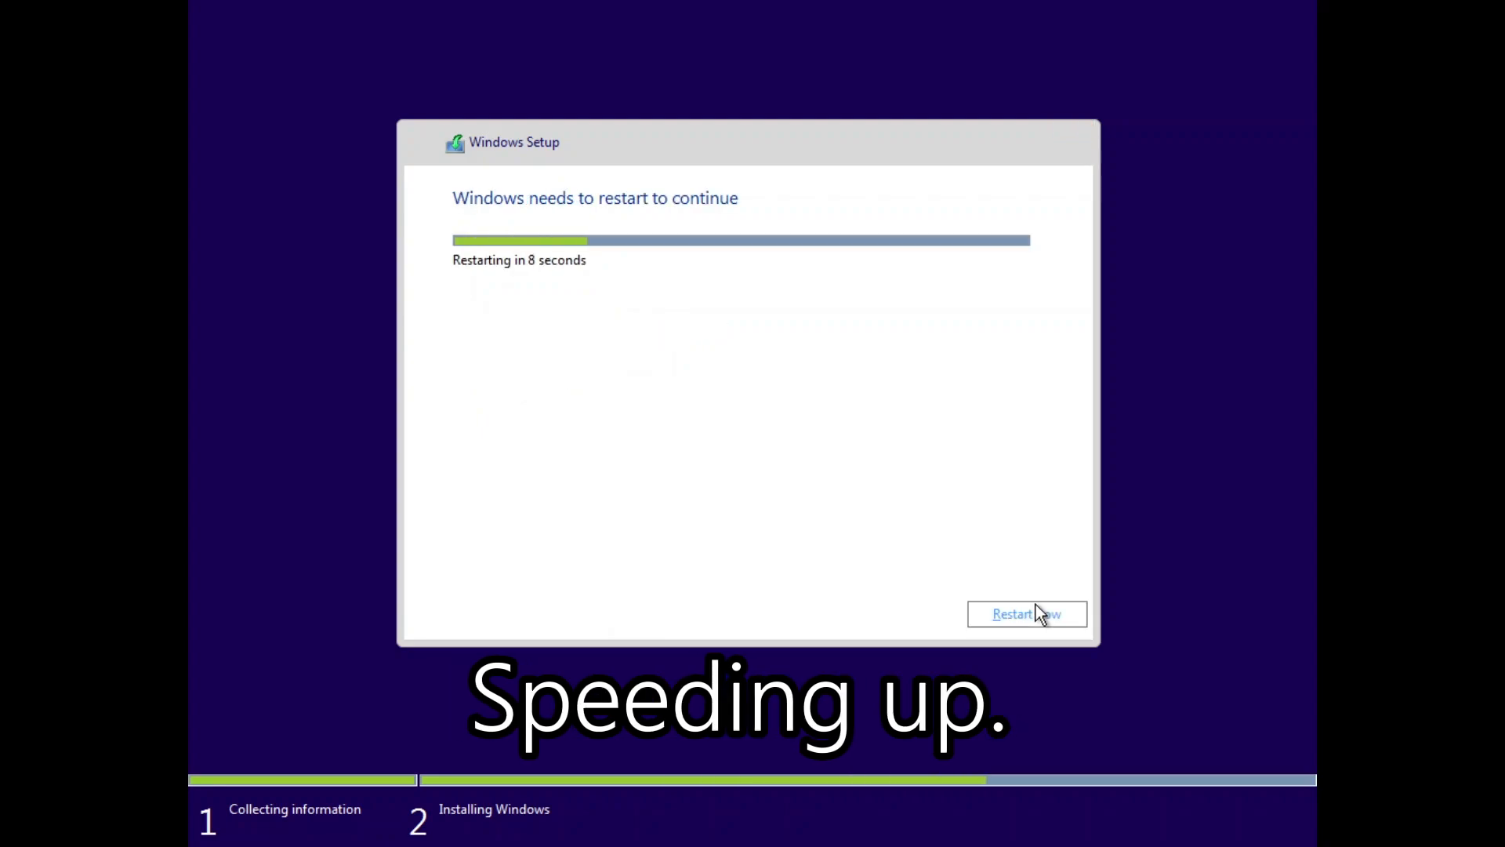
Restart now once files are copied, reaching the first-run product key prompt.
left_click(1025, 613)
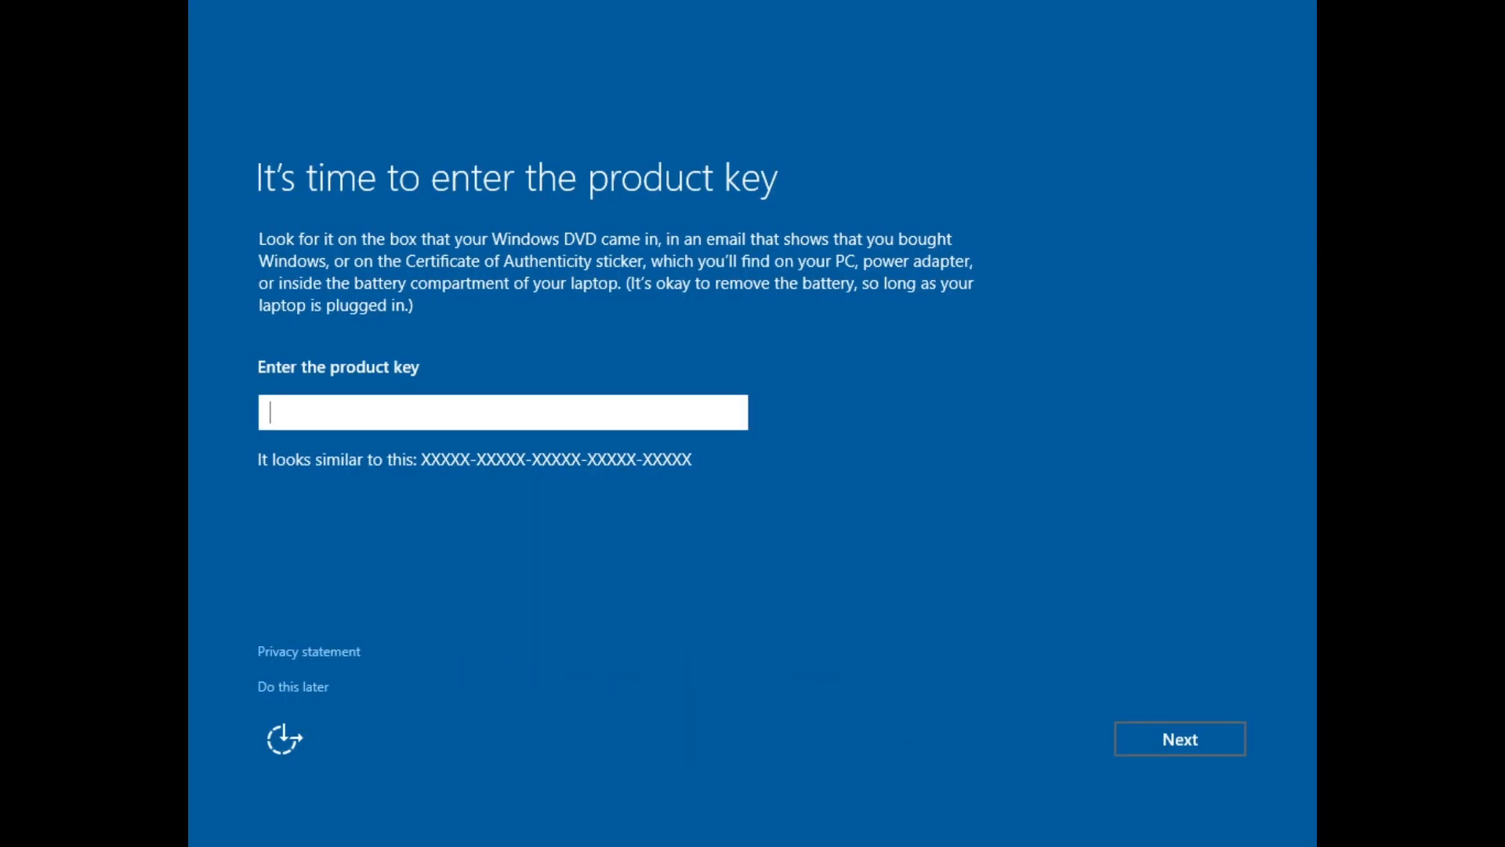
mouse_move(461, 207)
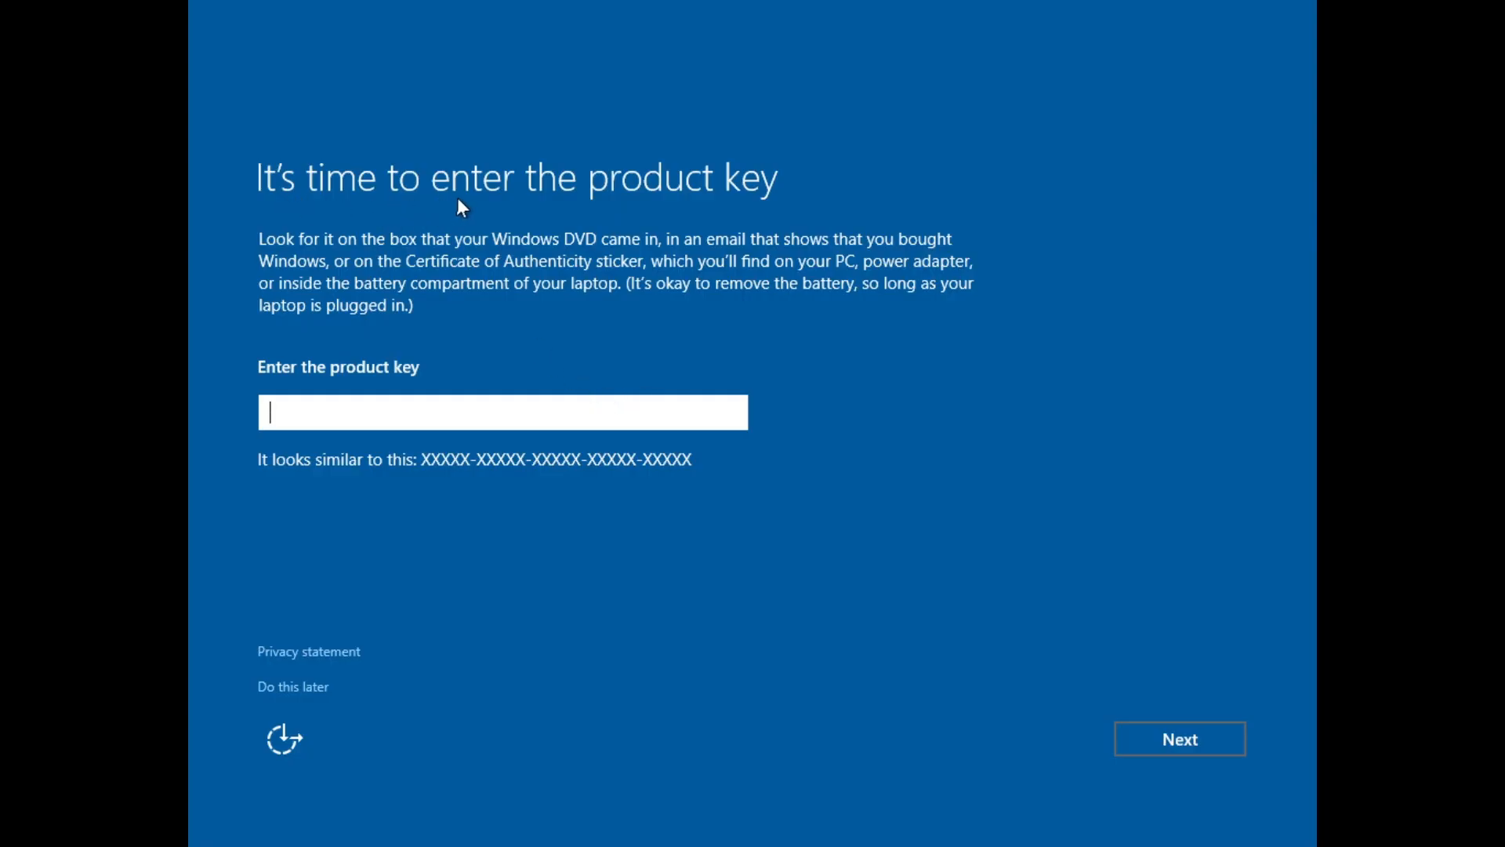
mouse_move(615, 207)
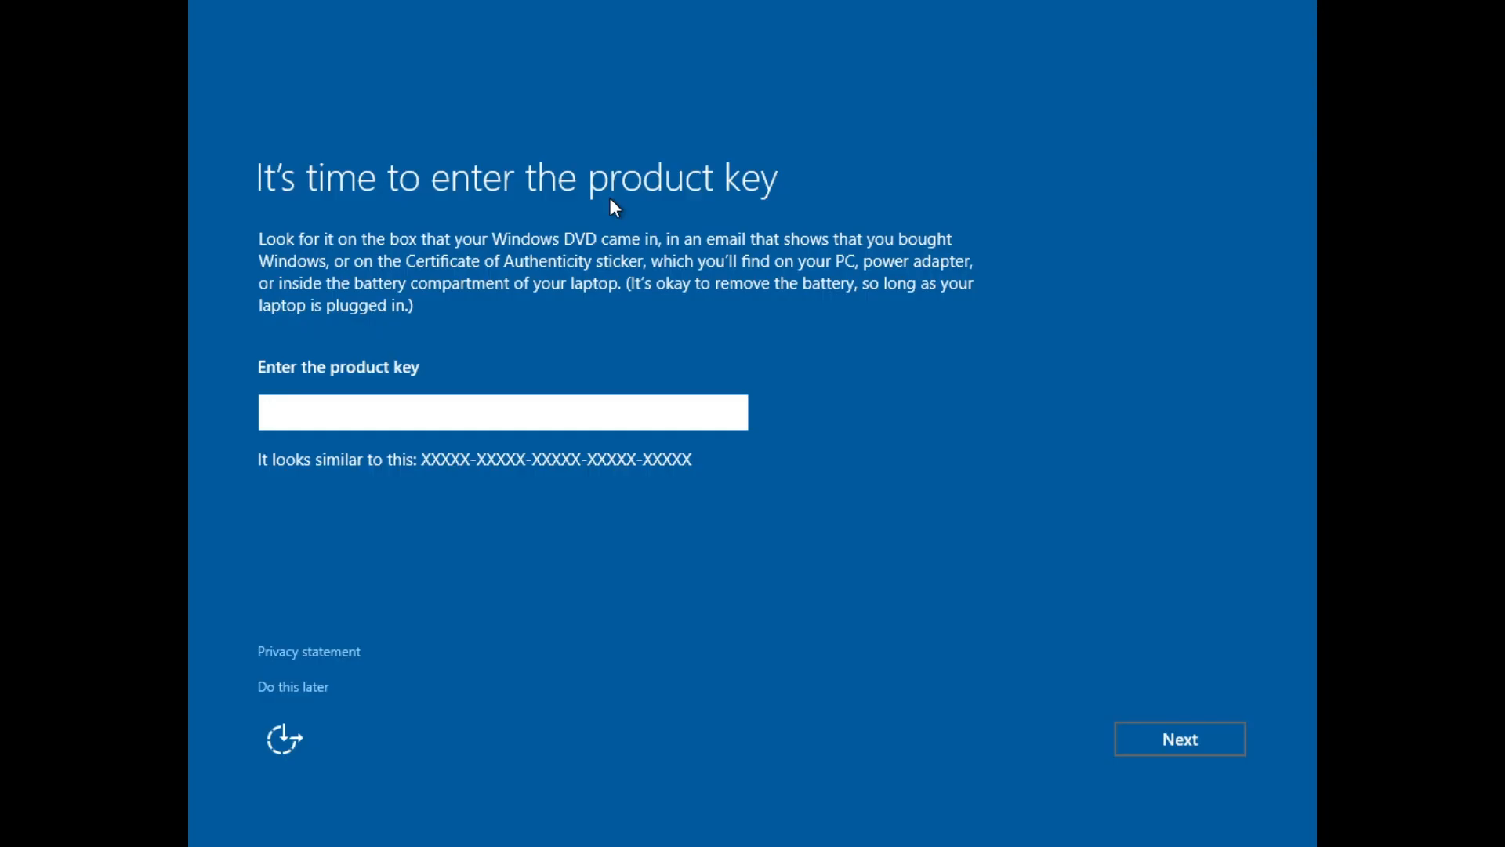
Choose Do this later, customize settings and turn personalization and browser sharing off.
left_click(502, 412)
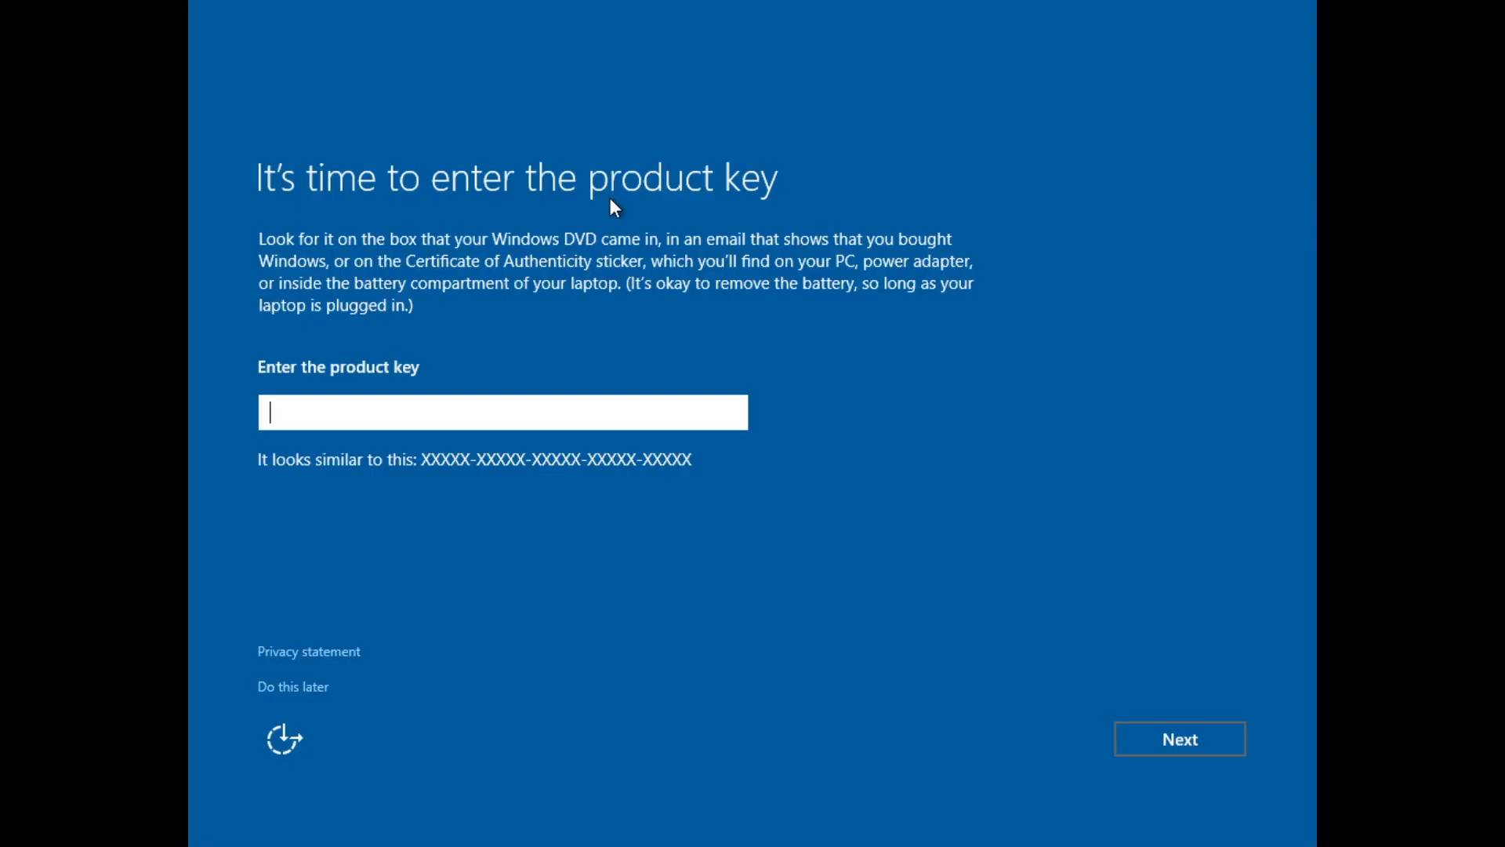
mouse_move(606, 308)
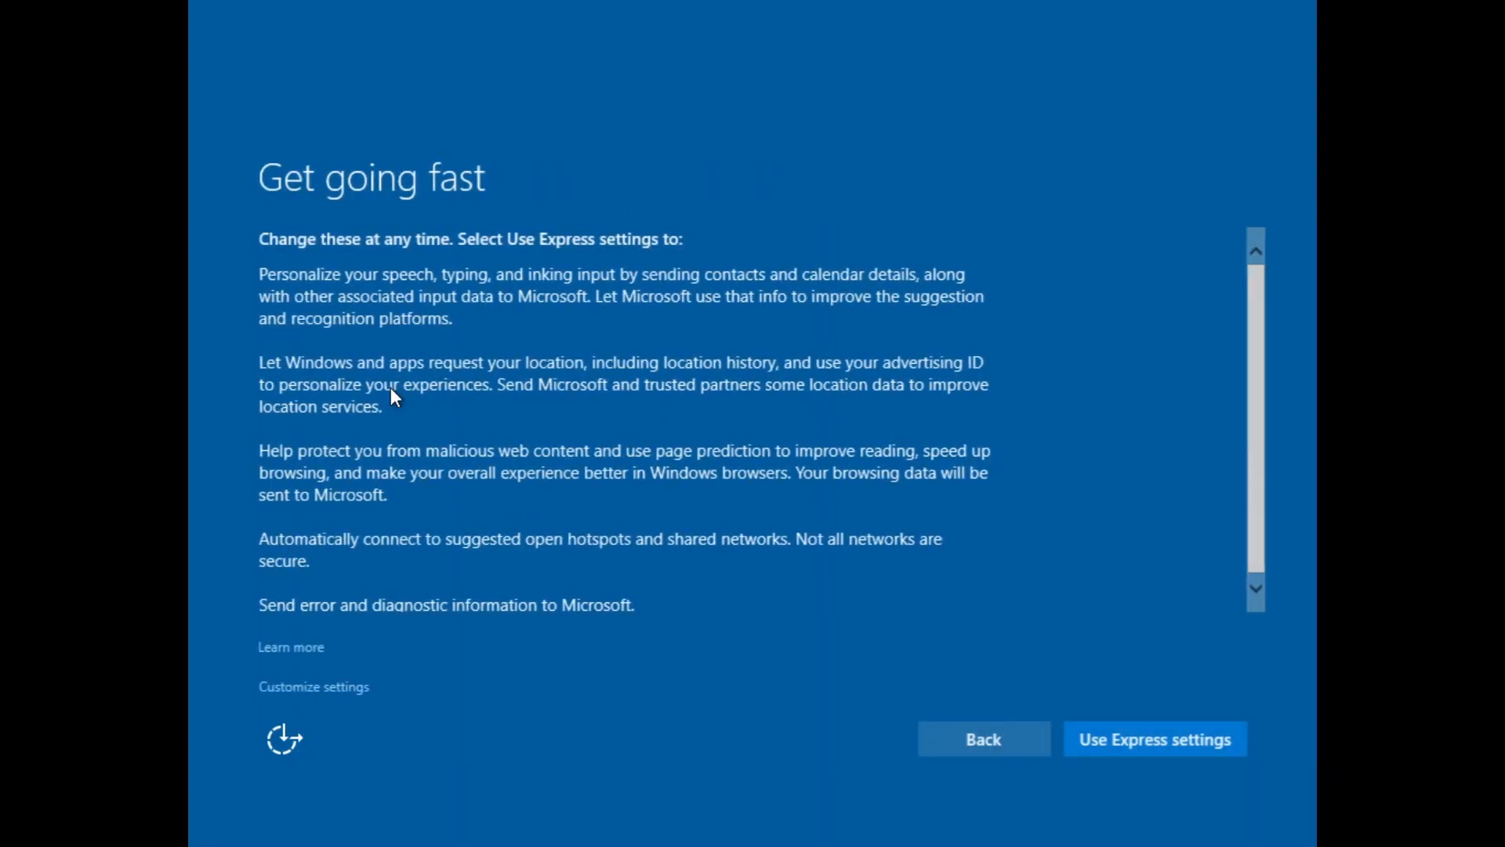
mouse_move(422, 356)
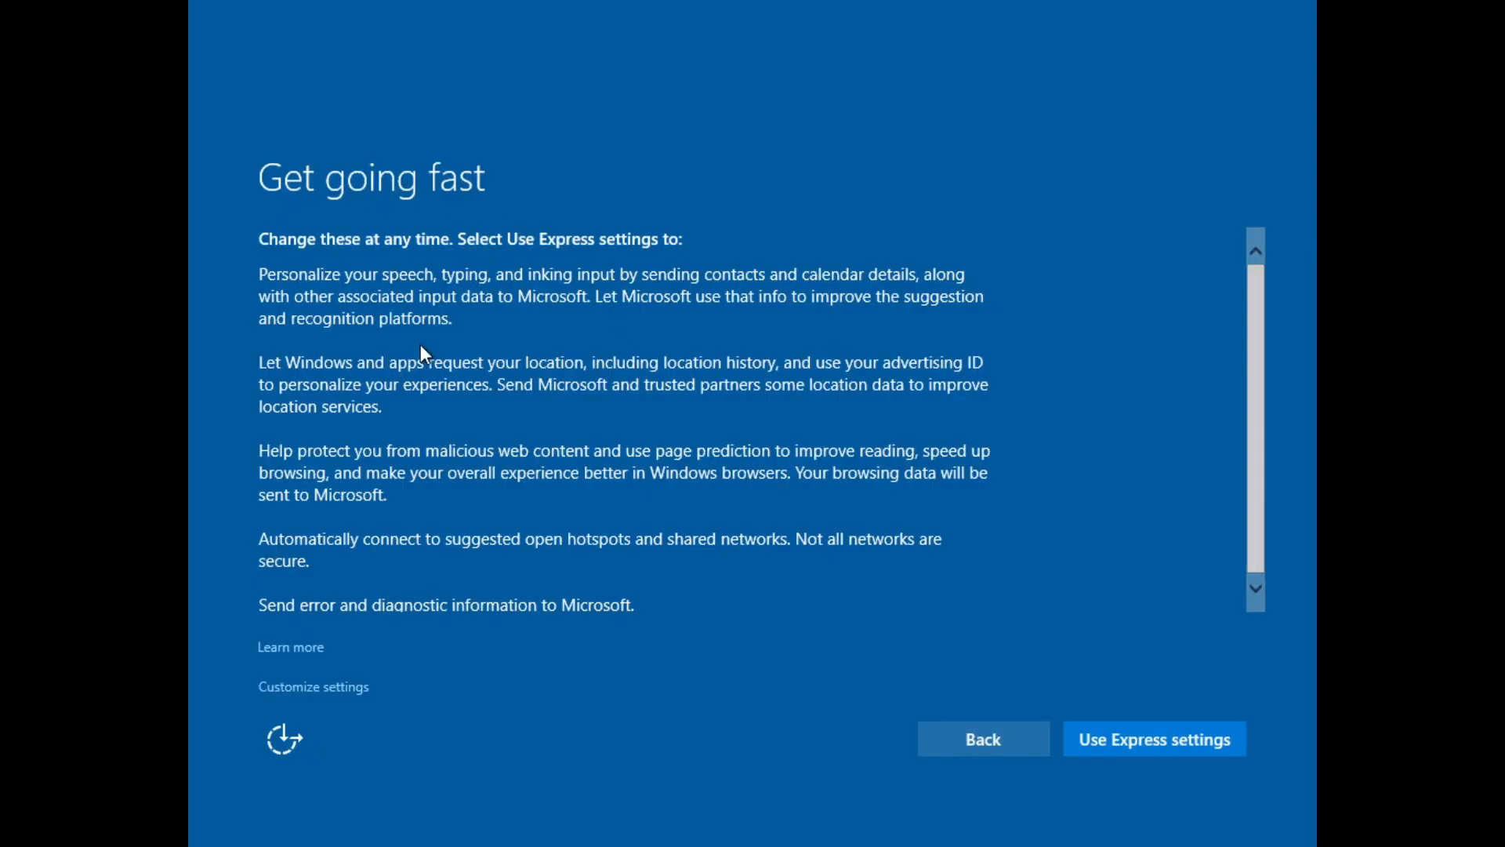
mouse_move(348, 693)
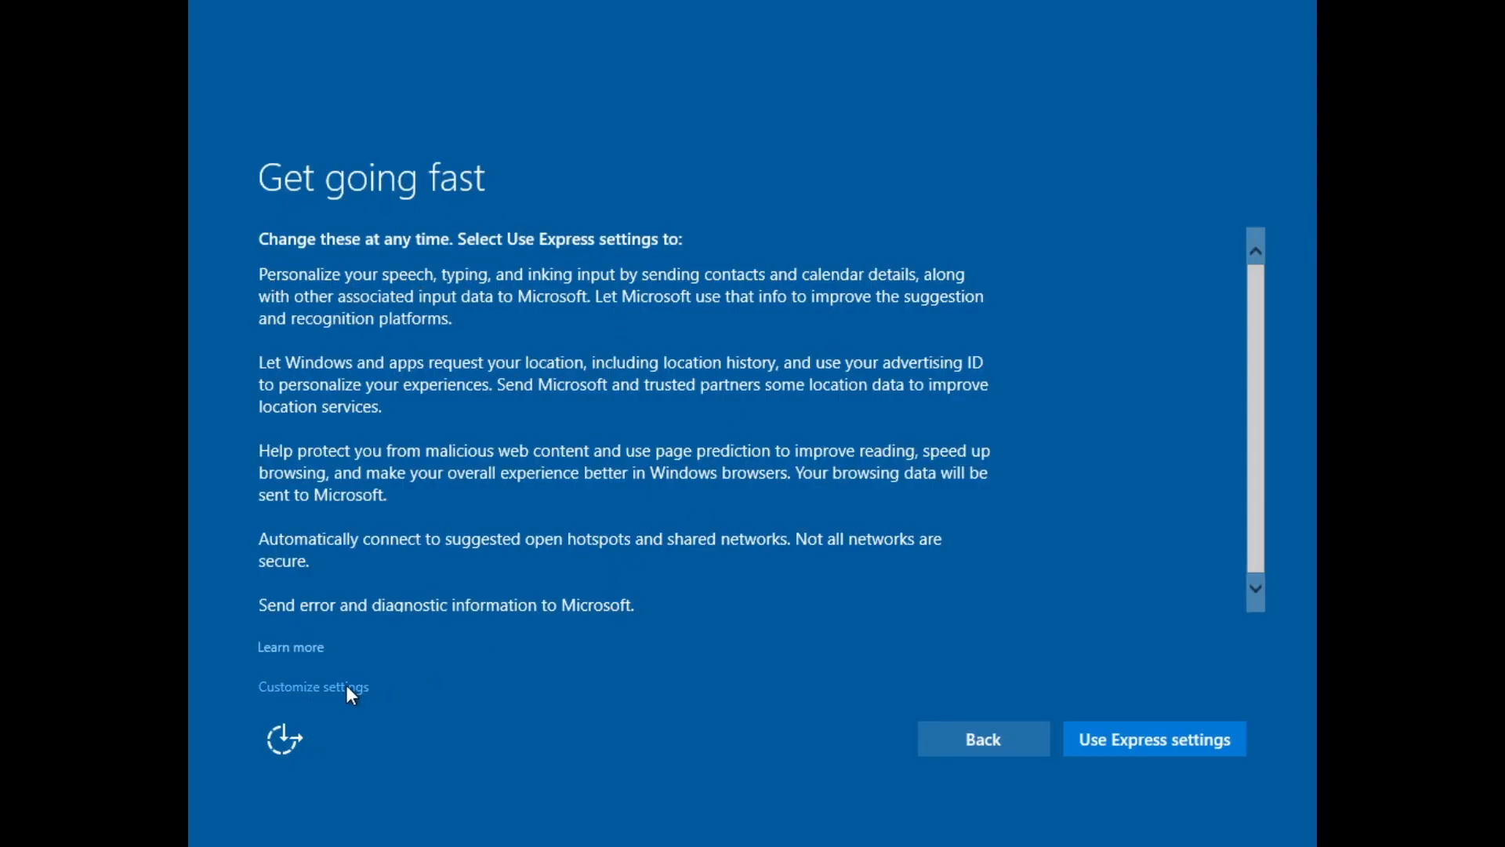
left_click(313, 687)
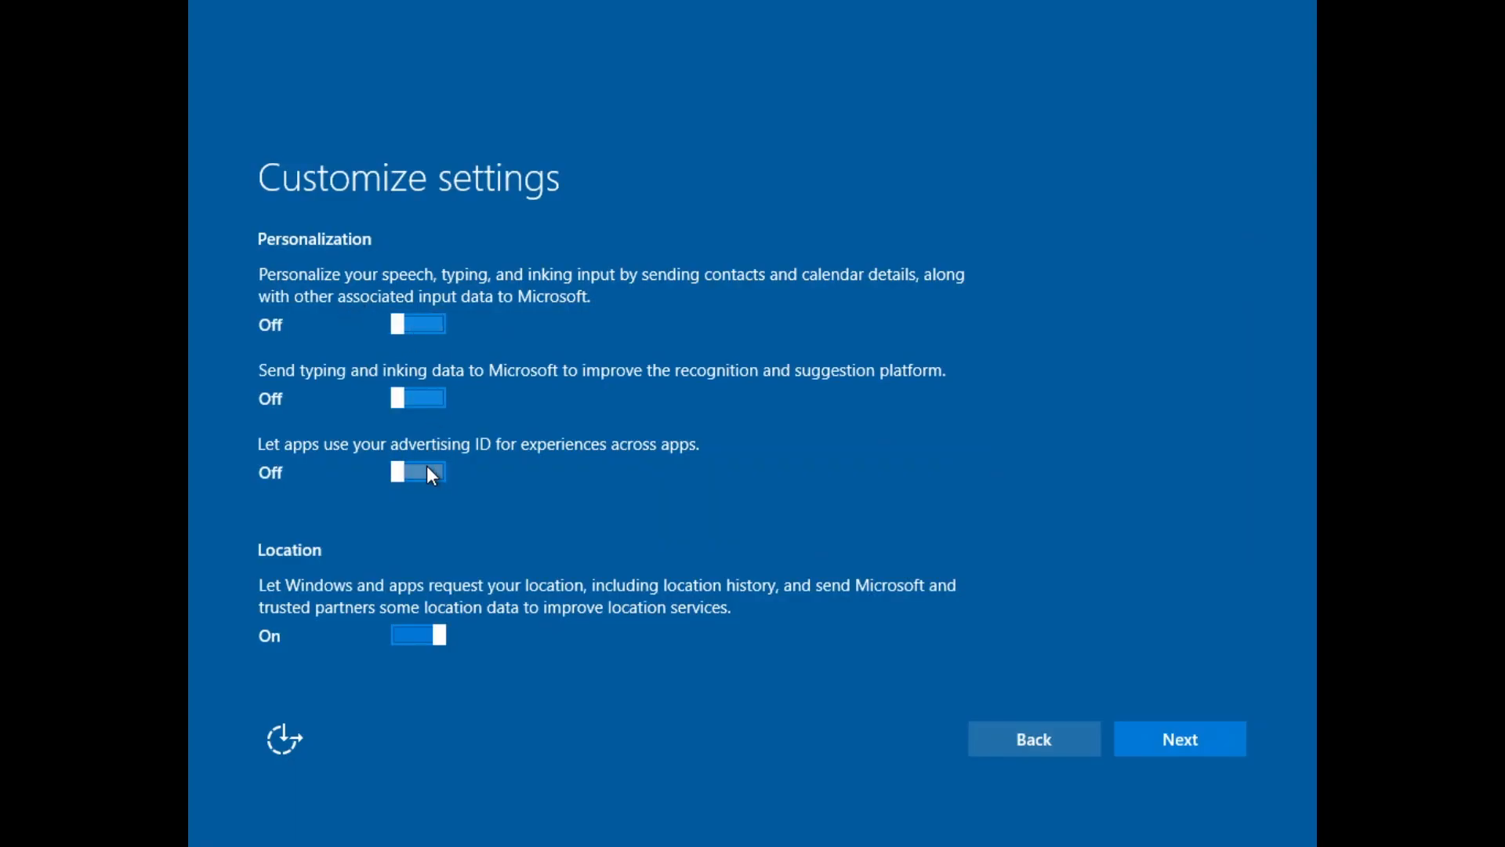
left_click(1179, 739)
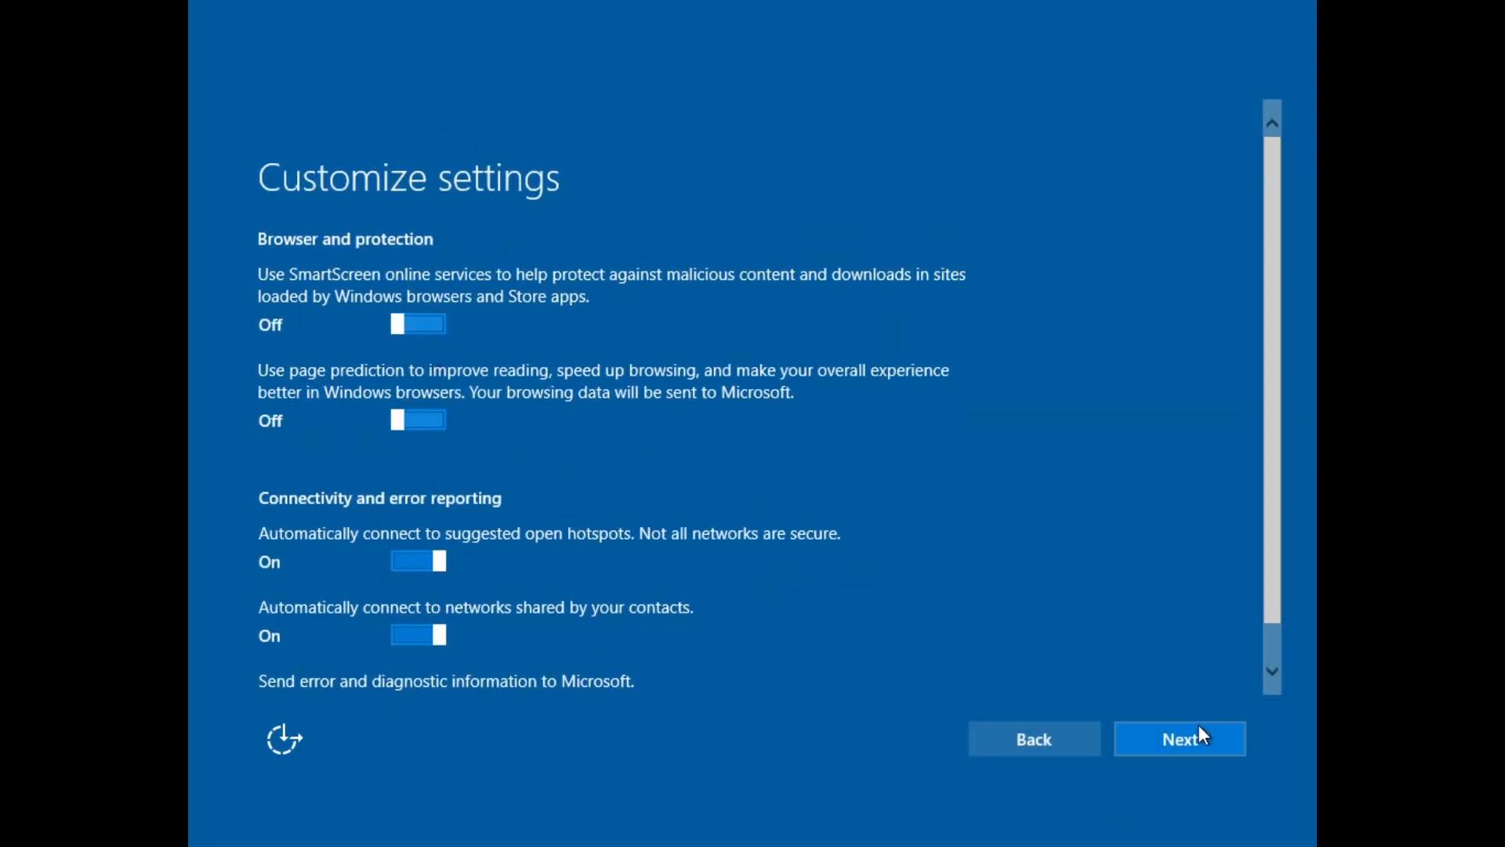
left_click(1179, 739)
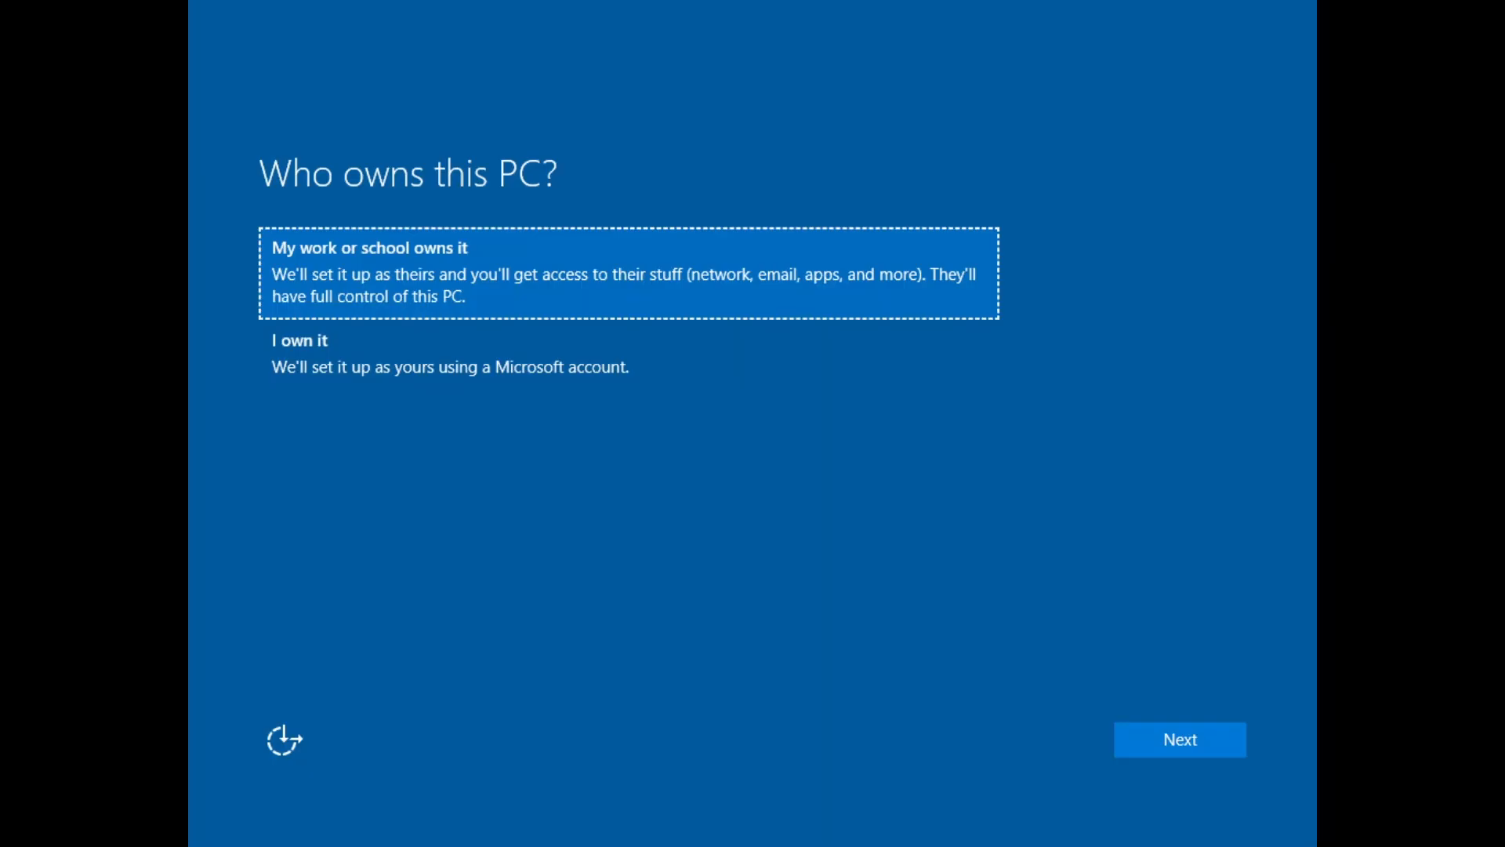
mouse_move(499, 545)
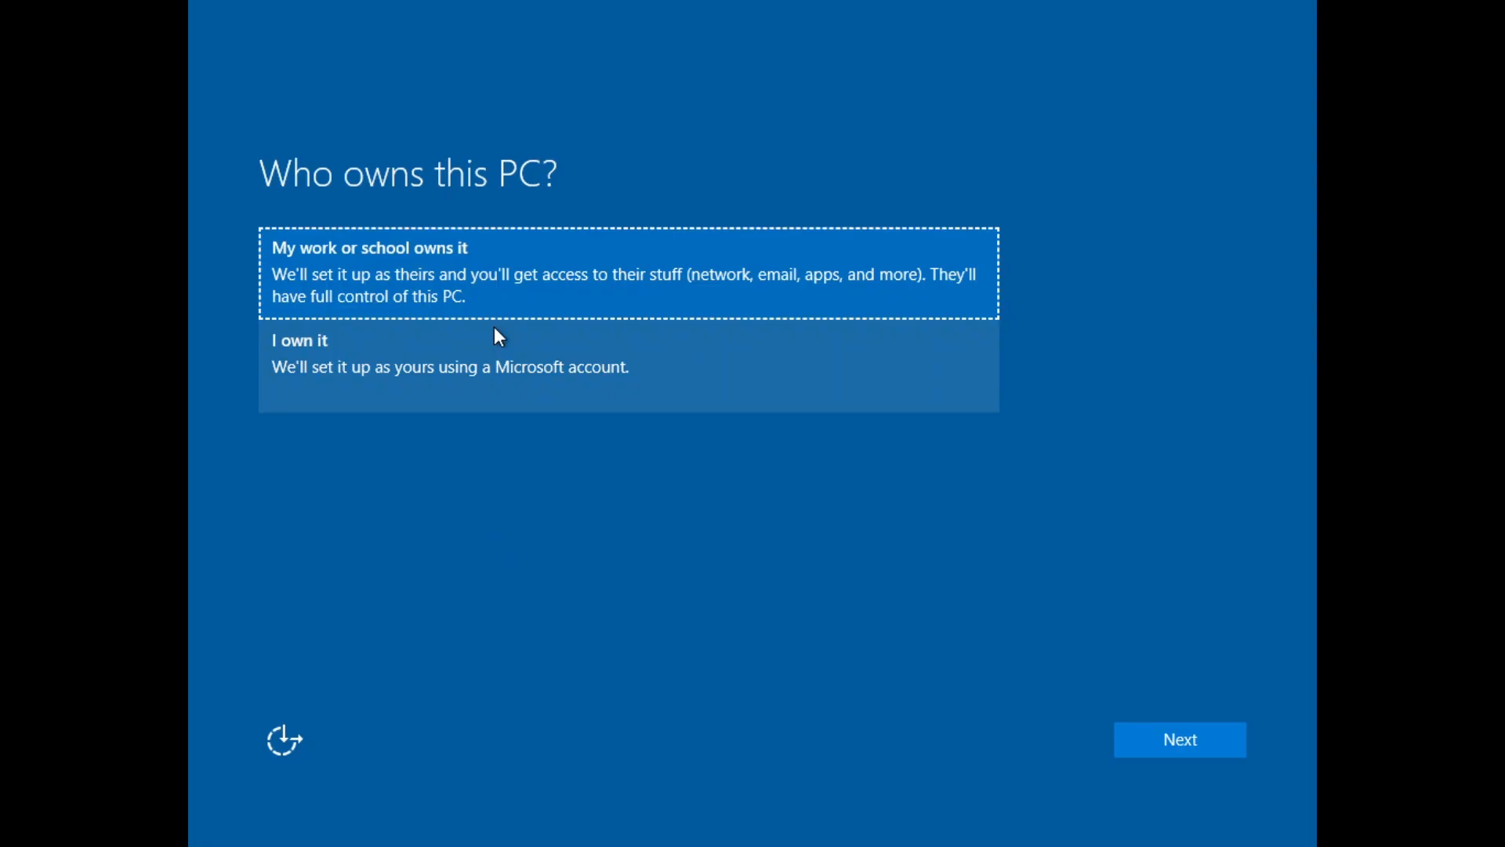
Mark the PC as personally owned and create local account 'w8f' without Microsoft sign-in.
left_click(1179, 739)
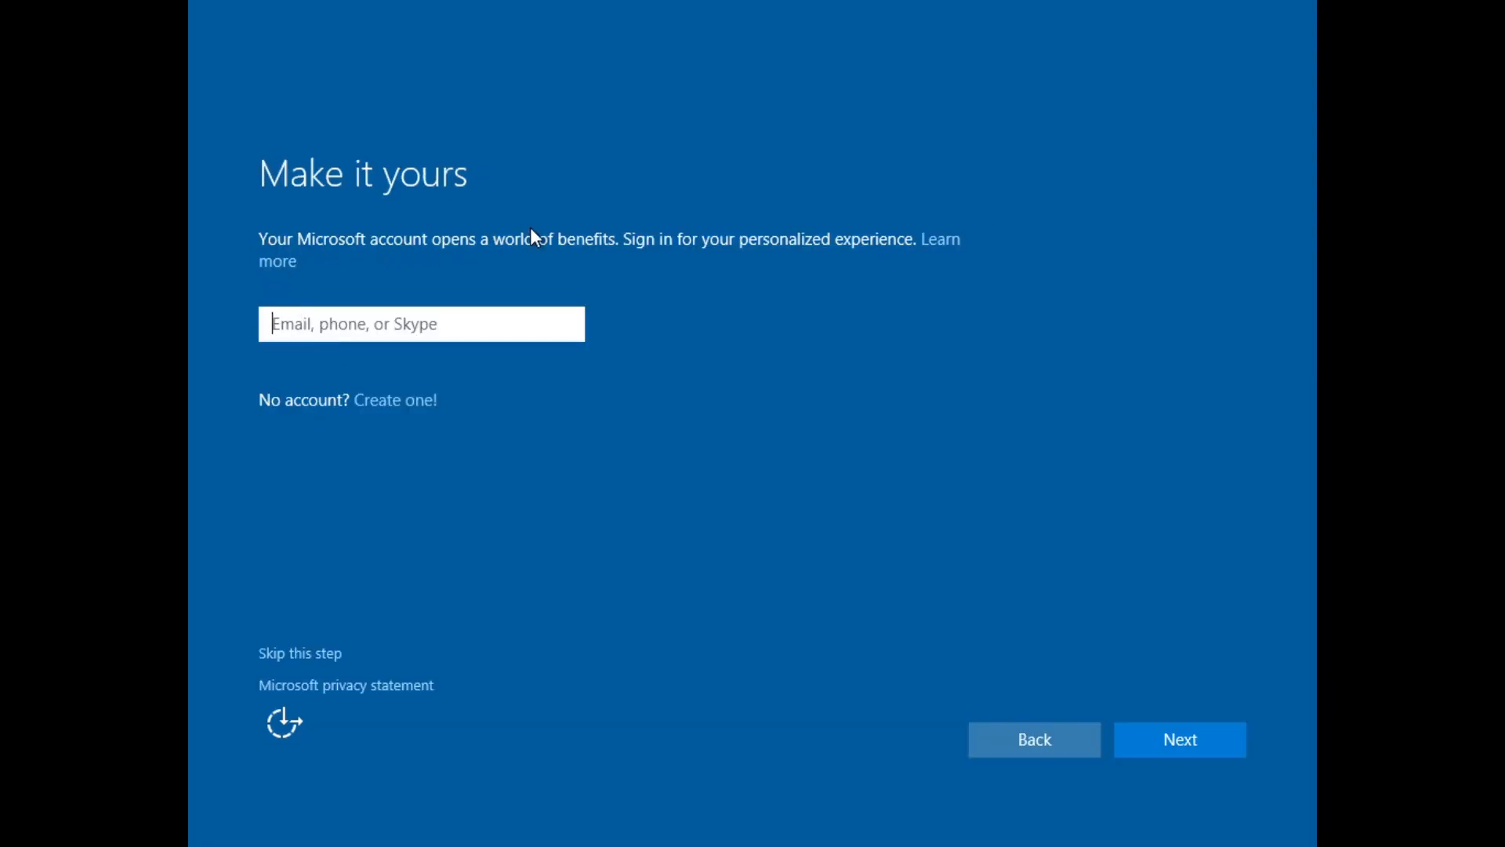
left_click(299, 652)
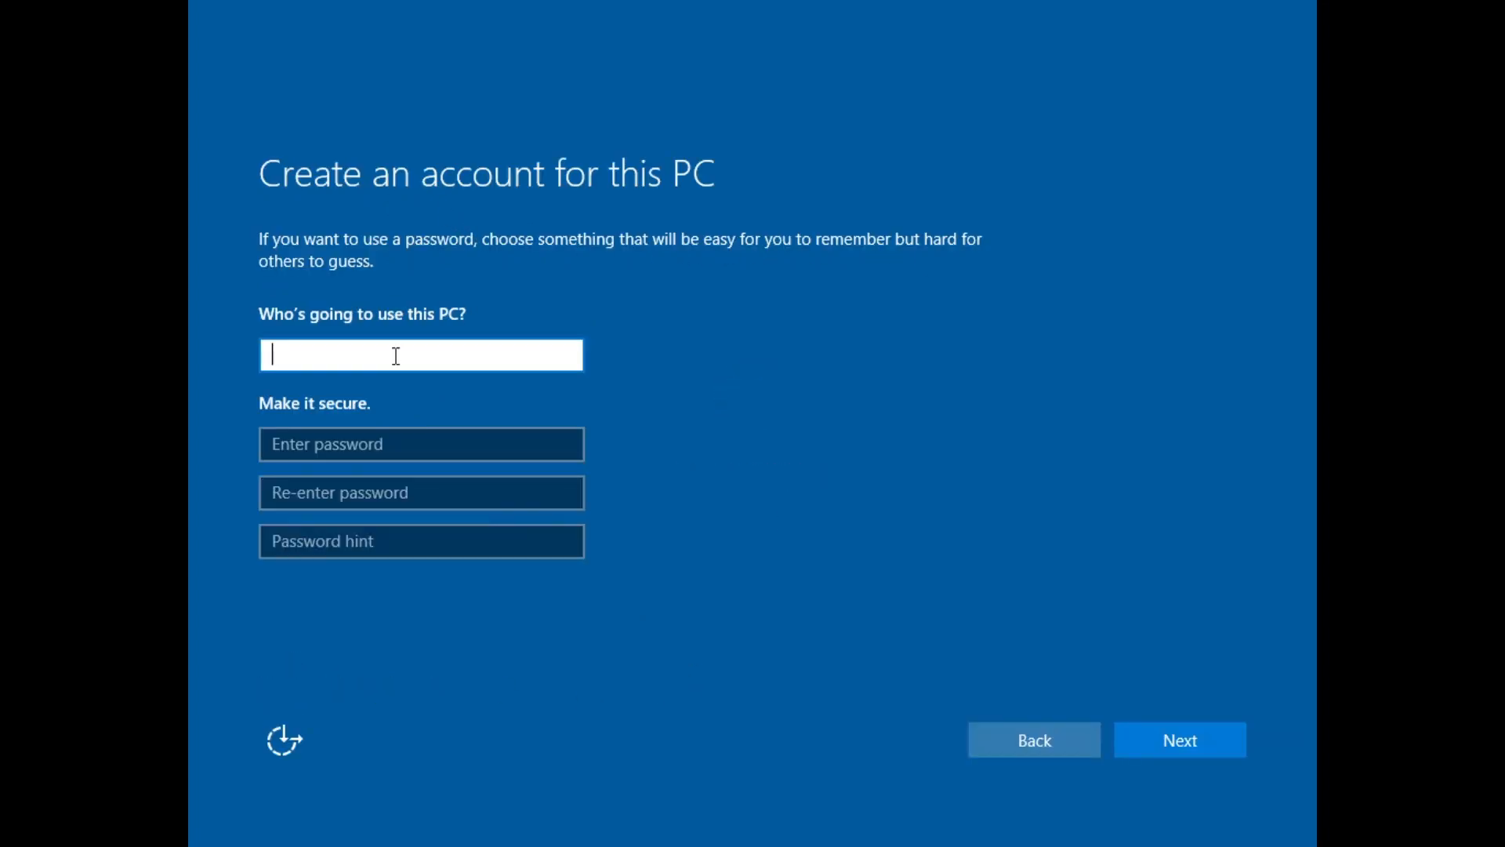
type("w8f")
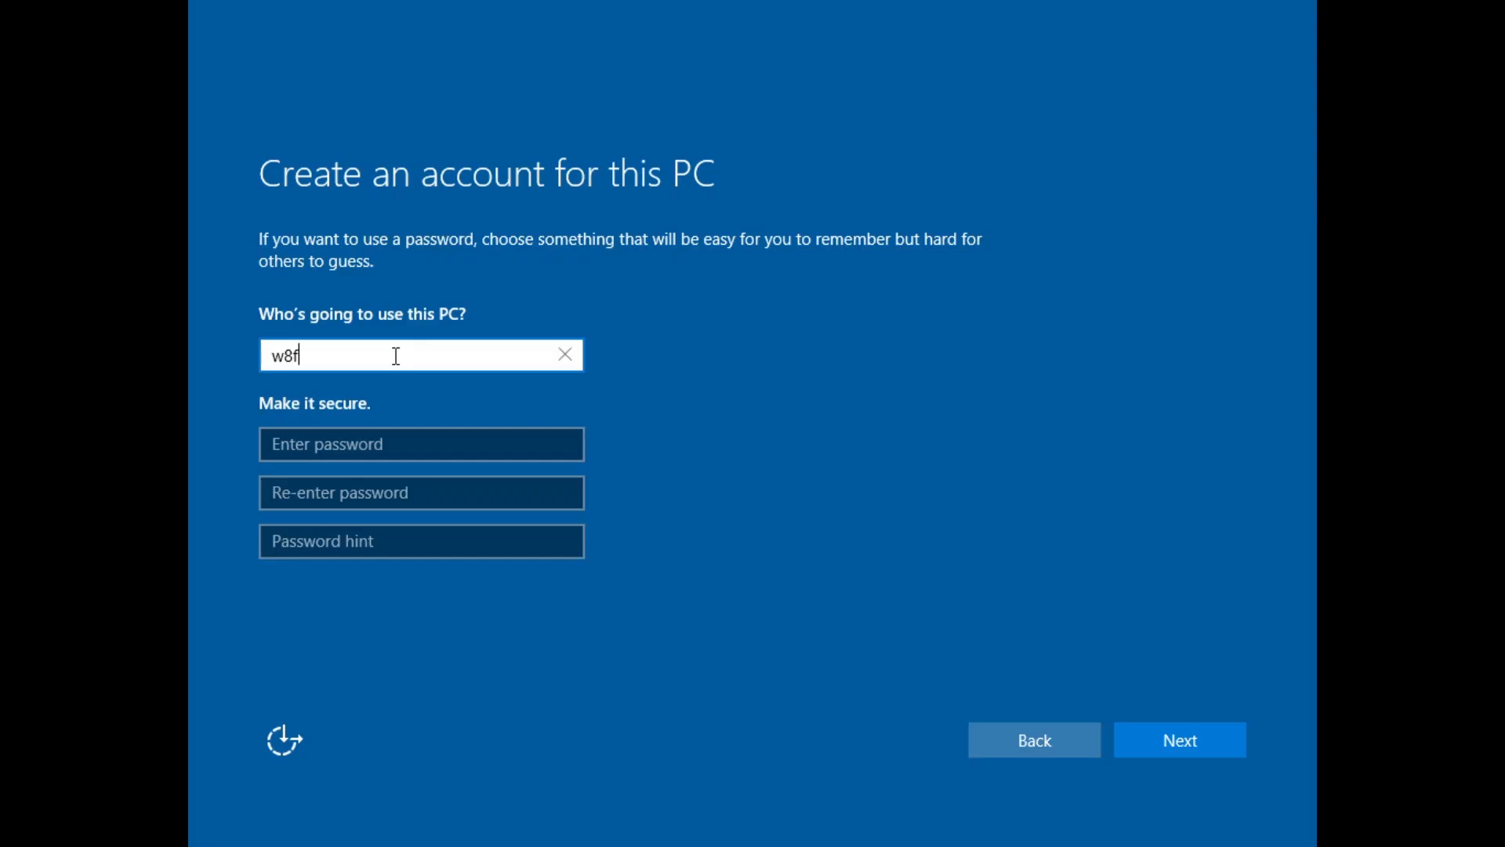
left_click(1179, 739)
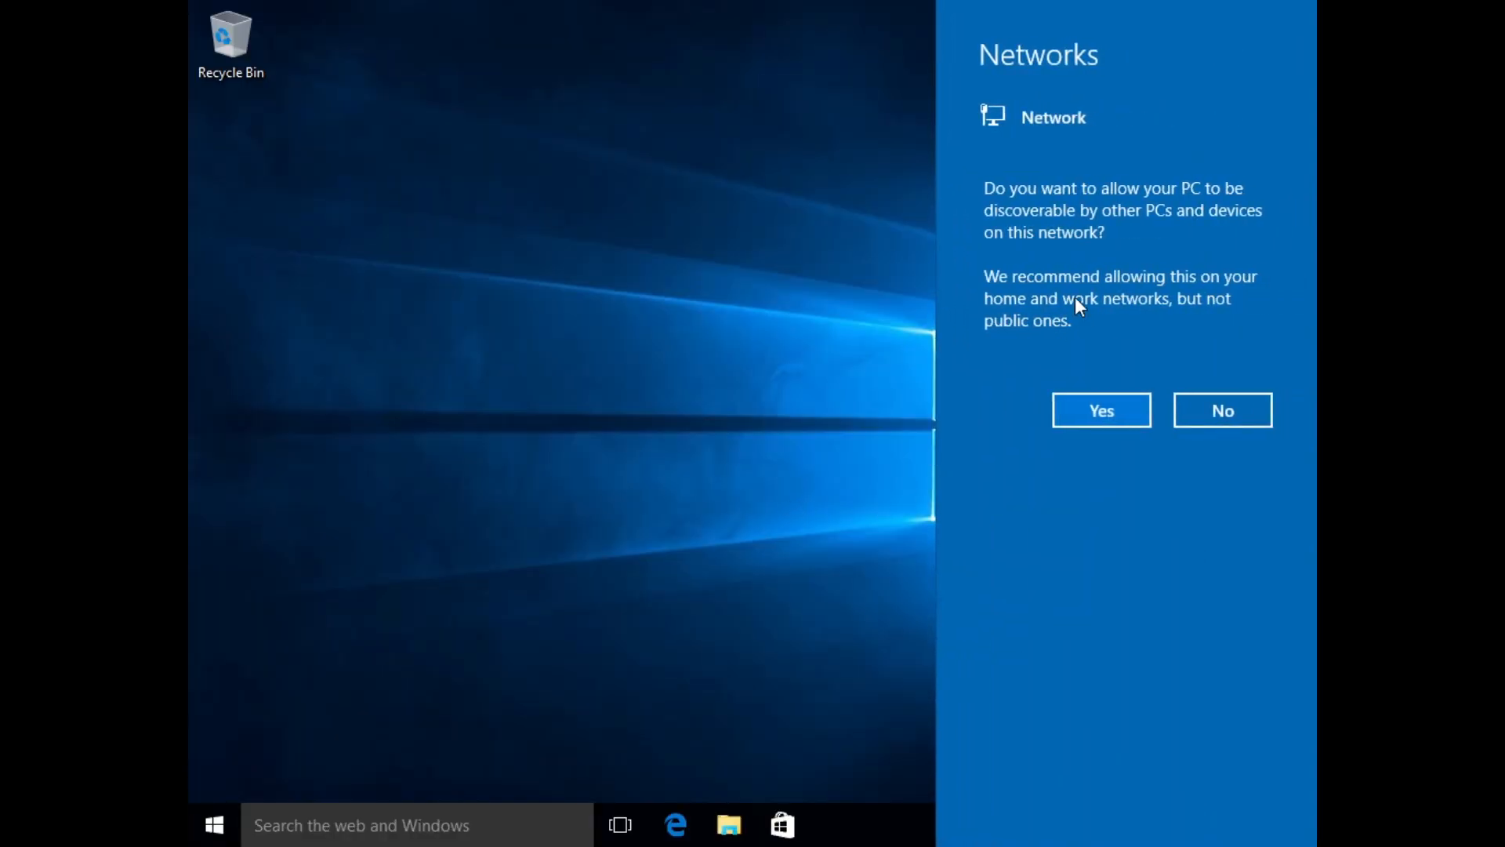
mouse_move(729, 429)
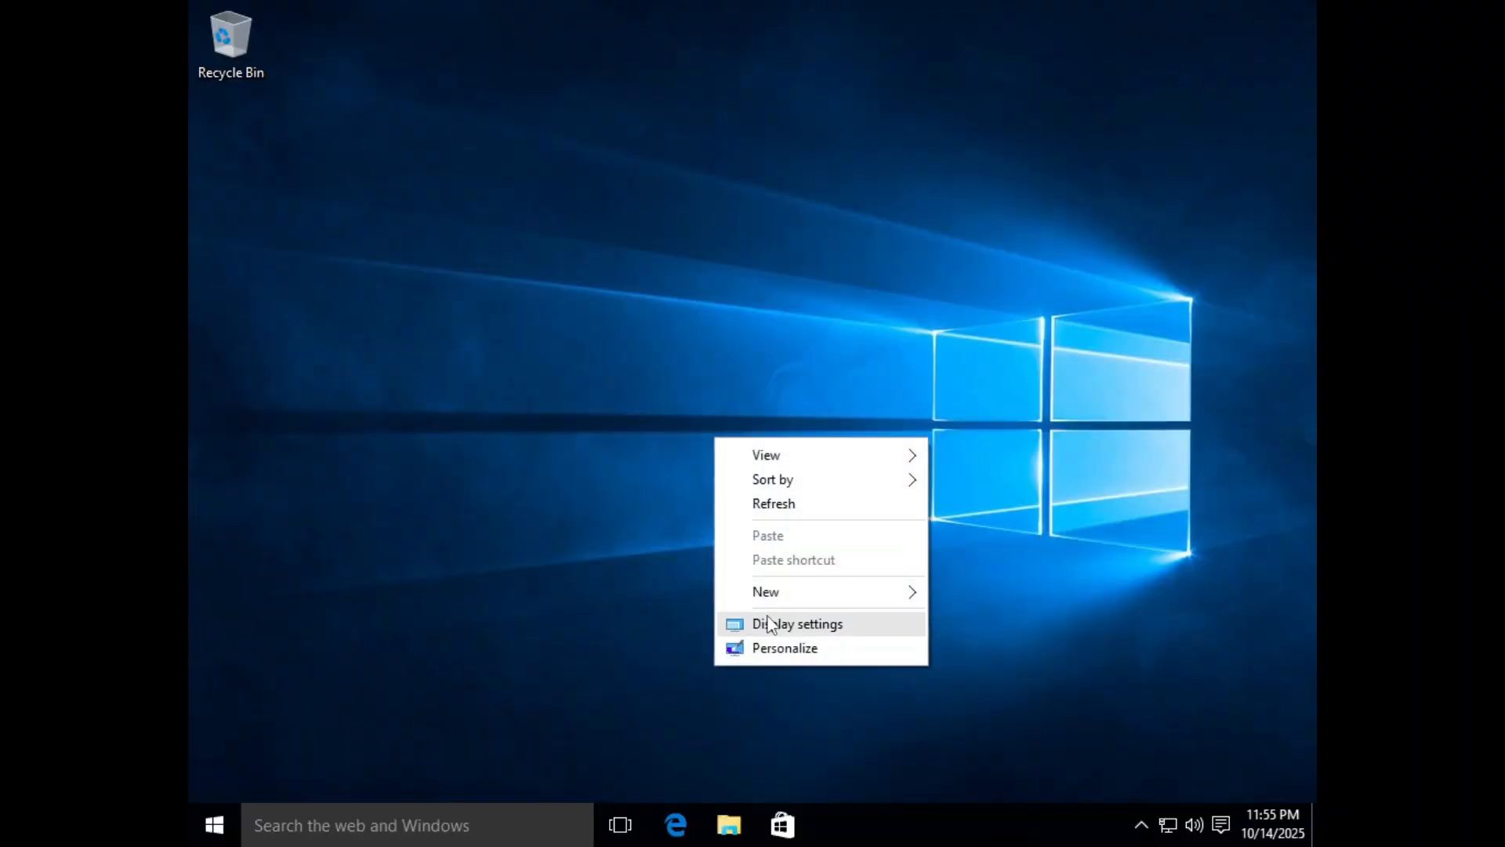
left_click(796, 622)
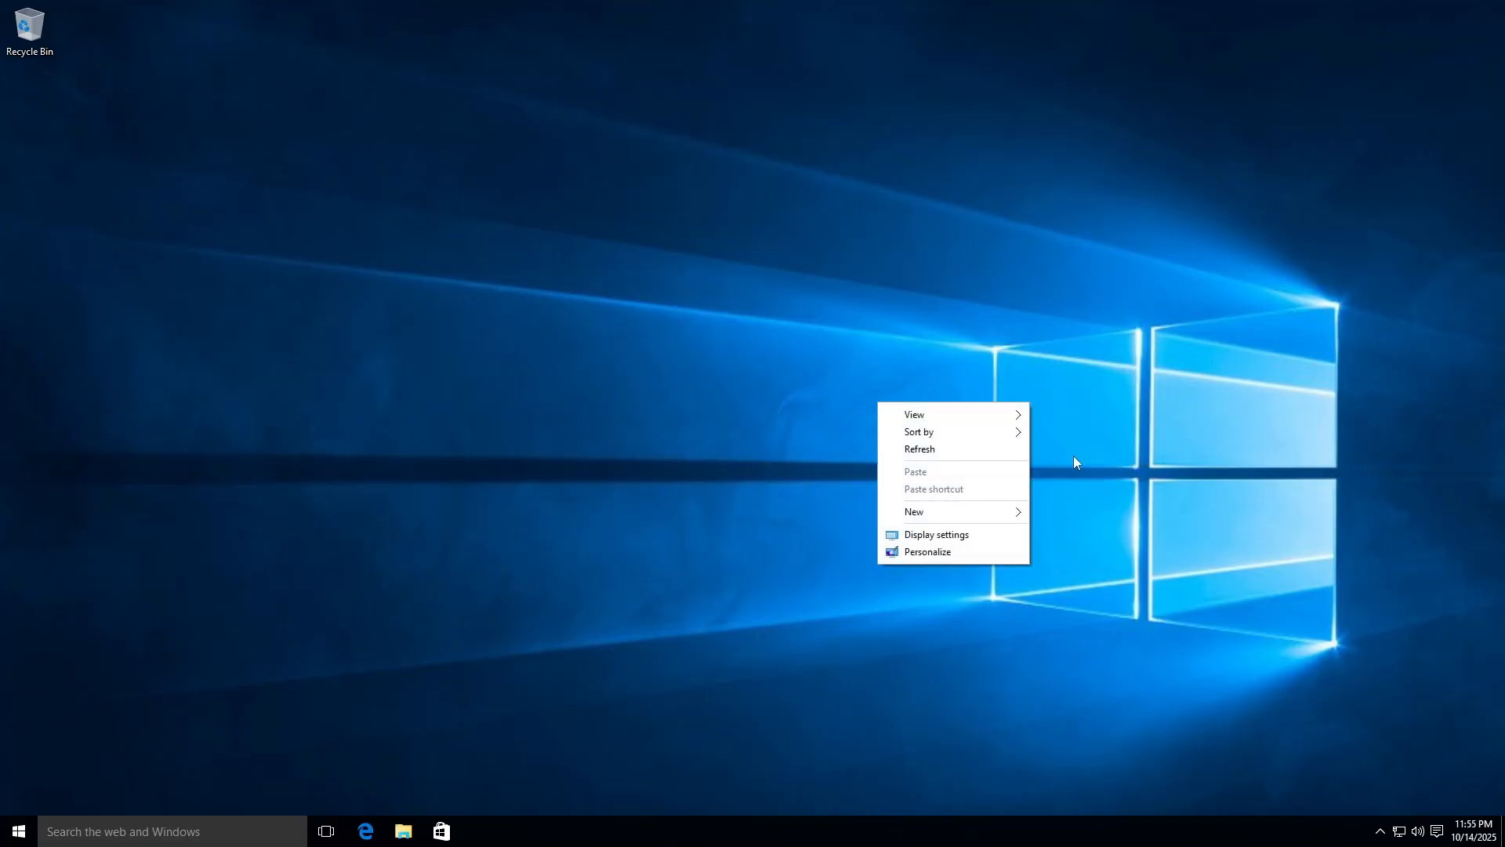
left_click(935, 534)
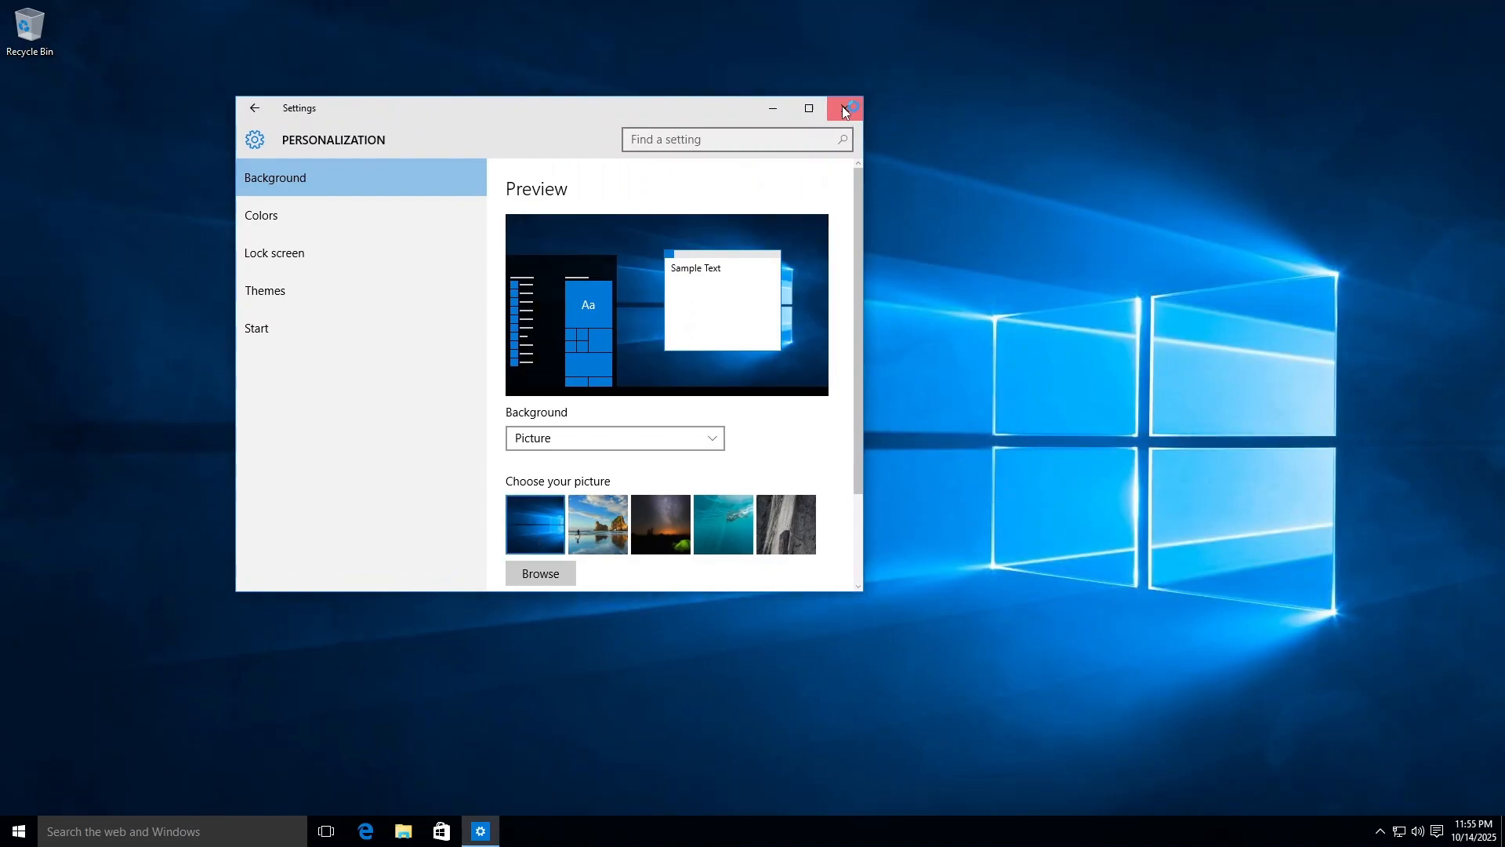
left_click(844, 108)
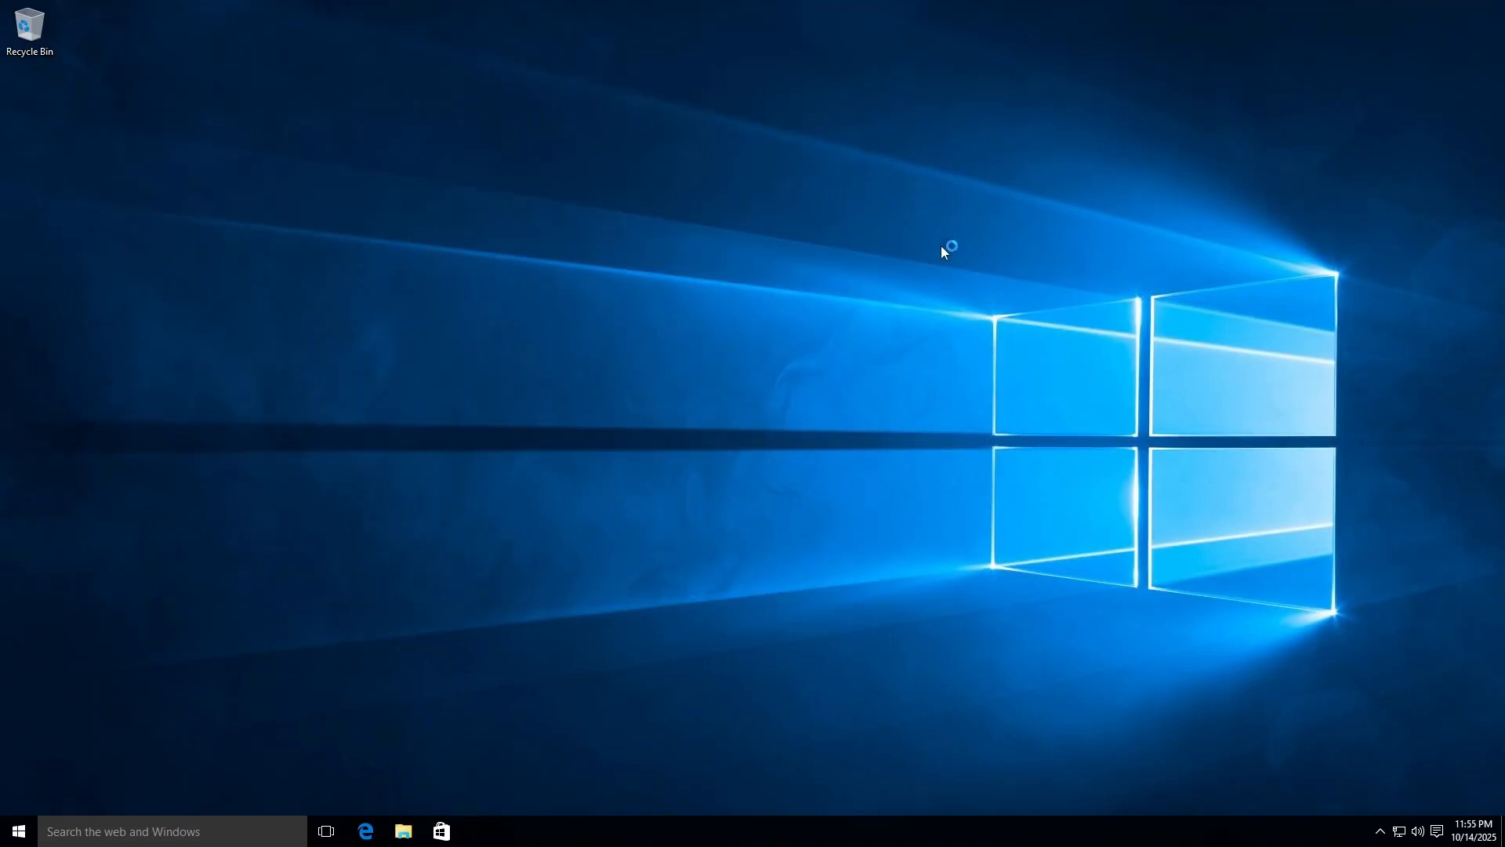
mouse_move(901, 466)
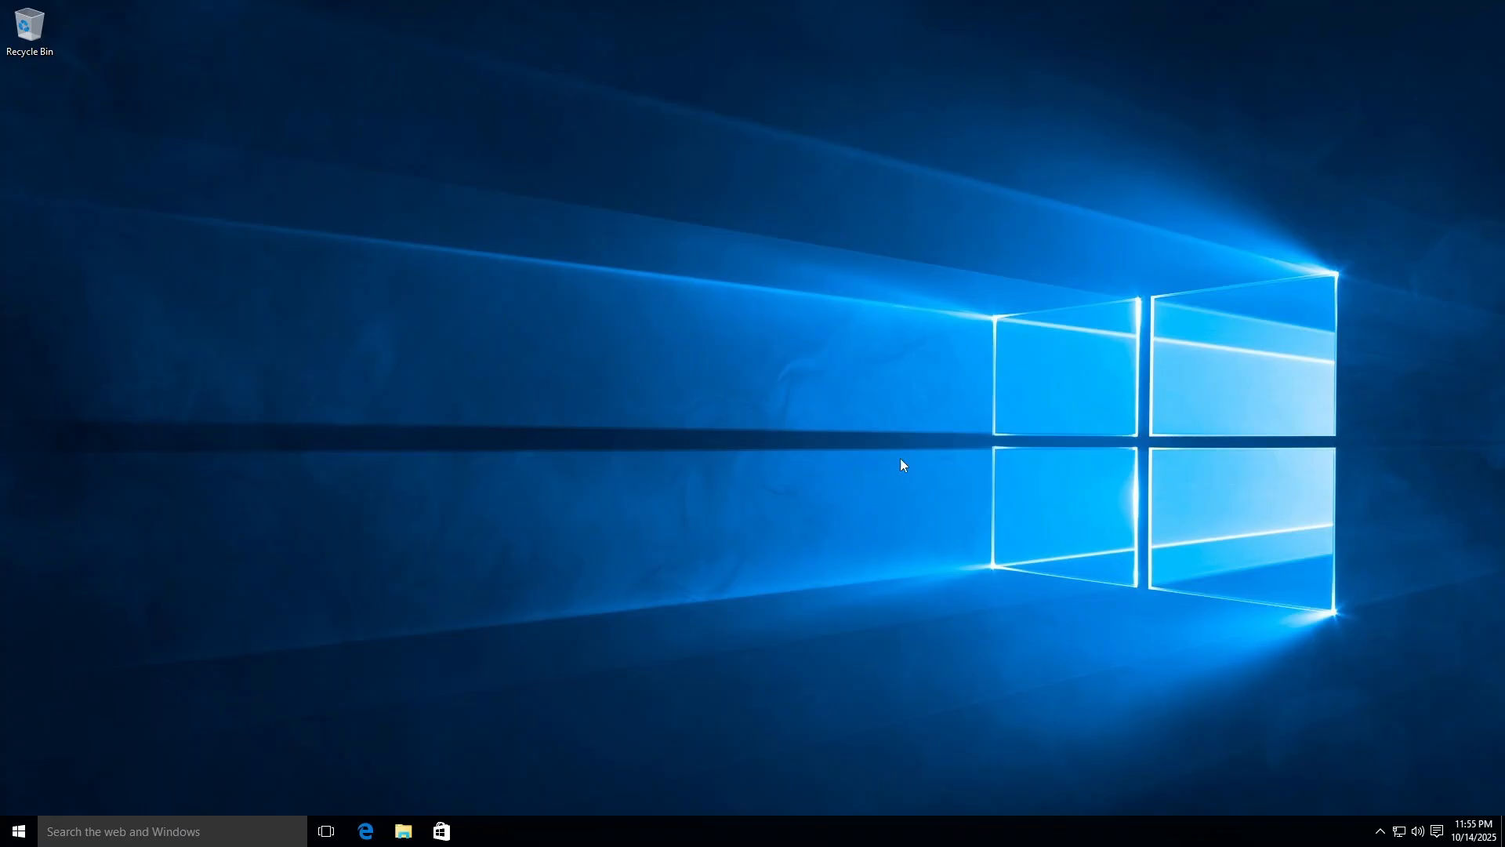
mouse_move(806, 602)
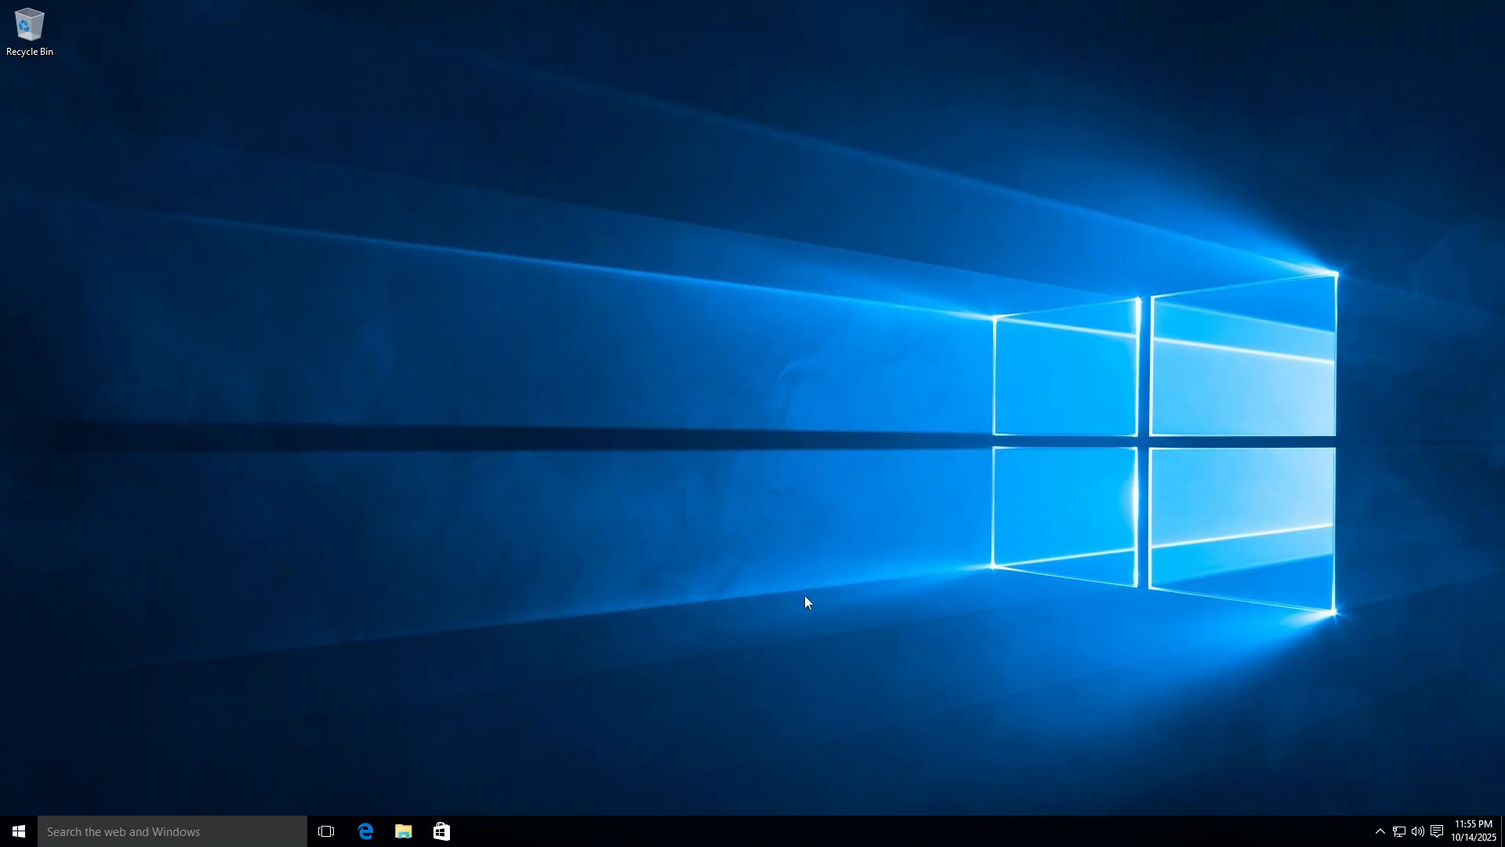
mouse_move(930, 220)
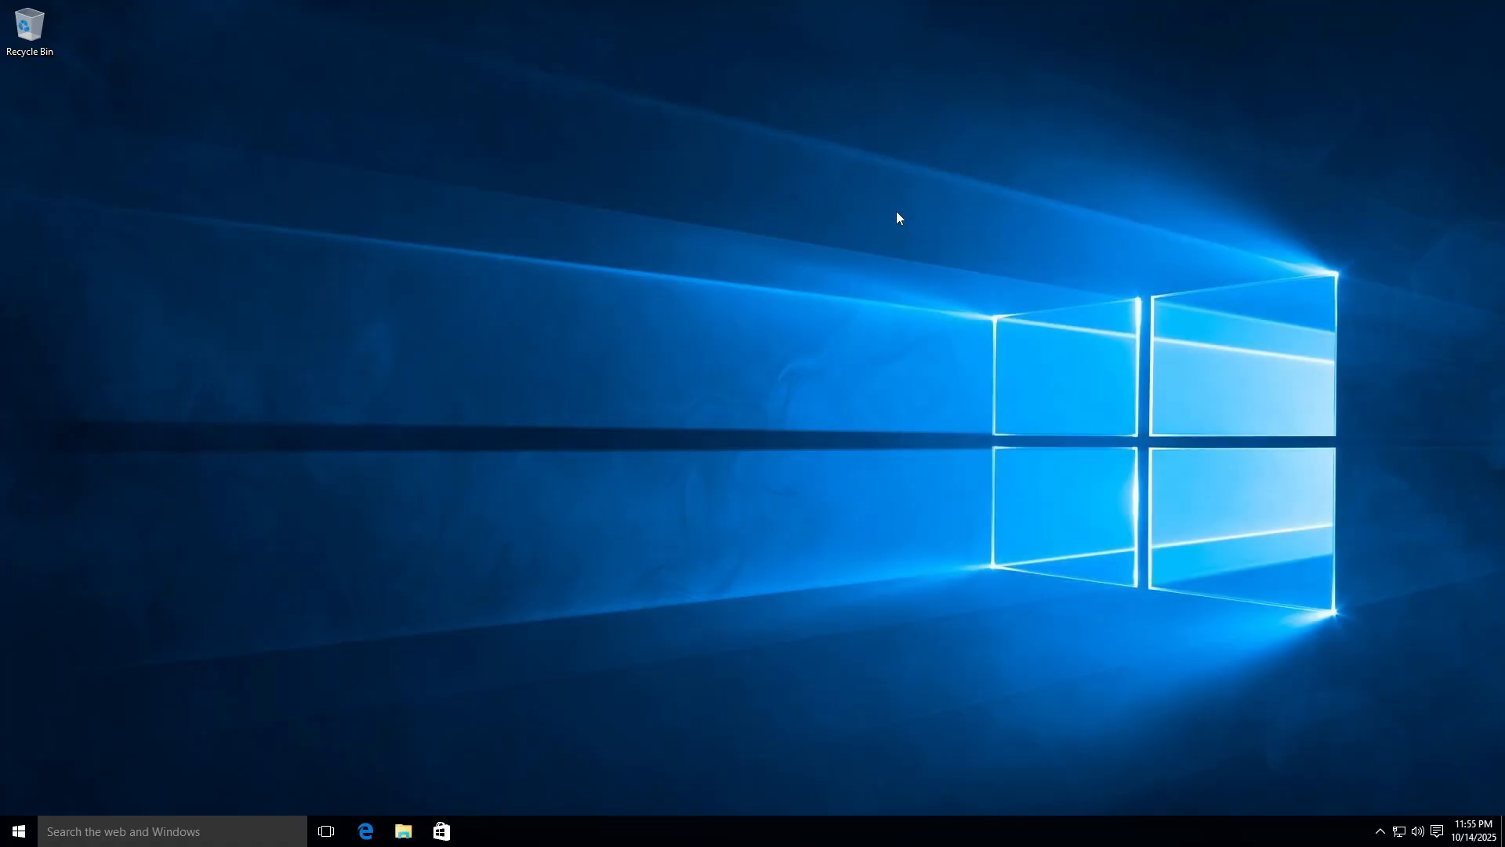
mouse_move(1233, 596)
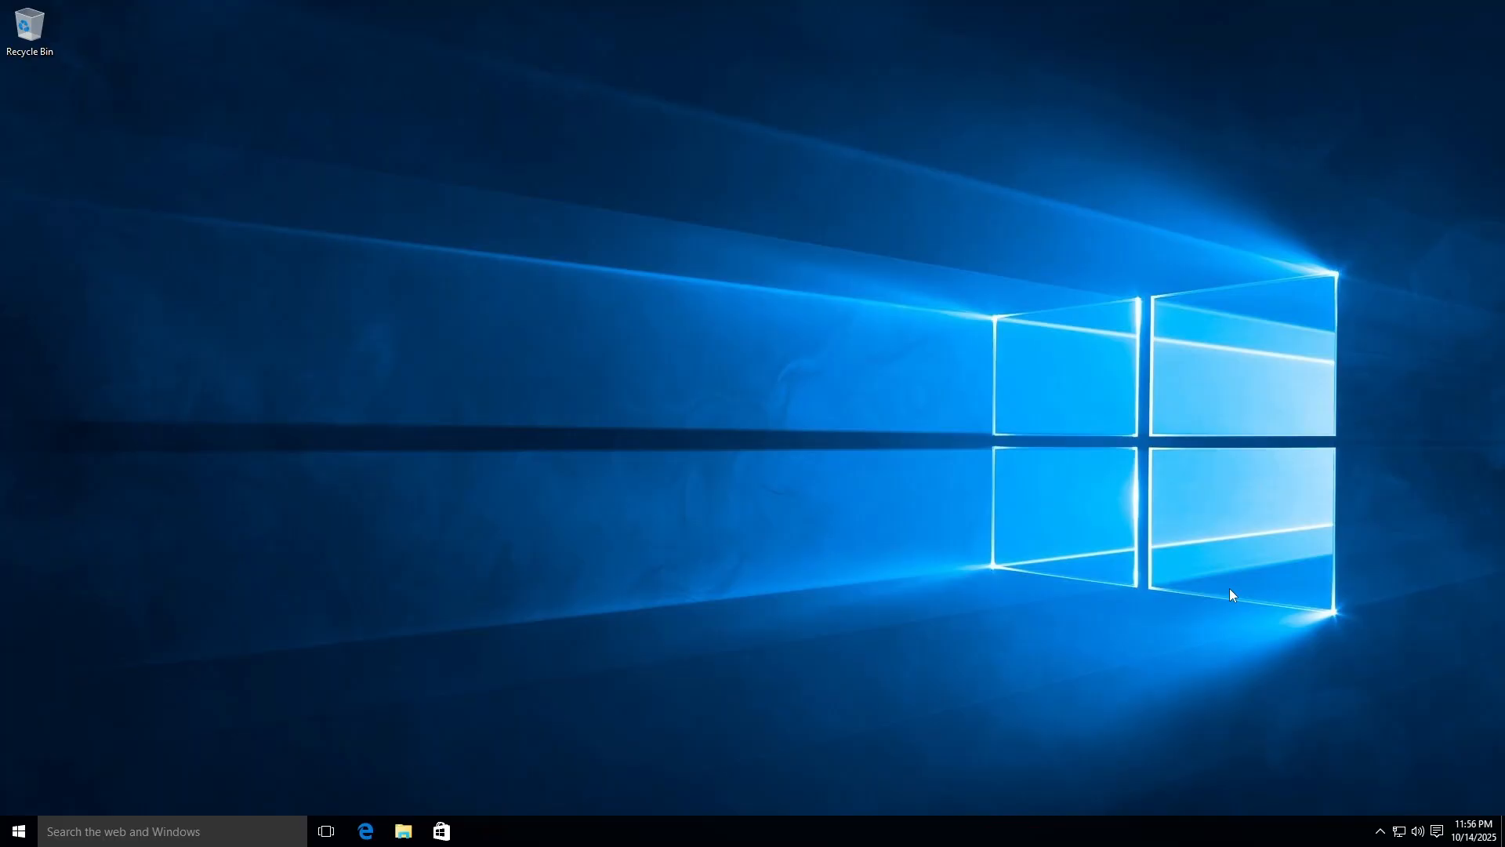
mouse_move(733, 612)
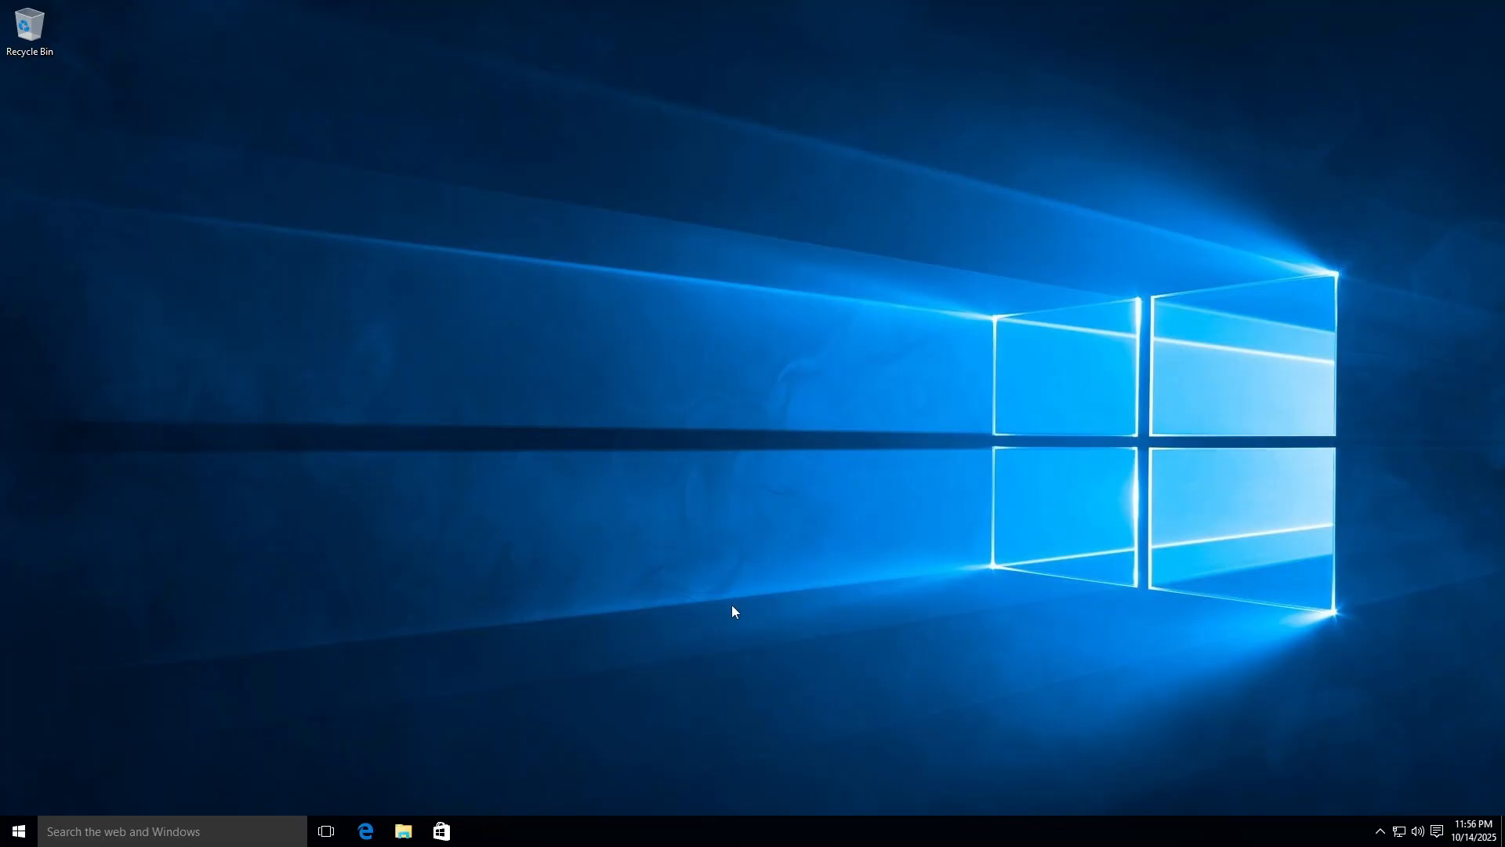
mouse_move(1037, 767)
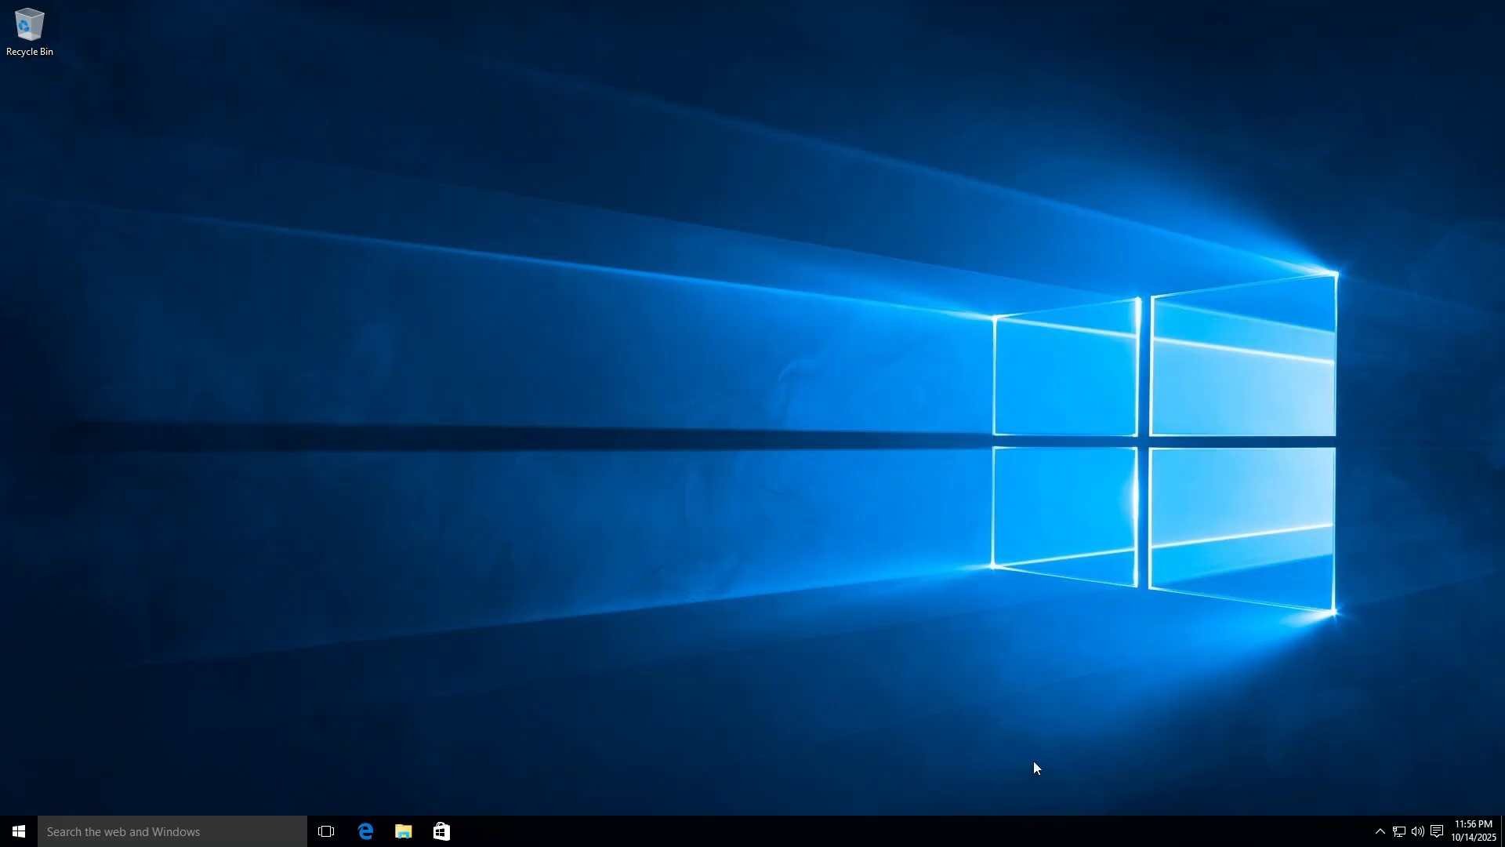
mouse_move(912, 814)
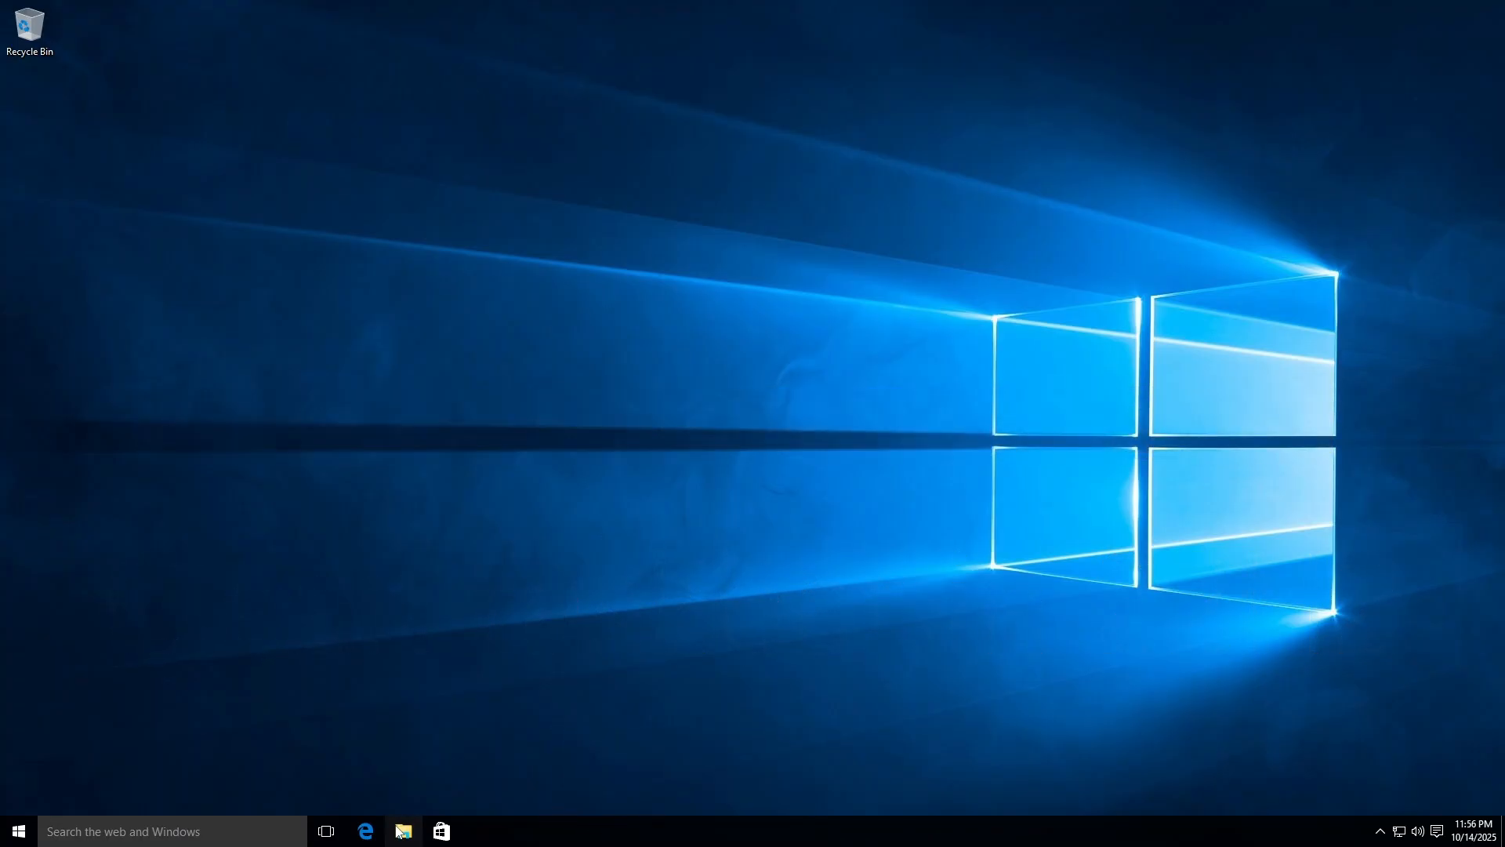
left_click(403, 831)
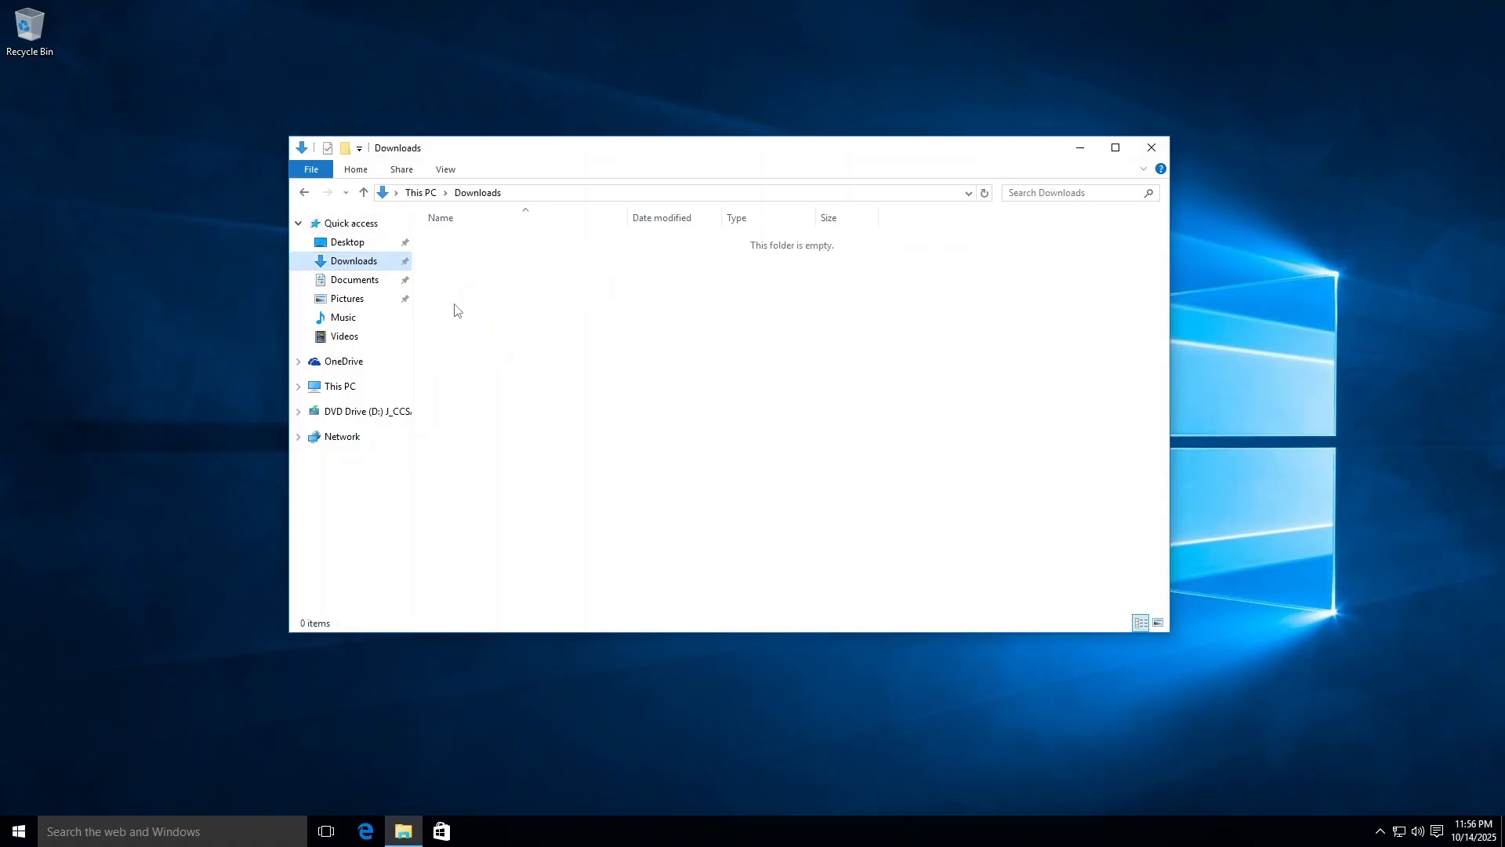
left_click(340, 386)
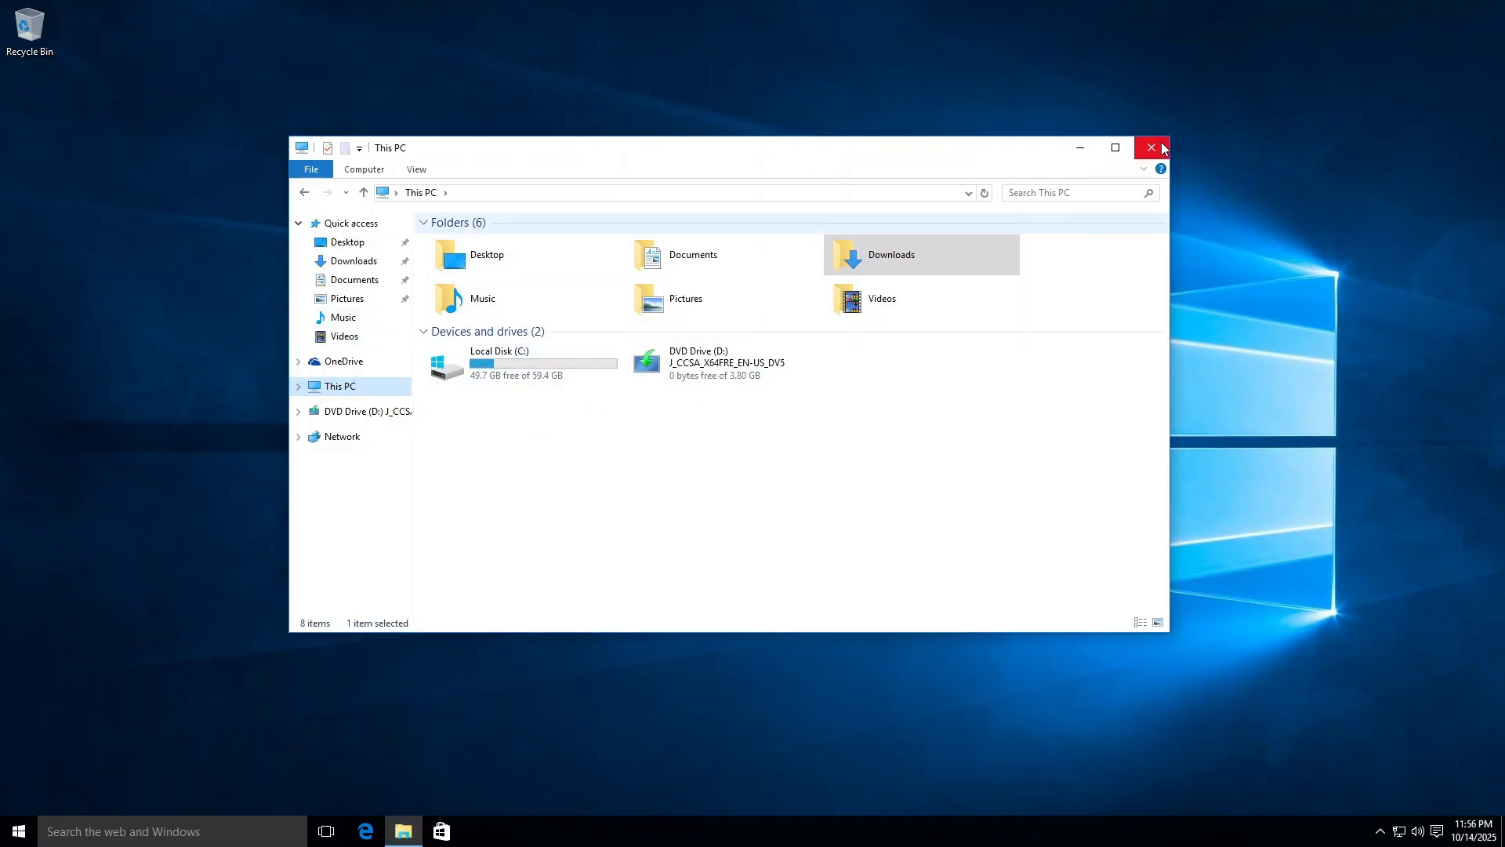
left_click(1151, 148)
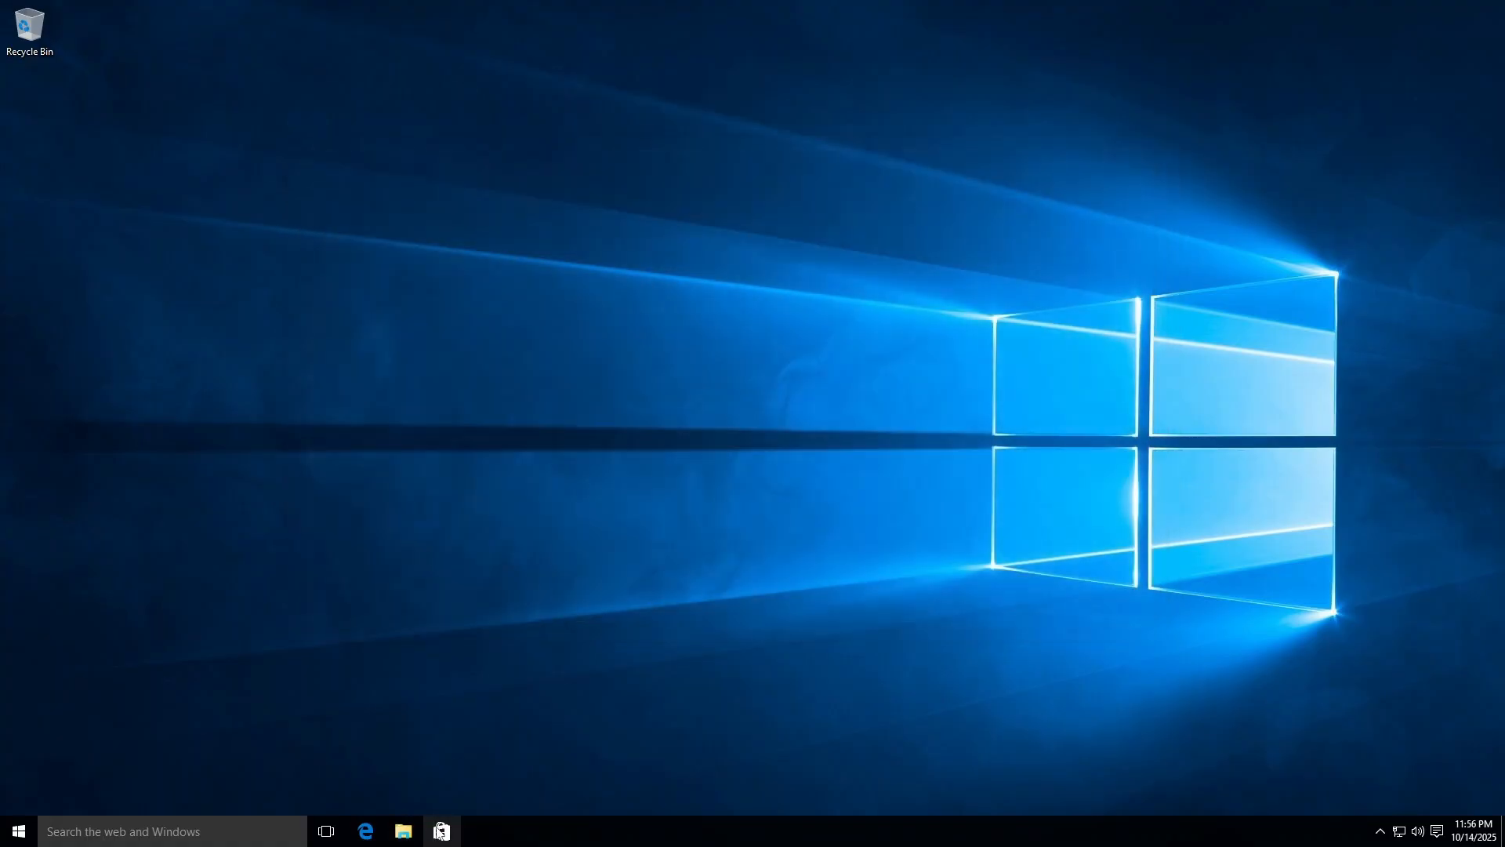
Launch the Store, which fails with server error 0x80131500.
left_click(440, 831)
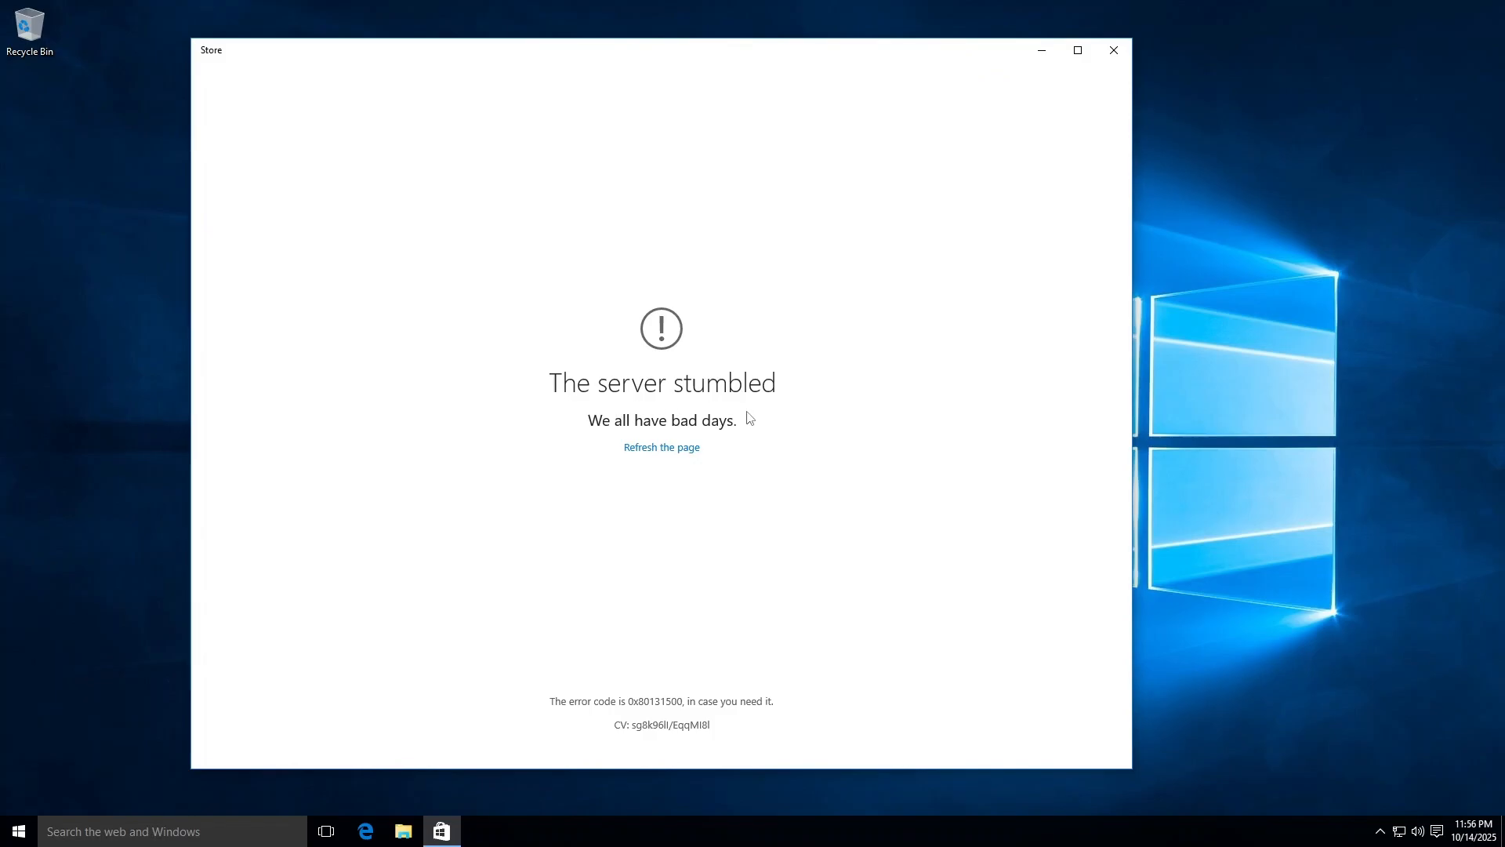
left_click(660, 447)
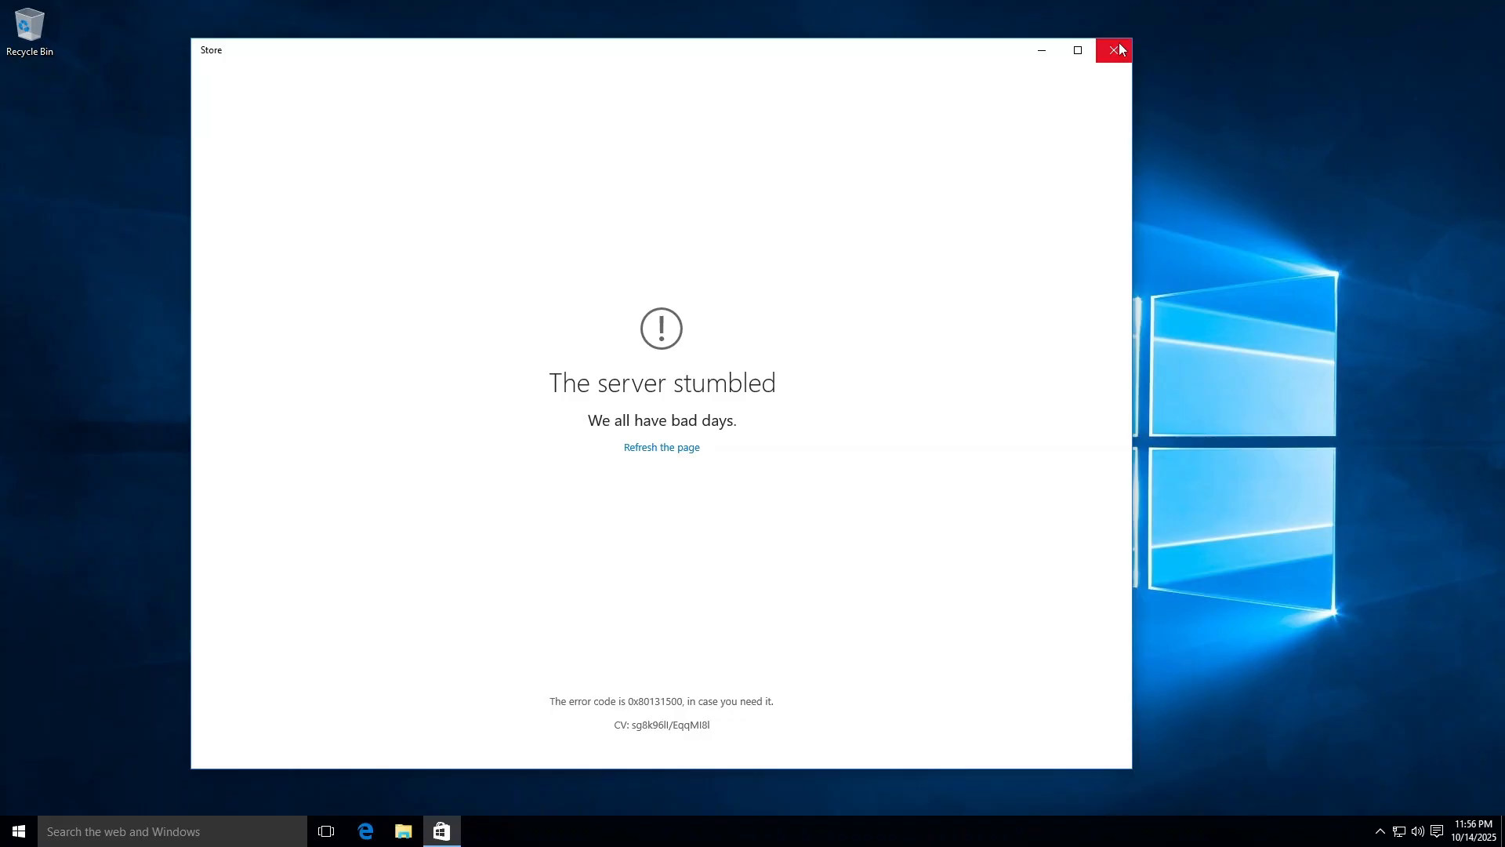
mouse_move(1114, 50)
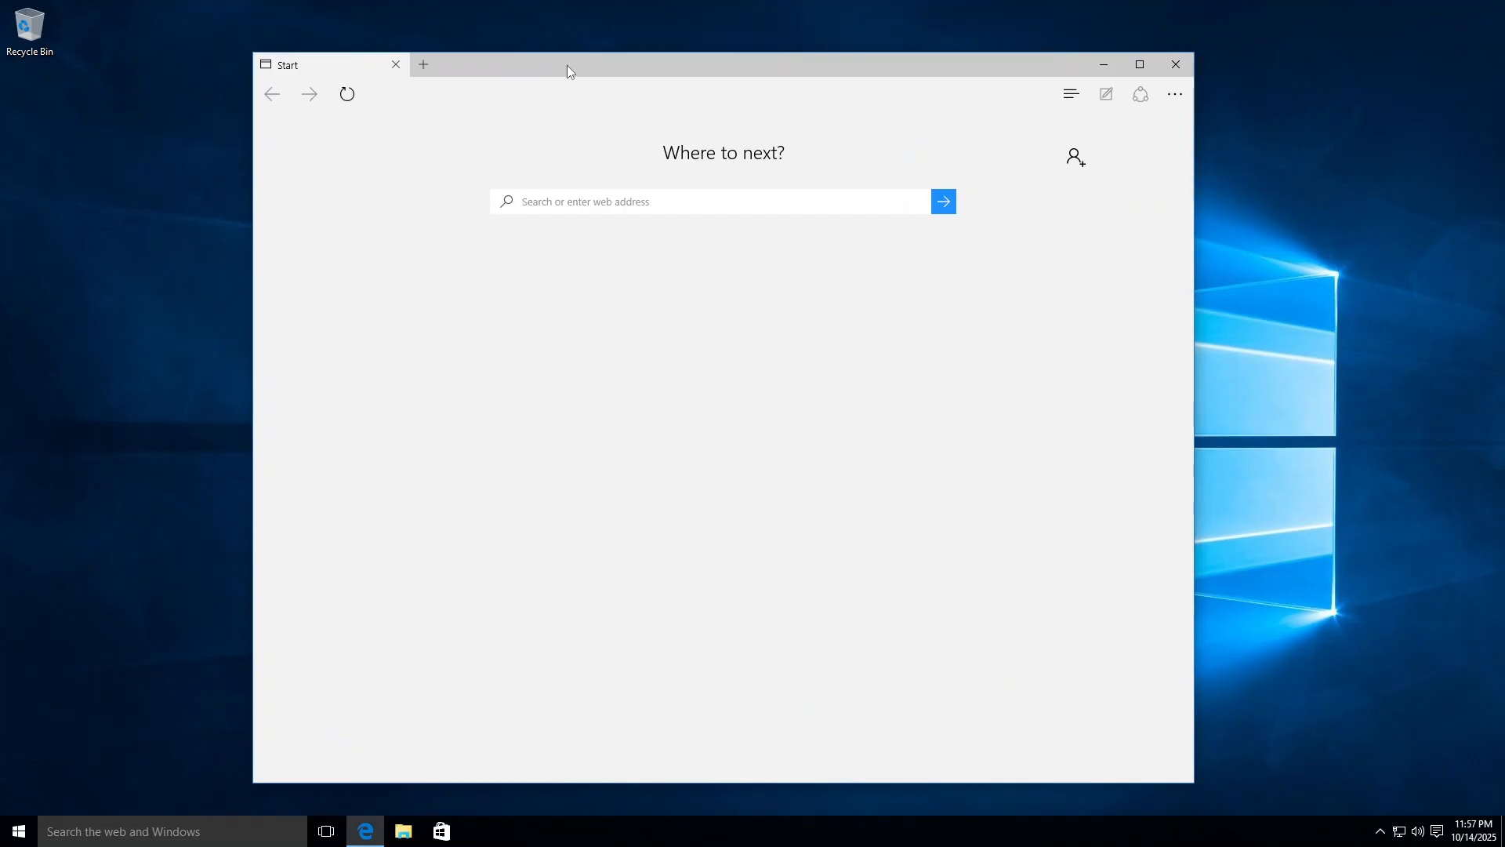
Search Bing for 'w8fan', open the YouTube channel result, then bring up Start.
left_click(710, 201)
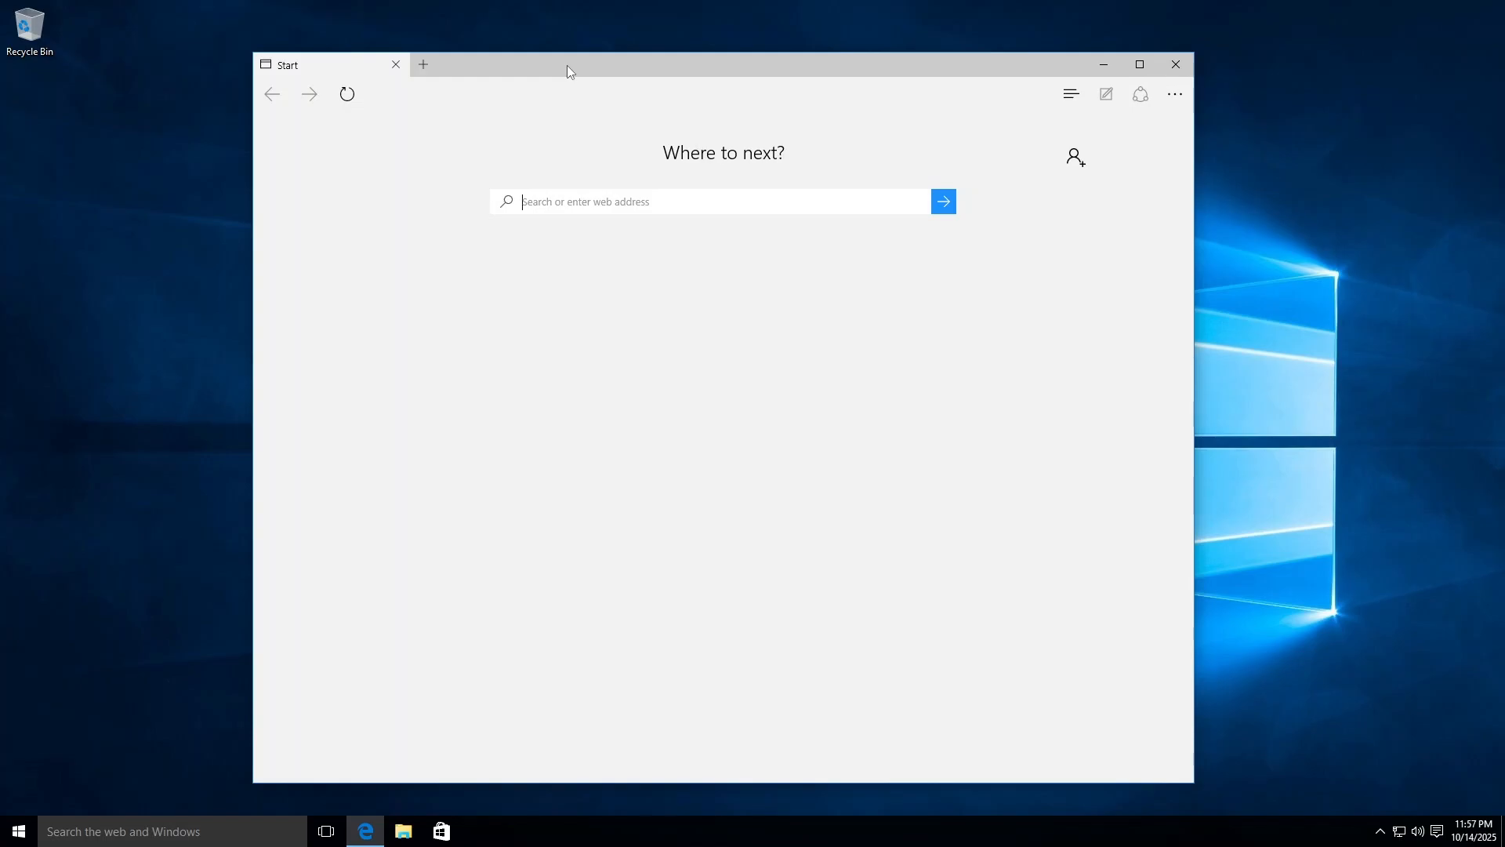
type("w8fan2012")
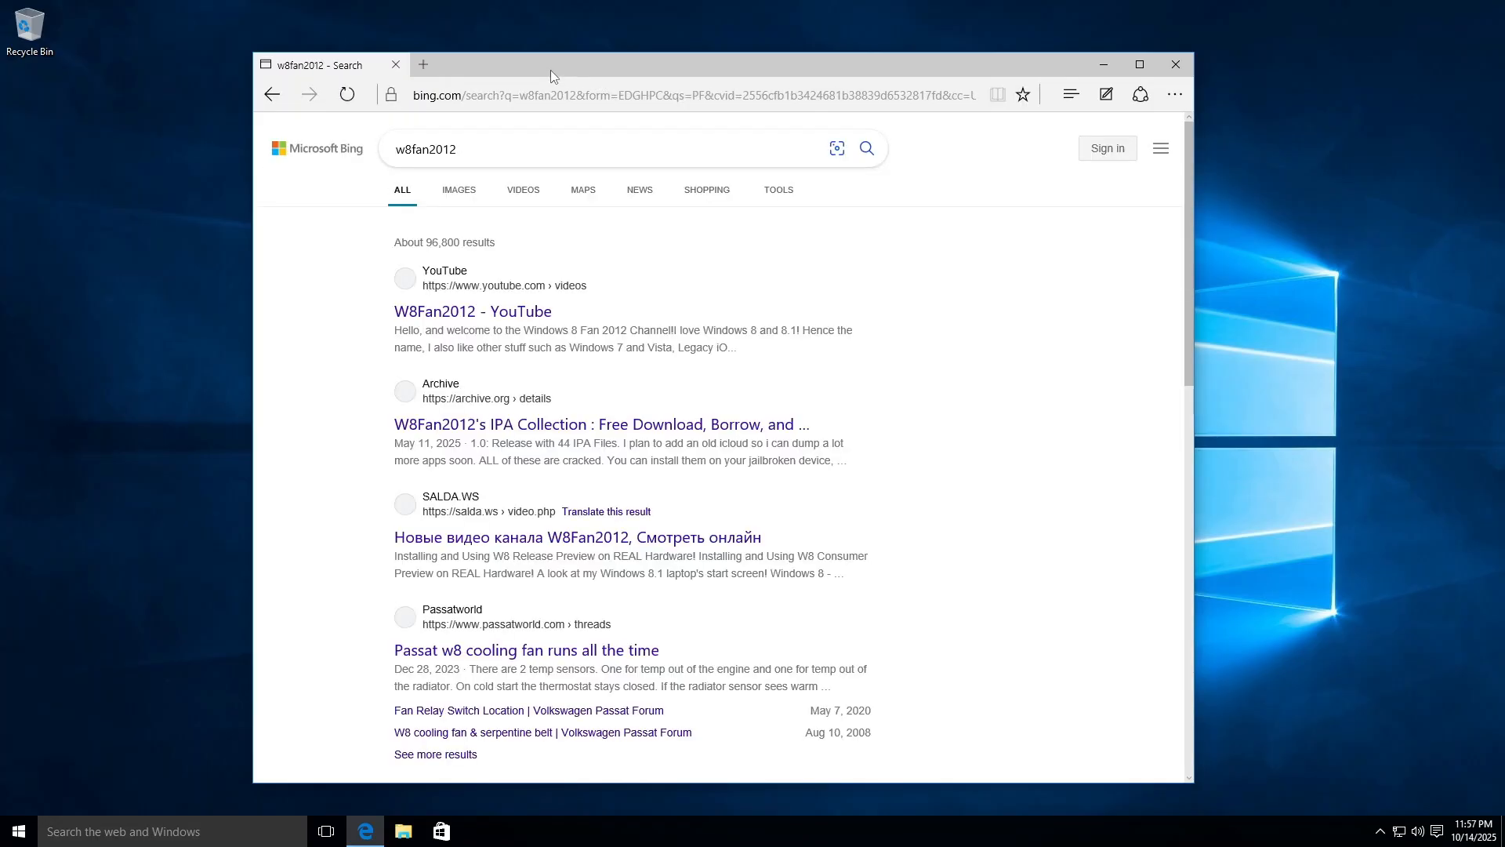
left_click(422, 64)
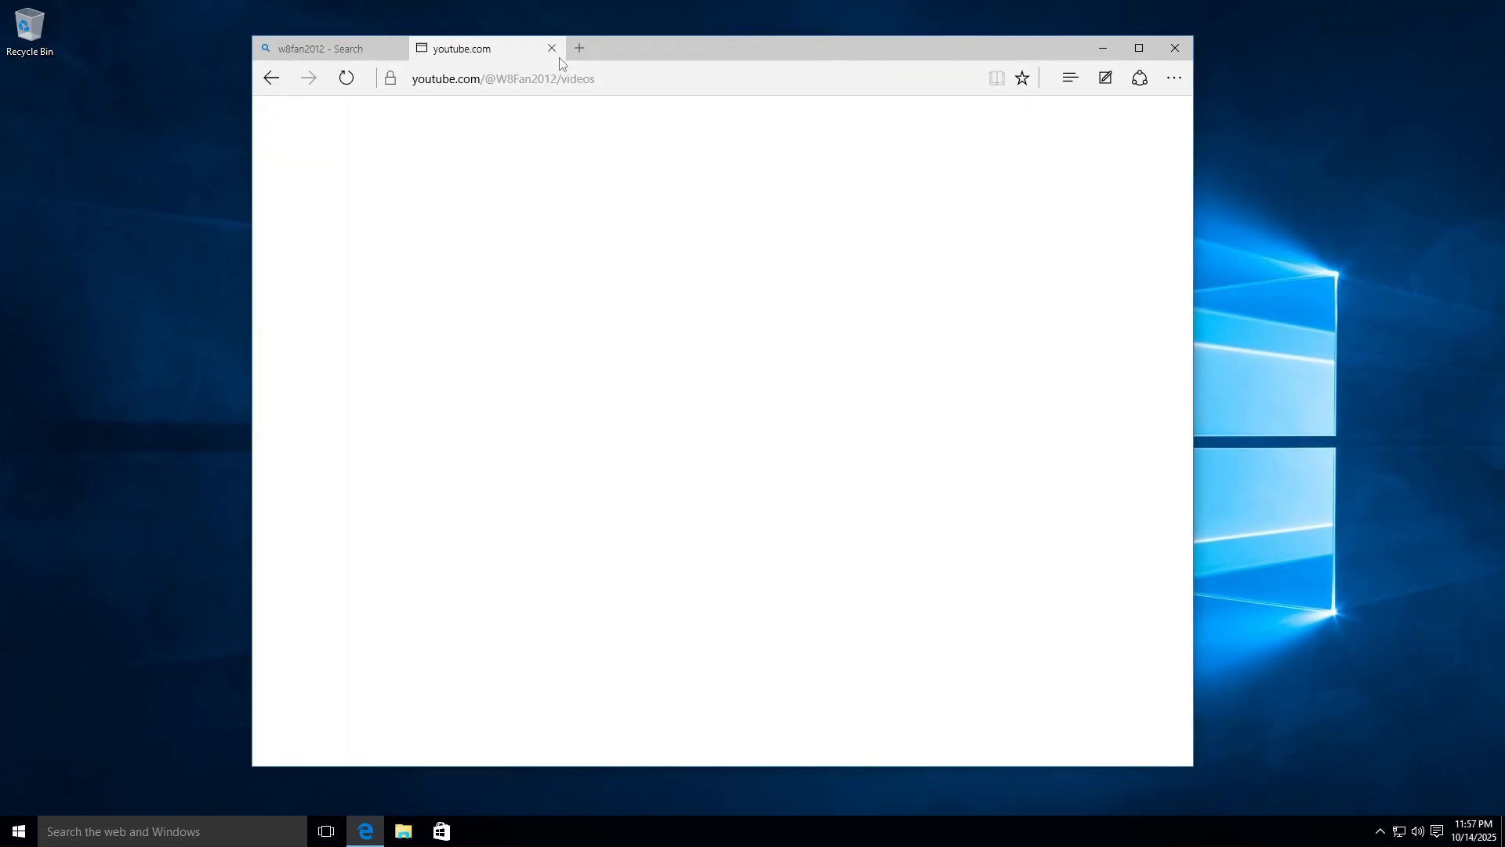
mouse_move(583, 104)
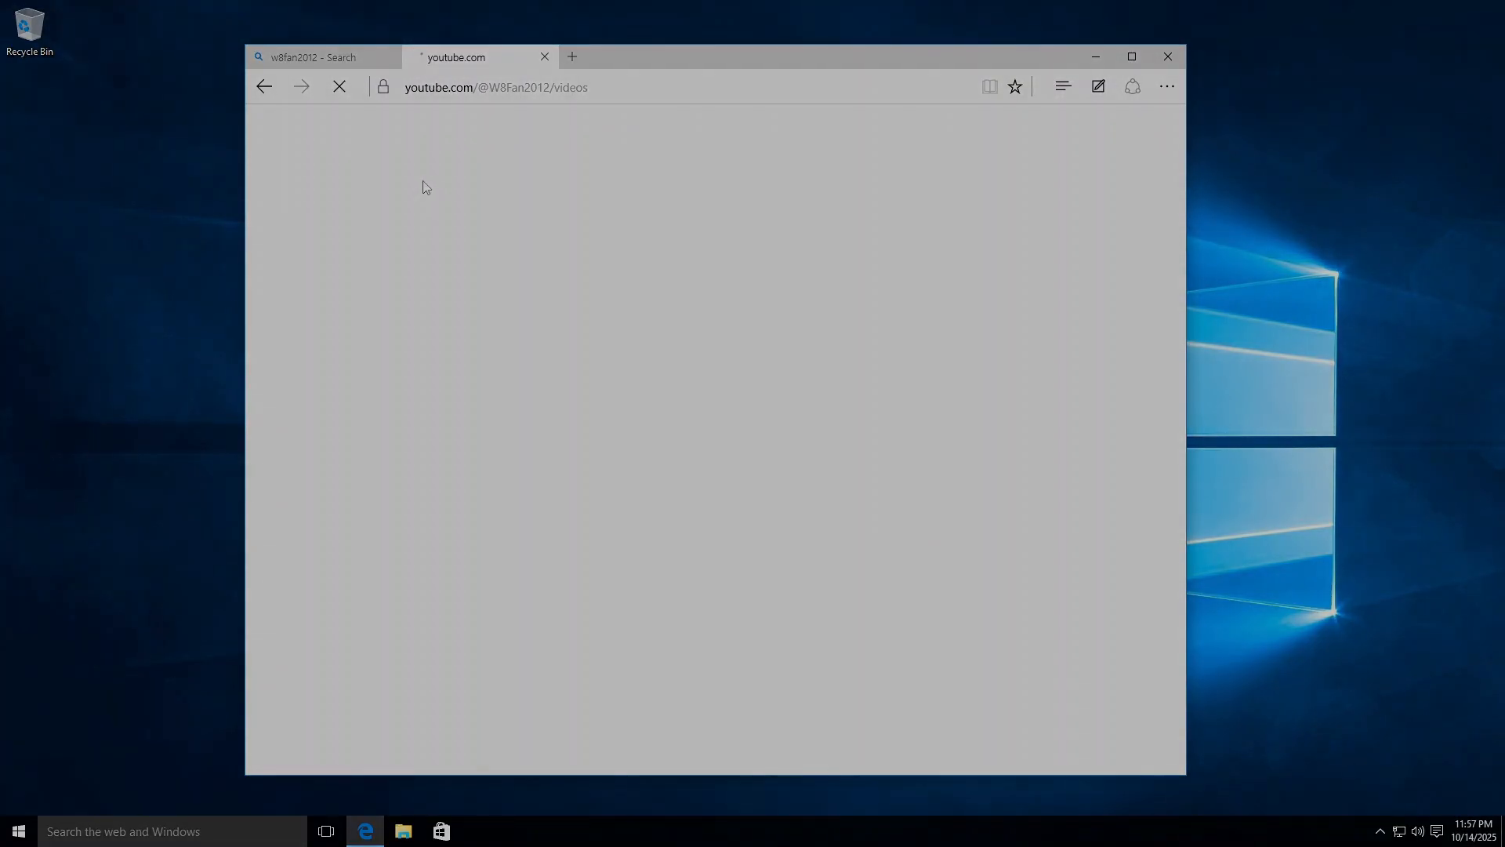
left_click(16, 831)
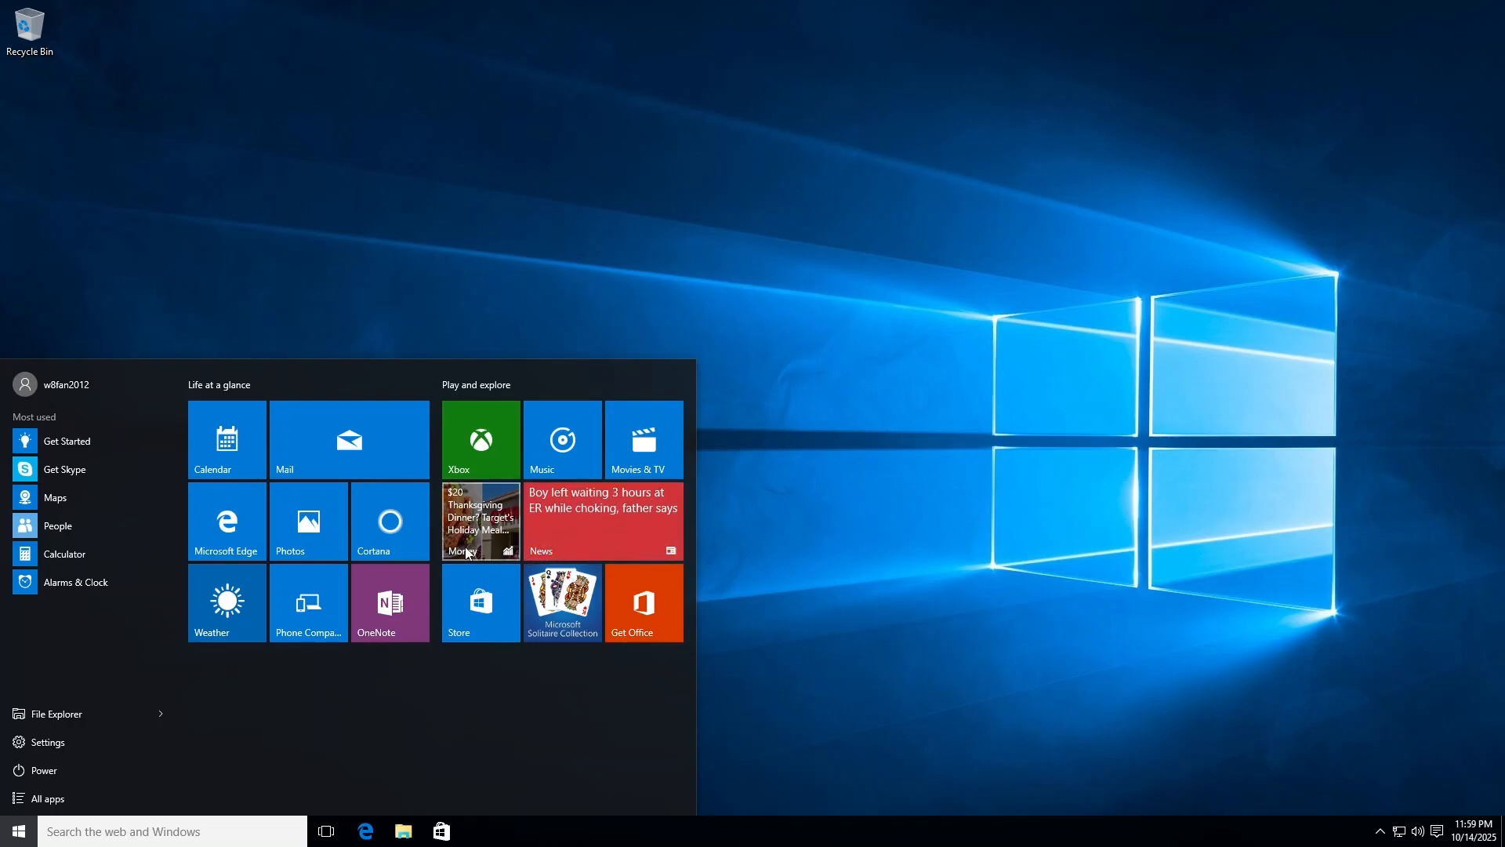
mouse_move(596, 547)
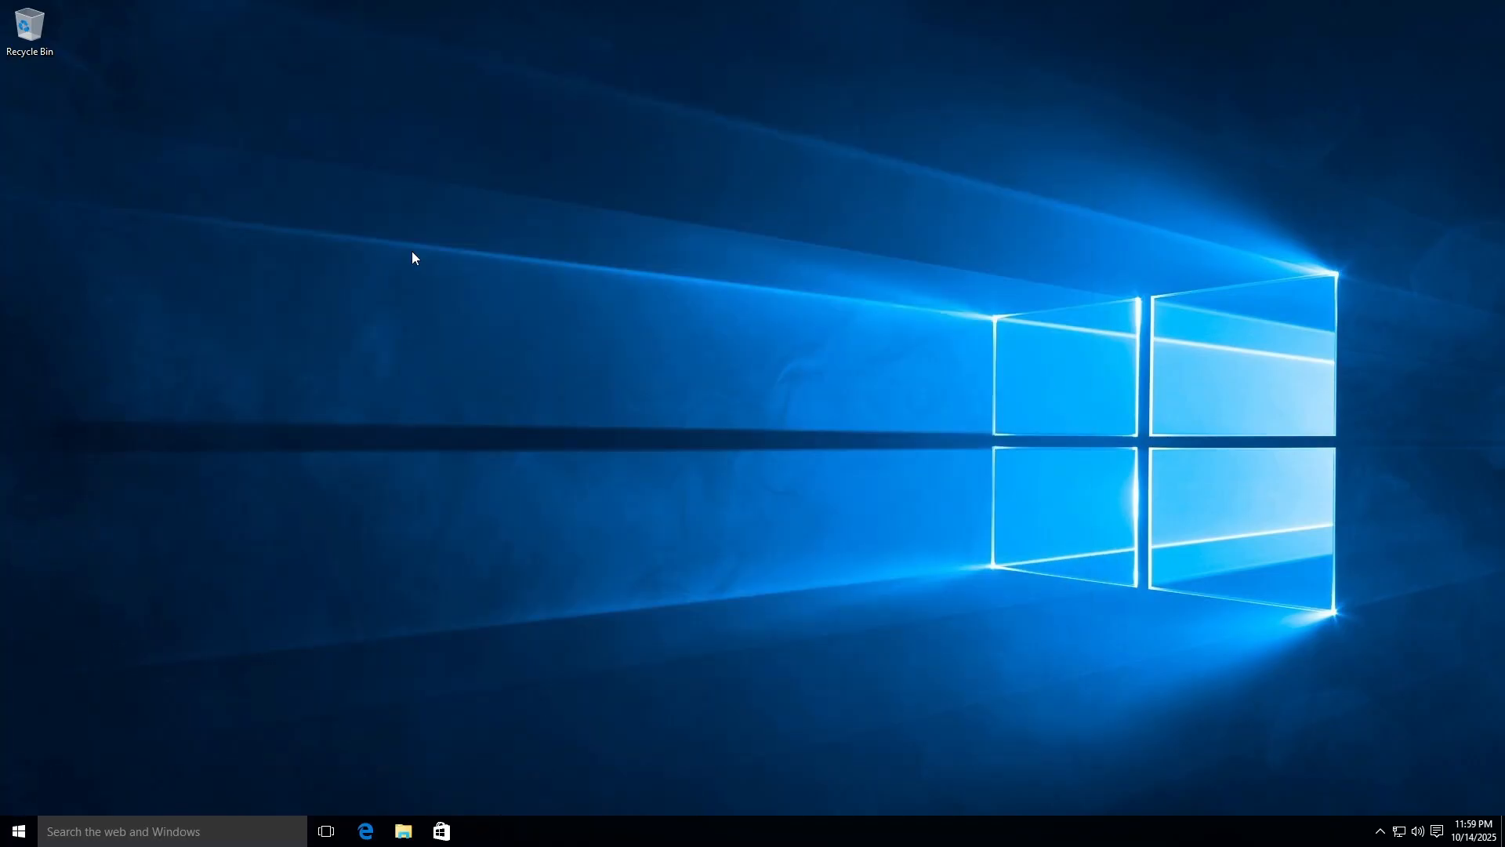
Launch 3D Builder from All apps, load the four-colour tray sample from the Library, then close it.
left_click(17, 831)
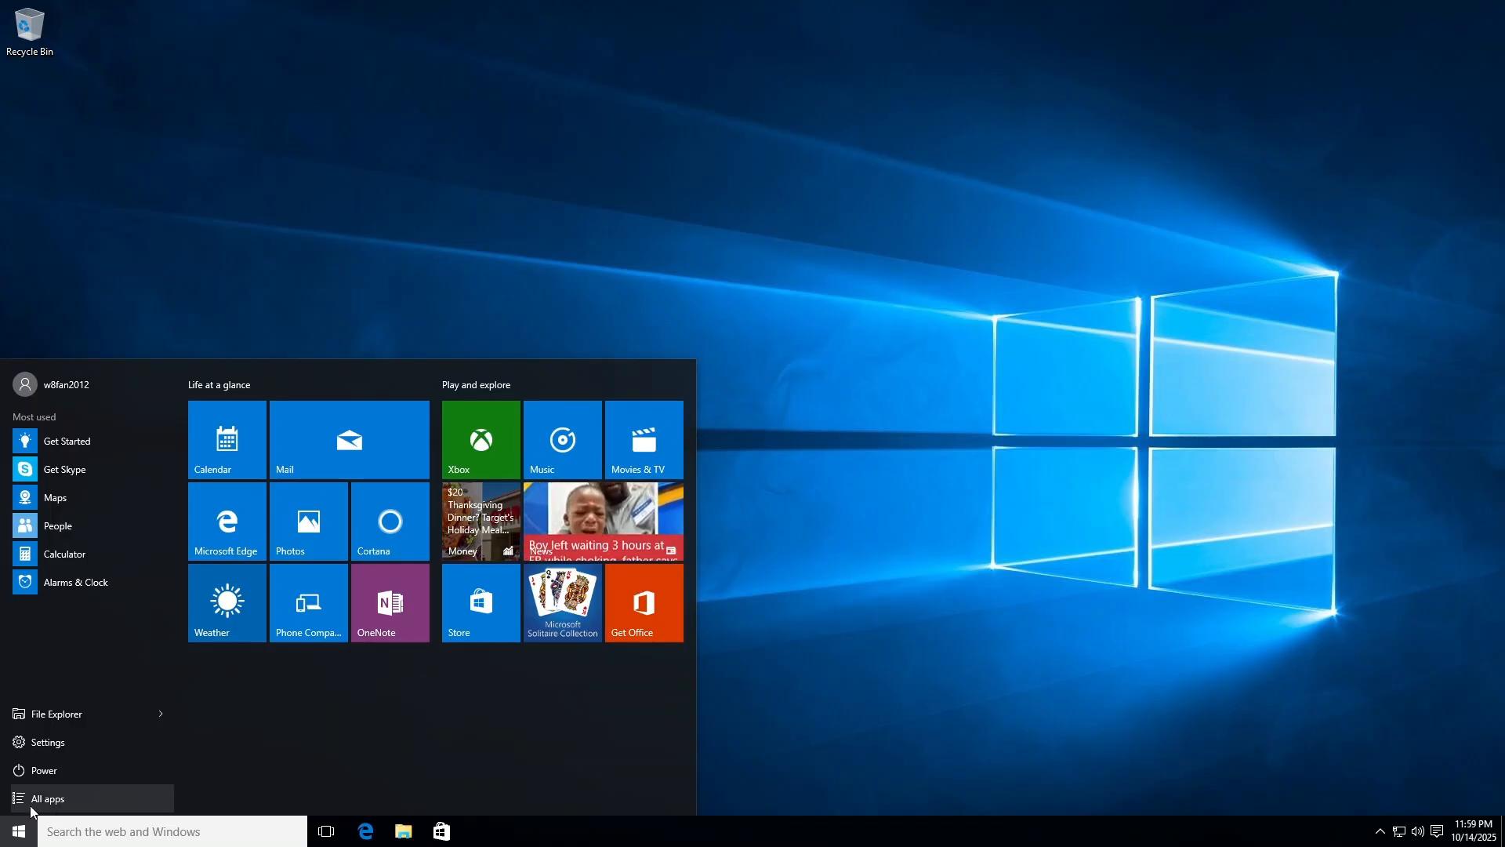
left_click(45, 798)
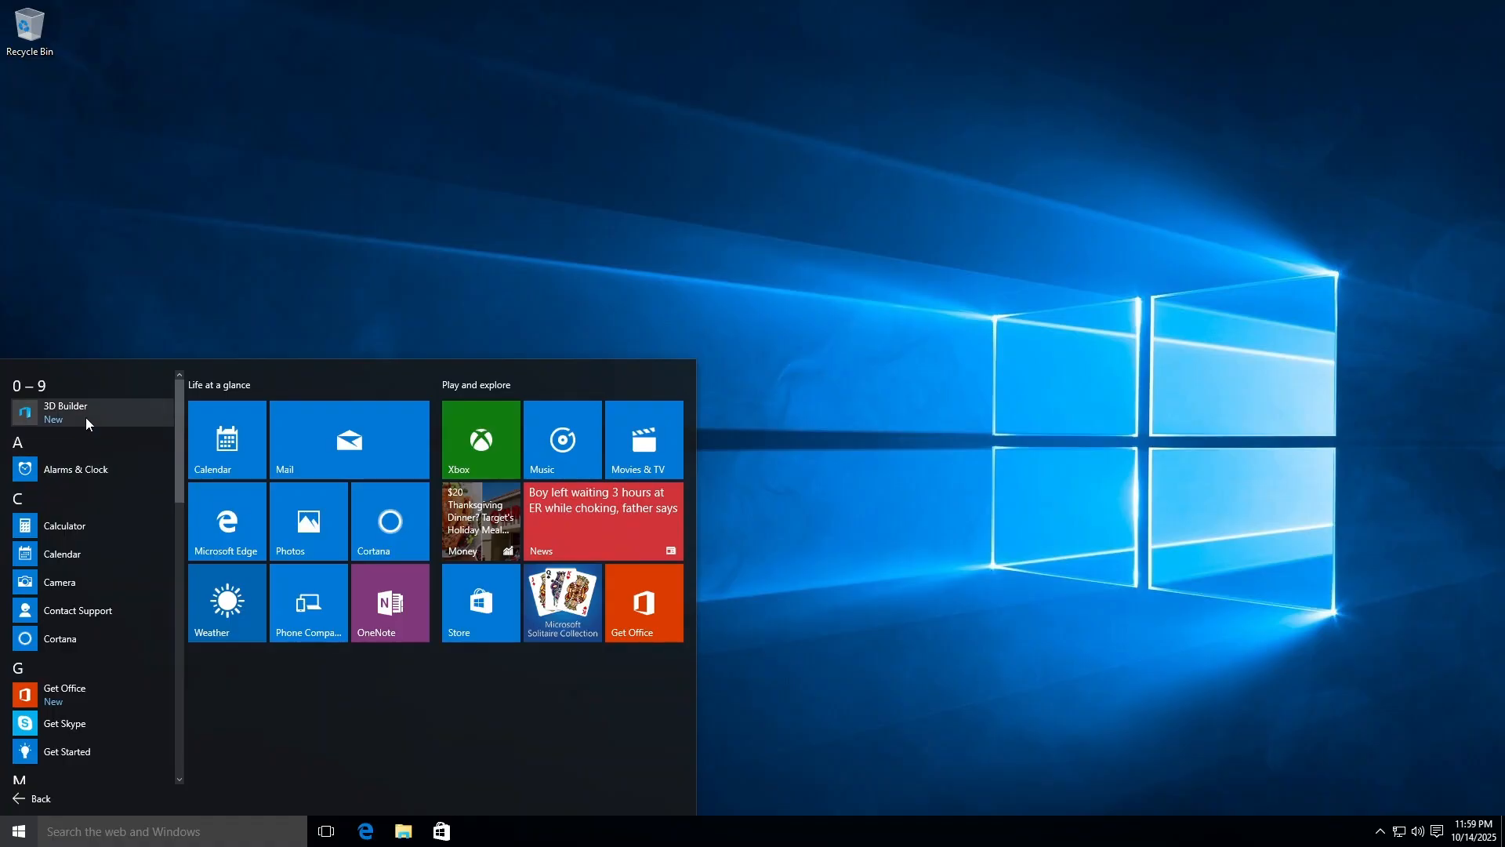
left_click(66, 413)
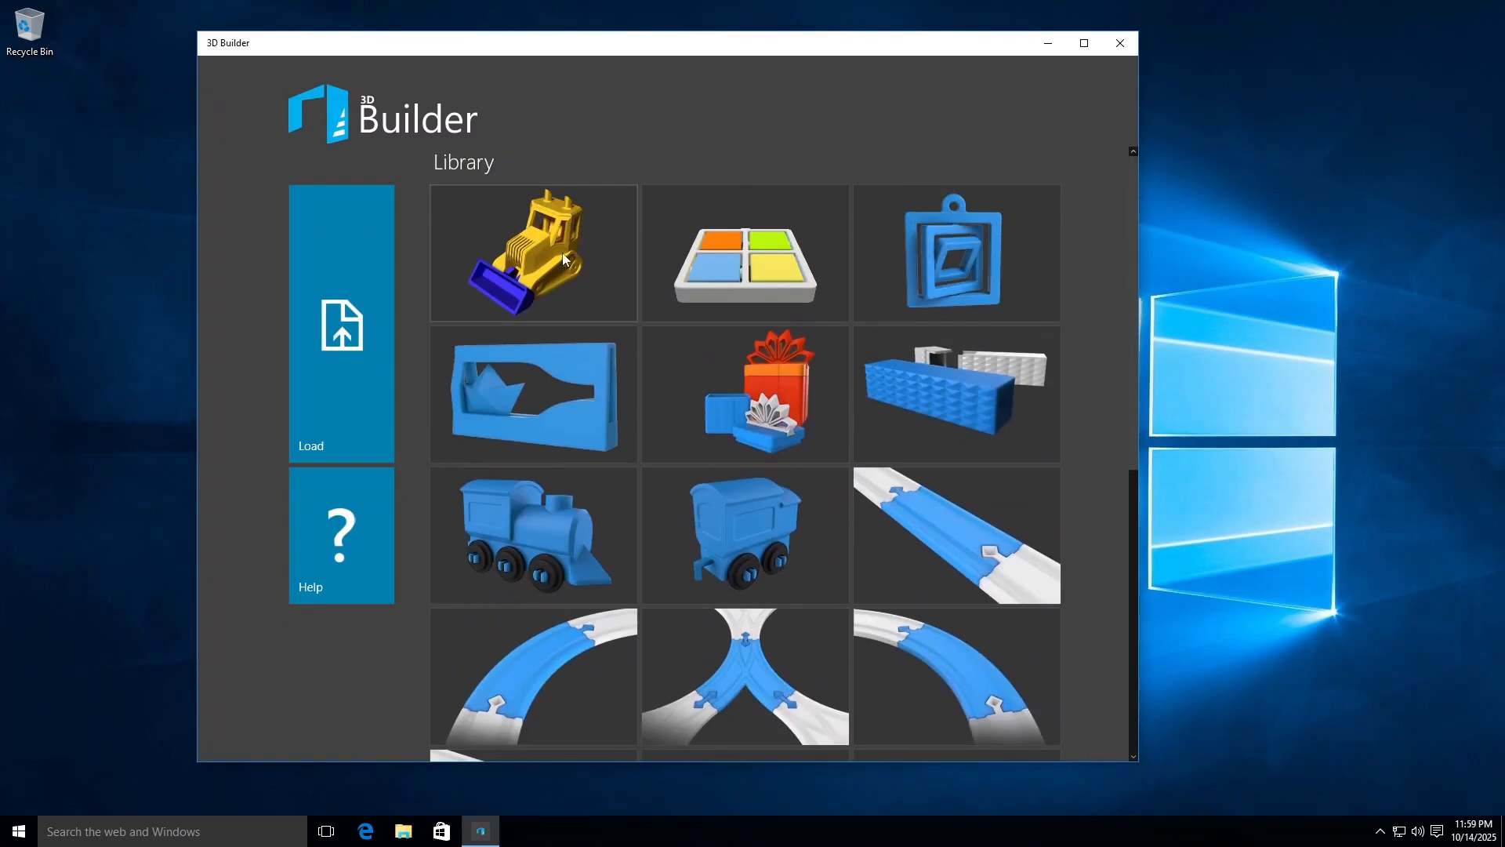
left_click(743, 251)
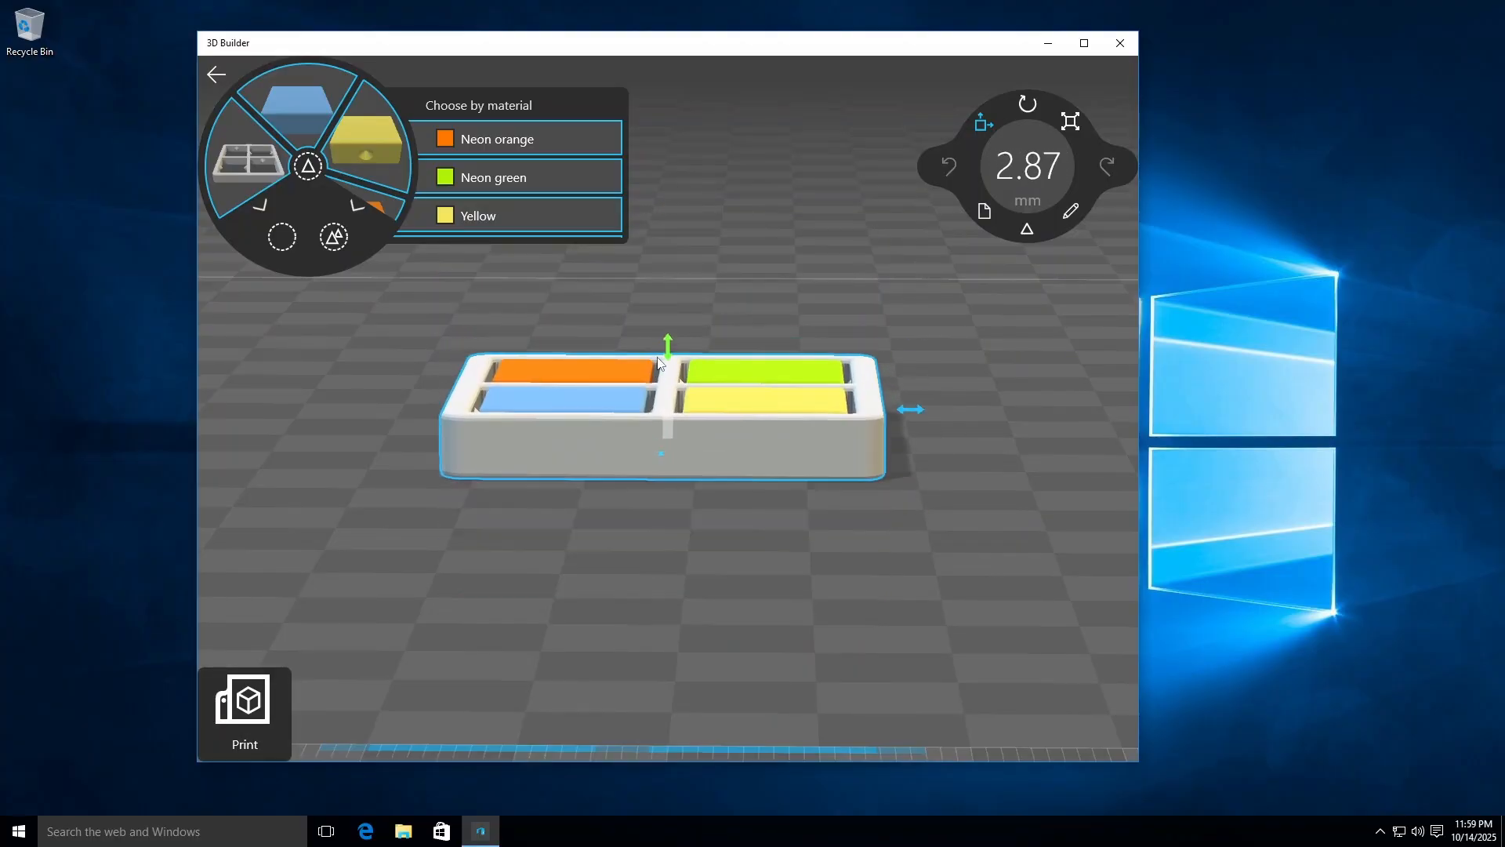
left_click(1118, 43)
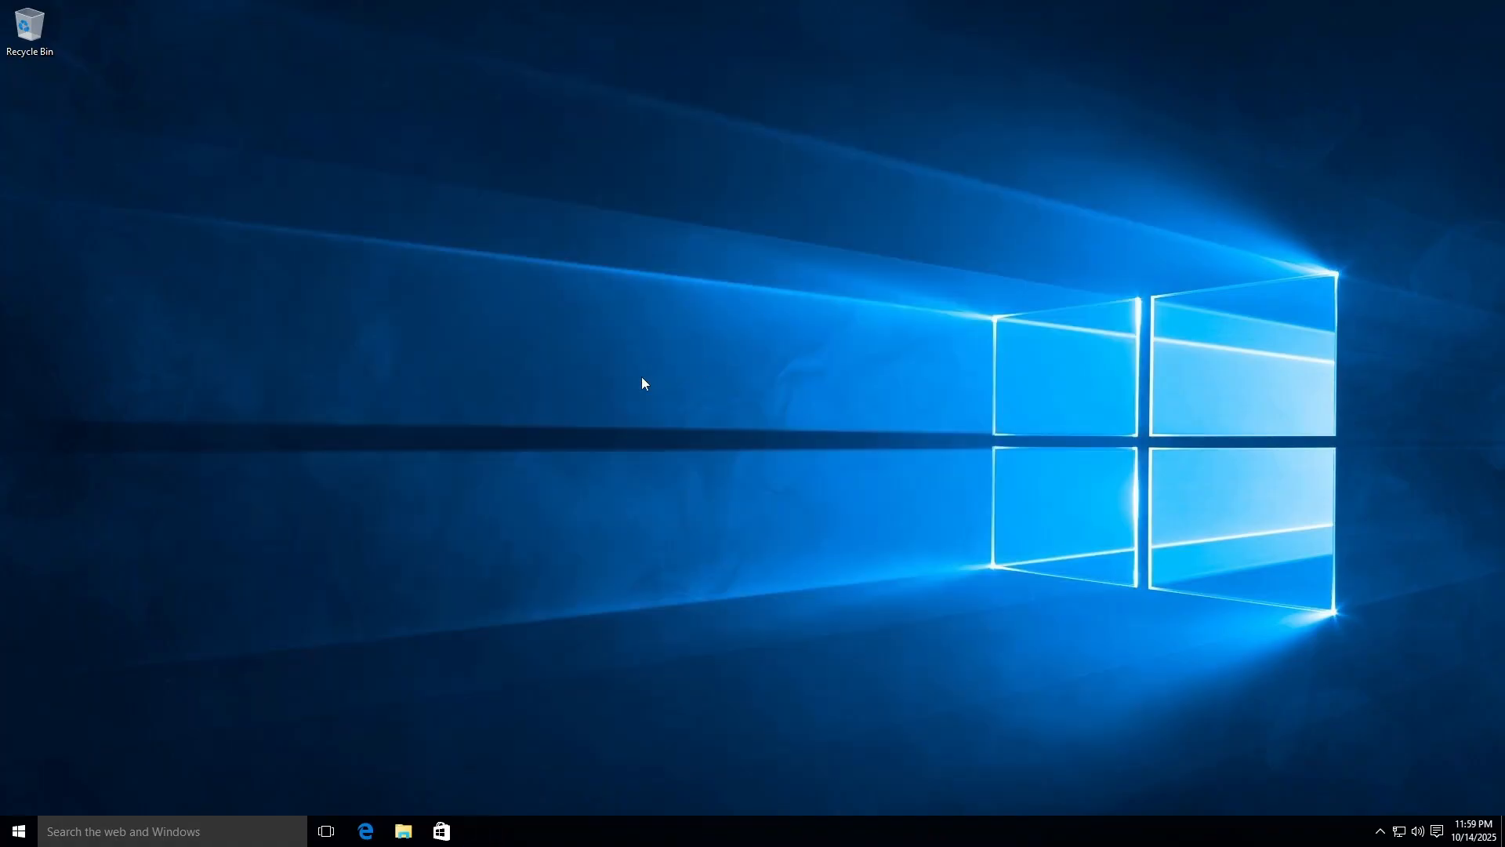
mouse_move(439, 525)
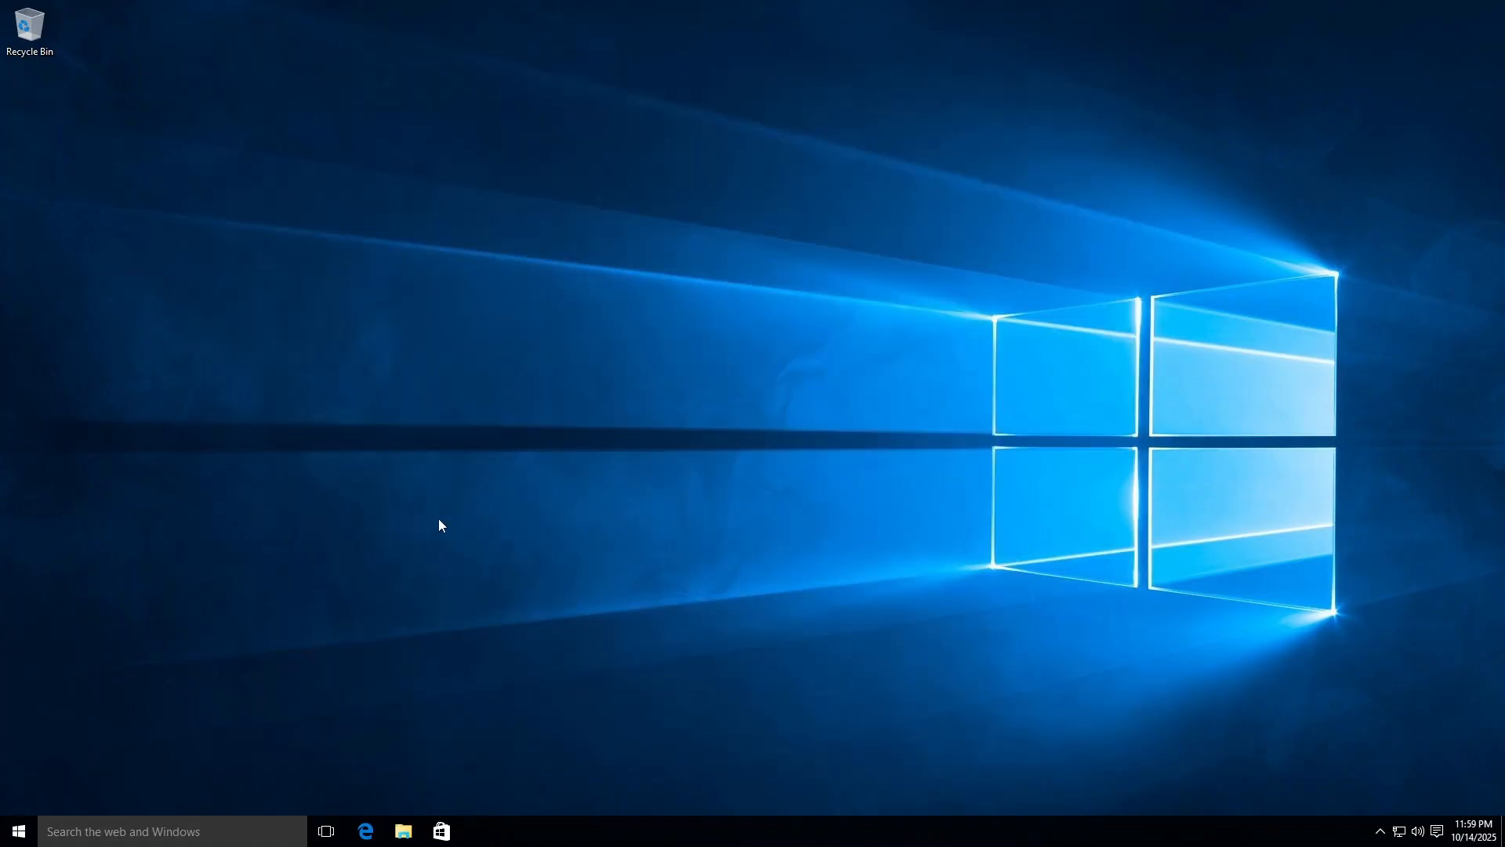
Start Cortana's first-run setup from Start and agree to let it use personal info.
left_click(16, 831)
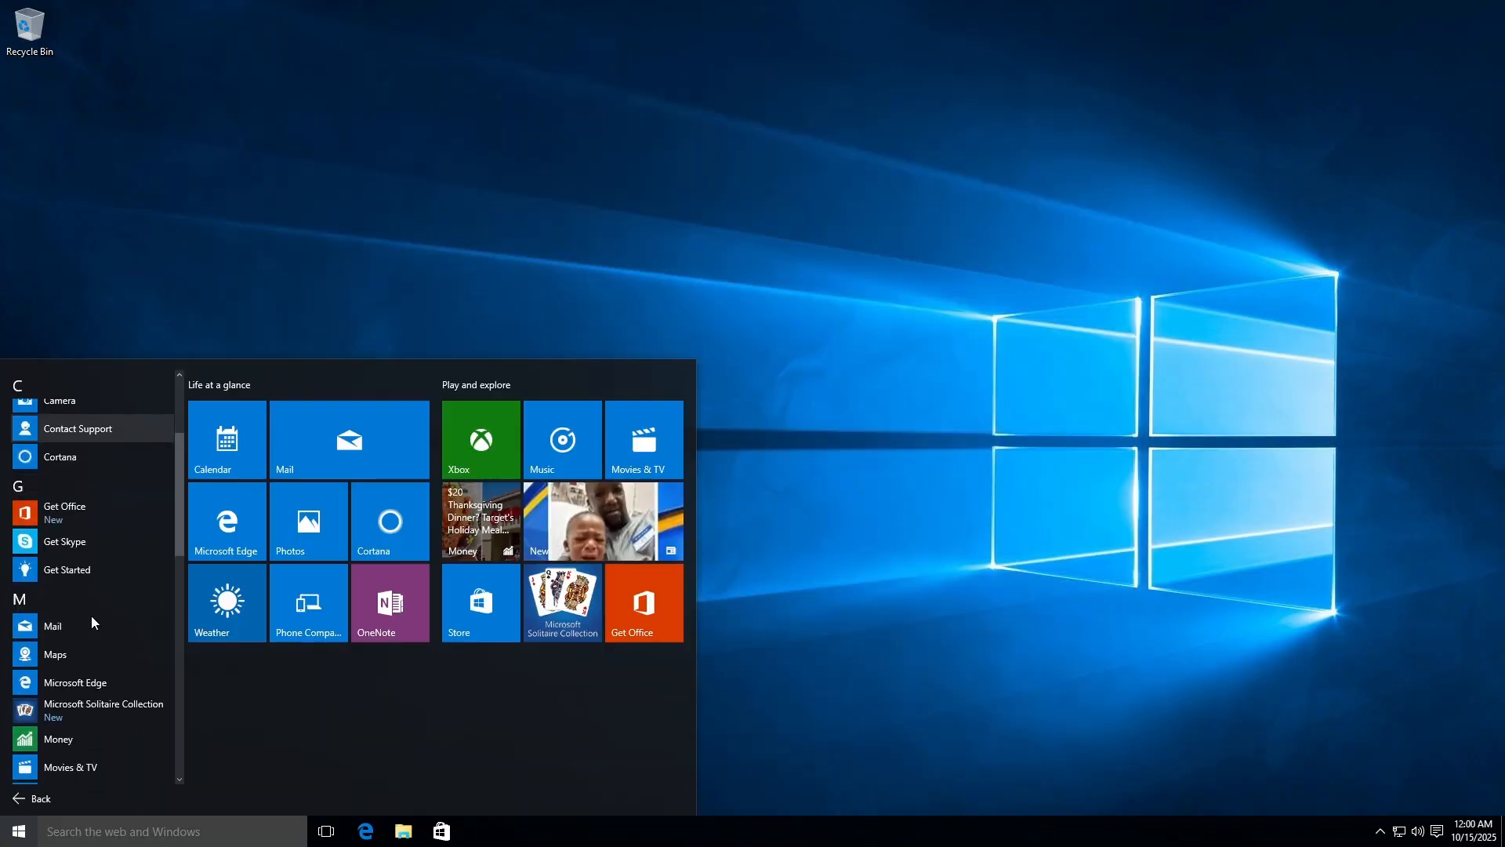
scroll("up", 3)
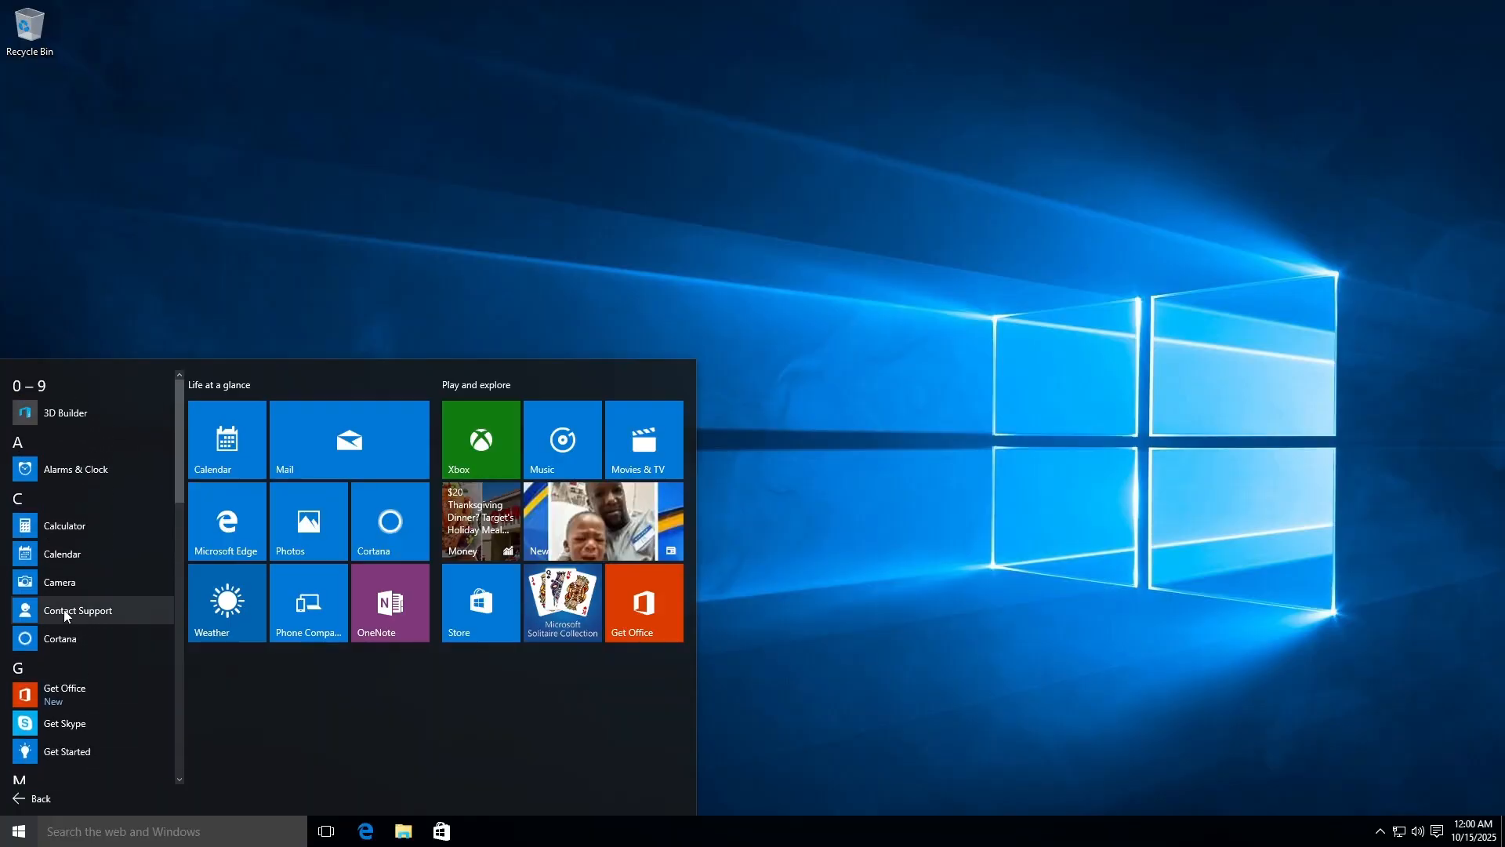
mouse_move(60, 582)
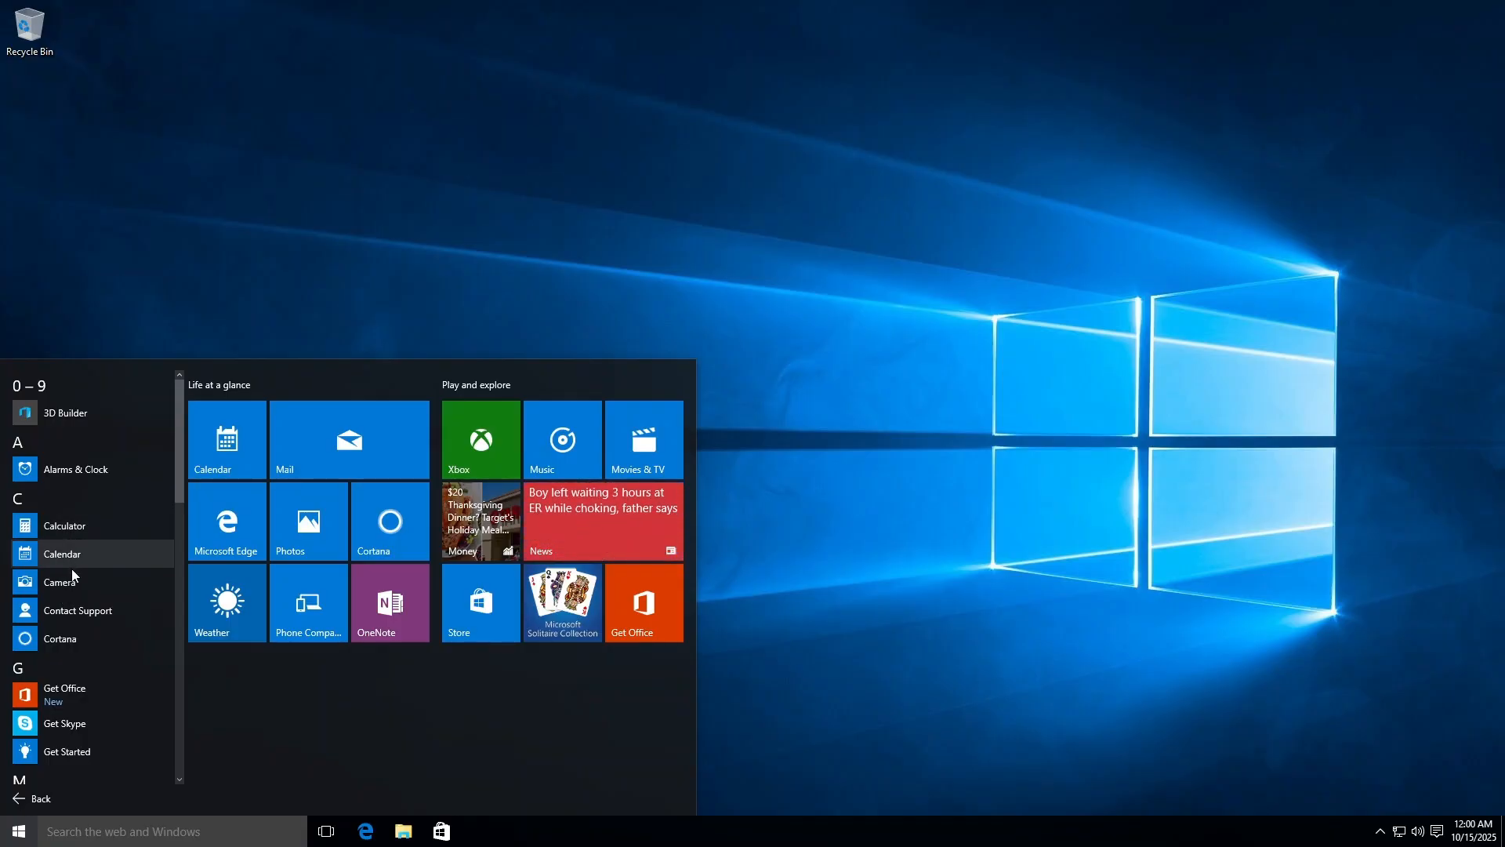
scroll("down", 3)
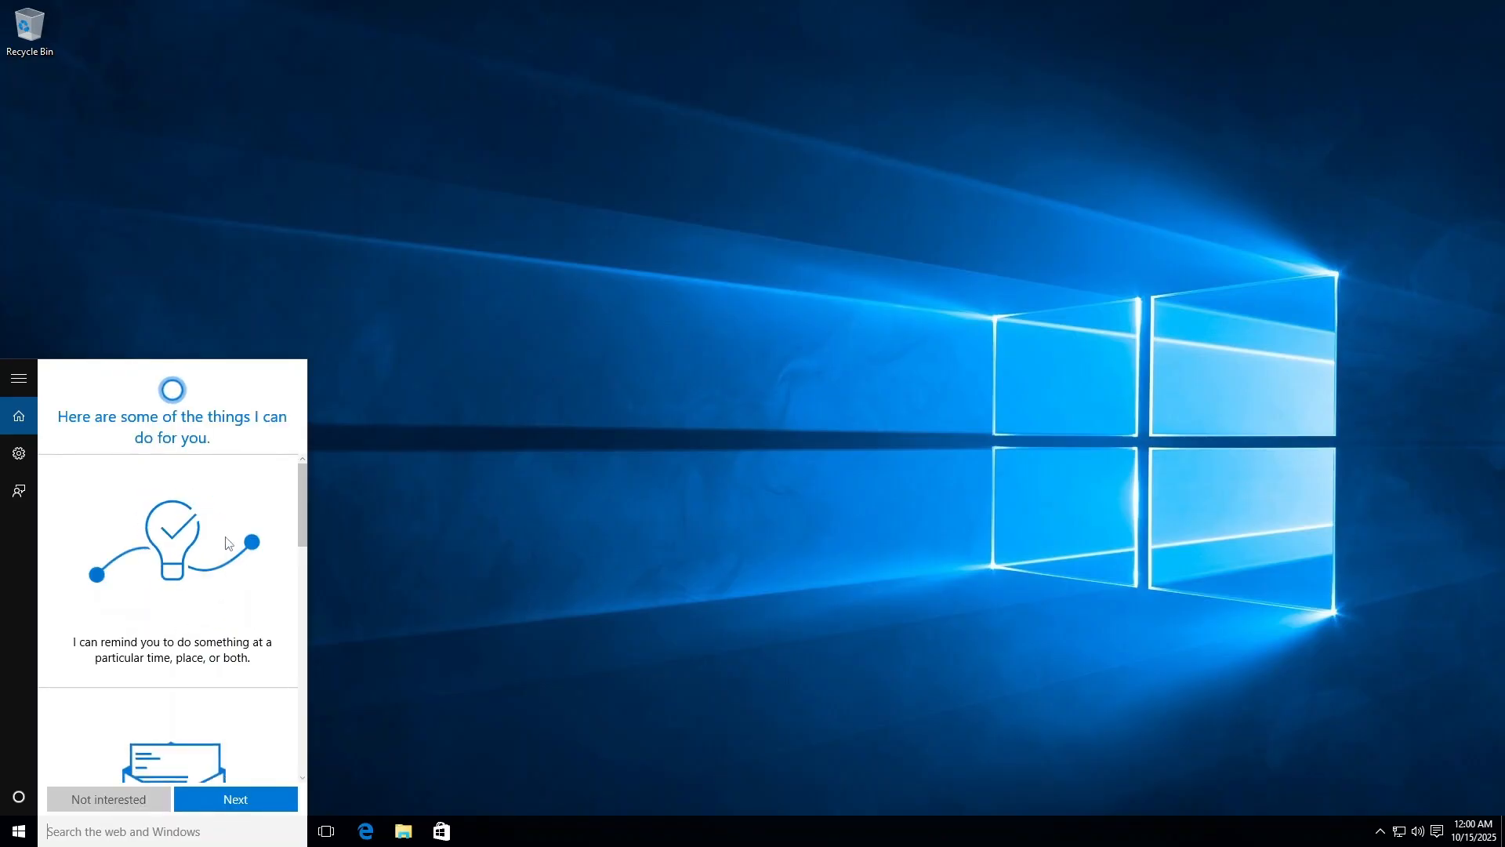
scroll("down", 3)
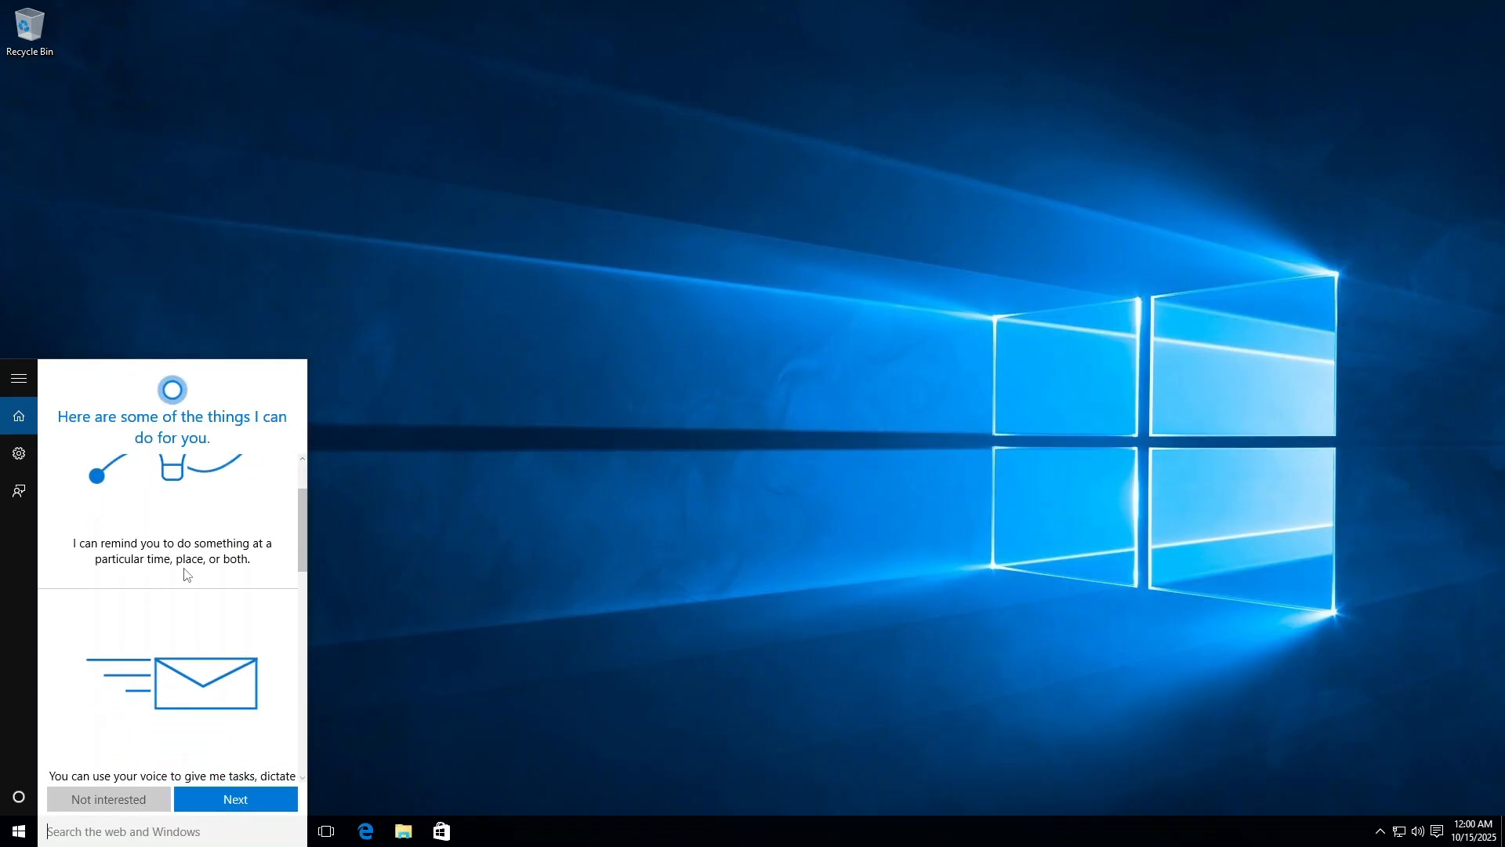
scroll("down", 3)
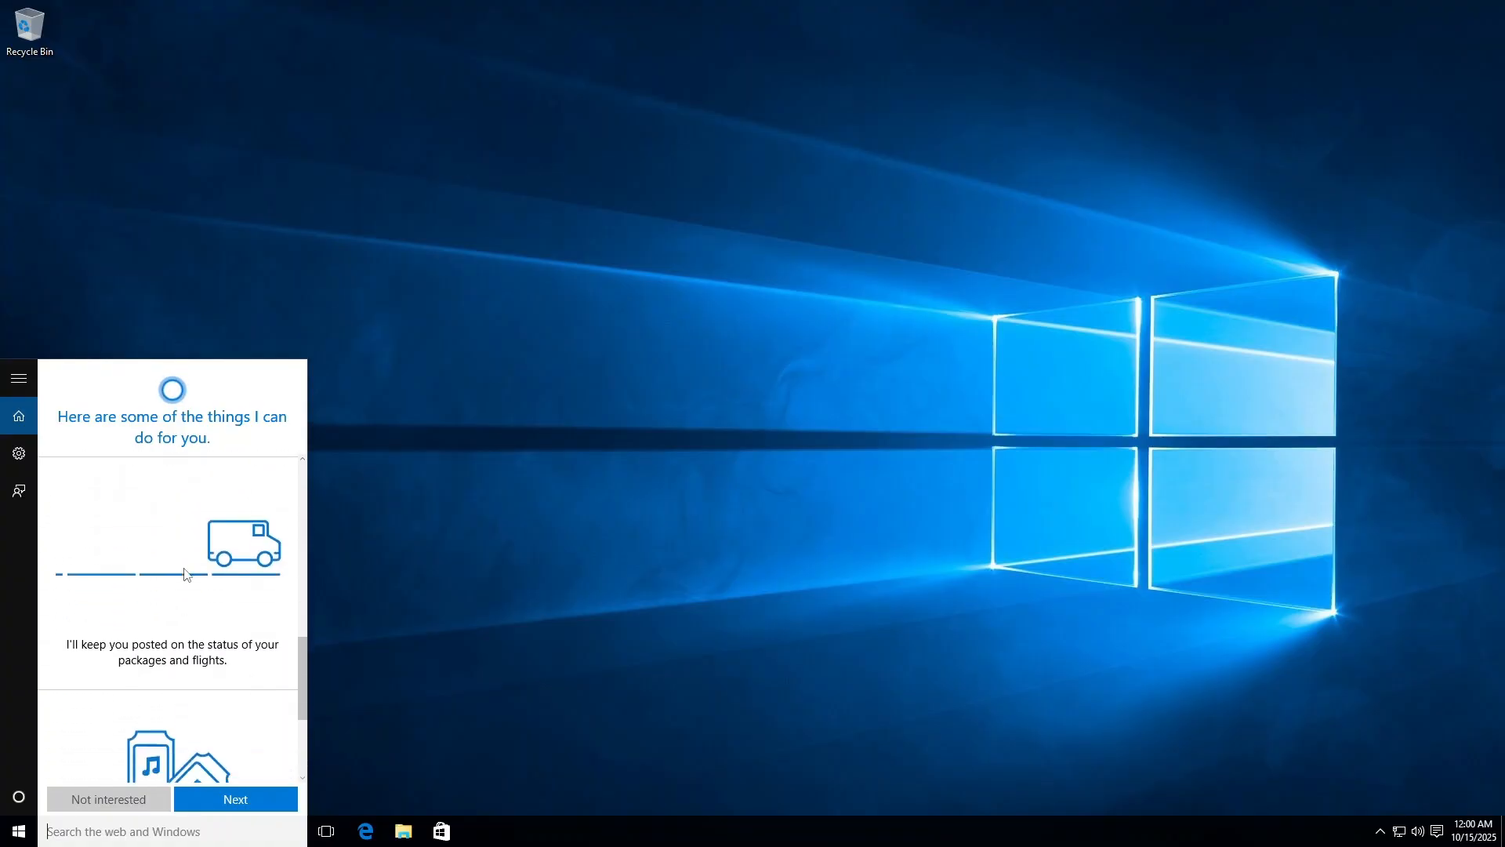
left_click(233, 798)
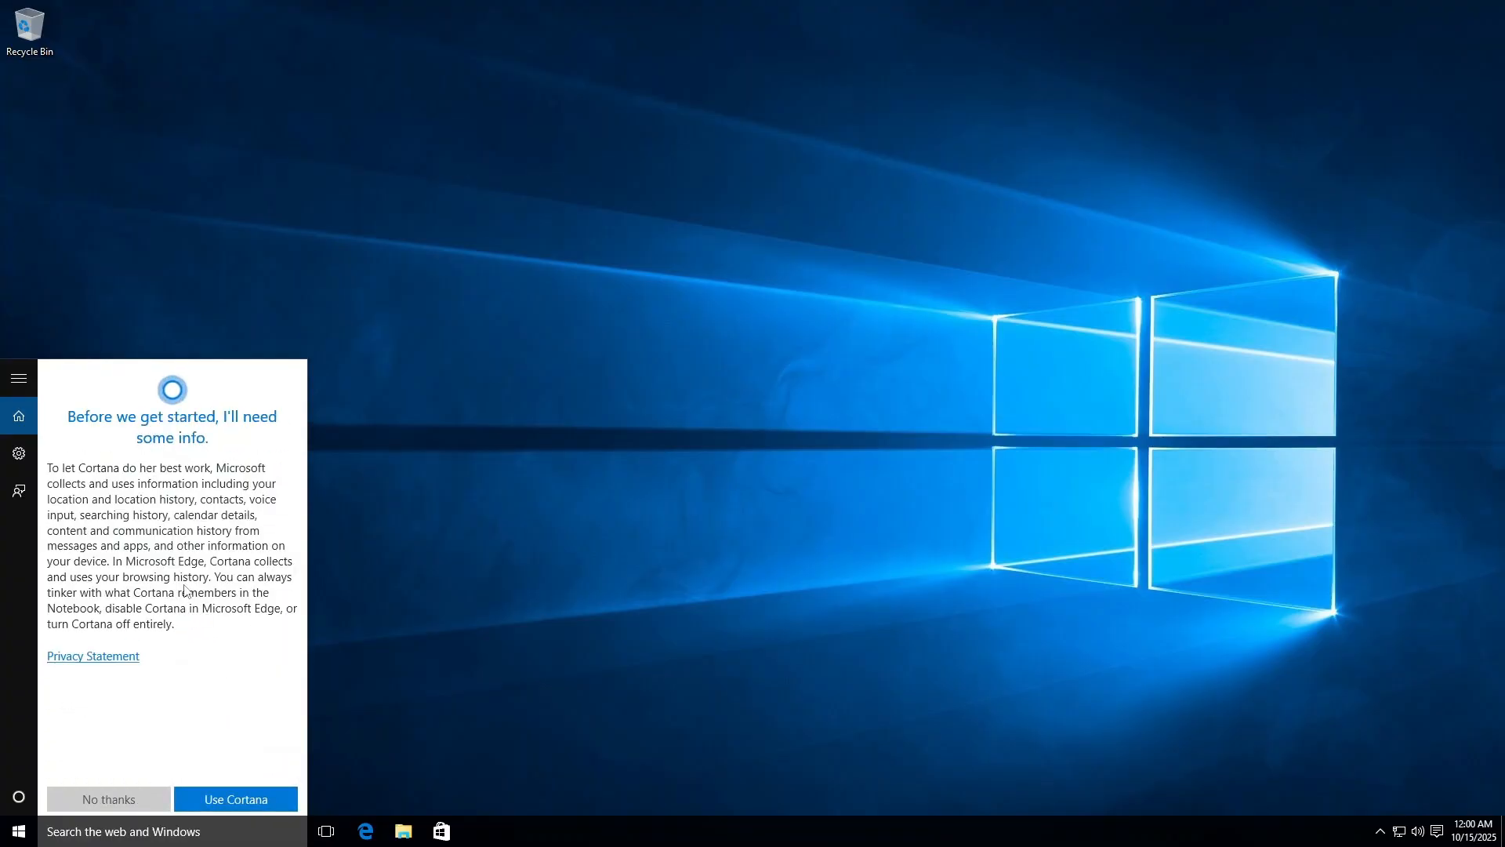
left_click(236, 798)
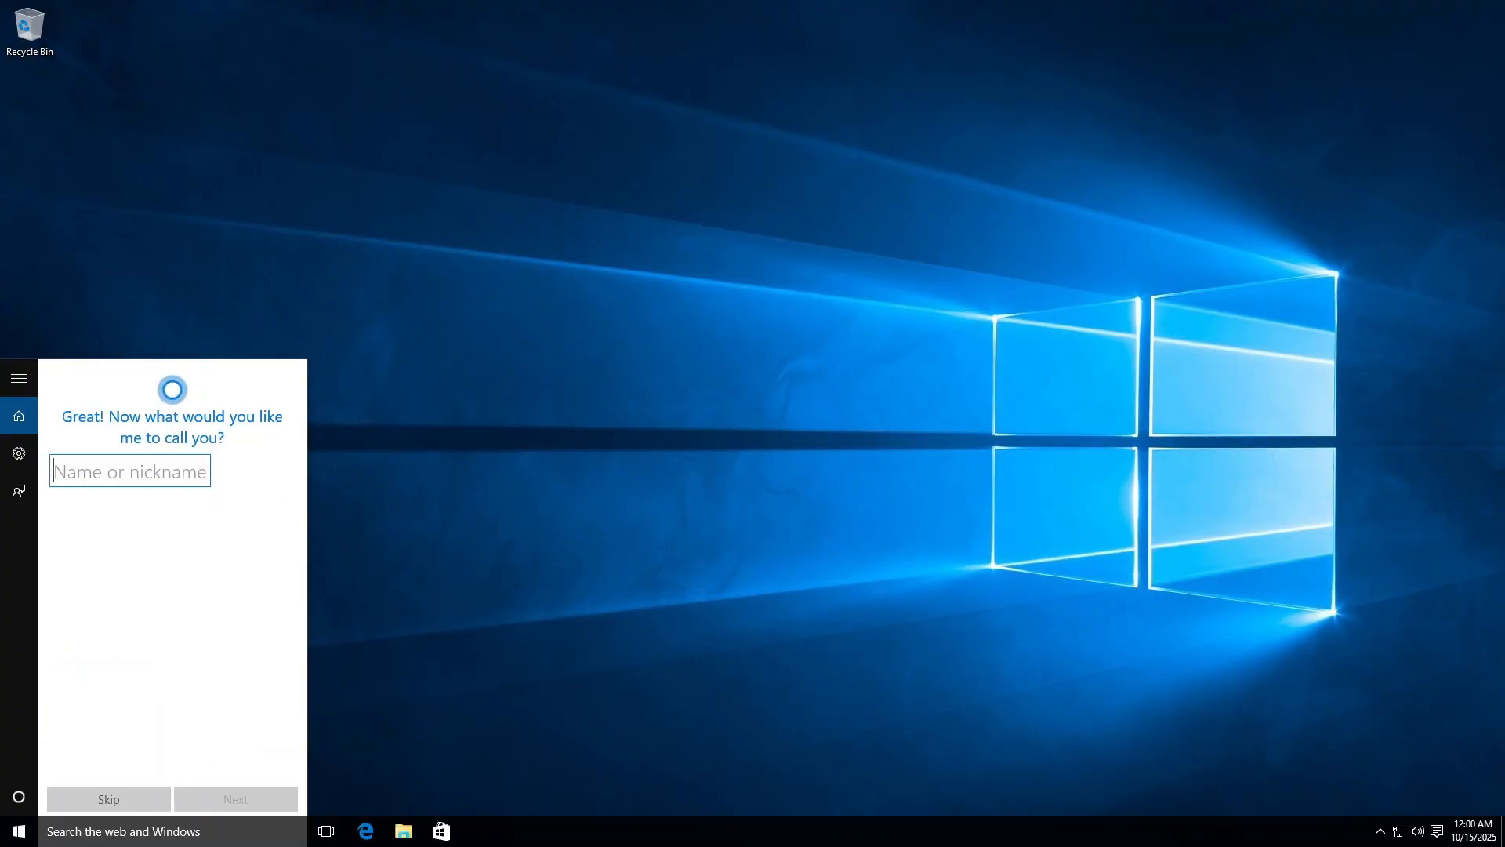
Give Cortana the nickname 'w8fan2012', then cancel the Microsoft account sign-in and decline retrying.
type("w8fan2")
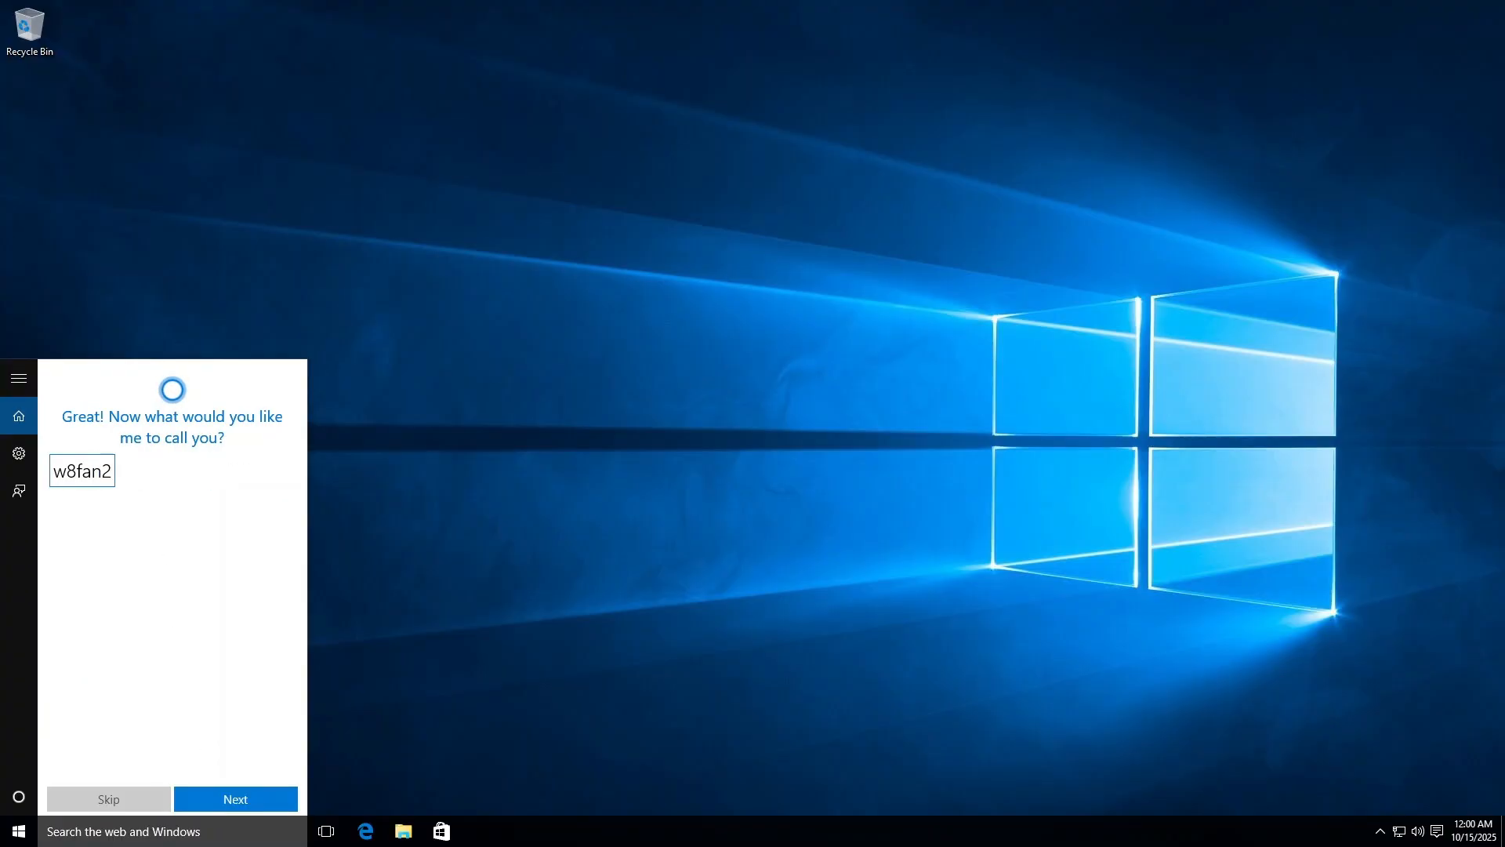
type("012")
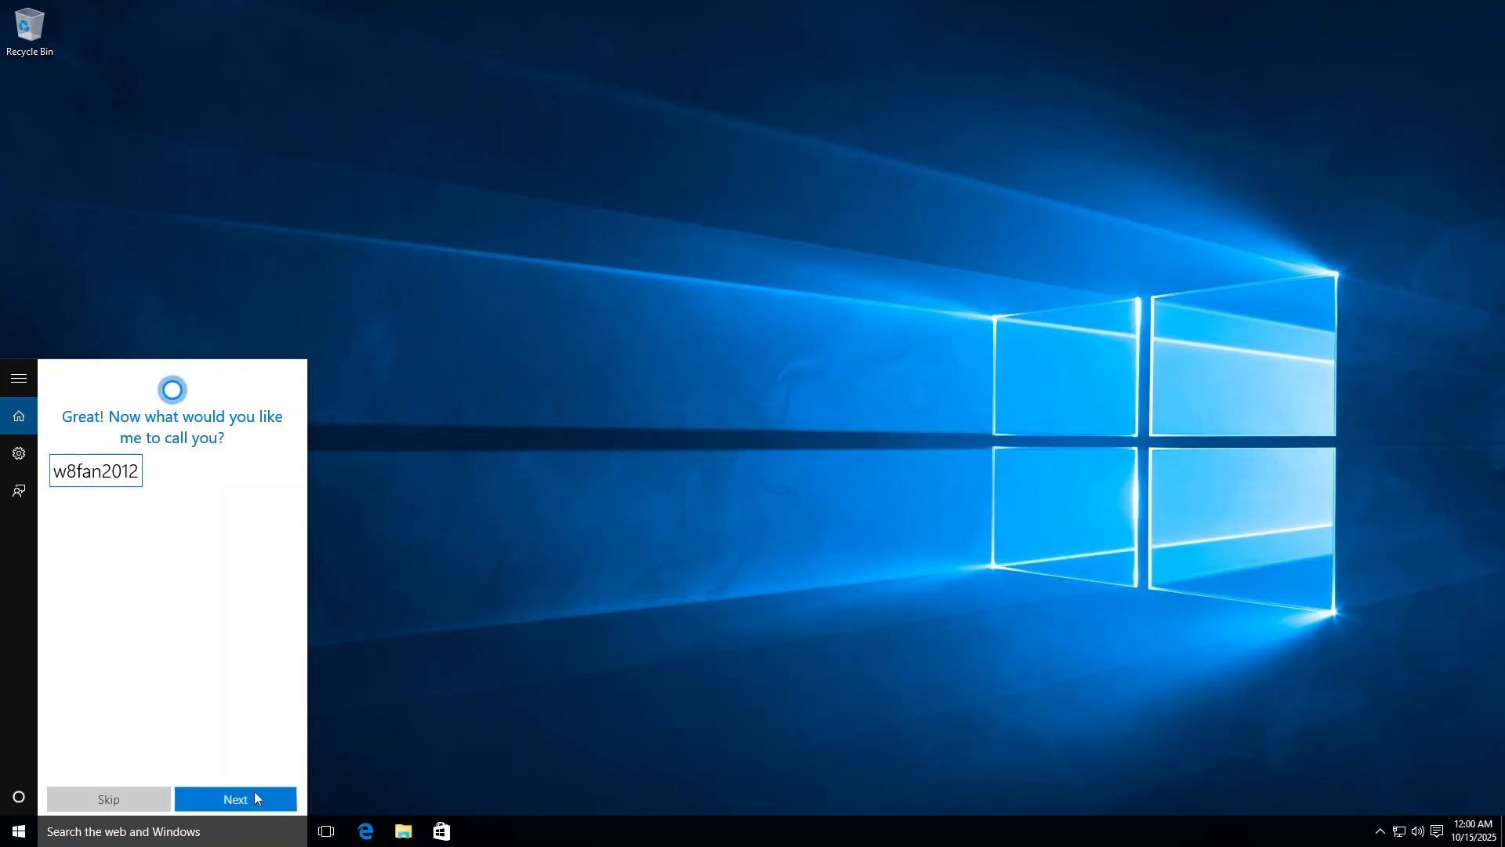
left_click(234, 799)
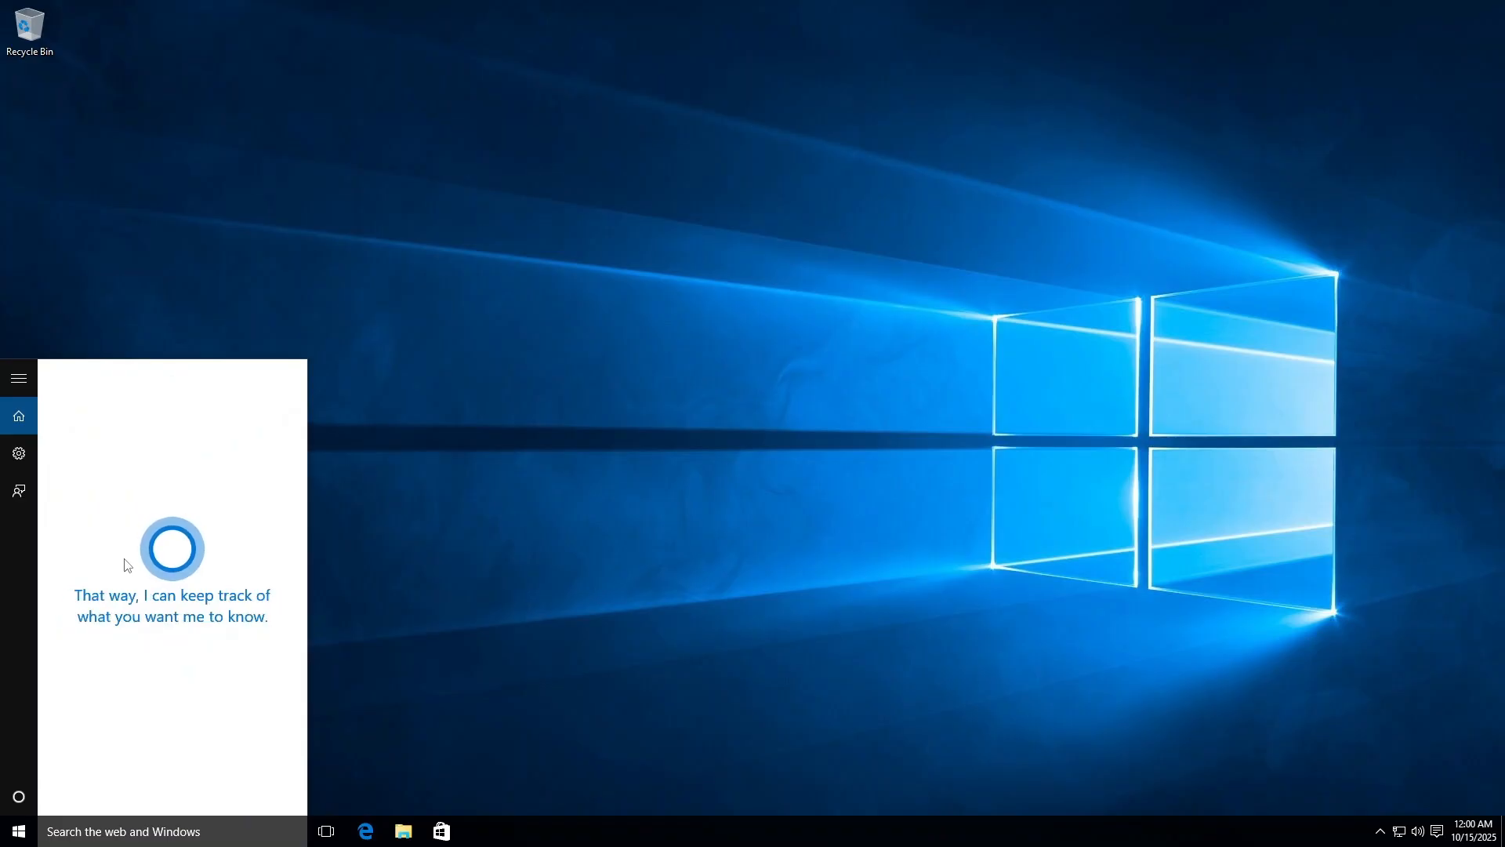
mouse_move(132, 610)
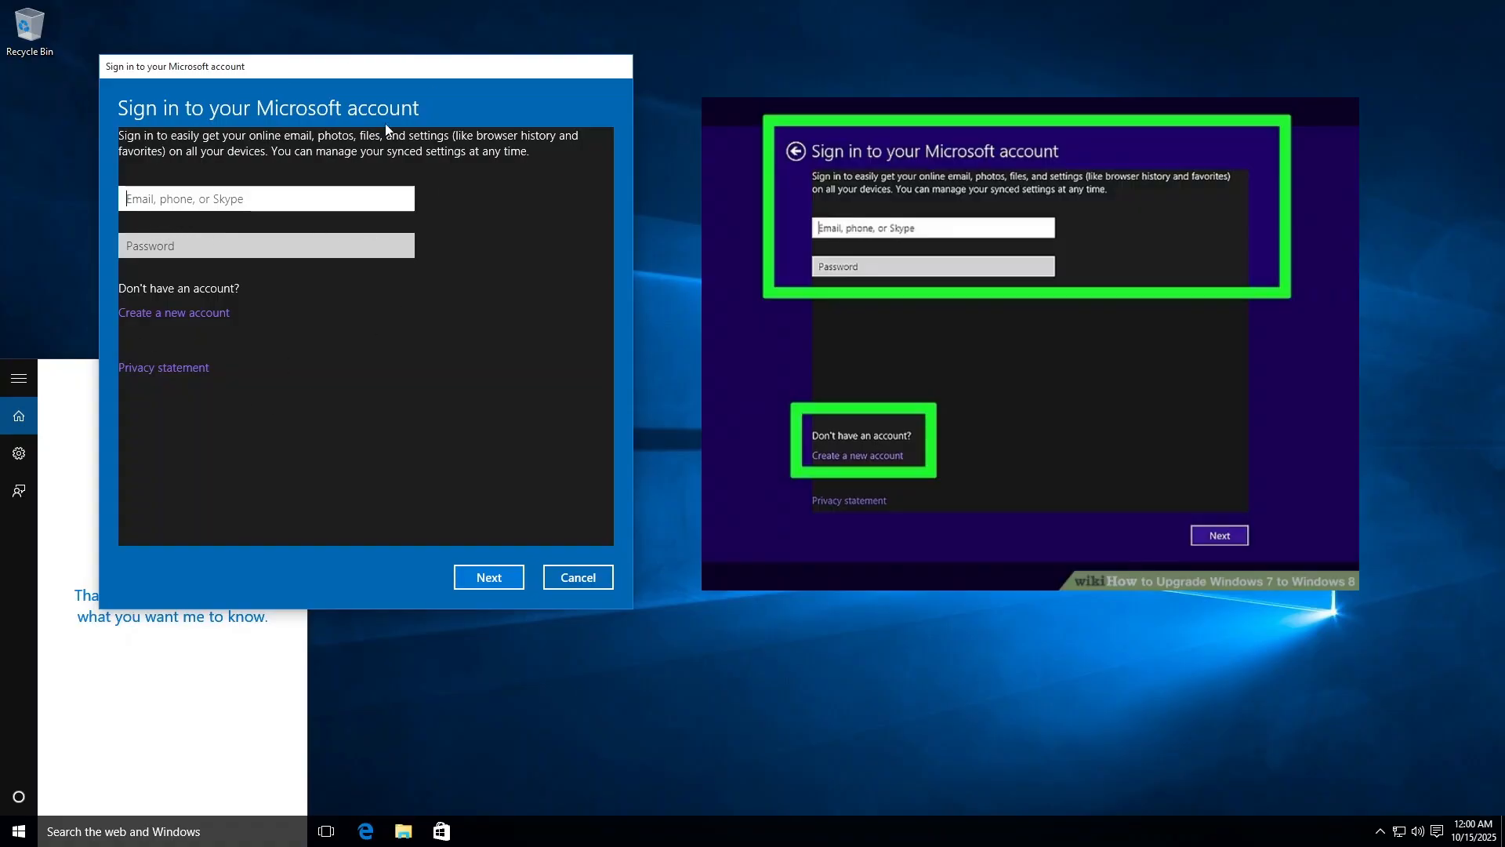
left_click(577, 577)
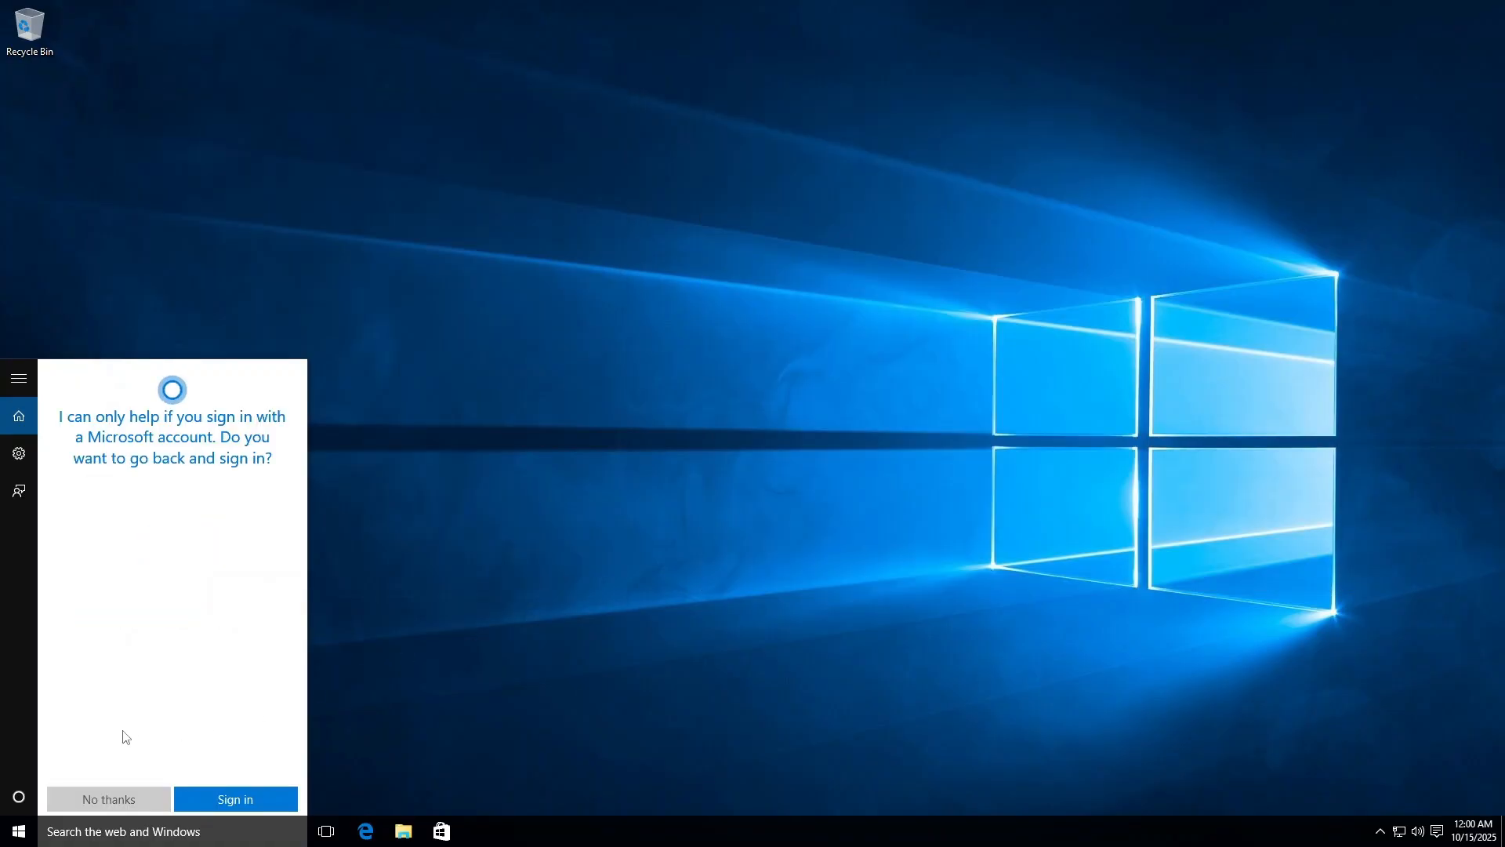
left_click(17, 831)
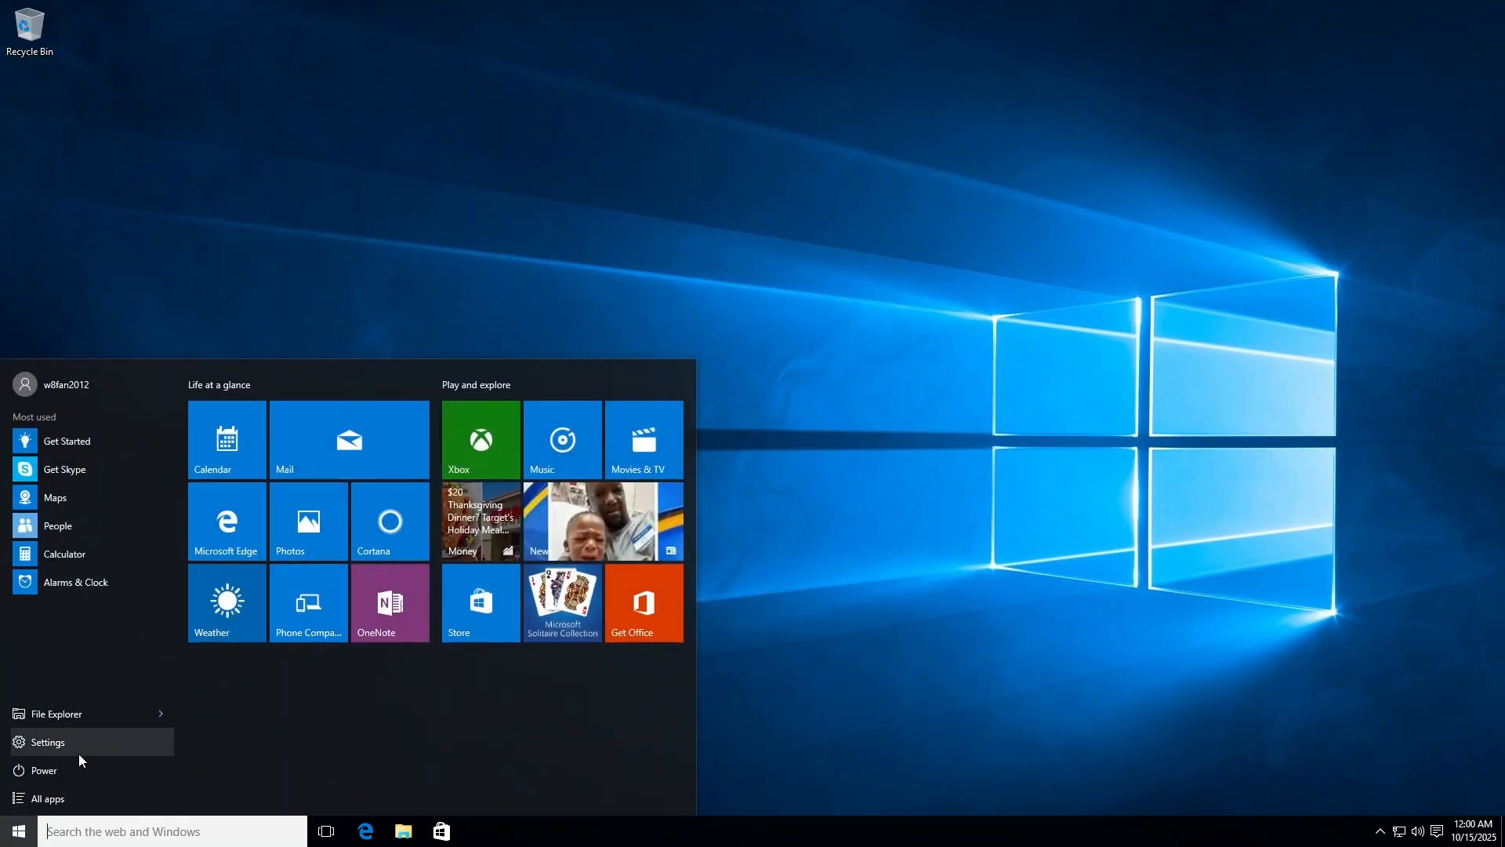
Launch Microsoft Solitaire Collection from the M section of All apps.
left_click(47, 799)
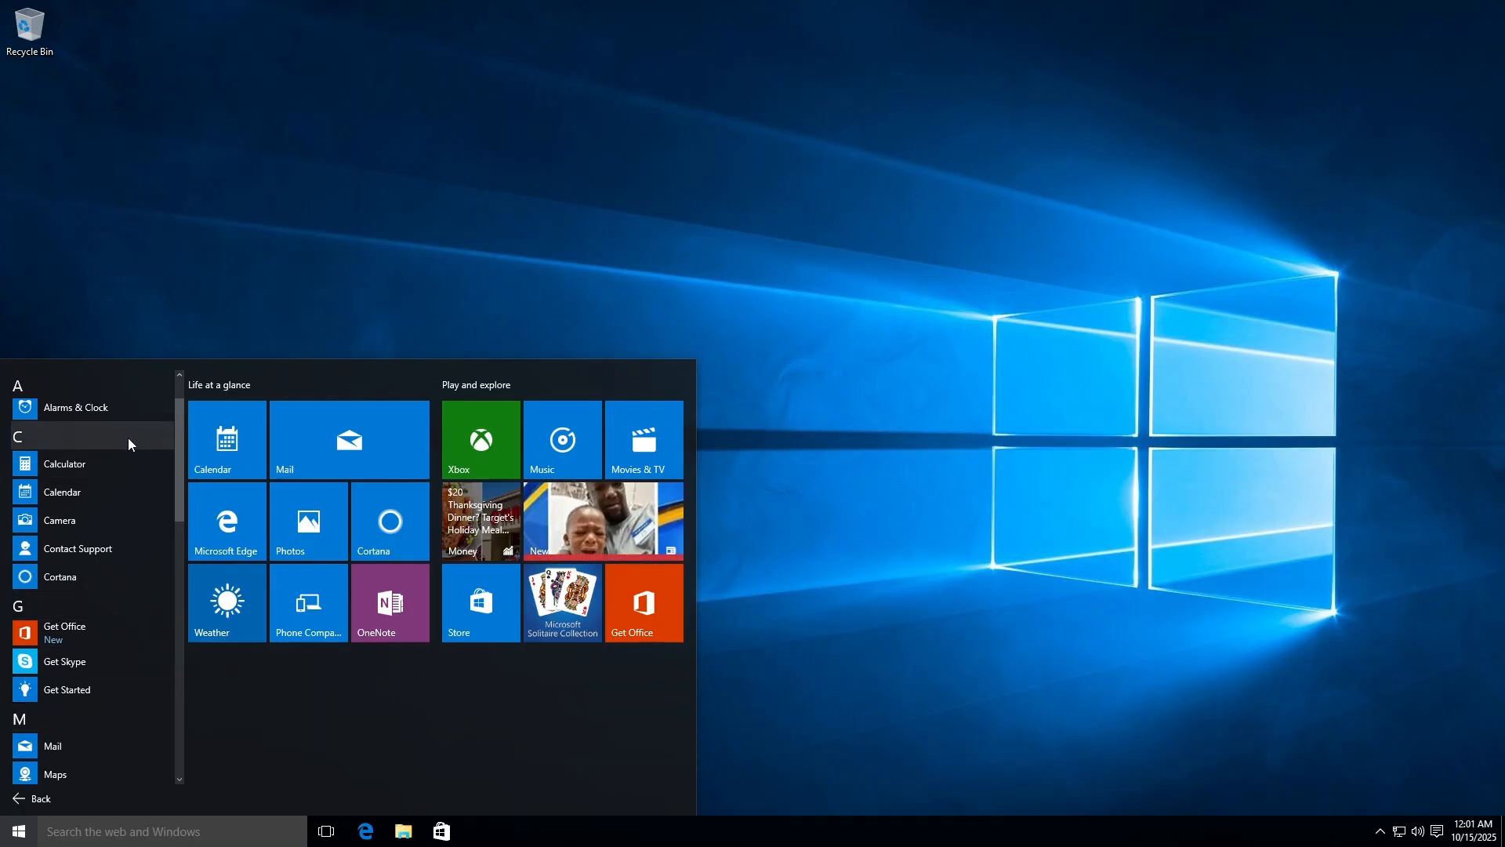
scroll("down", 3)
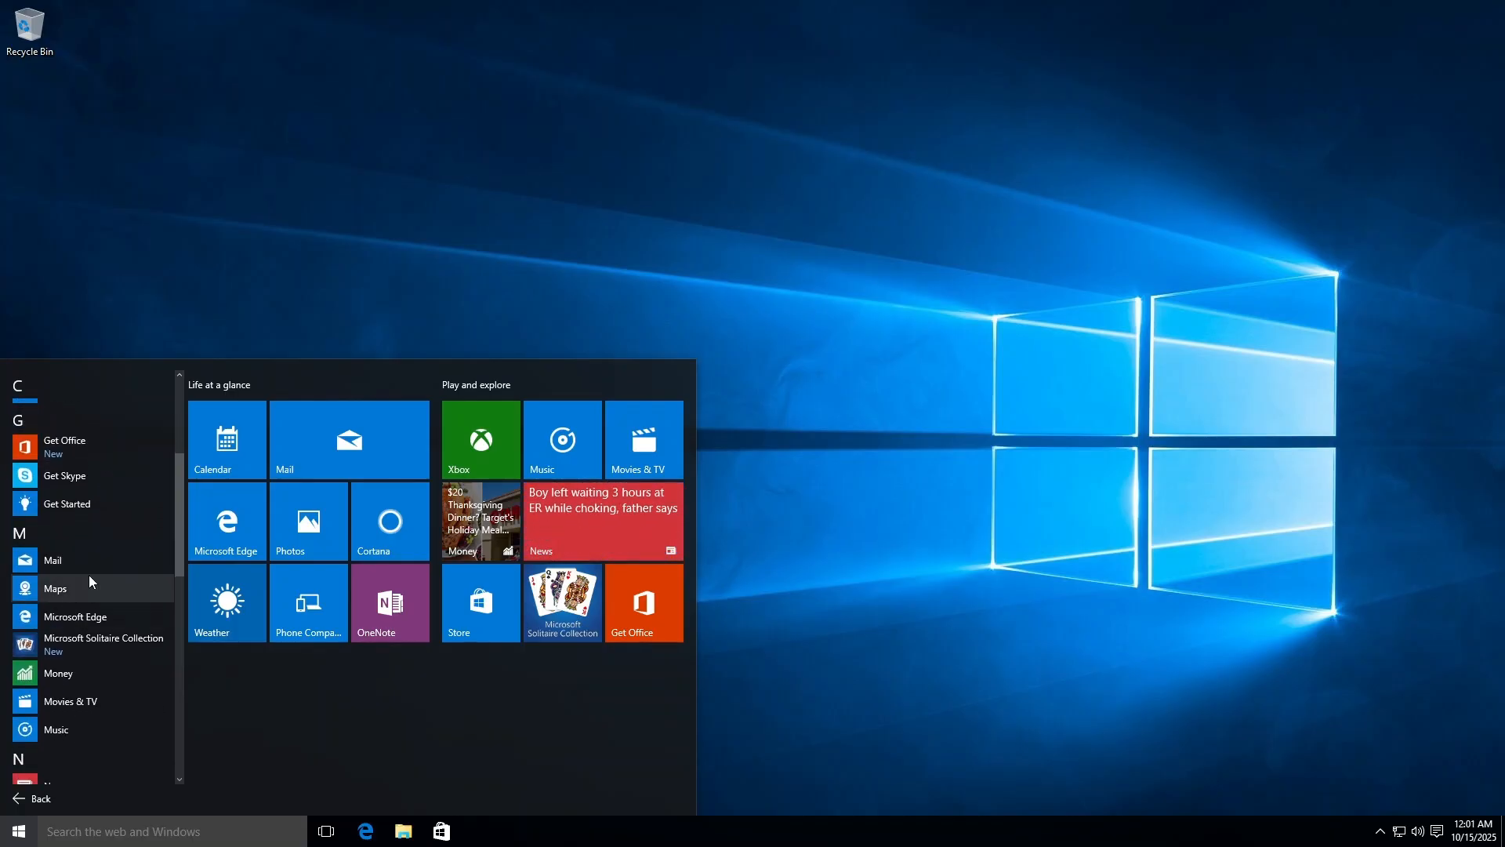
mouse_move(66, 503)
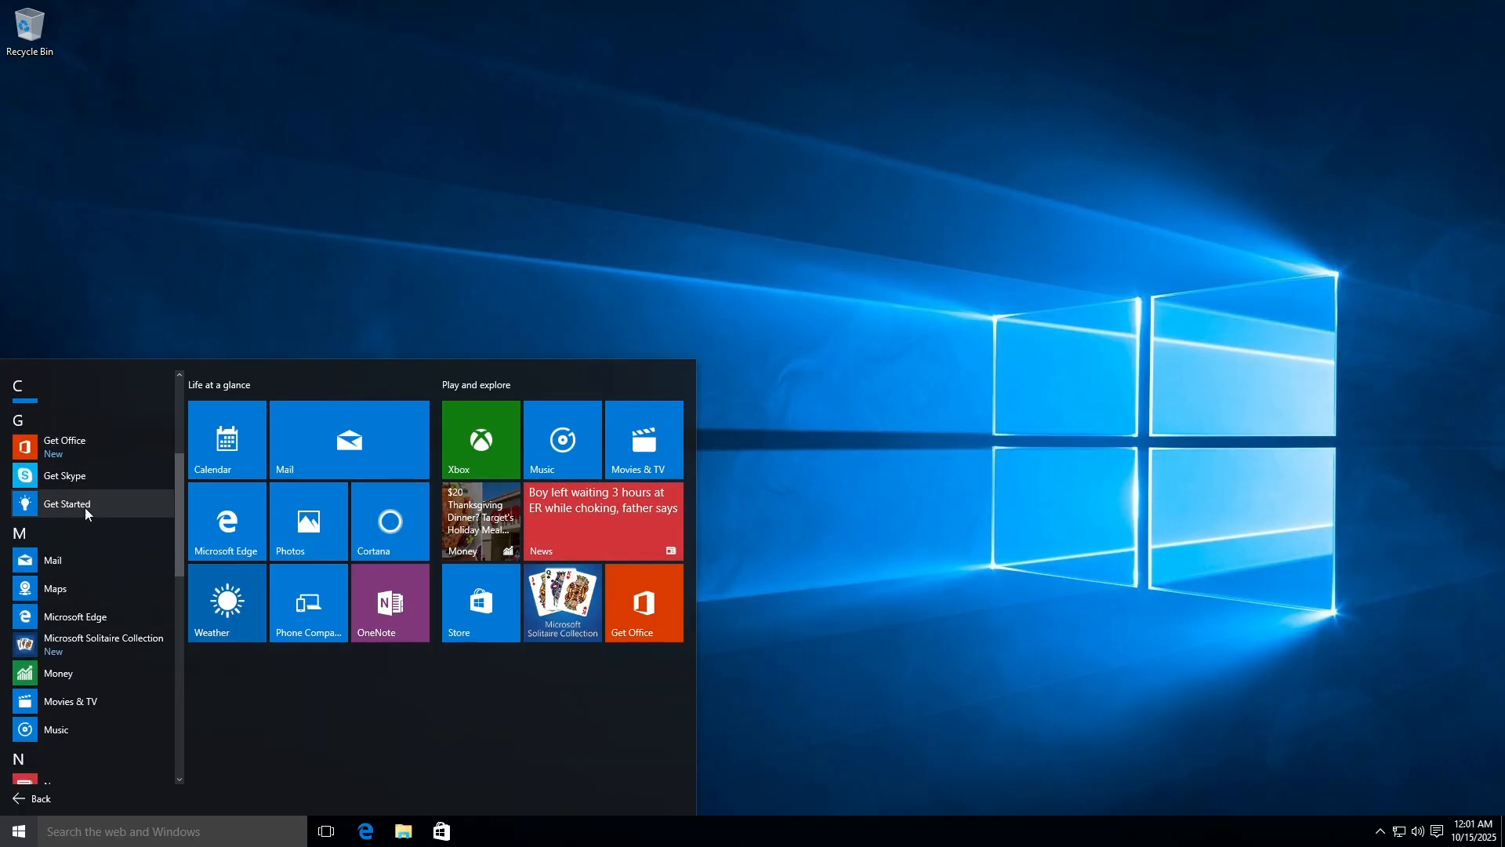
scroll("down", 3)
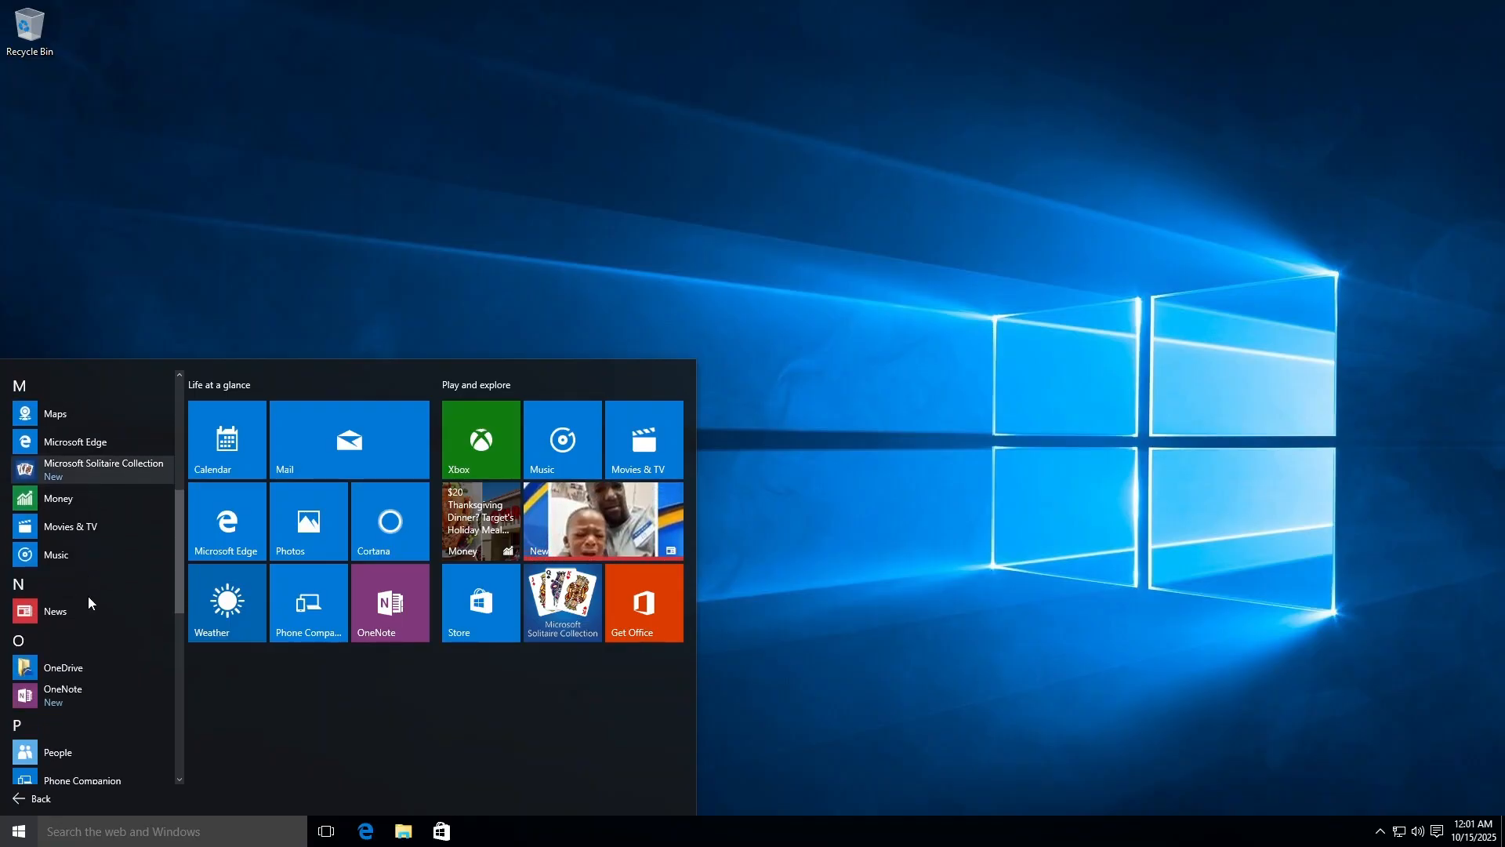
scroll("down", 3)
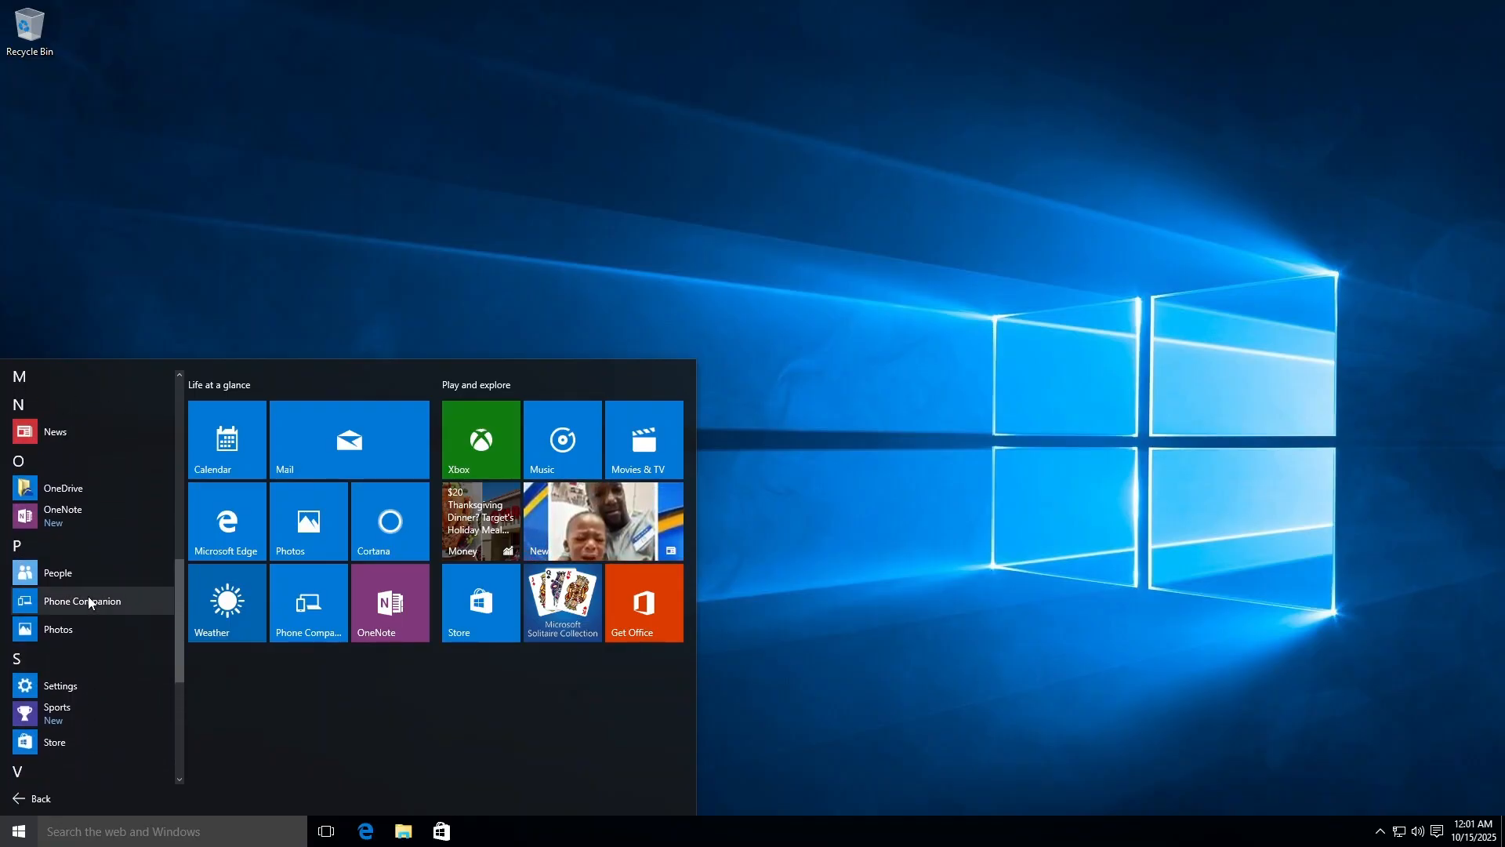
left_click(561, 602)
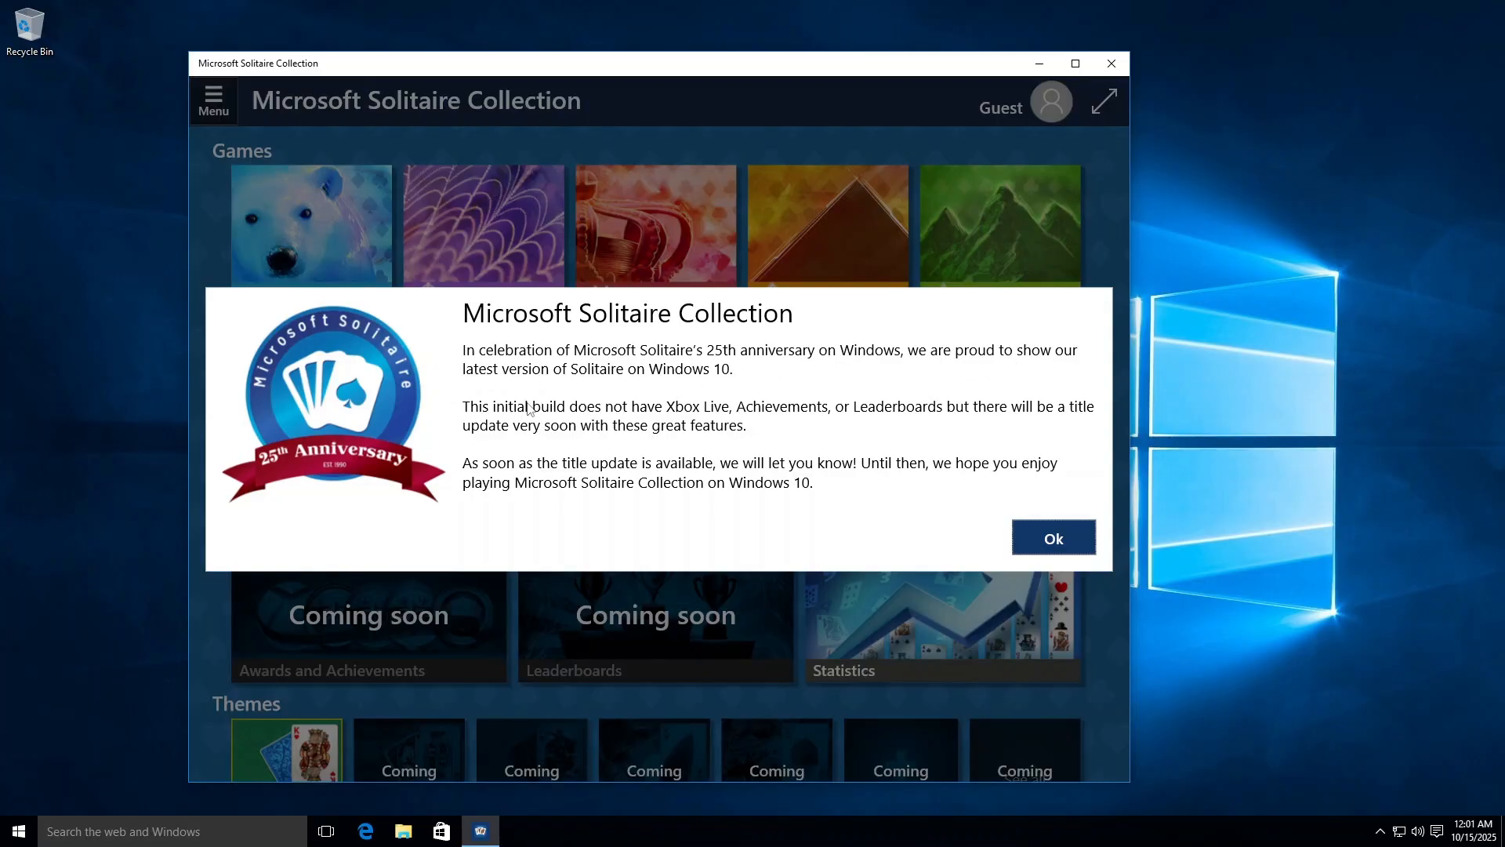
mouse_move(682, 389)
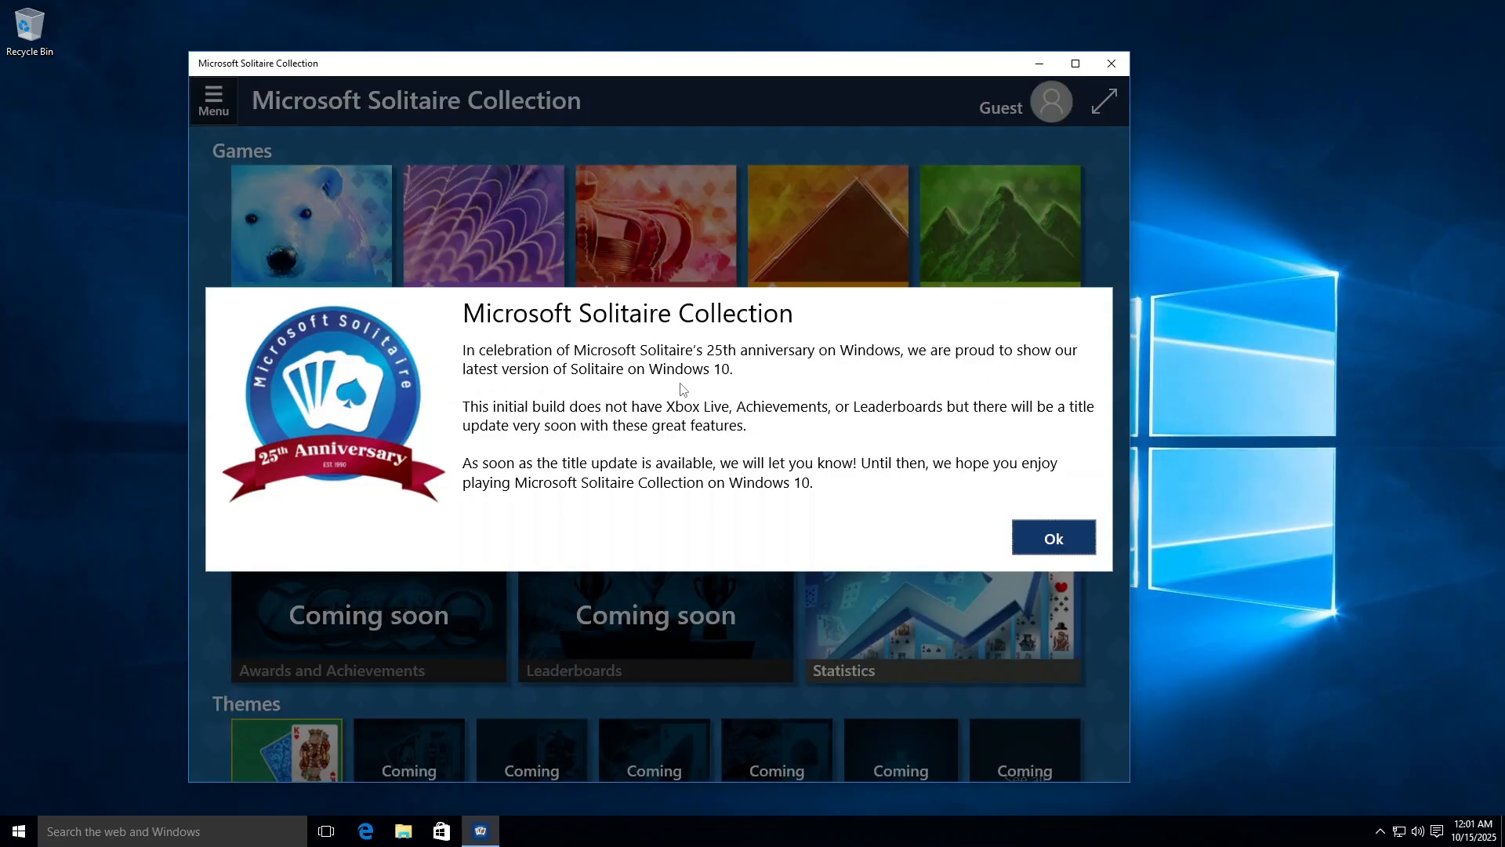
mouse_move(726, 391)
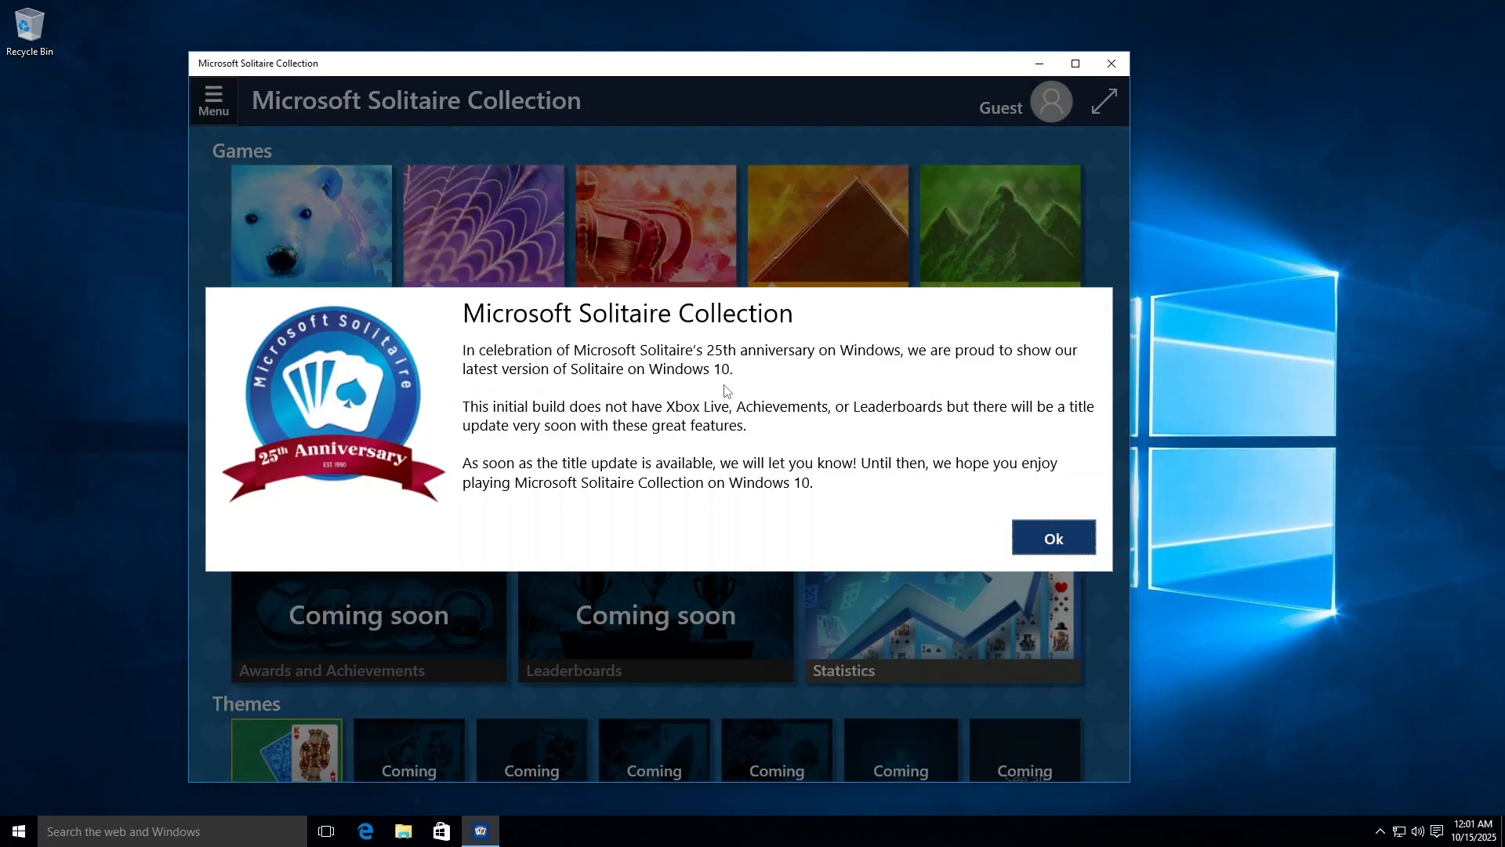
mouse_move(763, 400)
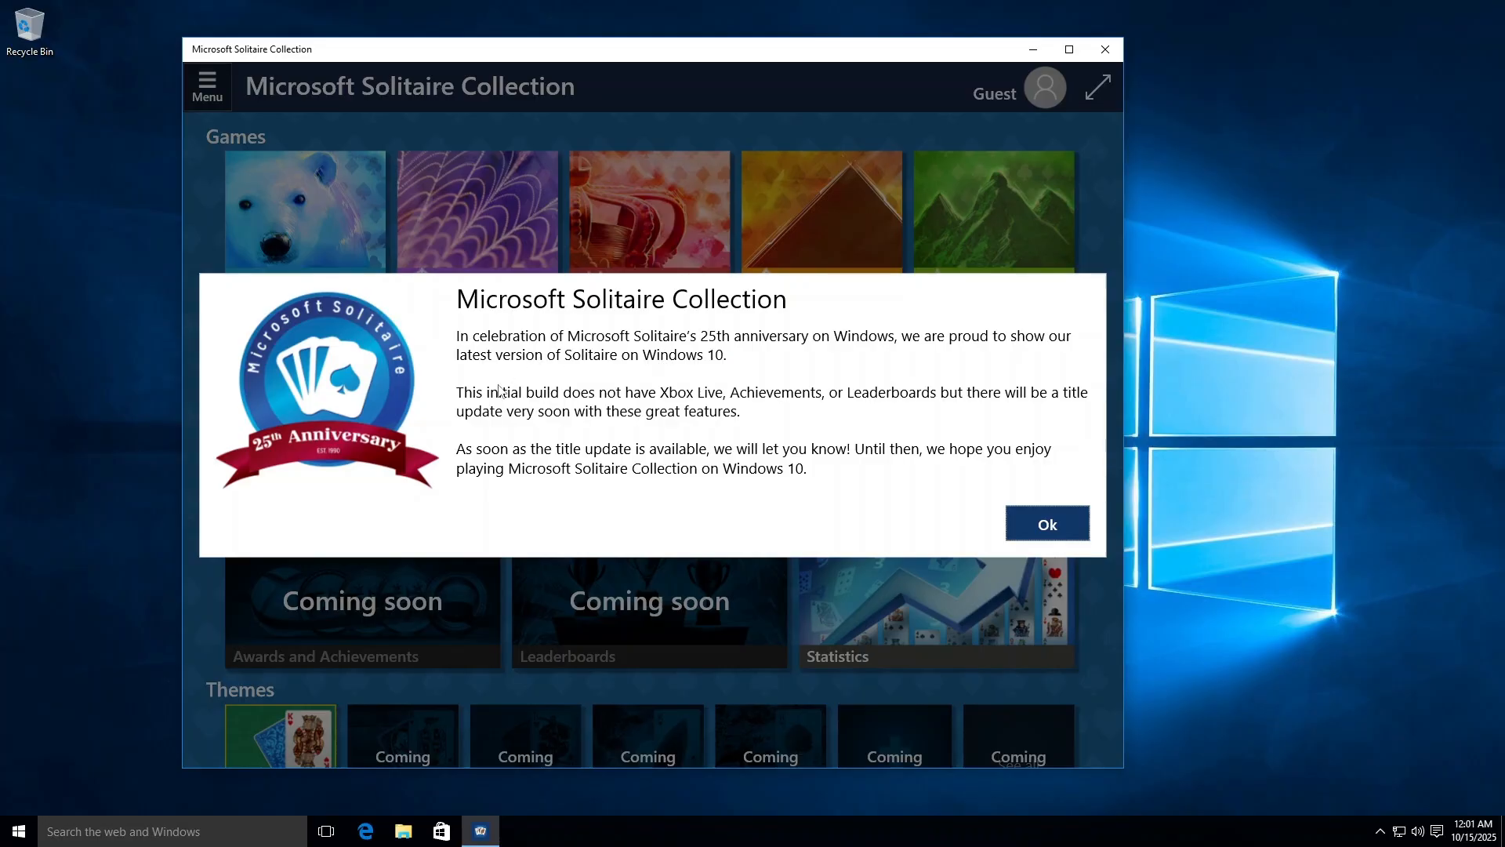
mouse_move(903, 411)
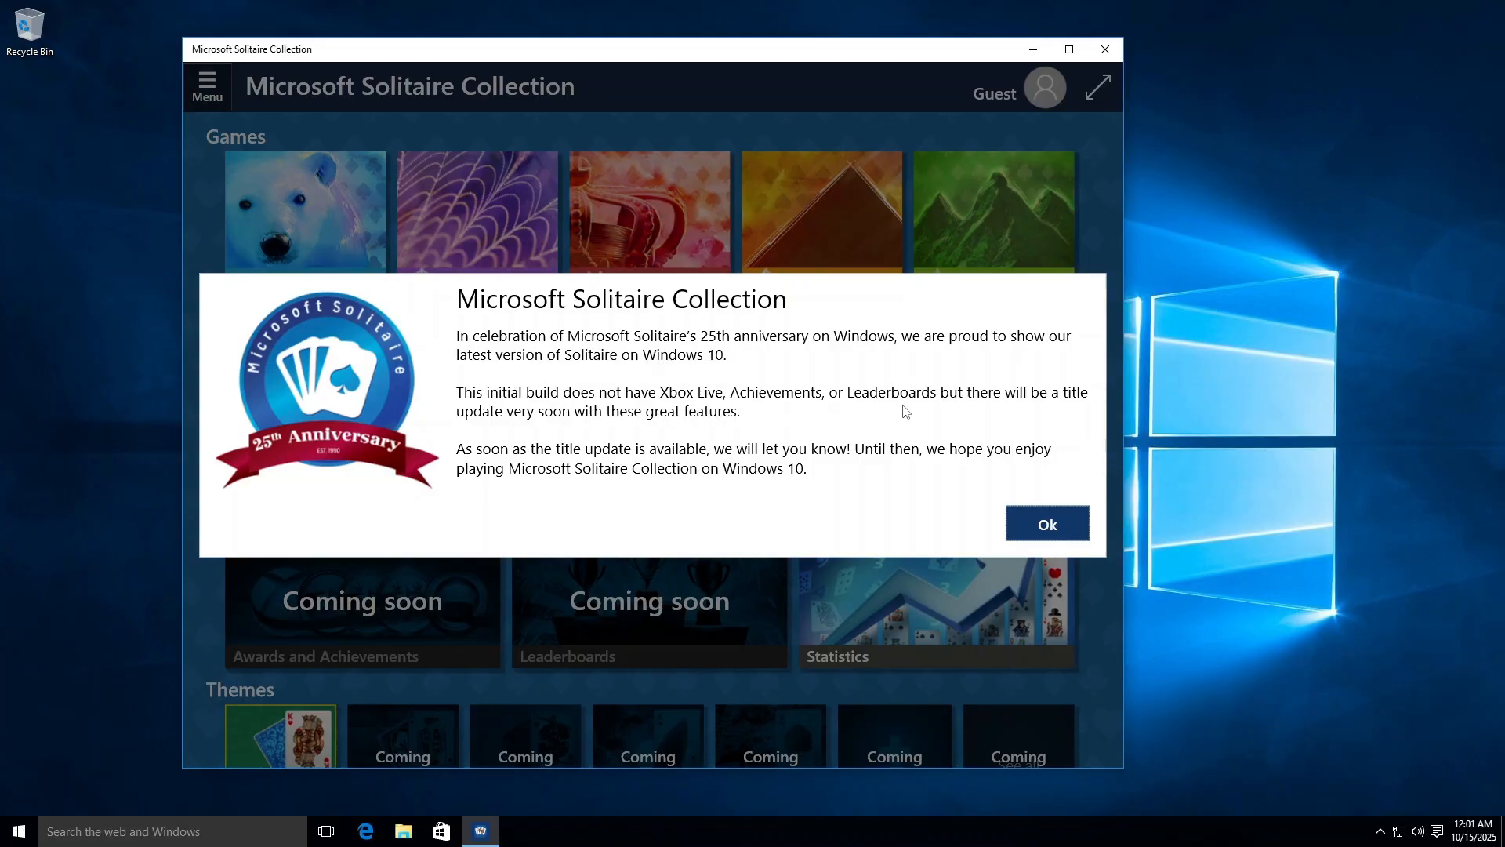
mouse_move(552, 425)
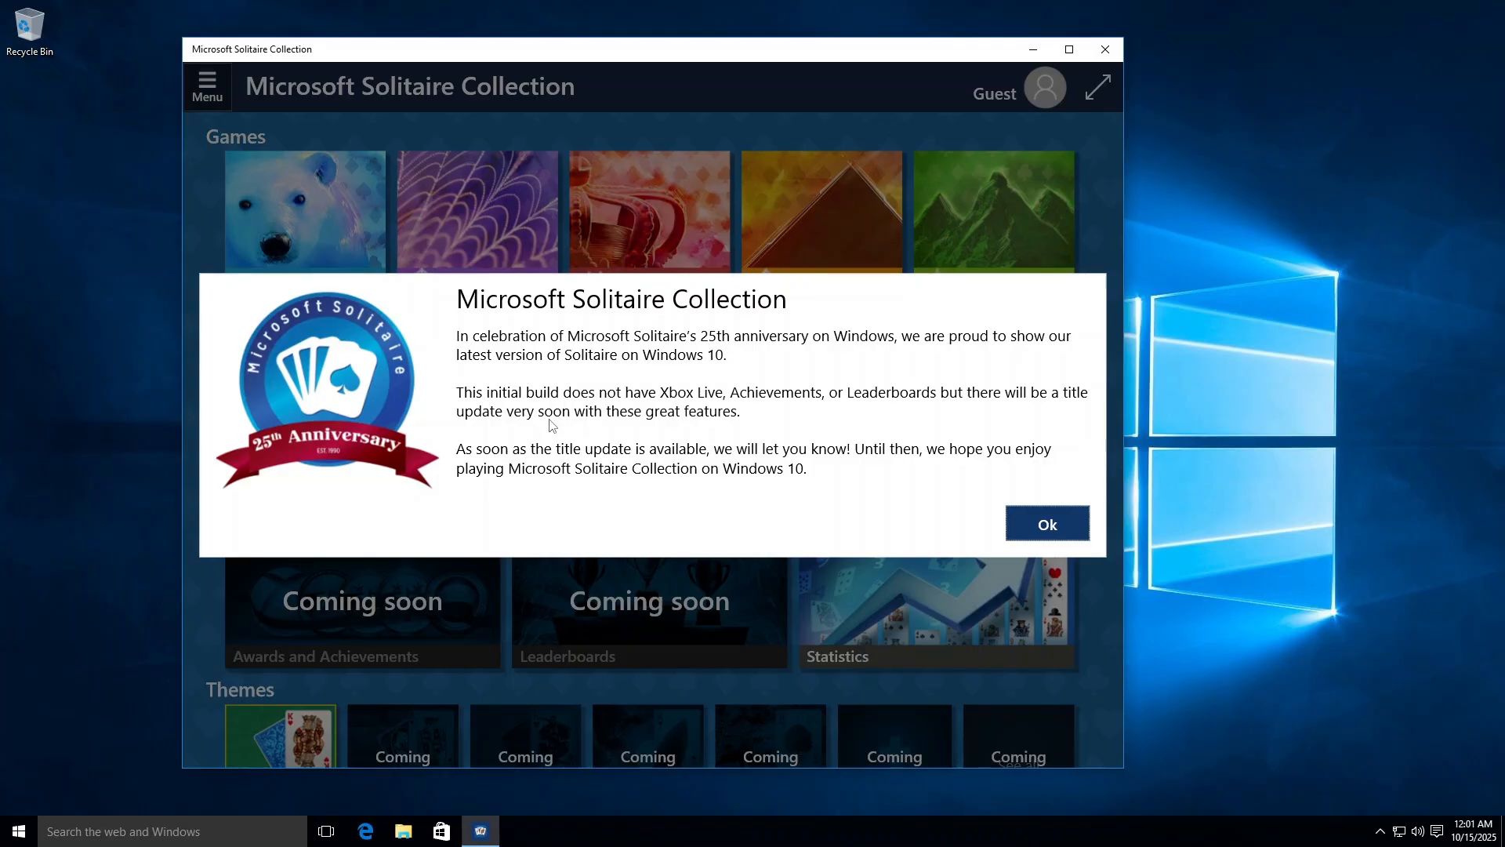
Dismiss the anniversary notice and view the About/version details from the Menu.
left_click(1046, 524)
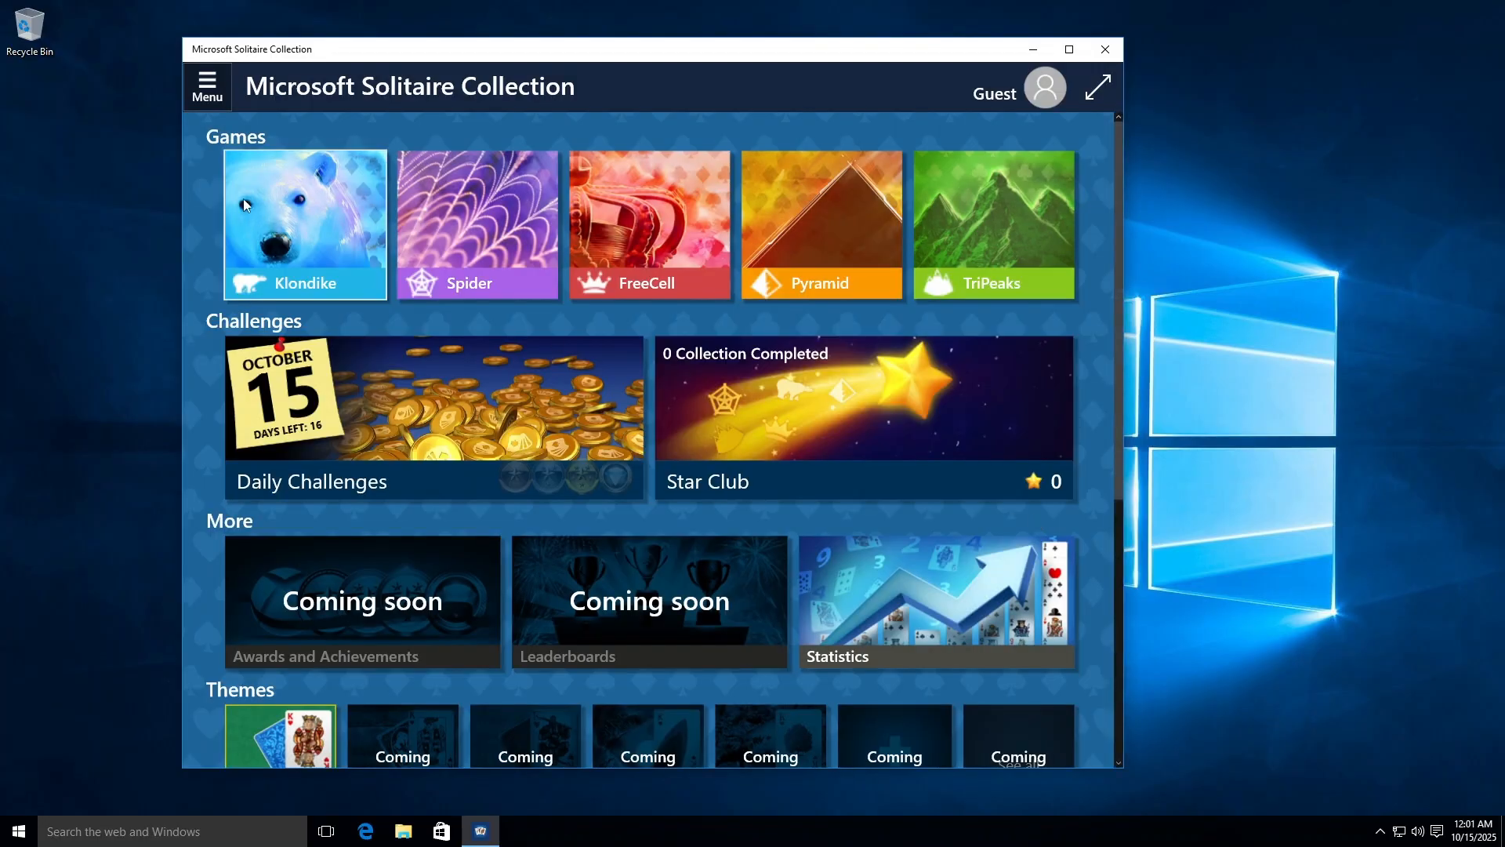
left_click(207, 85)
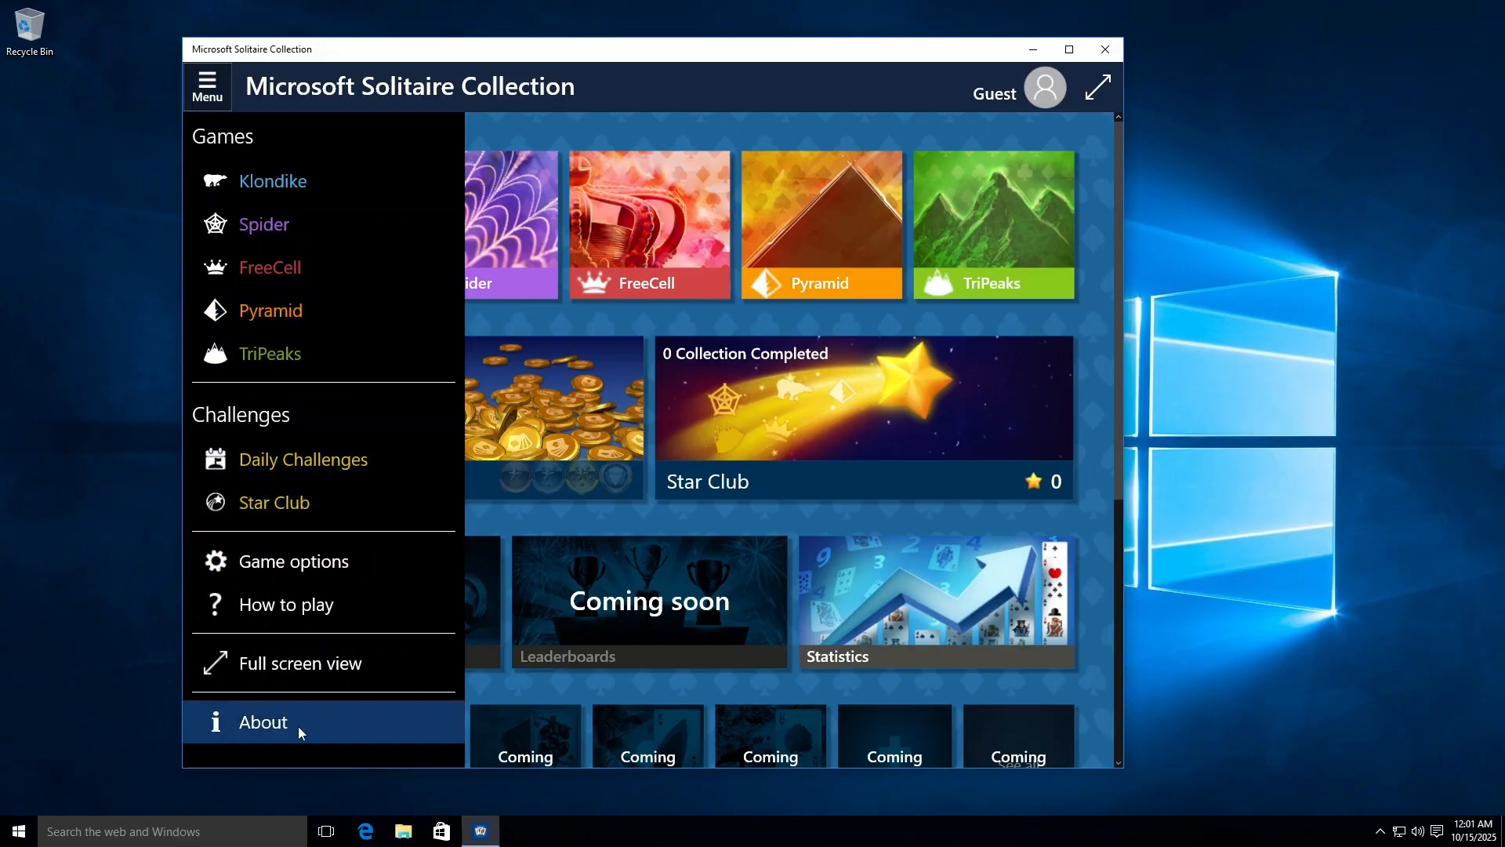
left_click(262, 721)
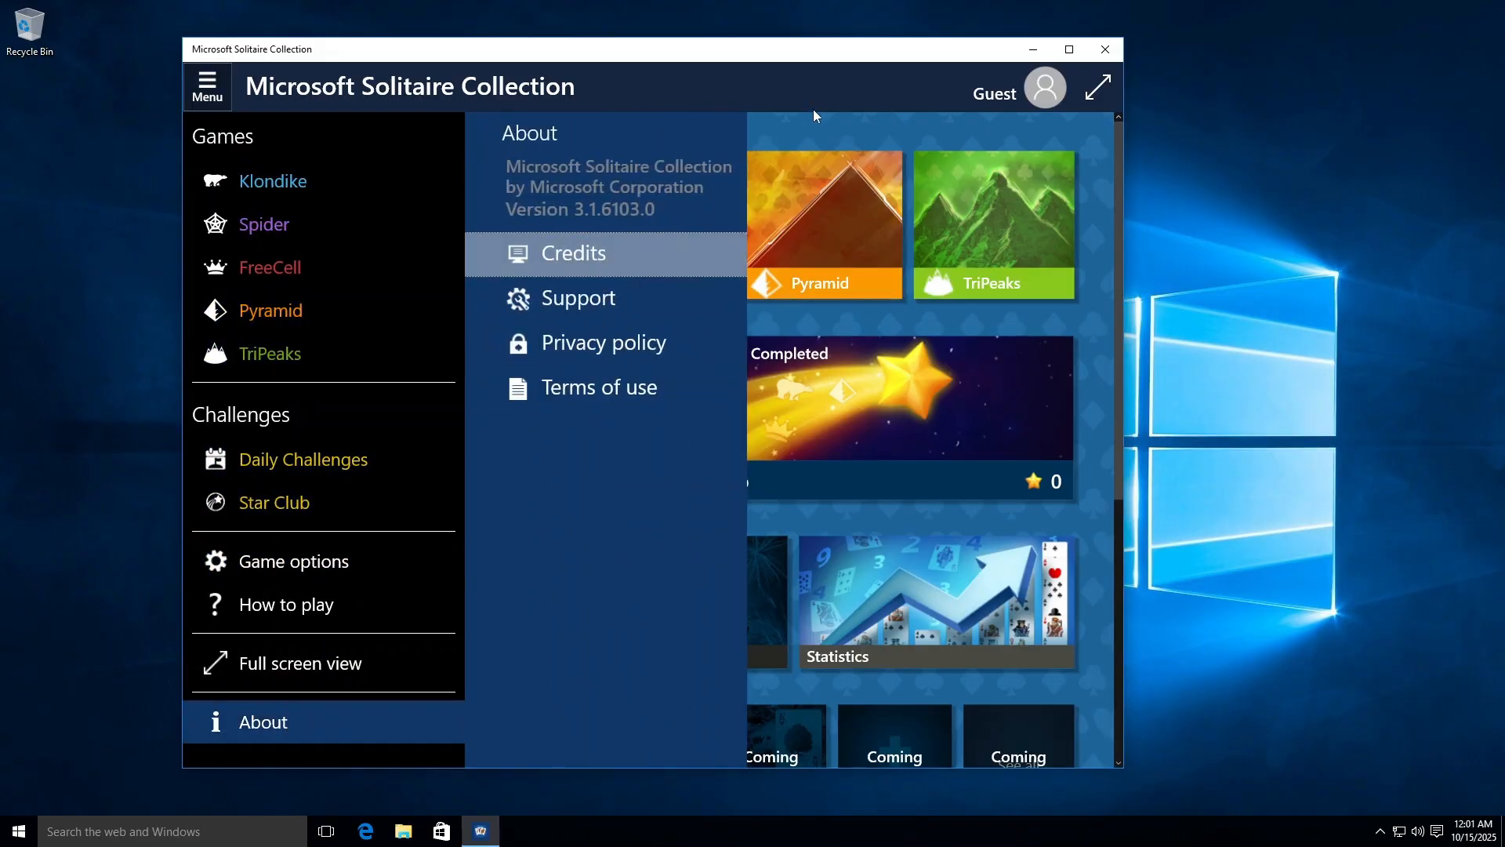
Start Pyramid with tips turned off, play a few cards, then close the game.
left_click(816, 114)
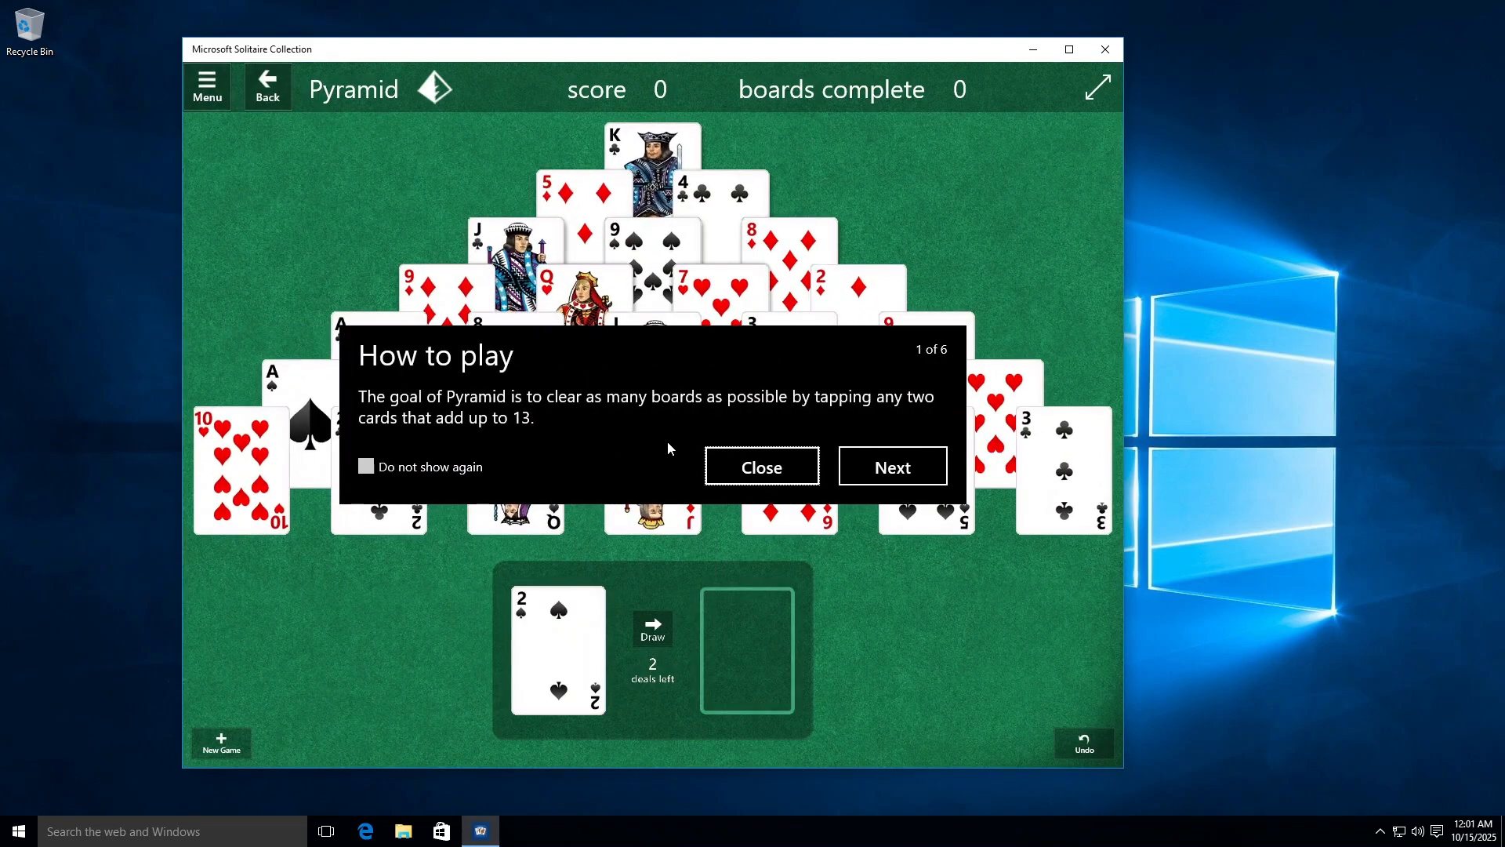
left_click(365, 467)
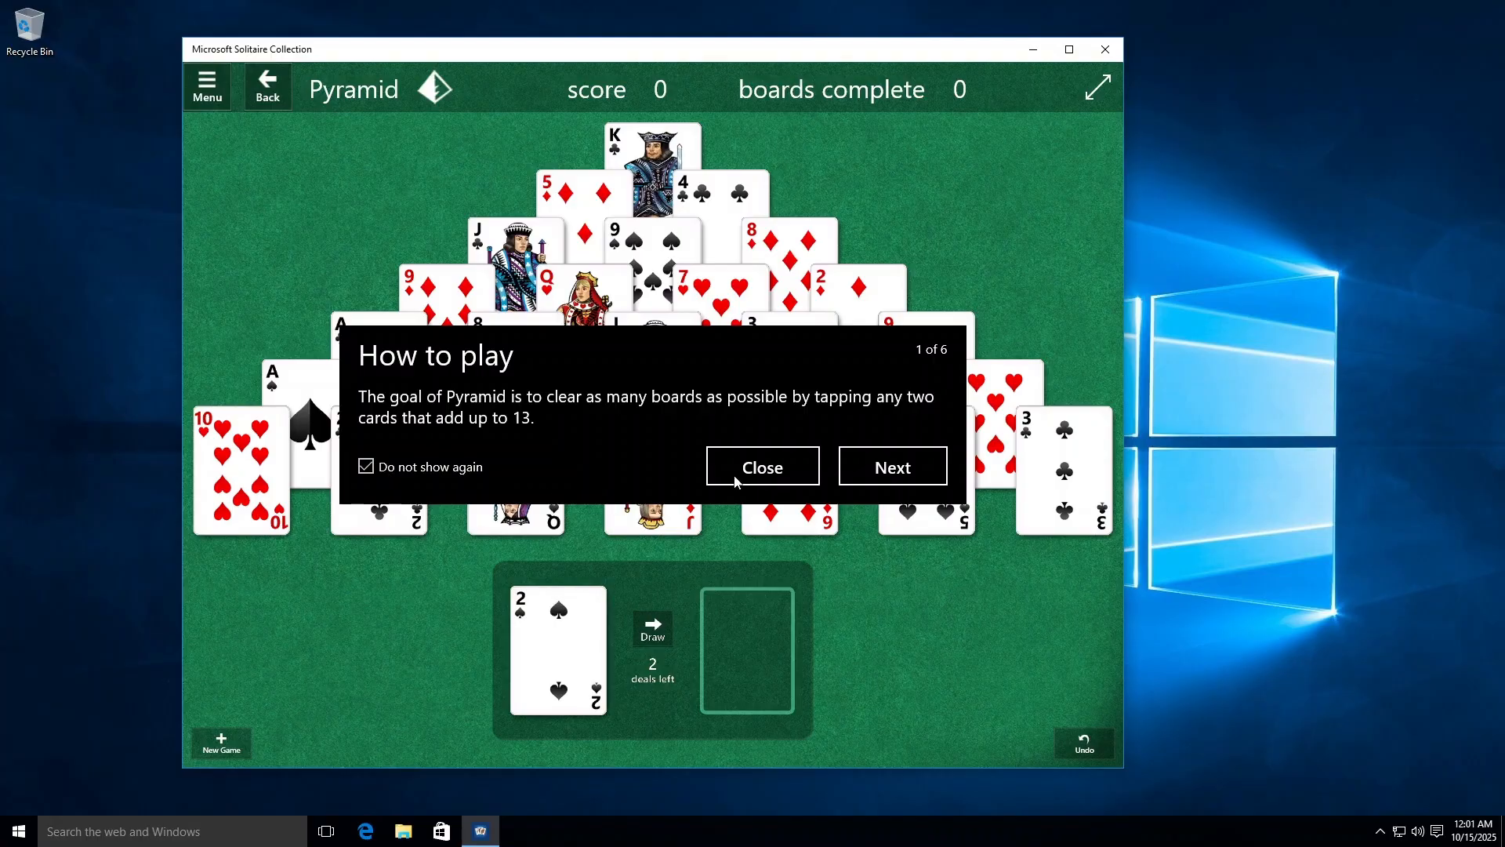
left_click(762, 467)
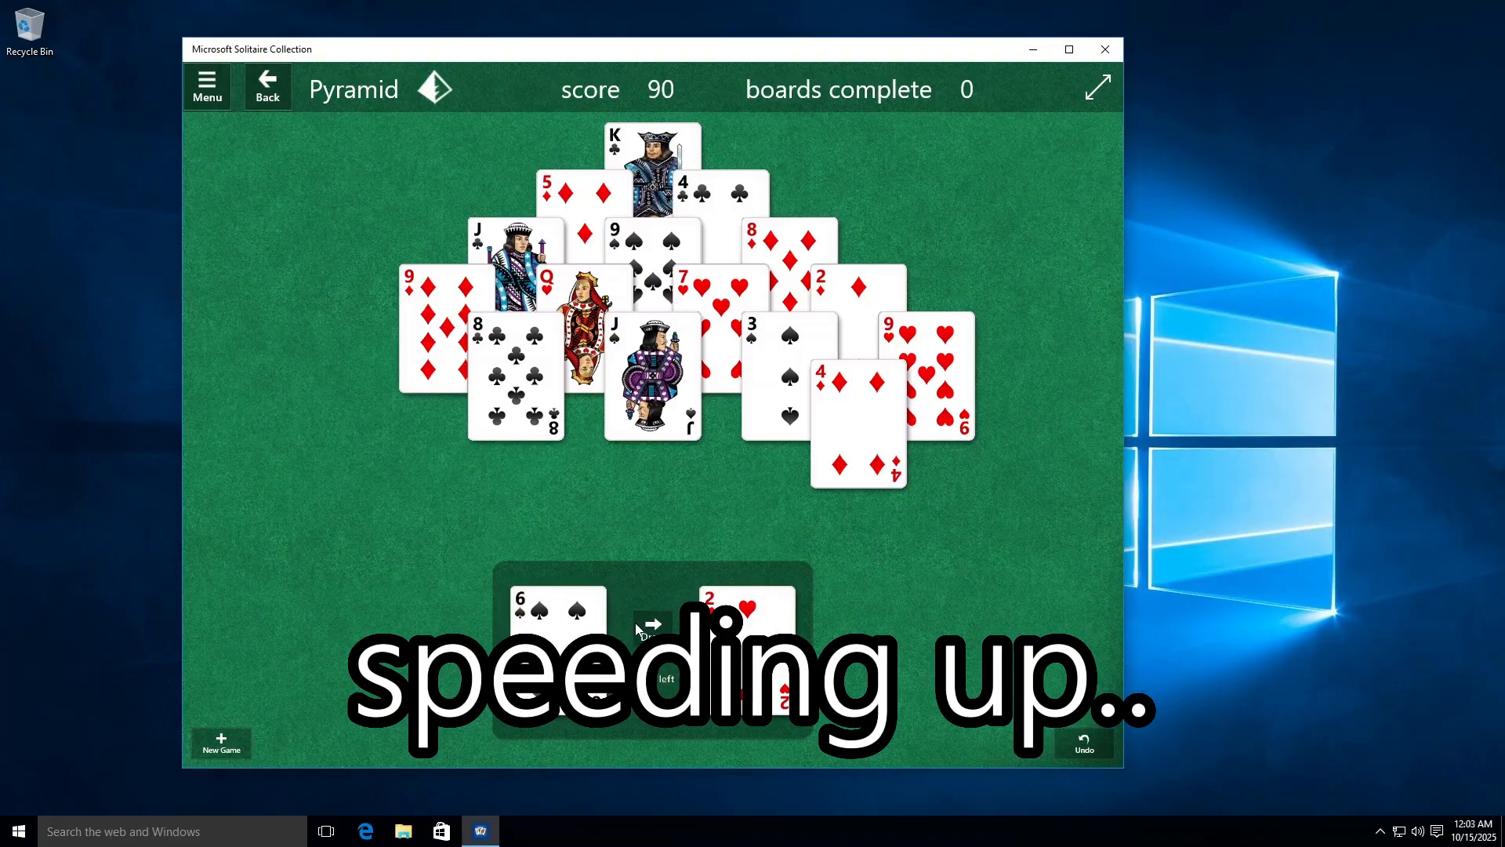
left_click(1104, 49)
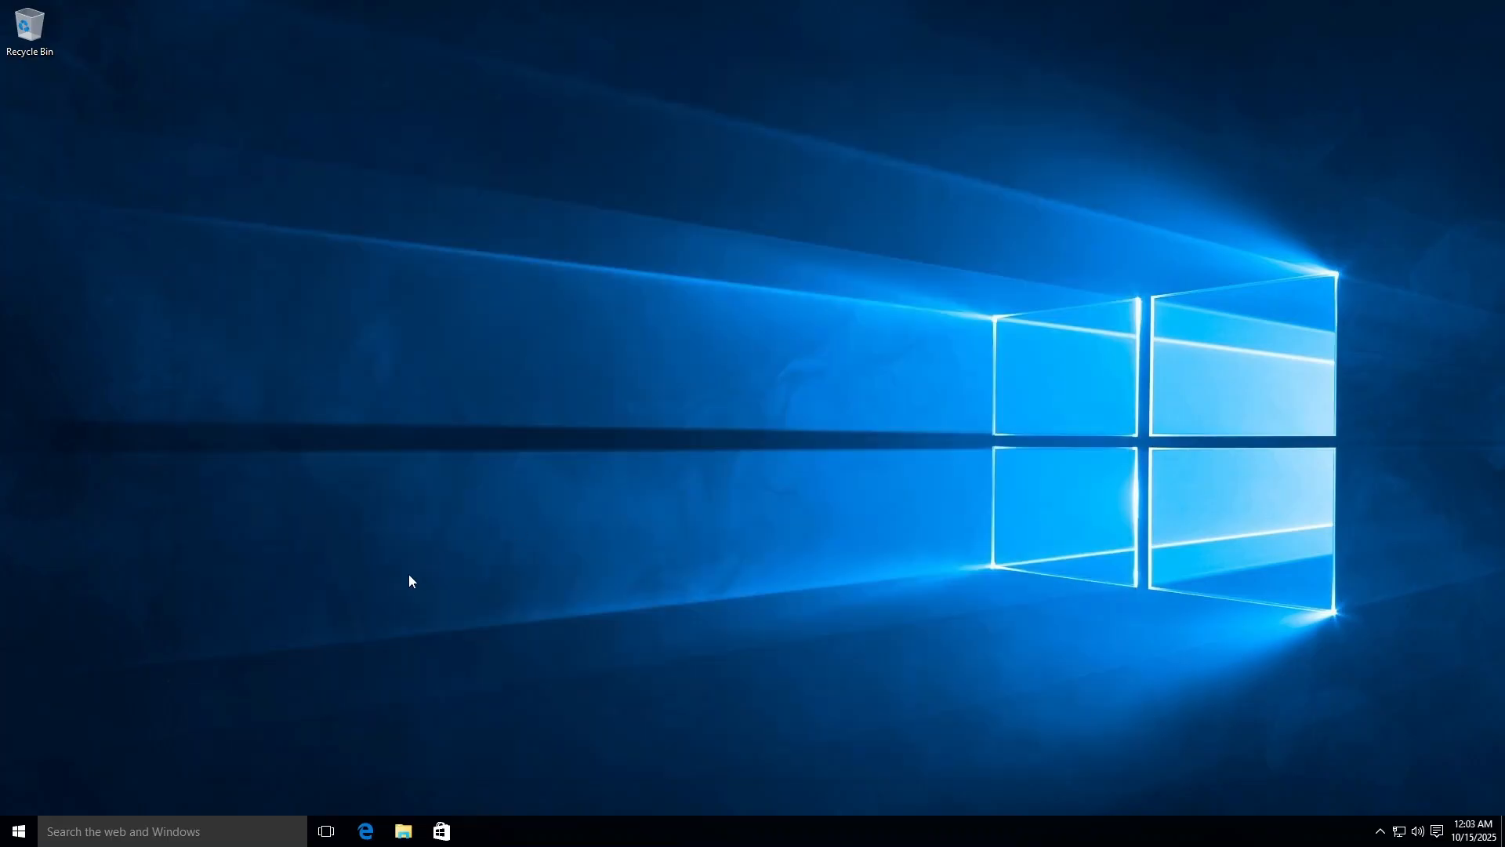
left_click(18, 831)
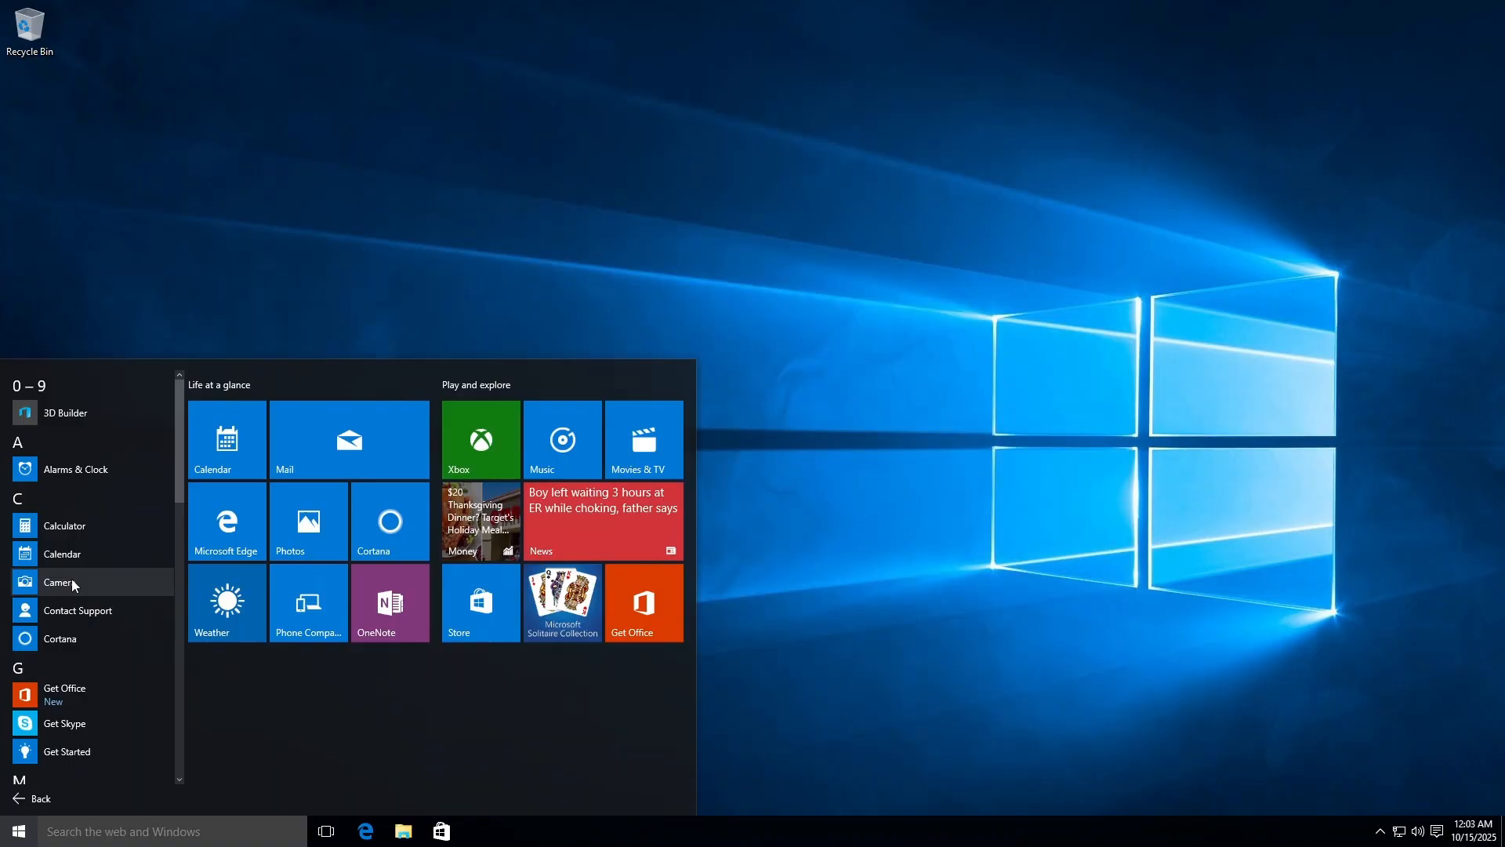
scroll("down", 3)
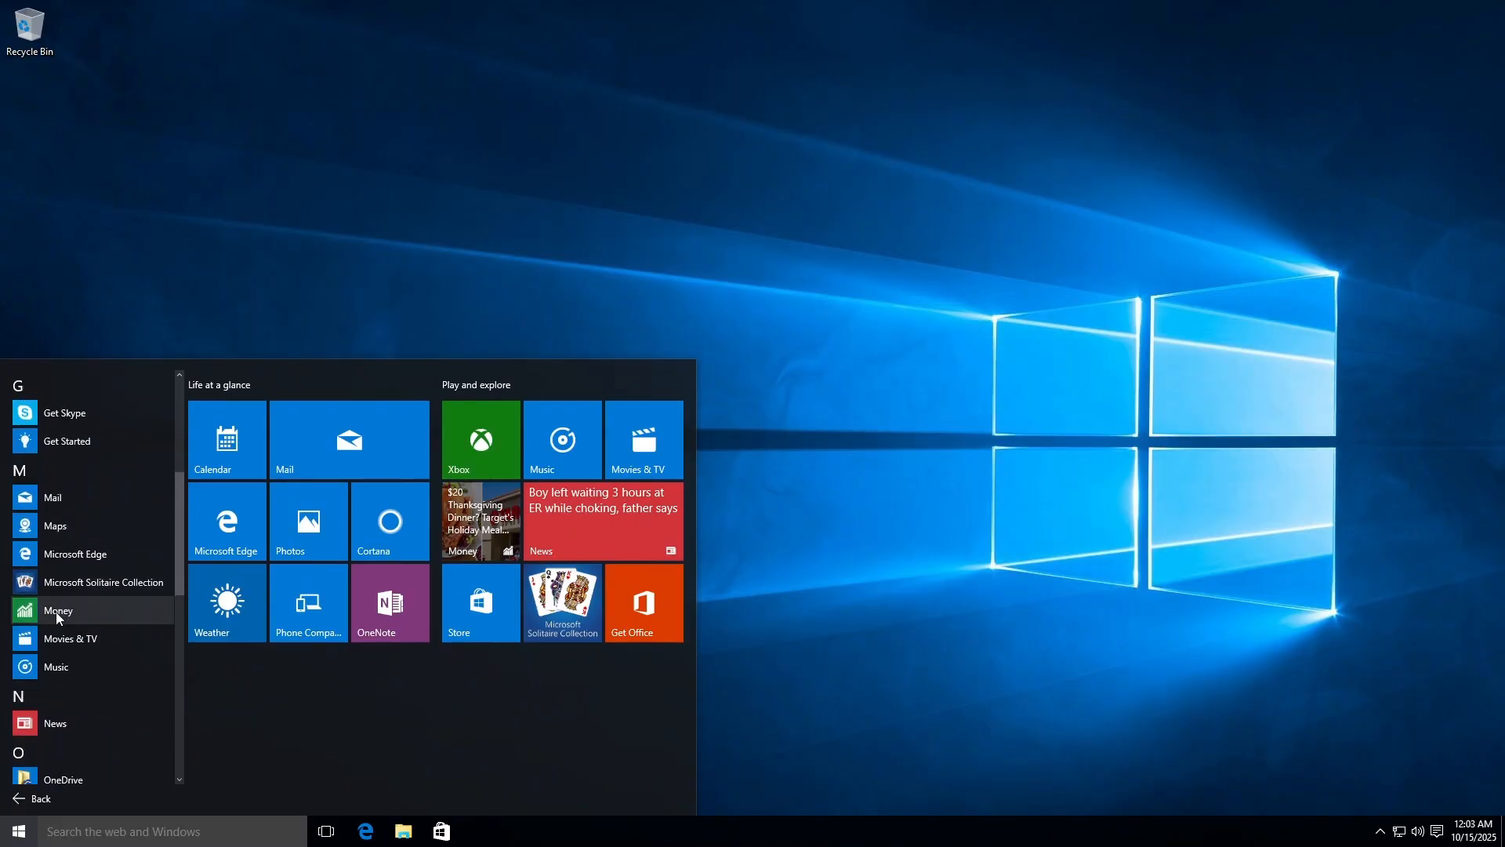
scroll("down", 3)
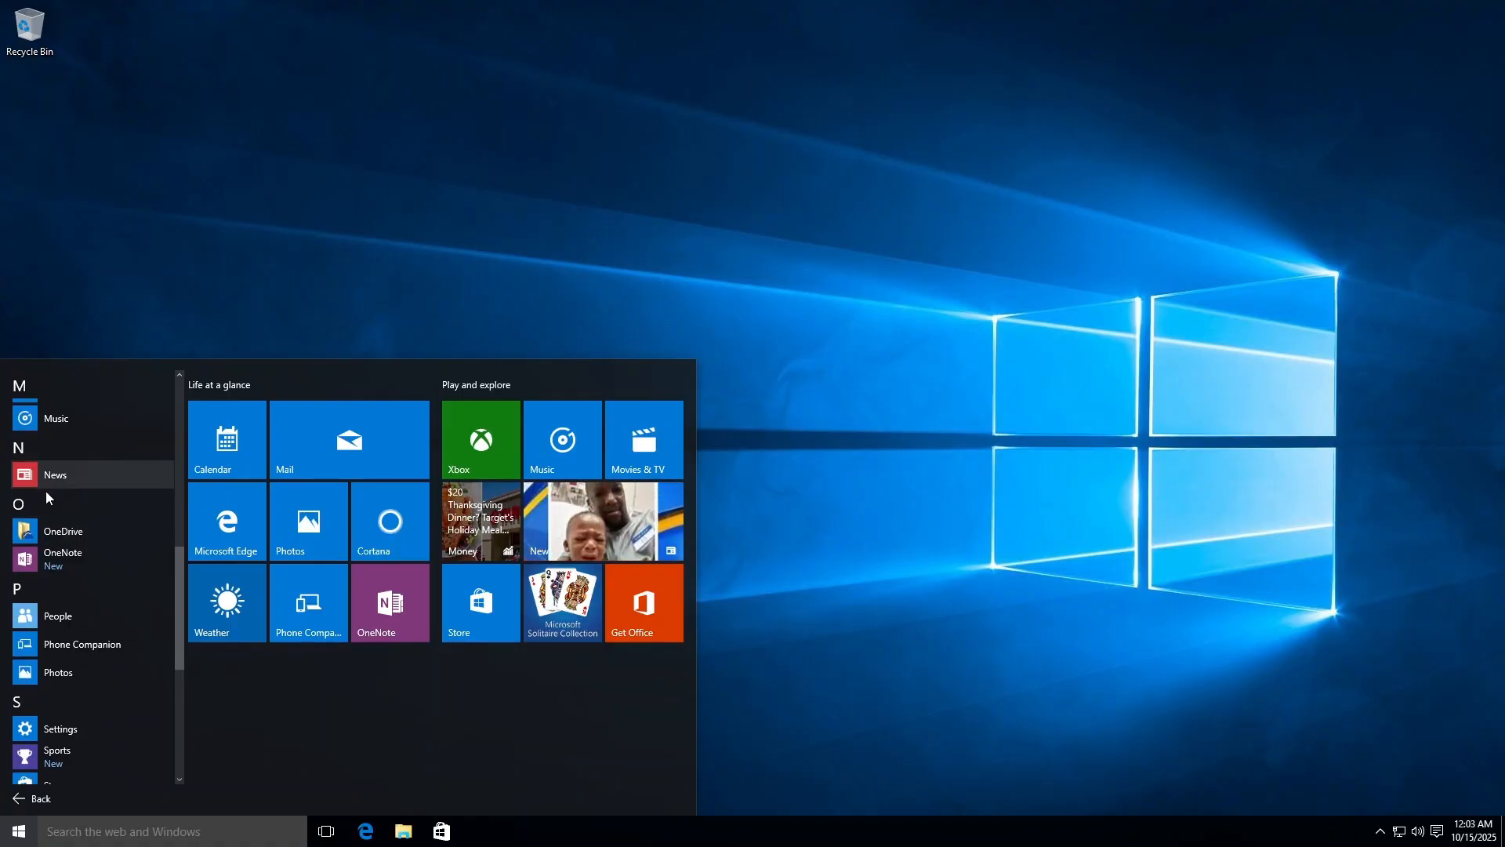
left_click(63, 532)
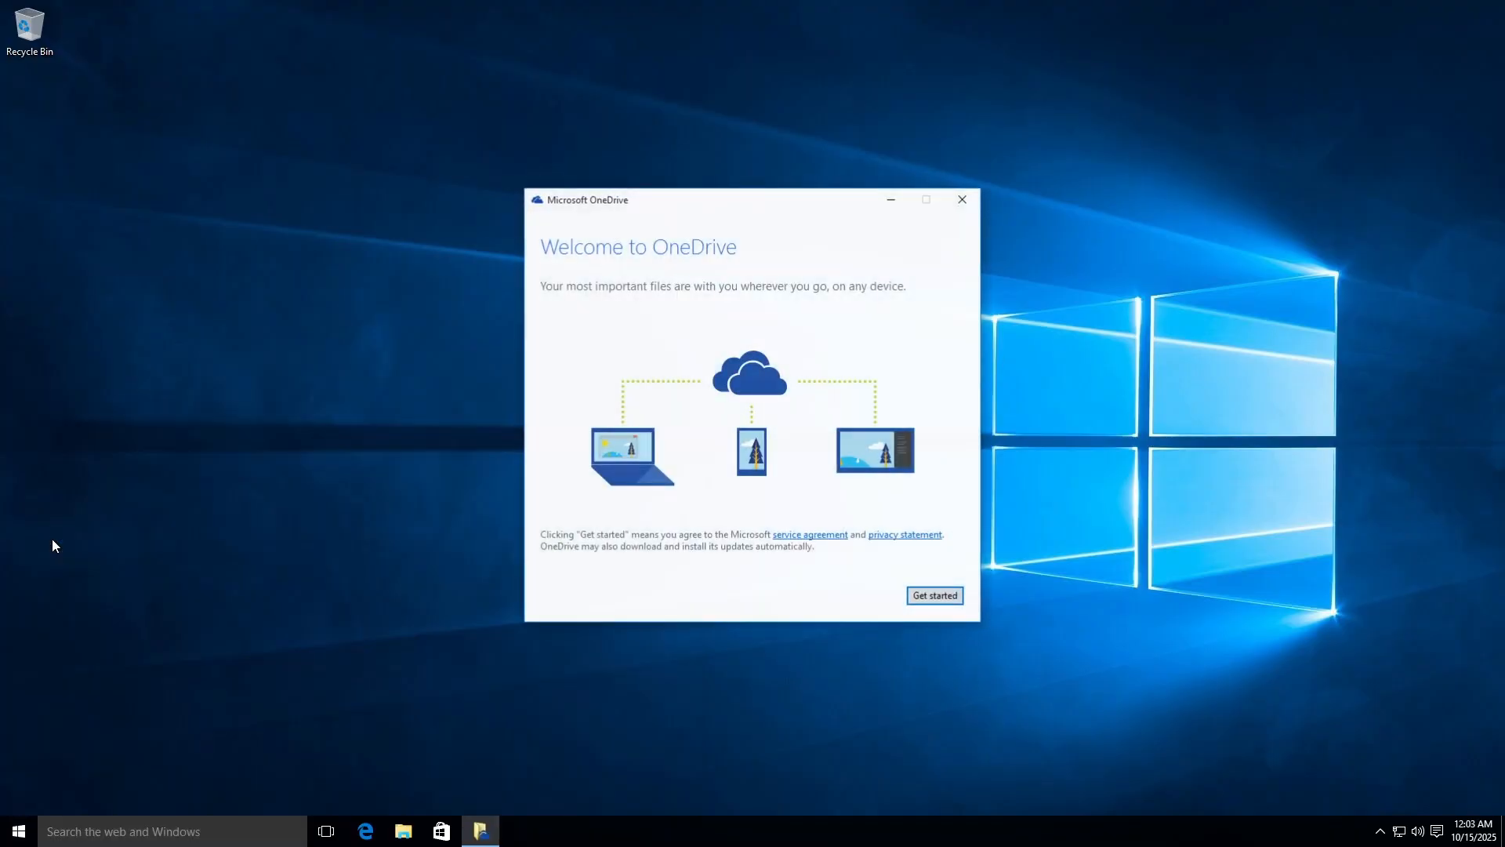
mouse_move(702, 276)
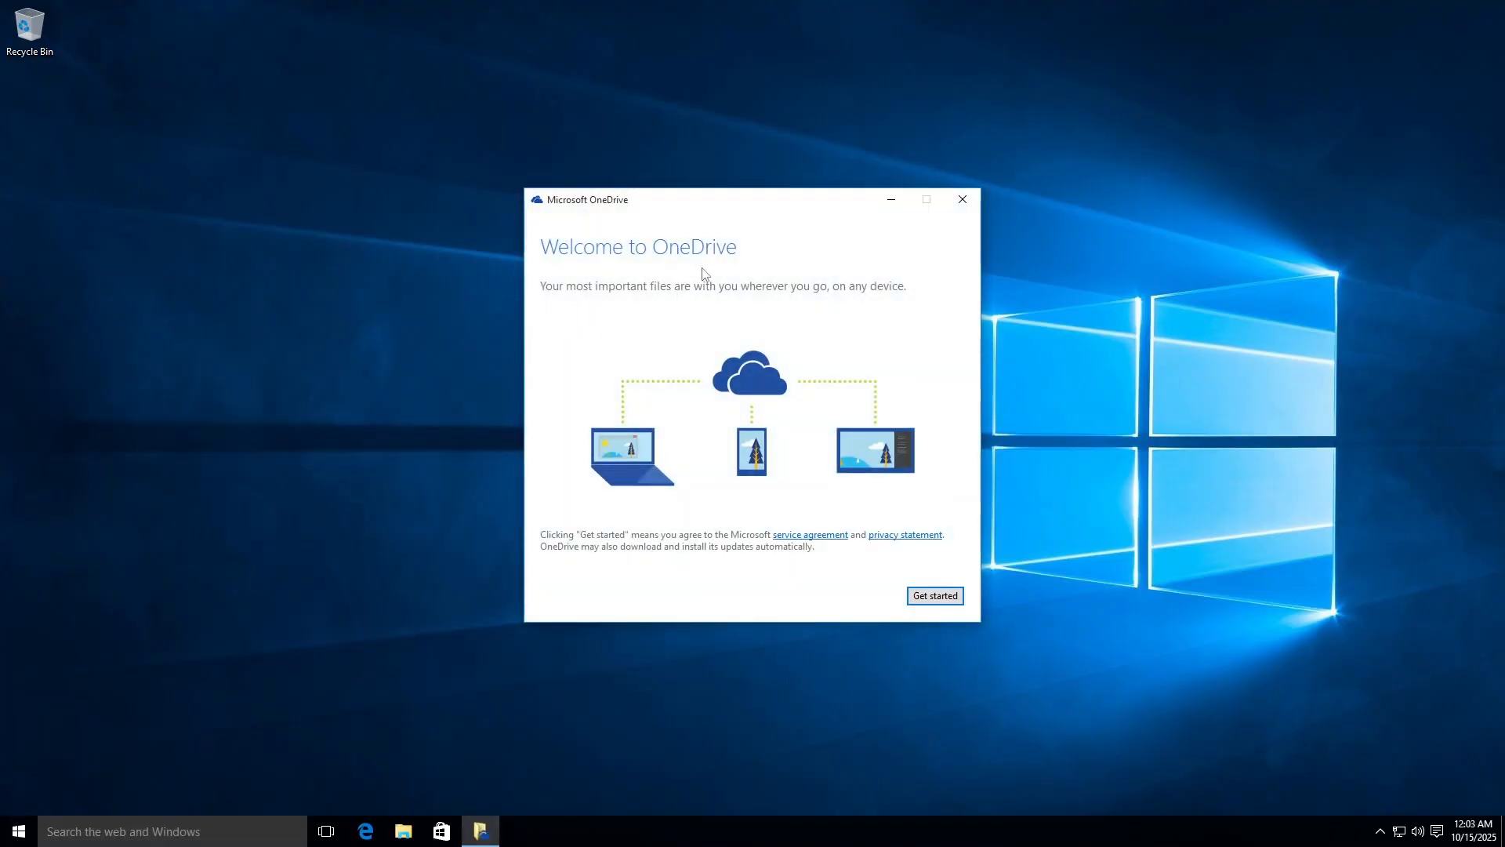
mouse_move(774, 207)
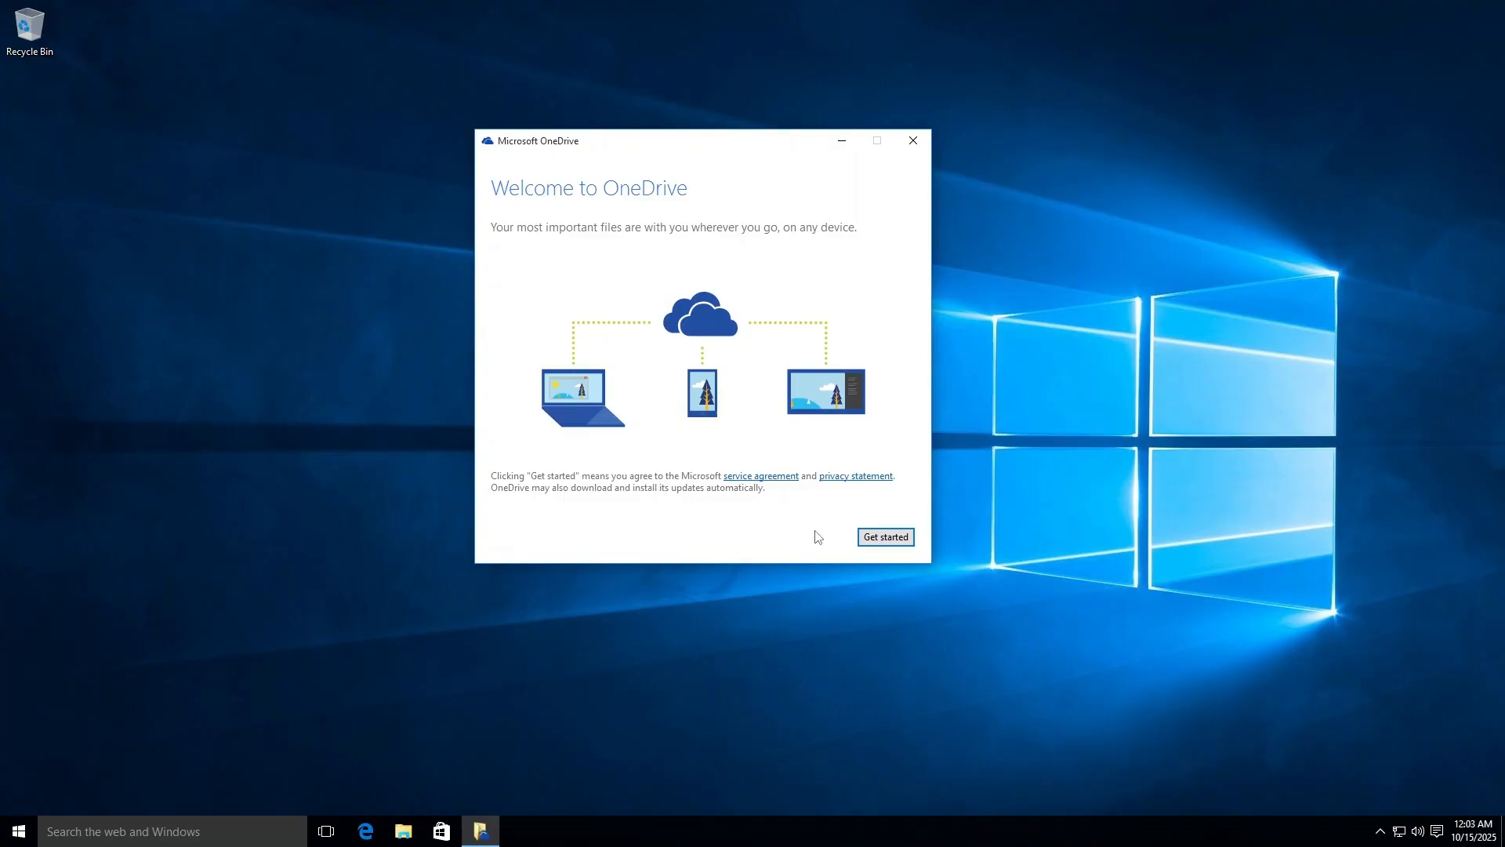
left_click(884, 536)
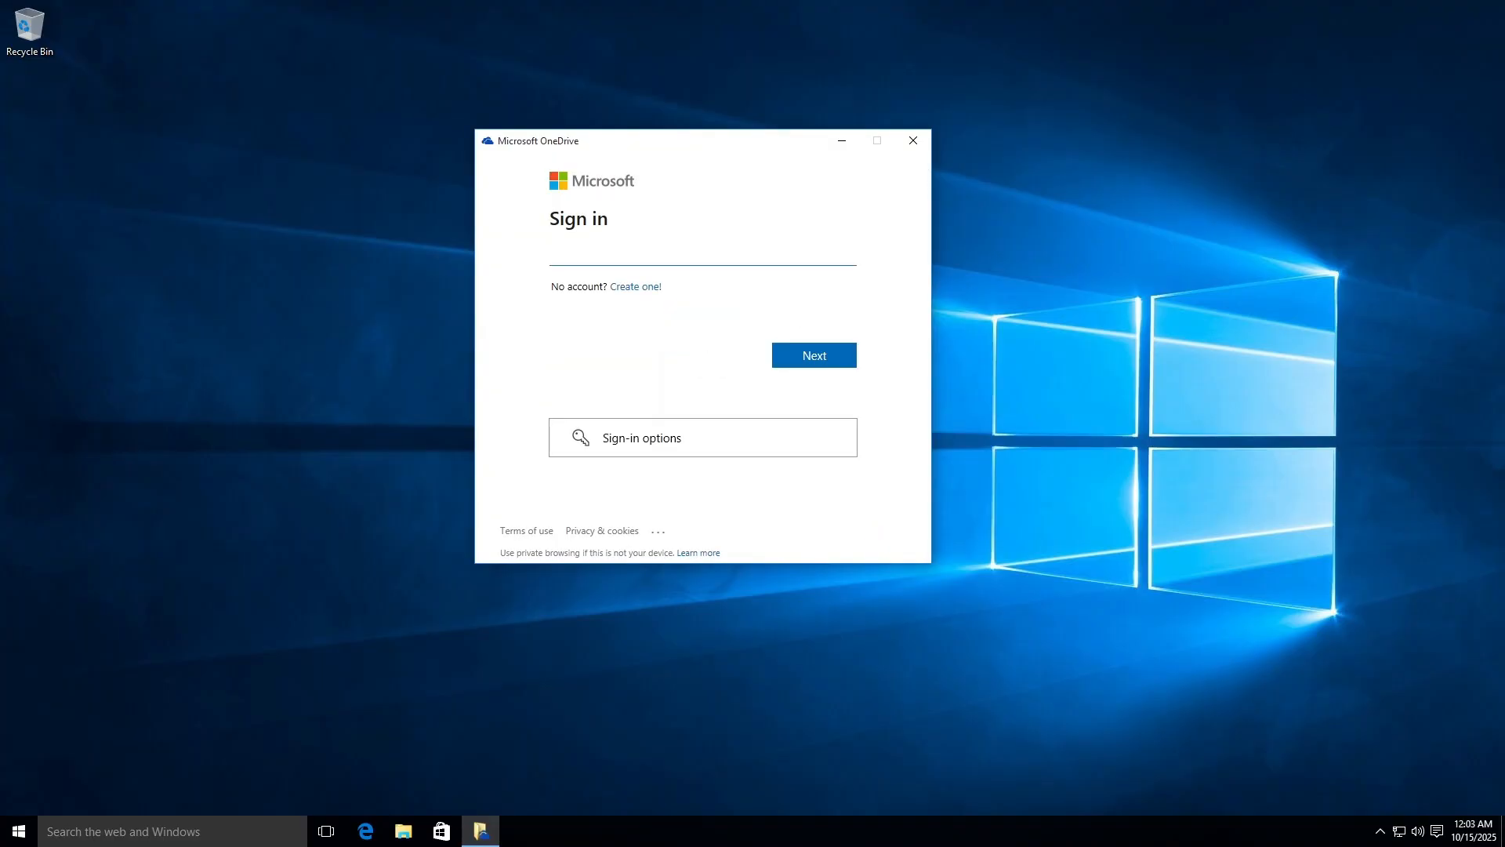
left_click(16, 831)
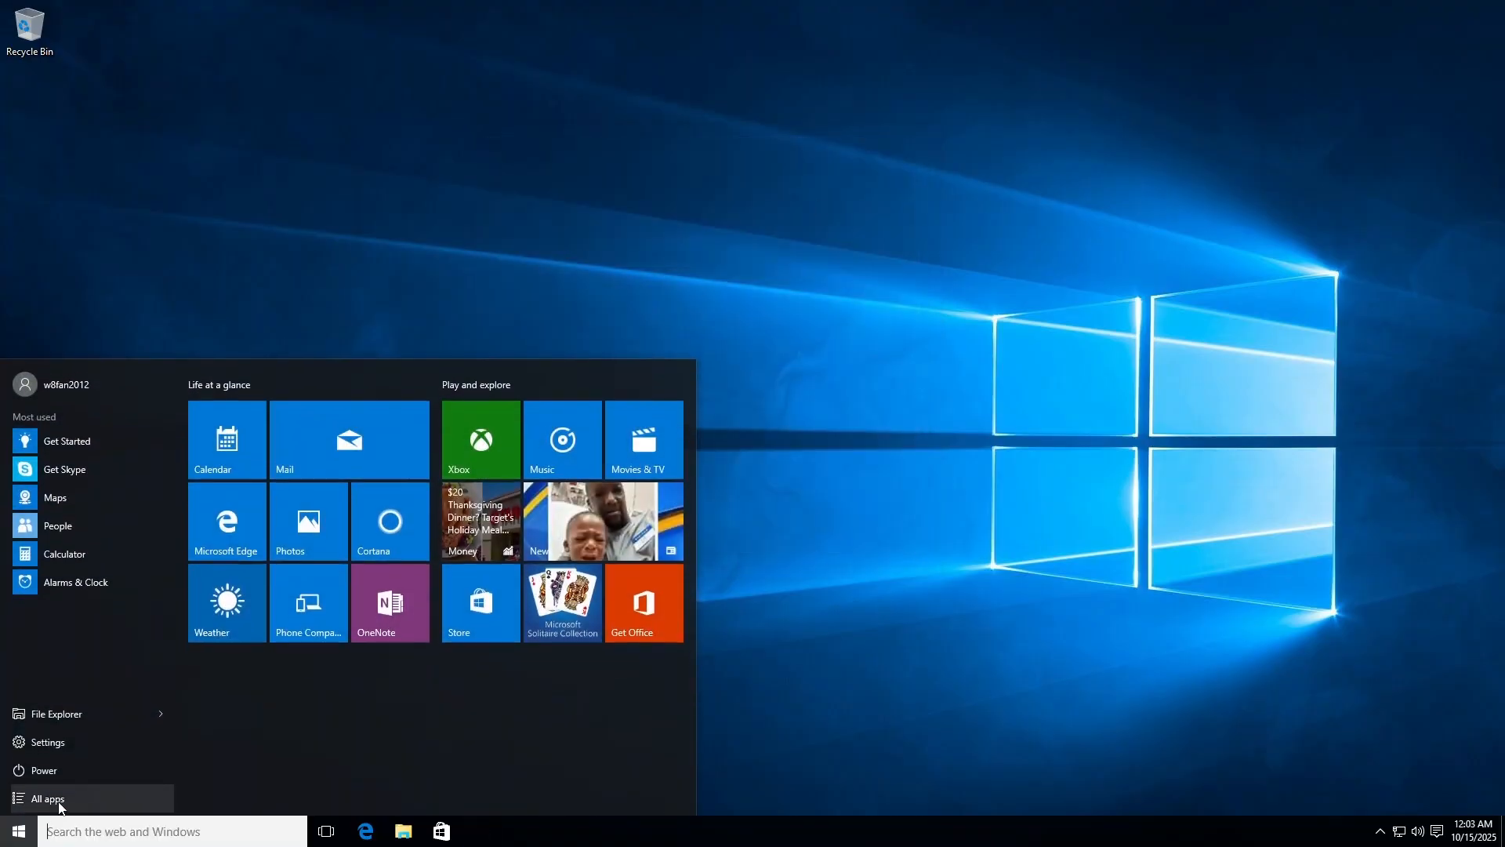
left_click(47, 798)
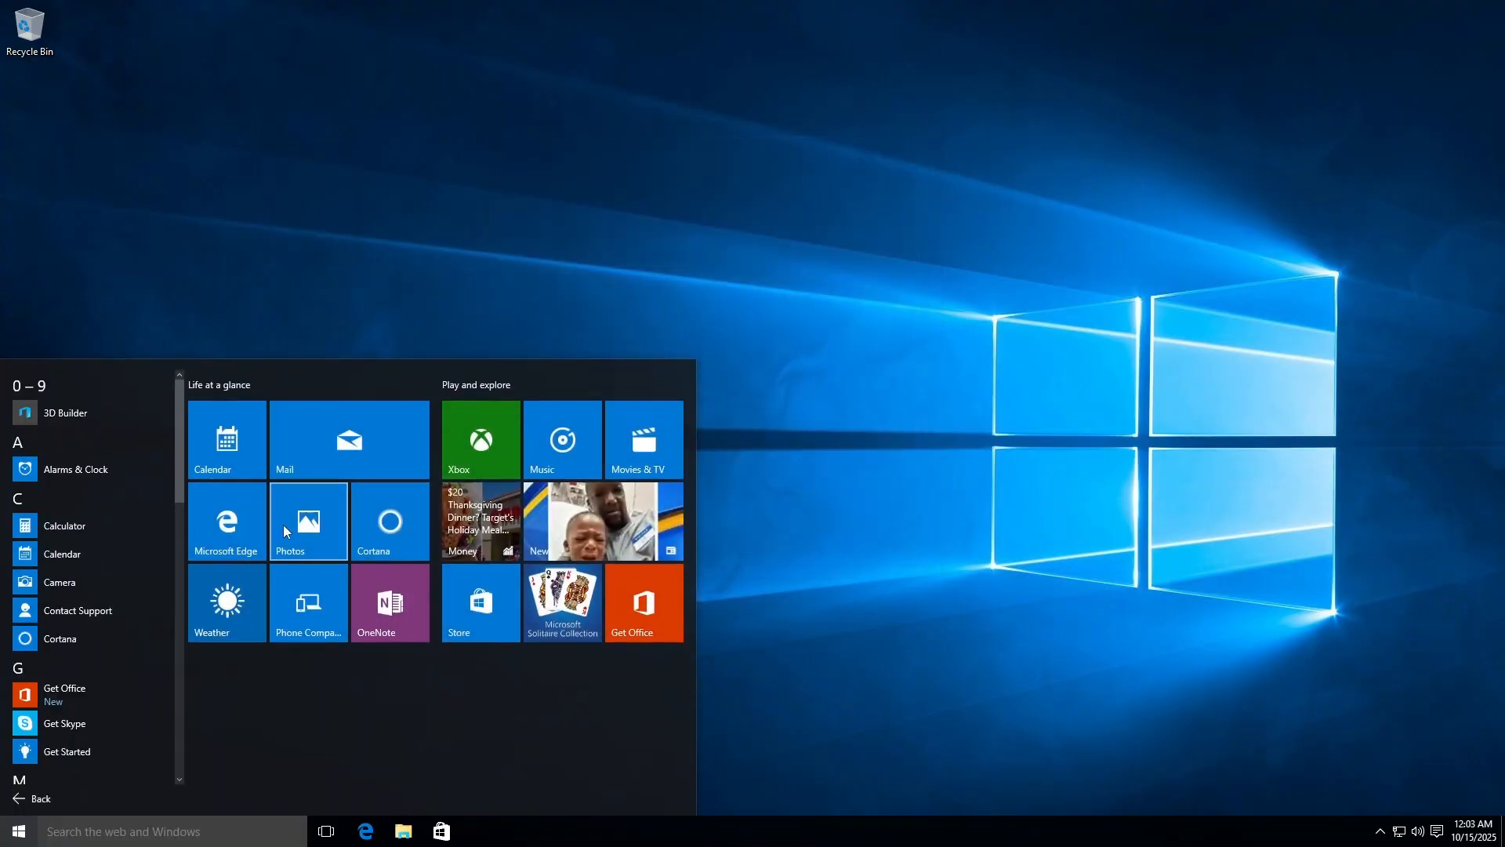
Reach the classic theme settings via desktop Personalize > Themes.
right_click(538, 393)
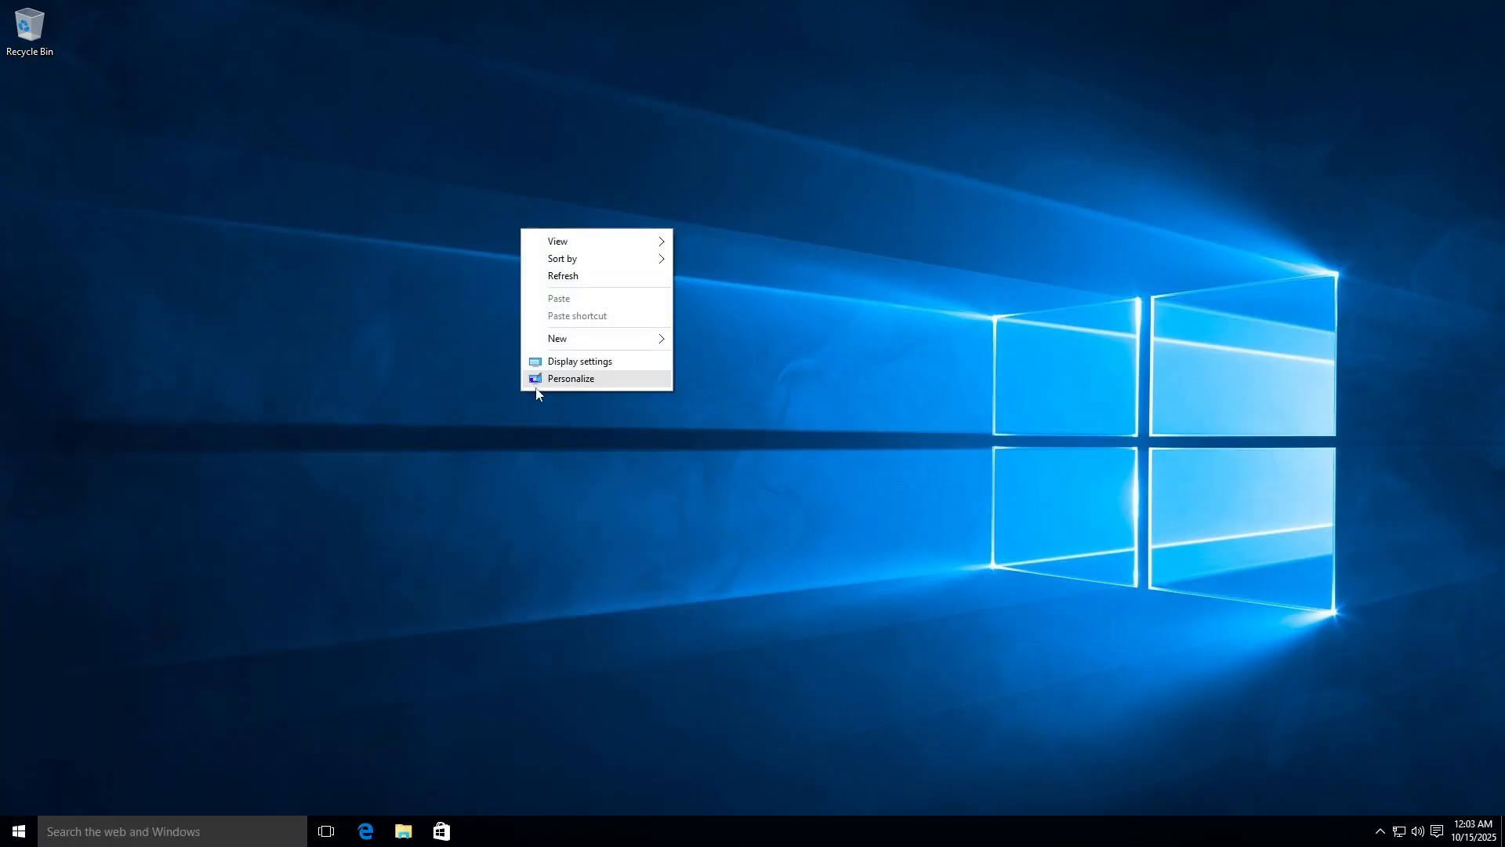
left_click(571, 378)
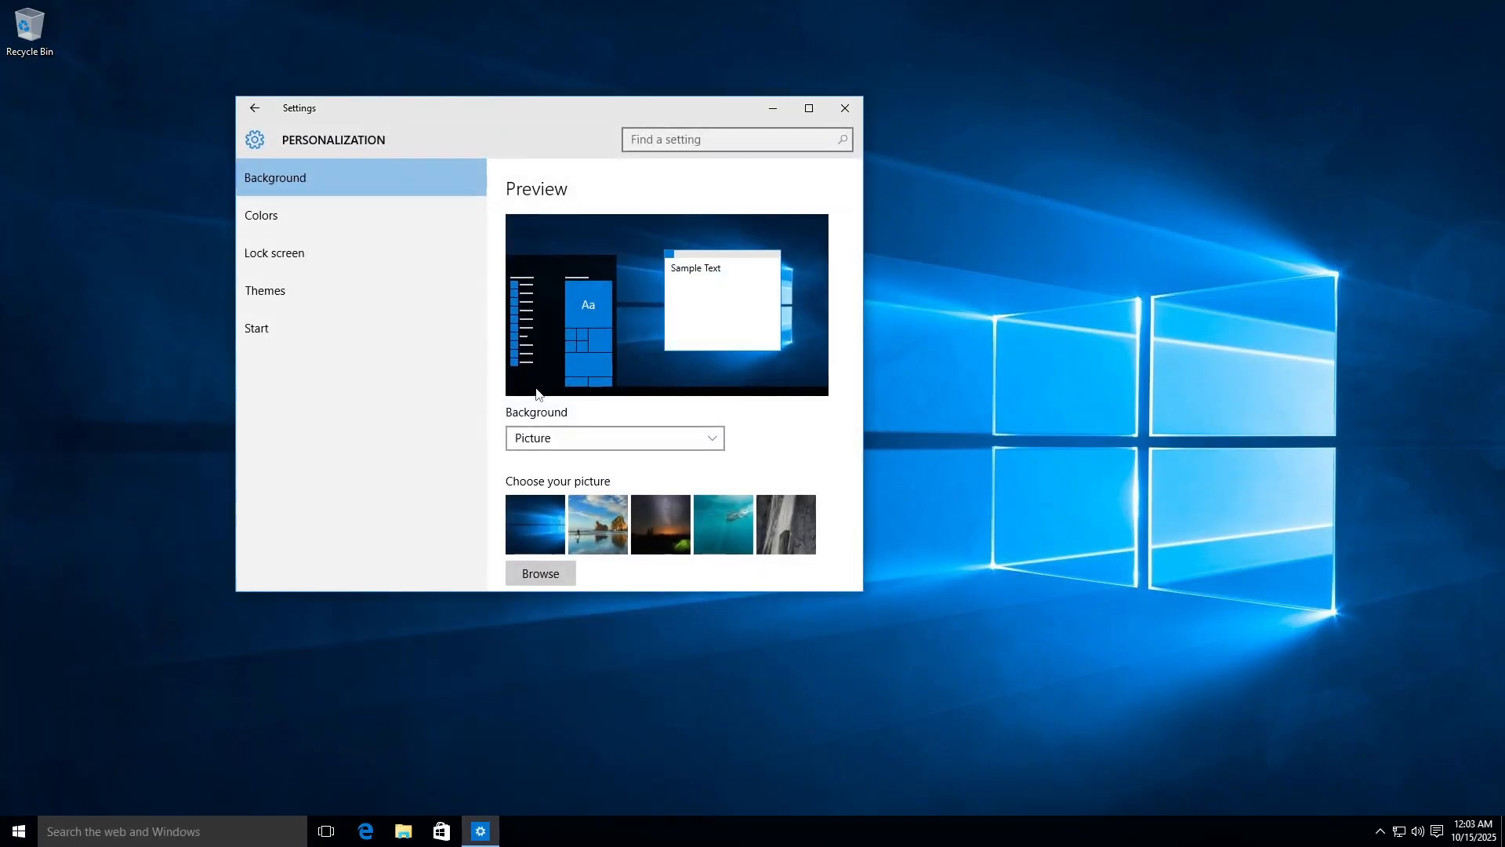
left_click(265, 290)
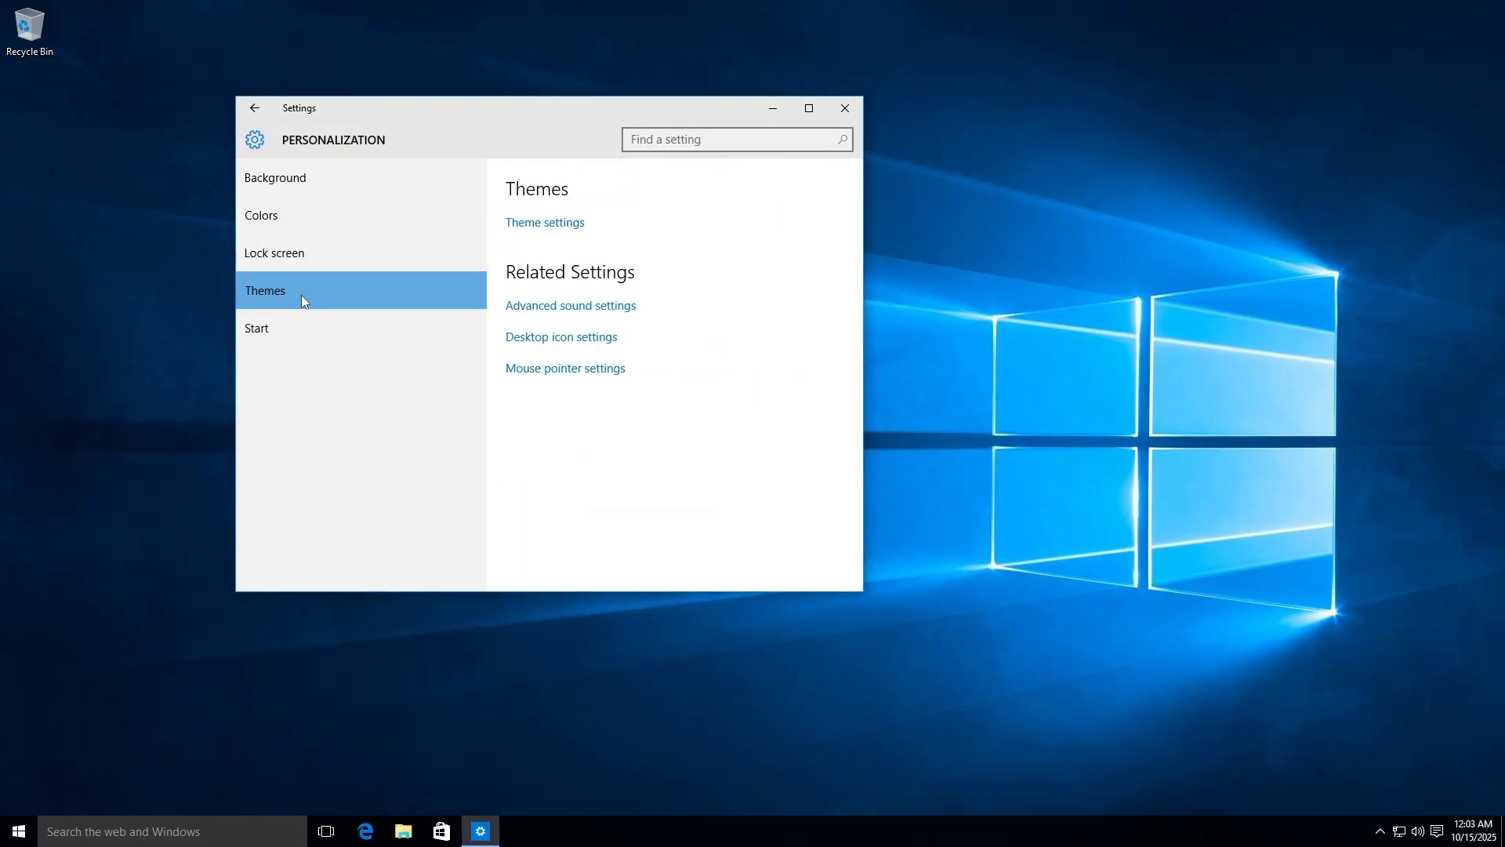
left_click(544, 221)
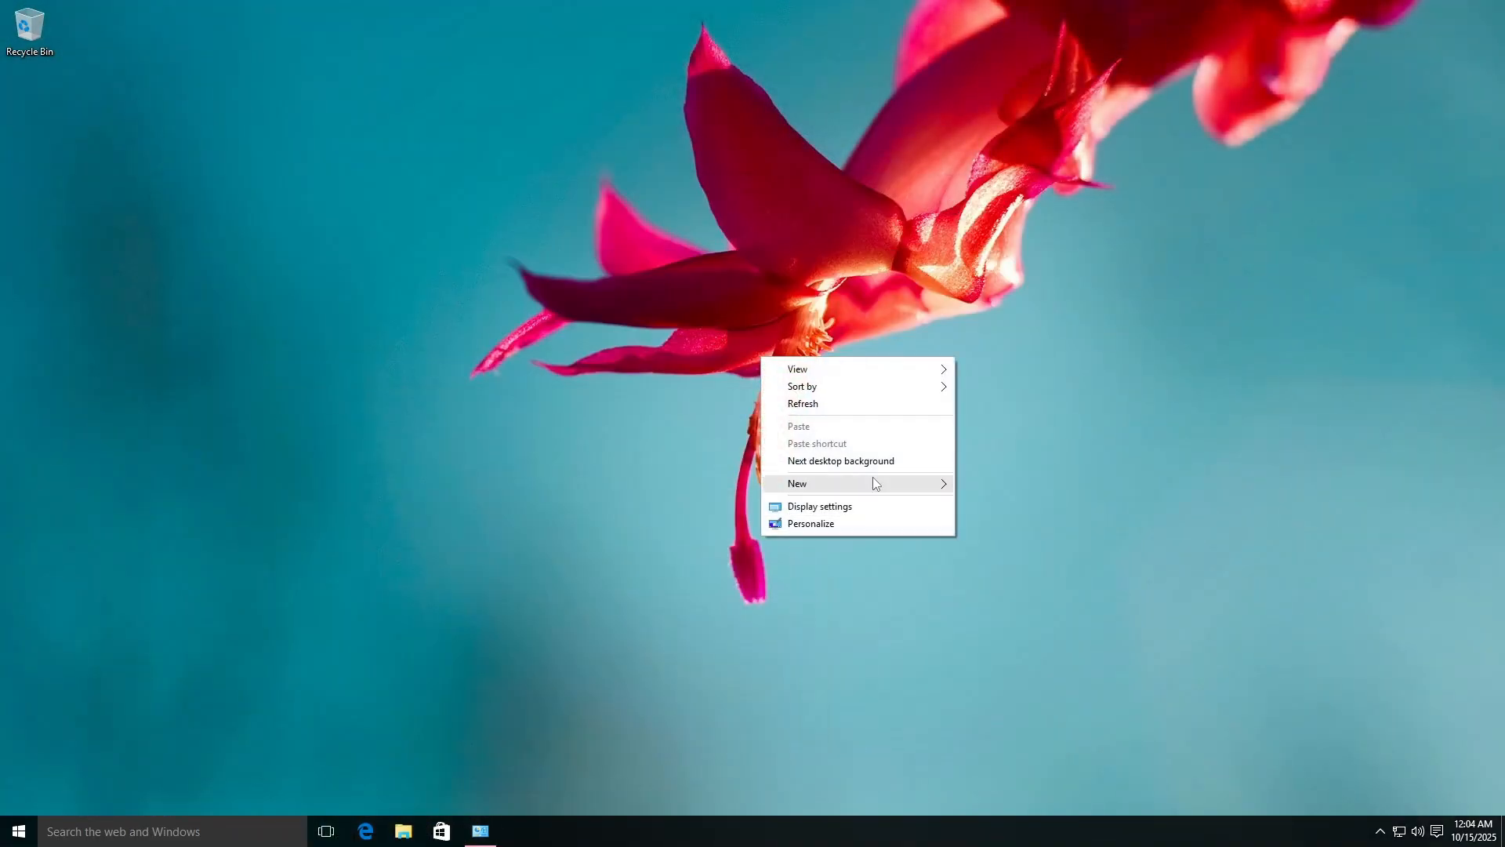
Apply the Windows 10 theme then the Flowers theme and check Start's red accent.
left_click(840, 461)
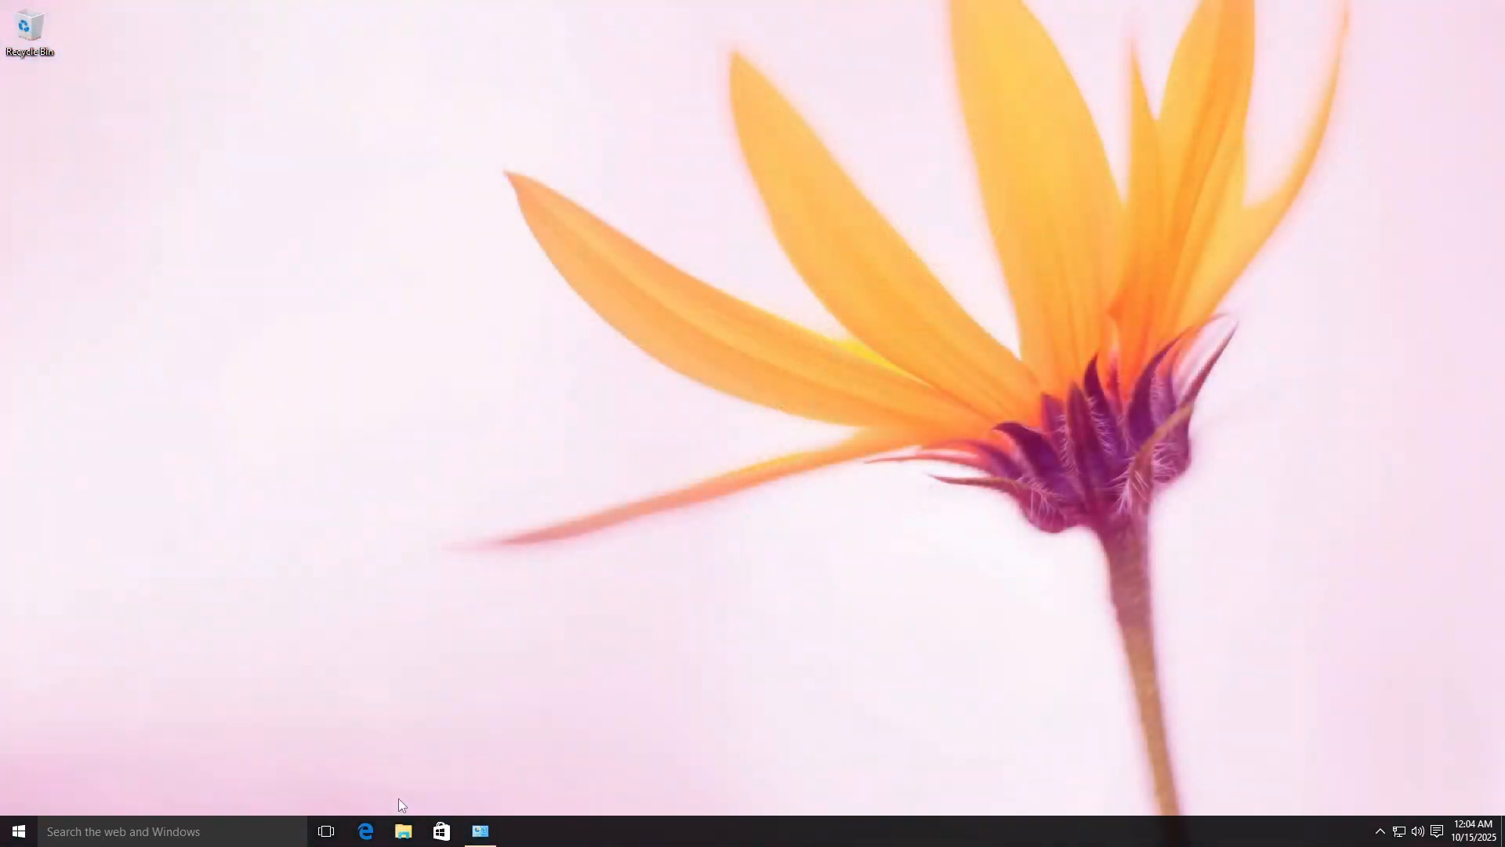
left_click(480, 831)
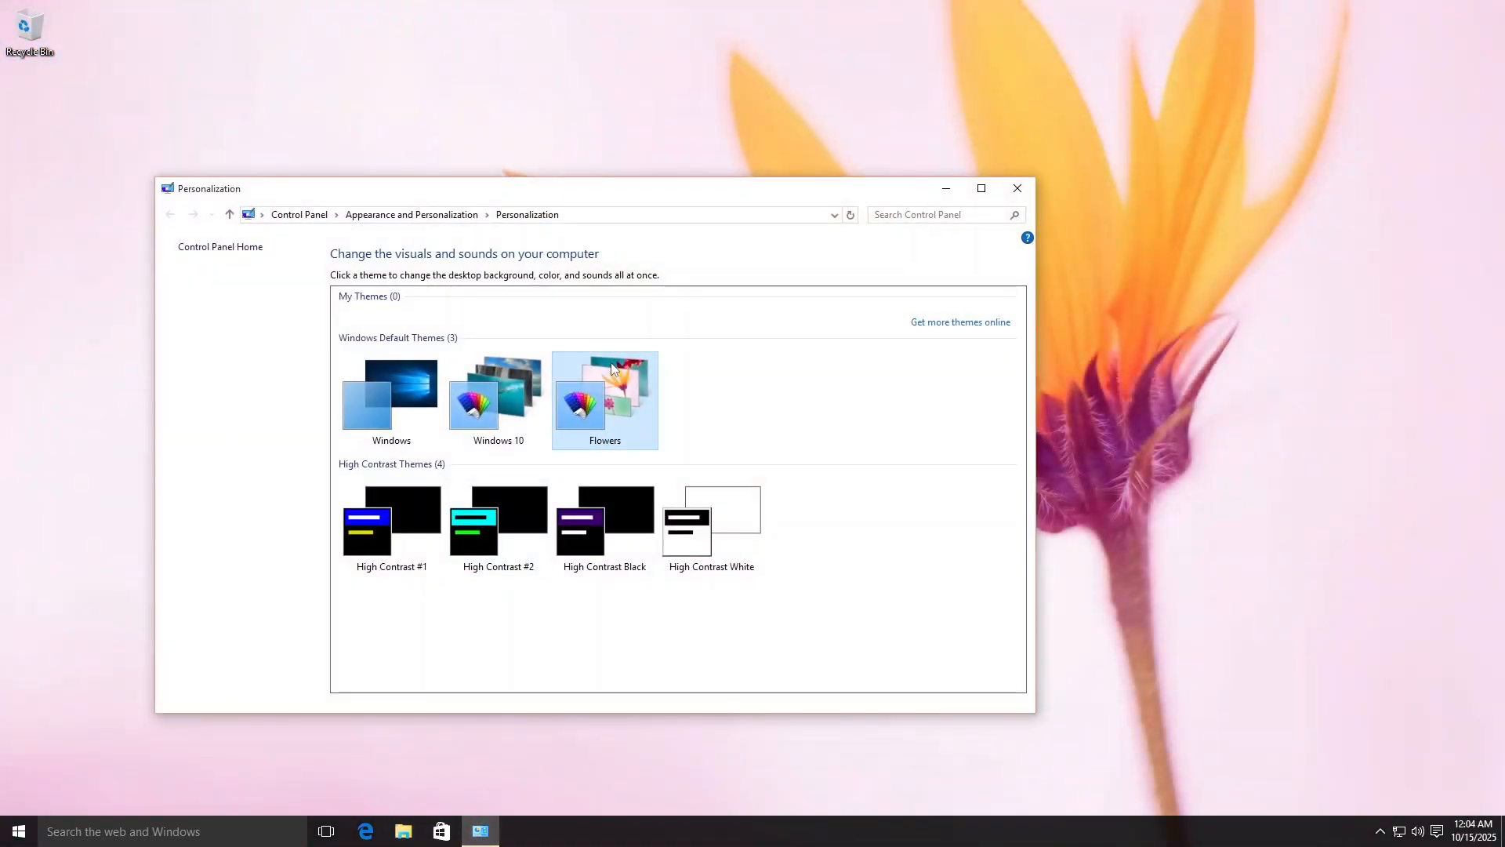
left_click(497, 398)
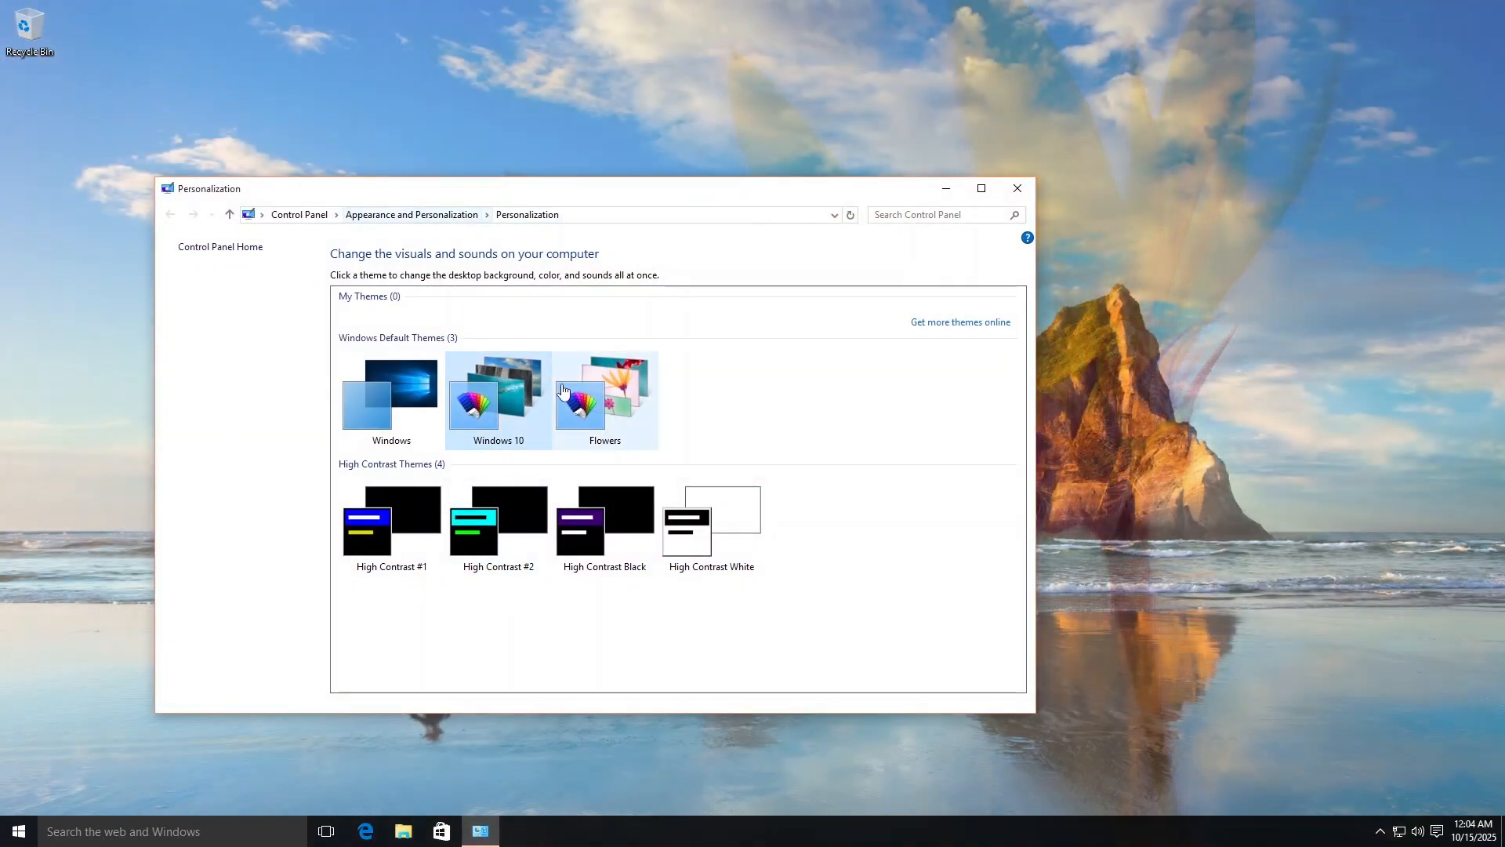
left_click(606, 398)
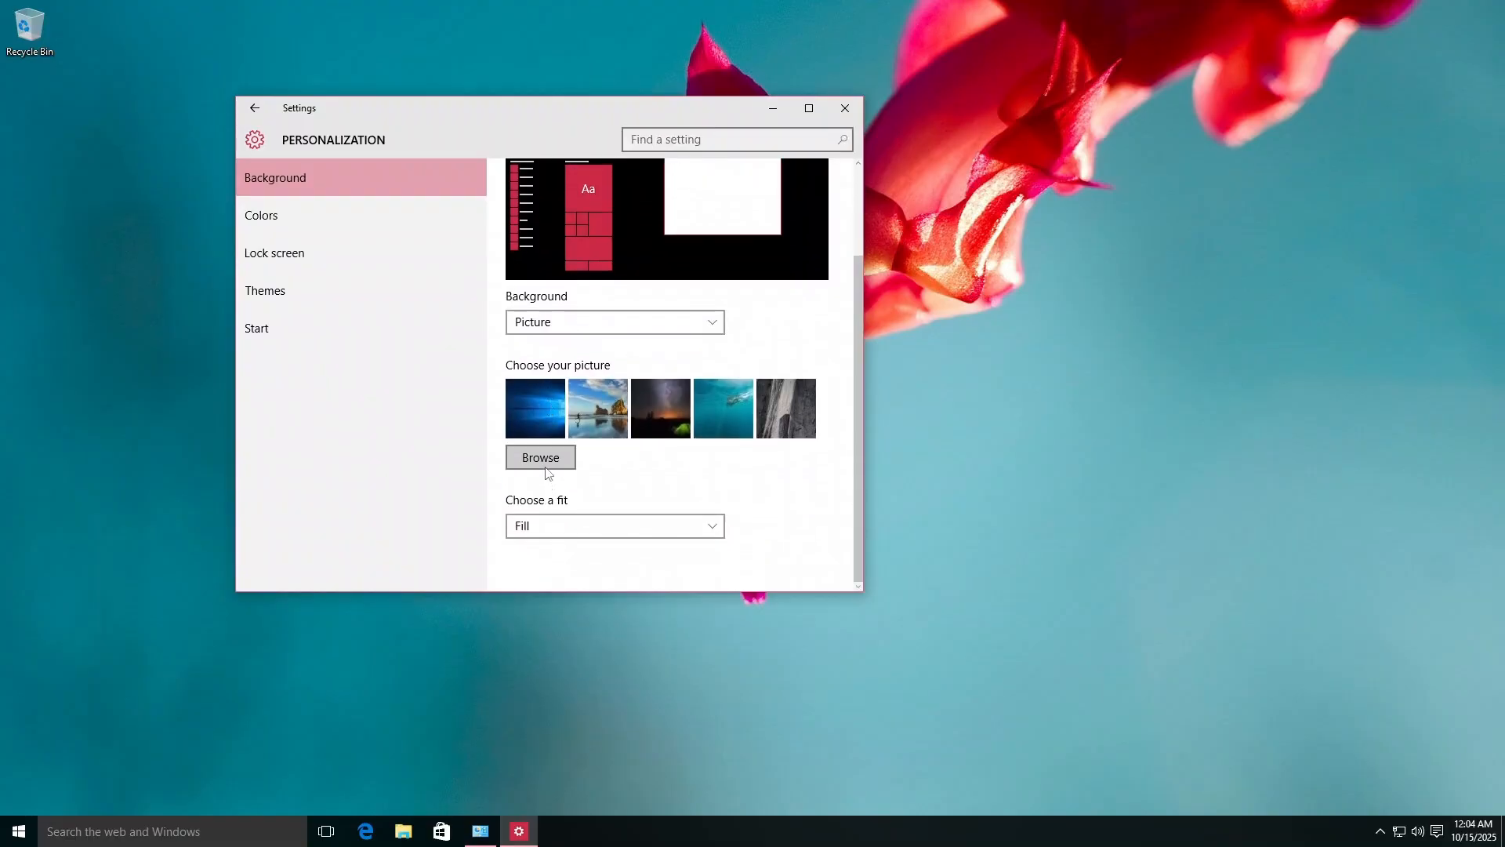
left_click(17, 831)
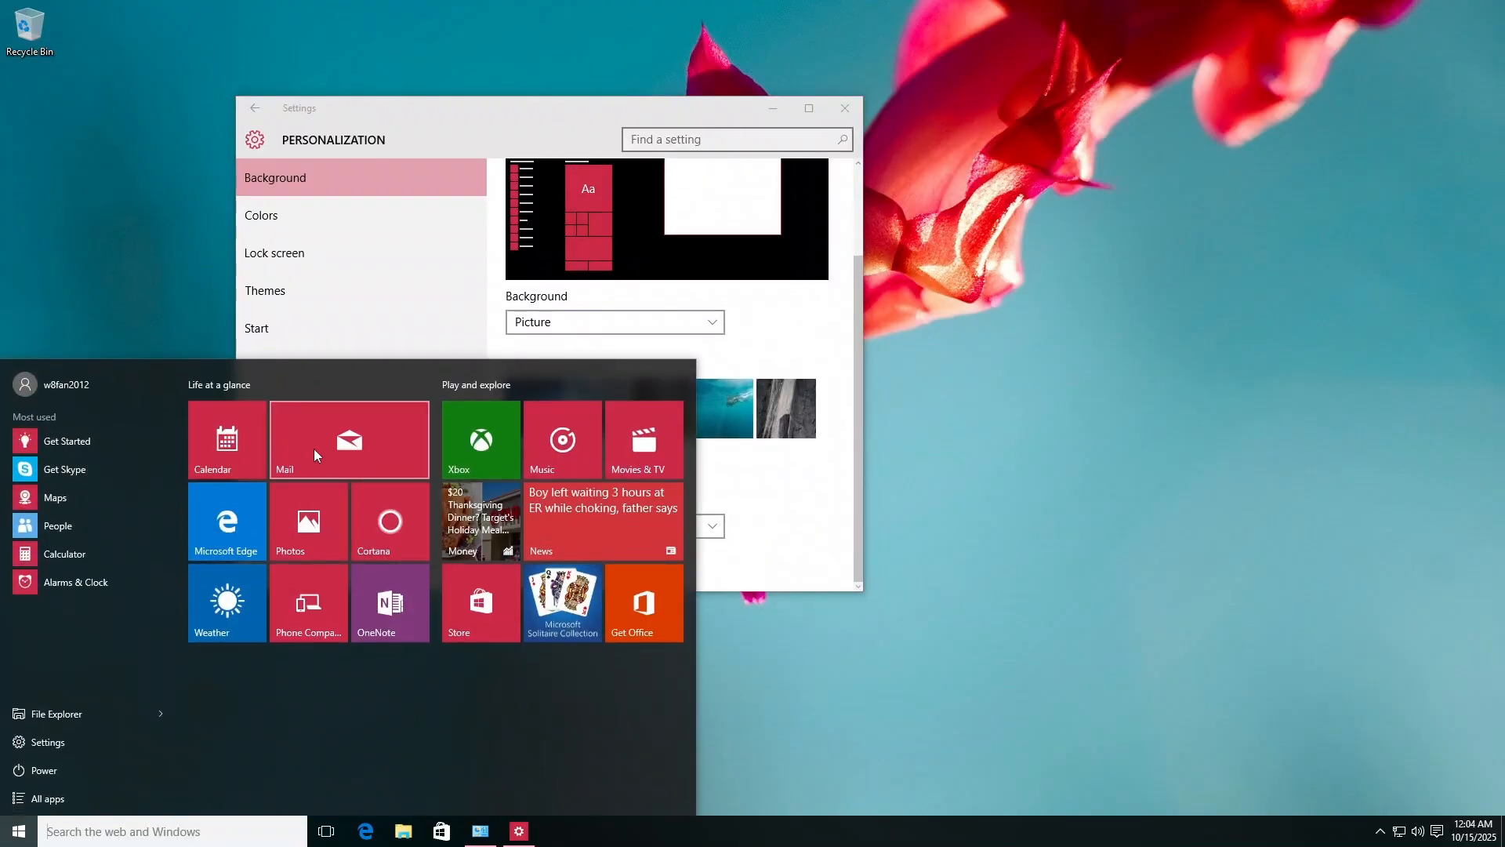
mouse_move(100, 554)
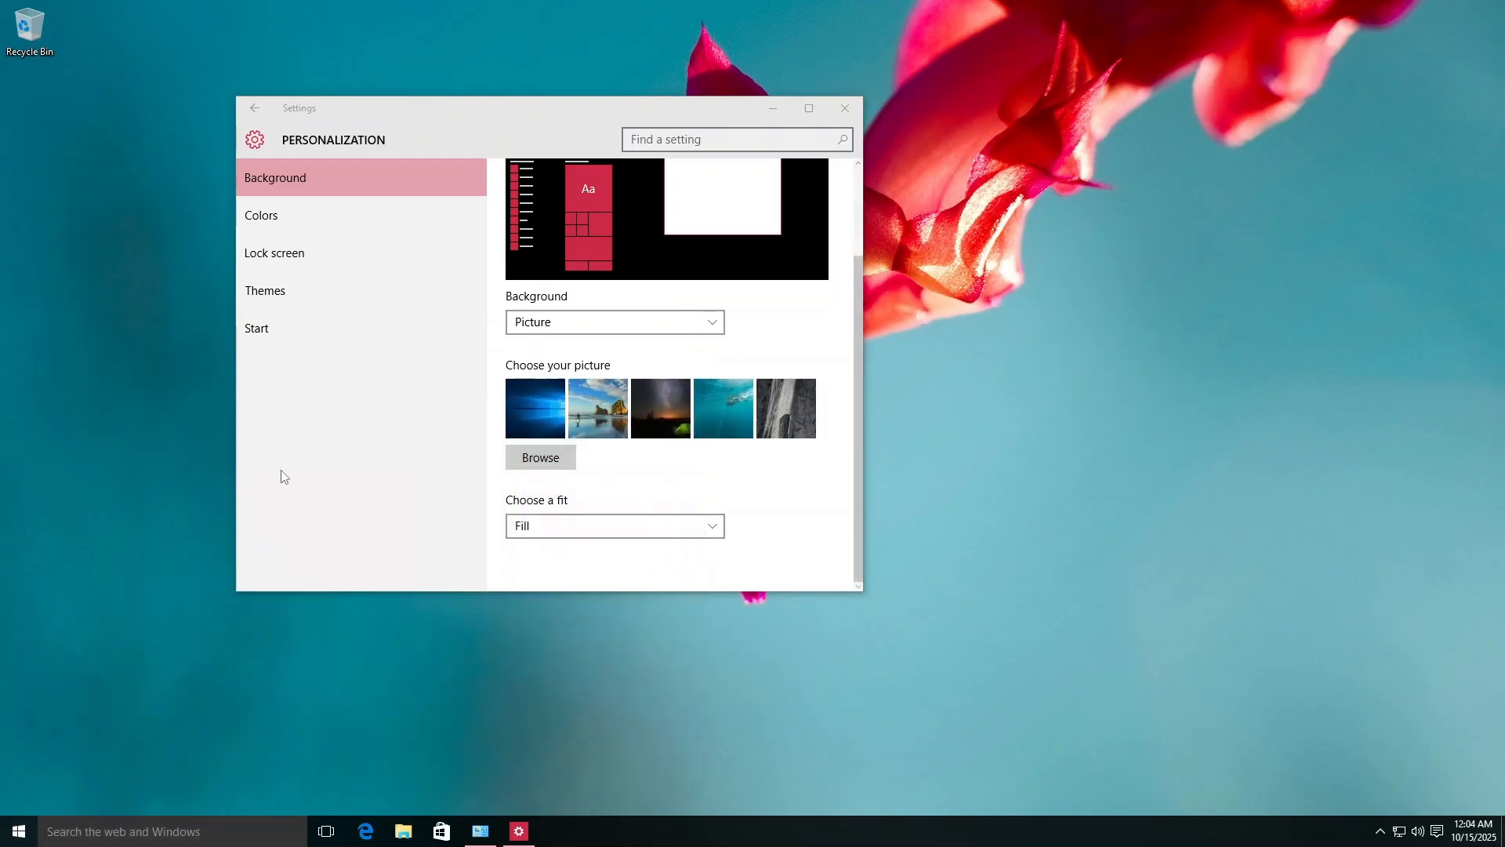
Set the beach rock picture, then the night-sky tent picture, as desktop background.
scroll("up", 3)
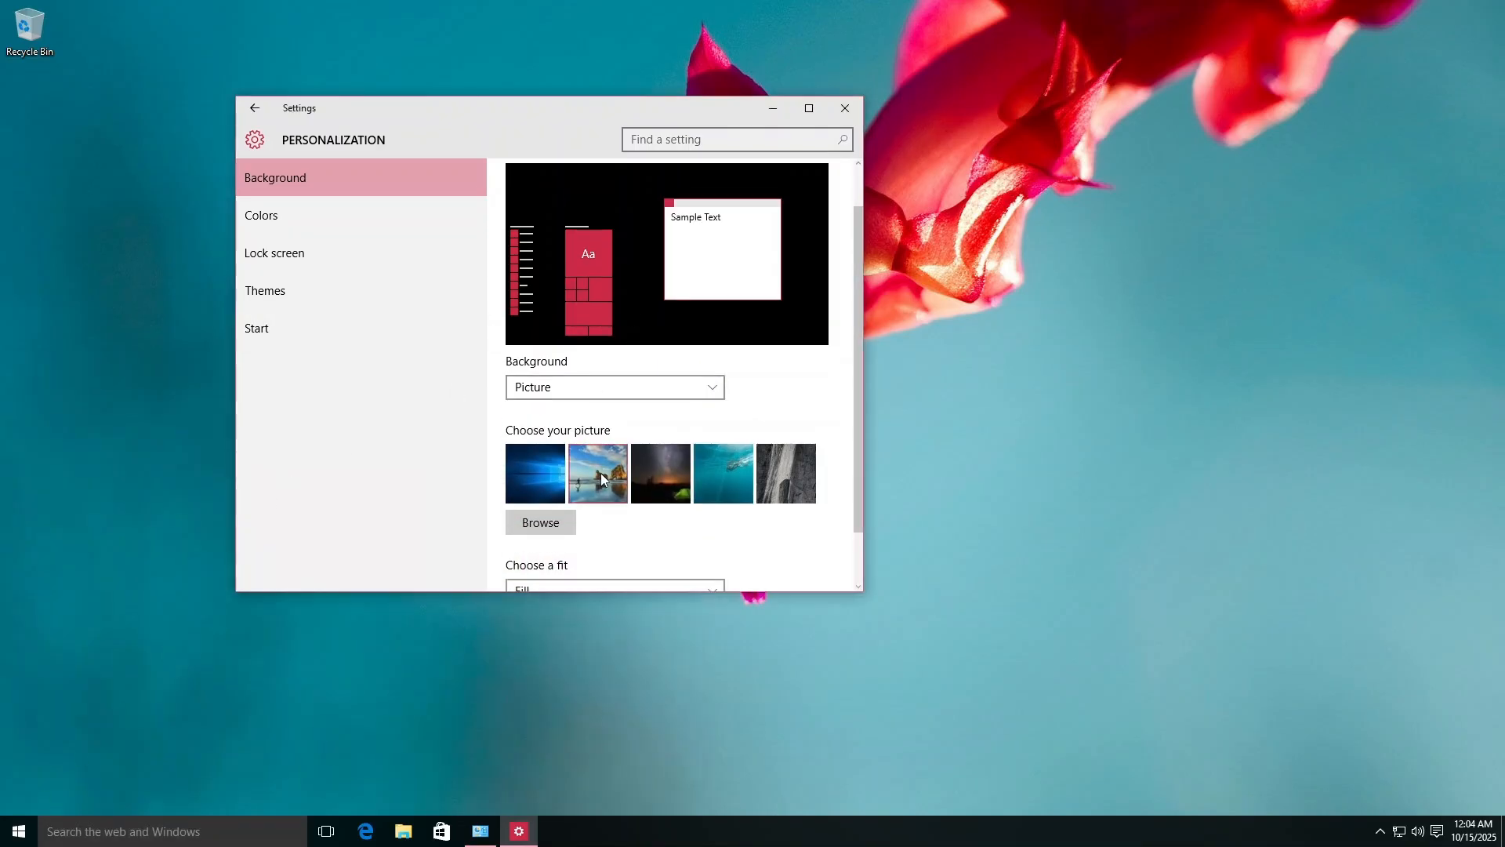
left_click(534, 474)
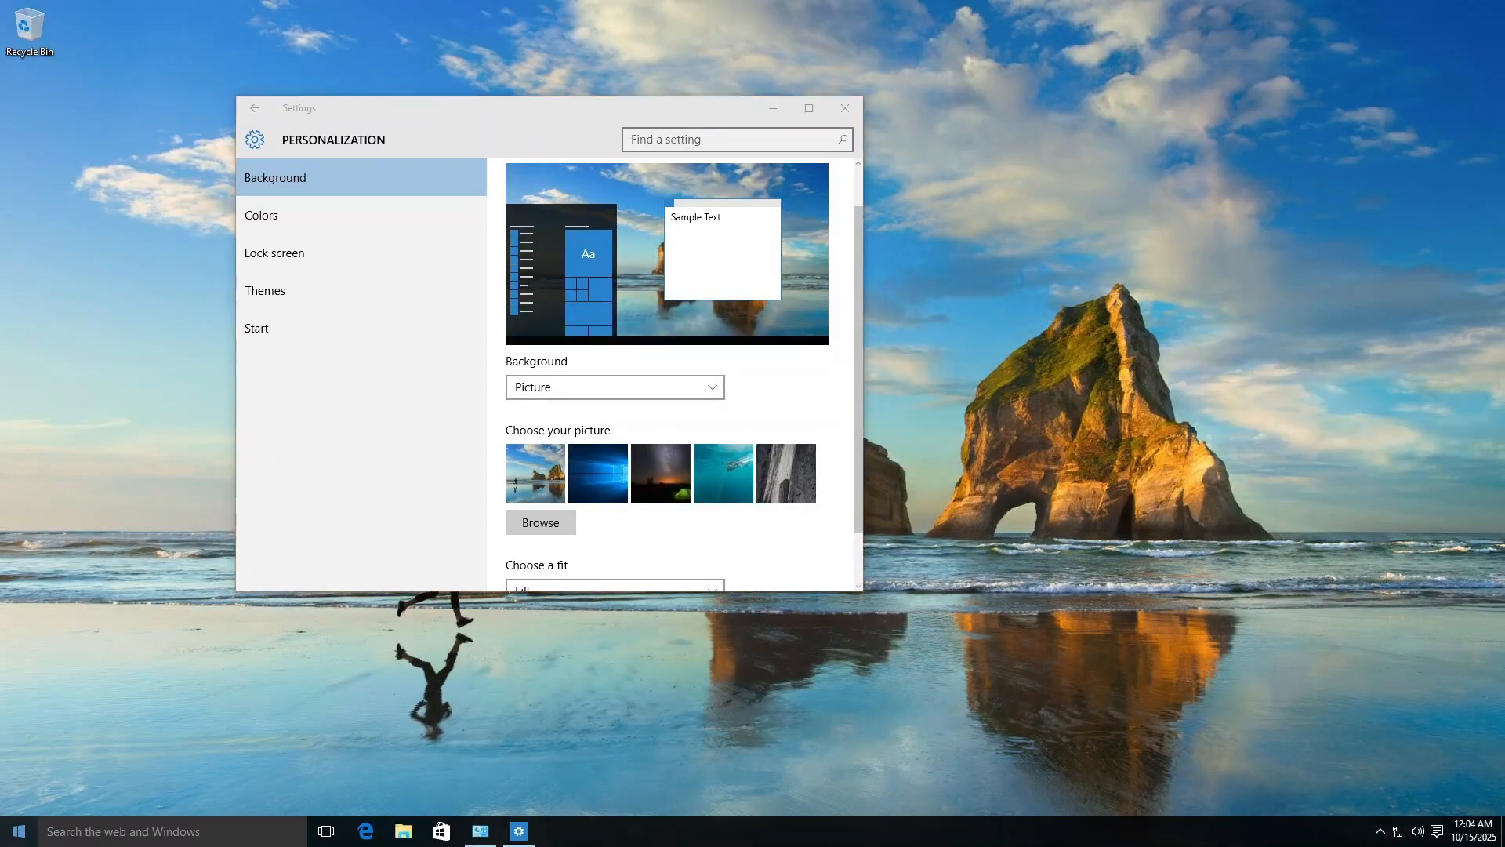
mouse_move(739, 489)
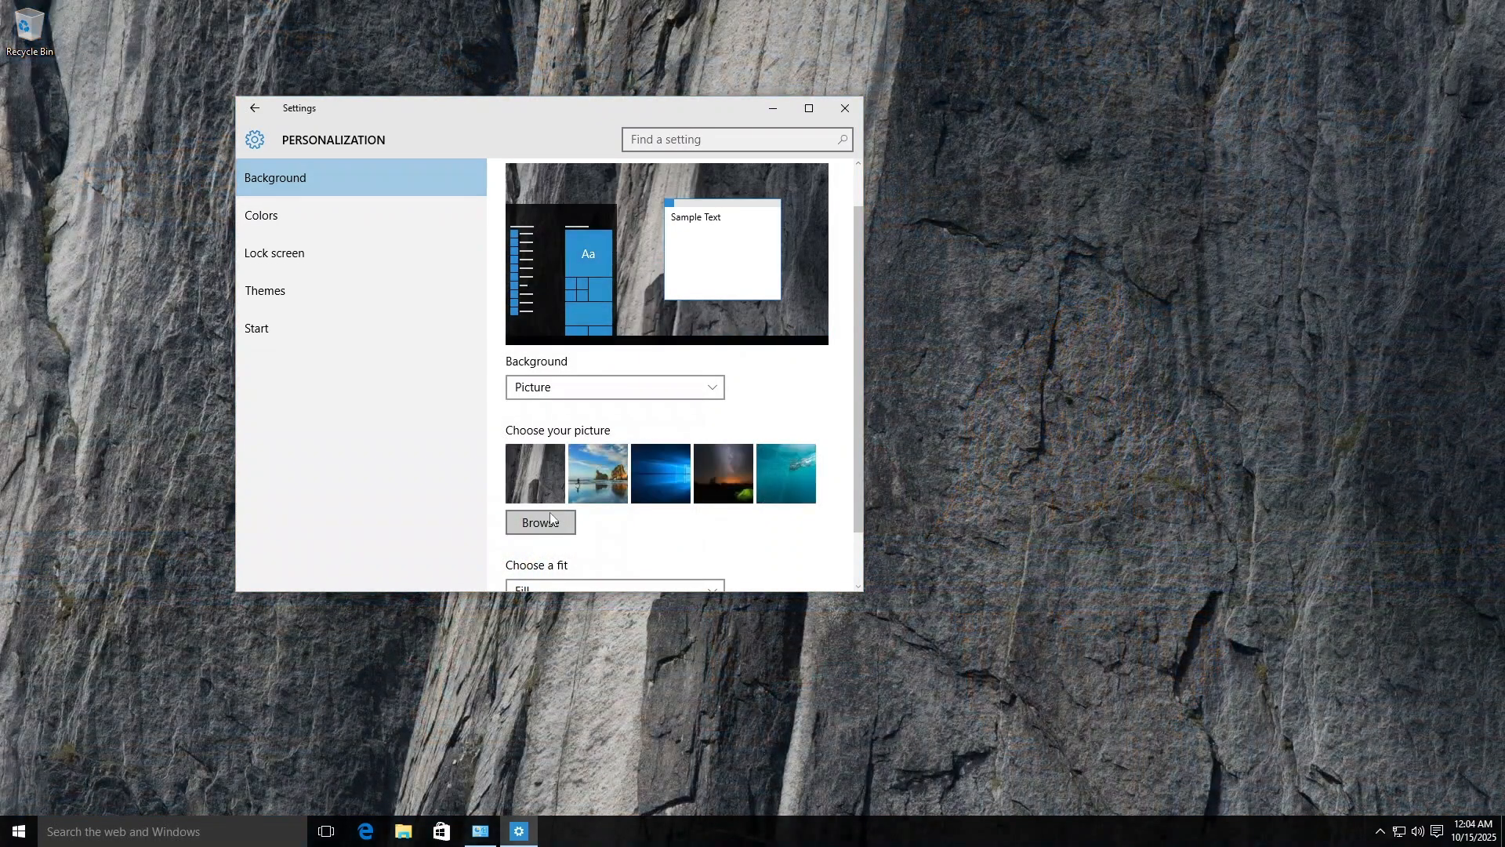
left_click(18, 831)
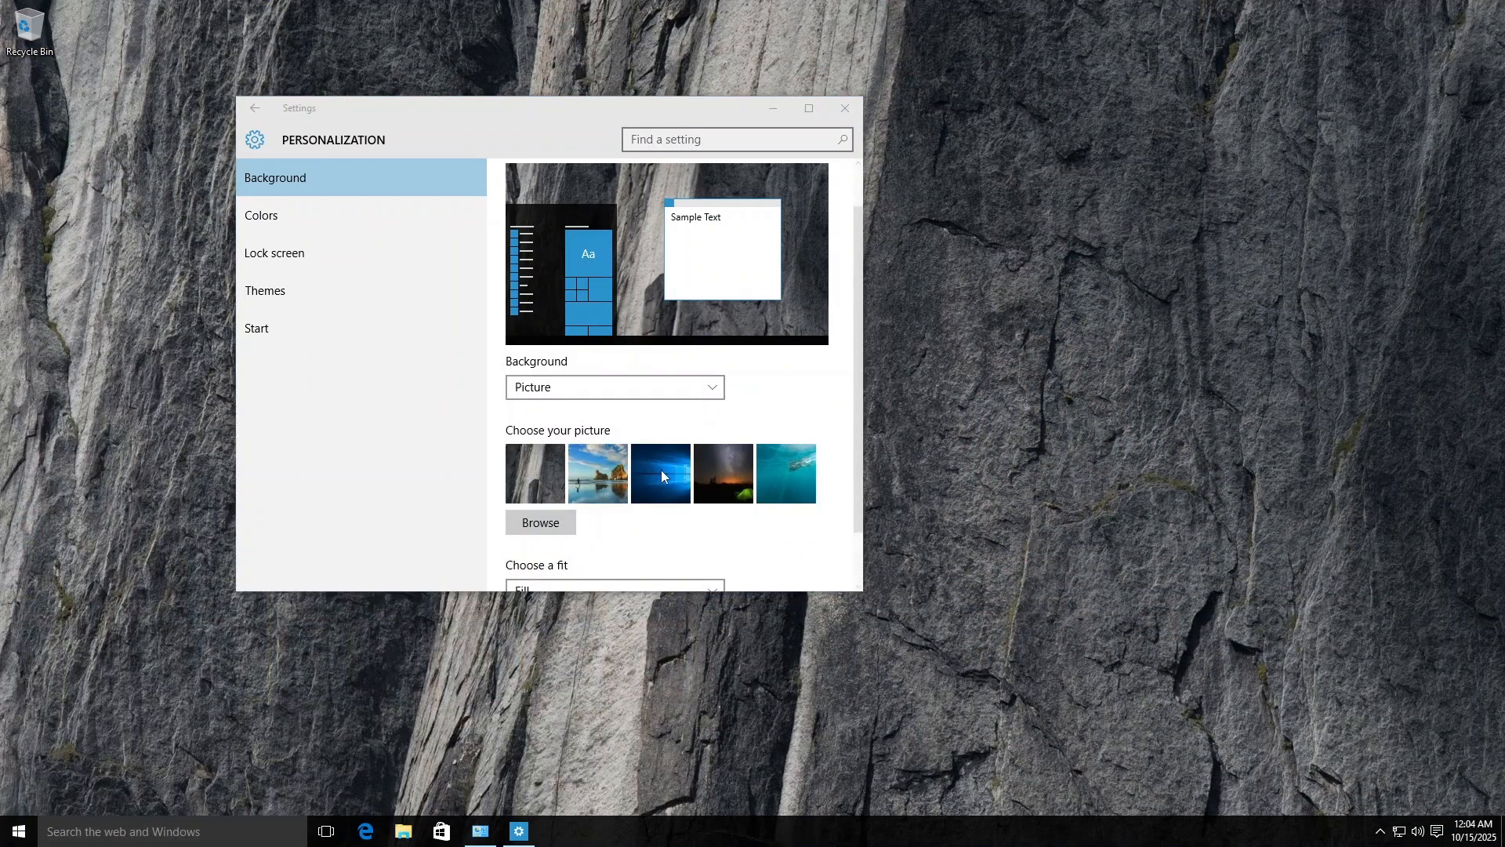
left_click(723, 473)
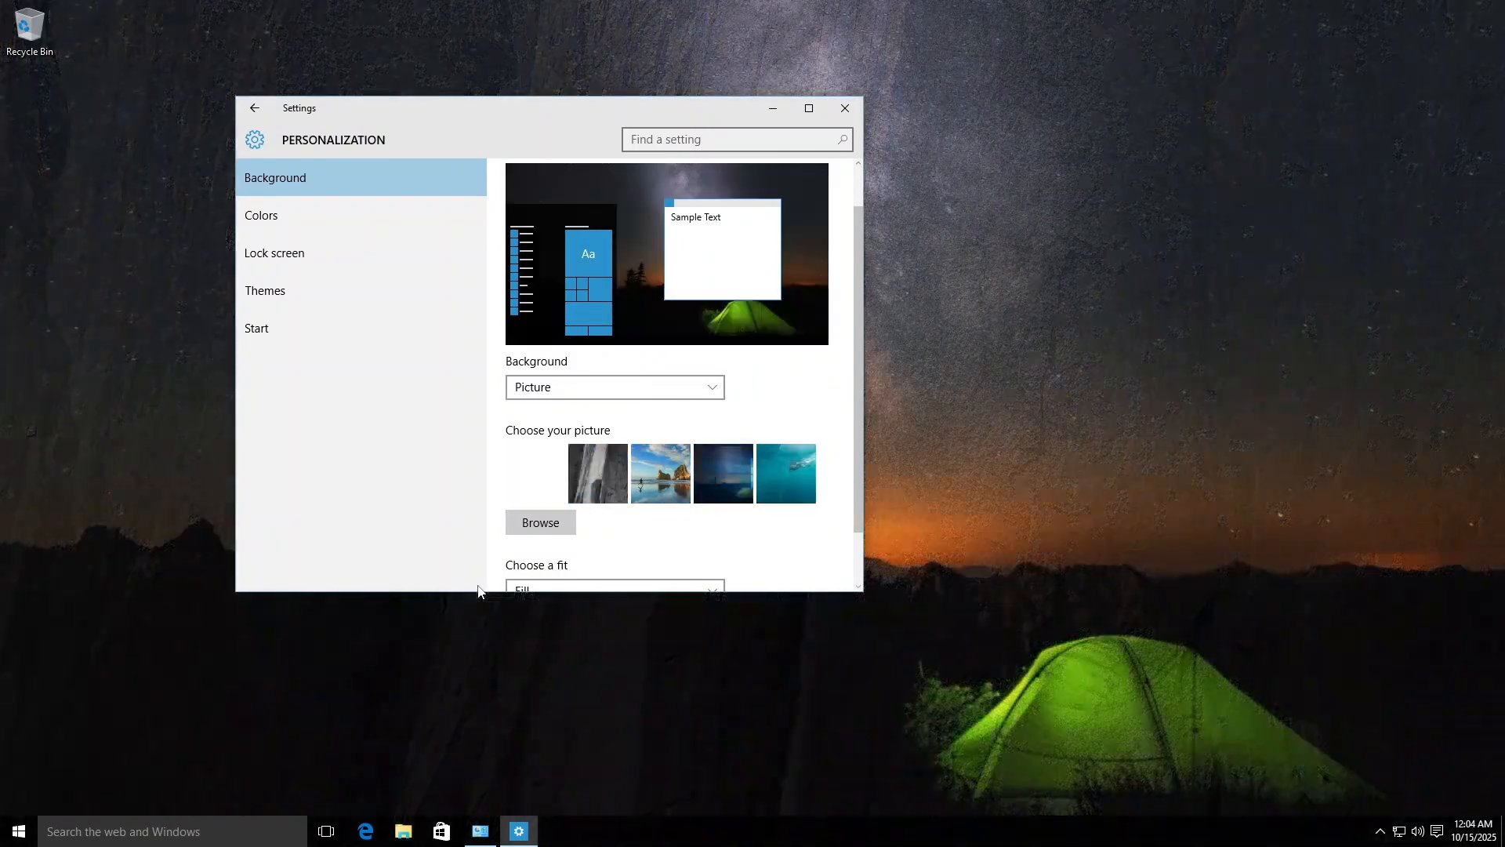
left_click(16, 831)
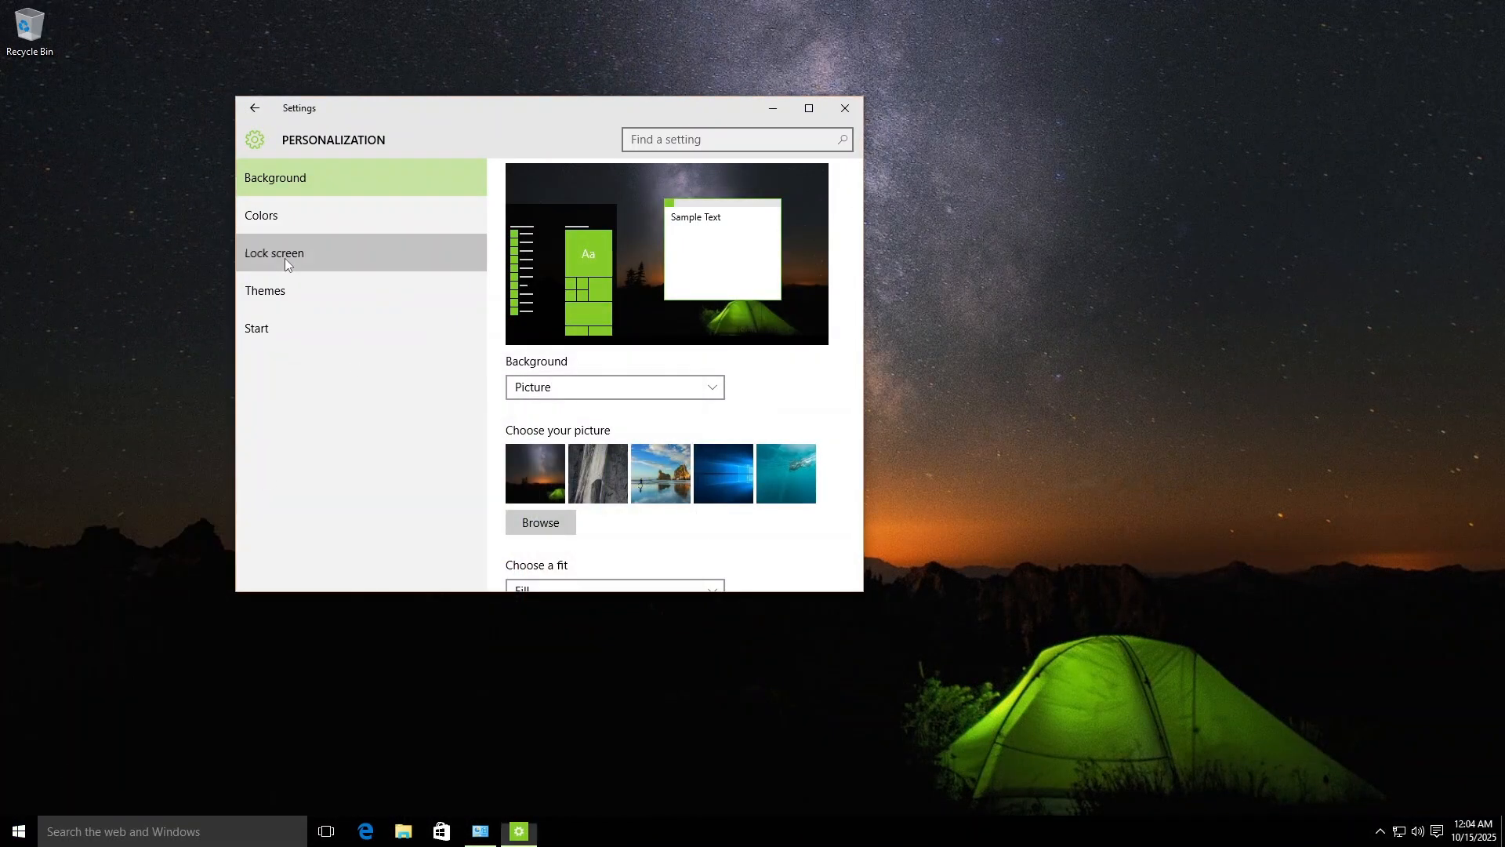
Use the rock islet picture for the lock screen and the beach picture for the background.
left_click(273, 253)
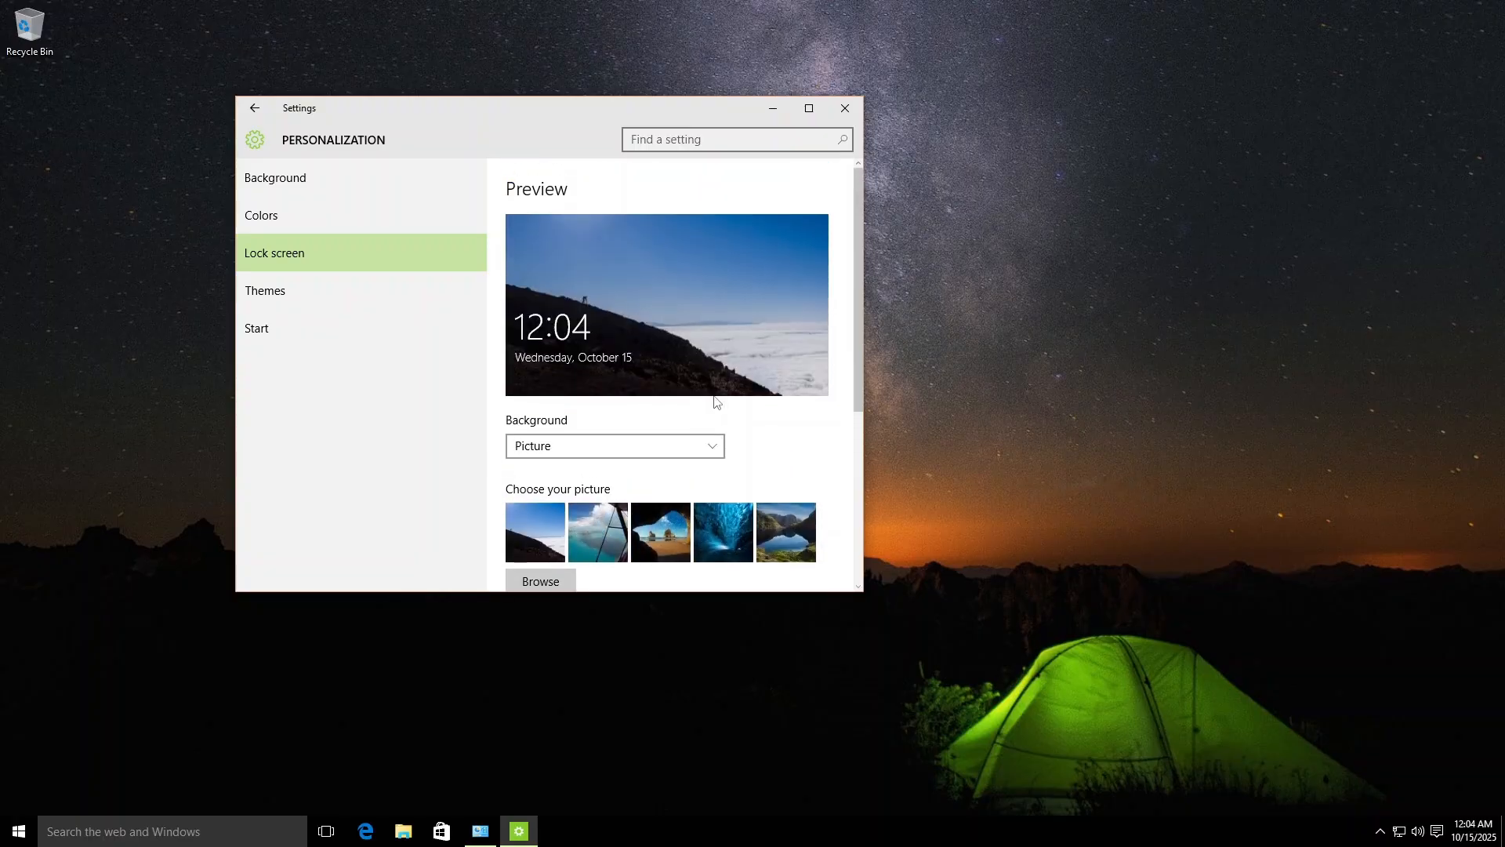
mouse_move(720, 560)
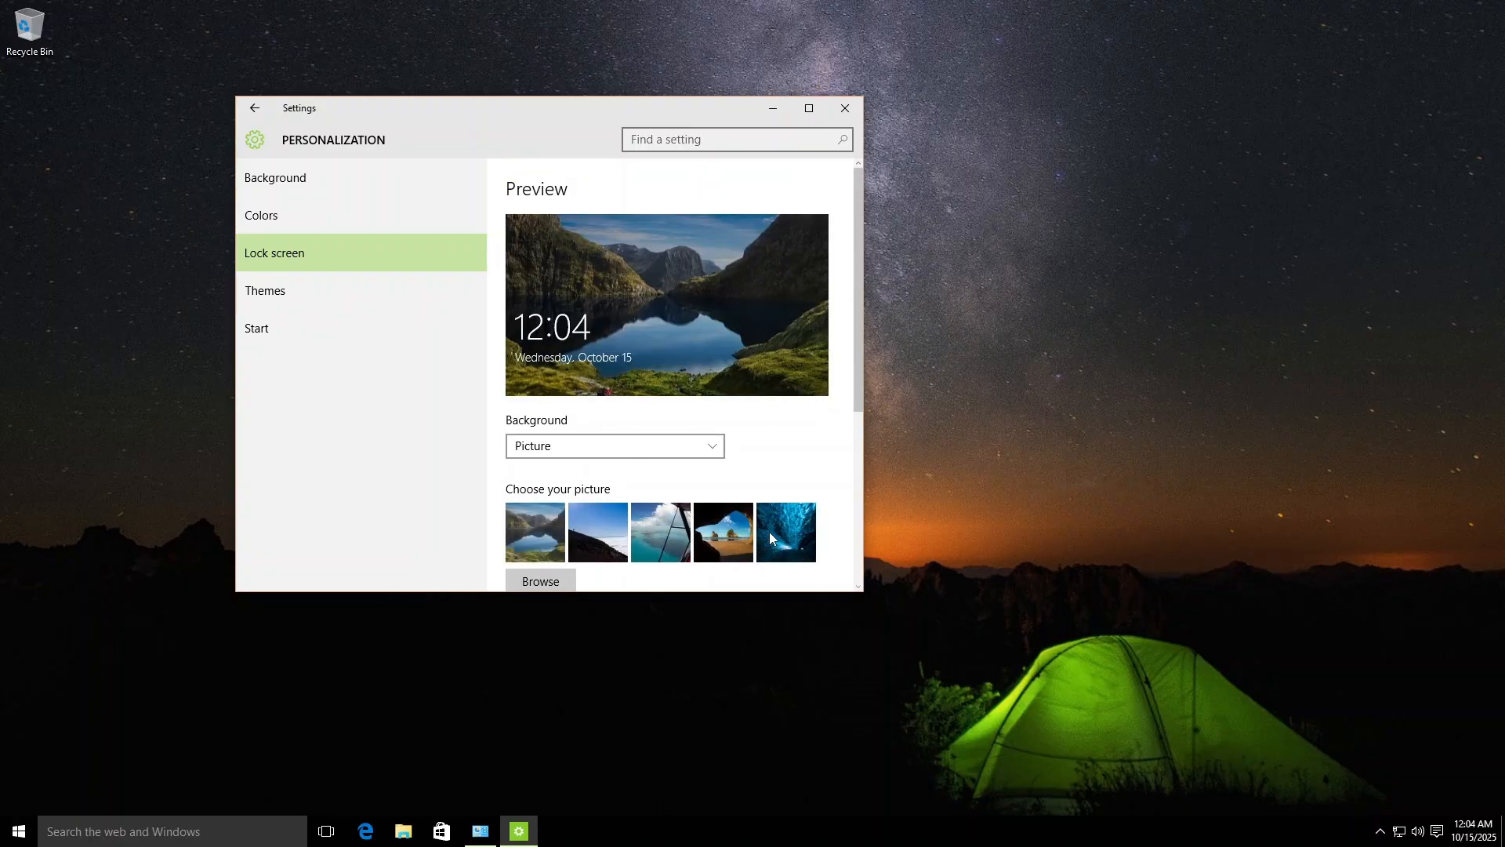
mouse_move(809, 166)
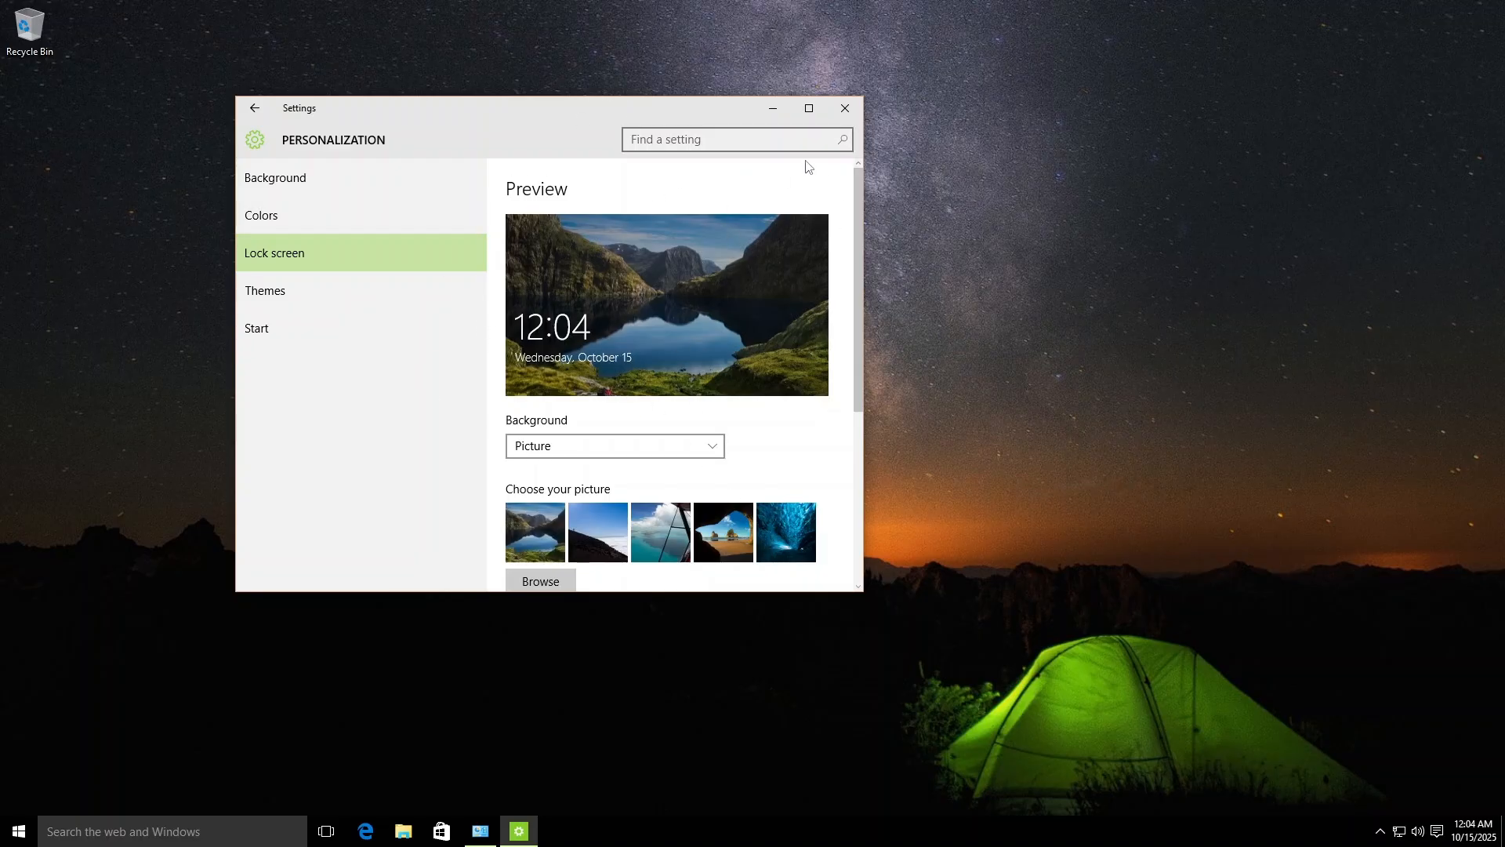
mouse_move(823, 496)
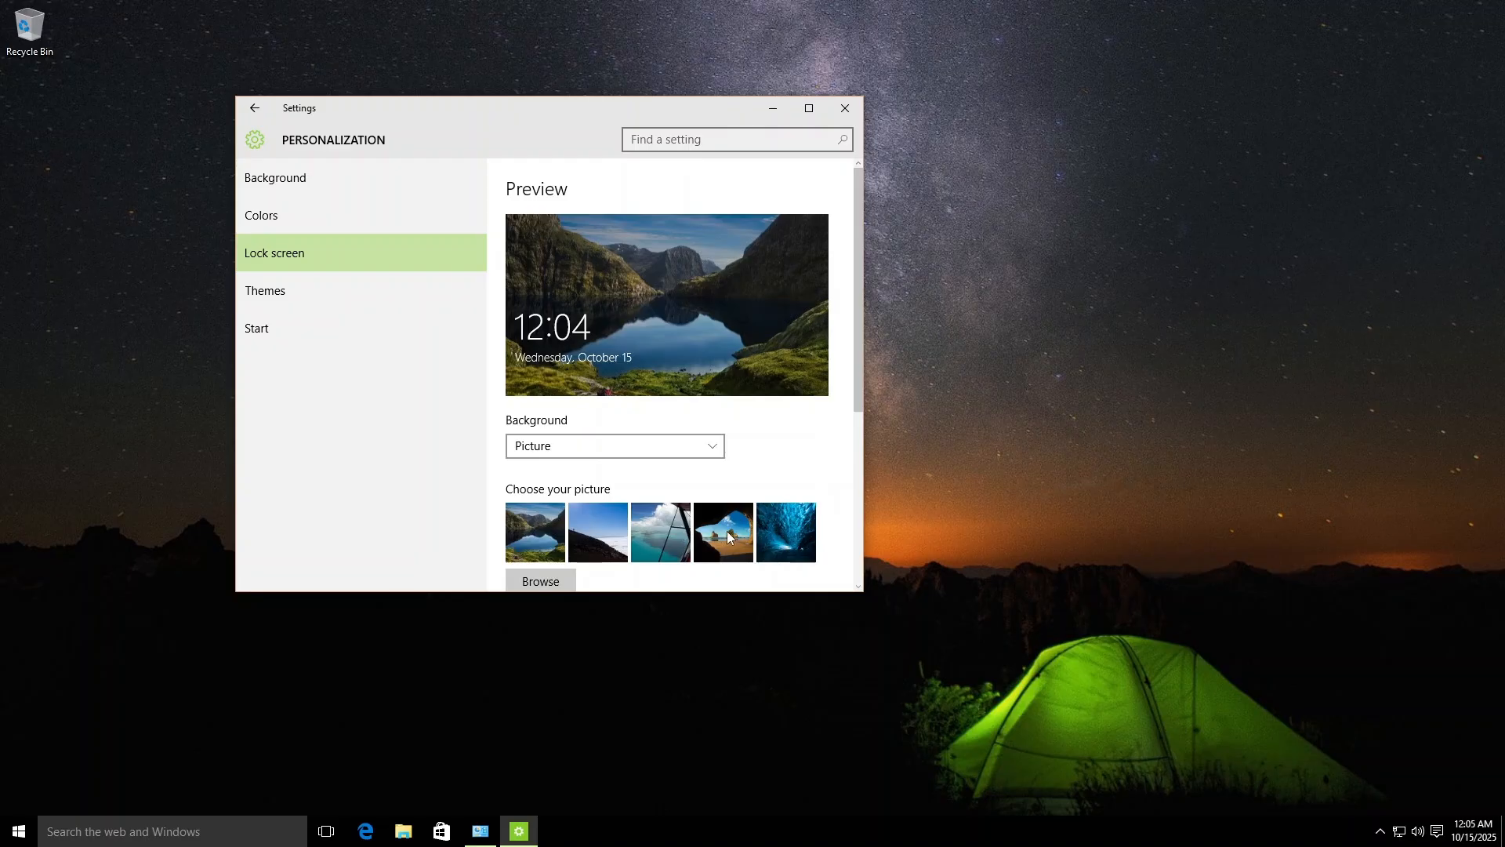
left_click(660, 532)
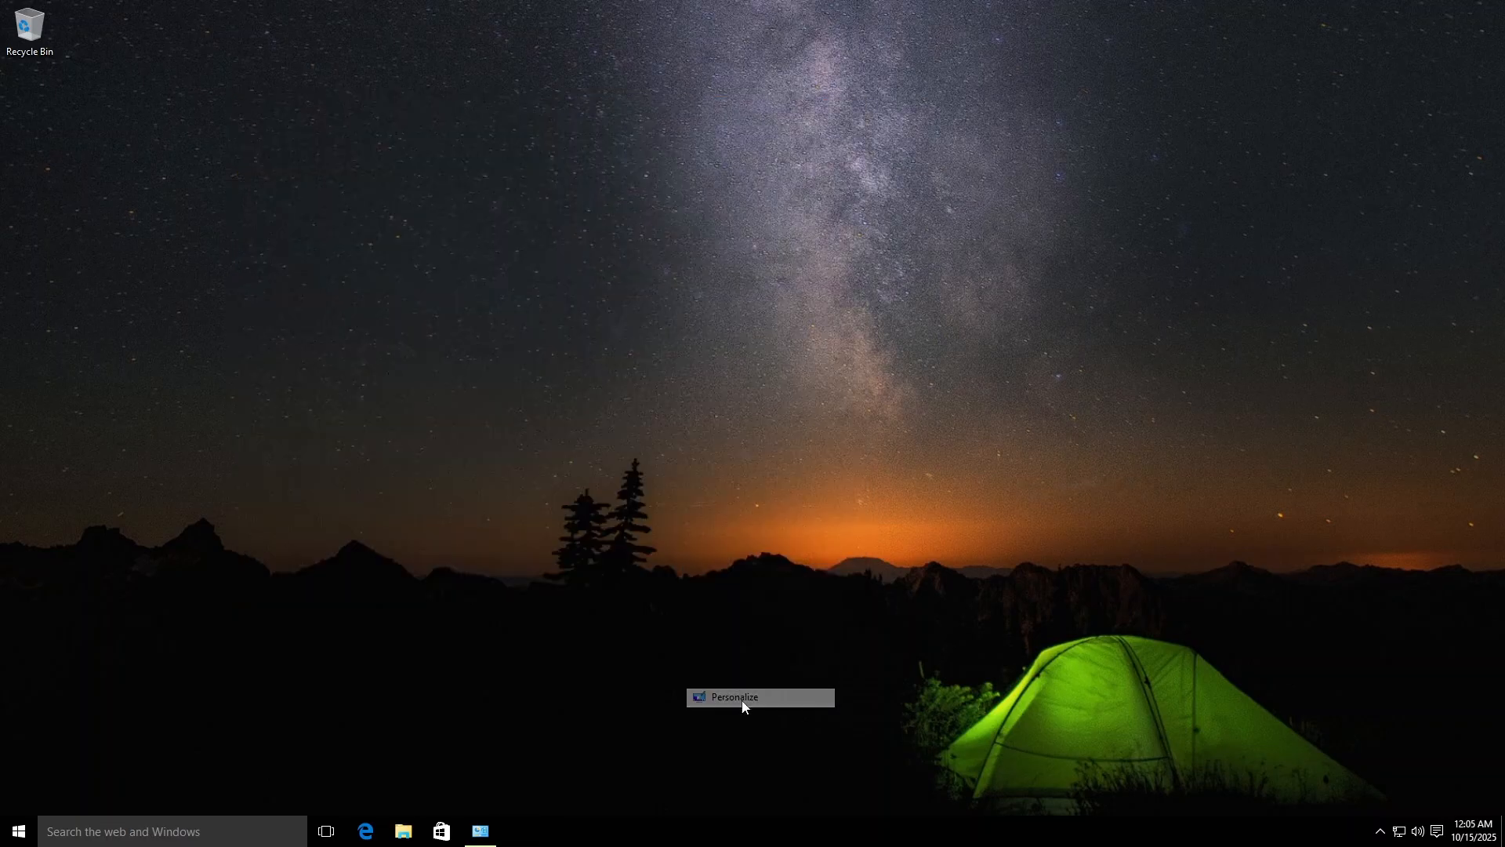
left_click(734, 696)
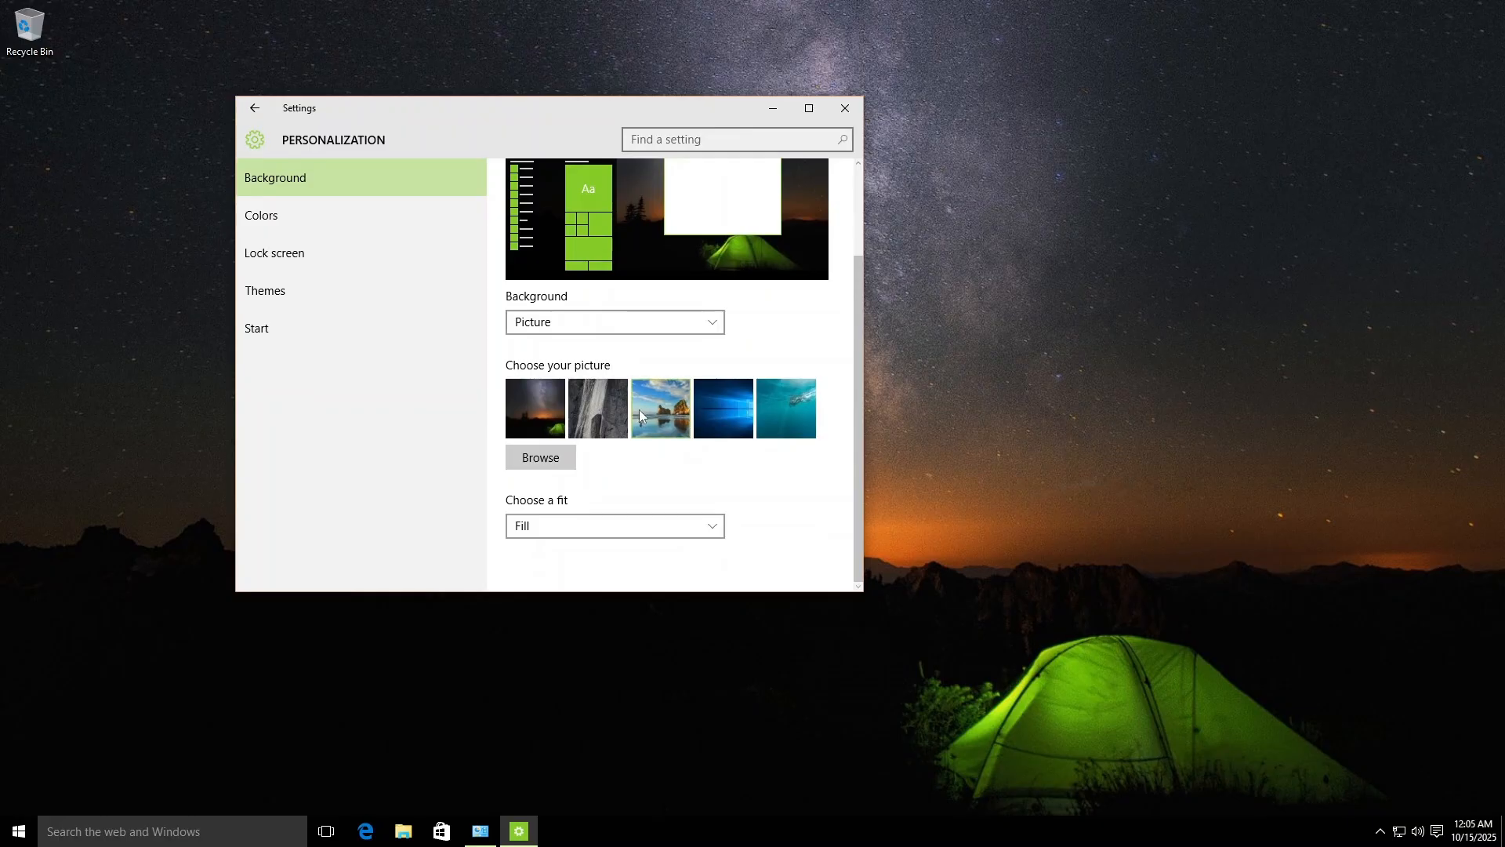
left_click(254, 109)
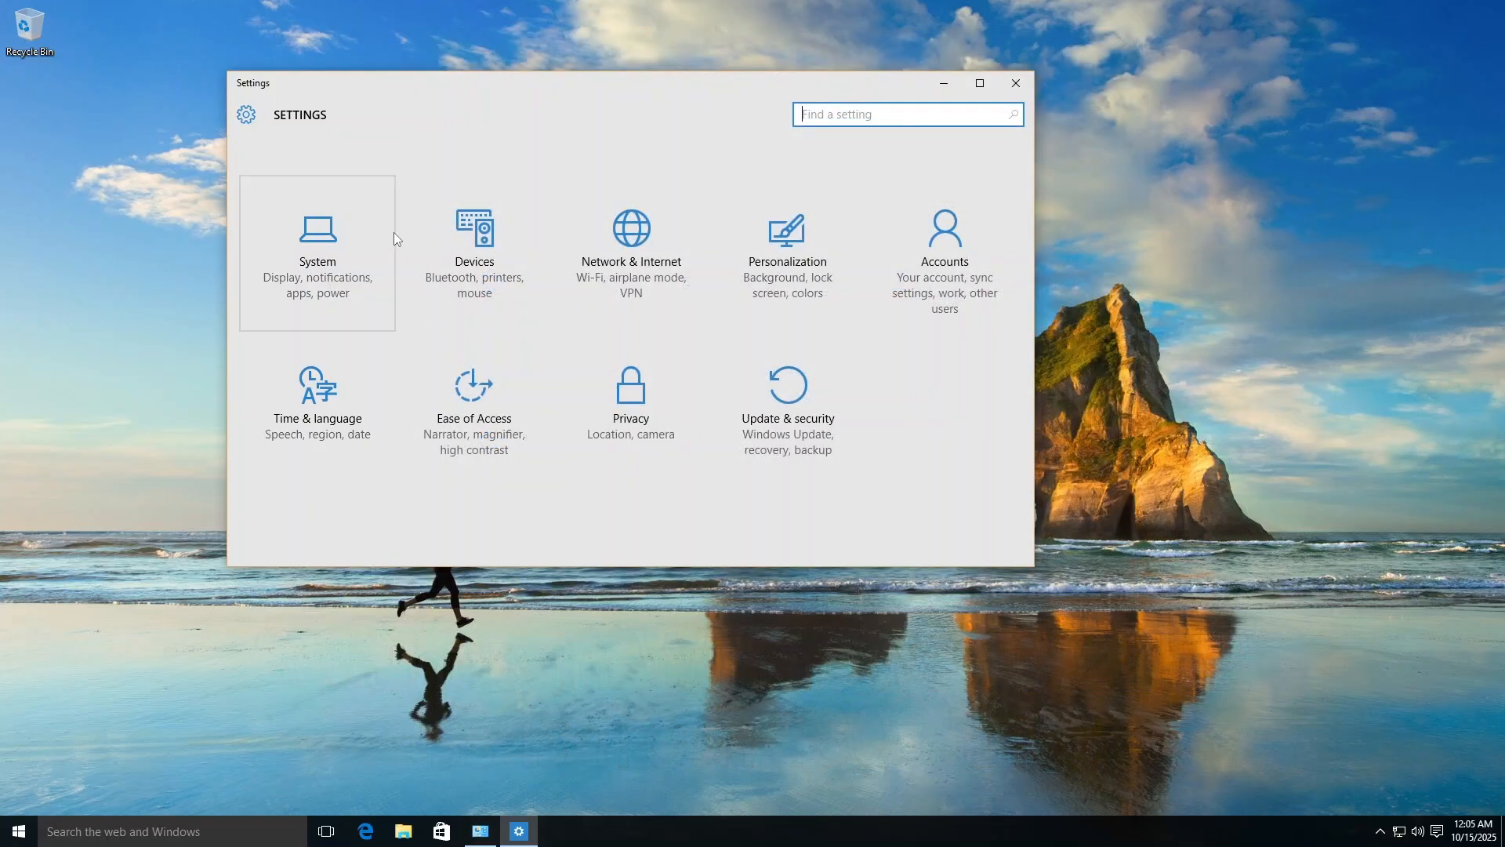
mouse_move(593, 286)
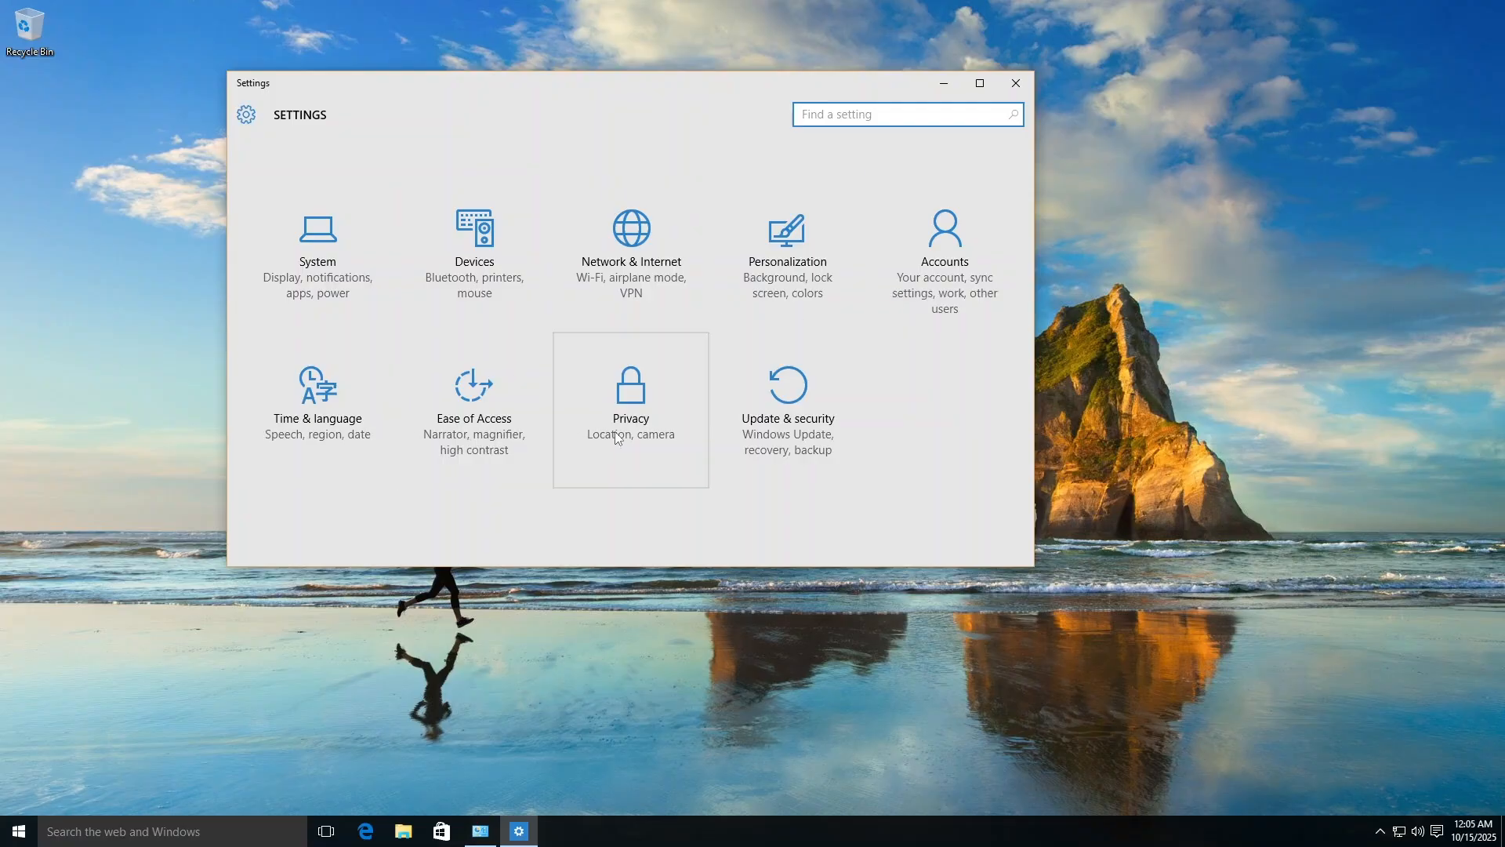
mouse_move(1050, 85)
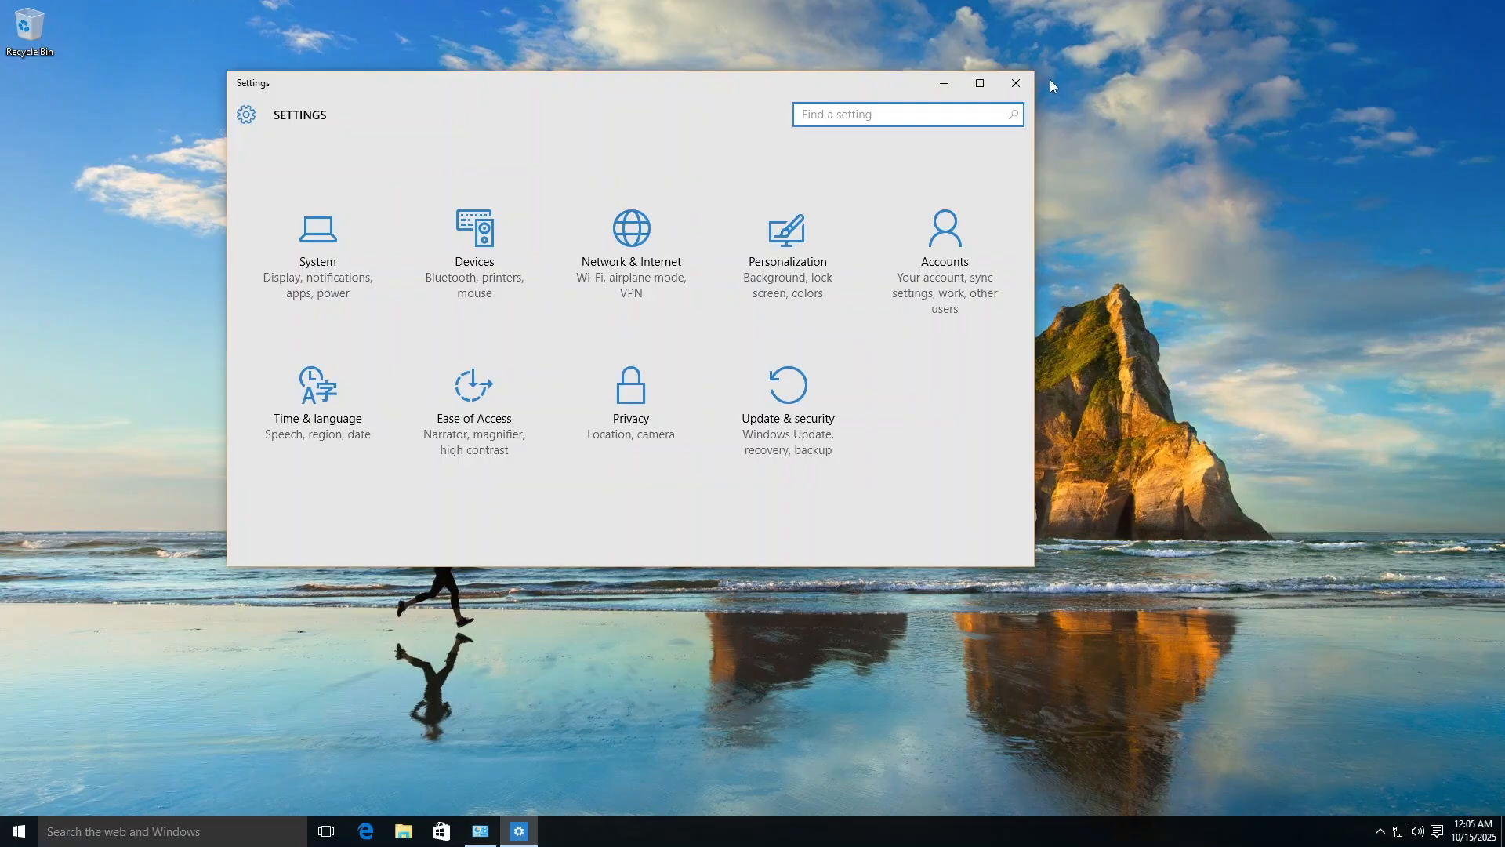
mouse_move(473, 251)
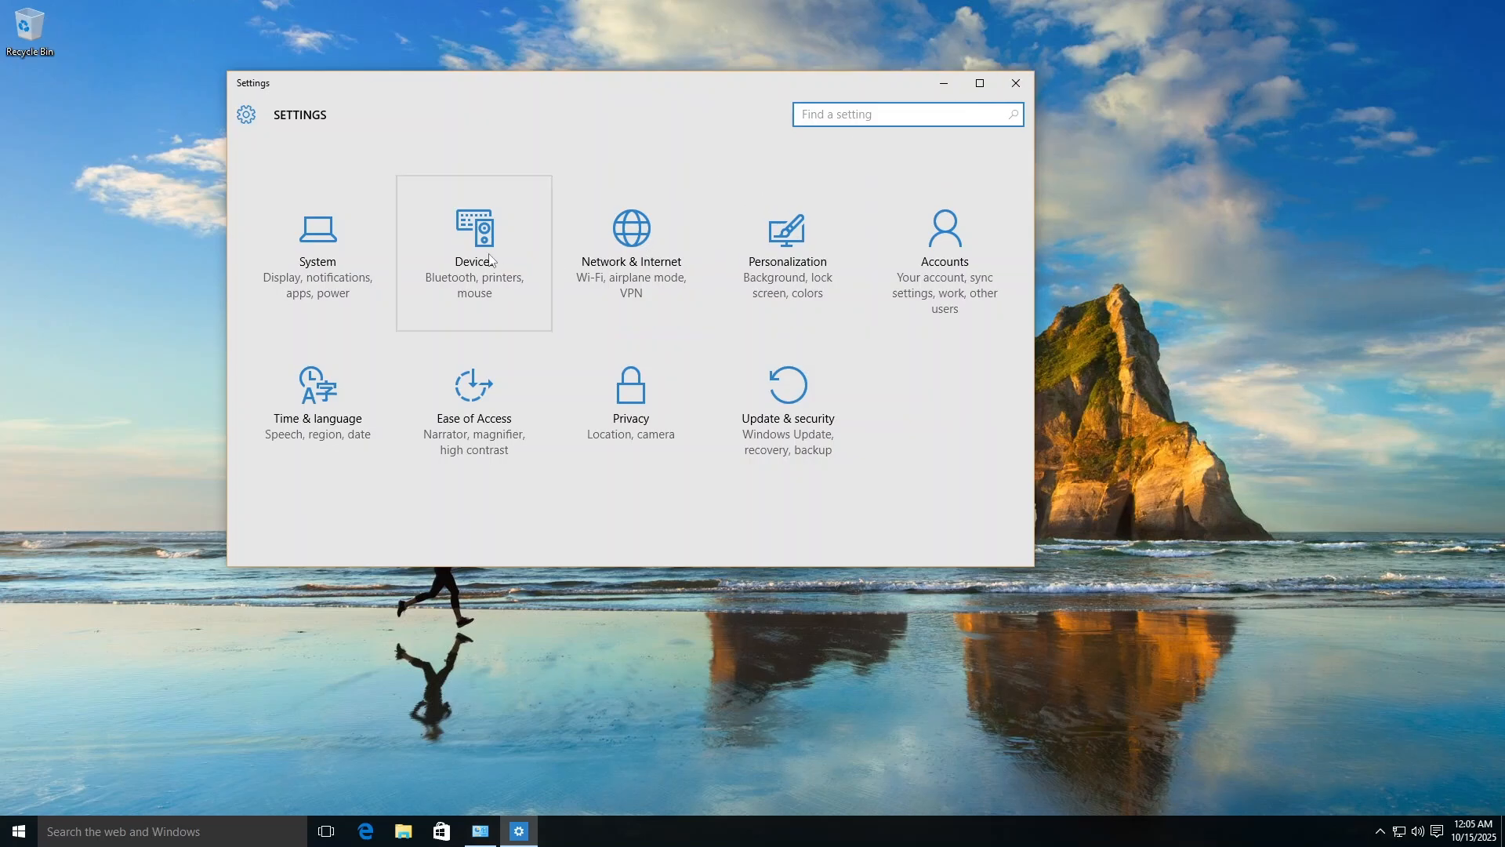
View the Devices printers list and return to the Settings overview.
left_click(474, 240)
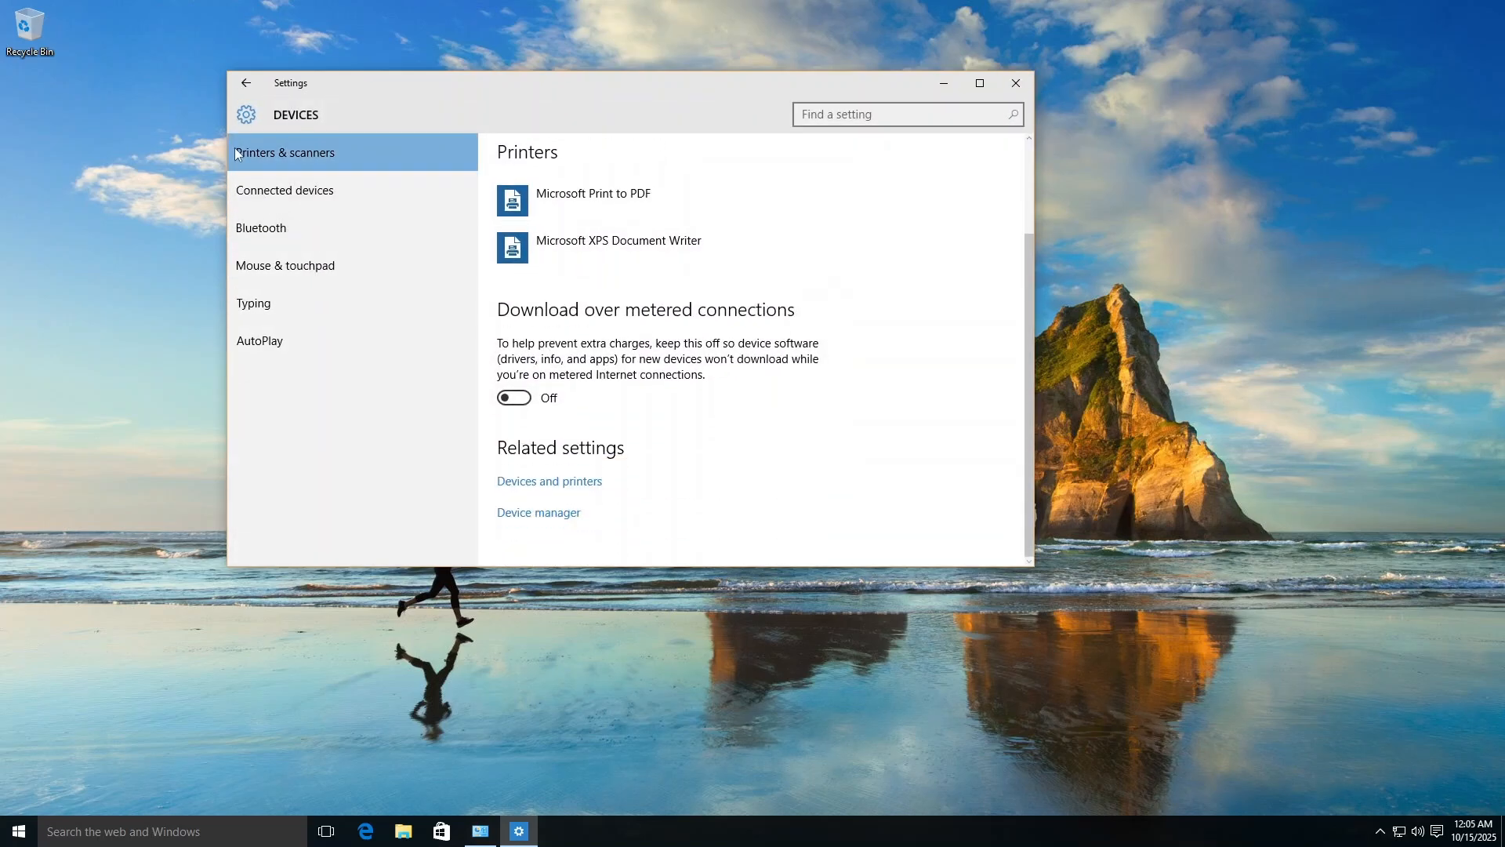
left_click(246, 83)
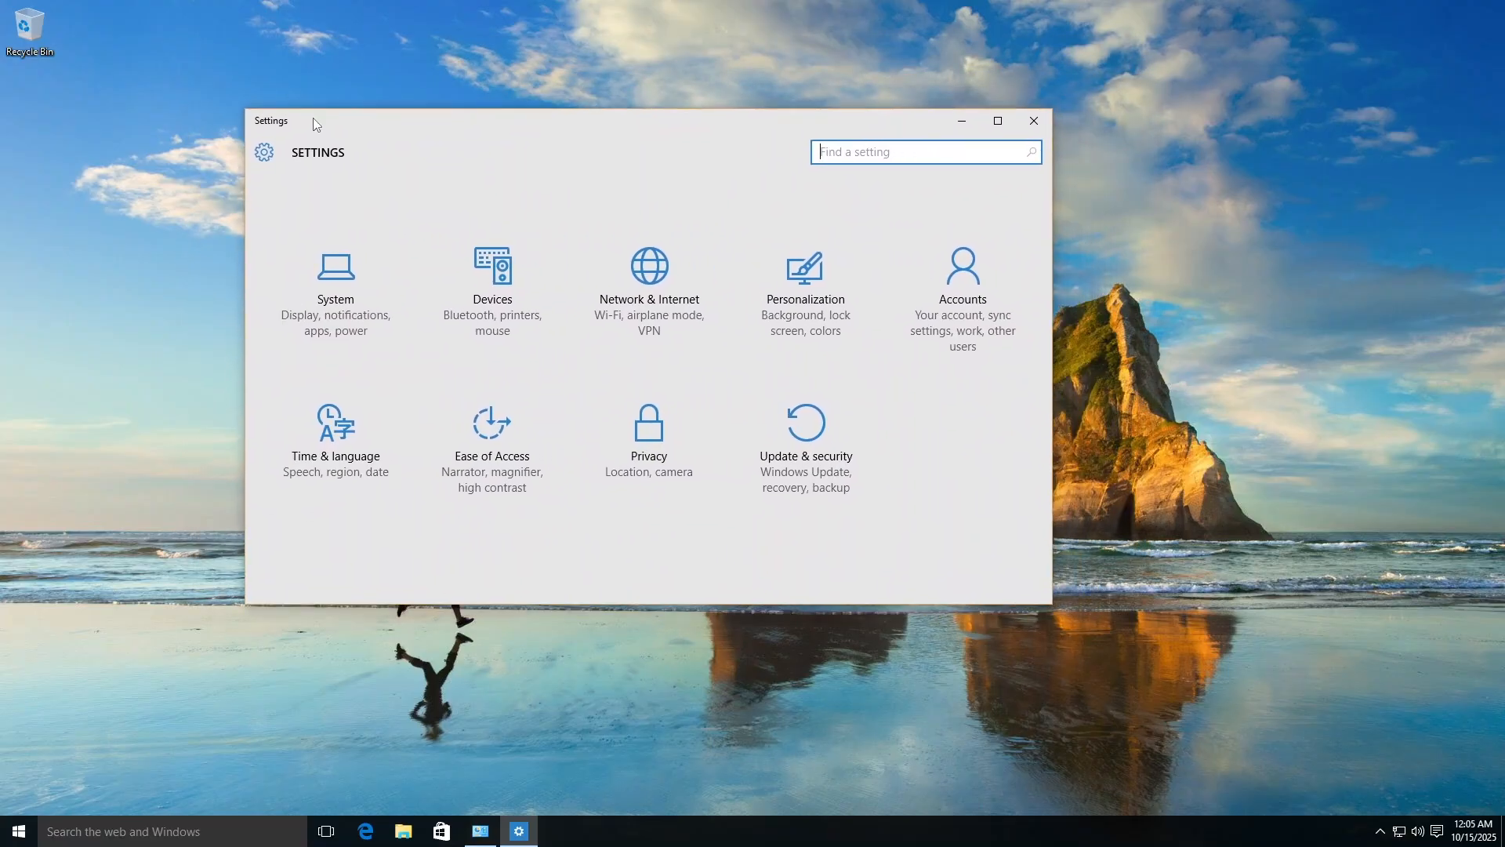
Browse System's Display, Notifications & actions, Apps & features, Multitasking and Tablet mode pages.
left_click(336, 289)
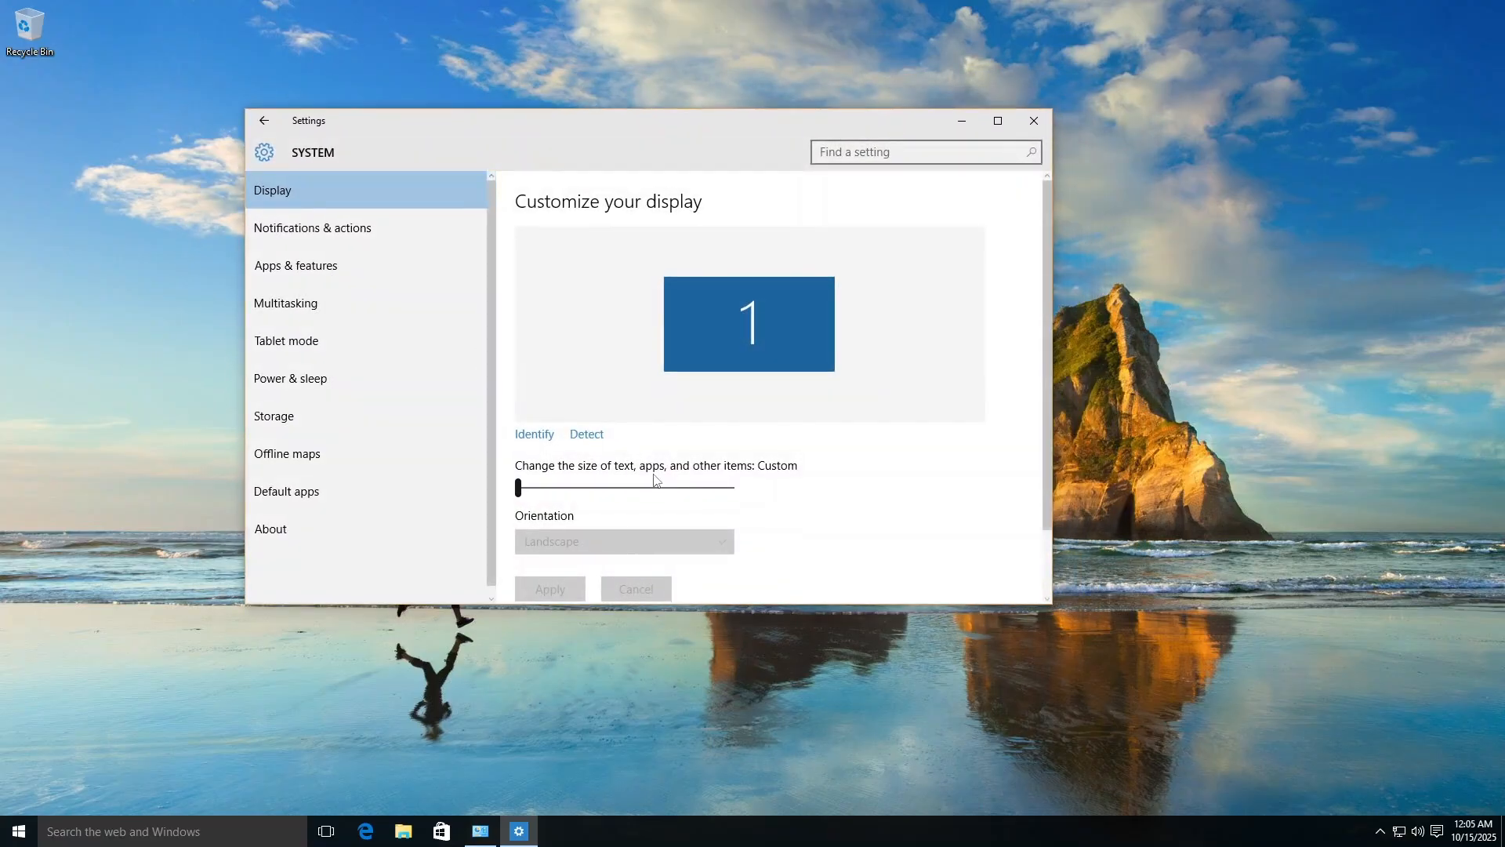
scroll("down", 3)
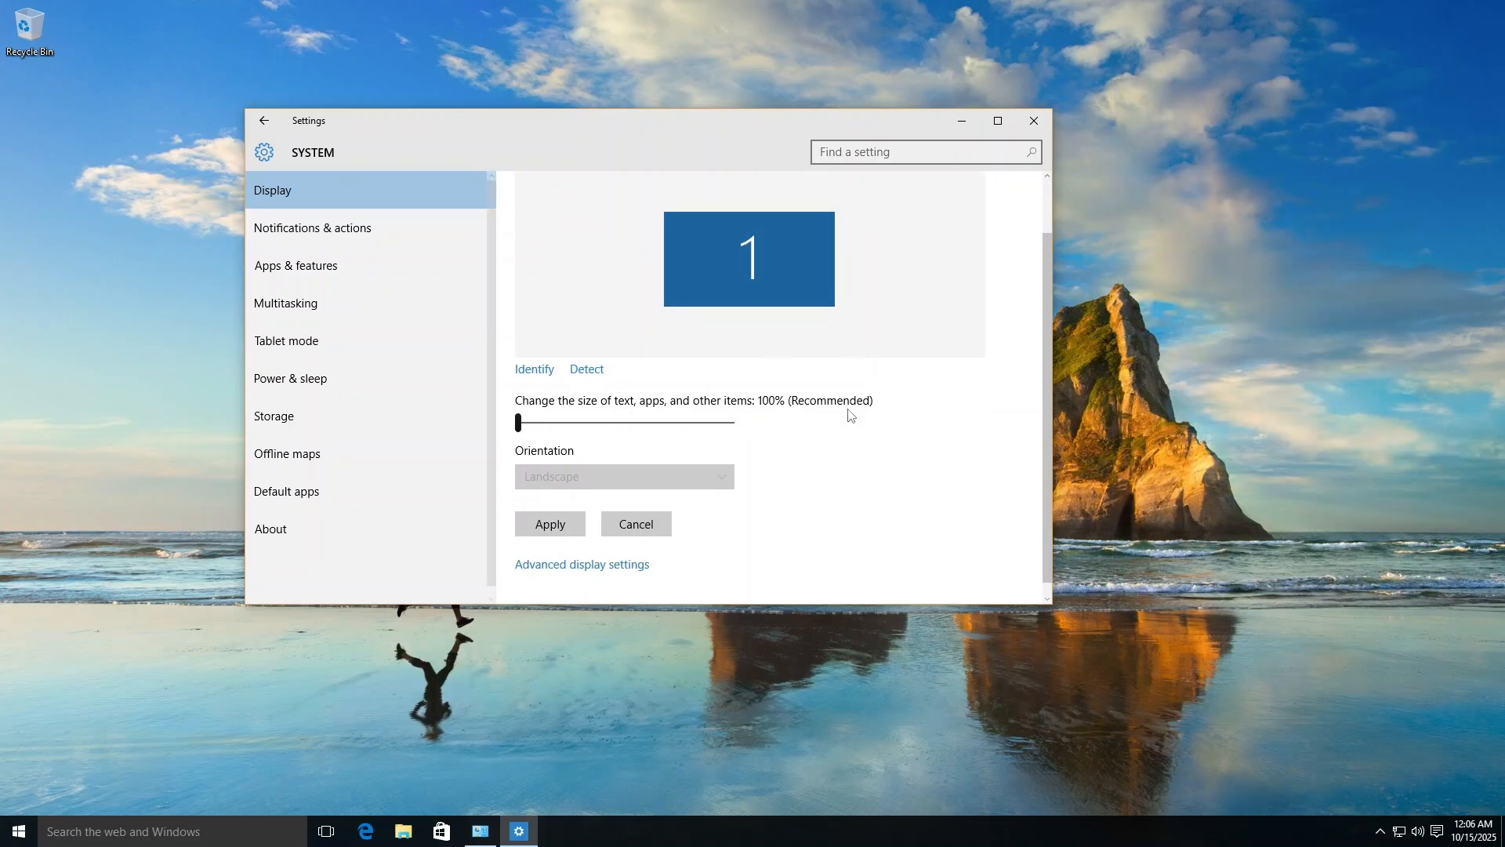
mouse_move(398, 221)
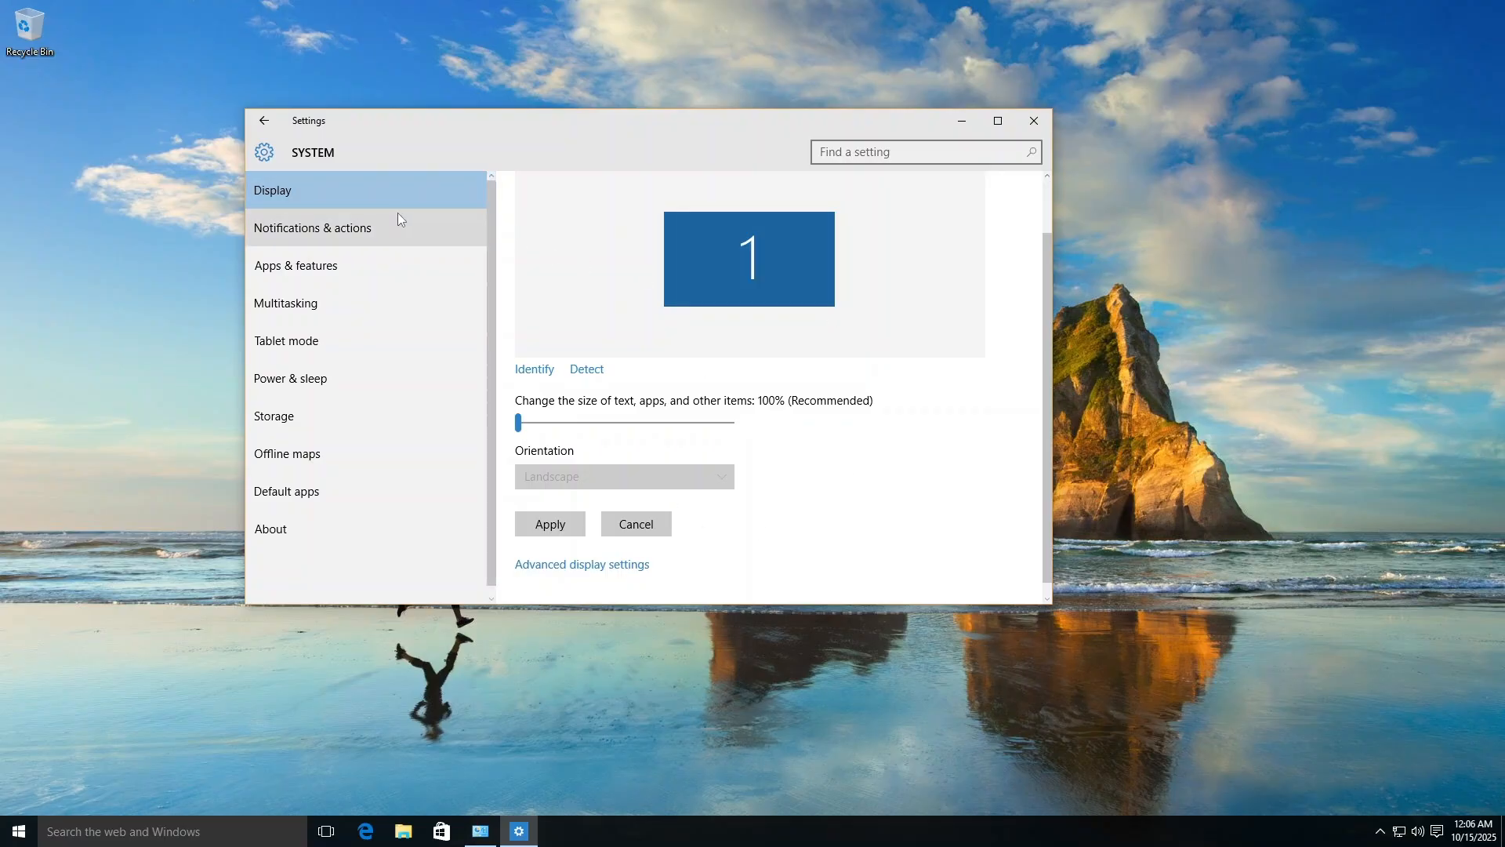
mouse_move(502, 427)
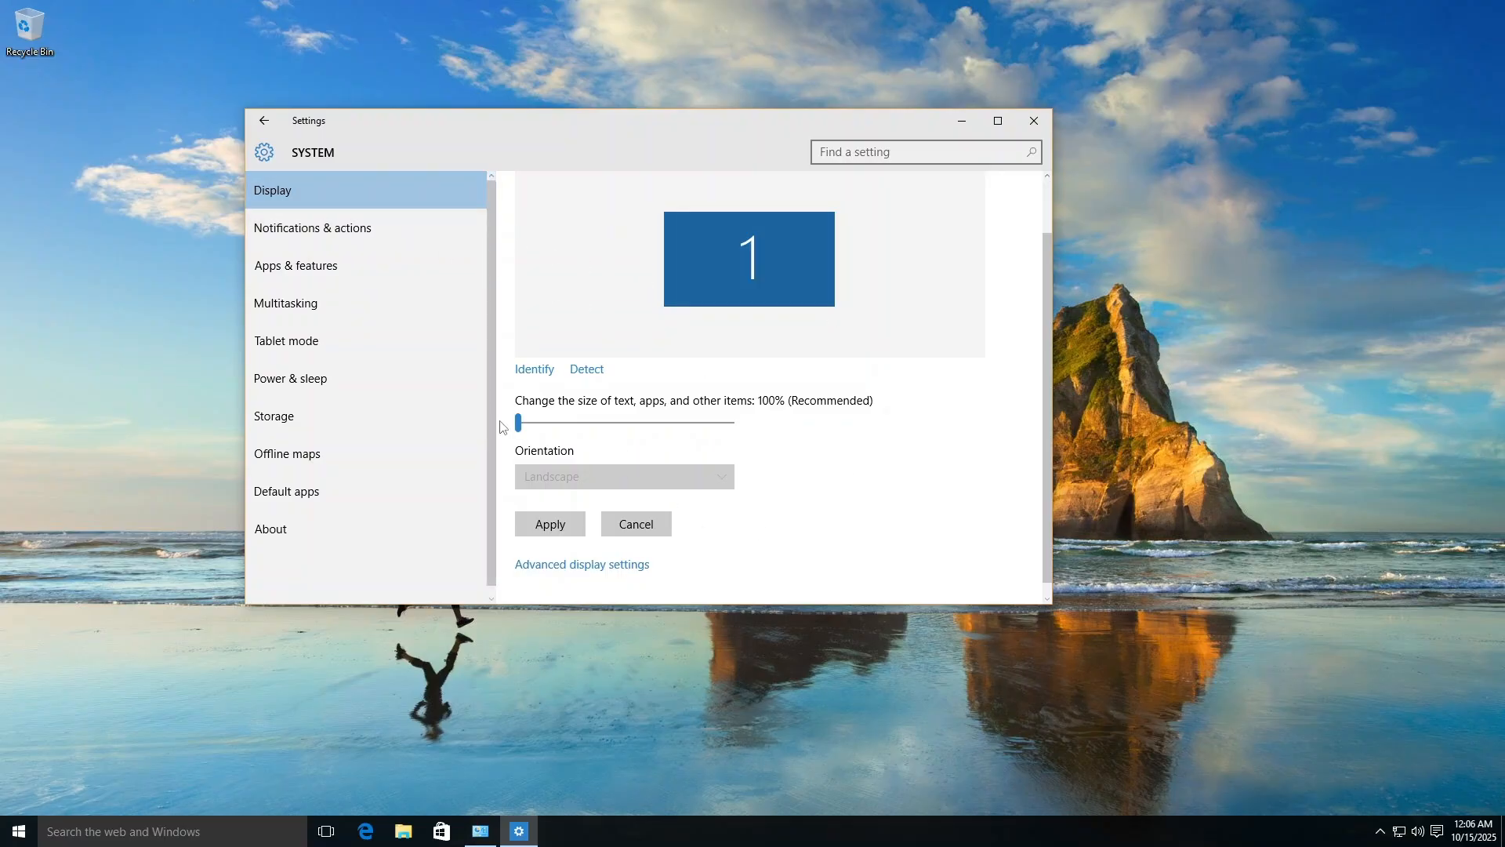
mouse_move(336, 247)
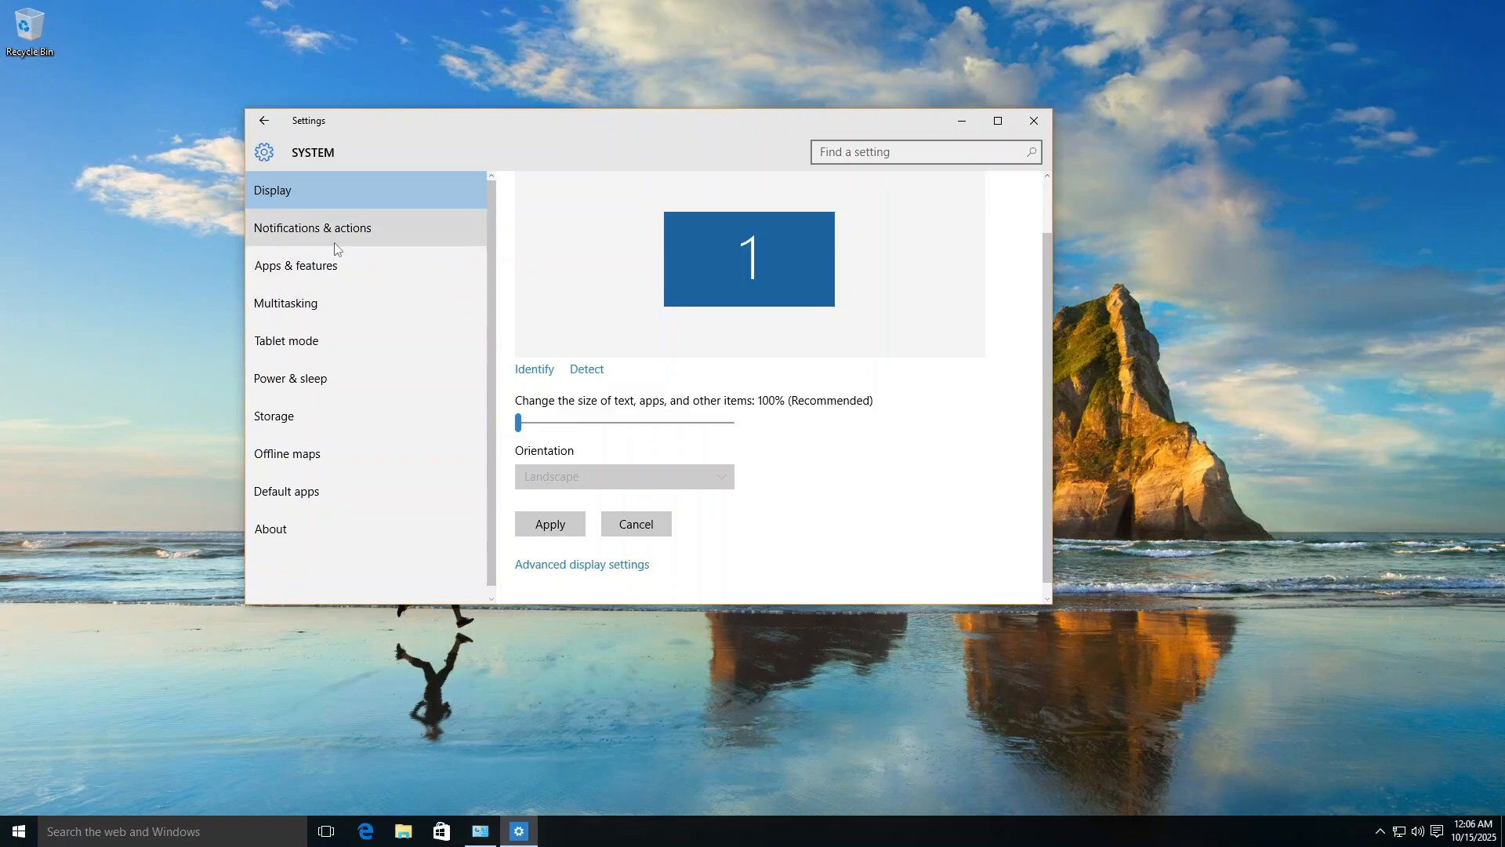
left_click(312, 227)
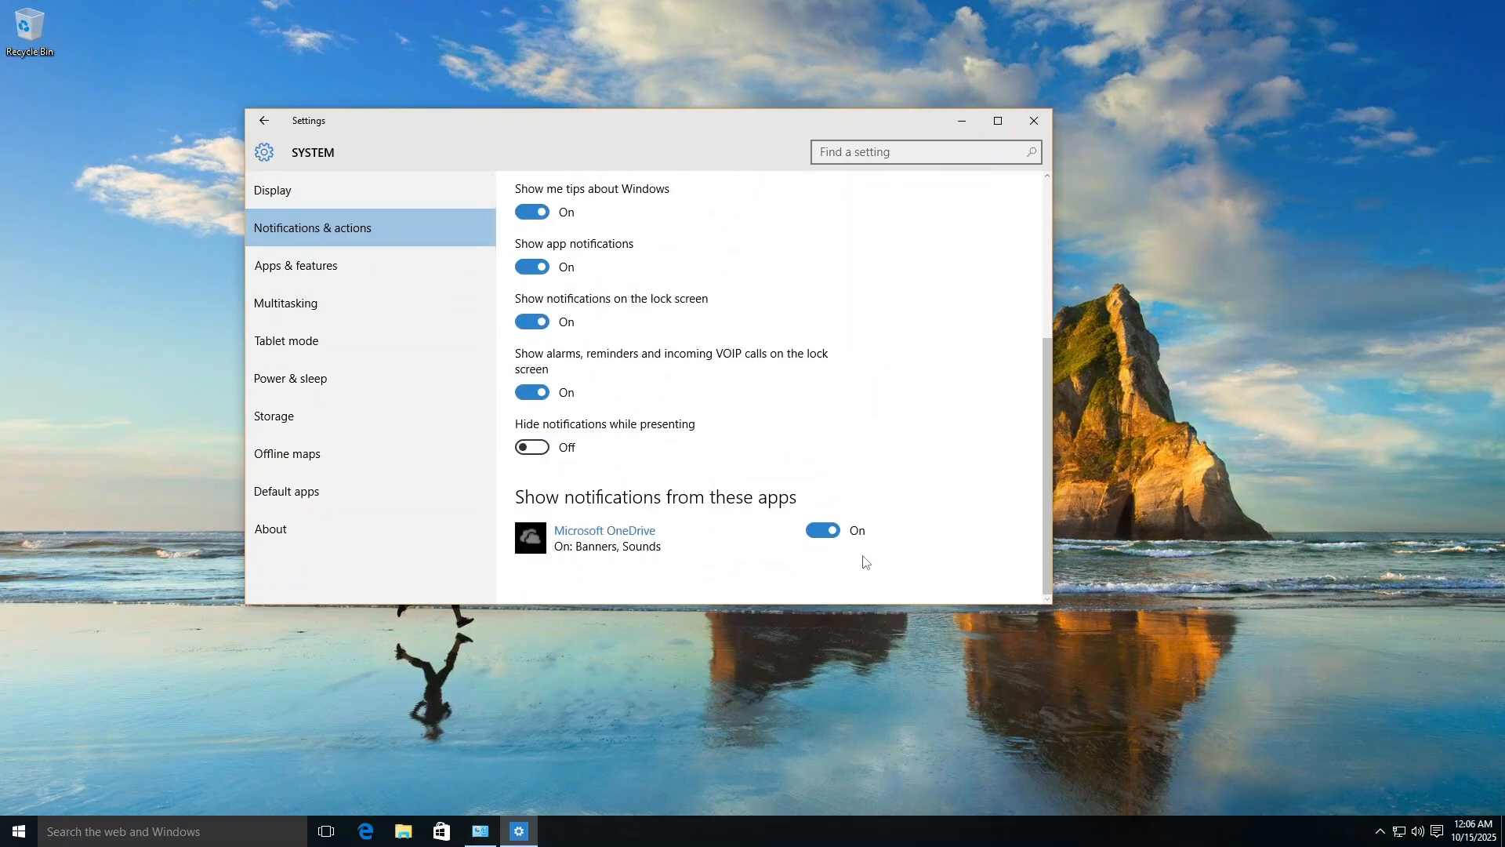
left_click(297, 265)
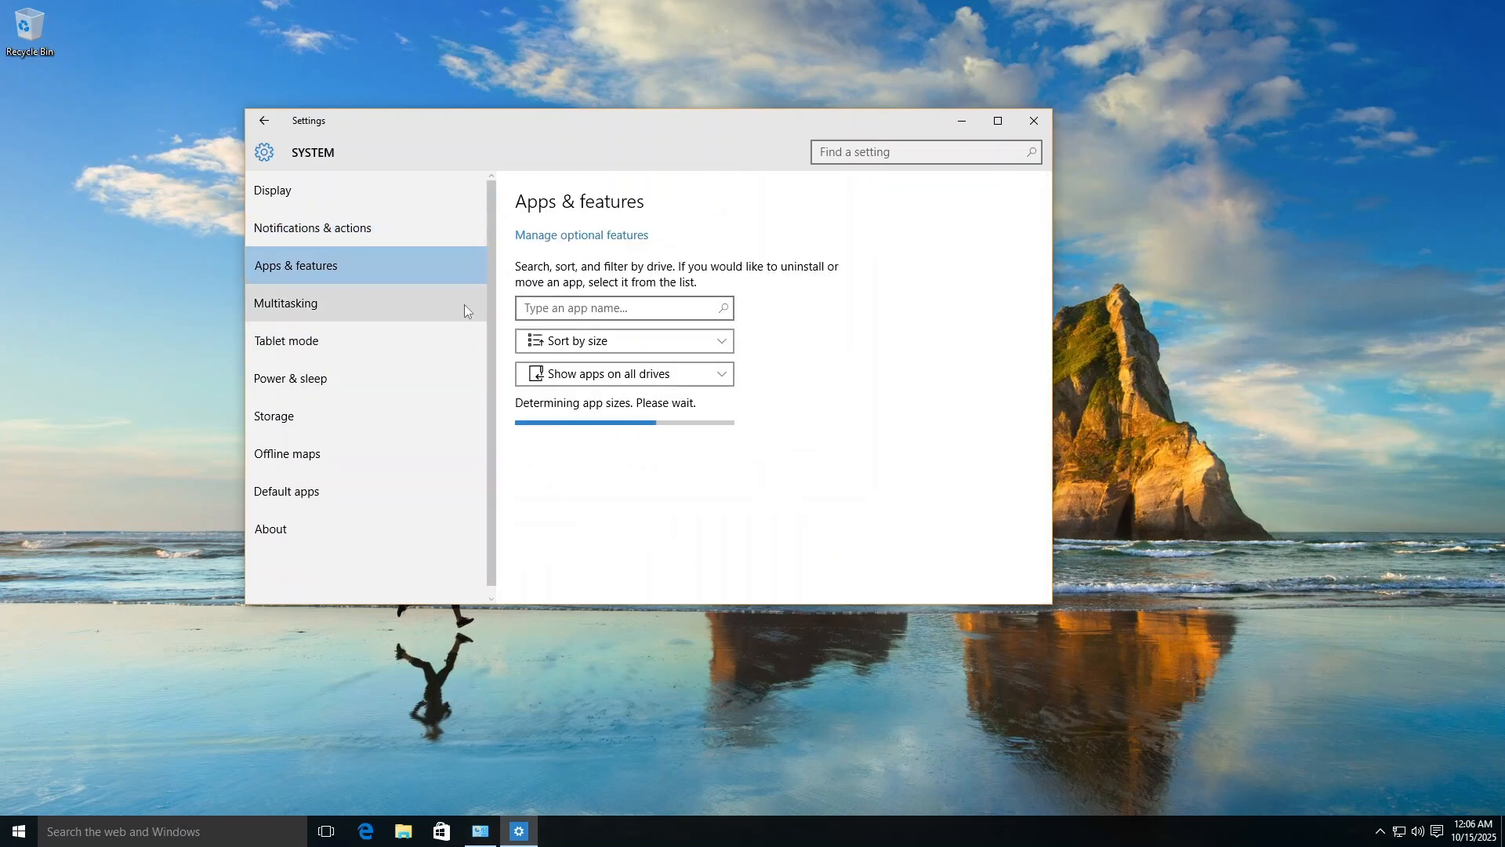
left_click(286, 303)
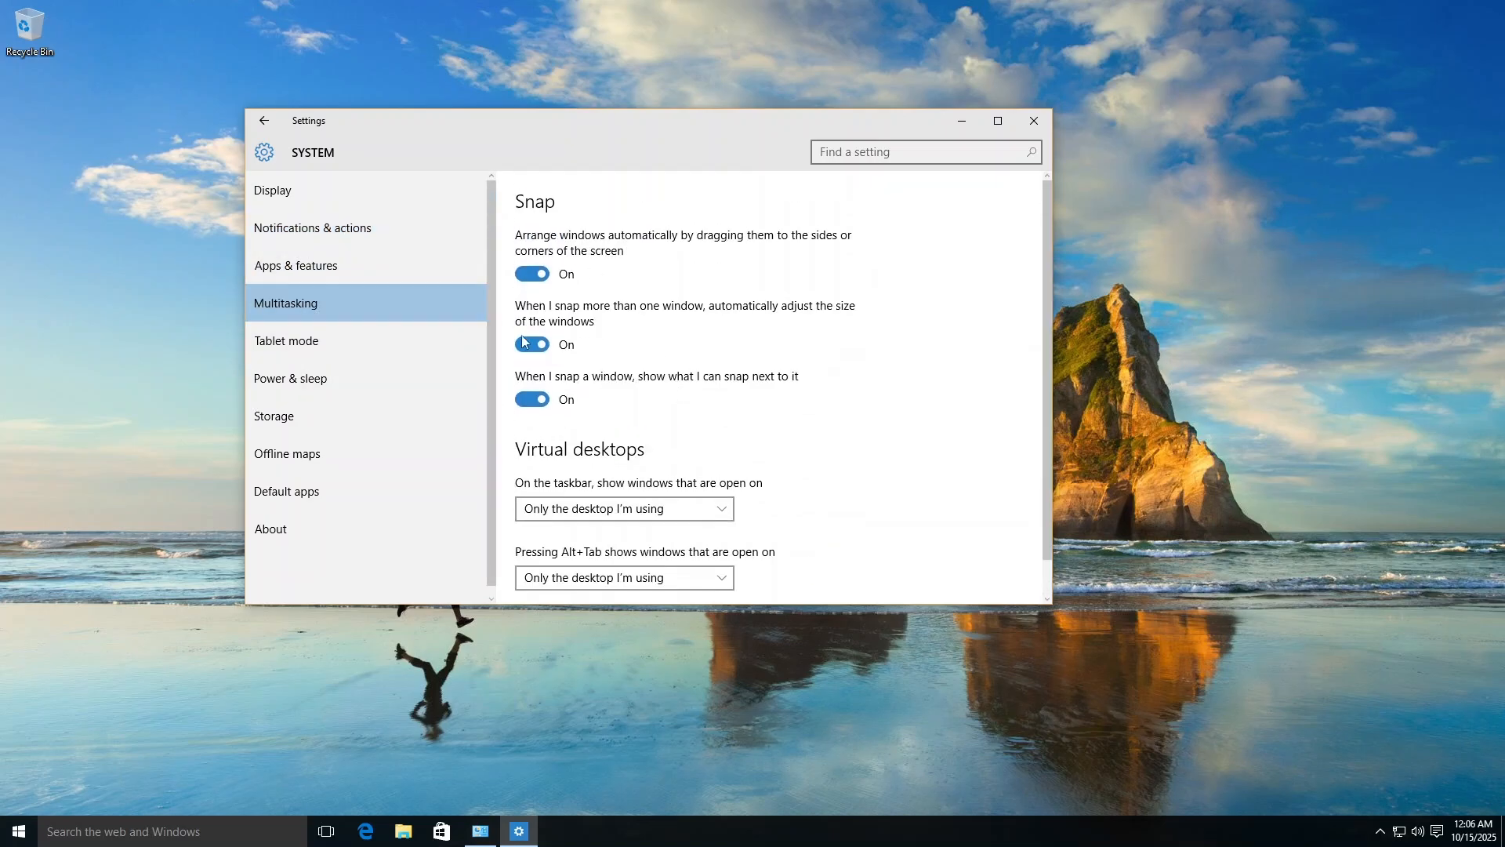
left_click(286, 340)
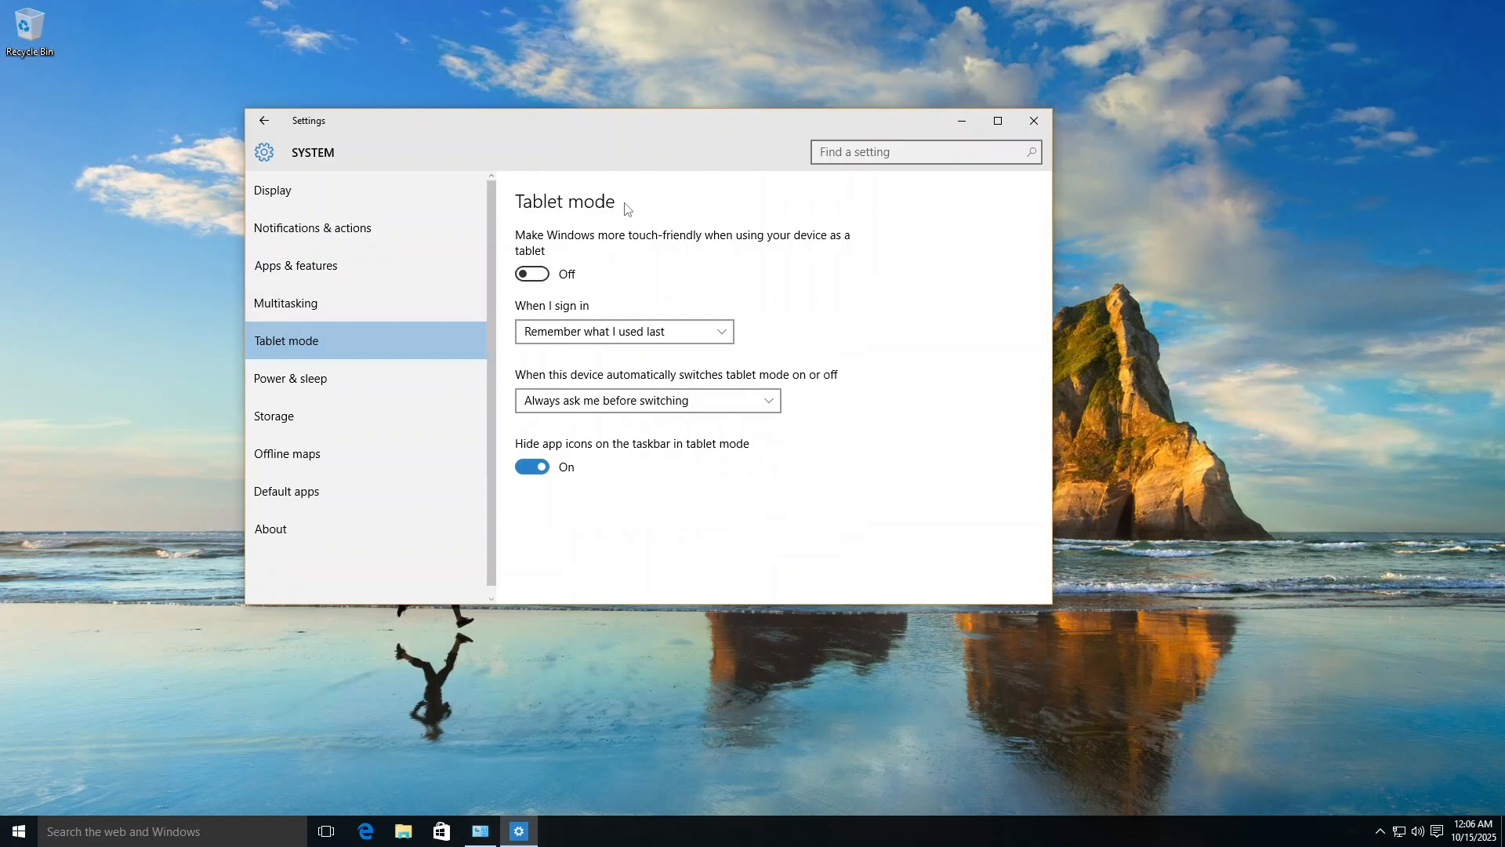
mouse_move(804, 270)
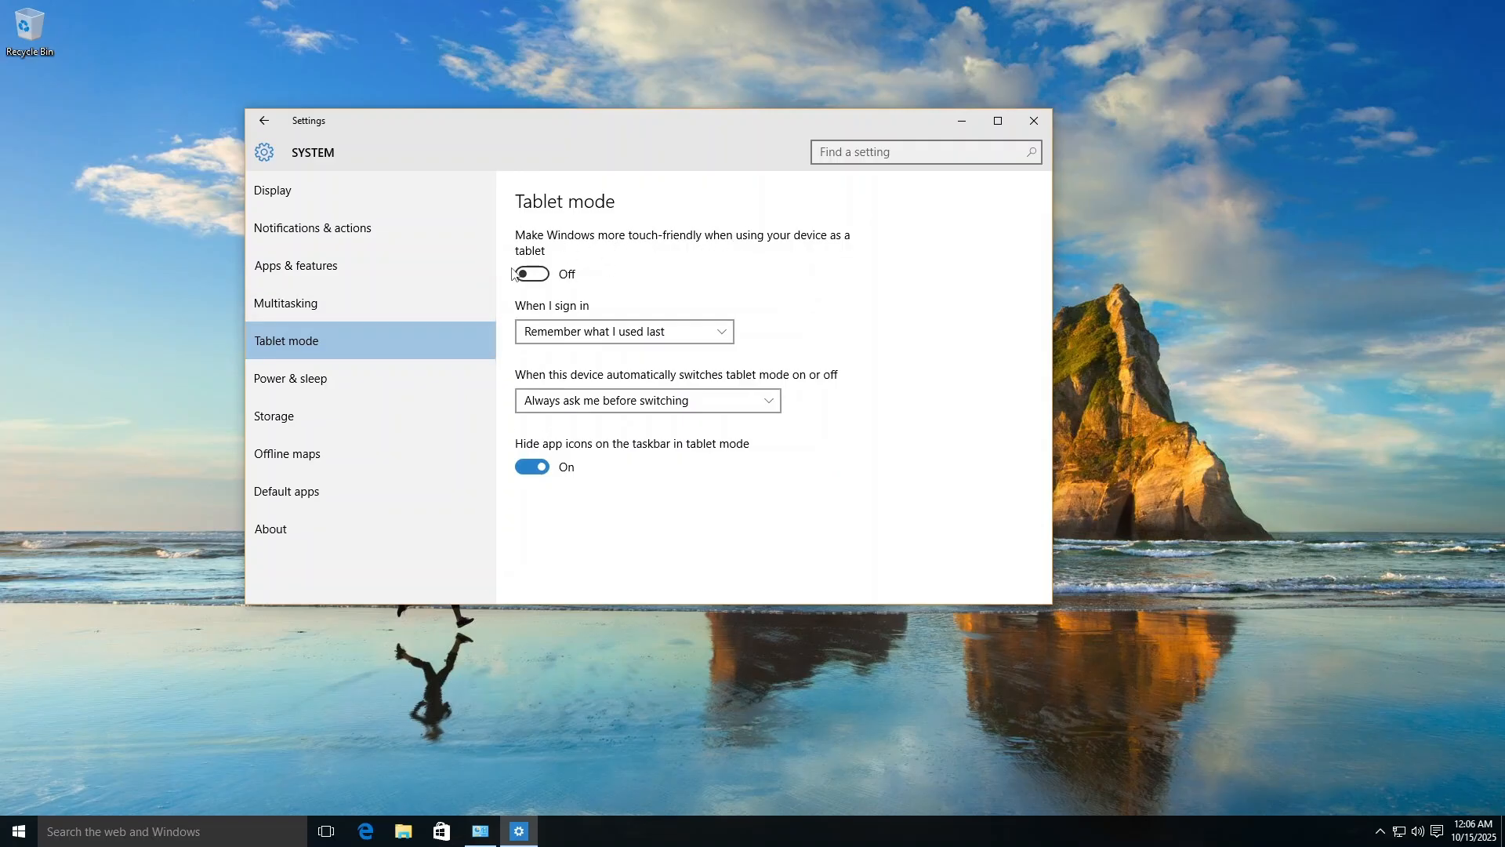
left_click(530, 273)
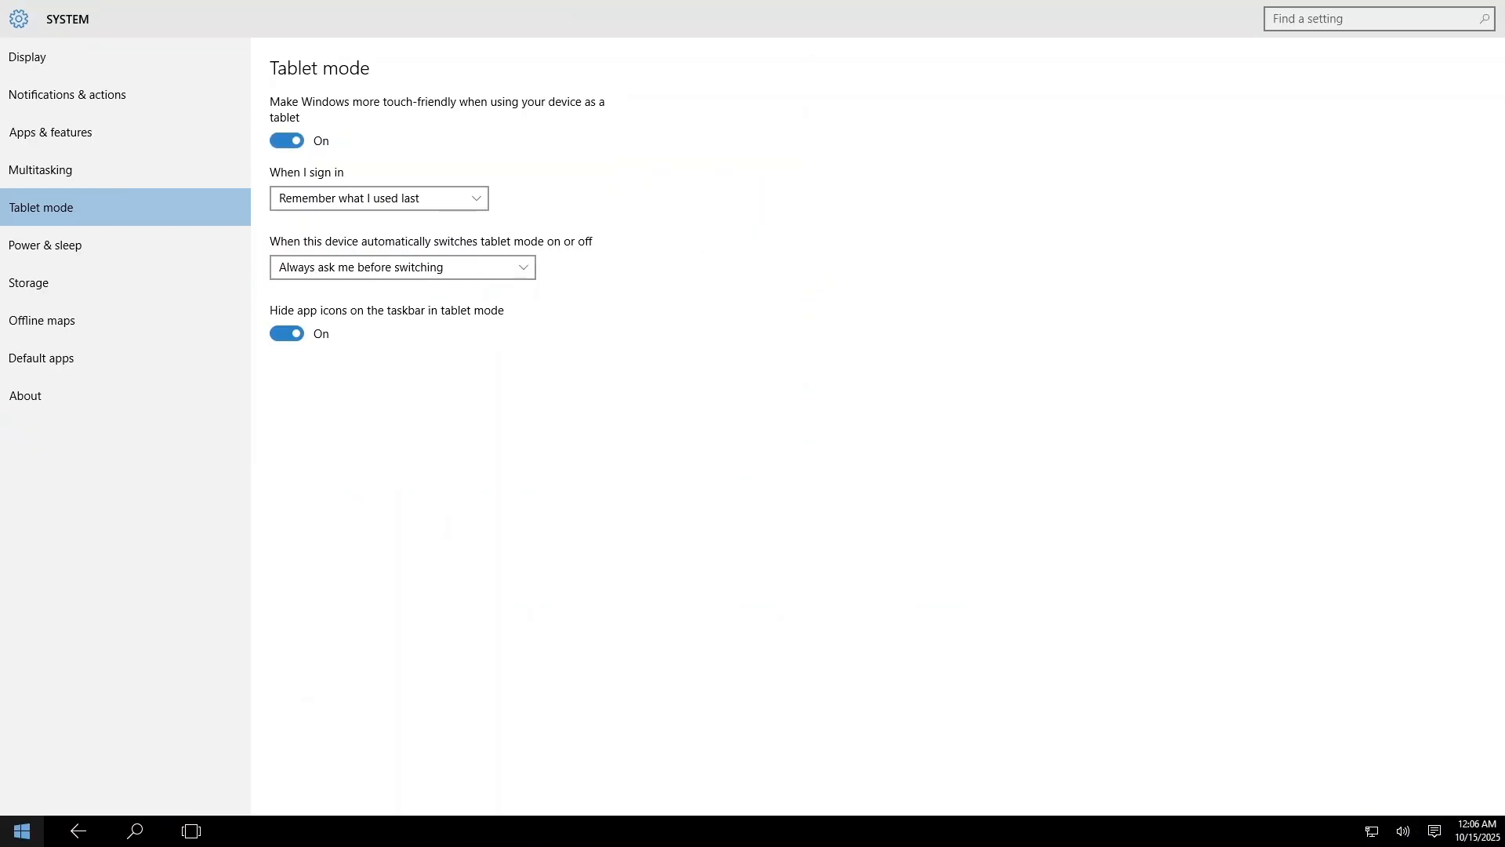
left_click(20, 831)
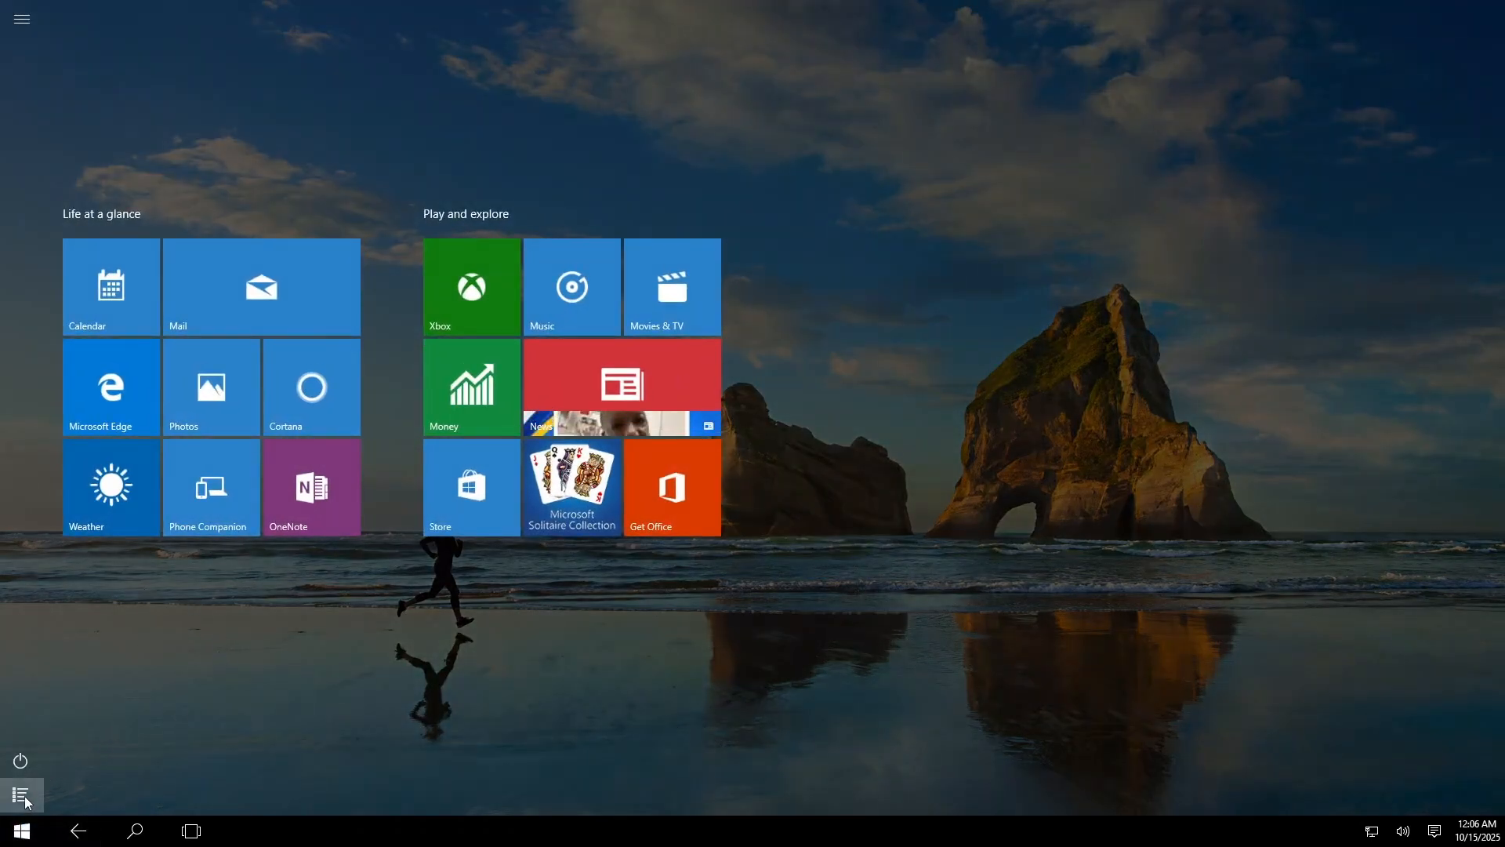
left_click(21, 801)
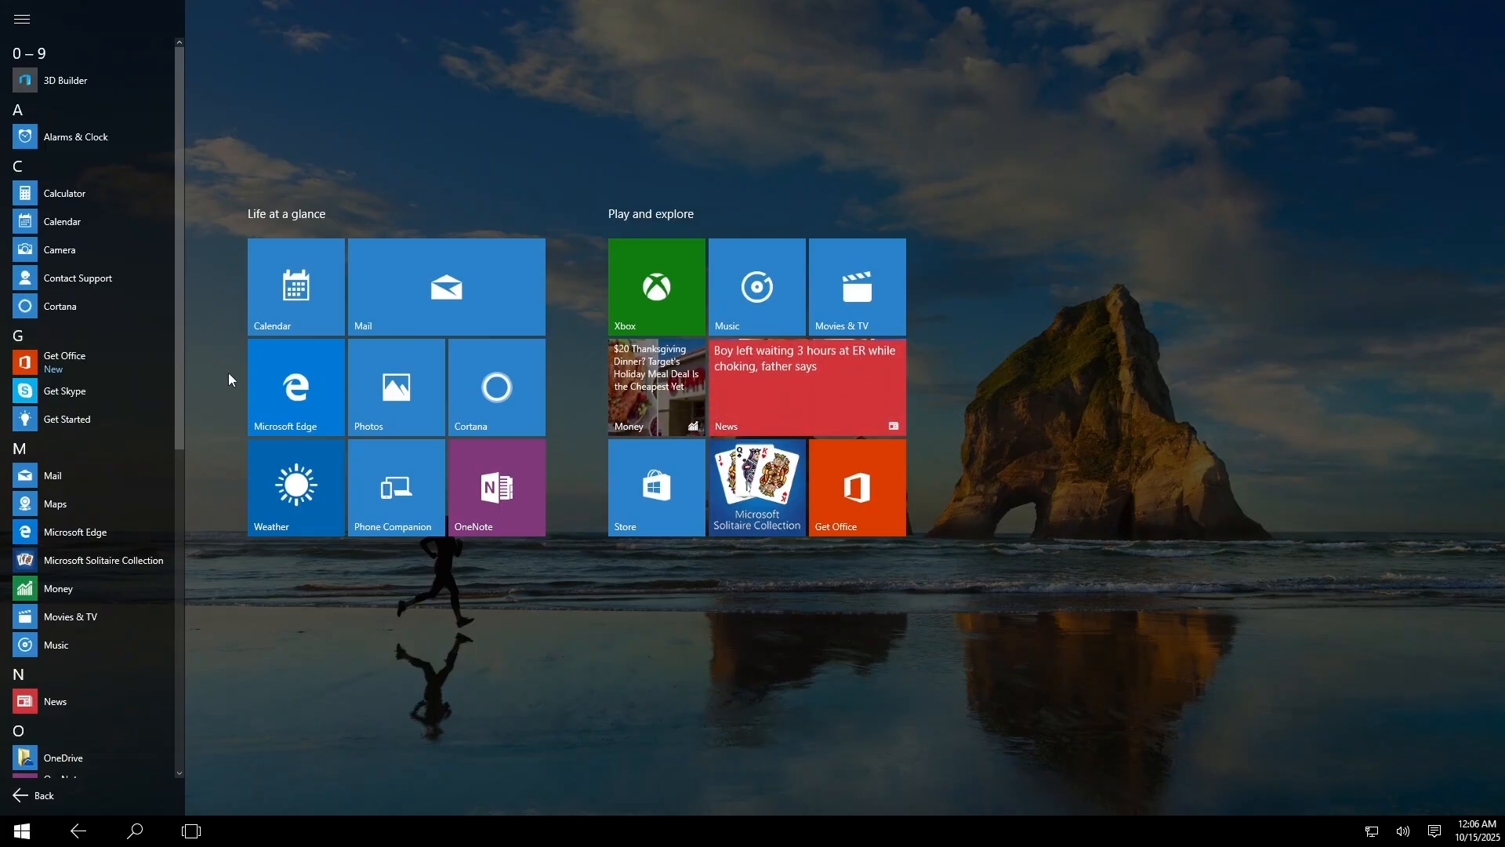
mouse_move(64, 193)
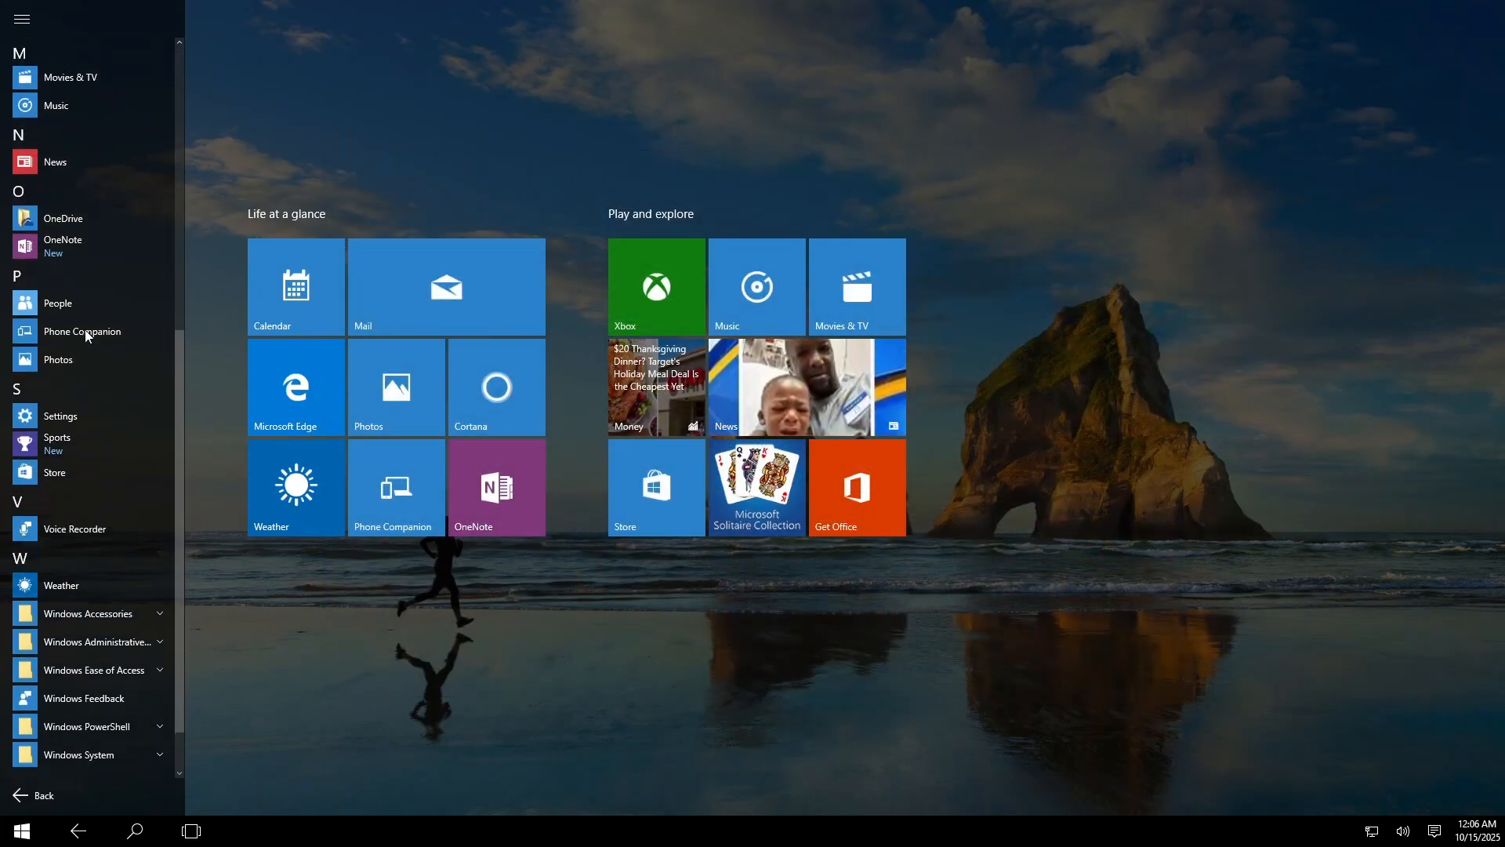
scroll("up", 3)
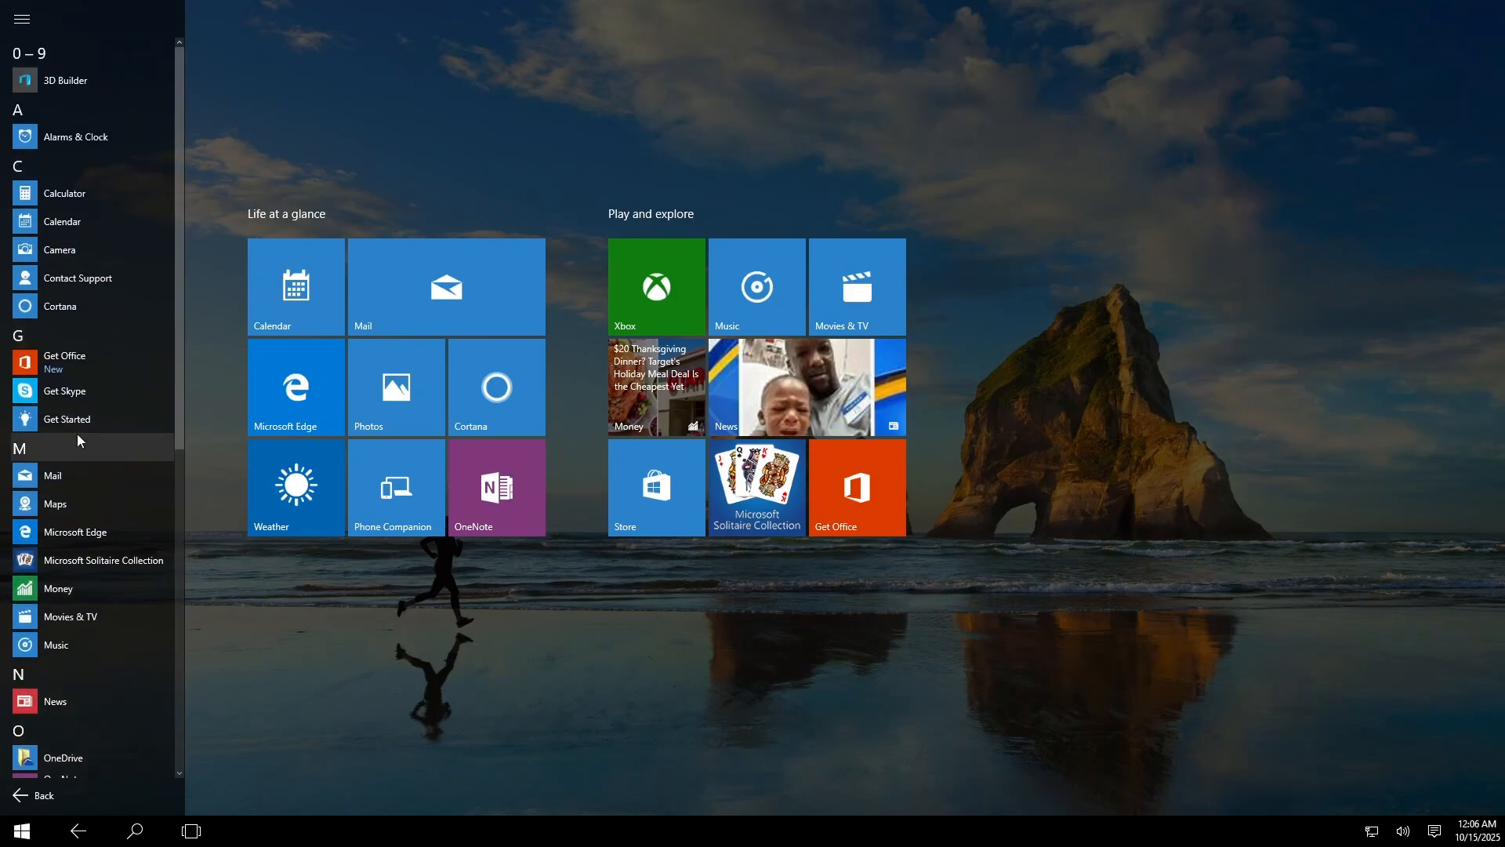
mouse_move(704, 466)
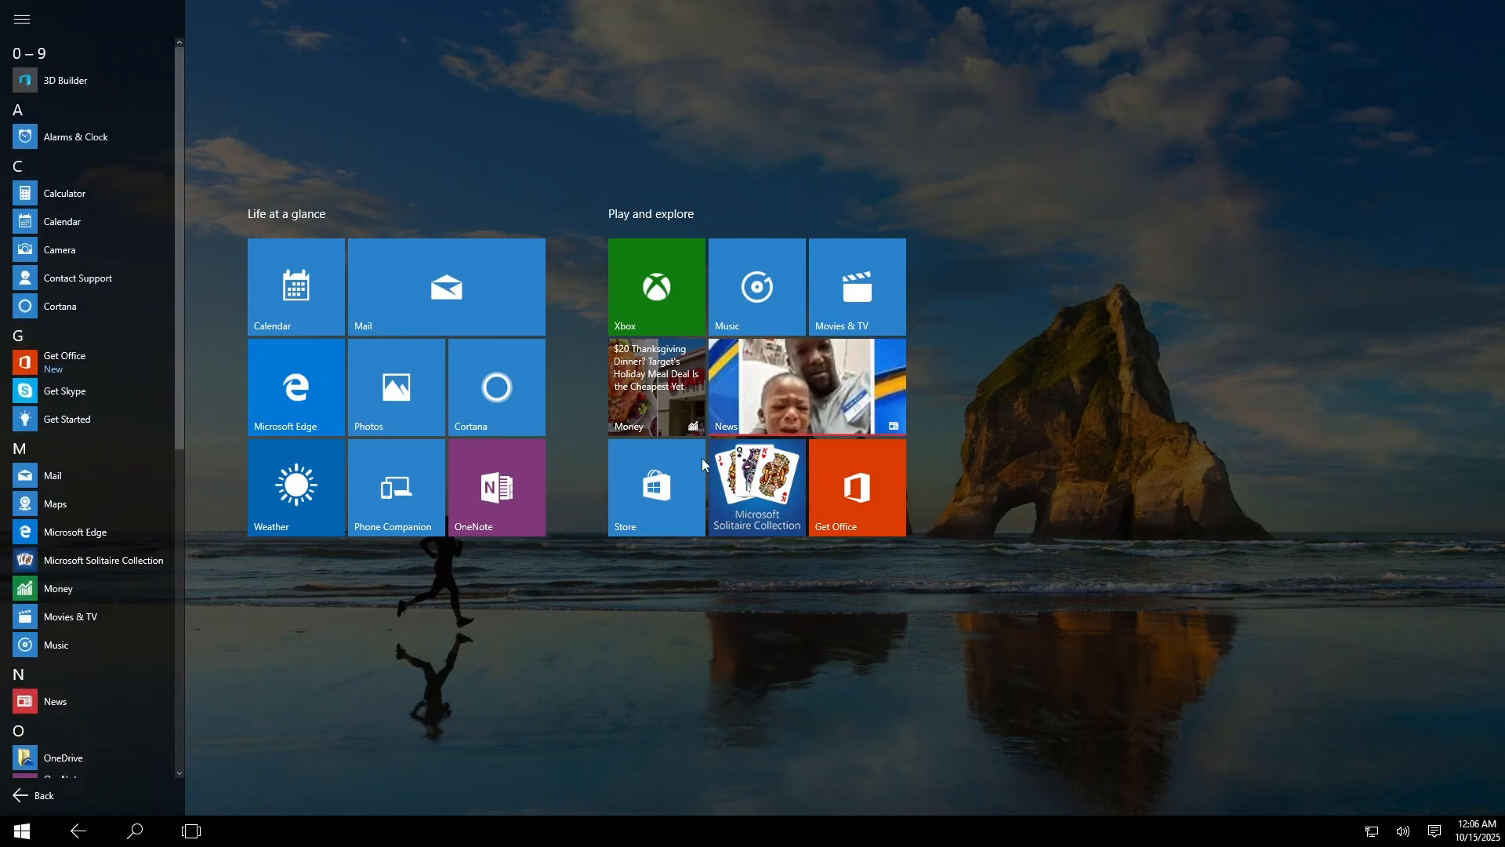
scroll("down", 3)
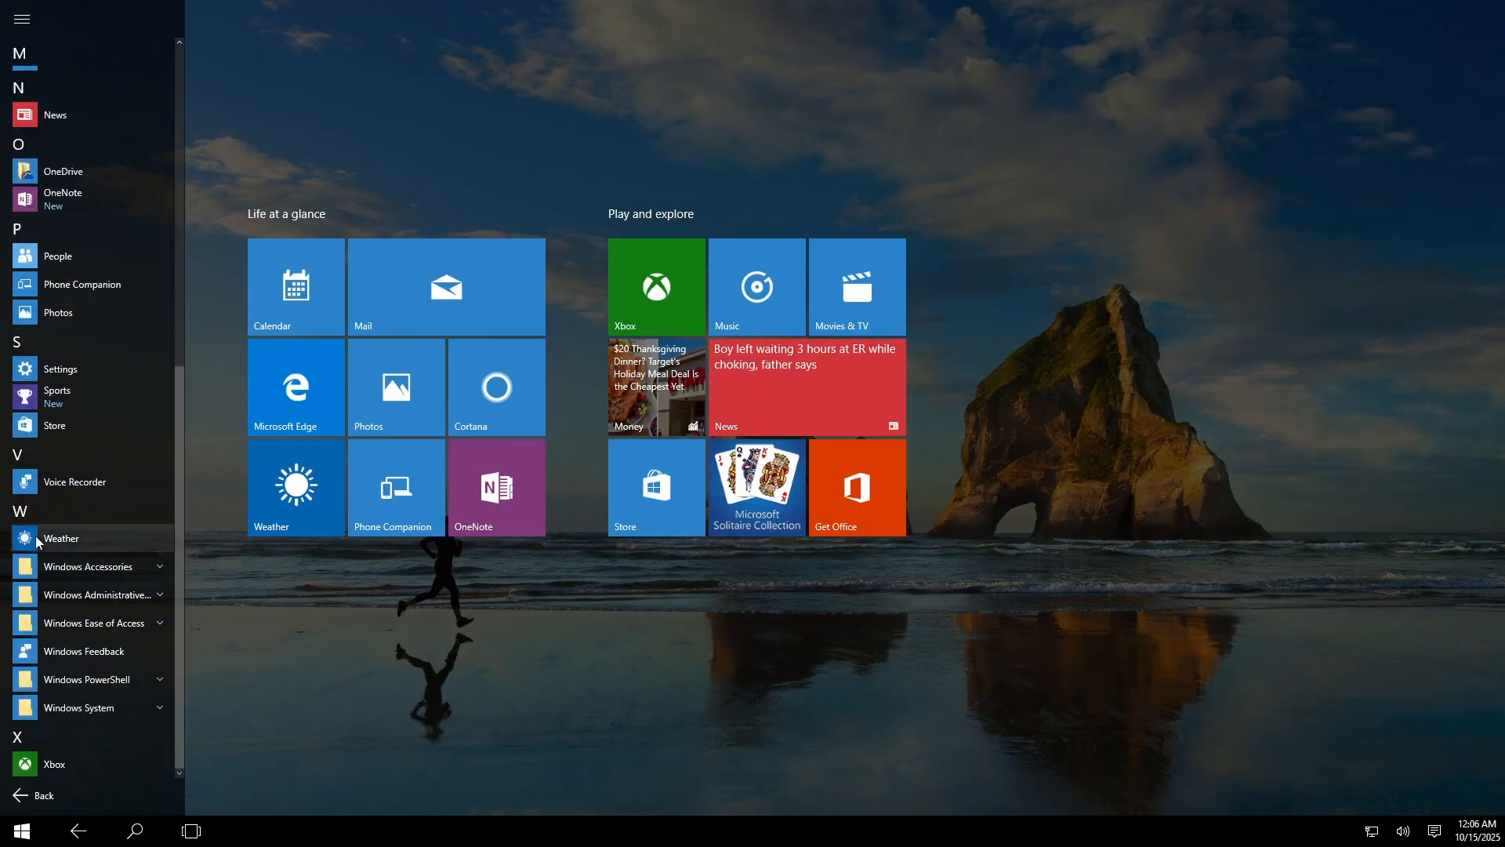
scroll("up", 3)
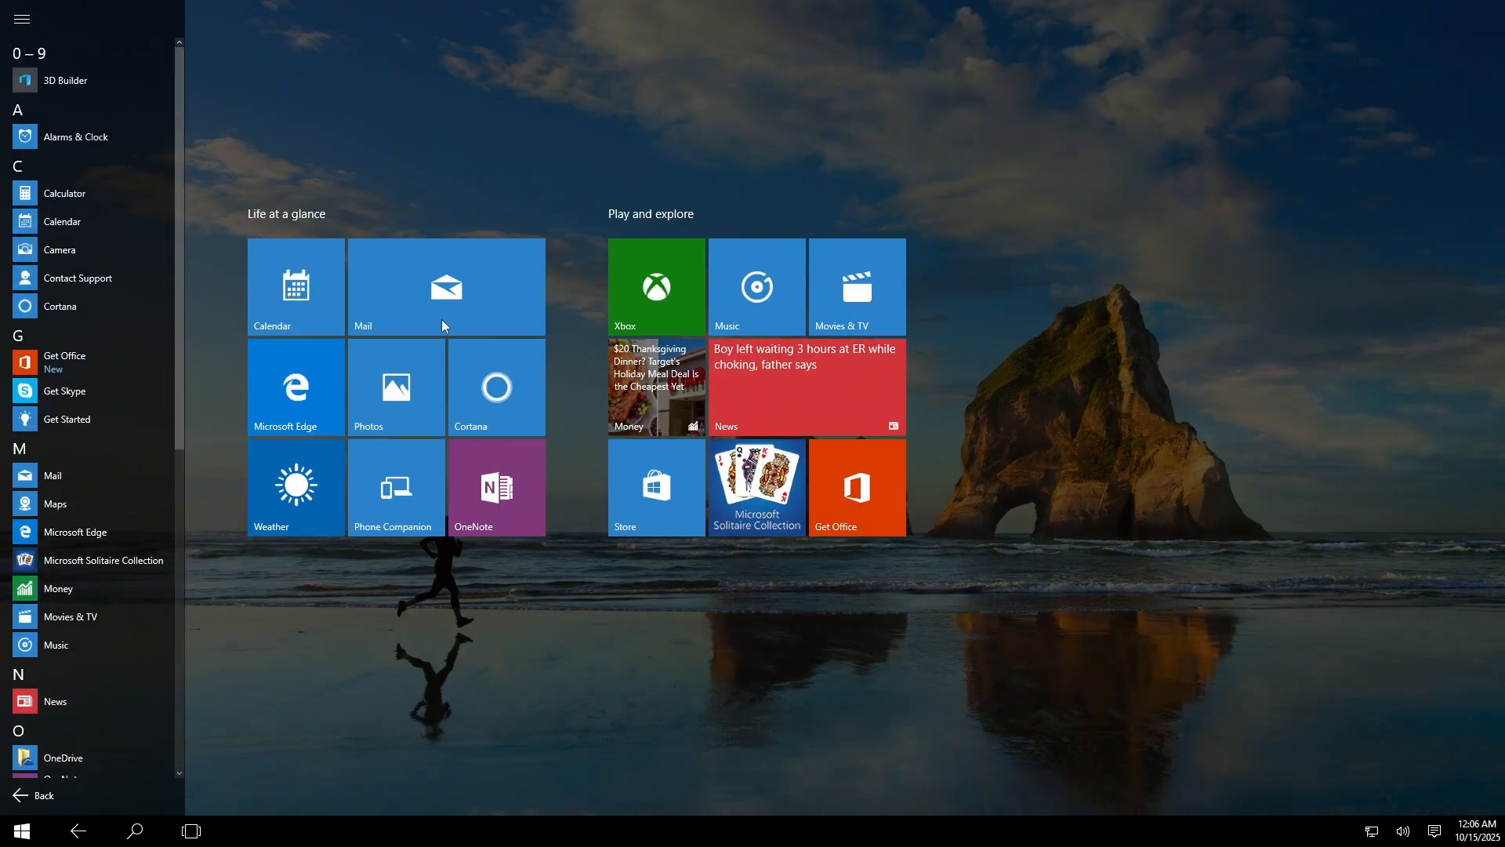
mouse_move(350, 538)
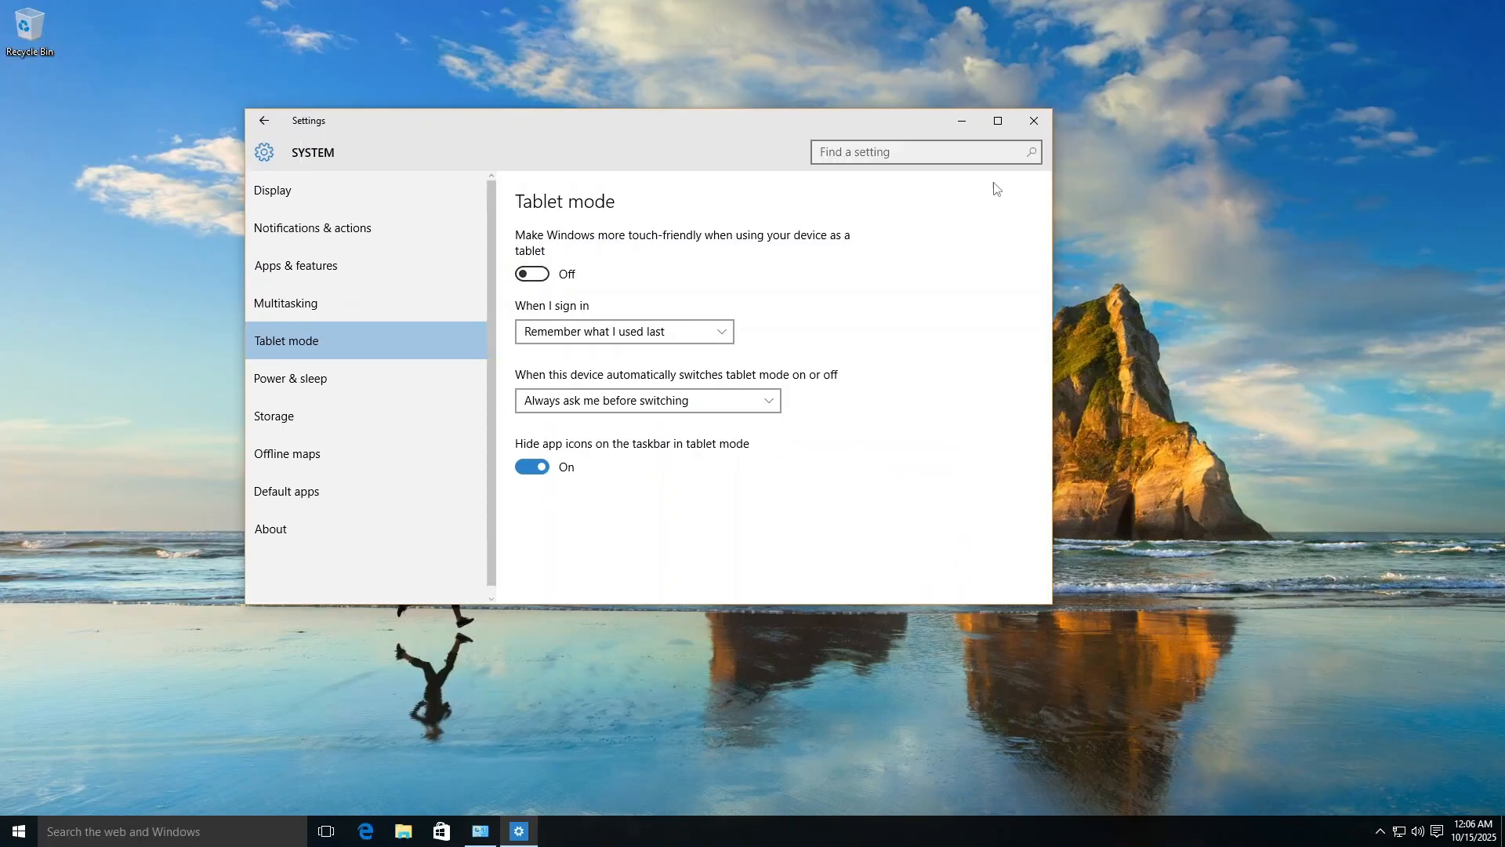
left_click(17, 831)
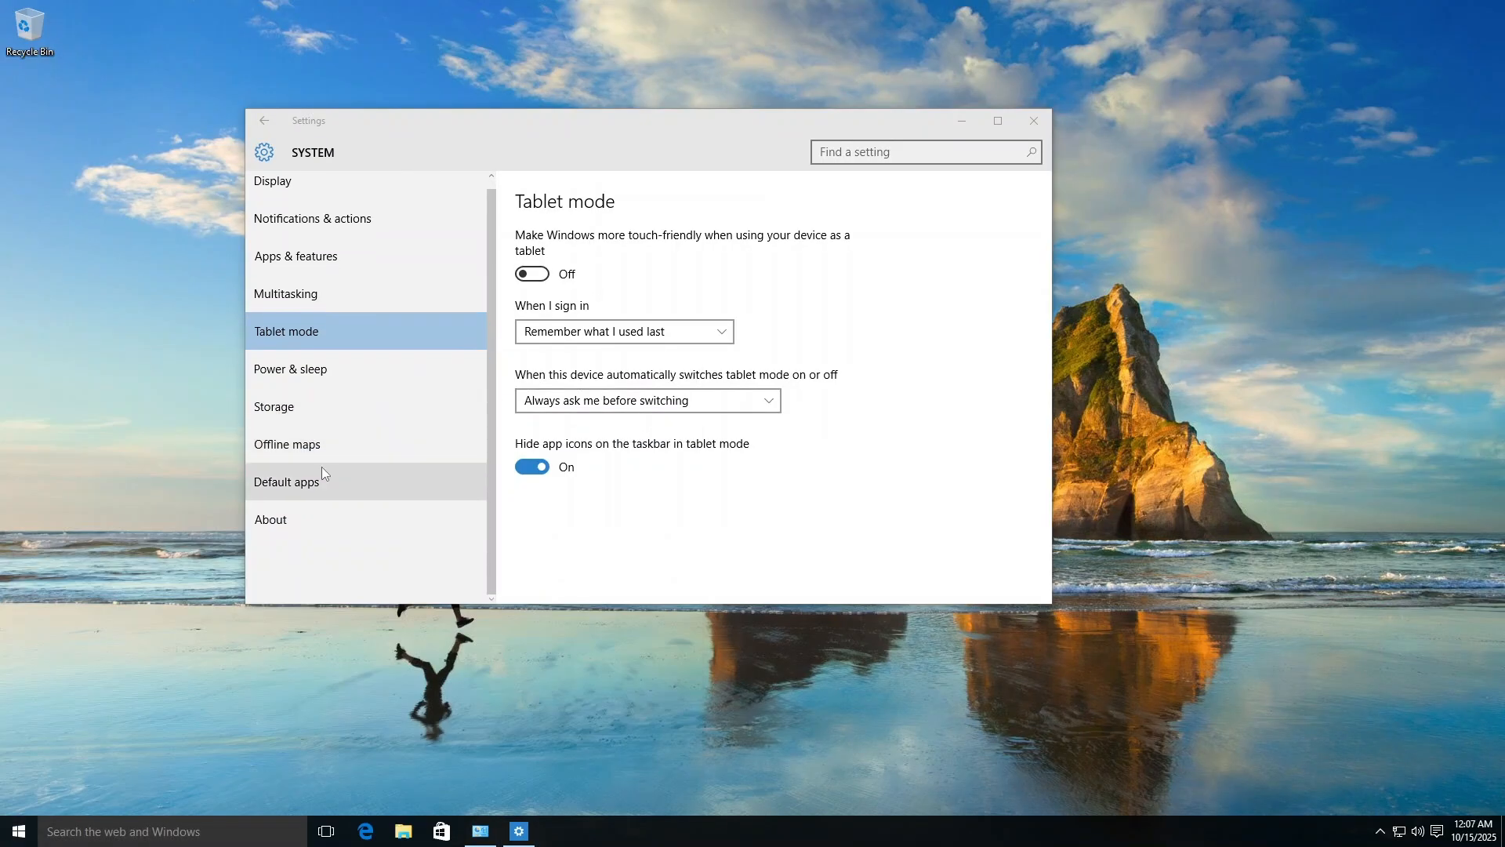
mouse_move(281, 160)
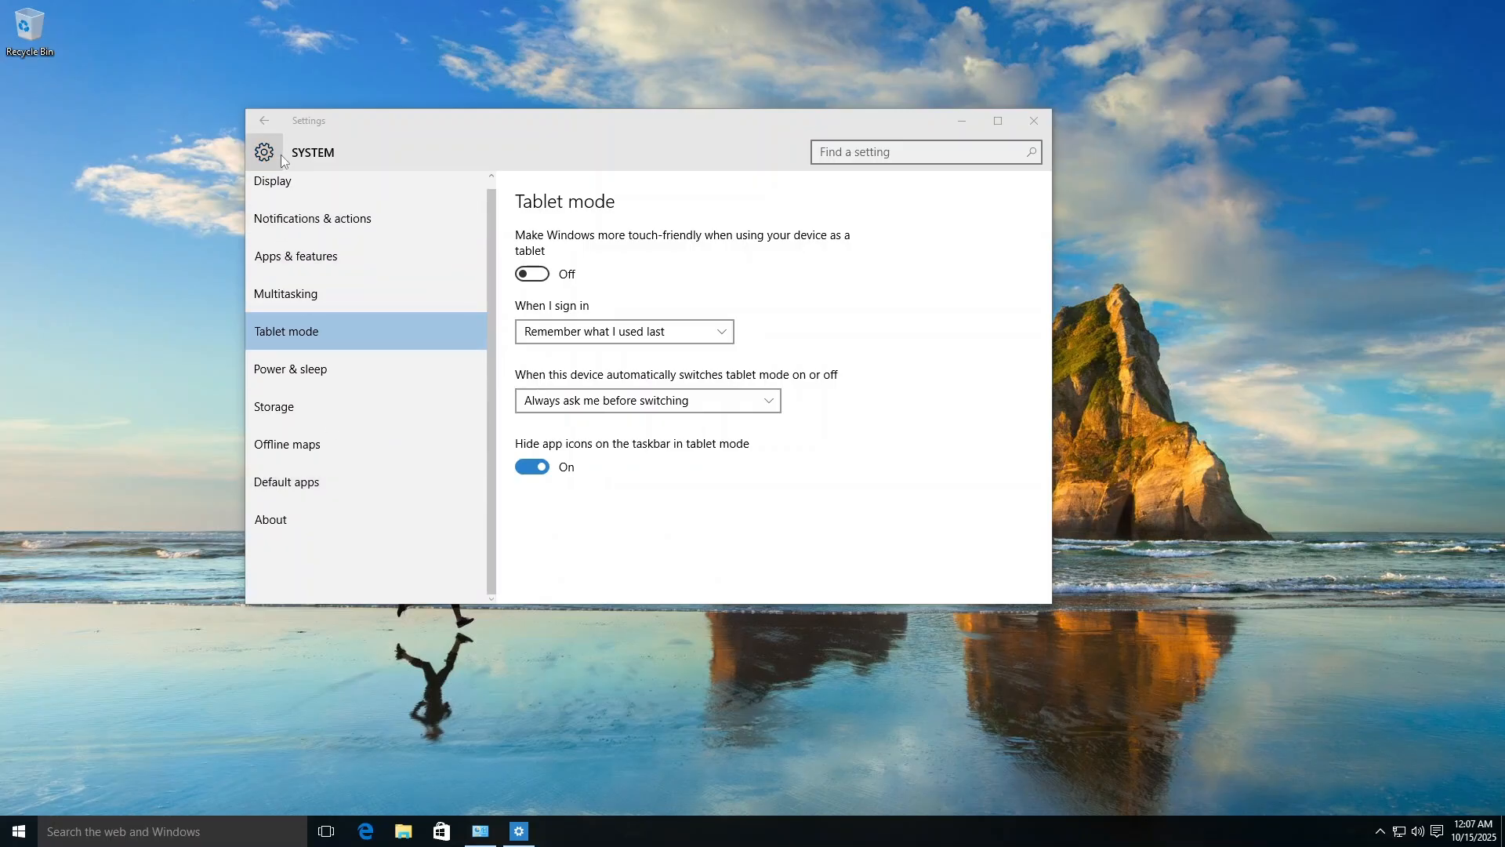
Go to Time & Language and reach the Speech page via Region & language.
left_click(264, 121)
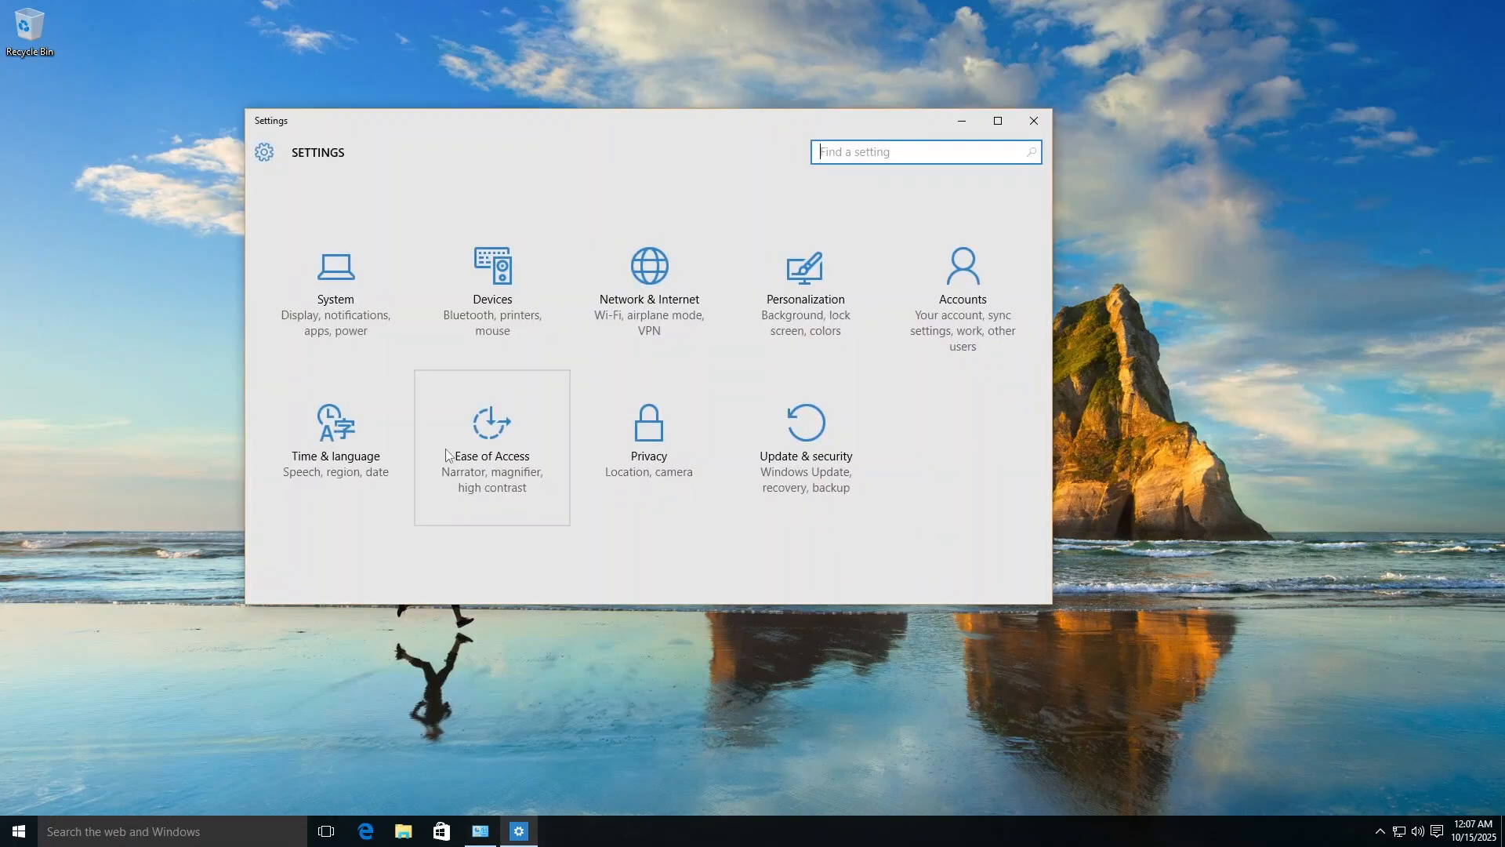
left_click(336, 433)
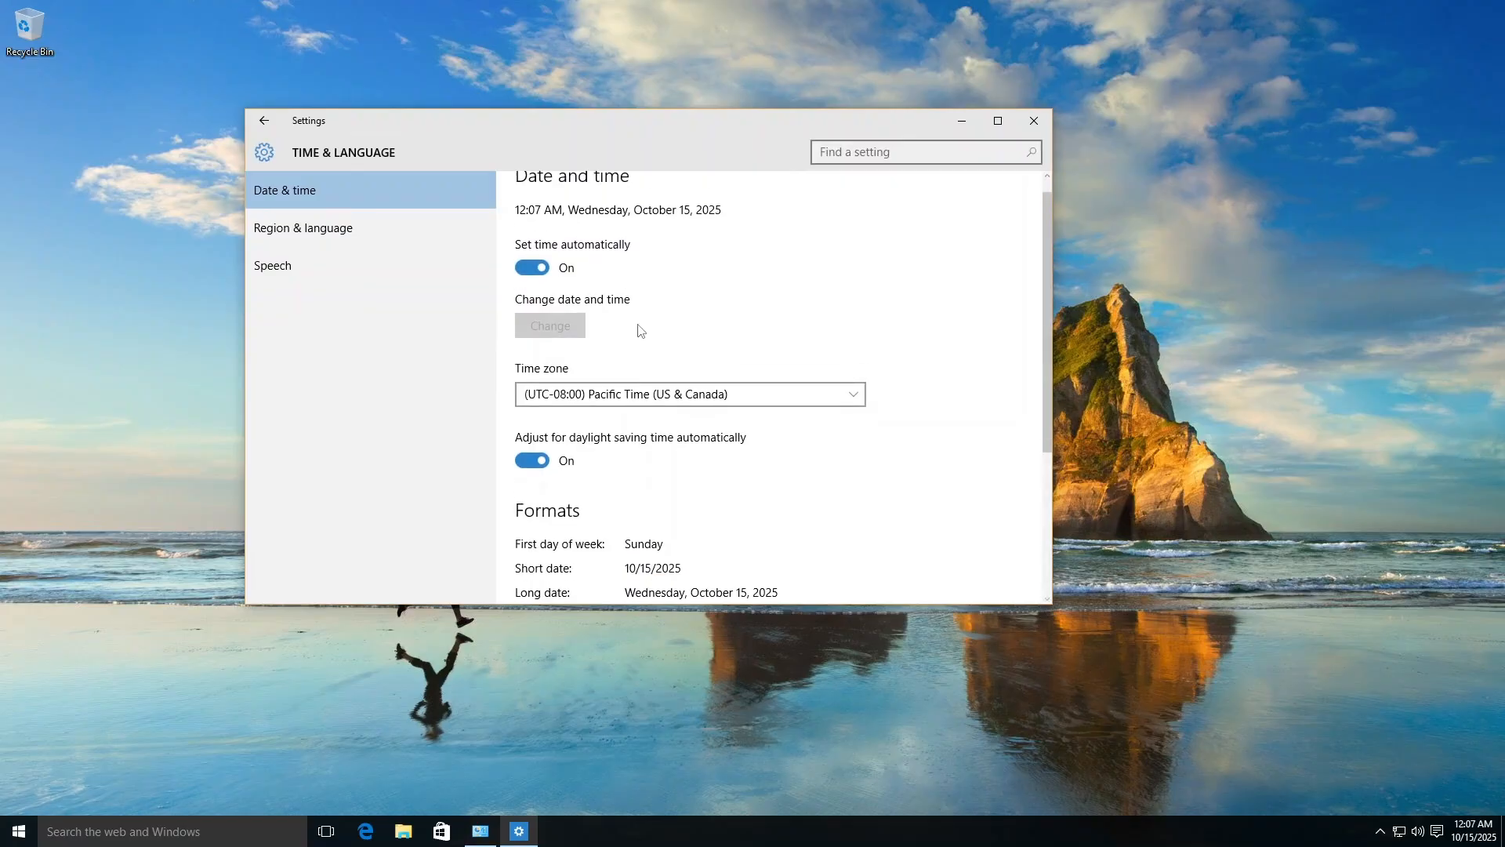
scroll("up", 3)
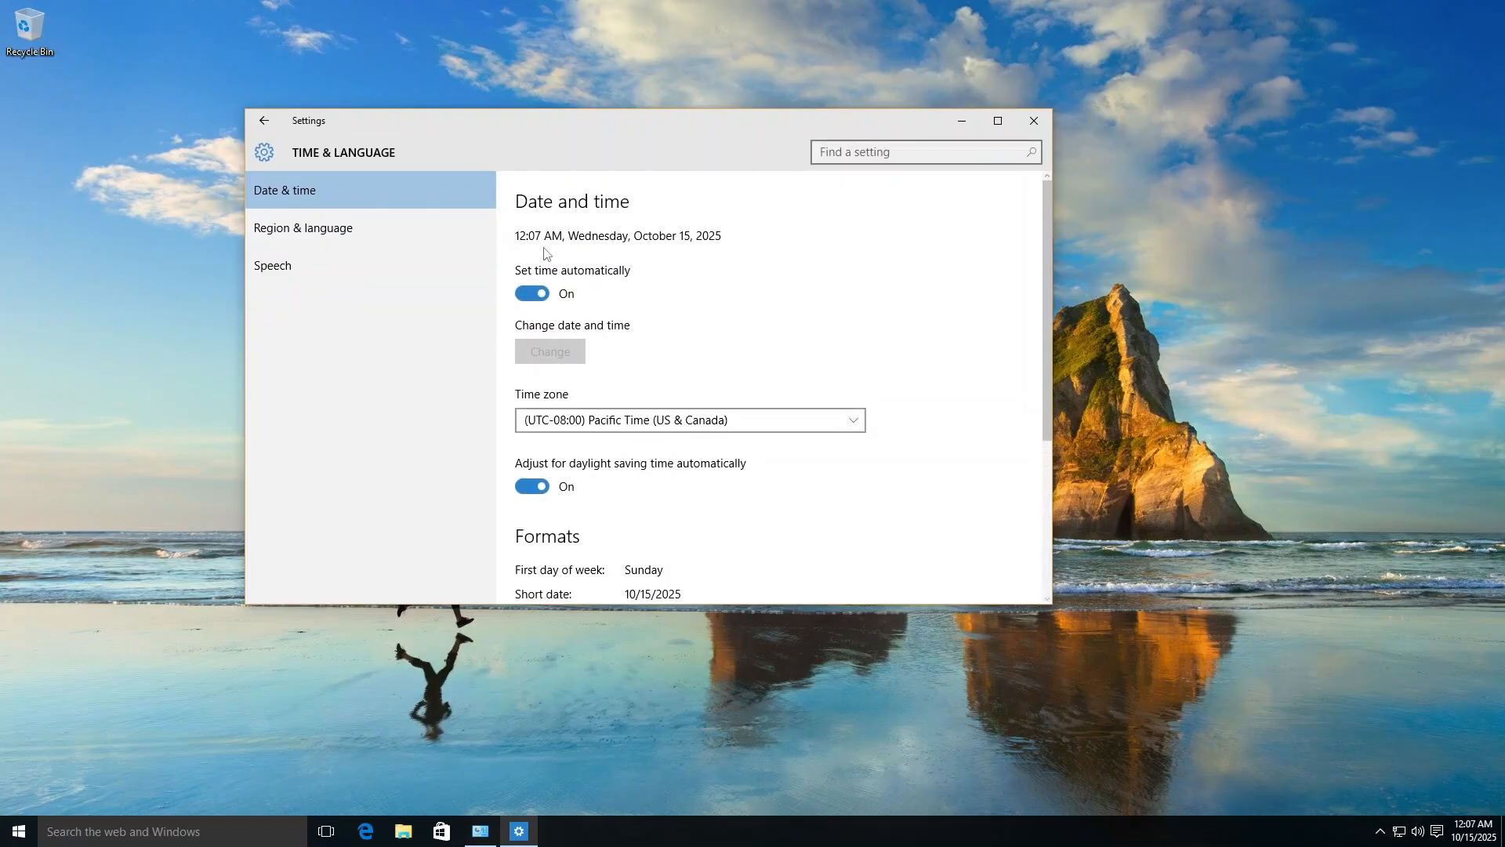
mouse_move(323, 265)
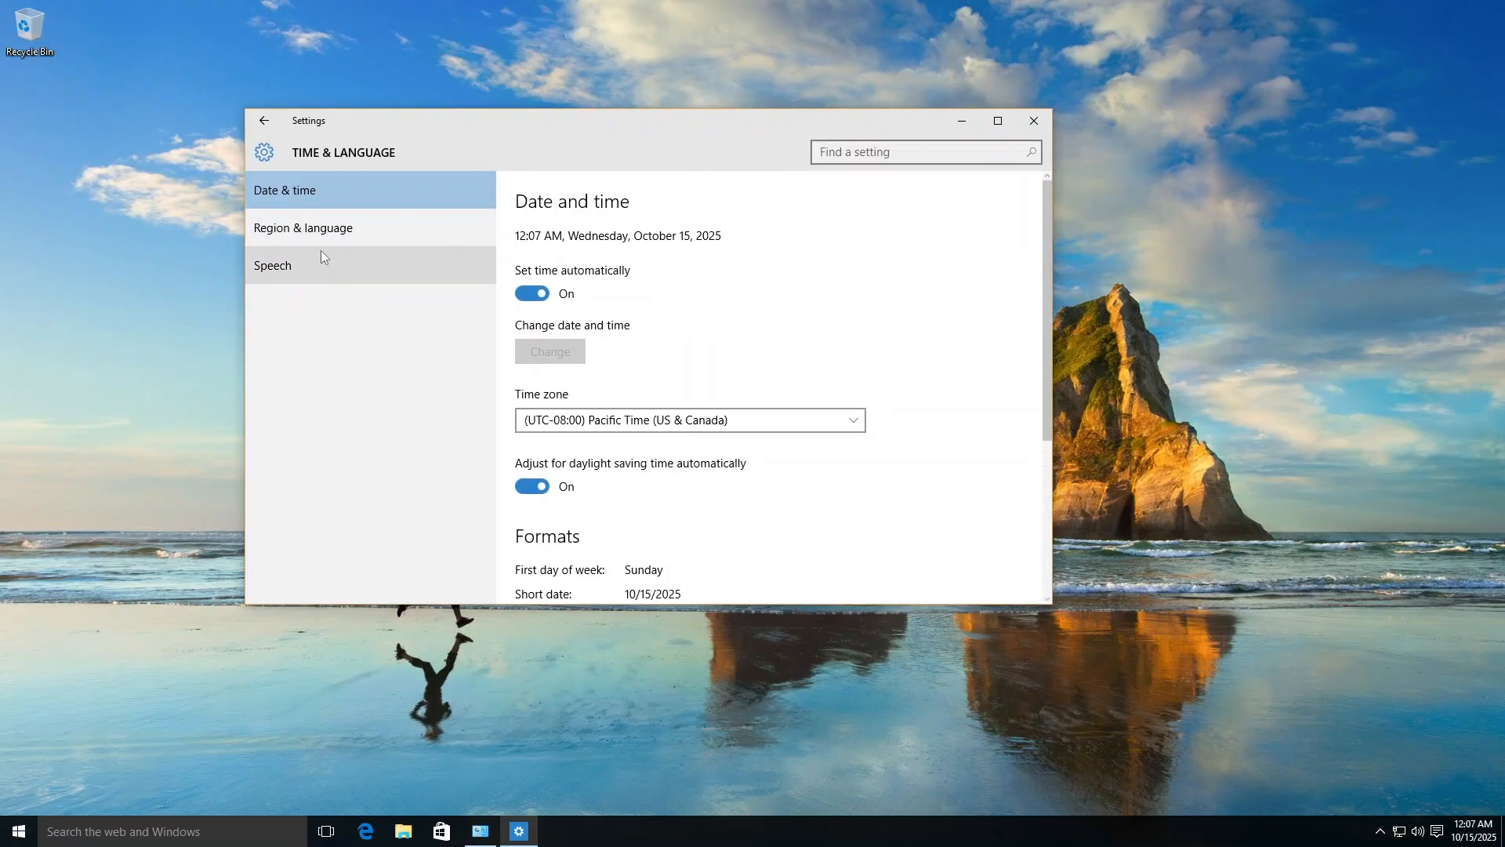
left_click(303, 228)
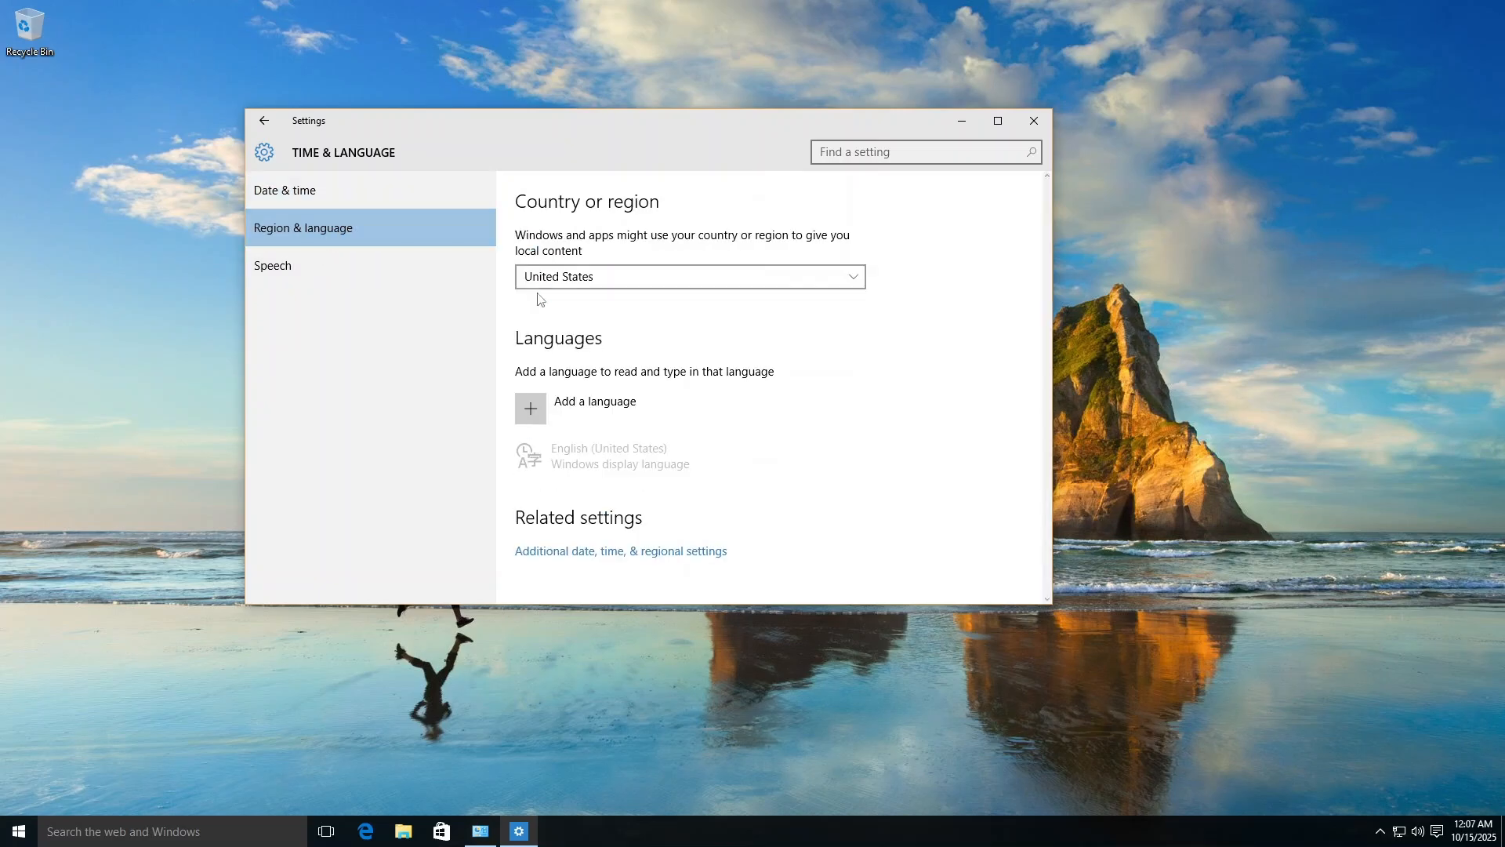
left_click(273, 265)
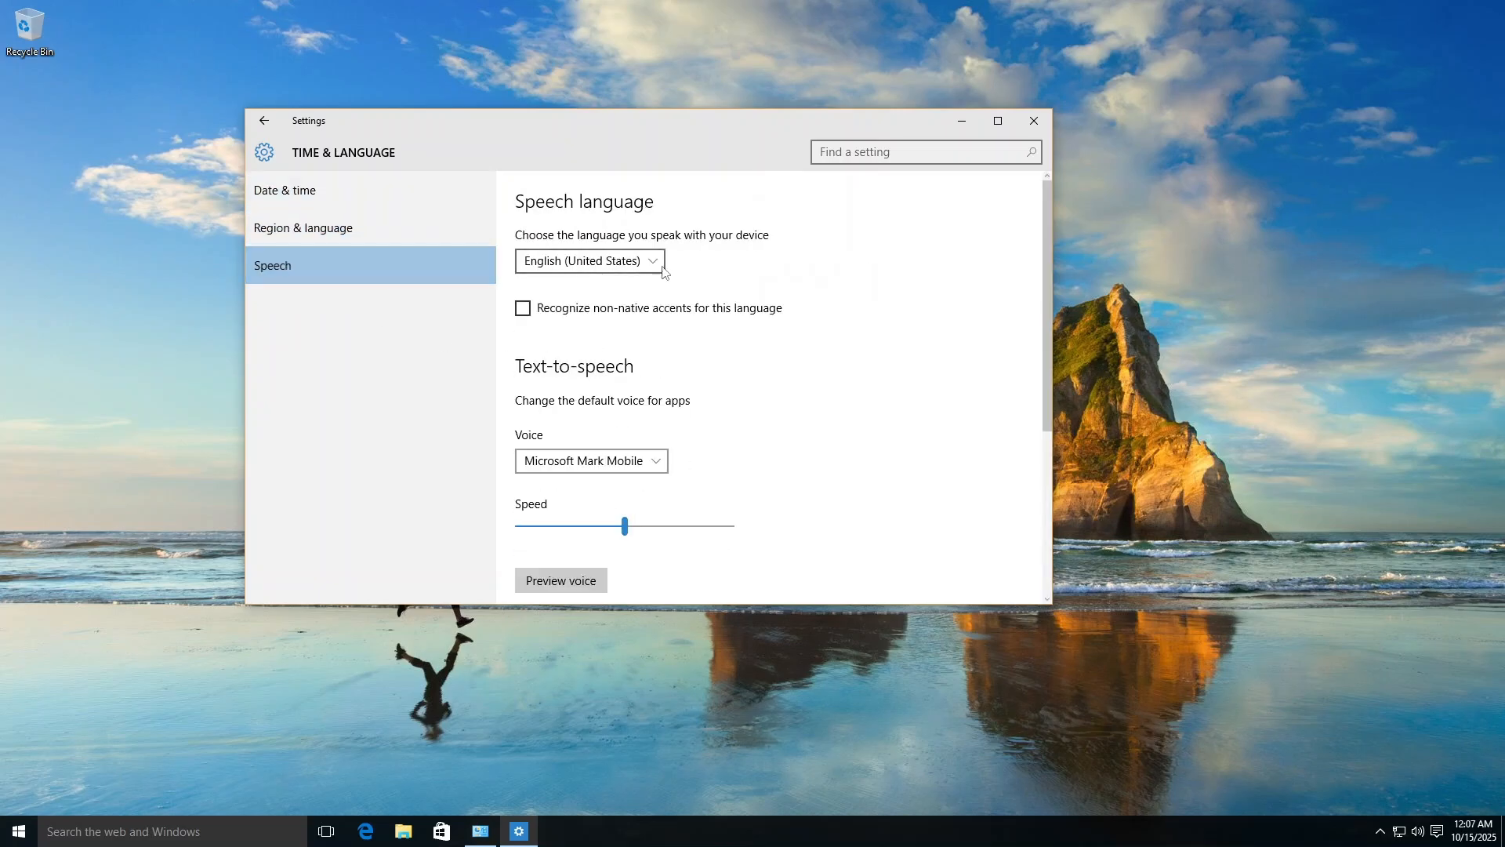
Switch the text-to-speech voice from Microsoft Mark Mobile to Microsoft Zira Mobile.
scroll("down", 3)
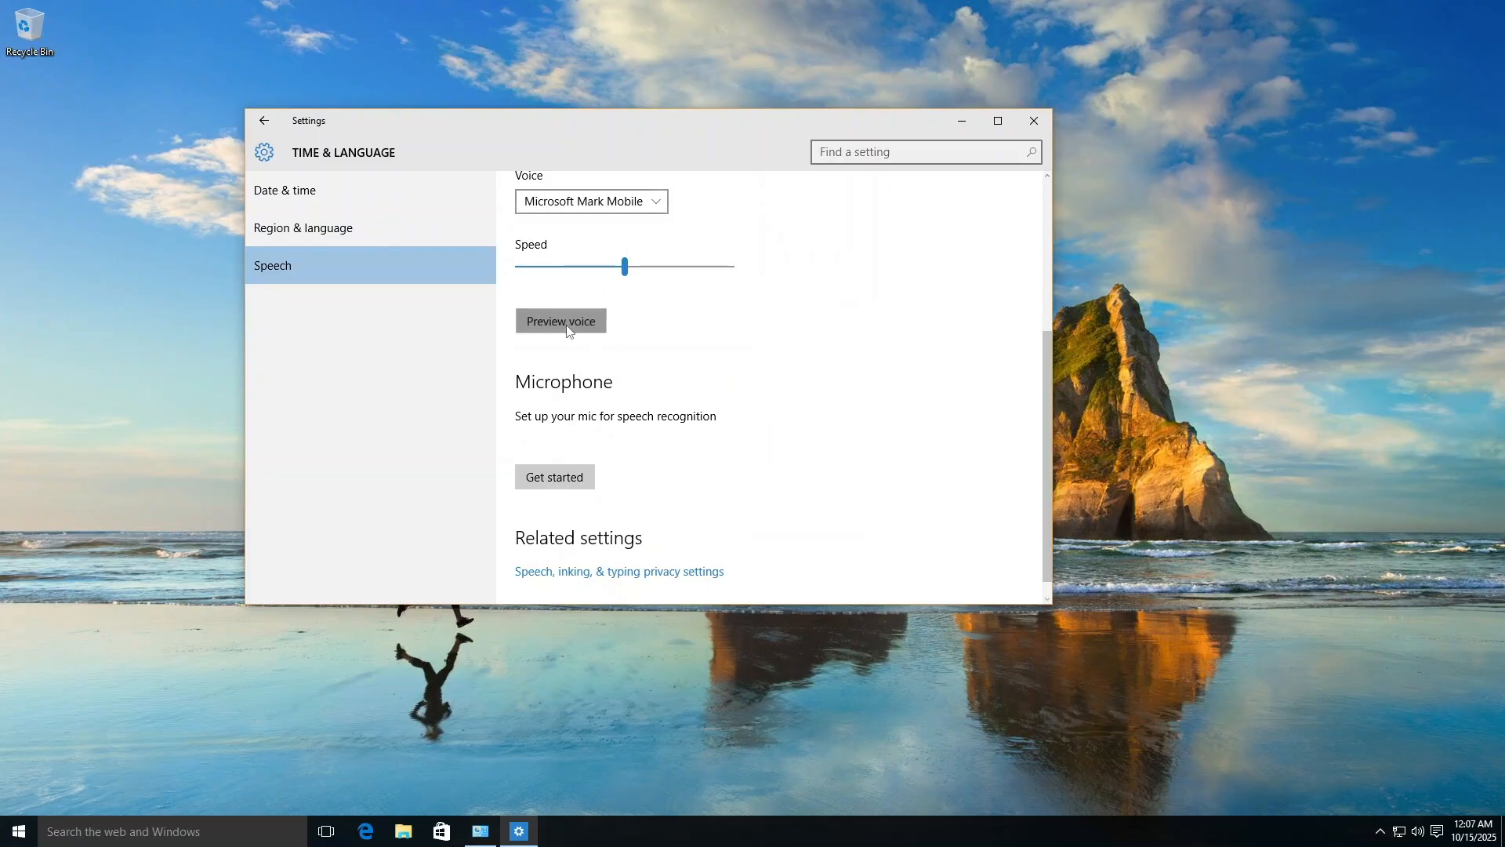
left_click(591, 201)
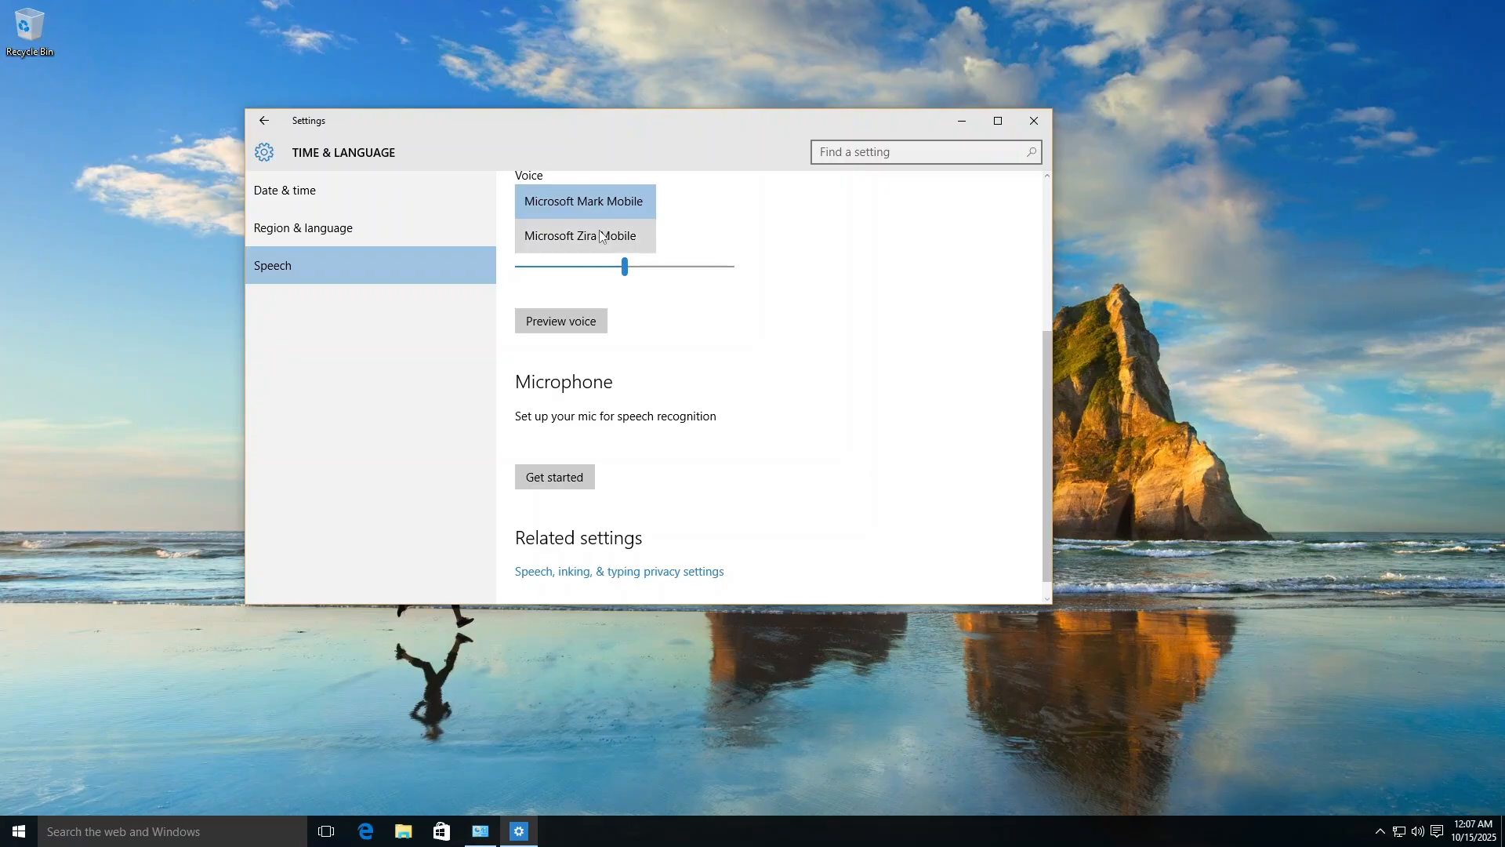
left_click(580, 235)
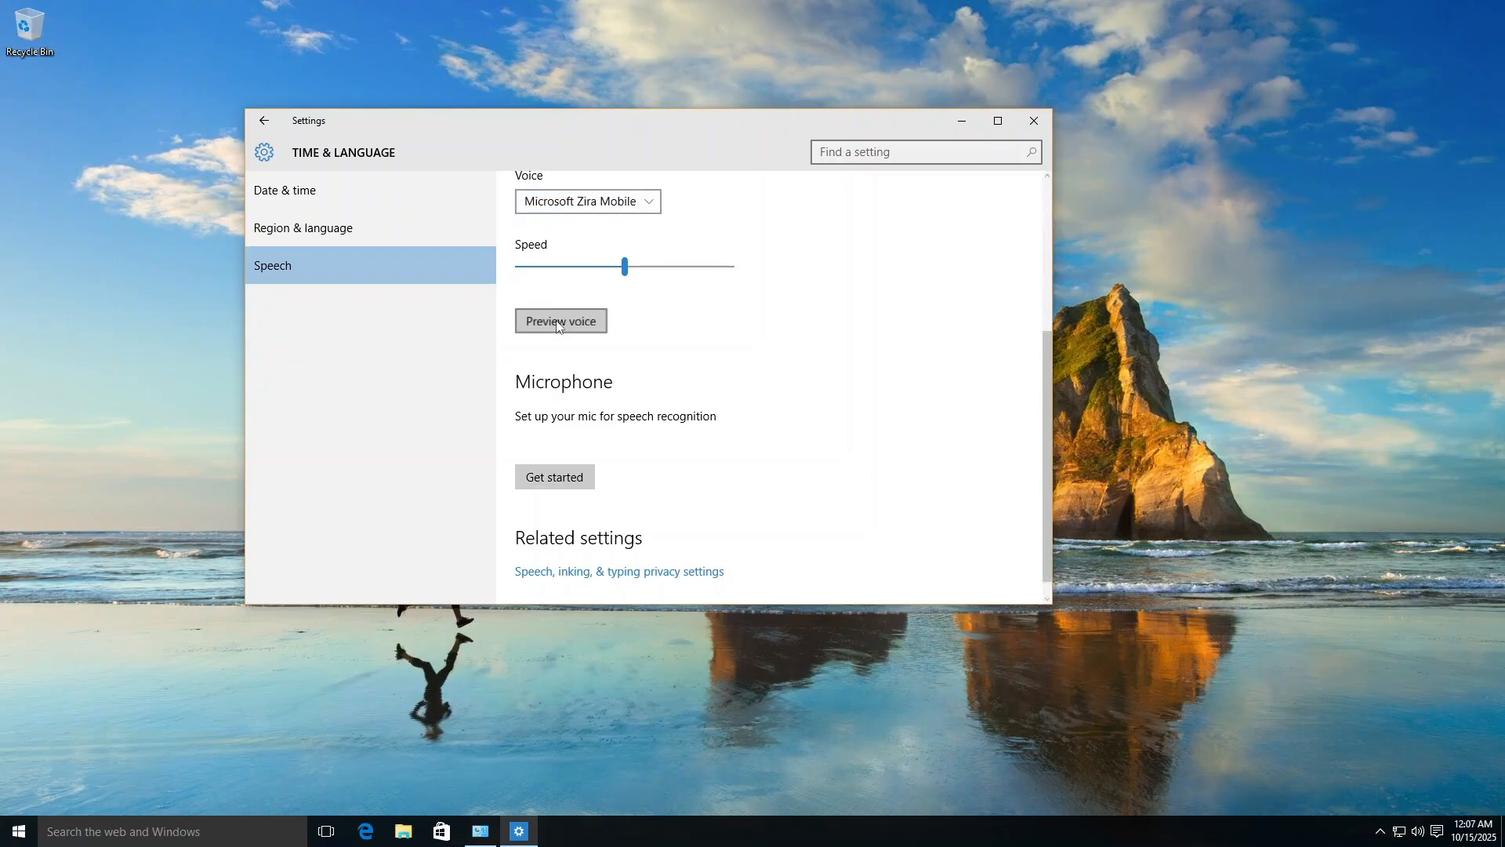
scroll("up", 3)
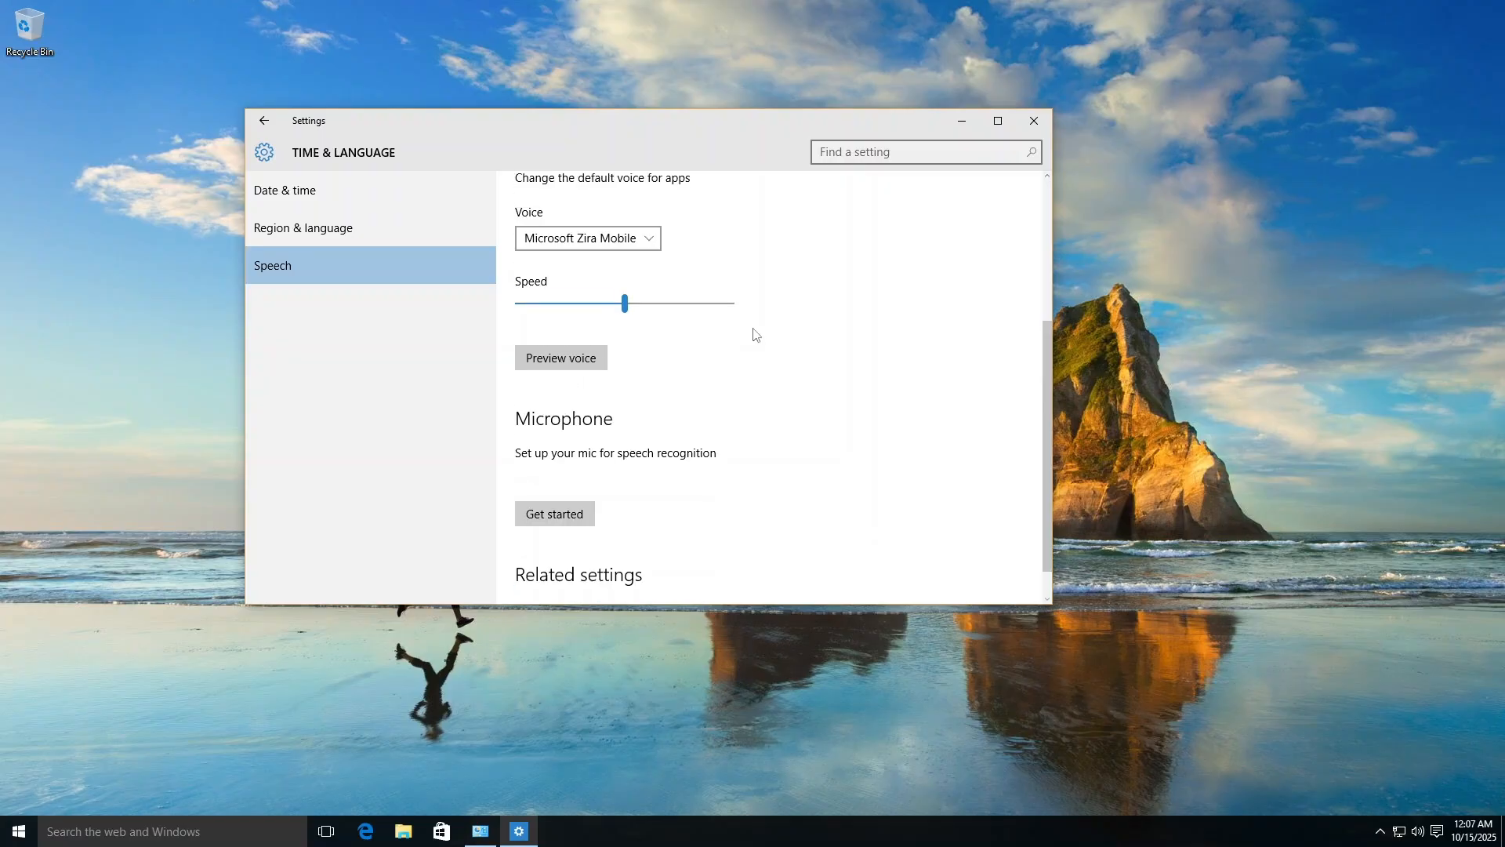
scroll("up", 3)
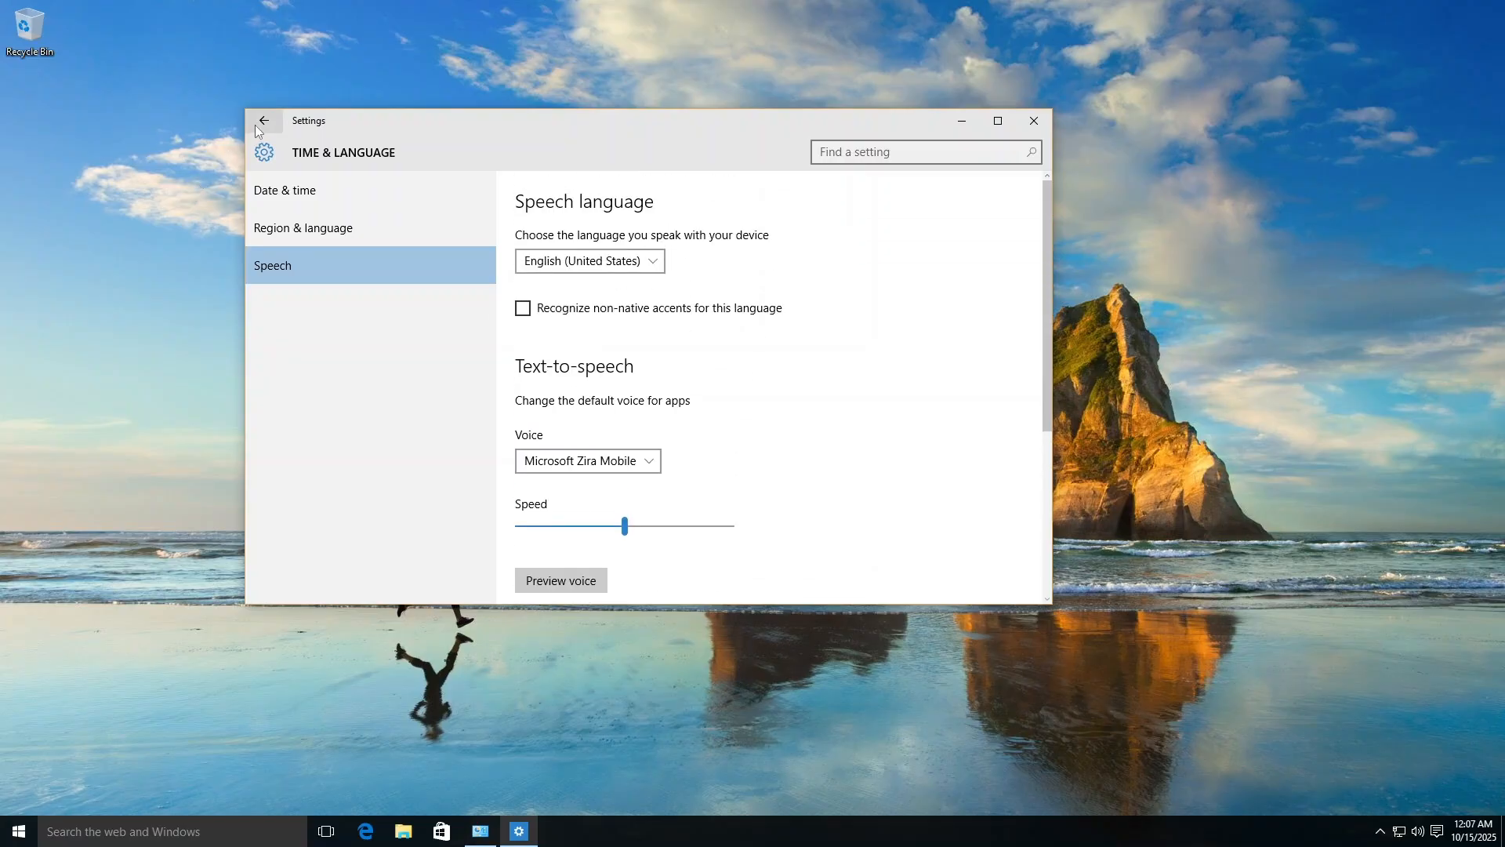
View Windows Update downloading updates around 23% under Update & security, then bring up Start.
left_click(264, 120)
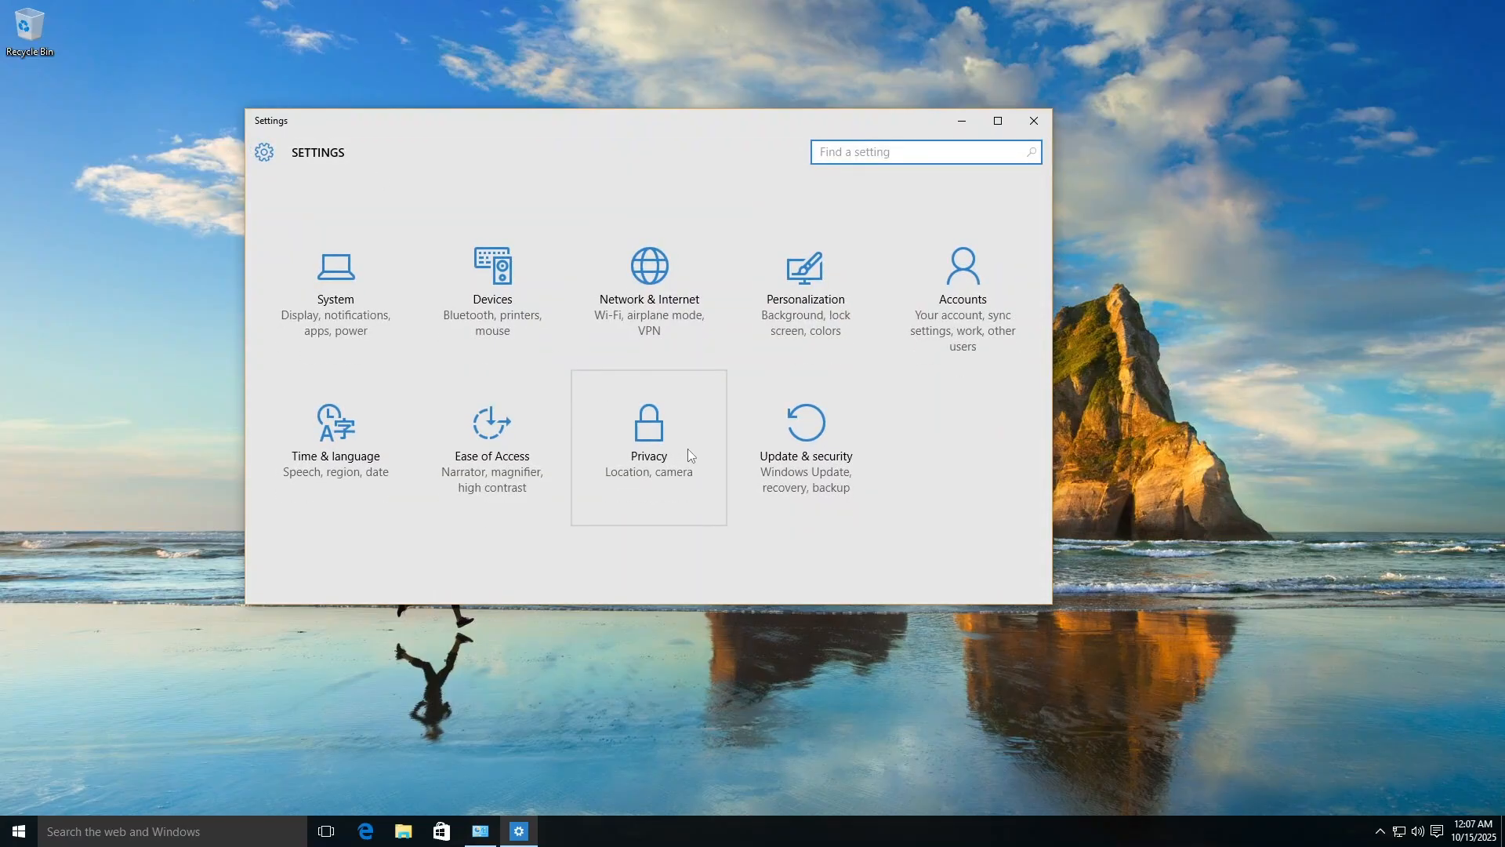
left_click(804, 442)
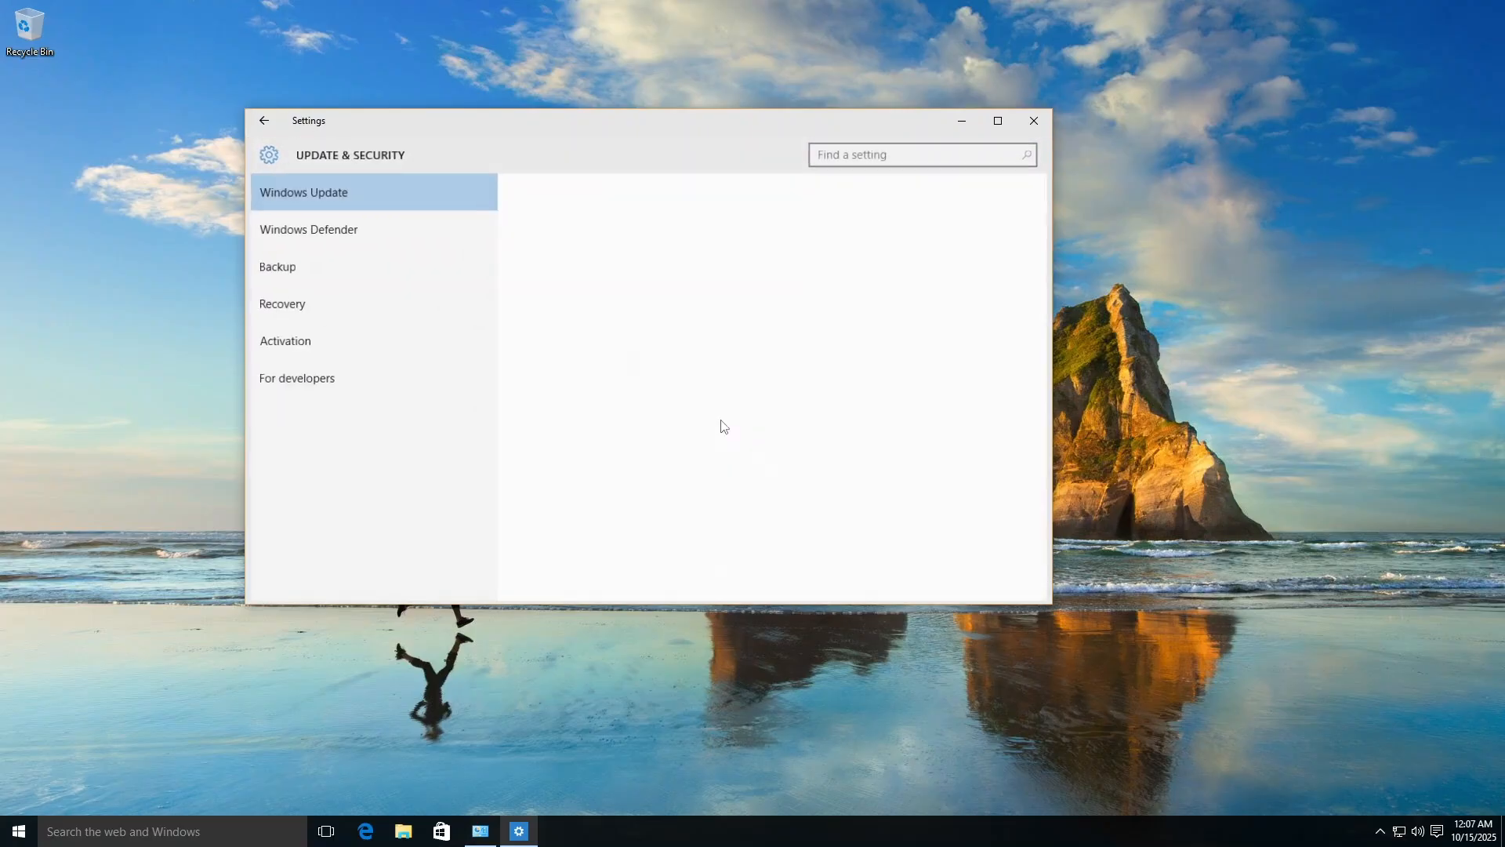
left_click(302, 191)
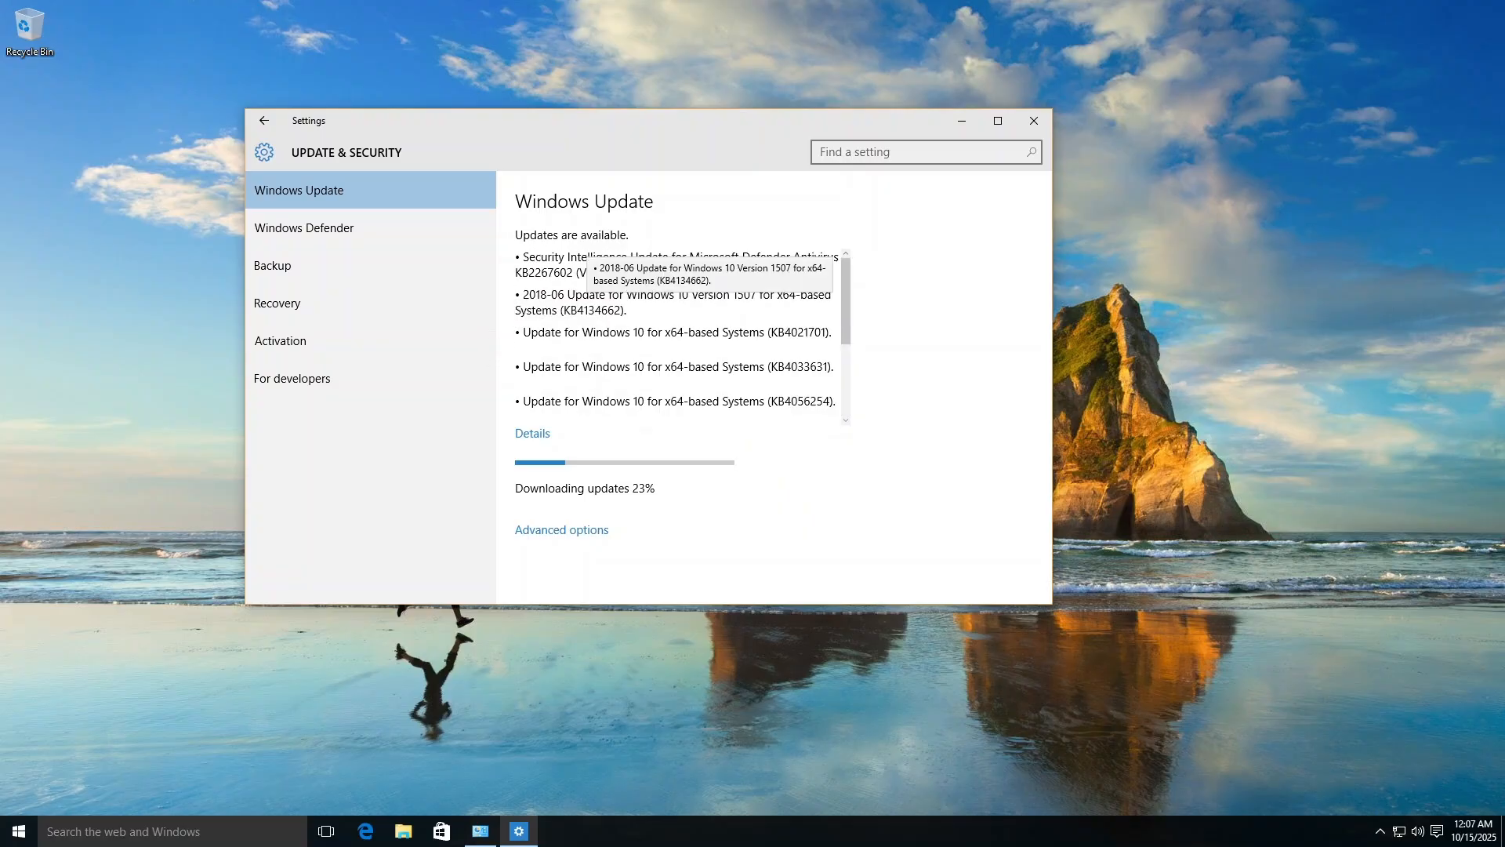
scroll("down", 3)
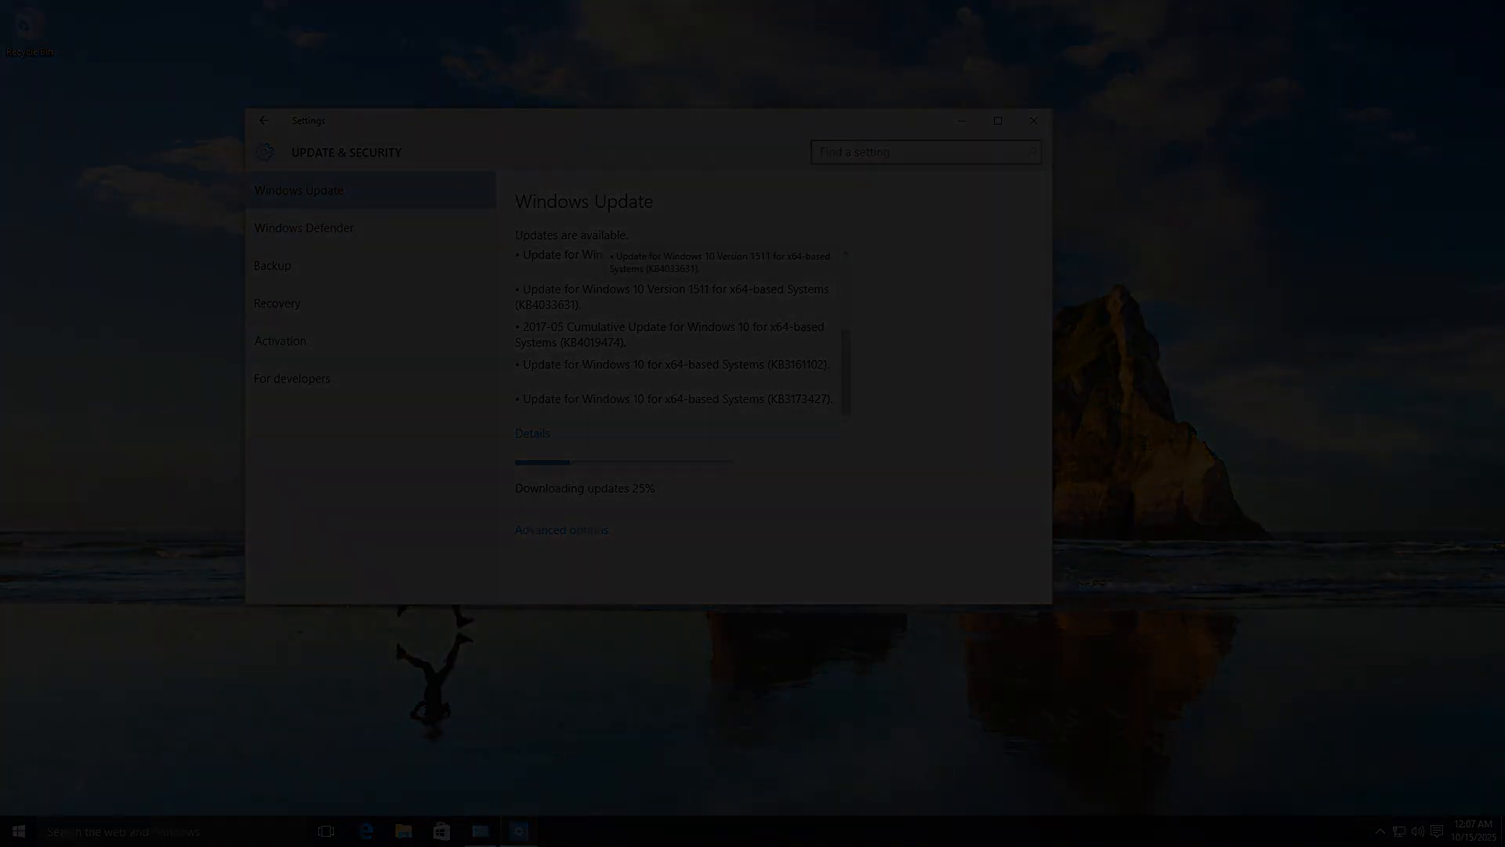
left_click(15, 831)
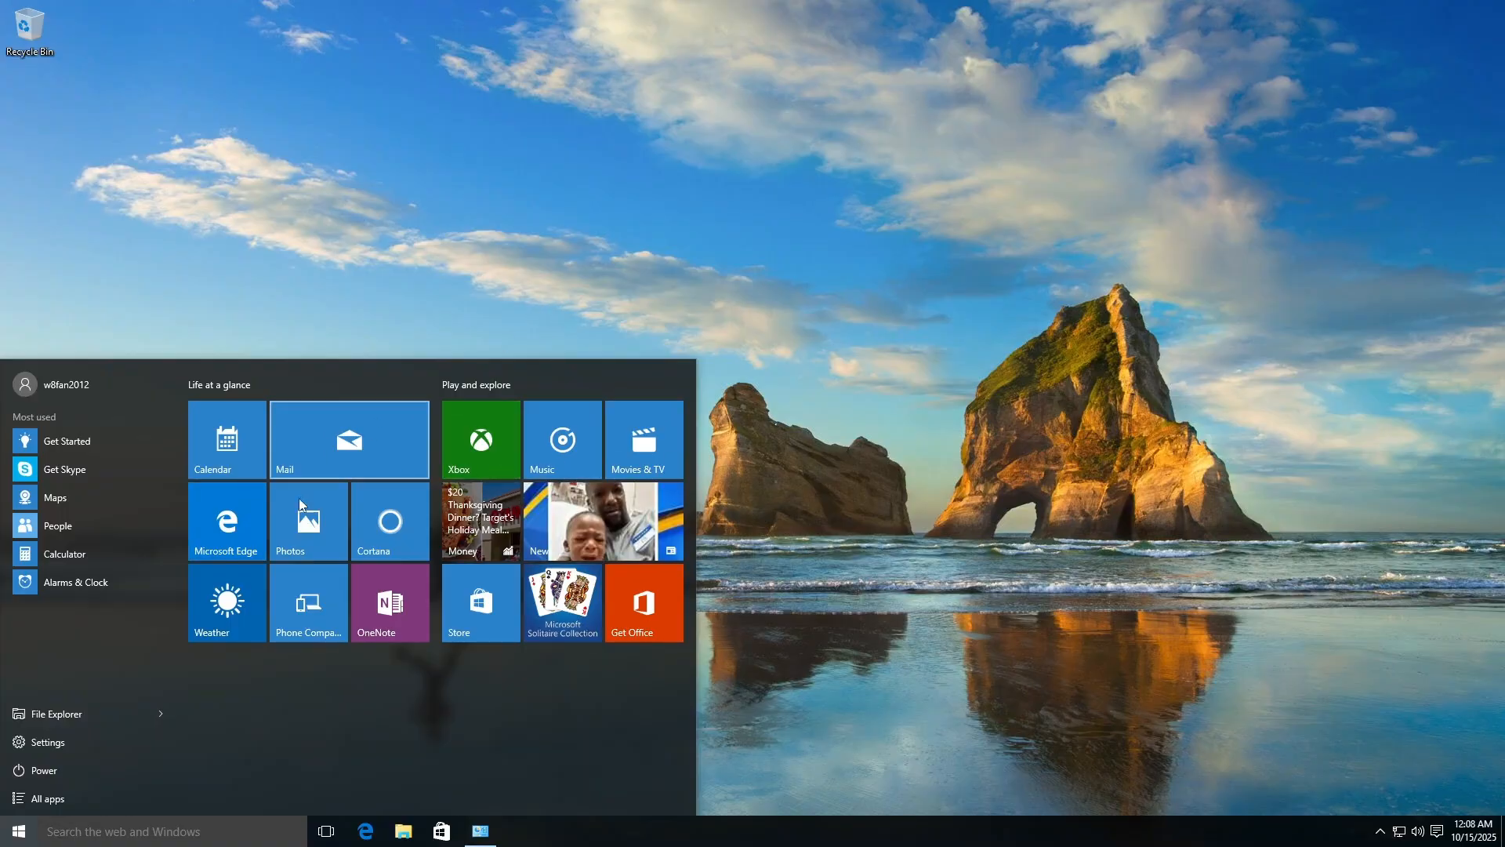
left_click(48, 798)
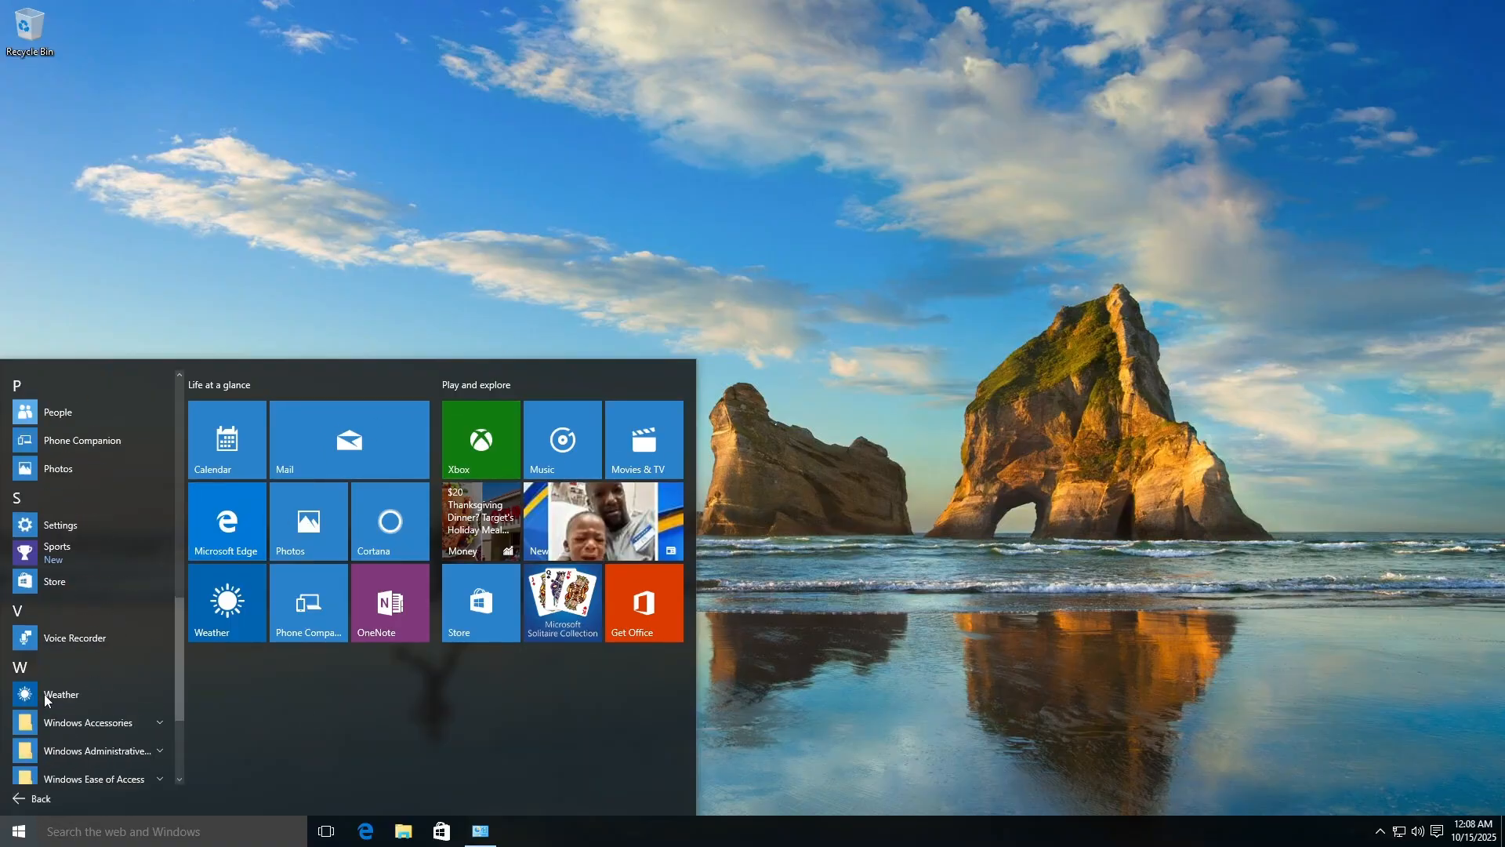
scroll("down", 3)
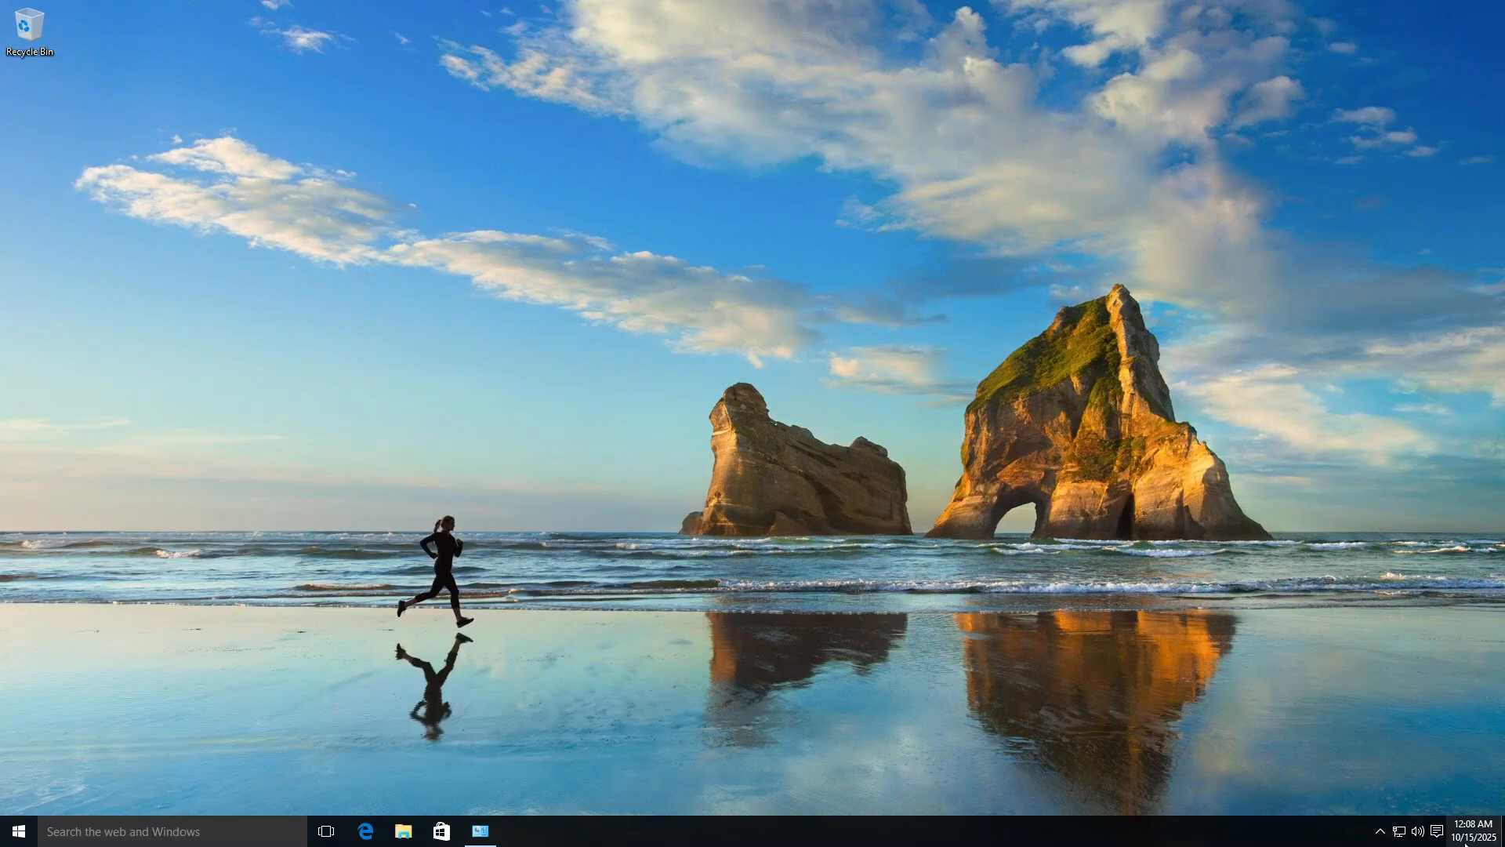
left_click(1466, 831)
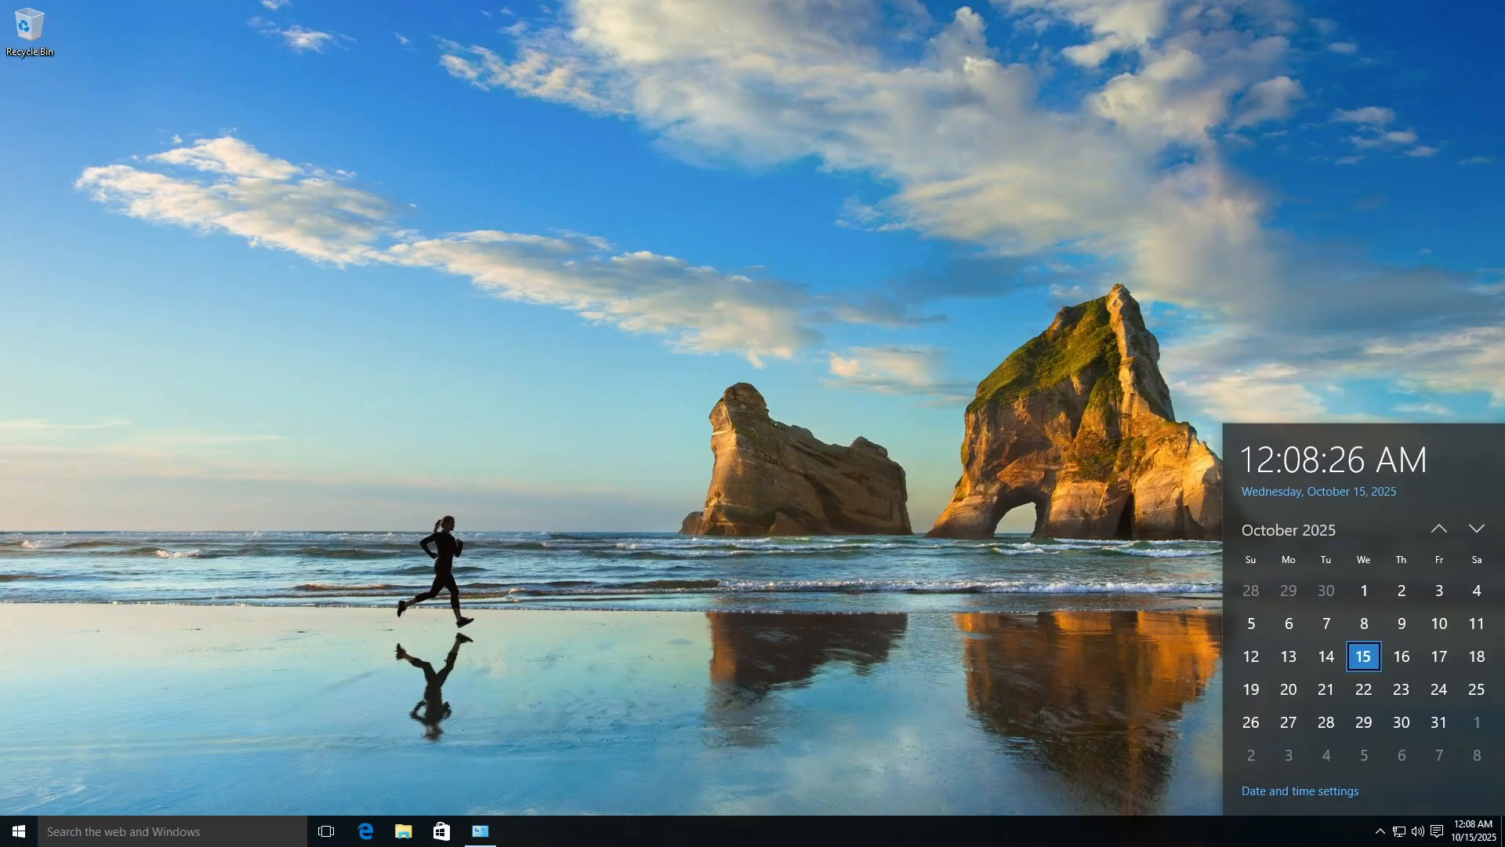
left_click(1438, 831)
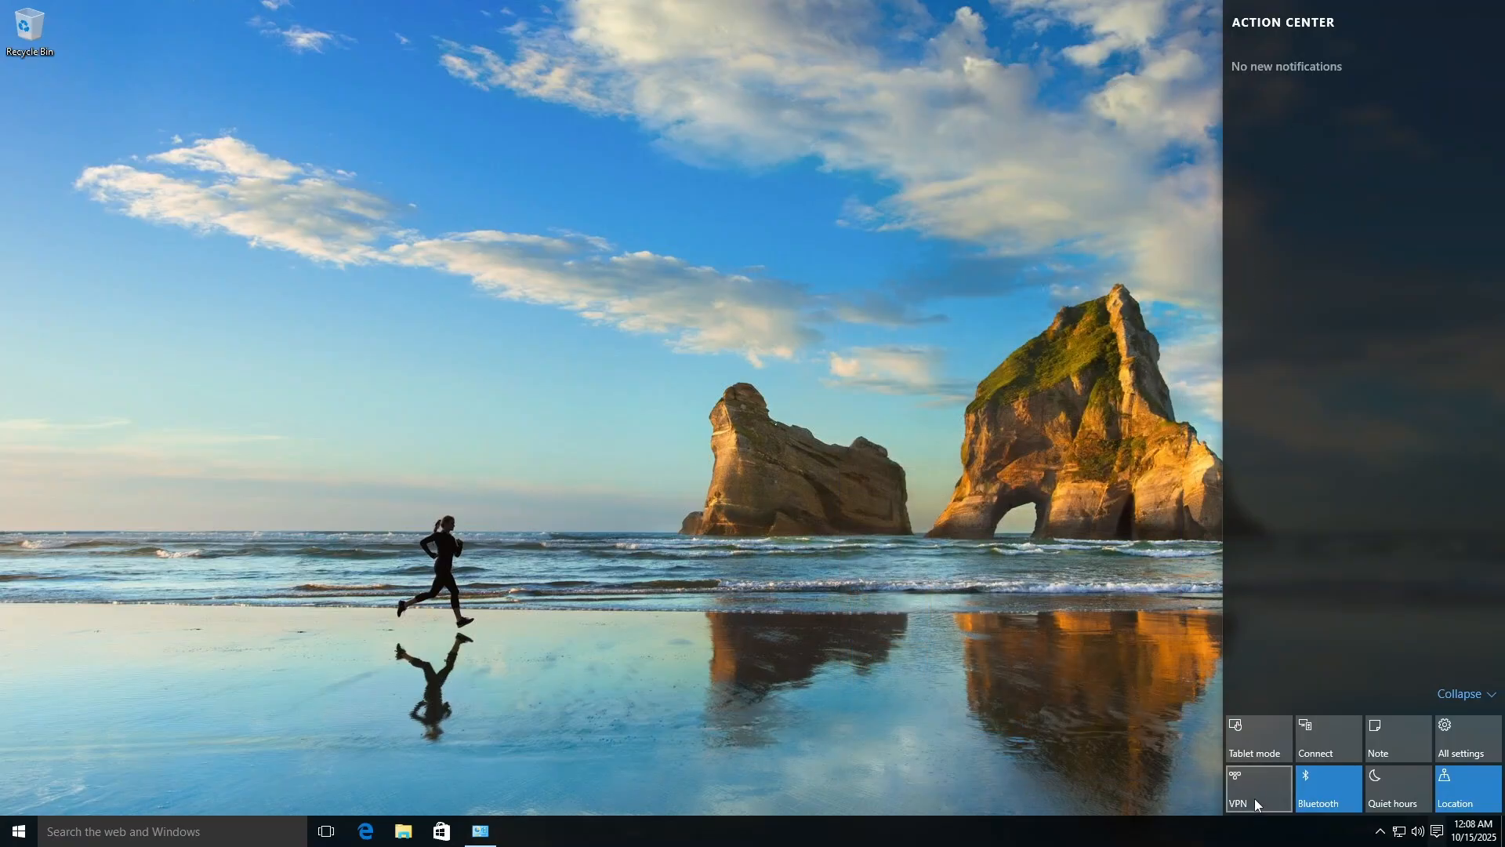
mouse_move(1443, 759)
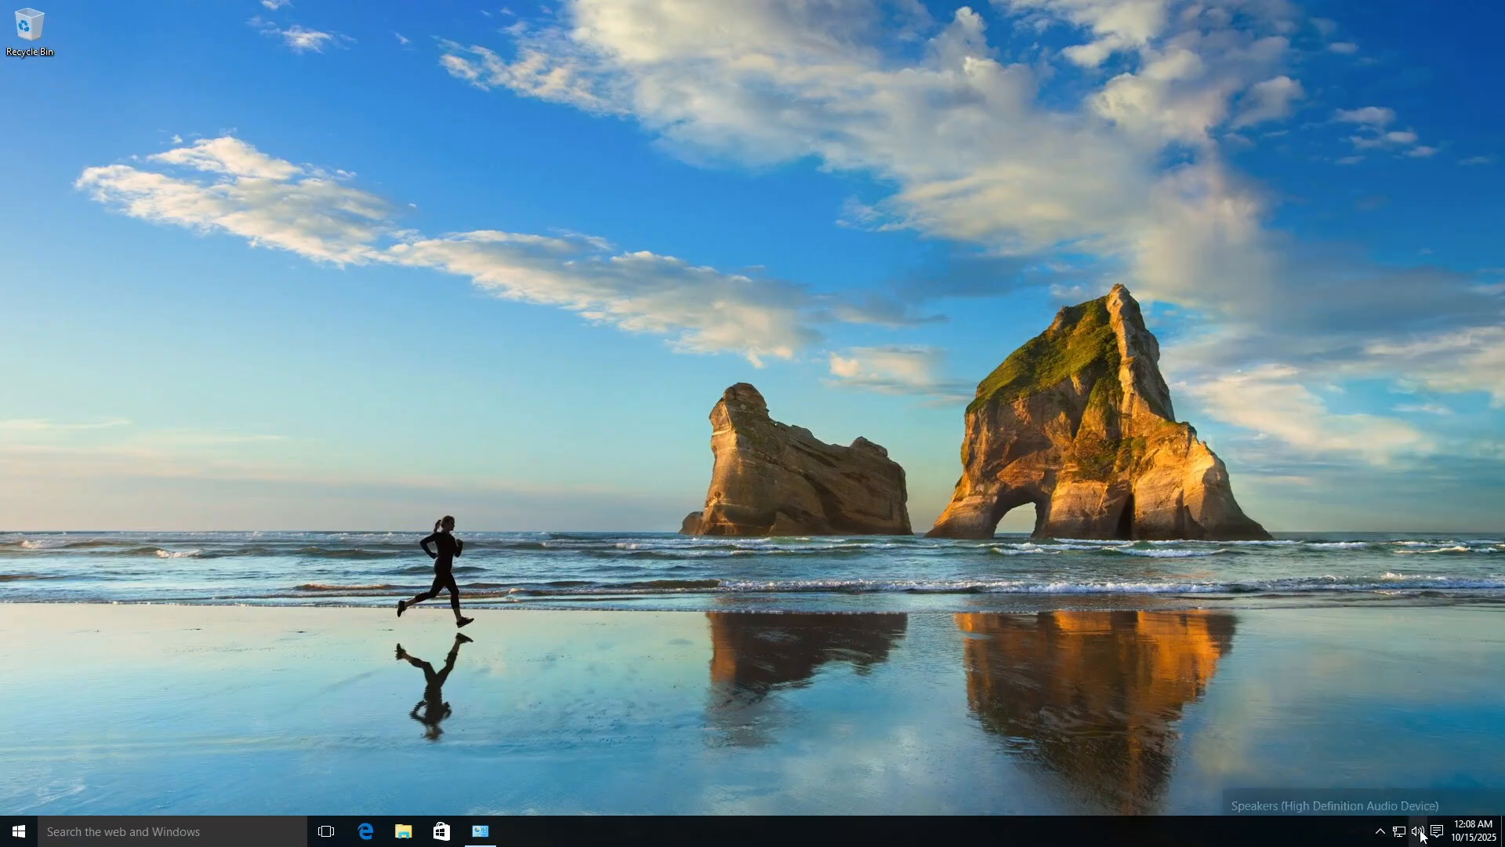
left_click(1422, 831)
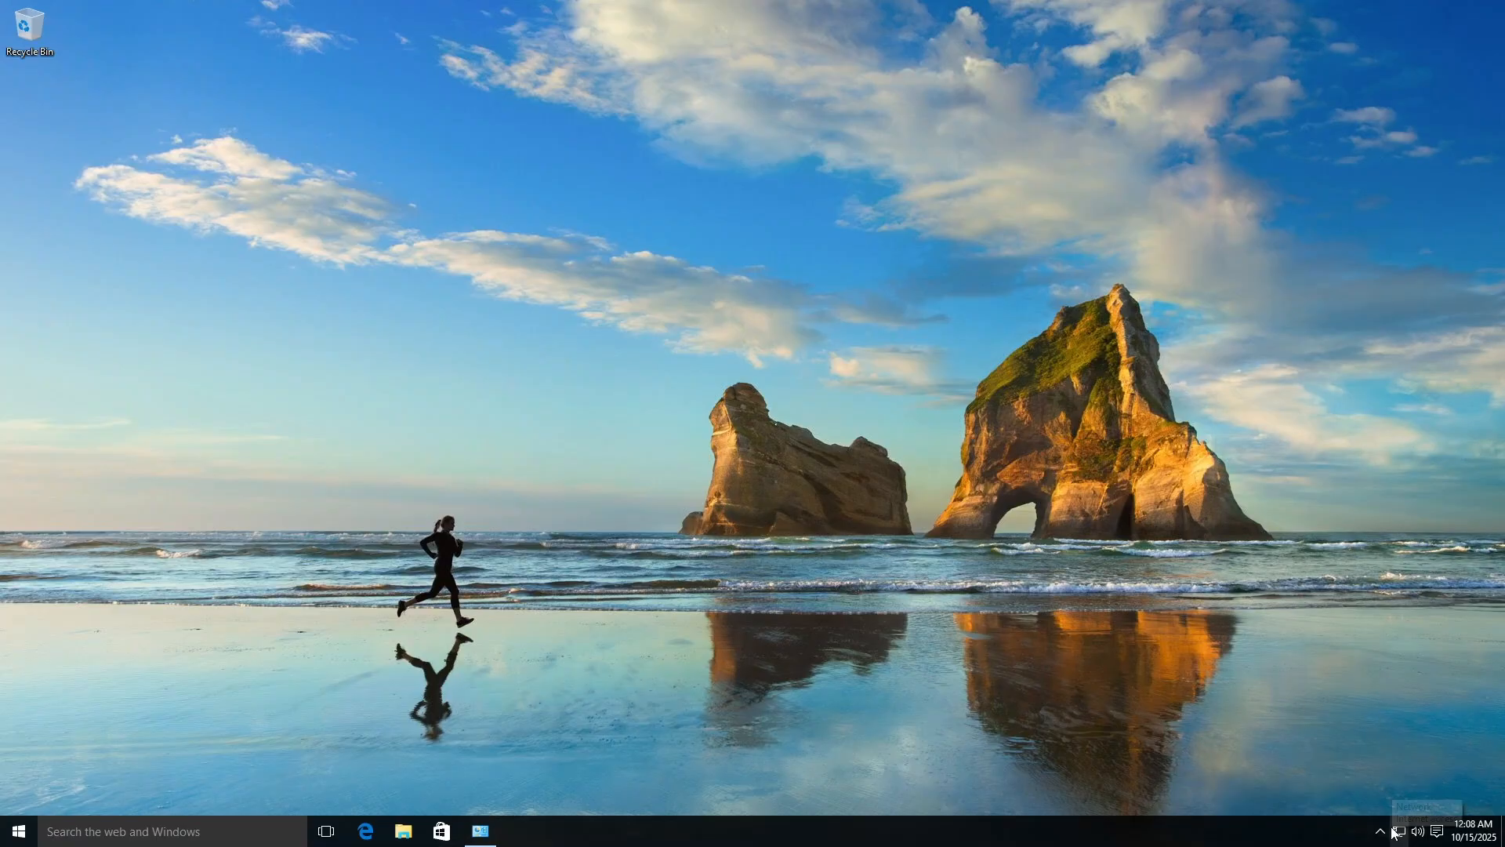
left_click(1397, 831)
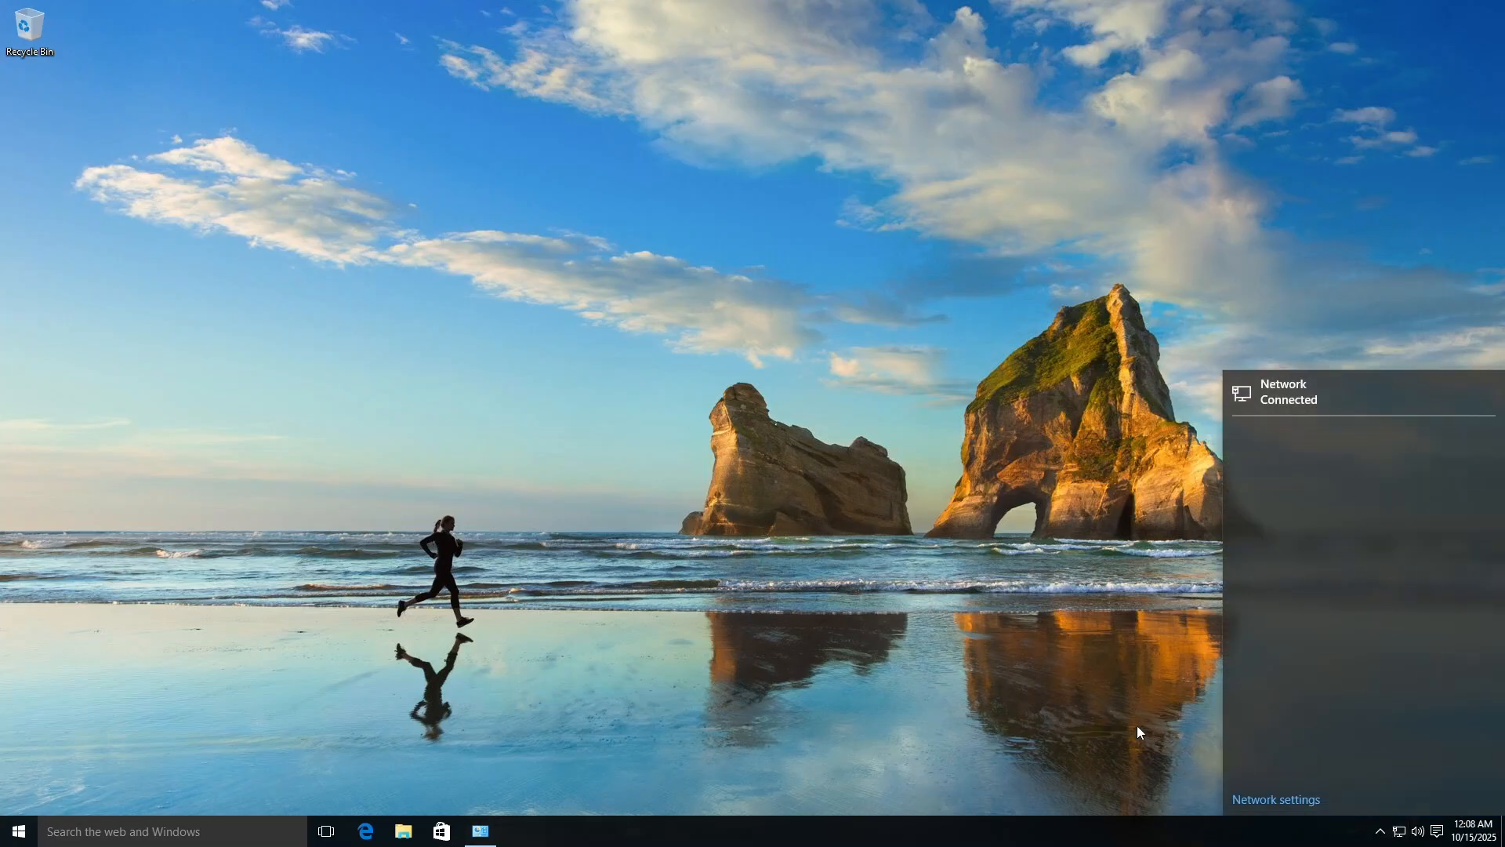
mouse_move(1479, 737)
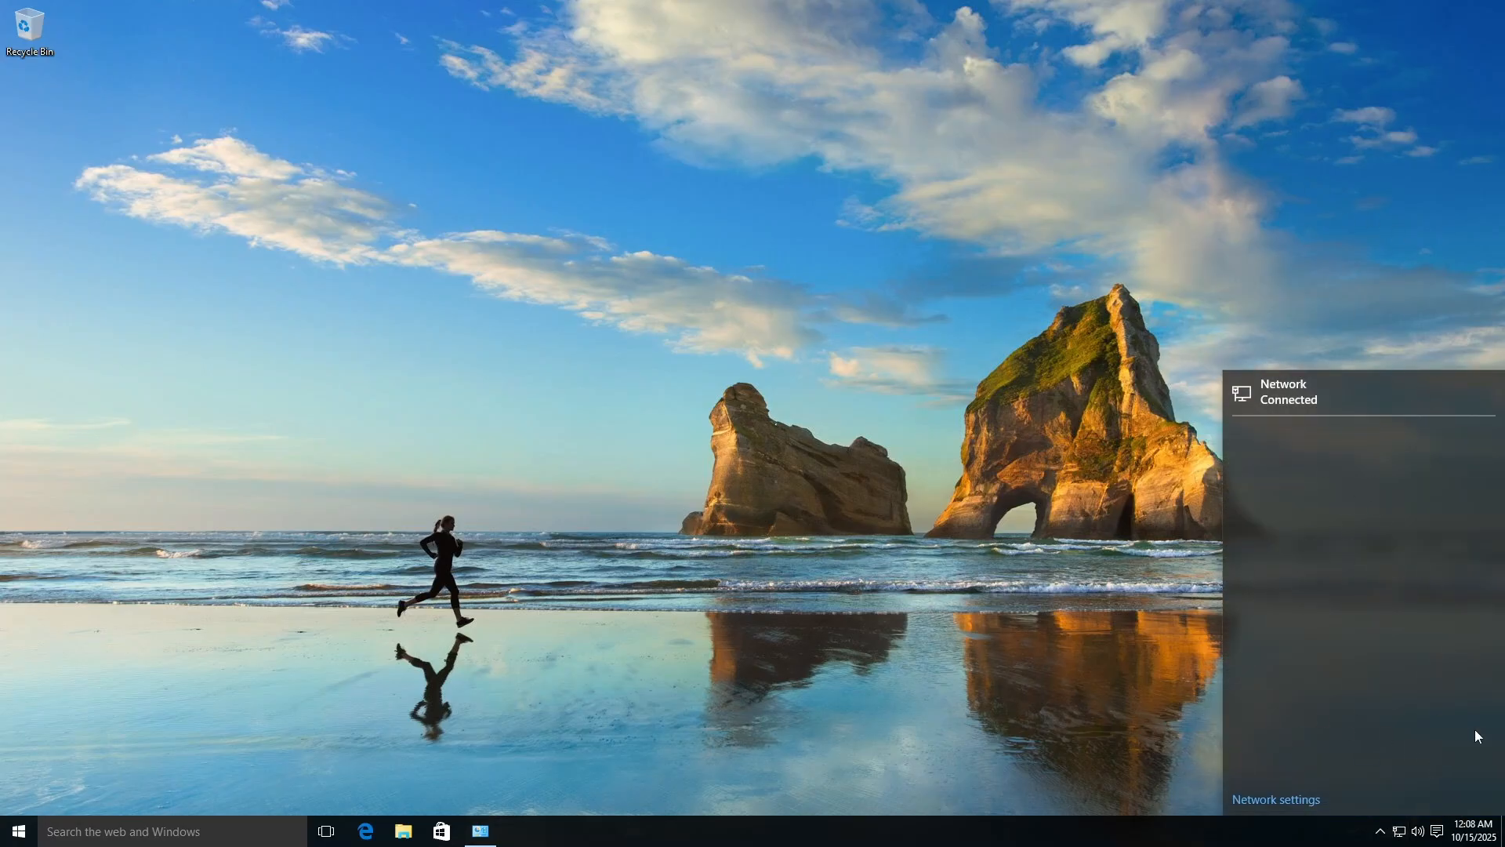
mouse_move(1215, 450)
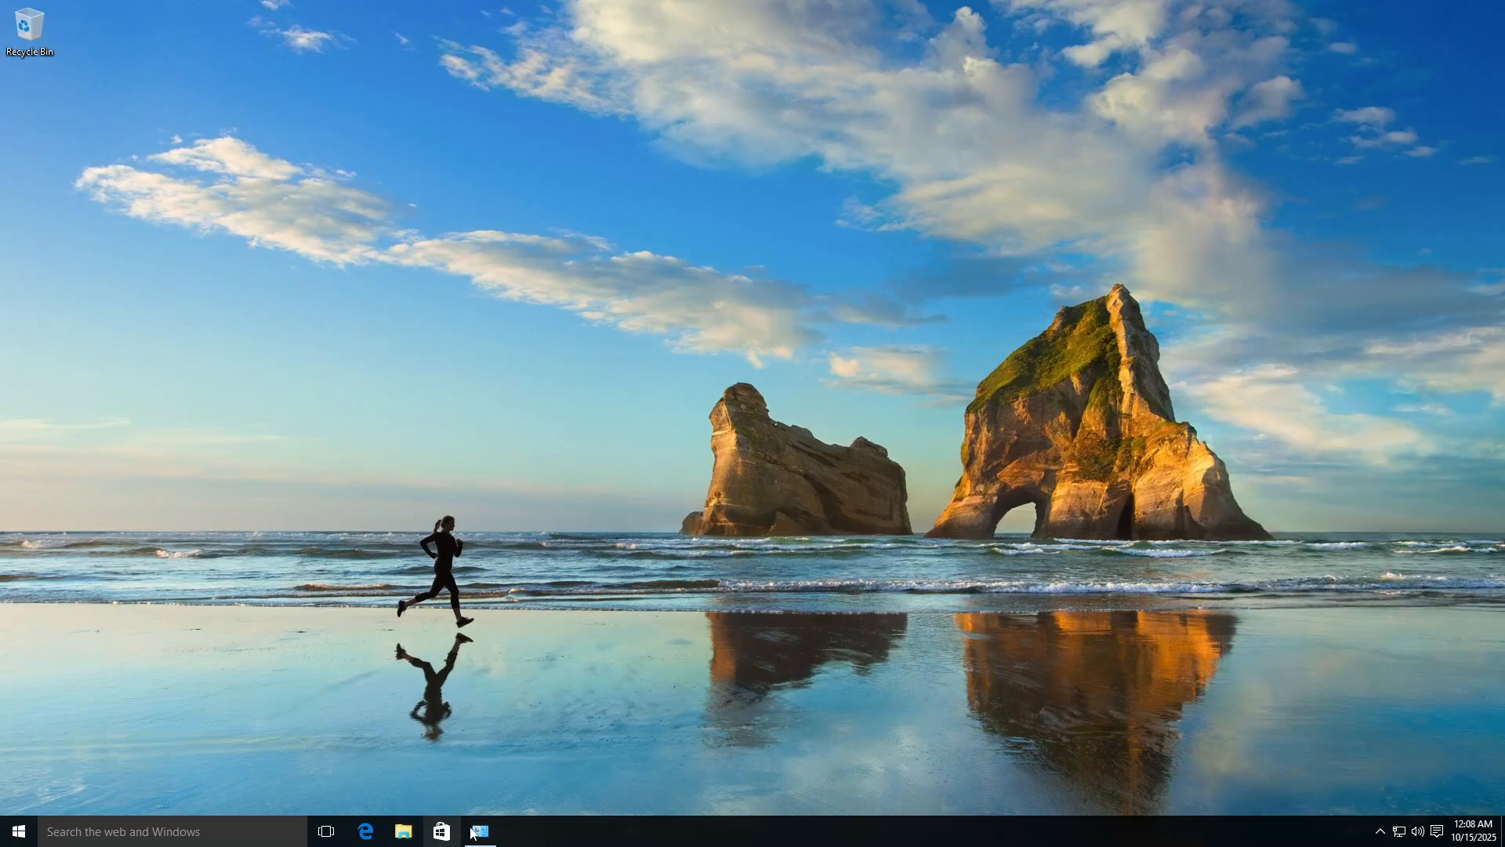
Browse Control Panel's Appearance and Personalization, close it, and list All apps in Start.
left_click(480, 831)
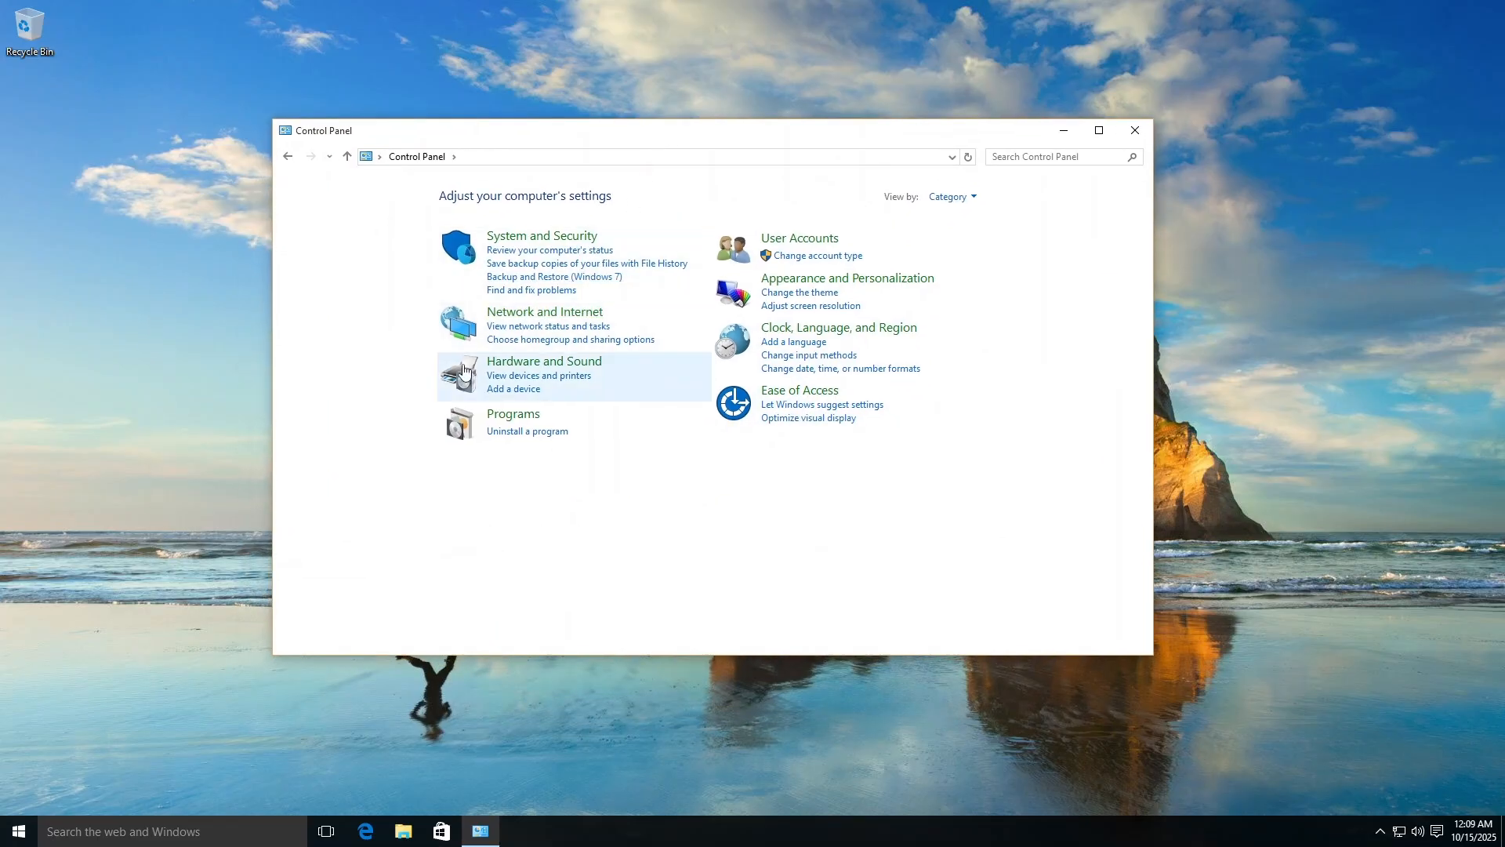
mouse_move(668, 314)
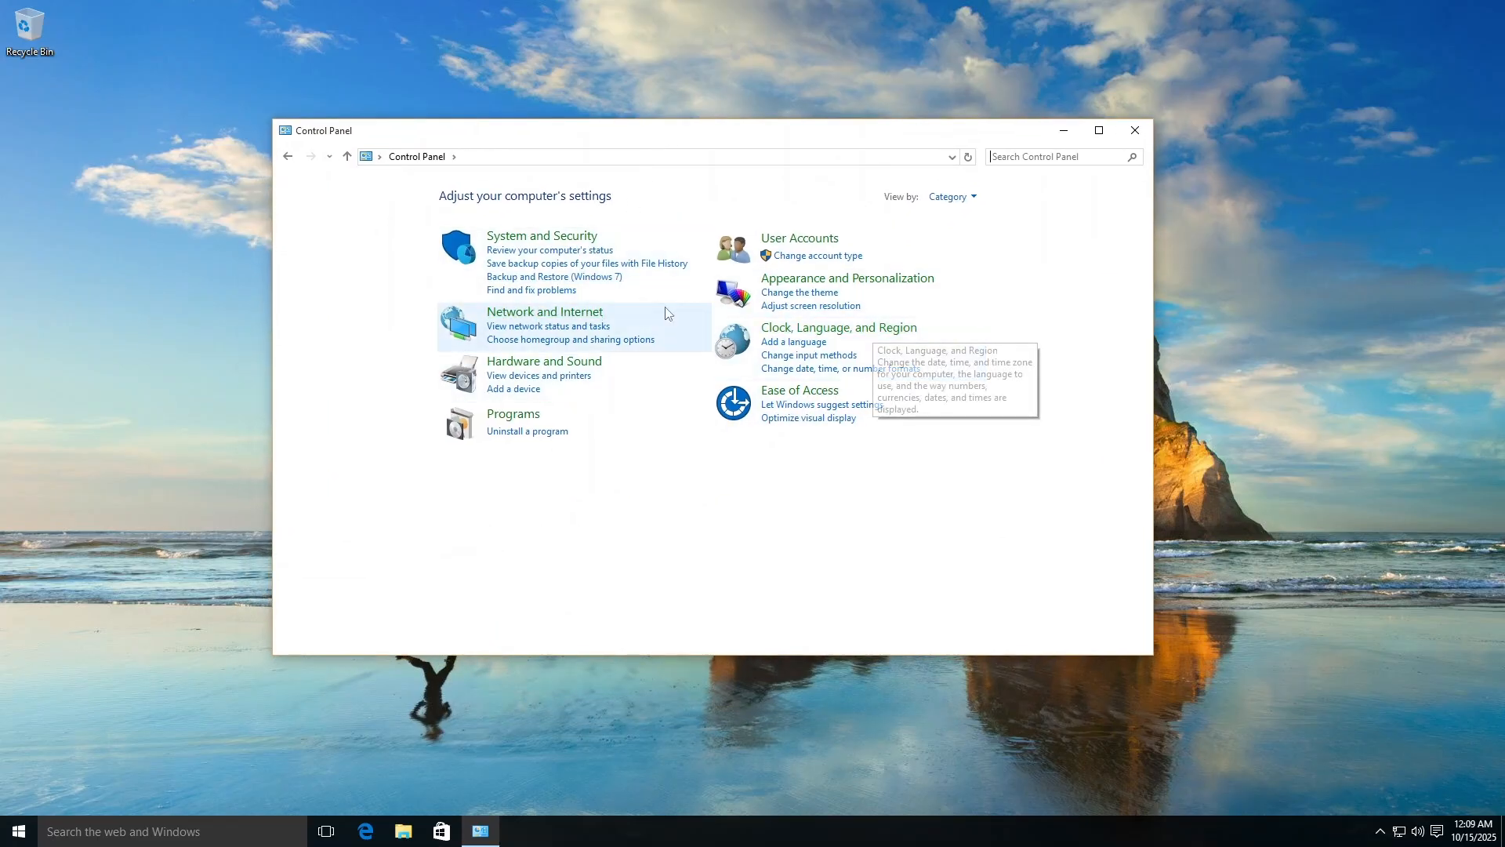
mouse_move(897, 276)
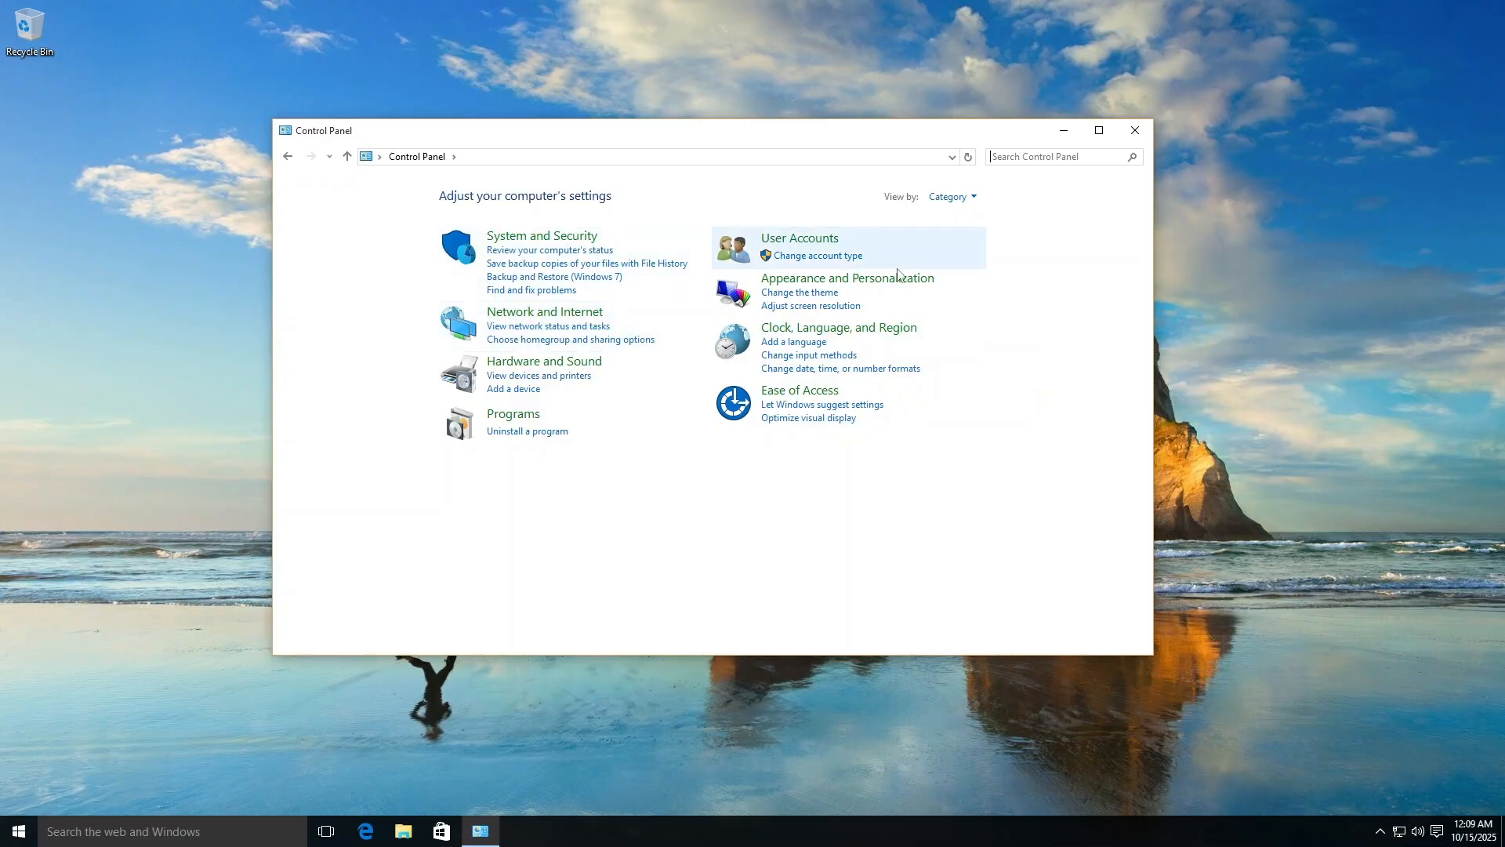
left_click(847, 277)
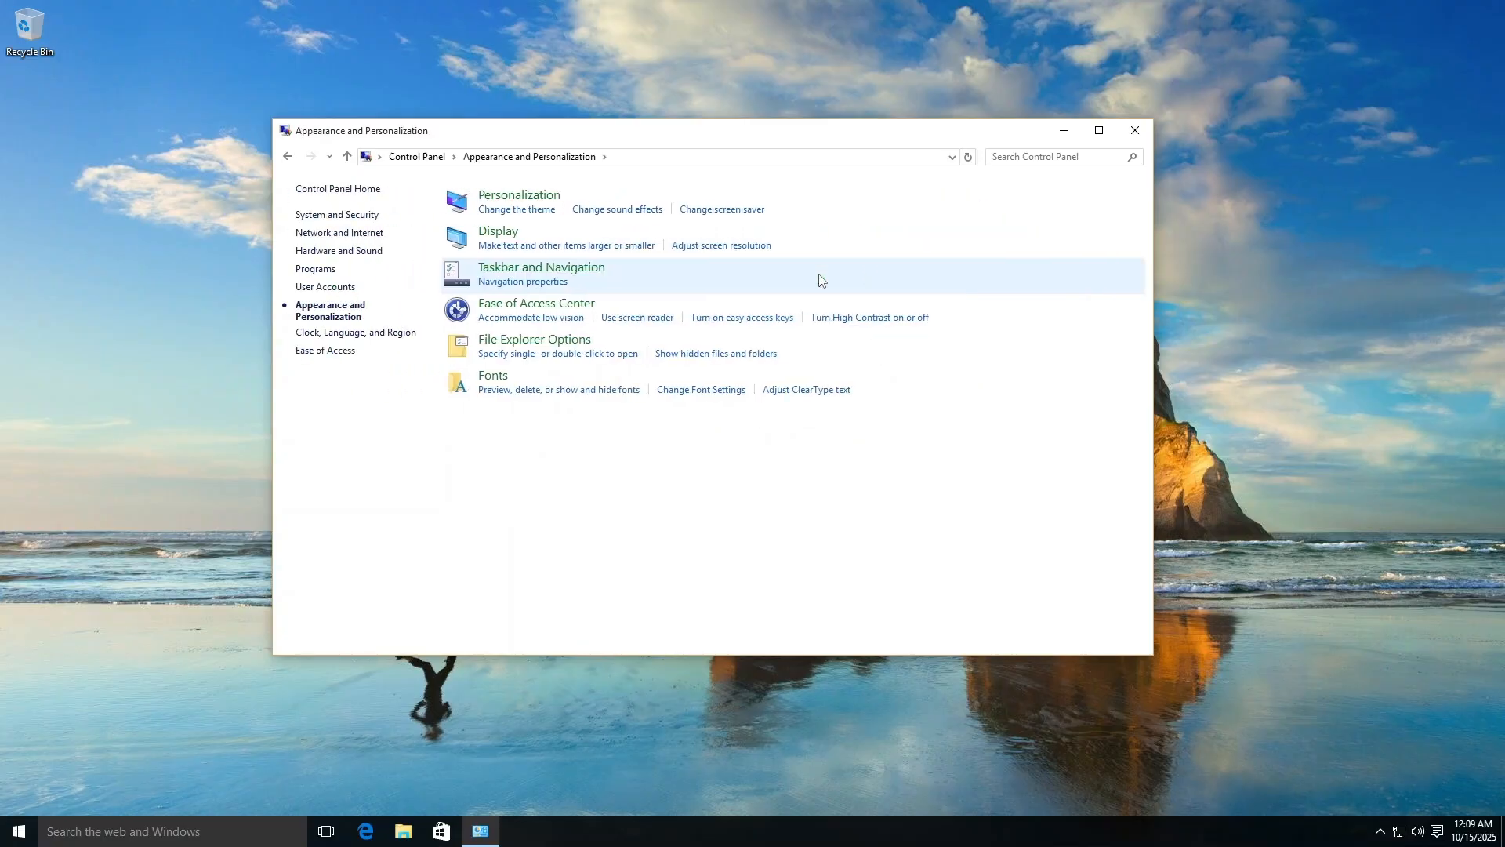
left_click(17, 831)
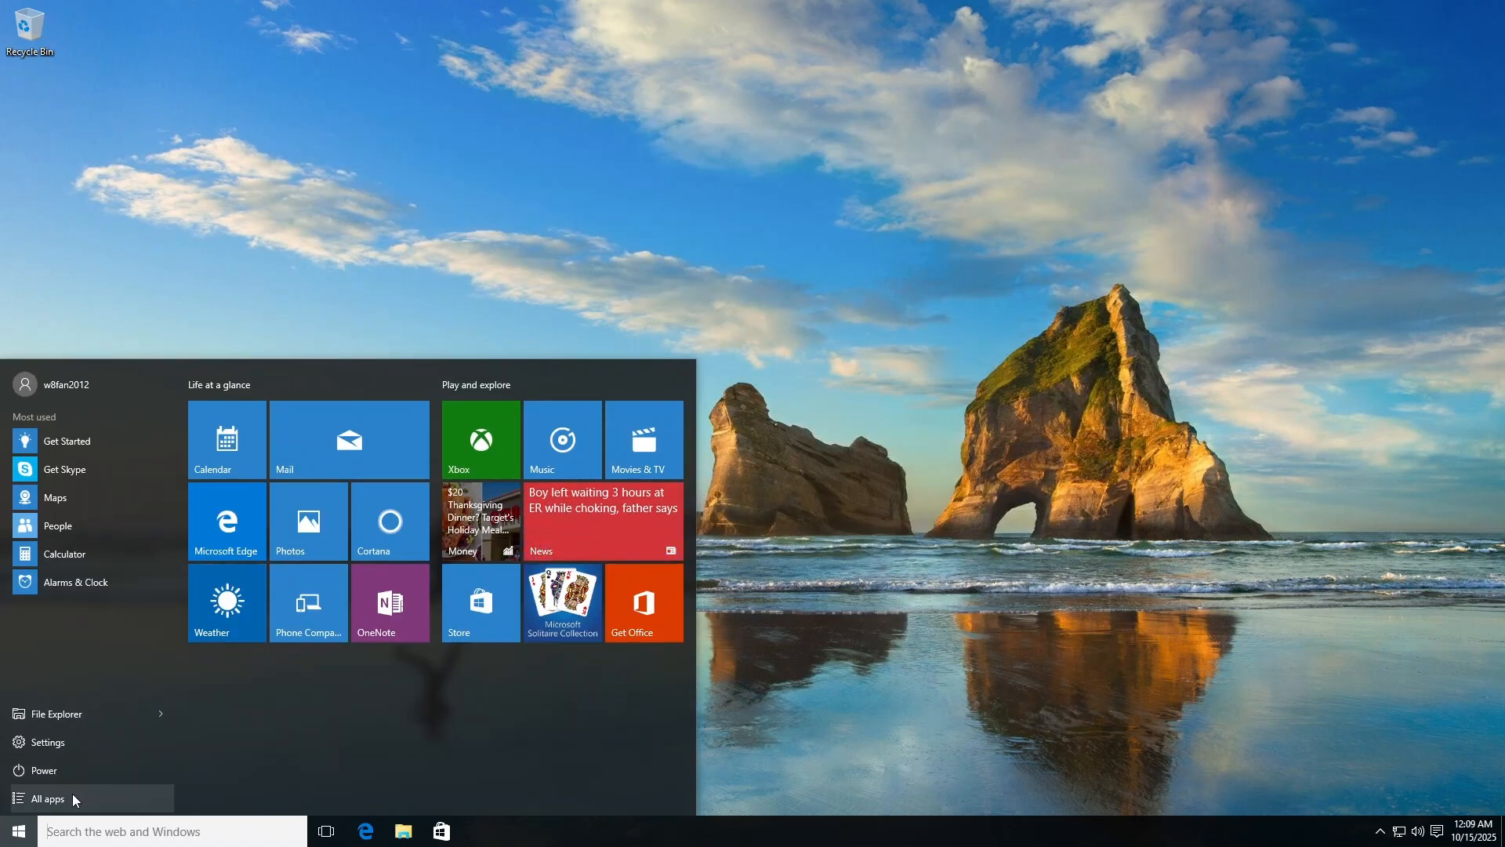
left_click(49, 798)
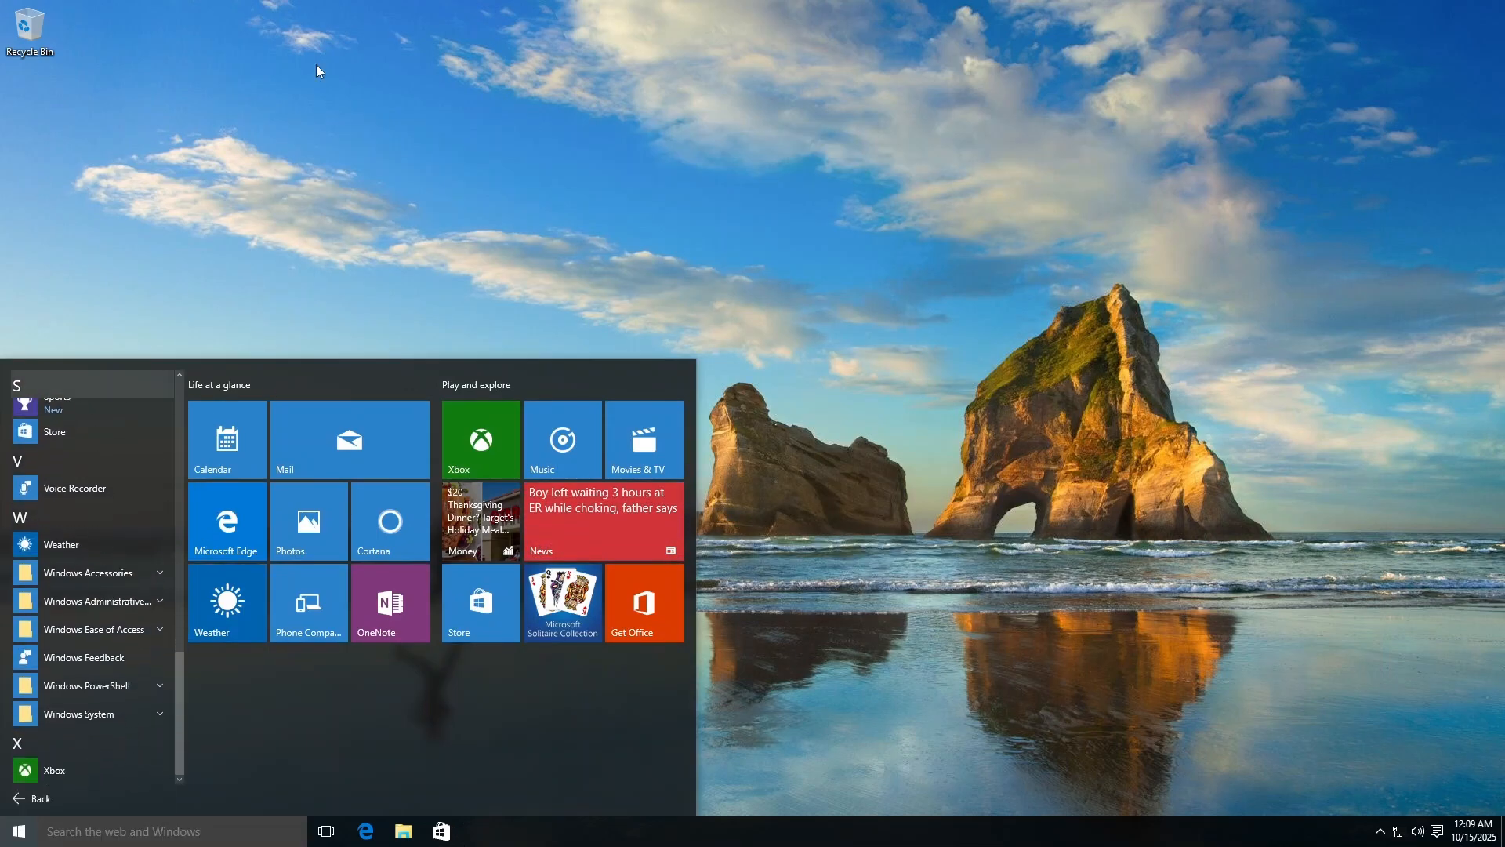
Reach the Chrome download page in Edge and accept the terms to download the installer.
left_click(226, 520)
type("gjr")
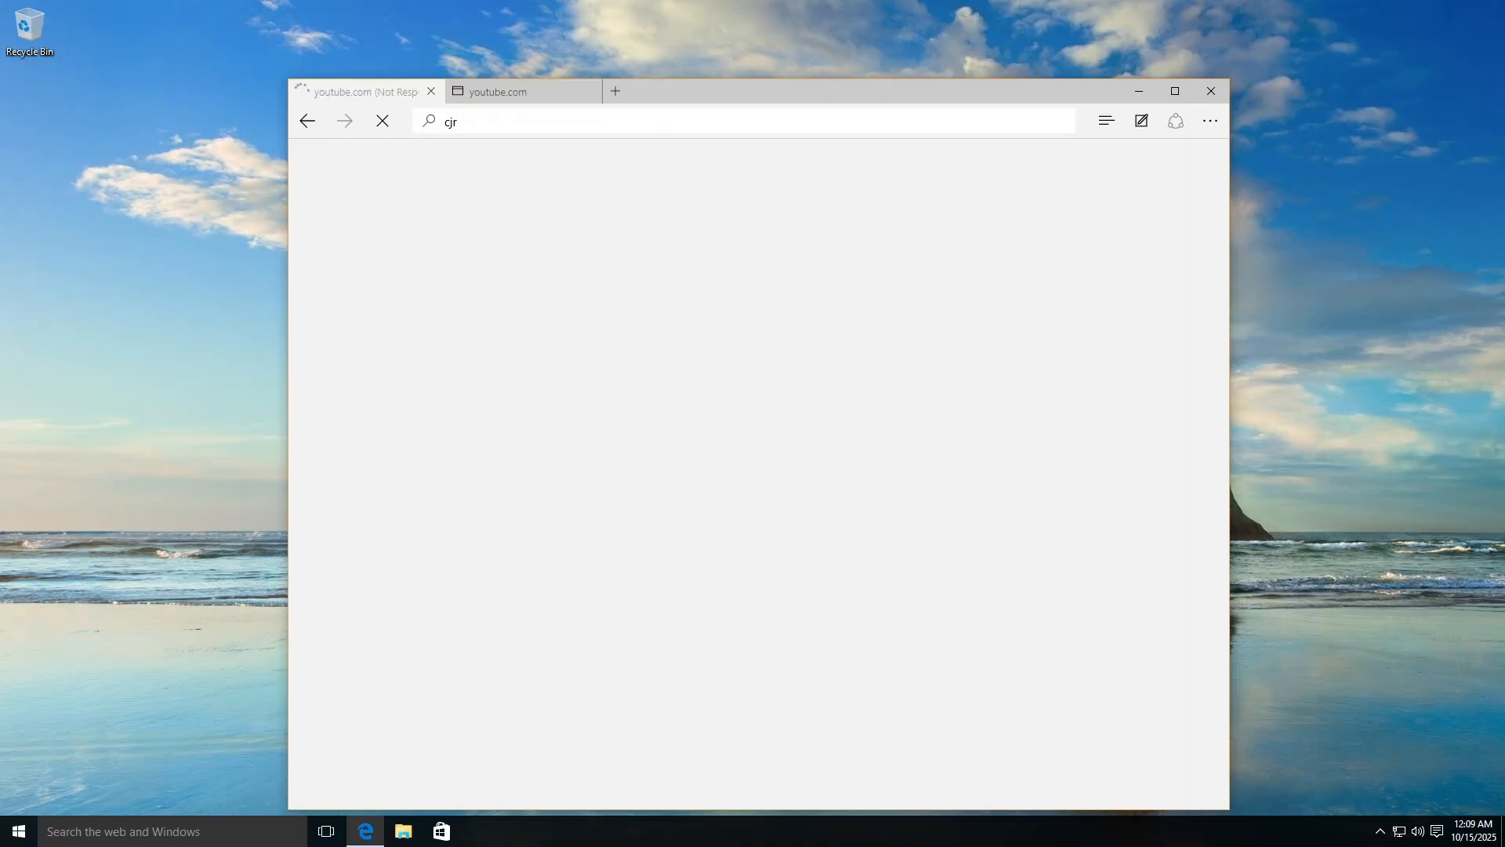
key("Return")
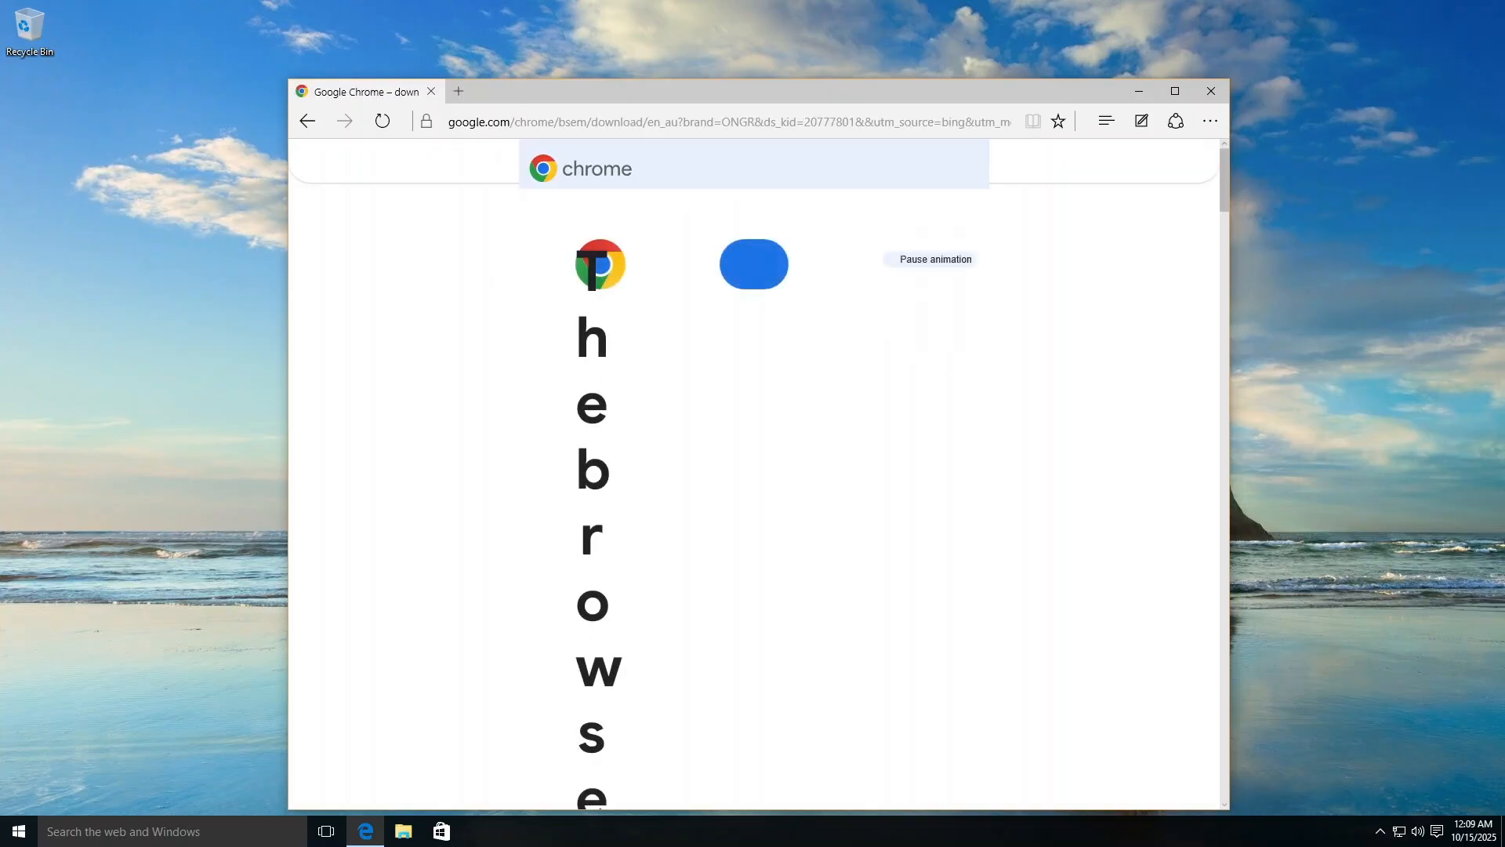
left_click(755, 263)
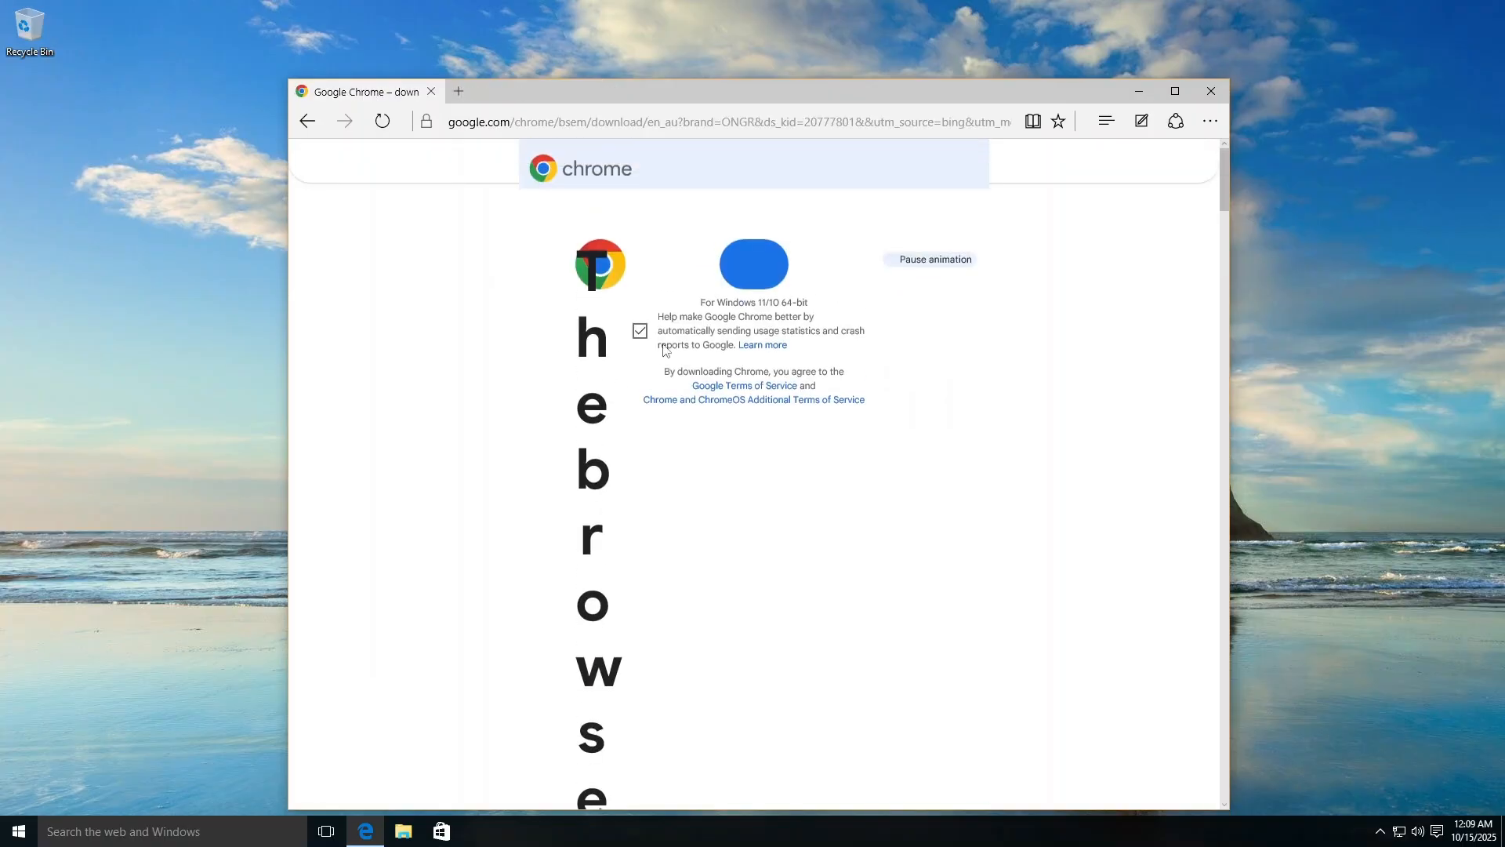
left_click(755, 263)
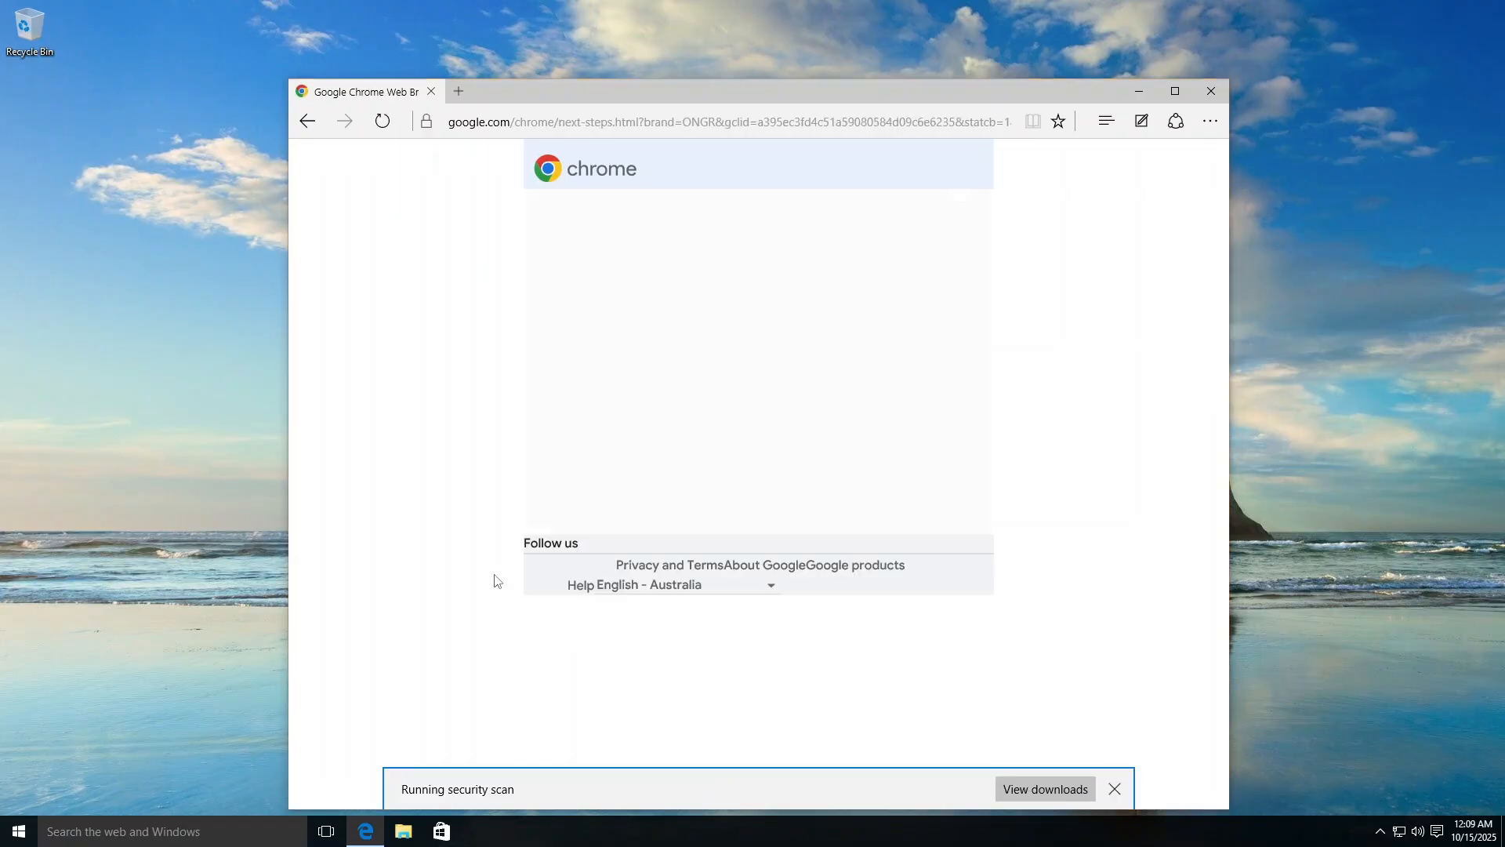
Run the downloaded Chrome installer and close Edge, leaving a Chrome shortcut on the desktop.
left_click(1113, 789)
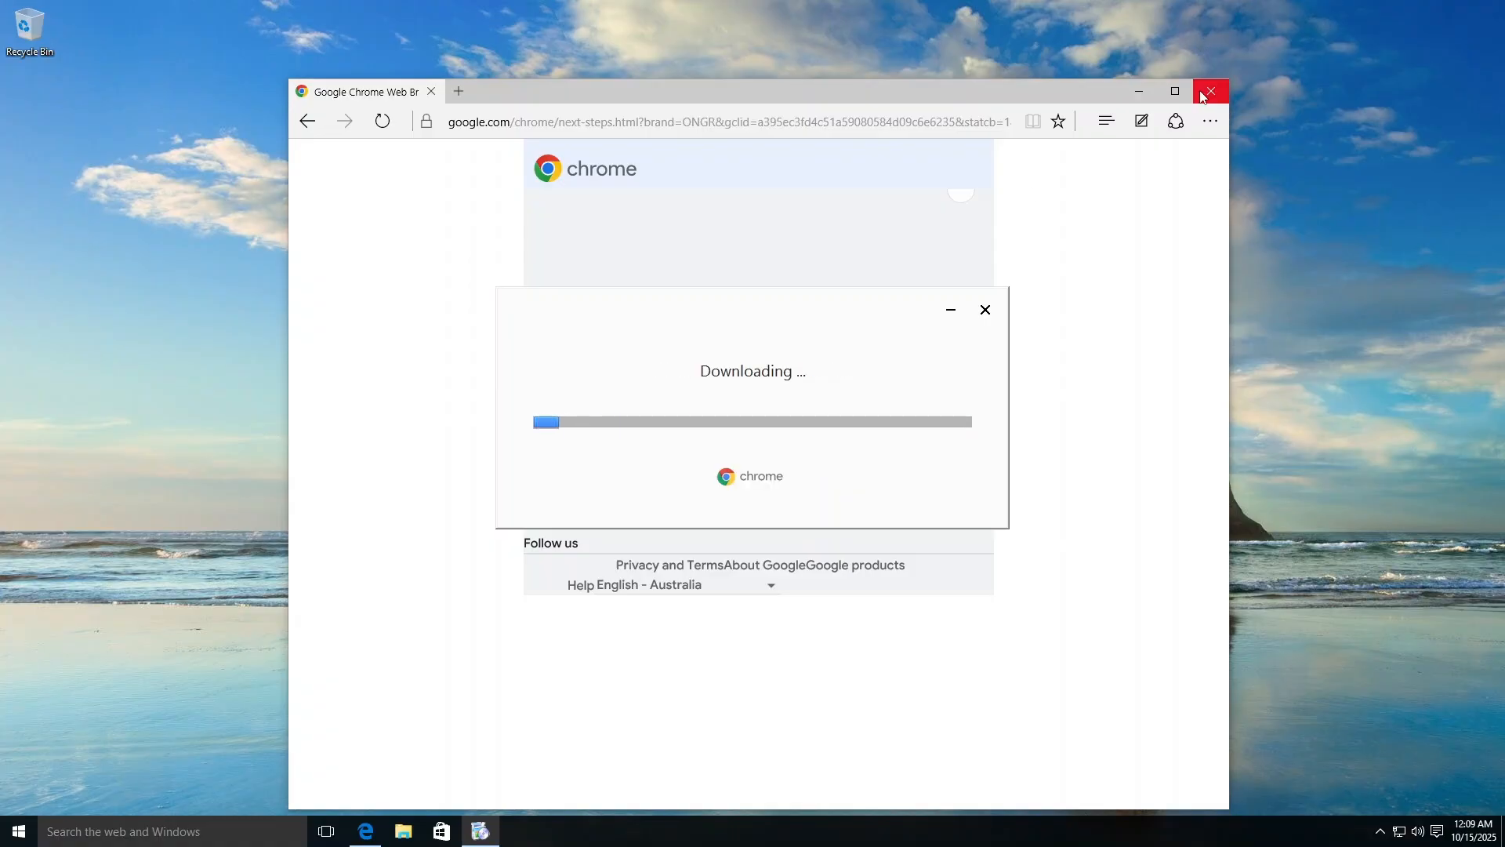
left_click(1209, 91)
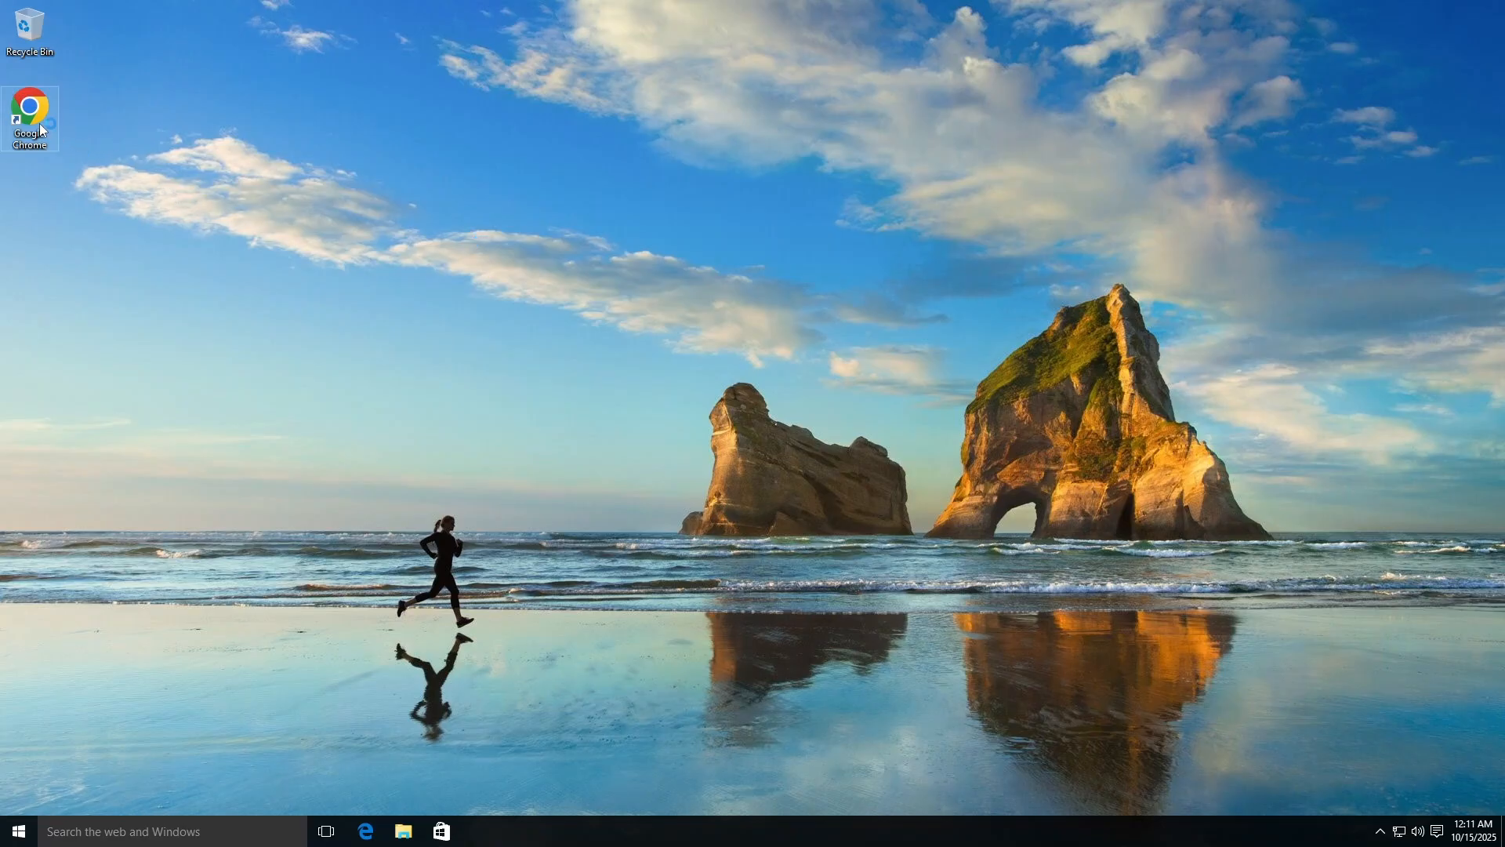
Launch Chrome, skip the default-browser prompt and search Google for 'w8fan2012'.
double_click(28, 114)
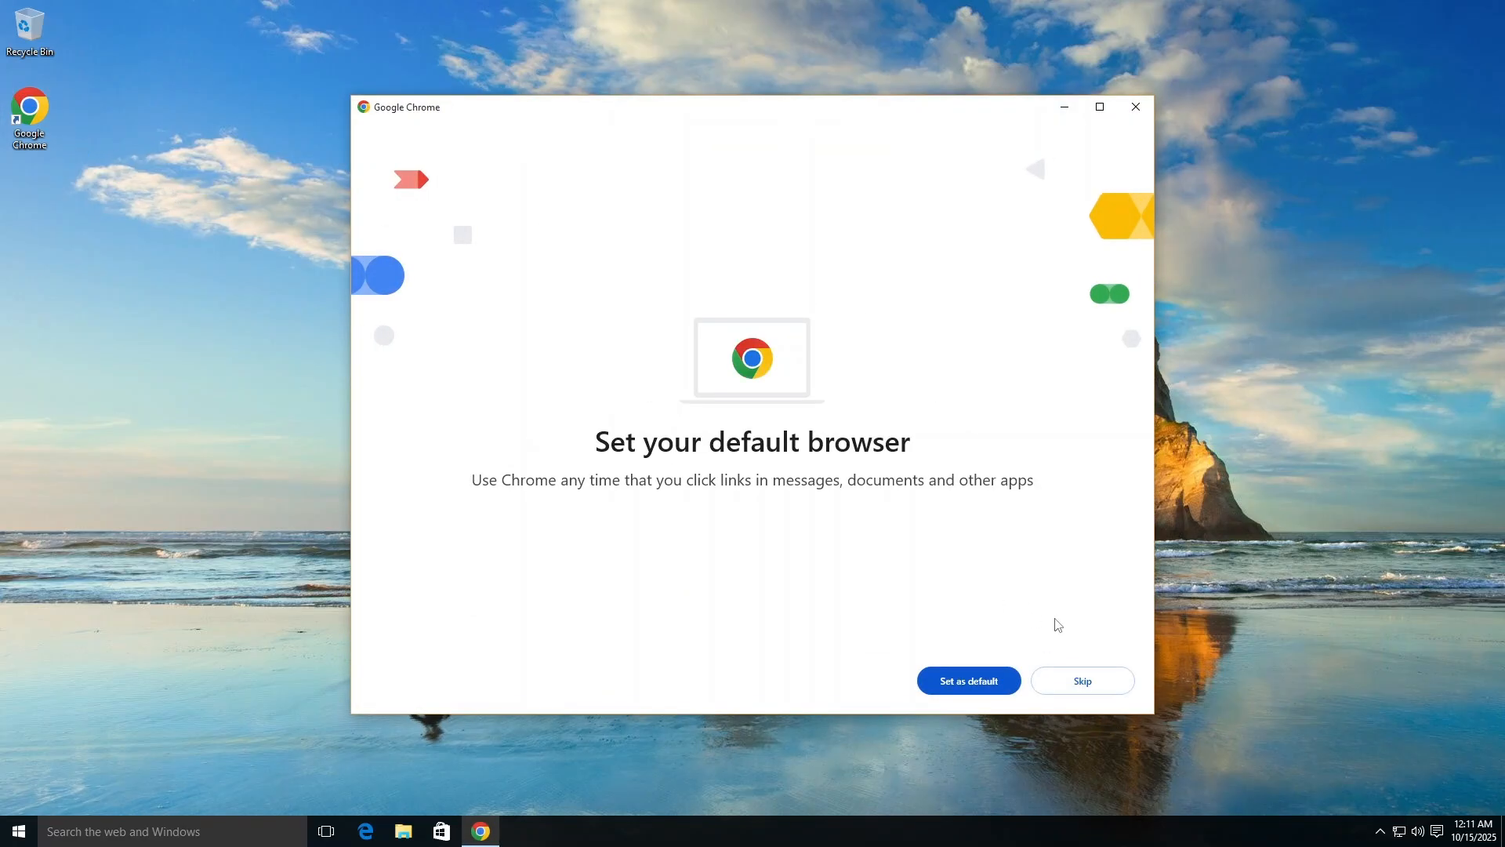
left_click(1081, 680)
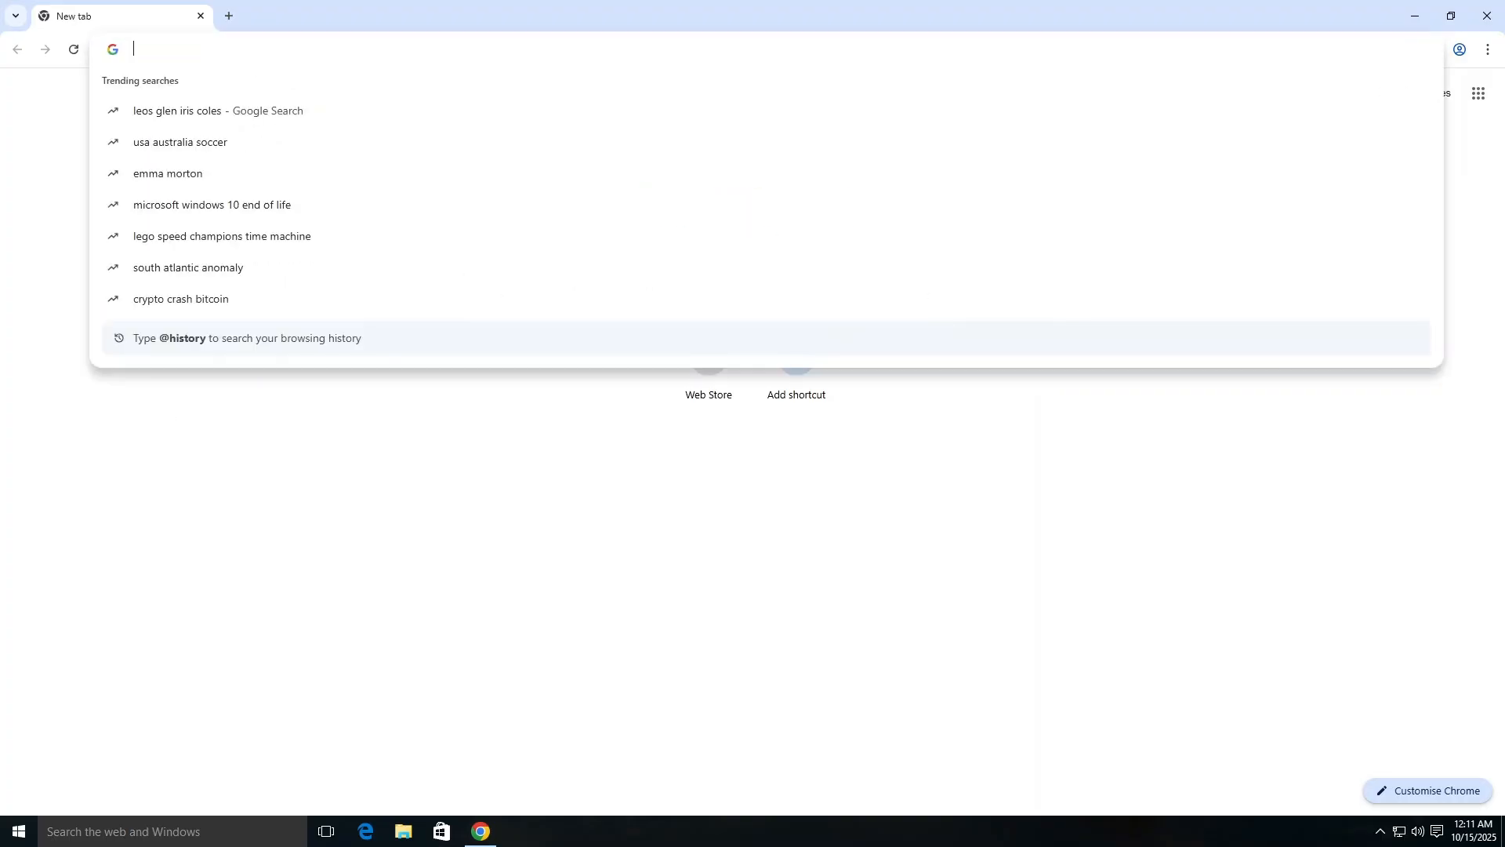
type("w8fan2012")
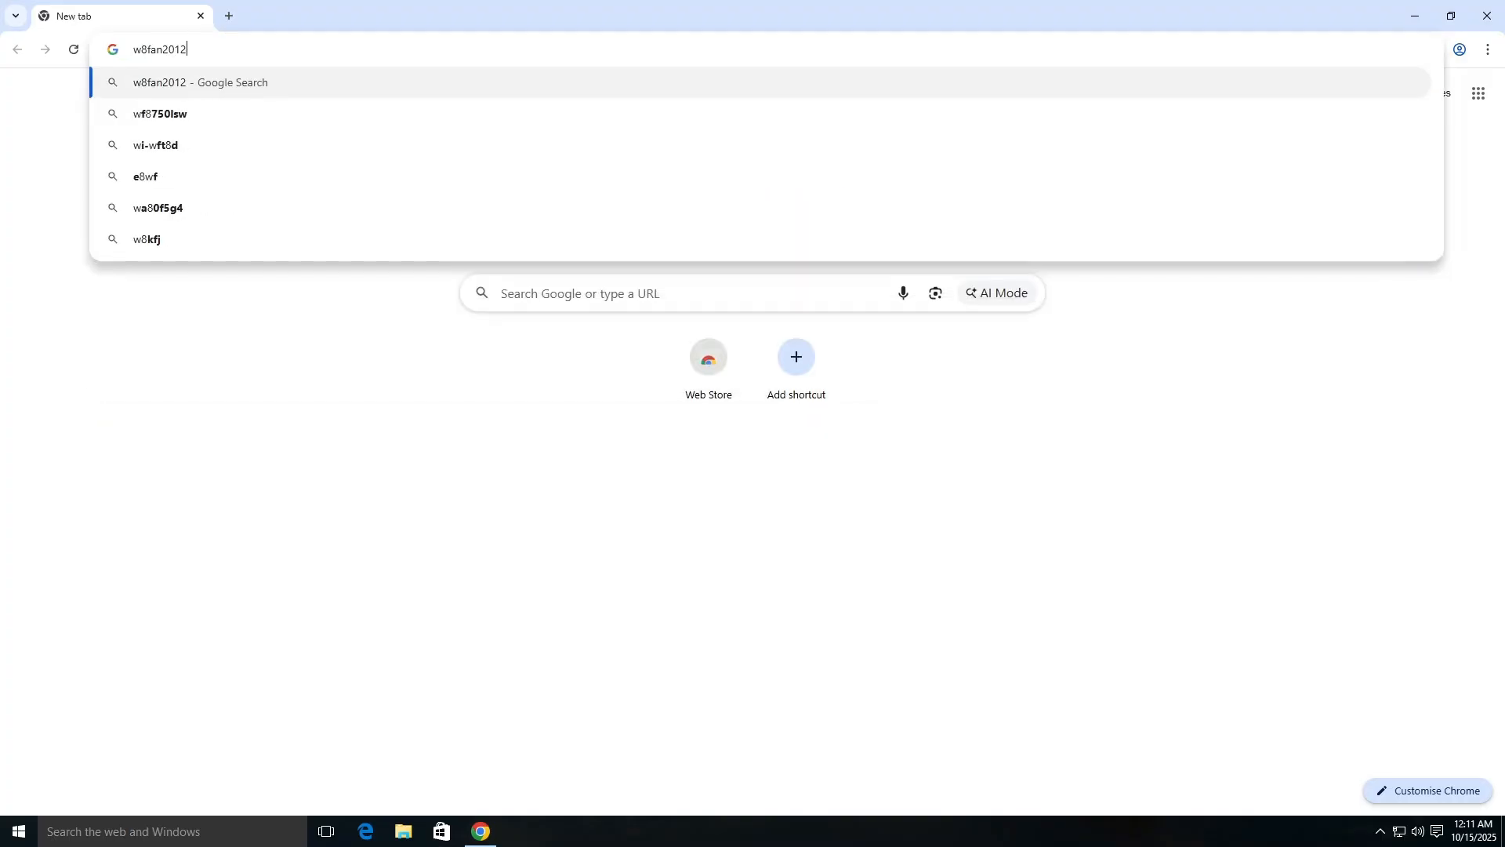
key("Return")
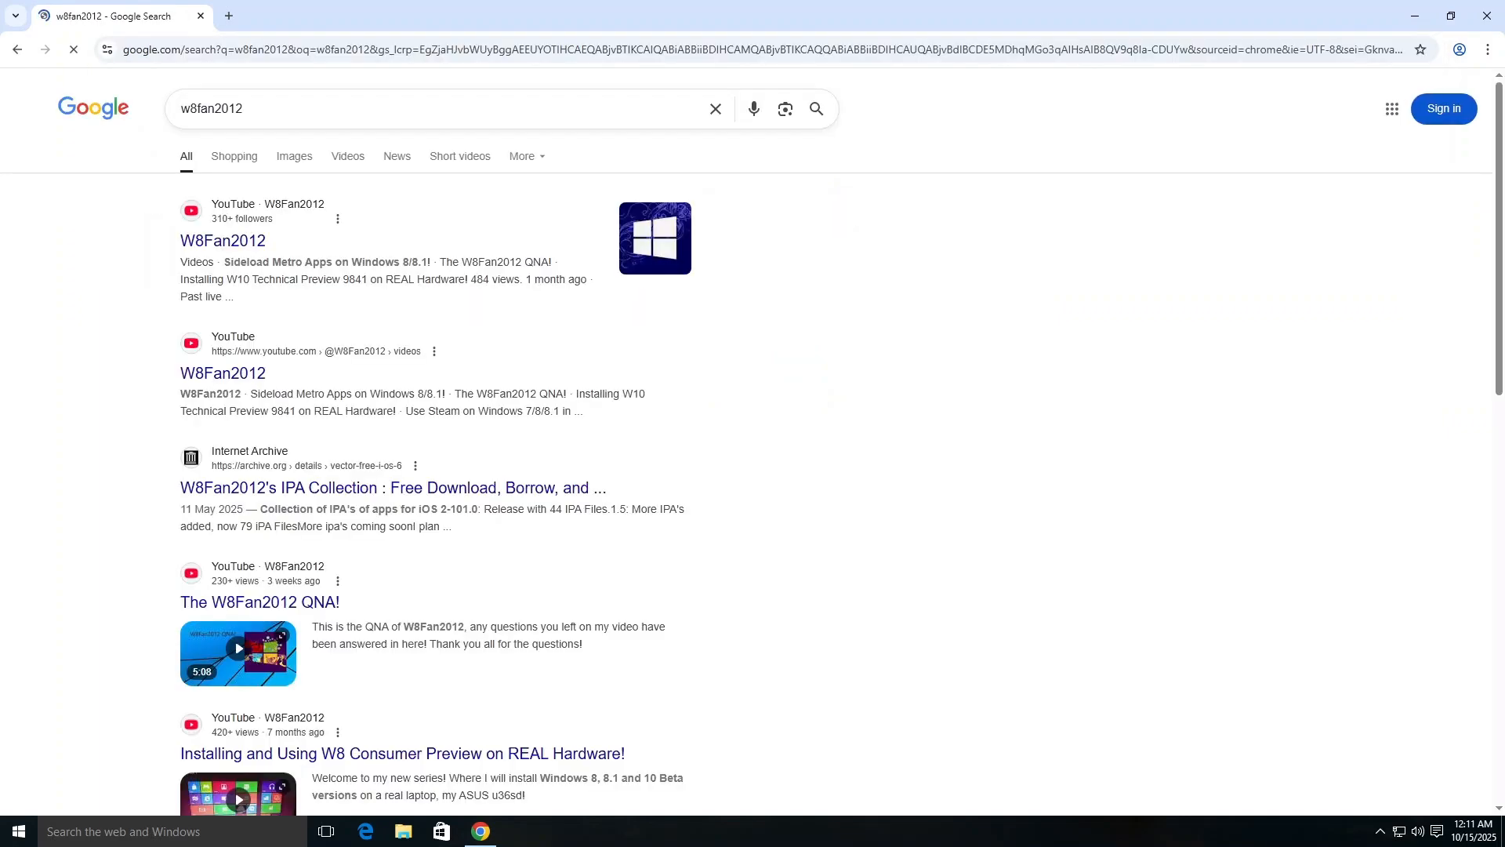
Open the w8fan2012 channel from the first result and show its Videos list.
left_click(223, 241)
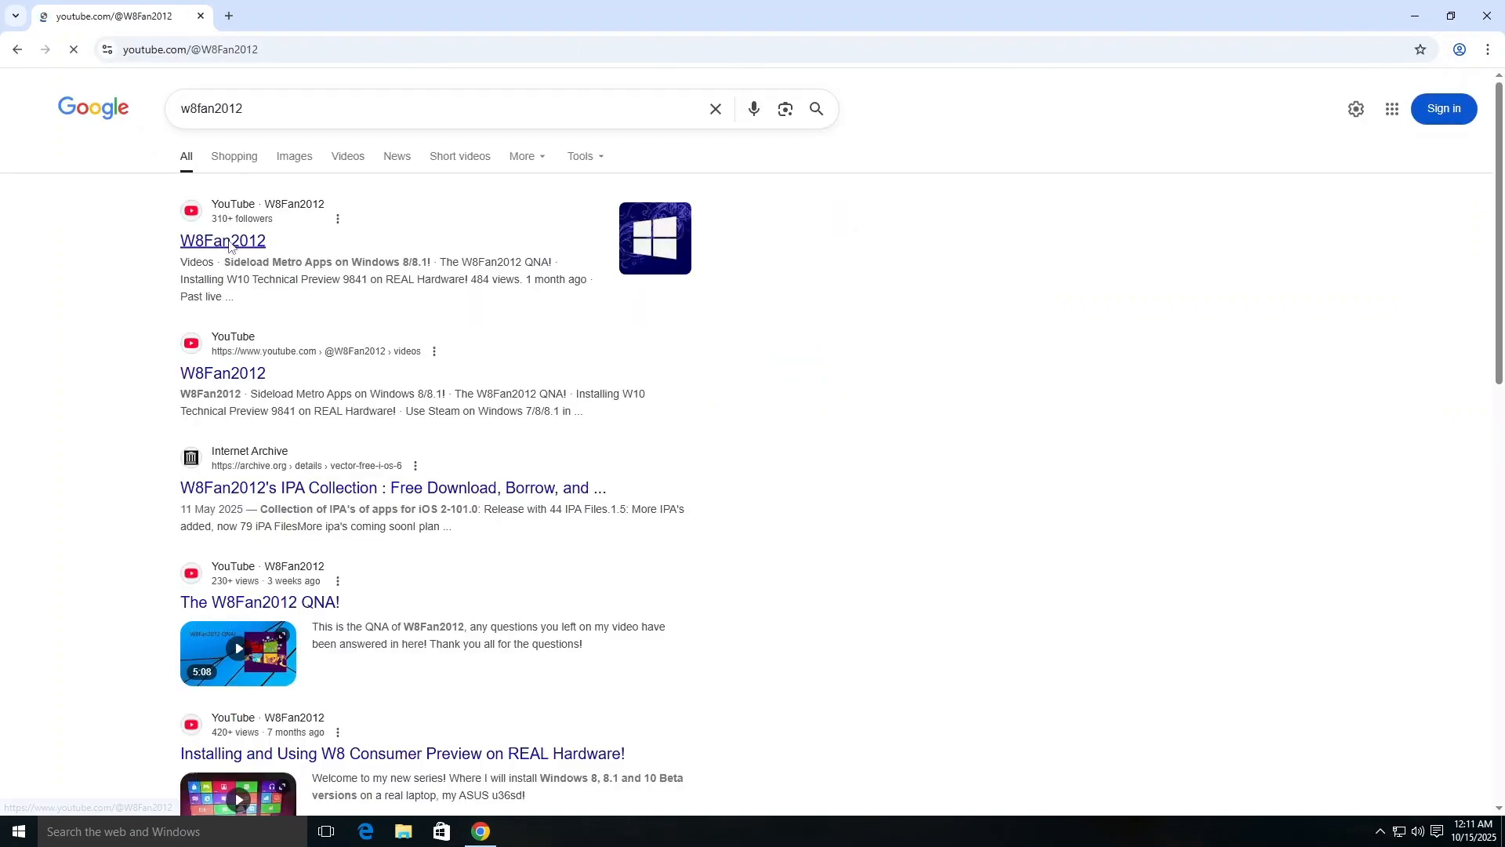
left_click(223, 242)
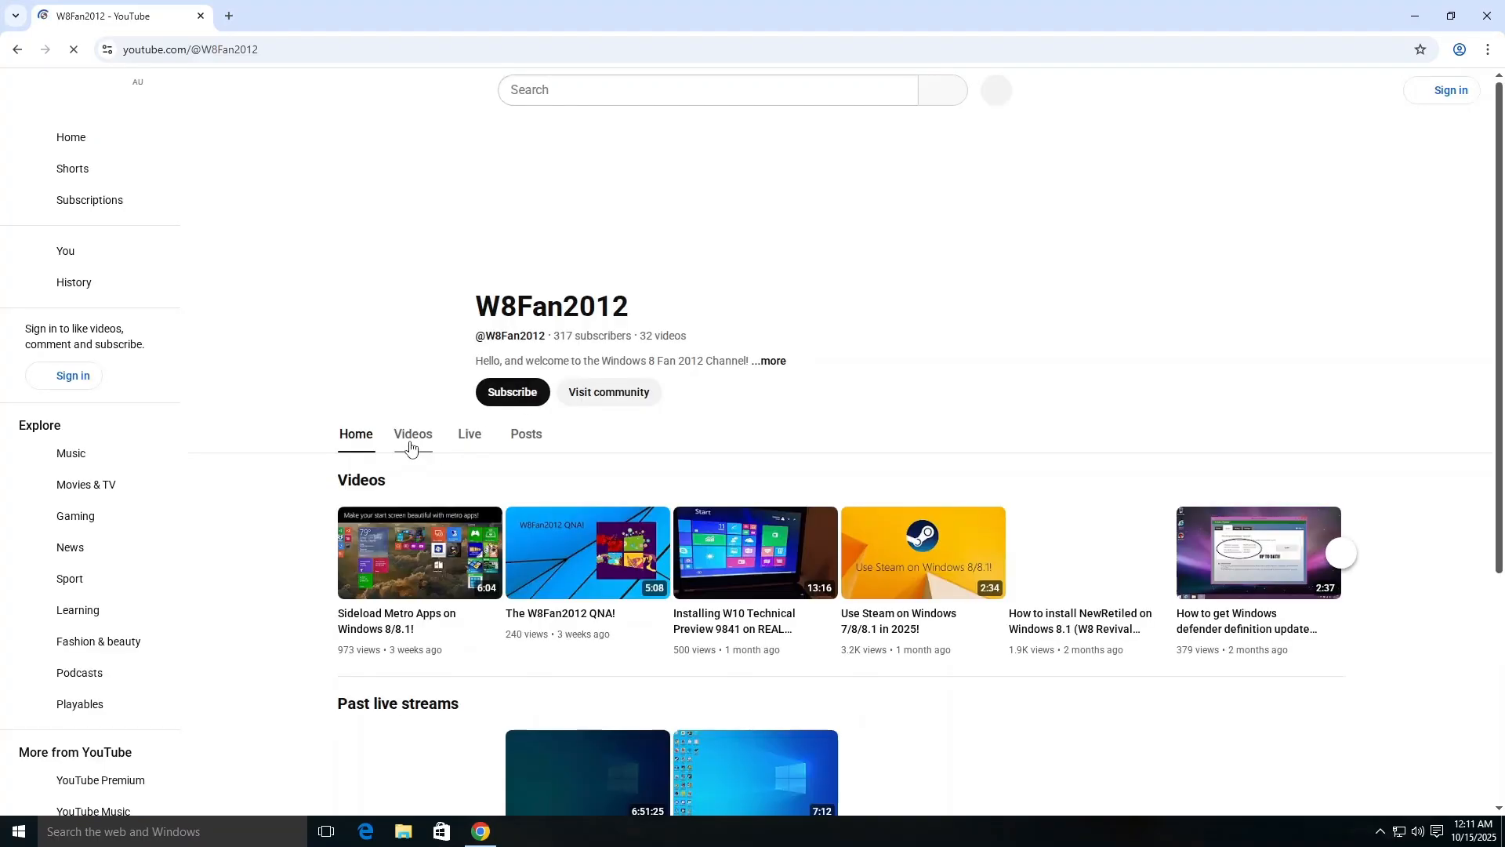
left_click(413, 435)
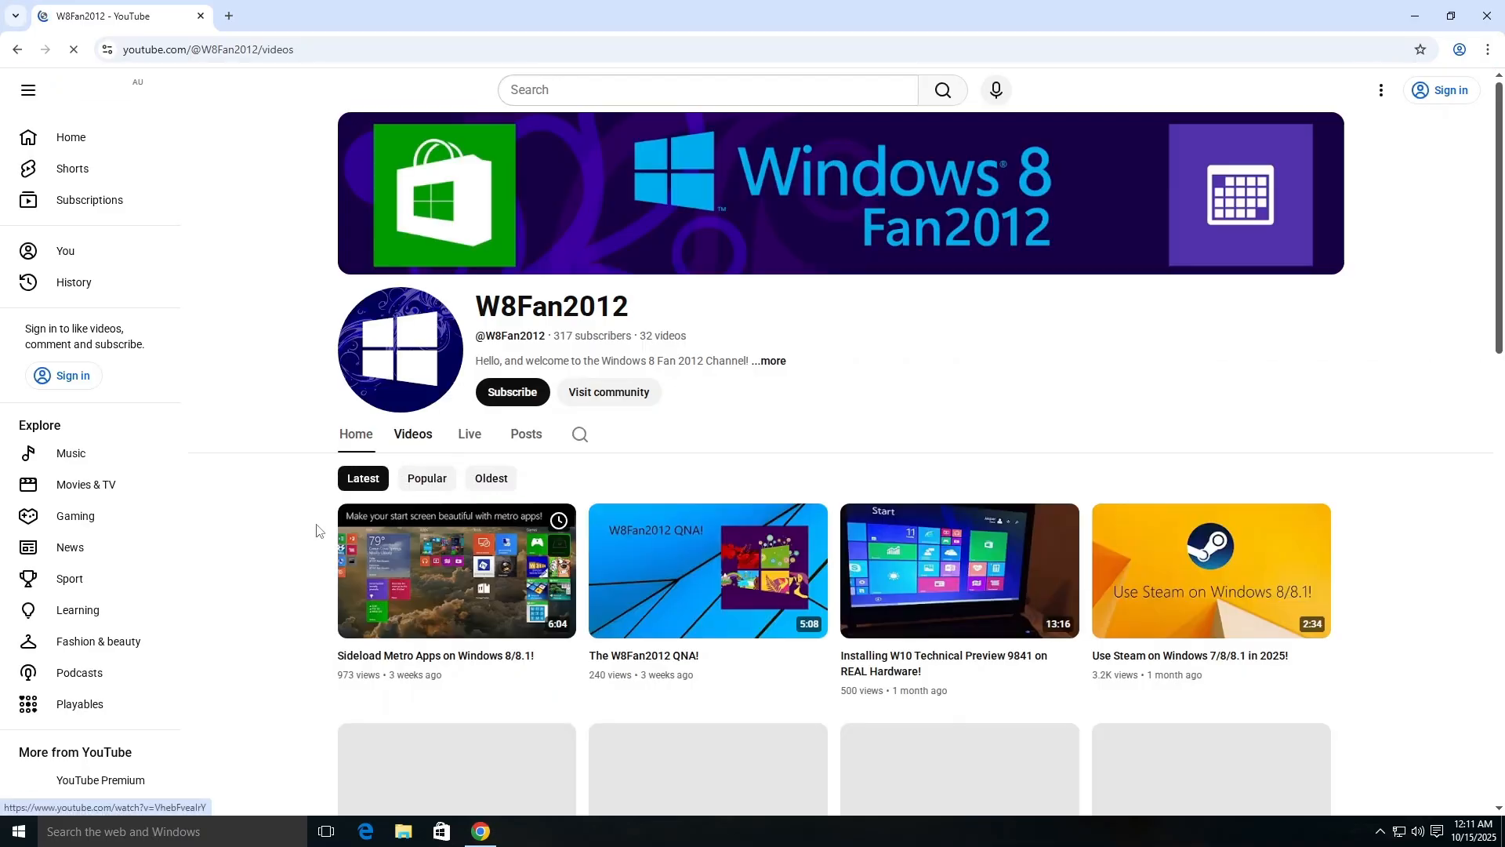
Scroll up and down through the channel's full grid of uploaded videos.
scroll("down", 3)
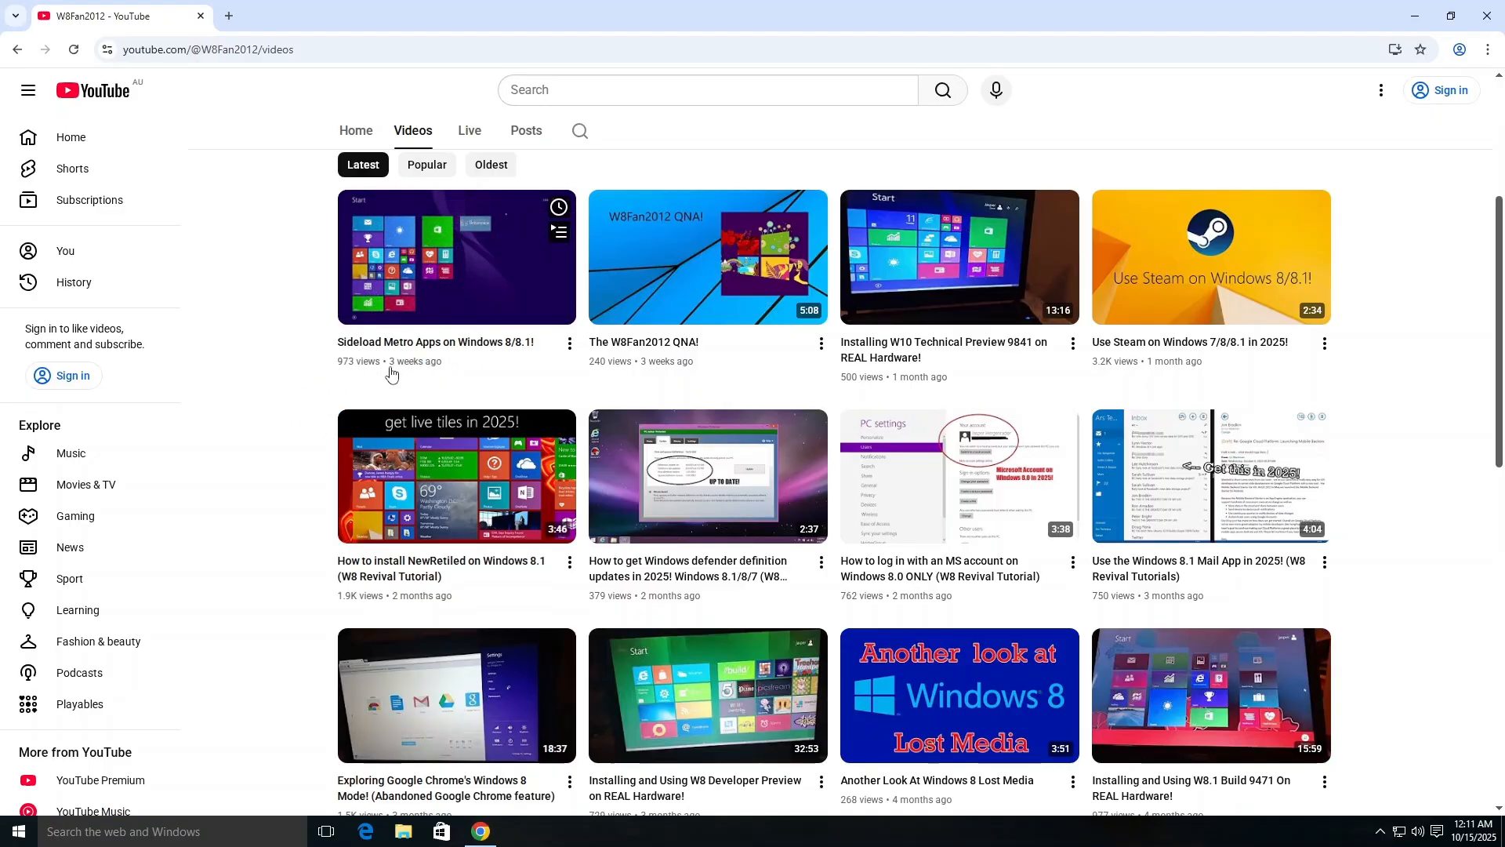
mouse_move(326, 392)
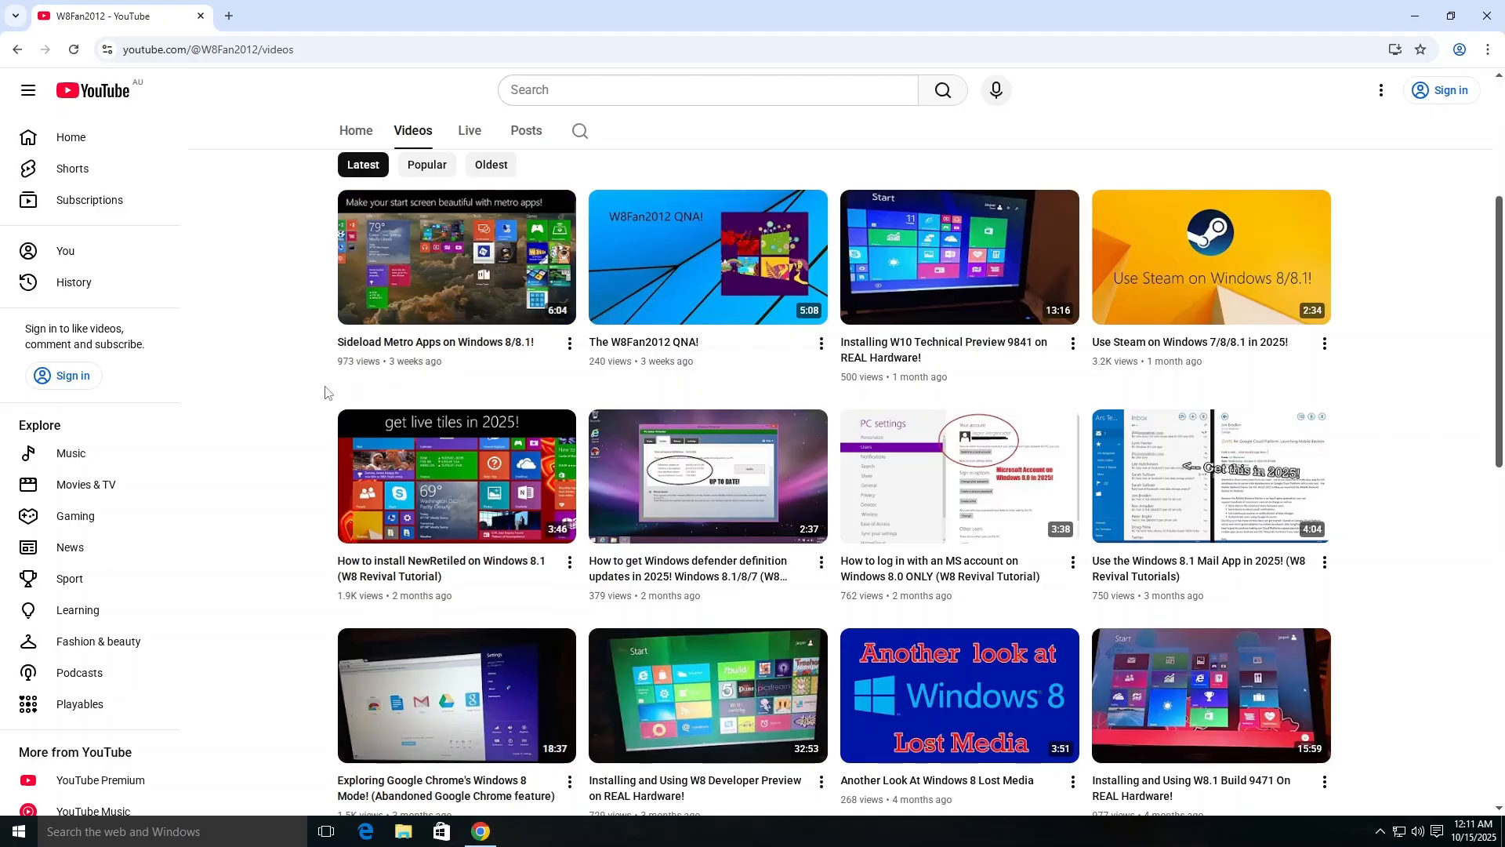
scroll("down", 3)
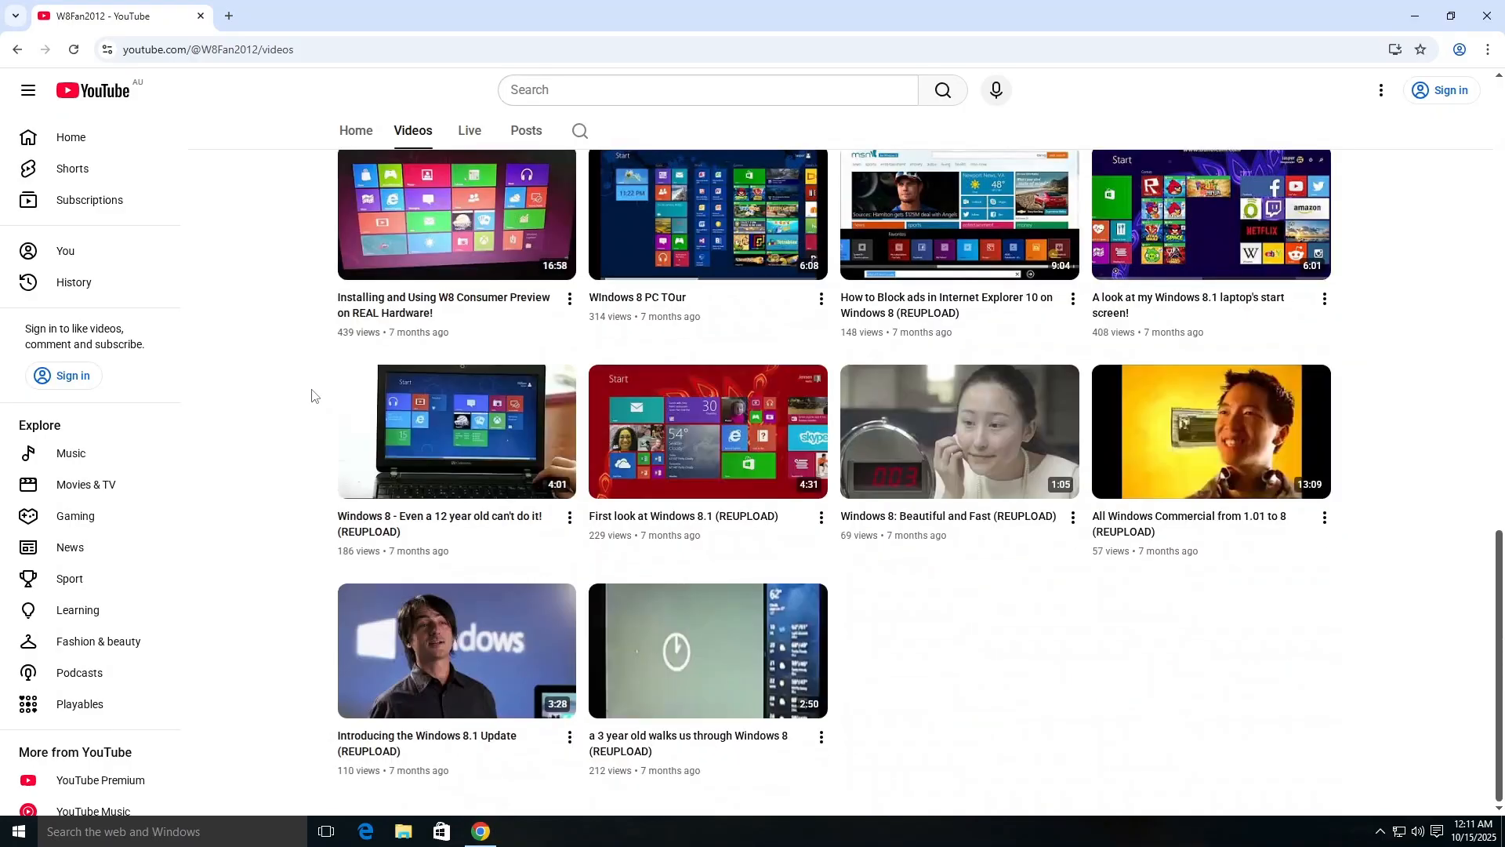
scroll("up", 3)
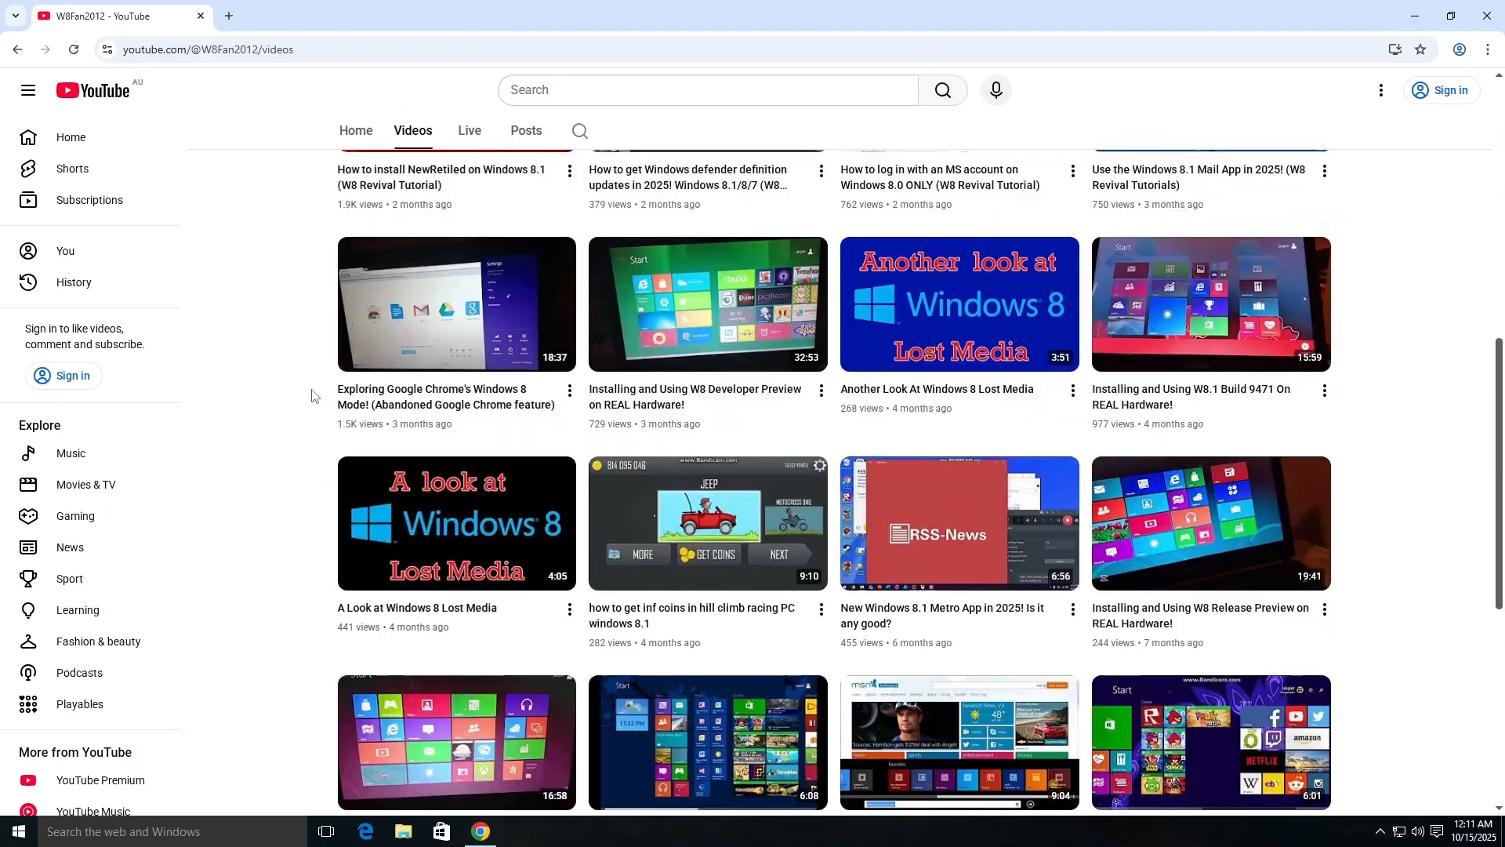
scroll("down", 3)
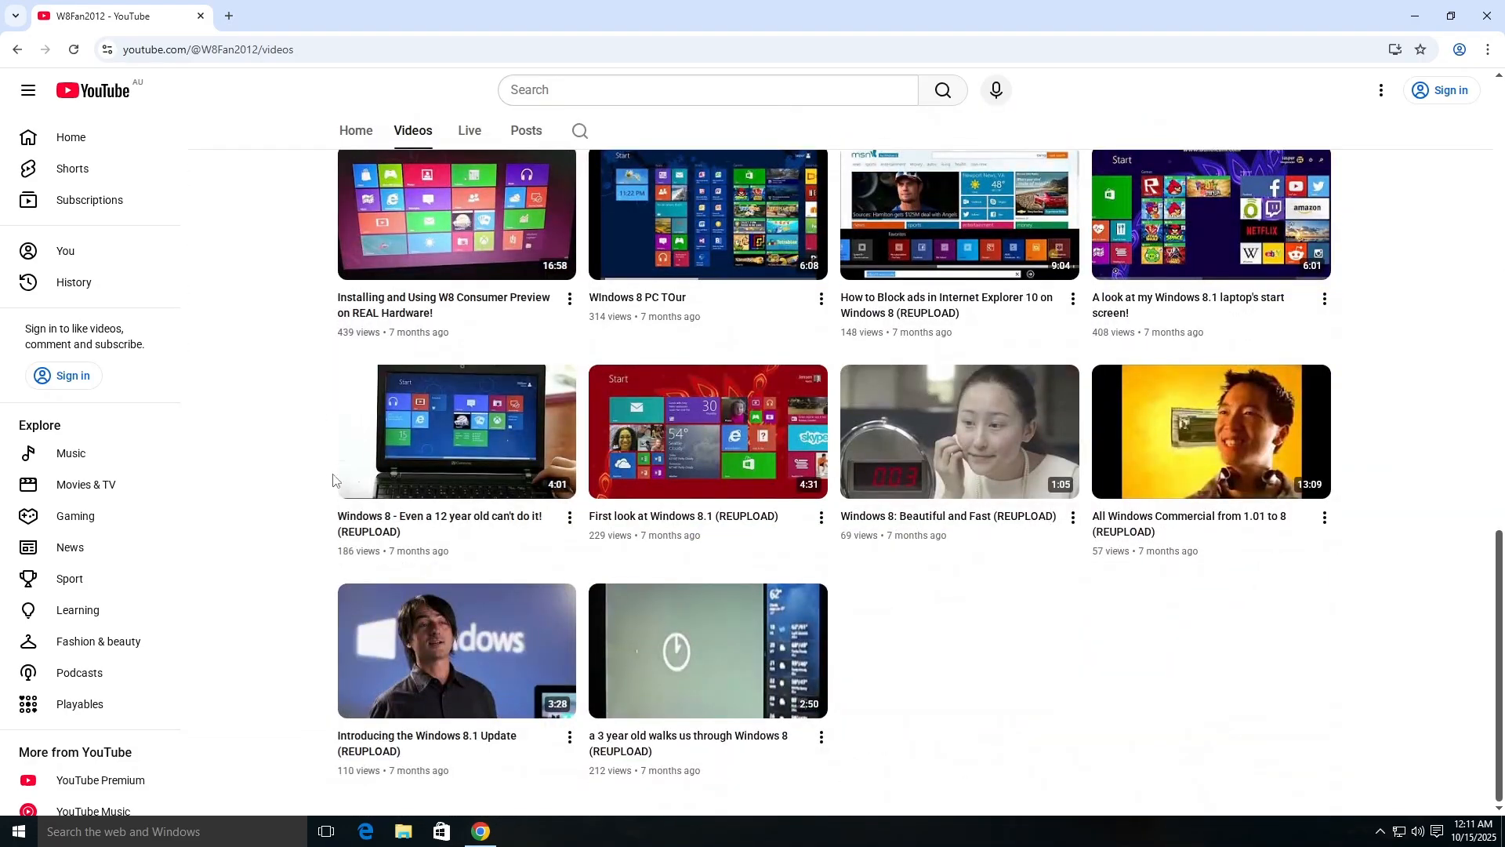
mouse_move(1367, 460)
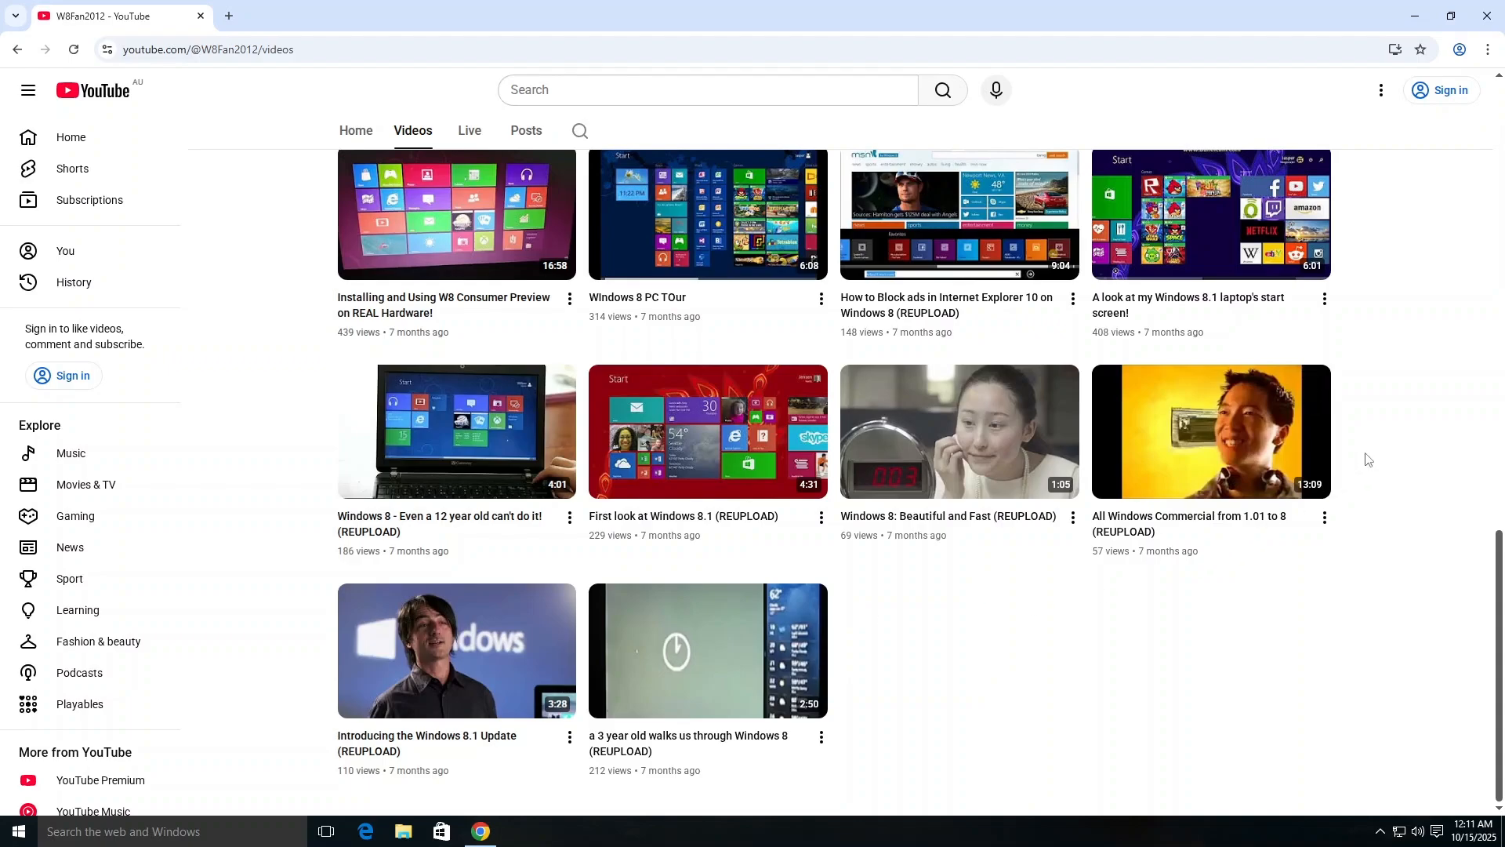
scroll("up", 3)
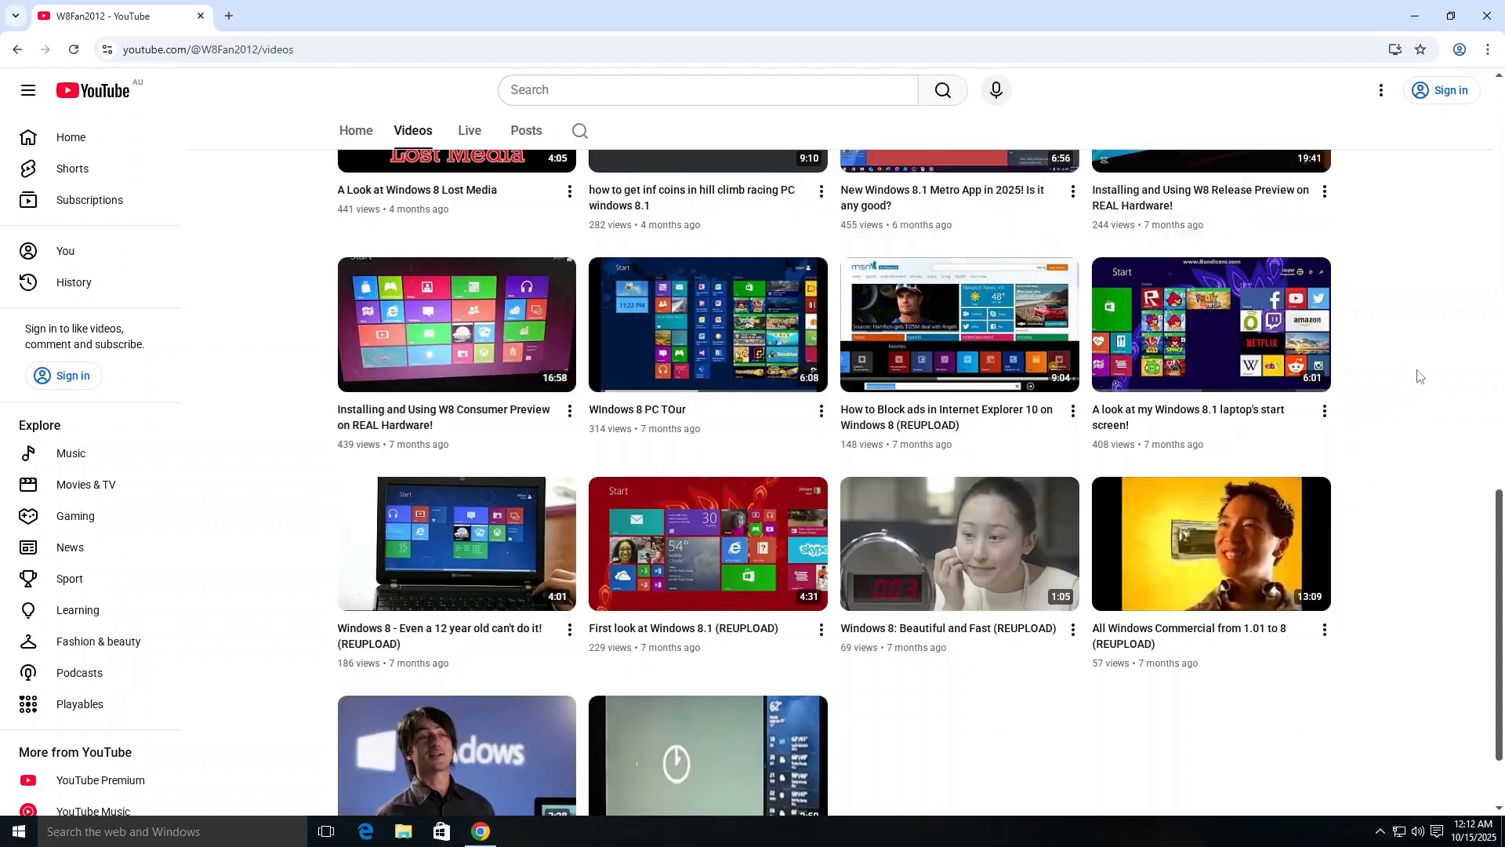
scroll("down", 3)
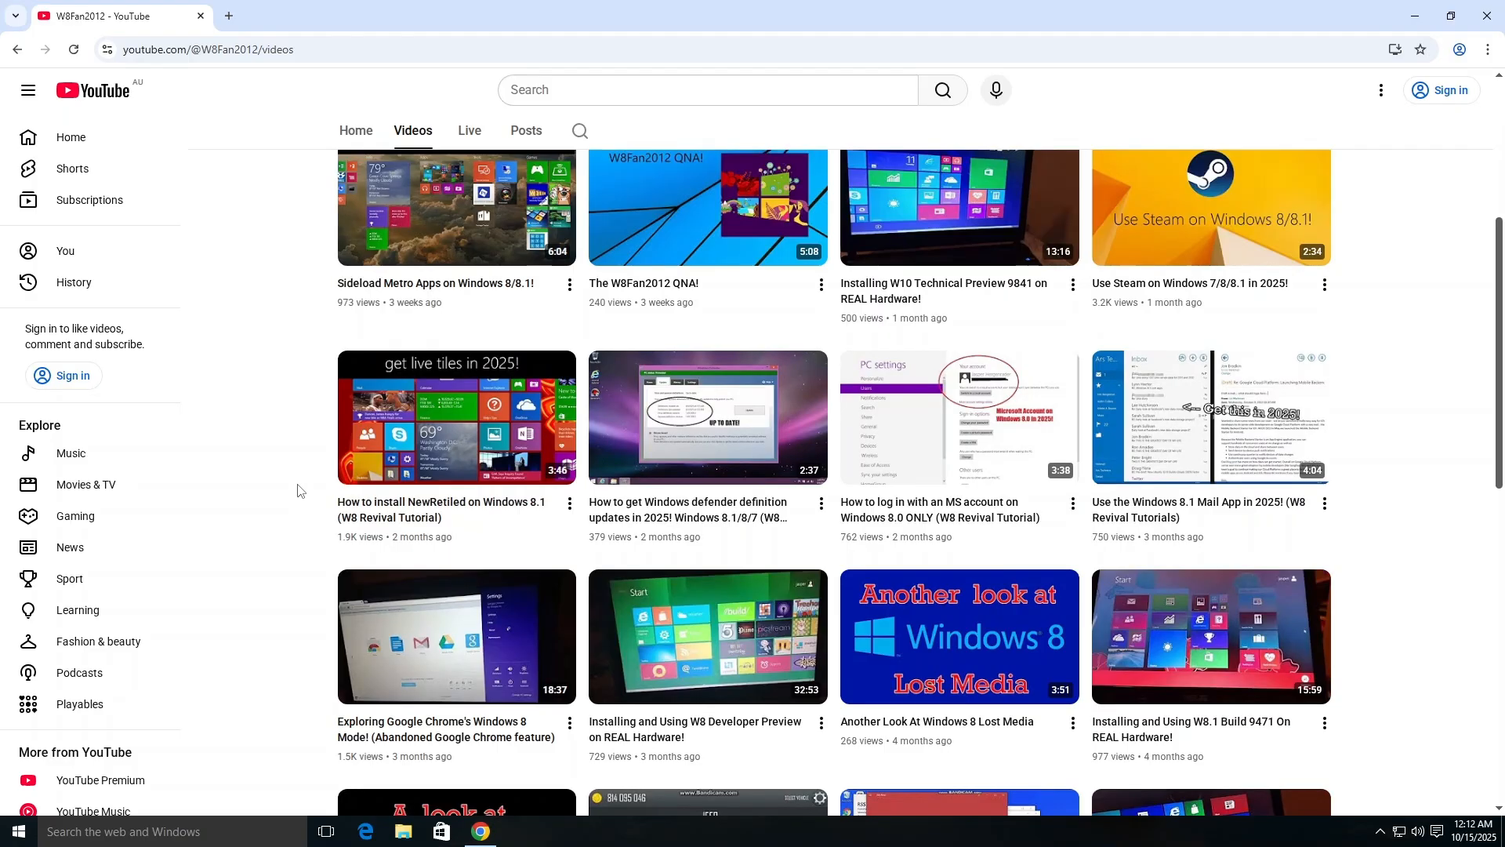
scroll("up", 3)
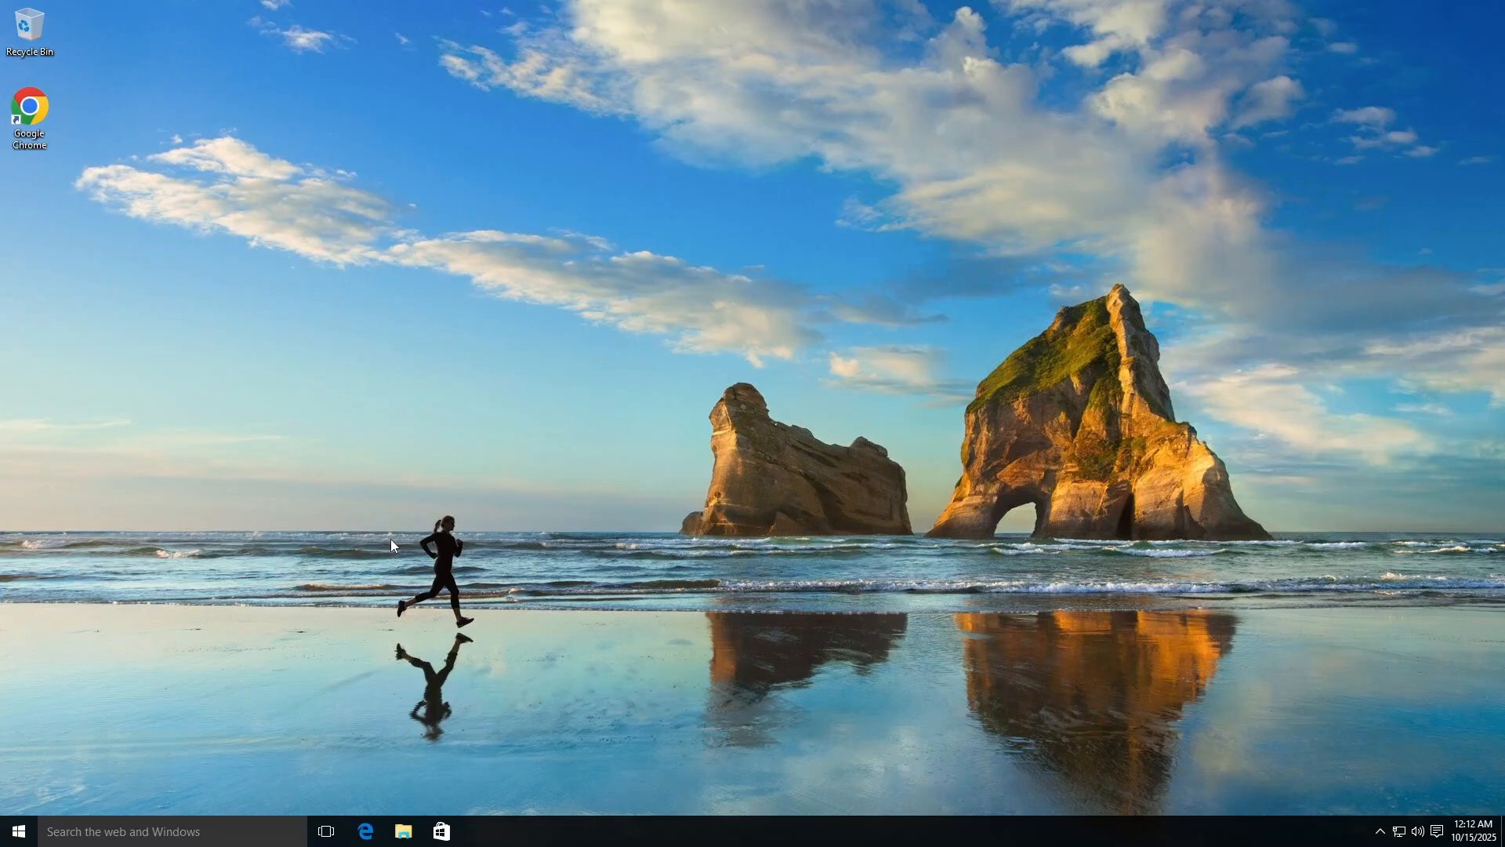
mouse_move(389, 498)
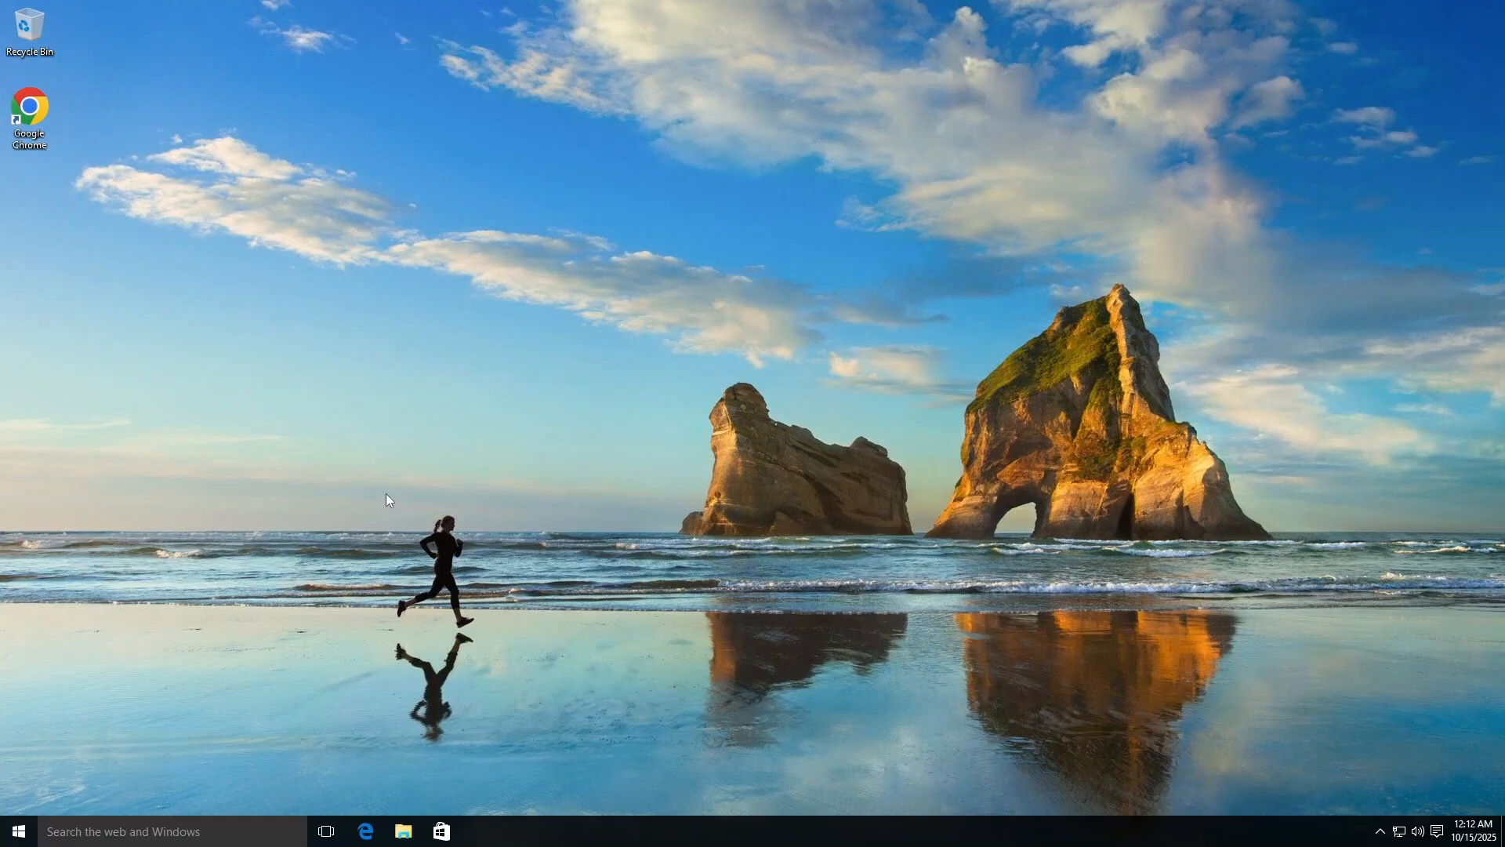
mouse_move(336, 507)
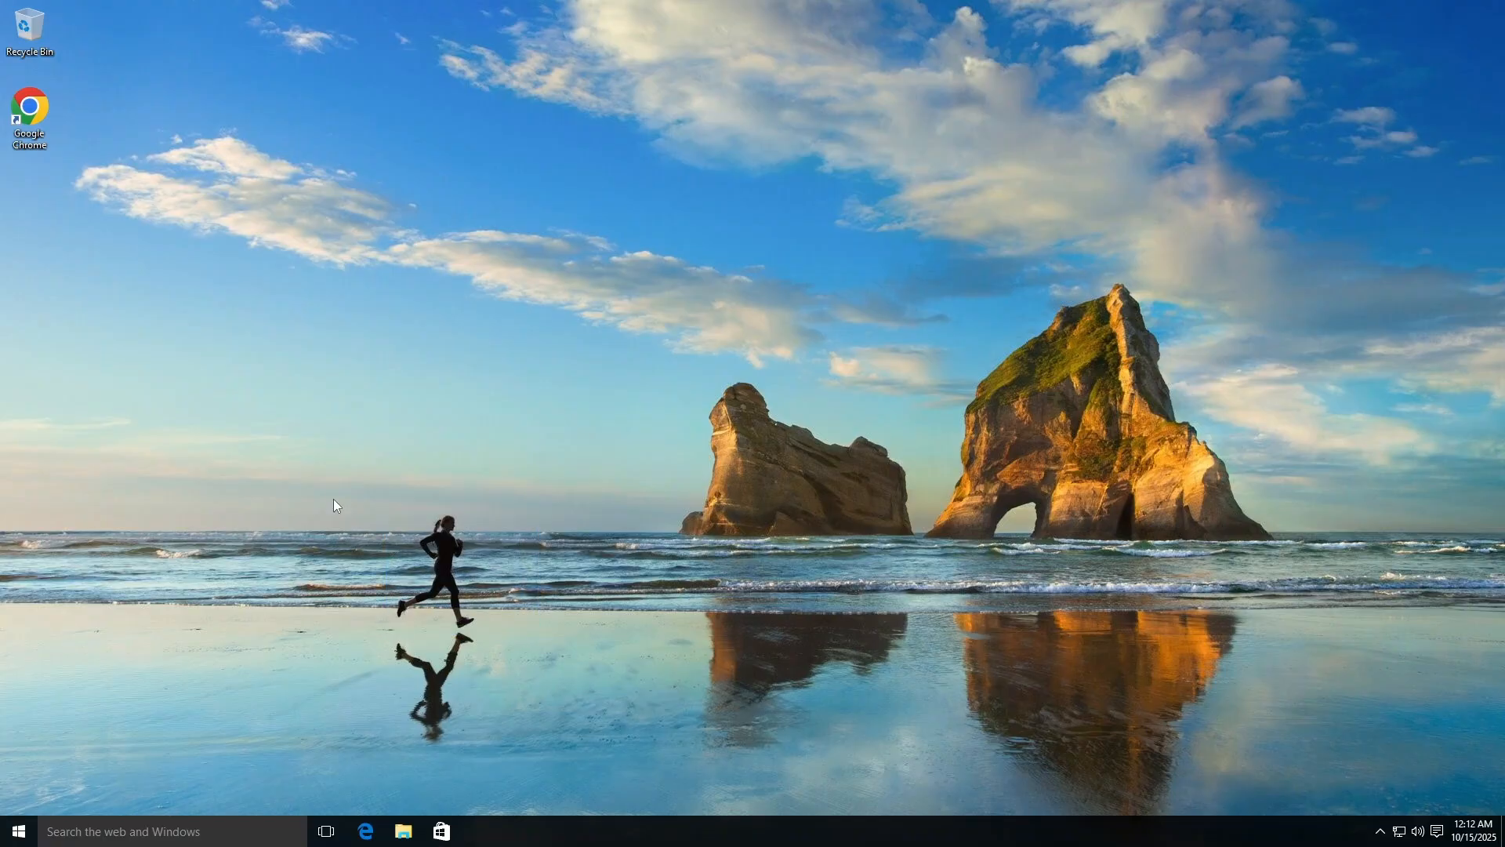